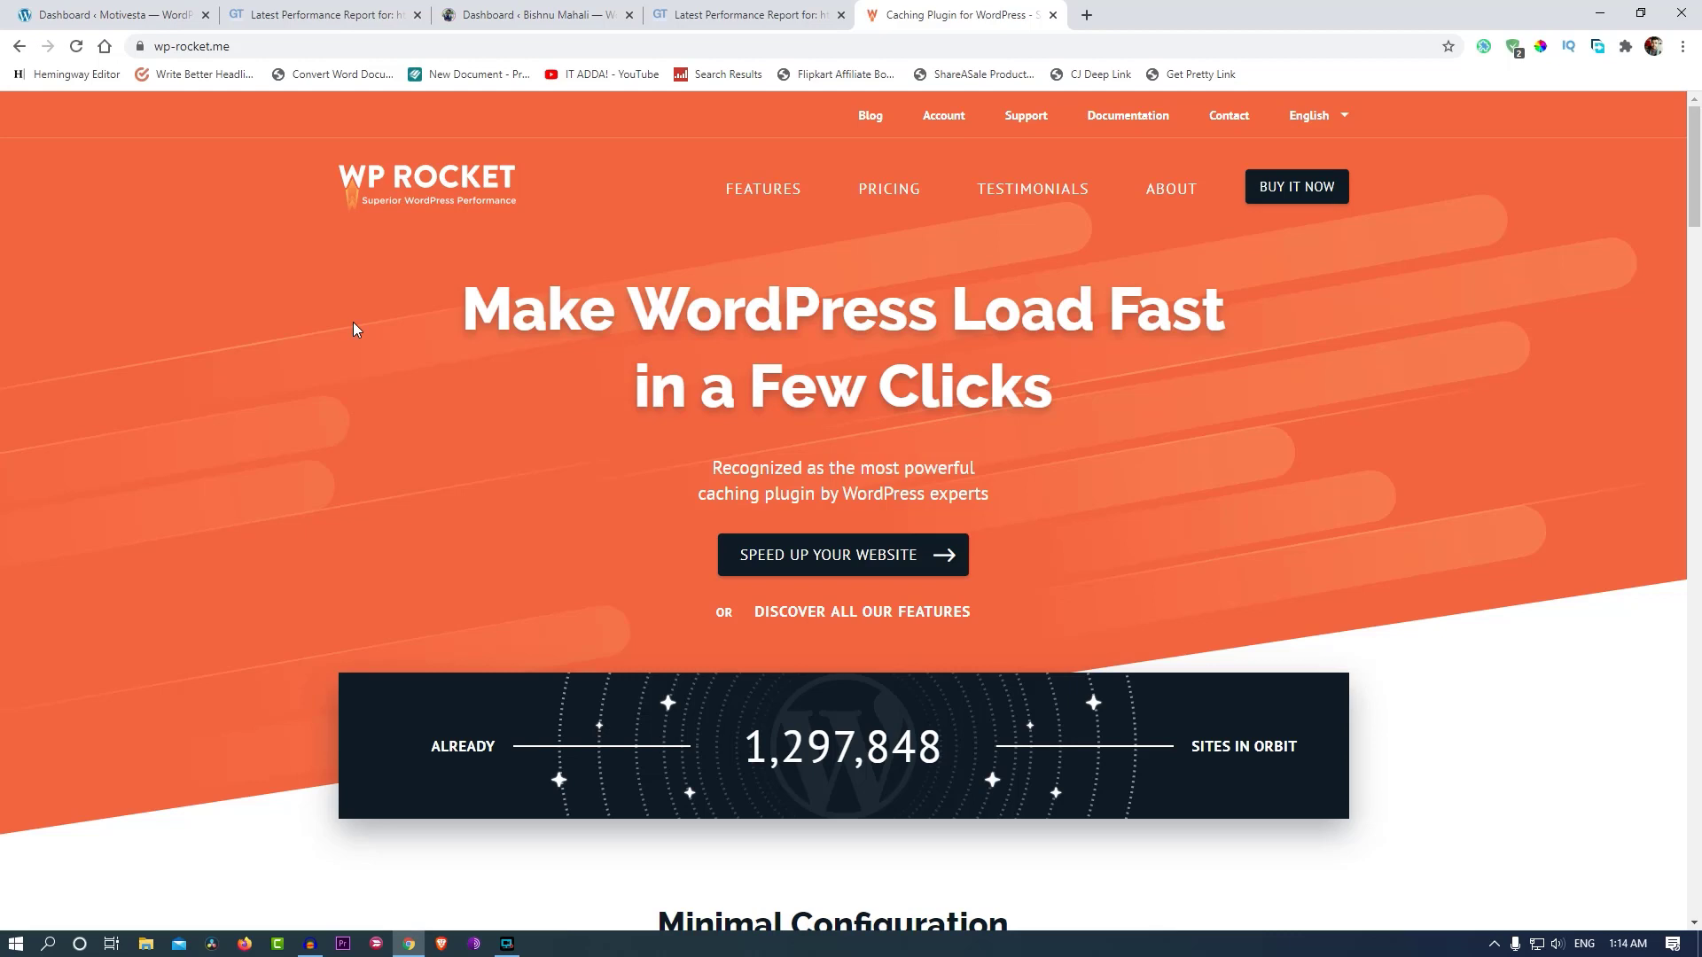
Open the WP Rocket pricing page and view the Single ($49), Plus ($99) and Infinite ($249) plans.
scroll("down", 3)
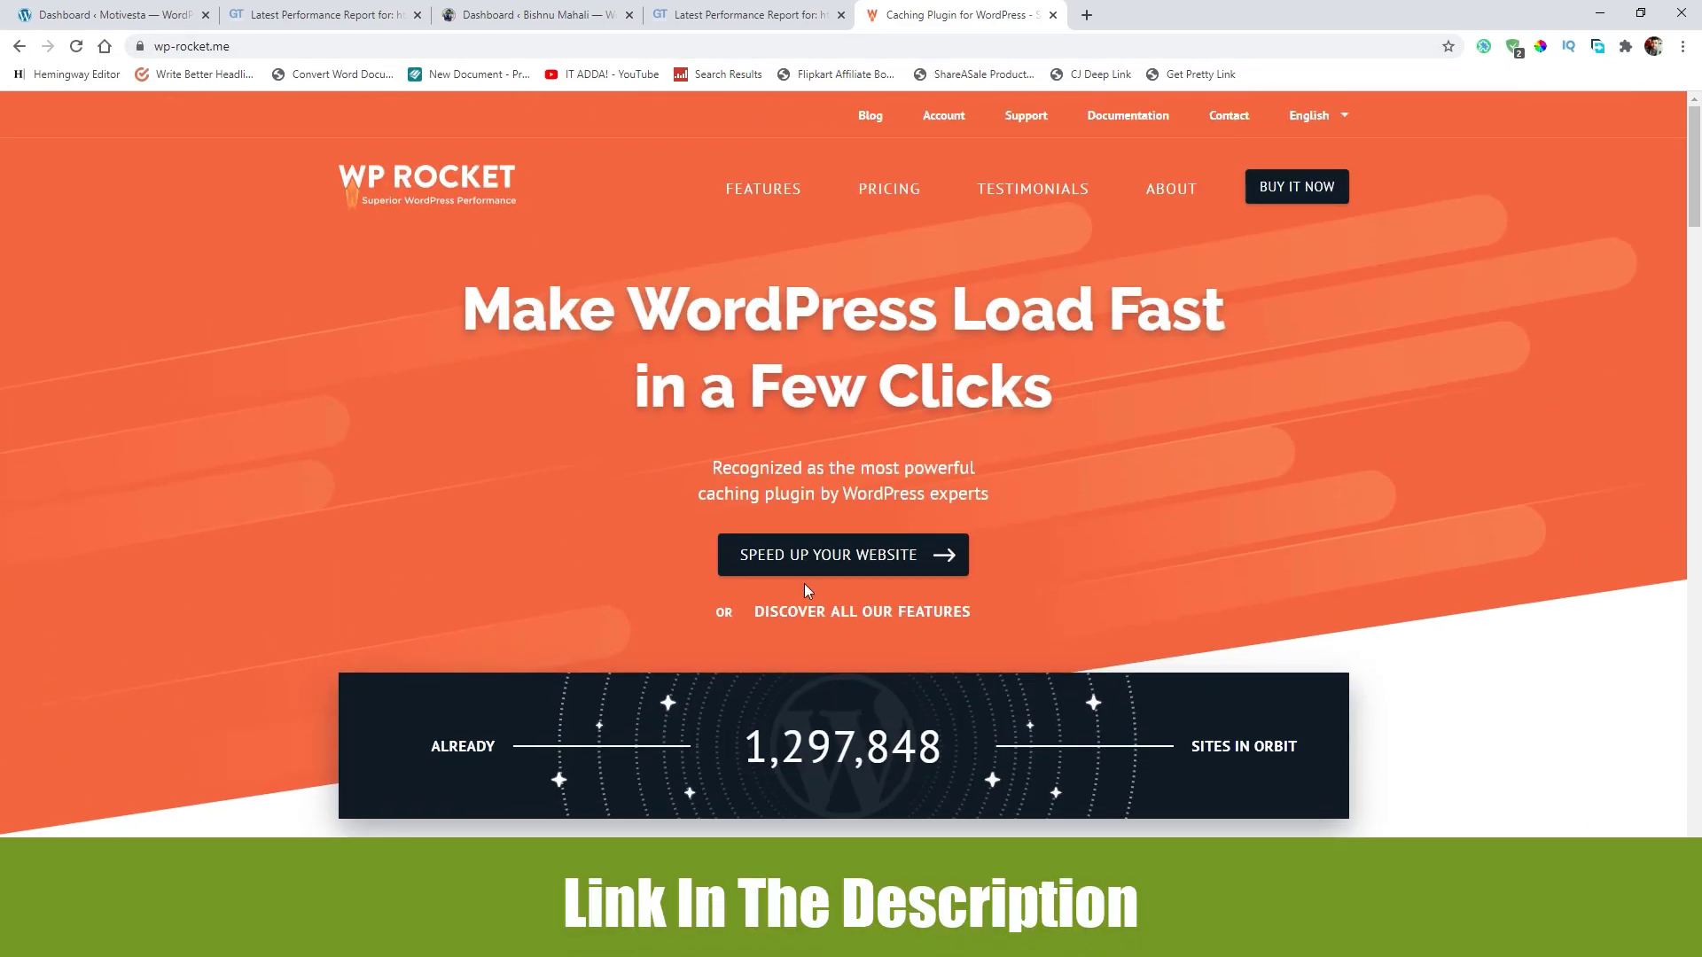
left_click(888, 188)
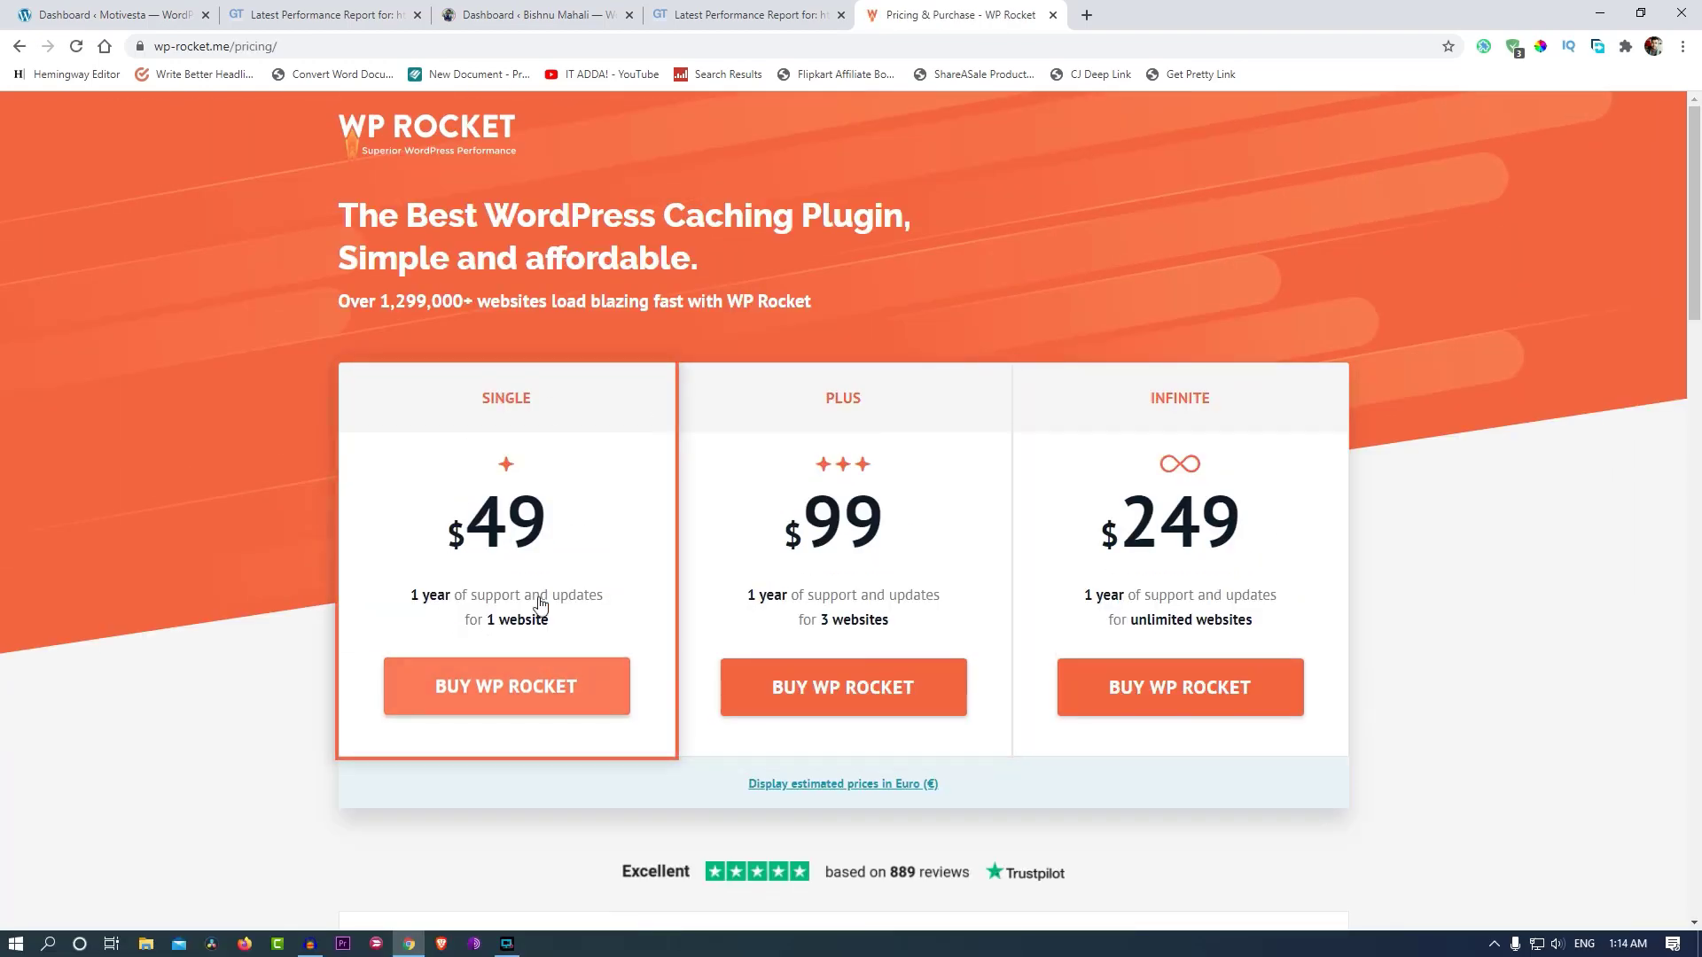
mouse_move(483, 747)
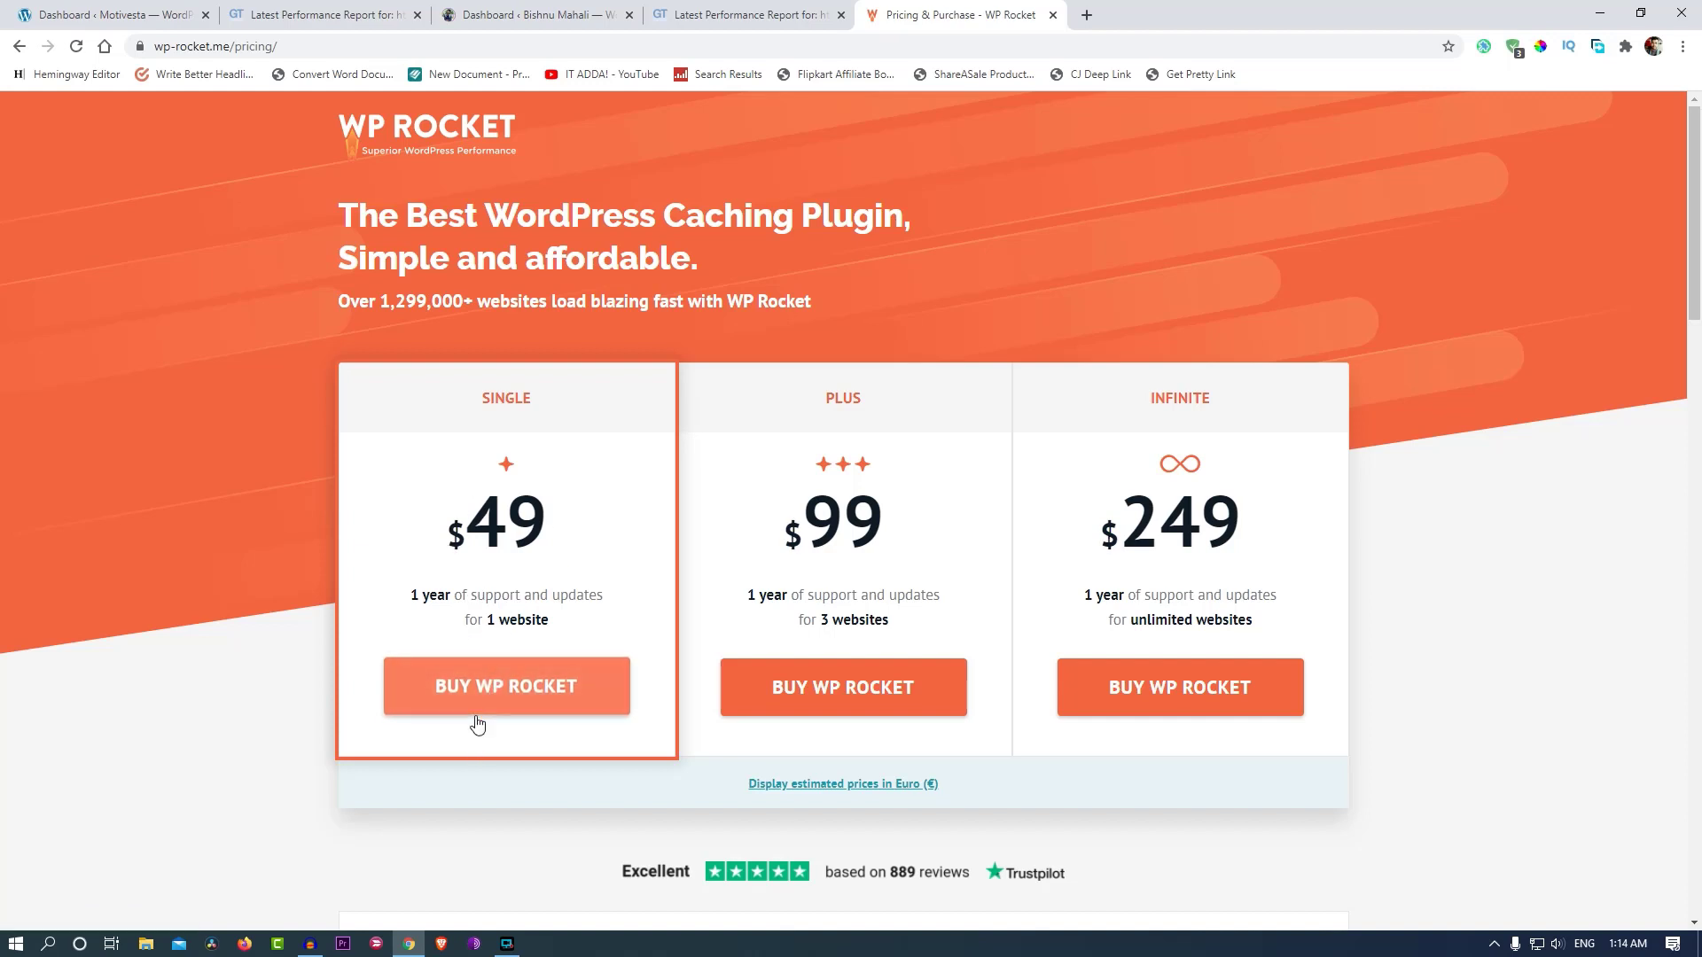
scroll("down", 3)
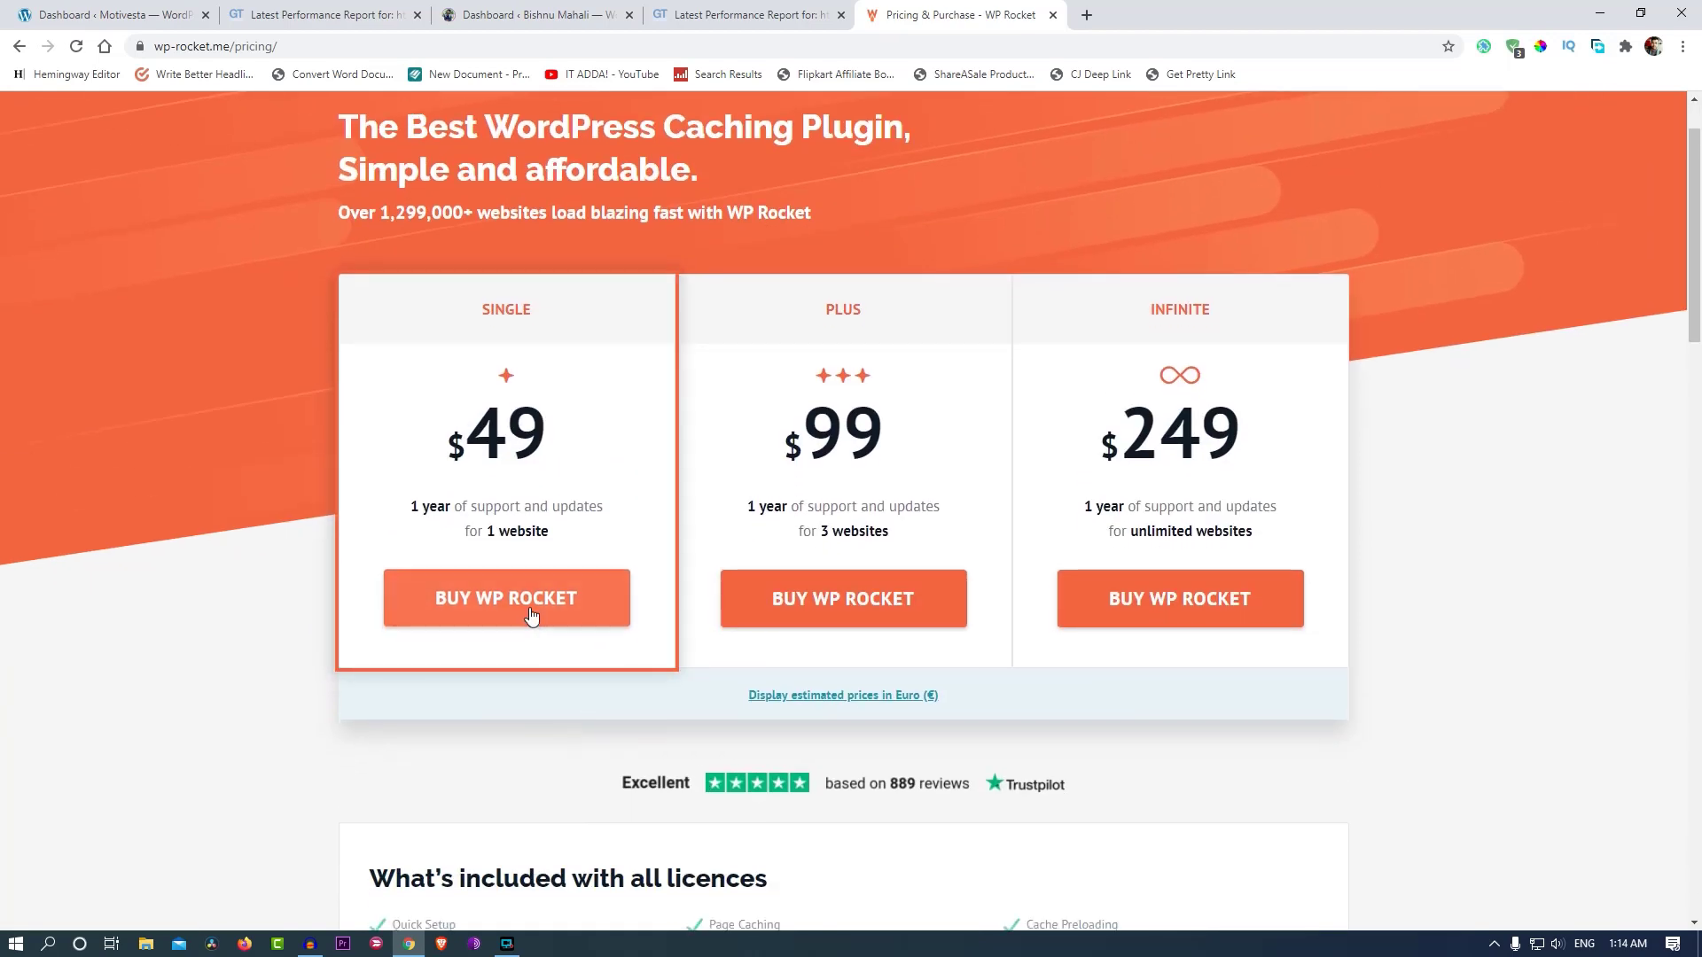
Check out the Single licence with PayPal and a discount code for a $0 total.
left_click(505, 598)
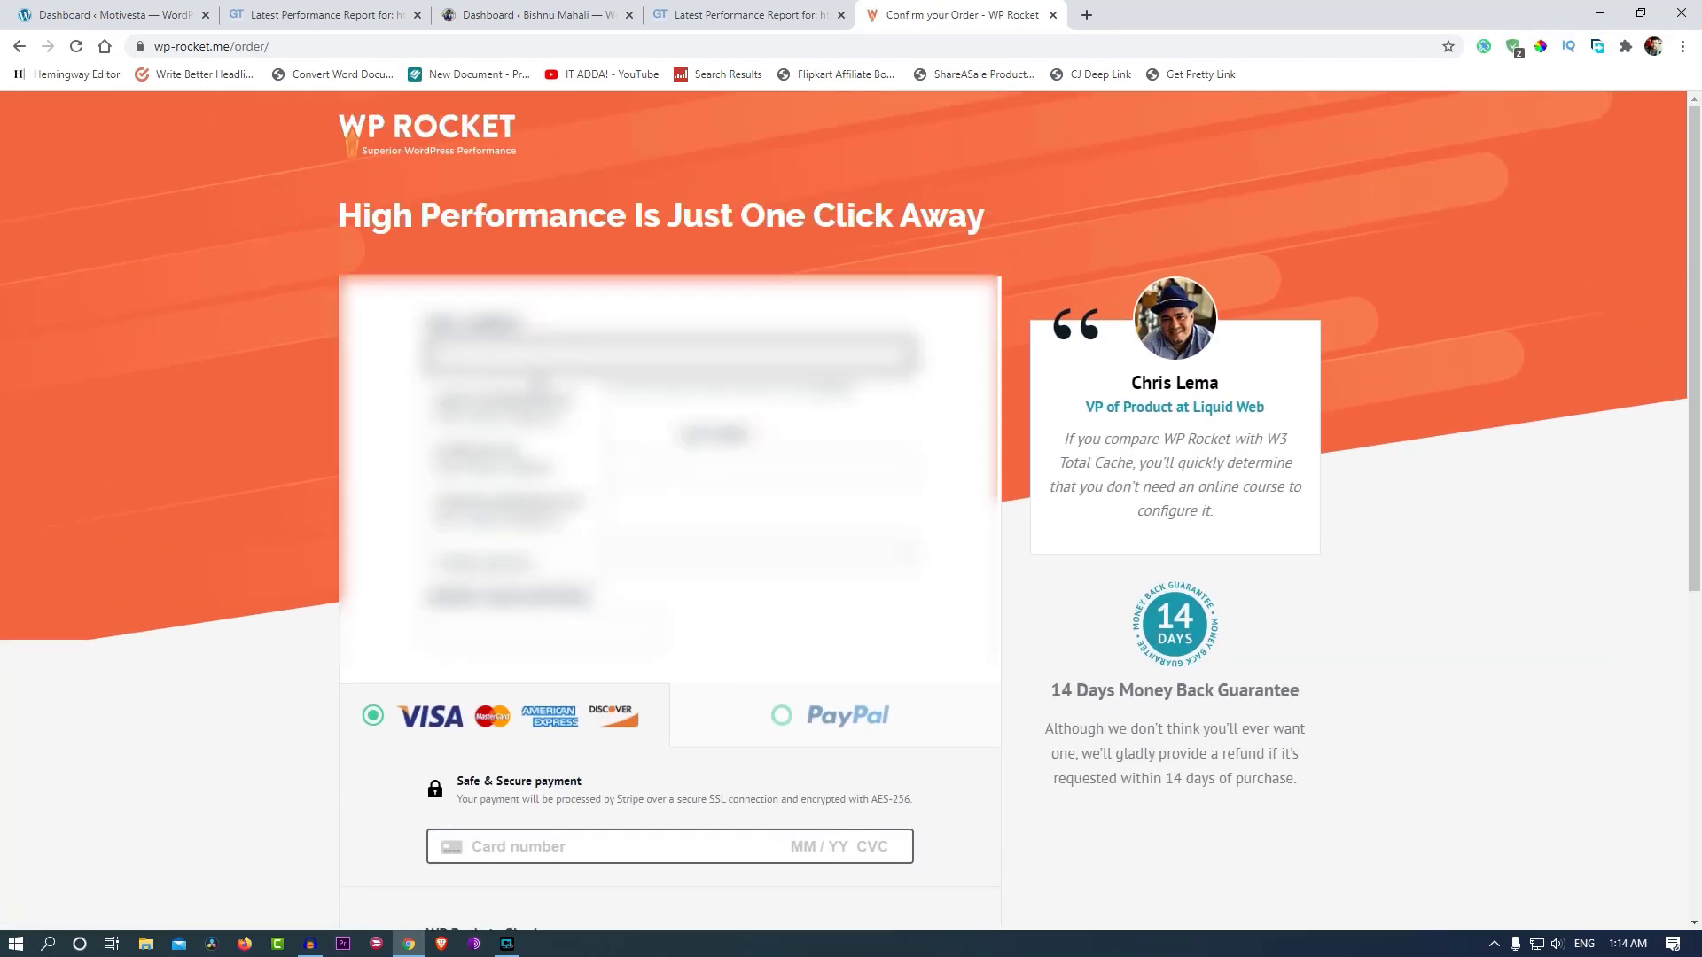
scroll("down", 3)
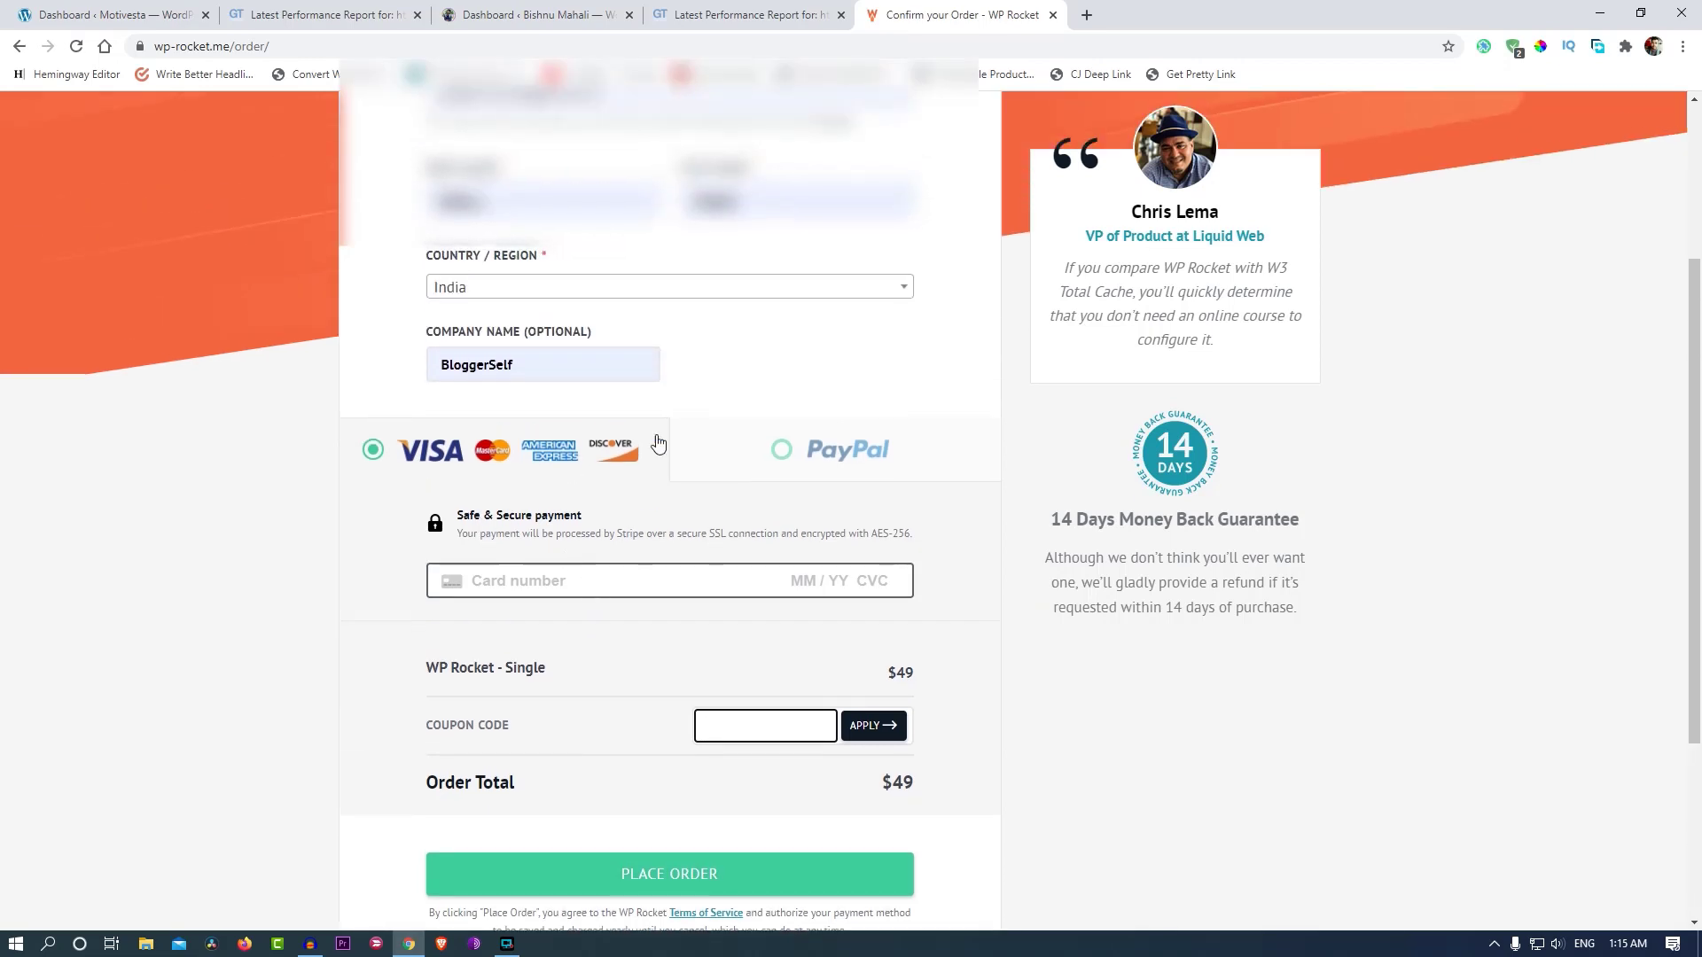
scroll("down", 3)
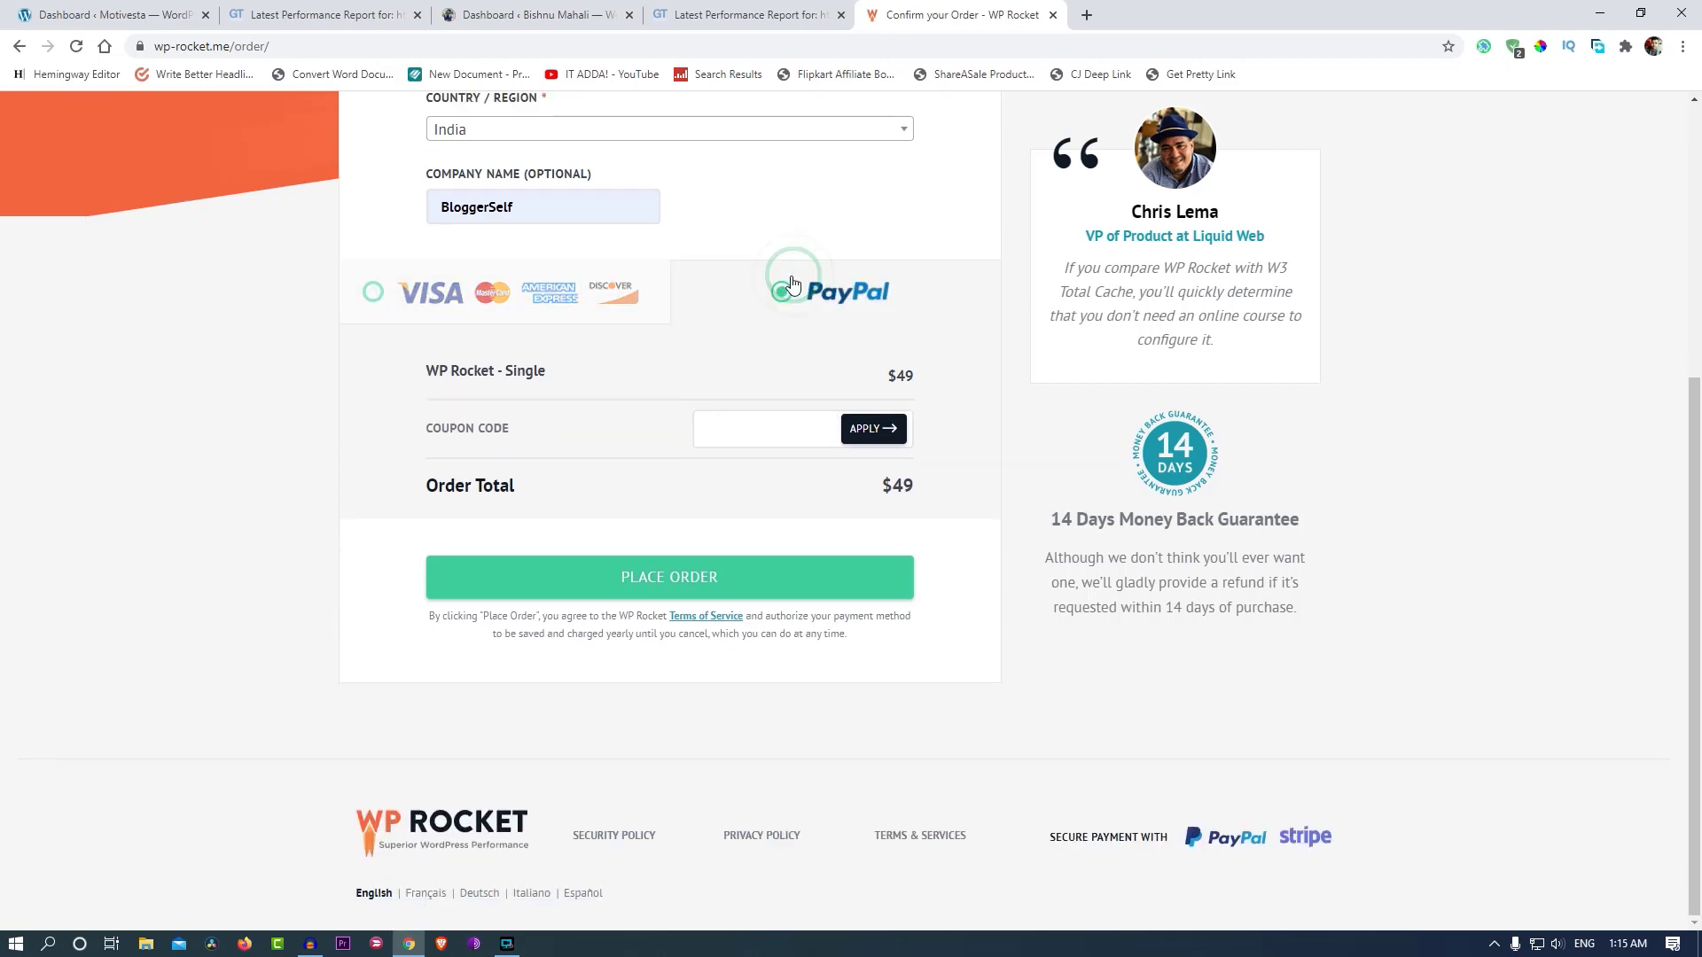
left_click(780, 291)
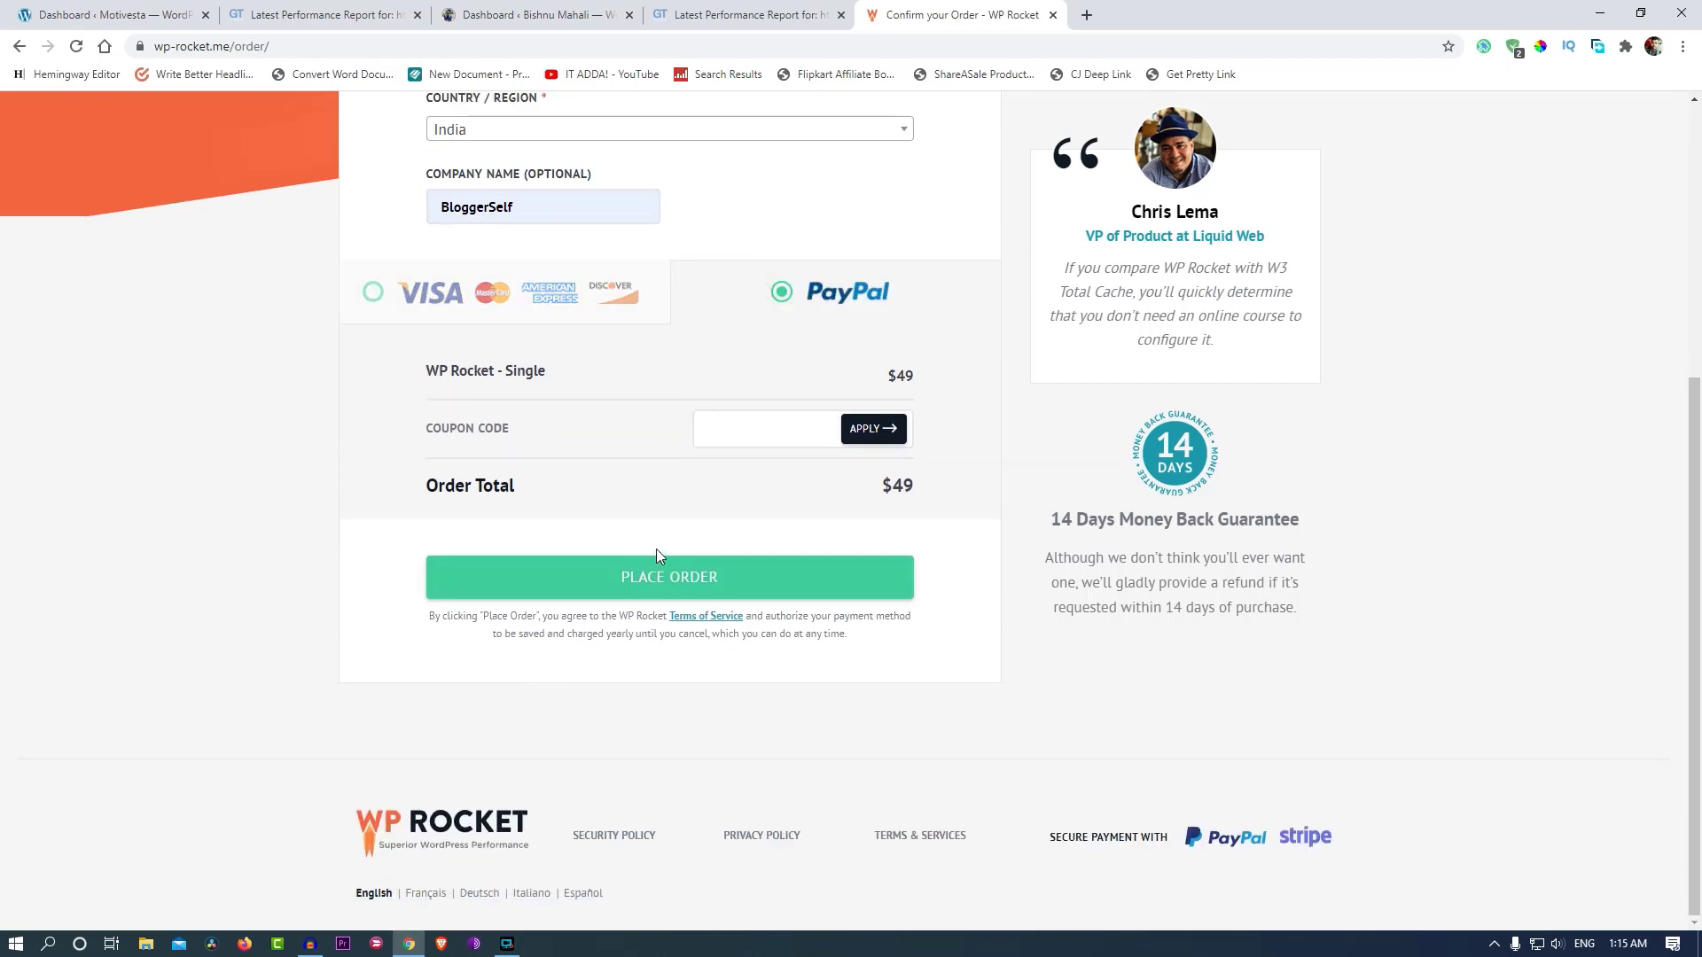
left_click(372, 292)
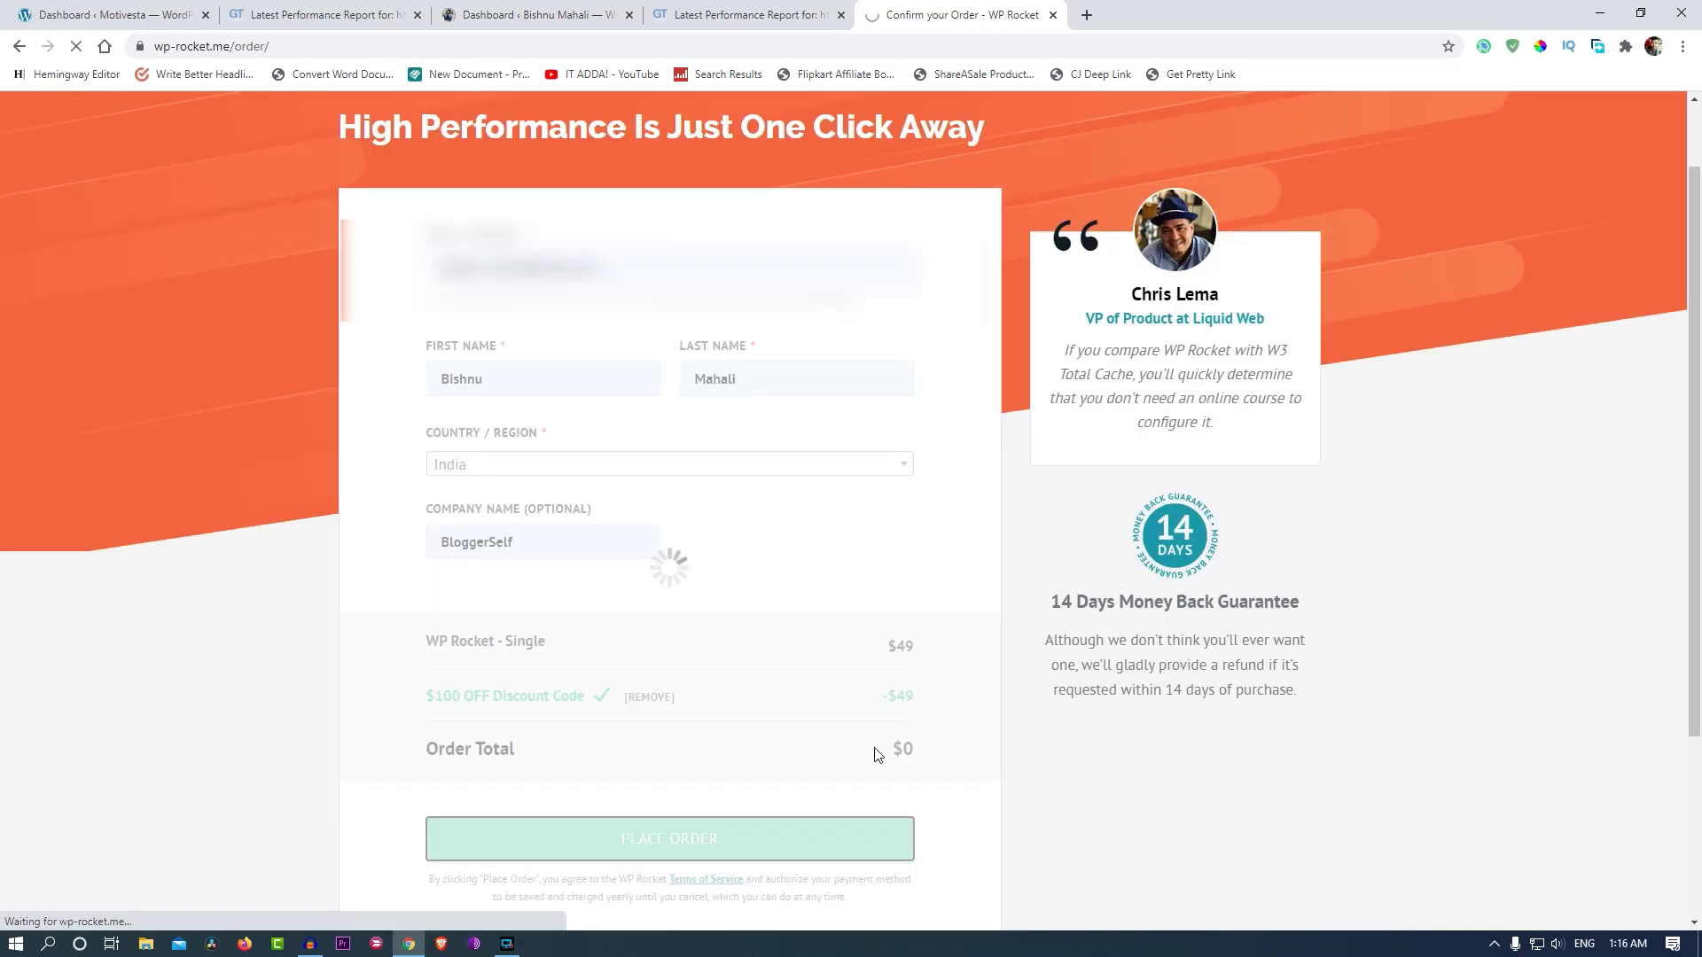
left_click(668, 838)
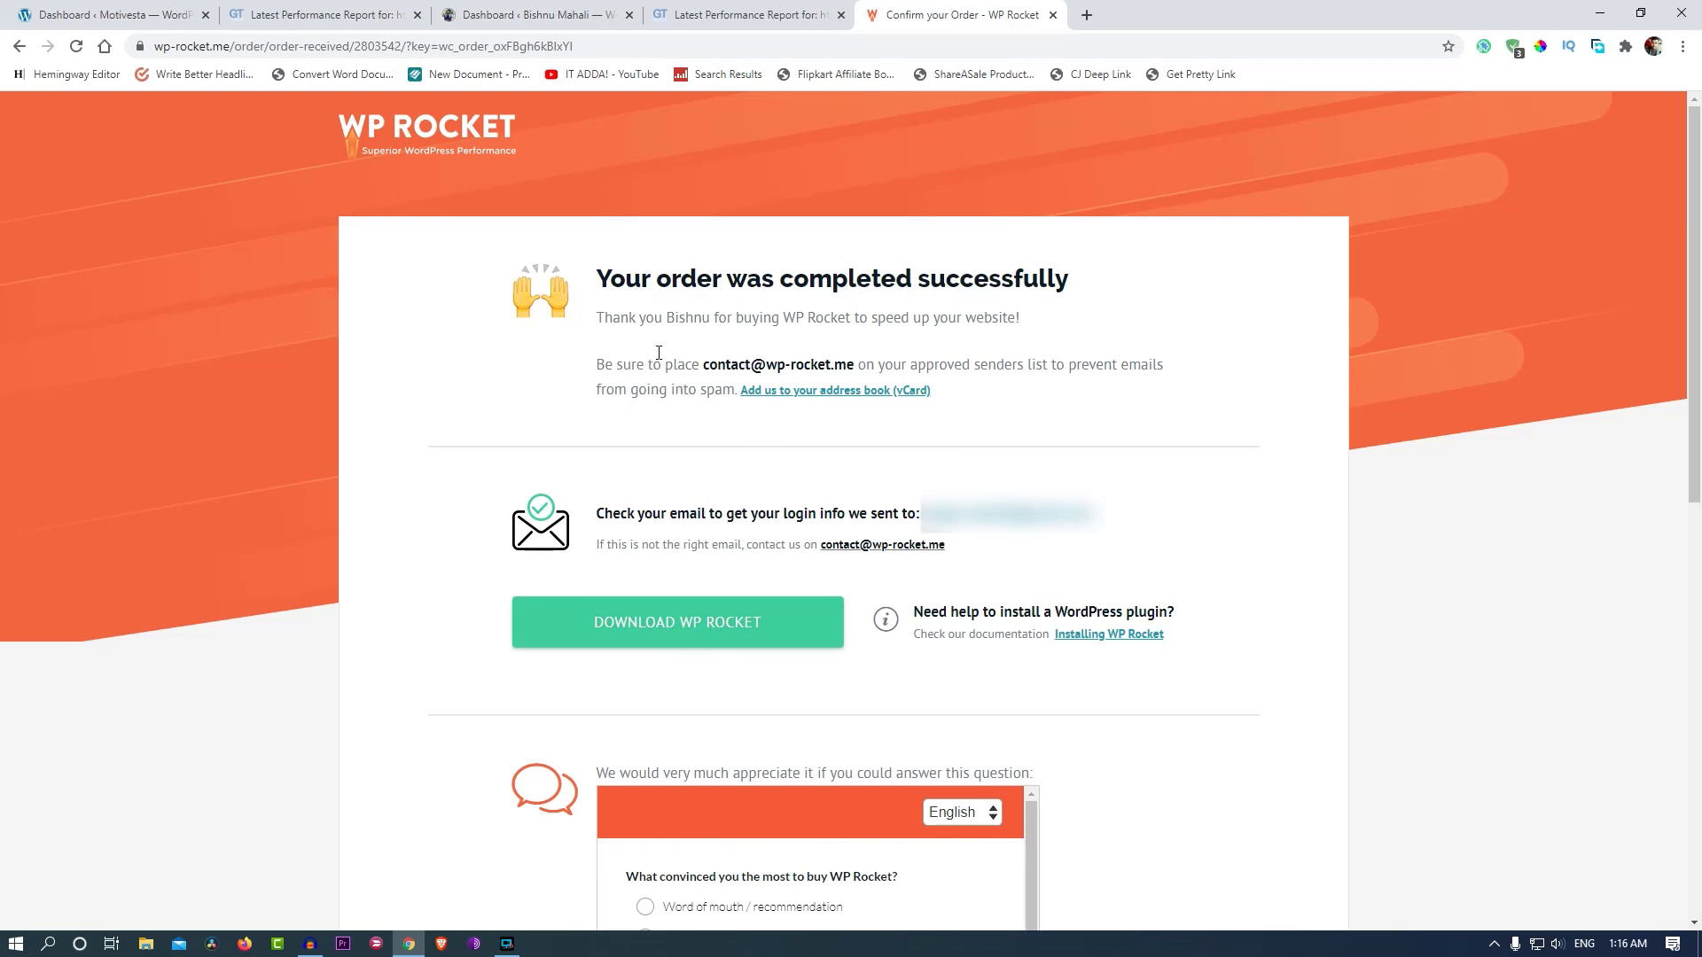
Download WP Rocket from the order-received page and scroll past the survey.
scroll("down", 3)
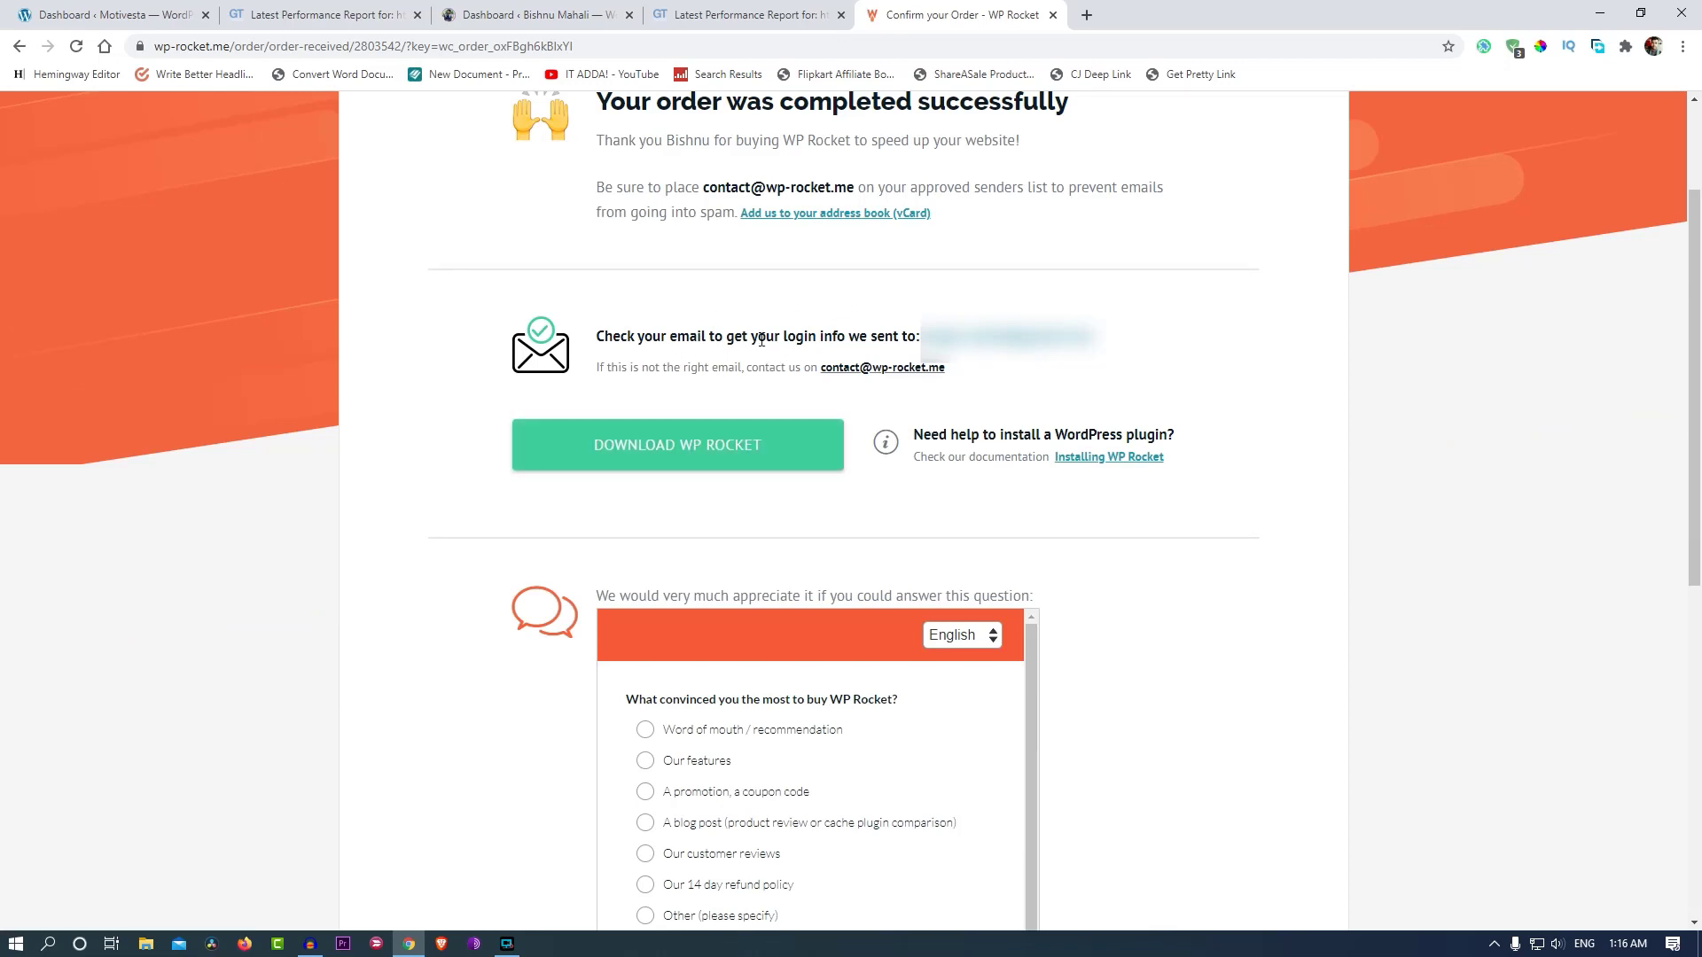
mouse_move(639, 459)
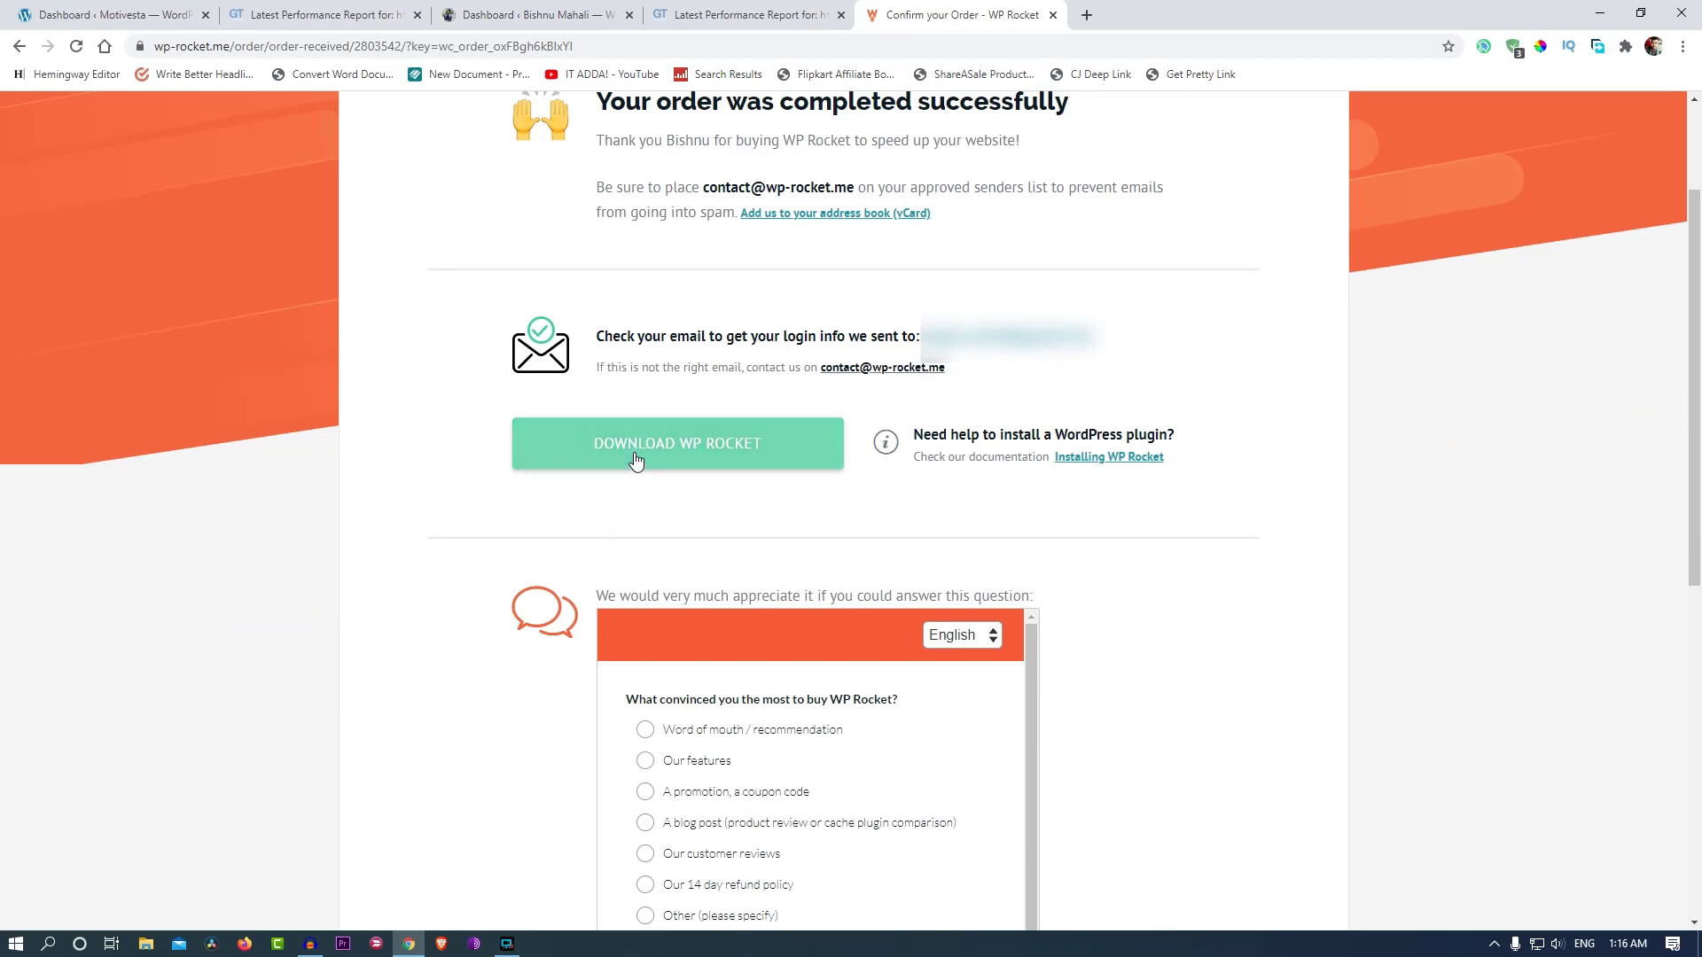
left_click(677, 445)
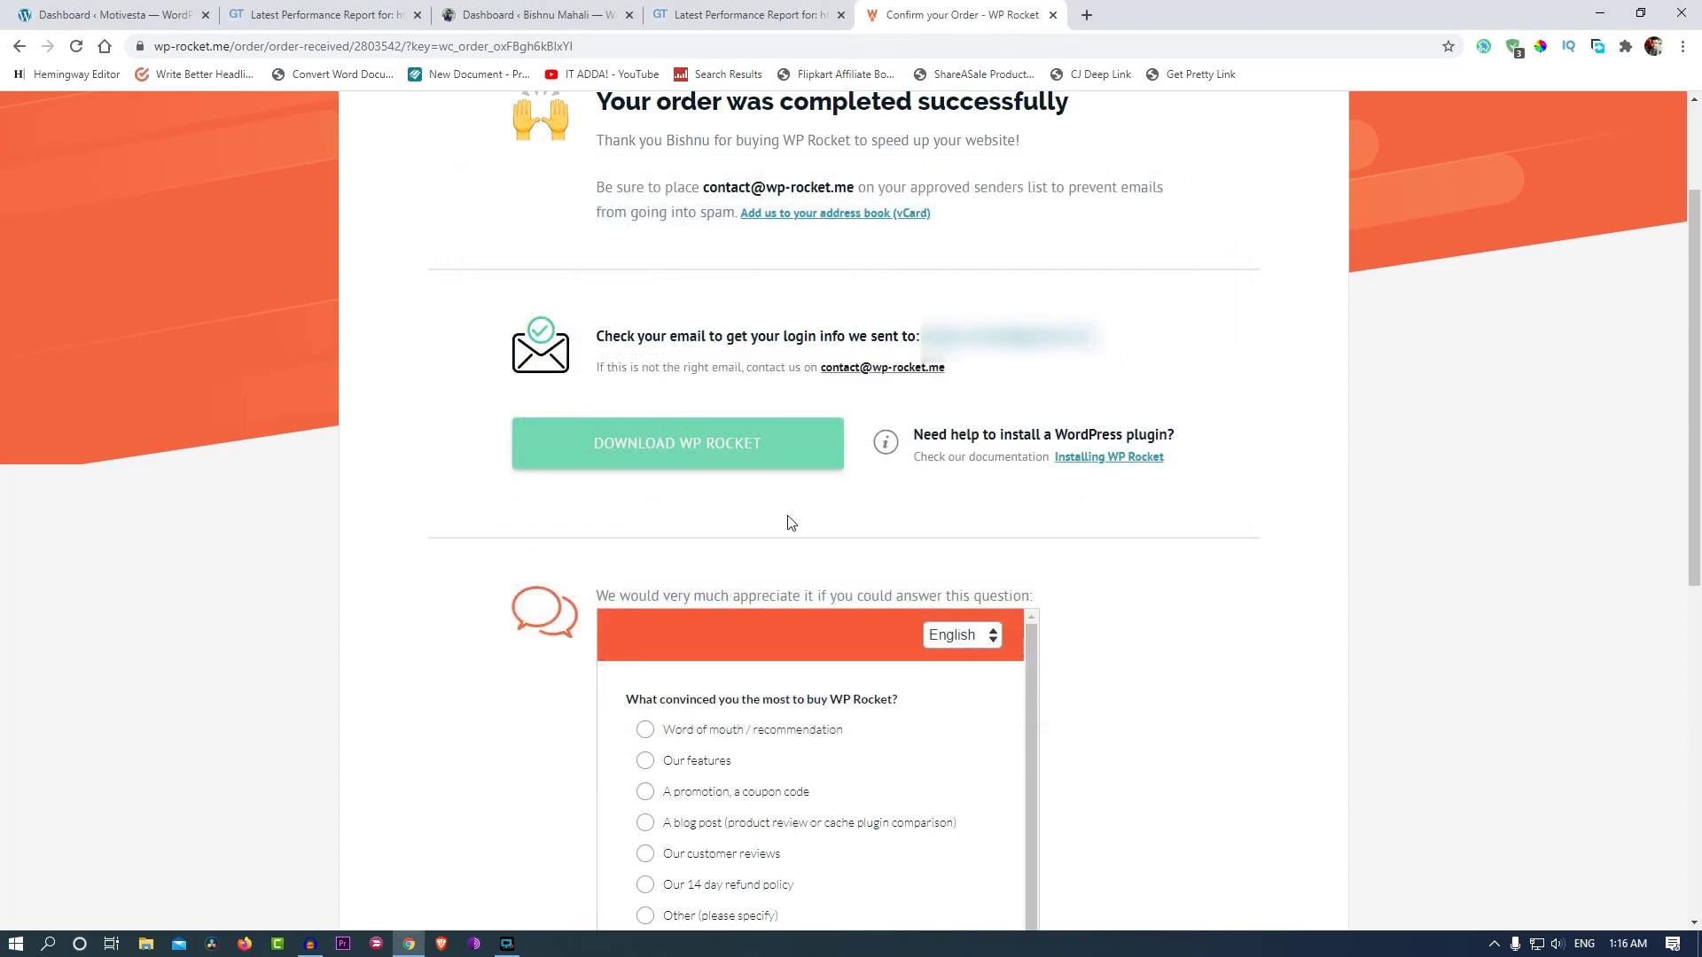
scroll("down", 3)
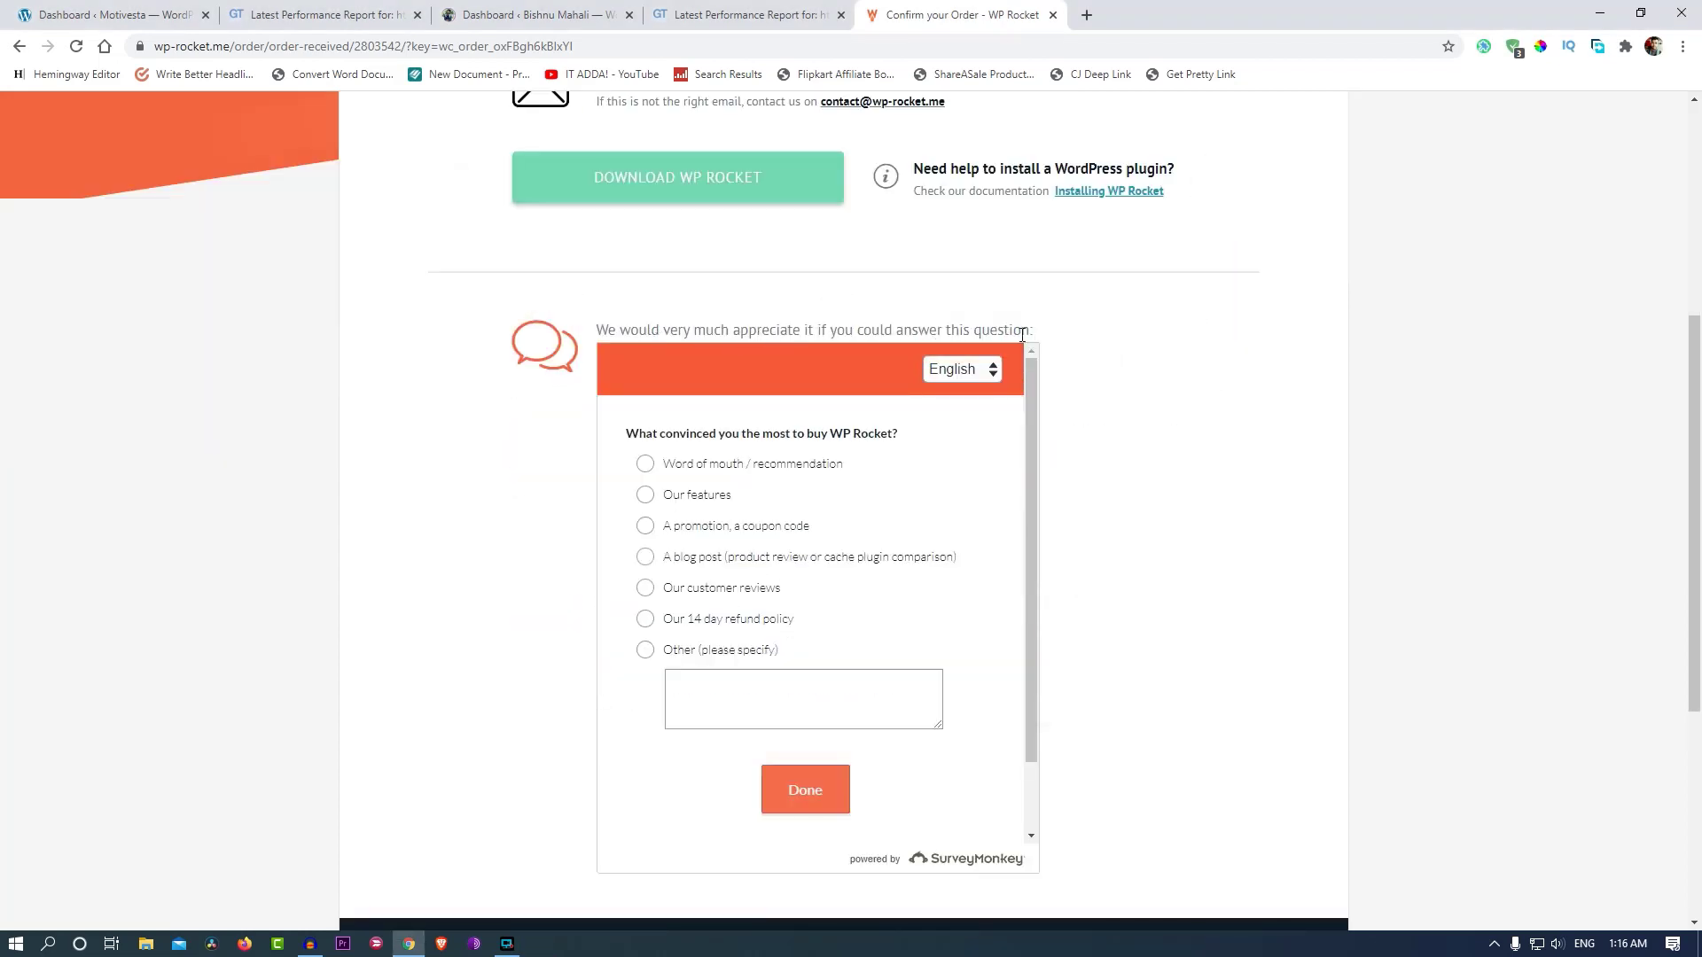
mouse_move(662, 557)
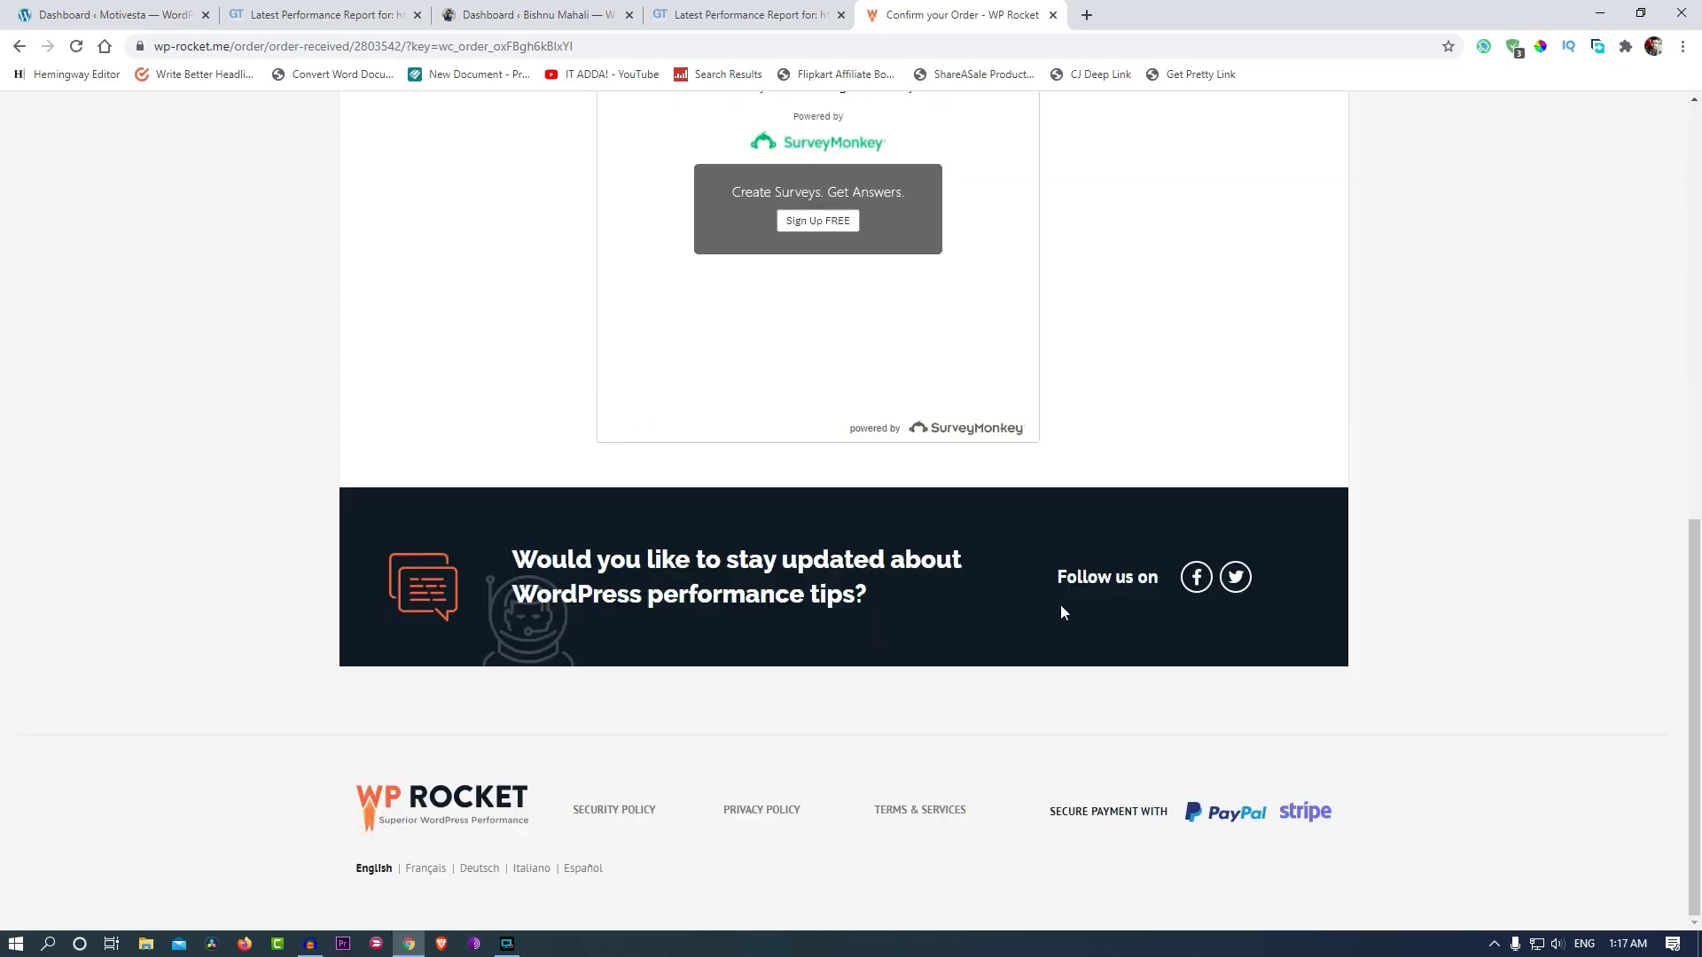
scroll("up", 3)
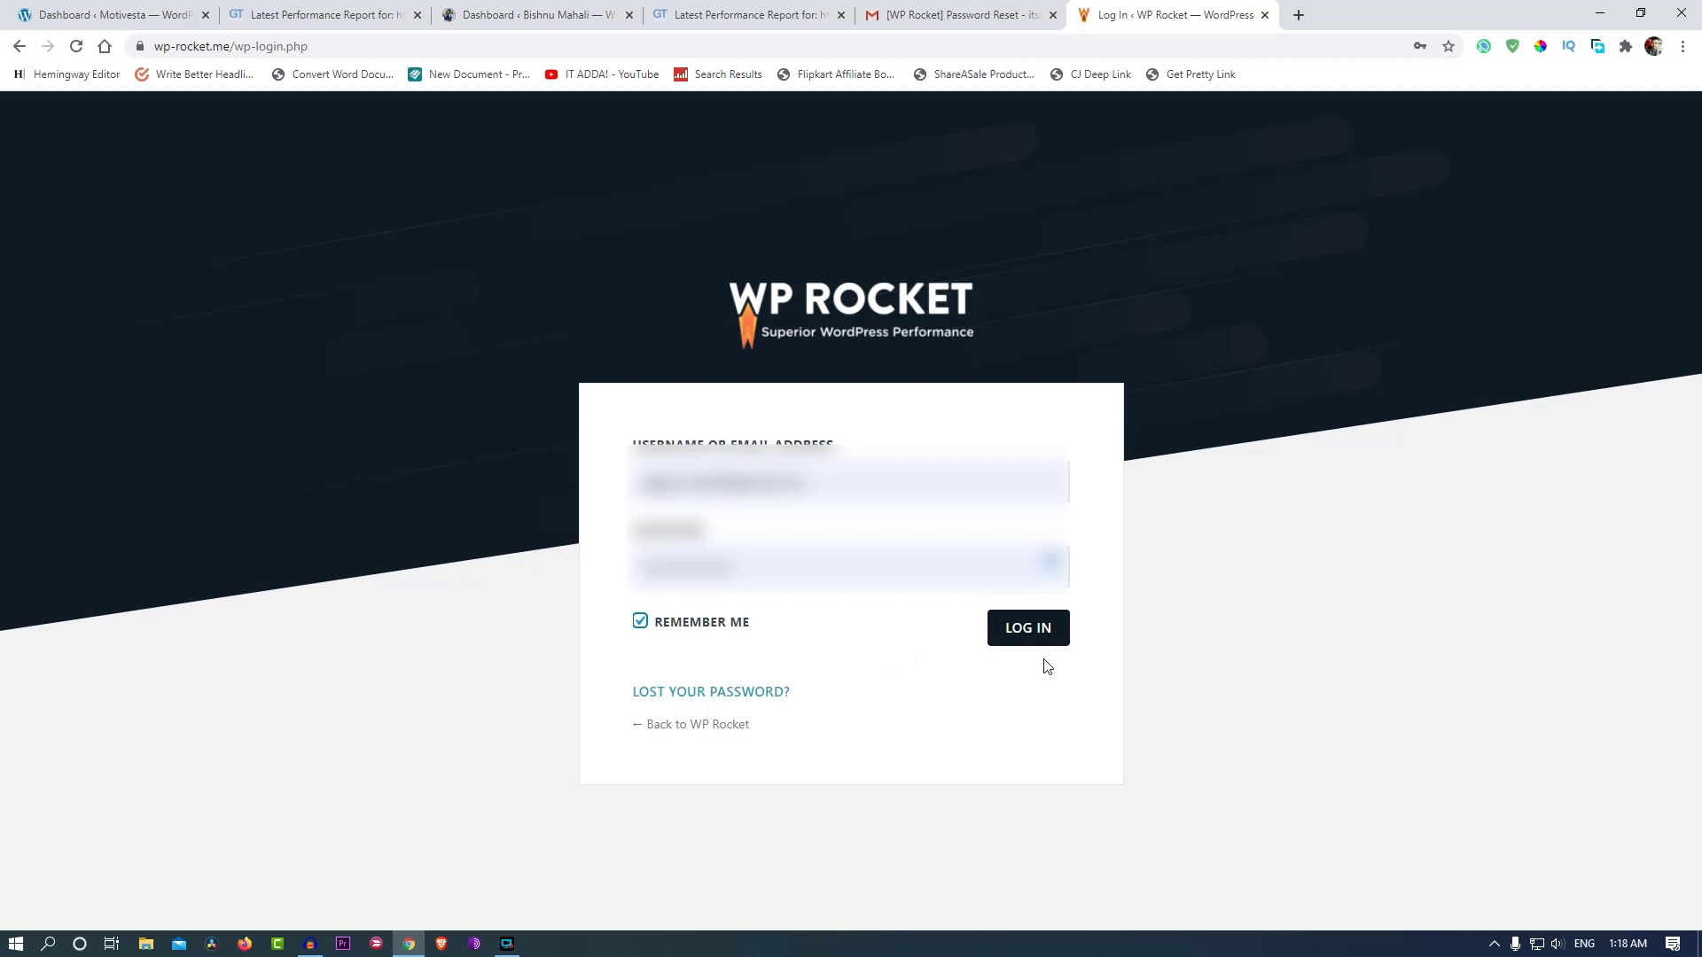
Log in to the WP Rocket account and review the License tab on My Account.
left_click(1026, 628)
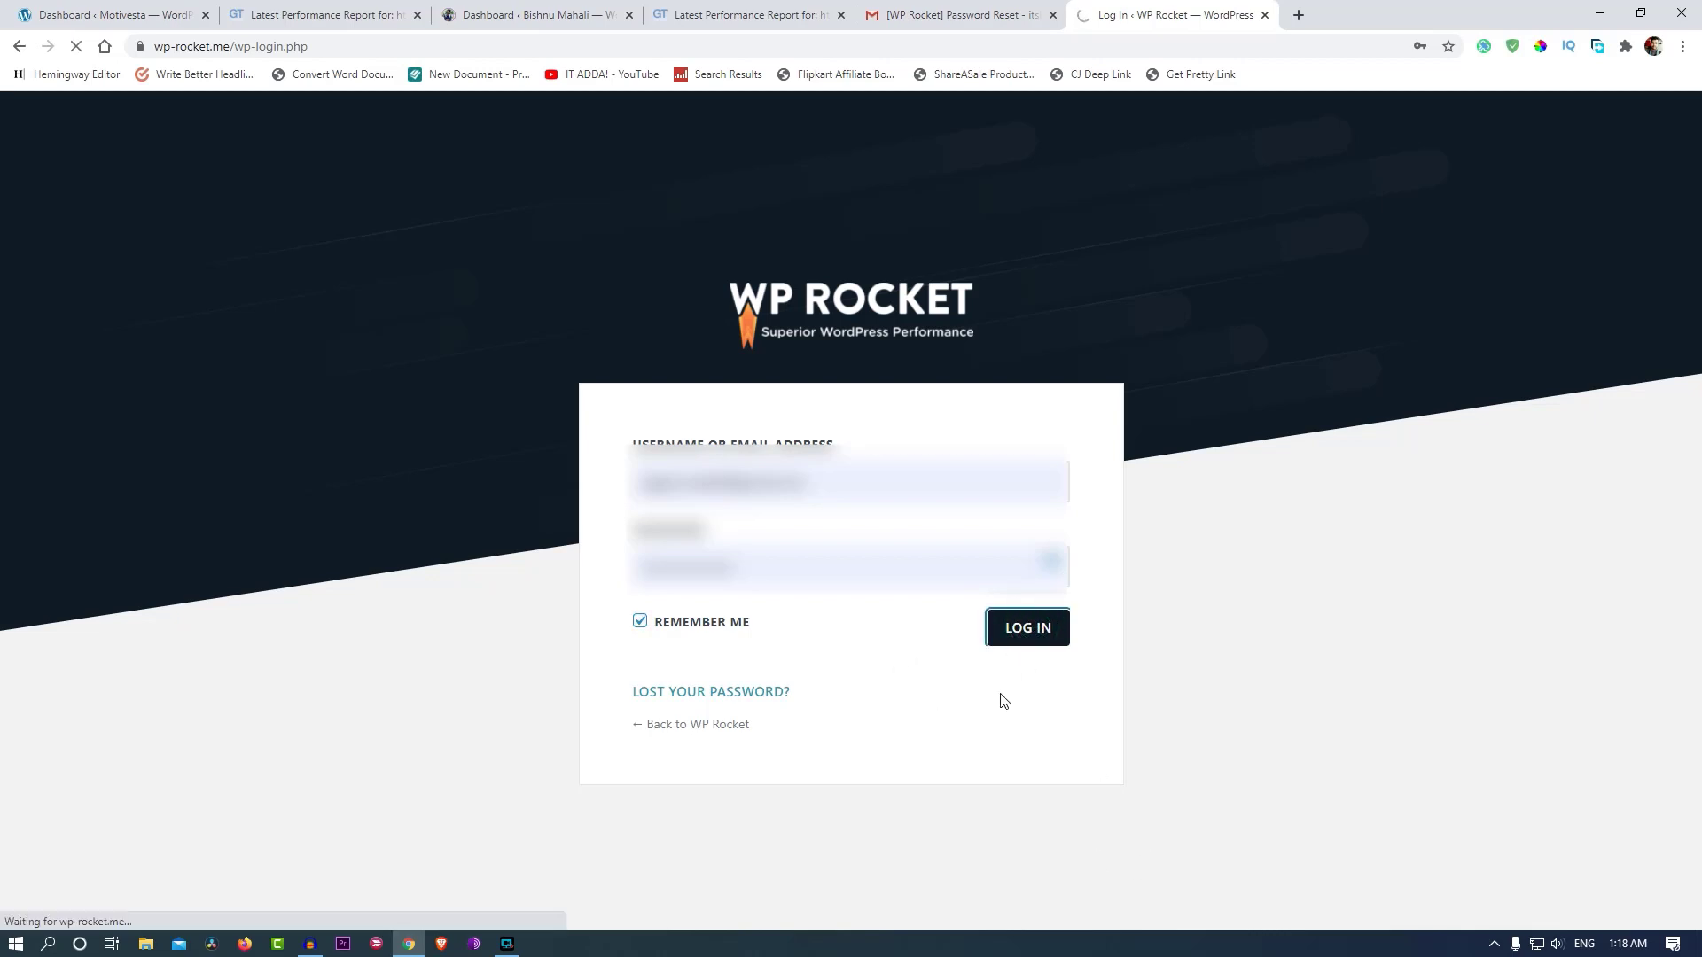
left_click(1026, 627)
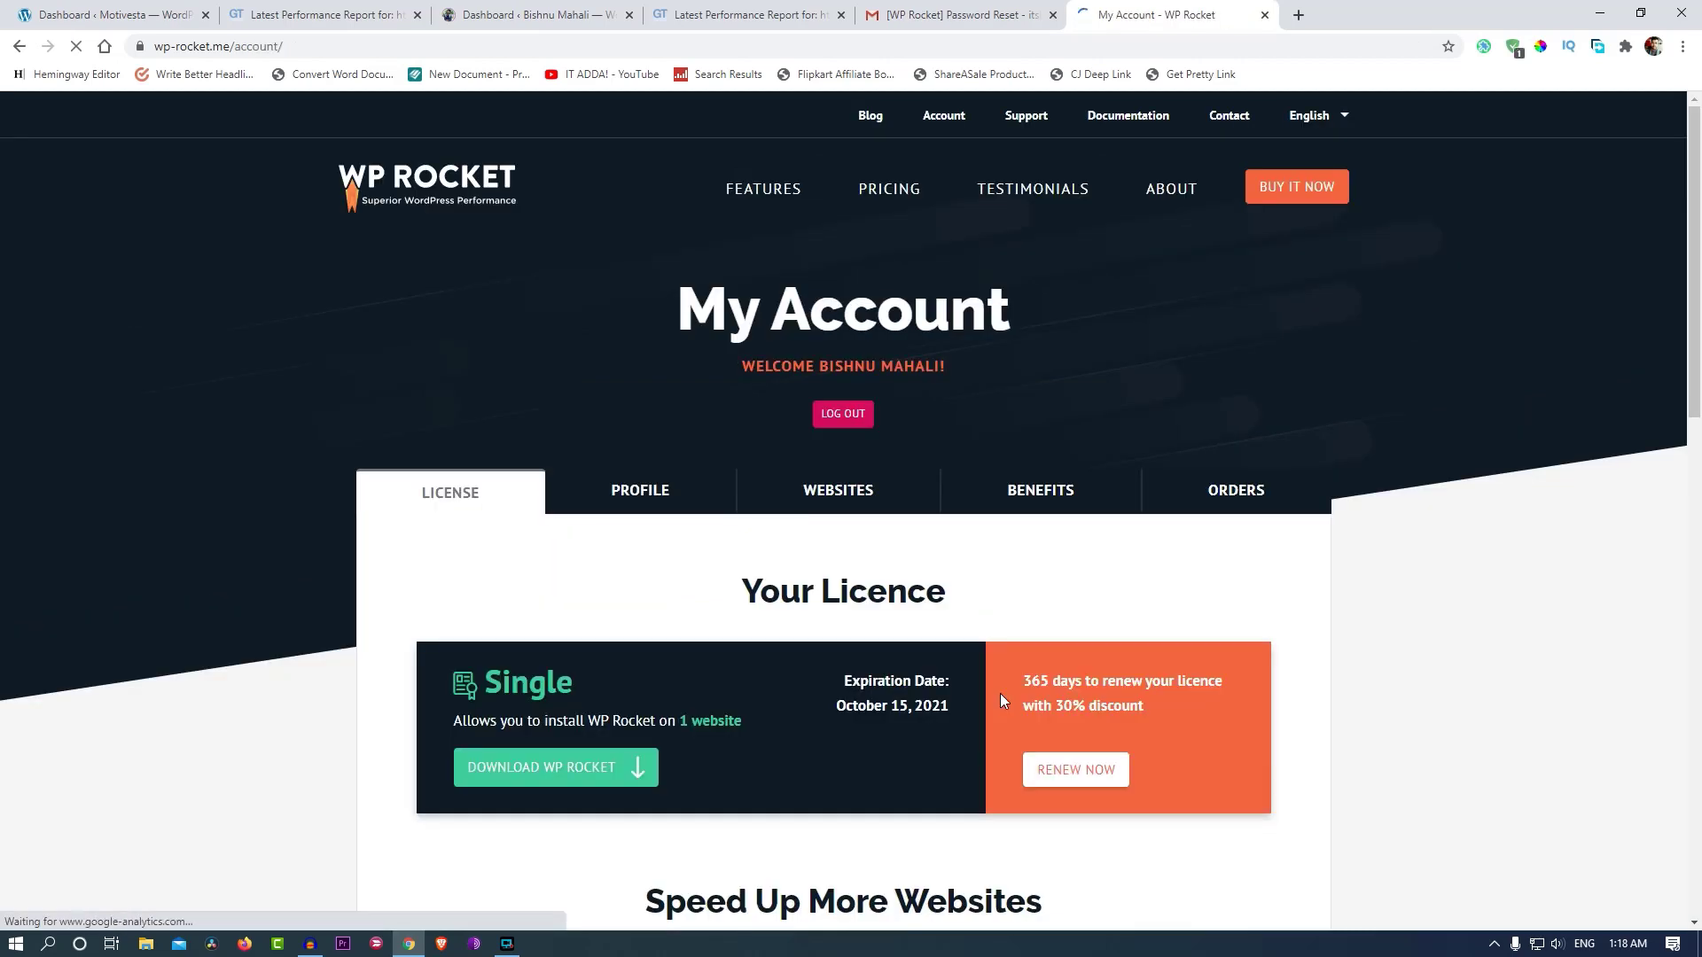
scroll("down", 3)
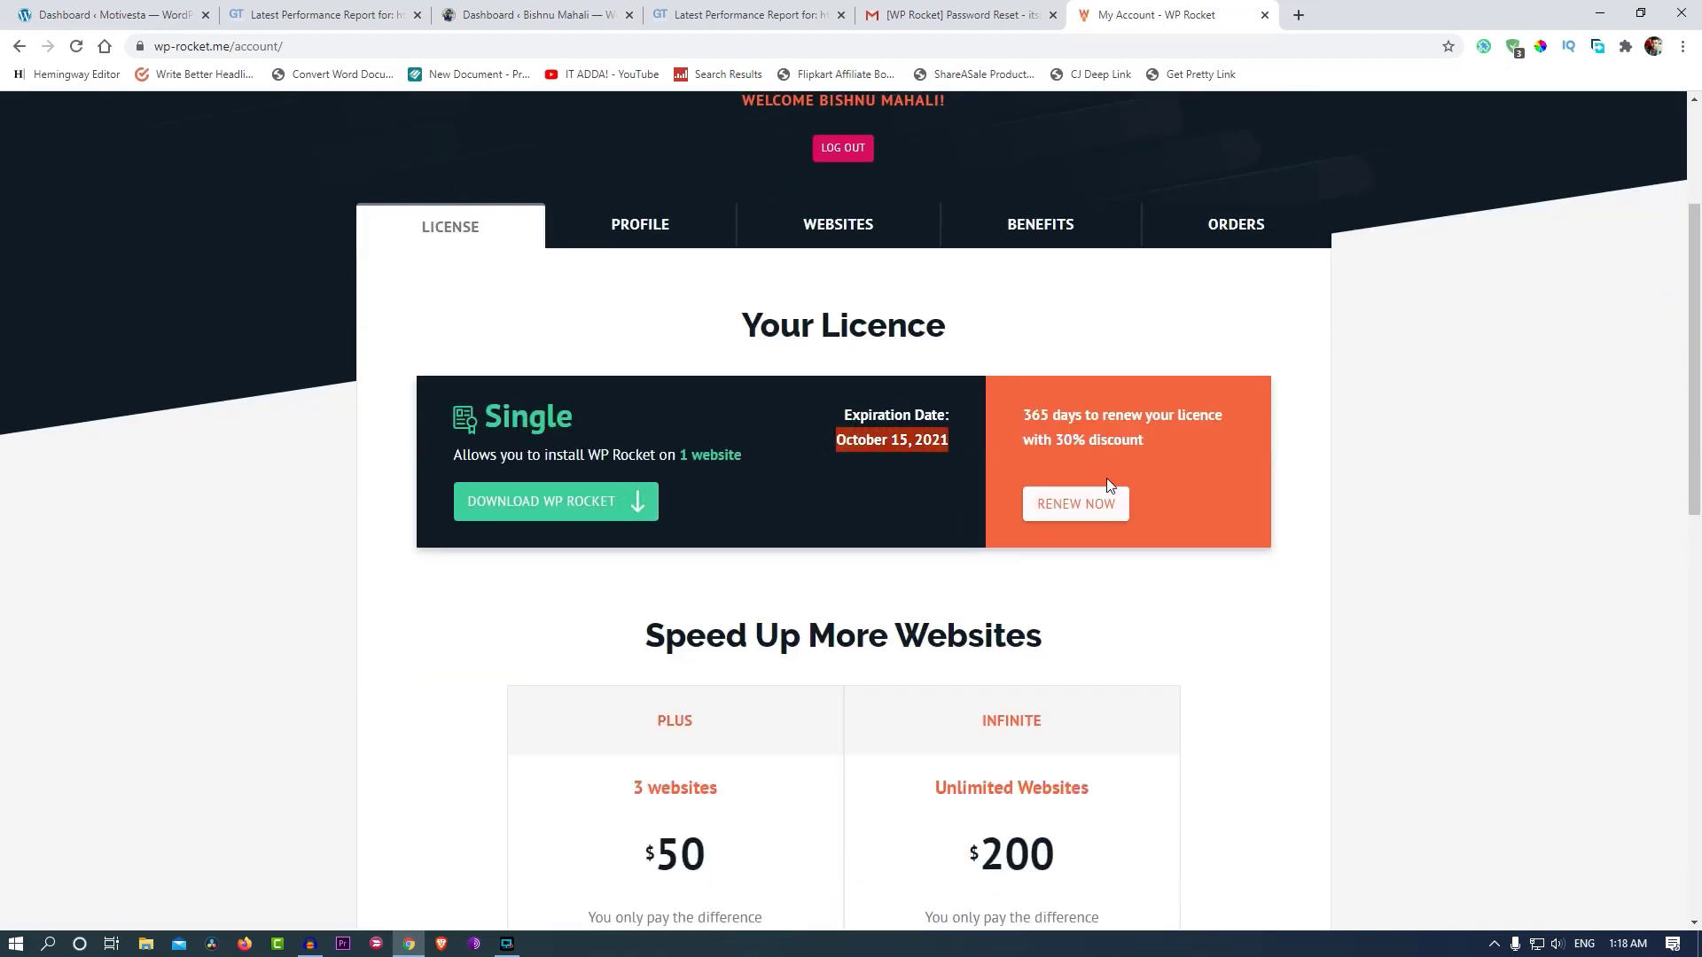
scroll("down", 3)
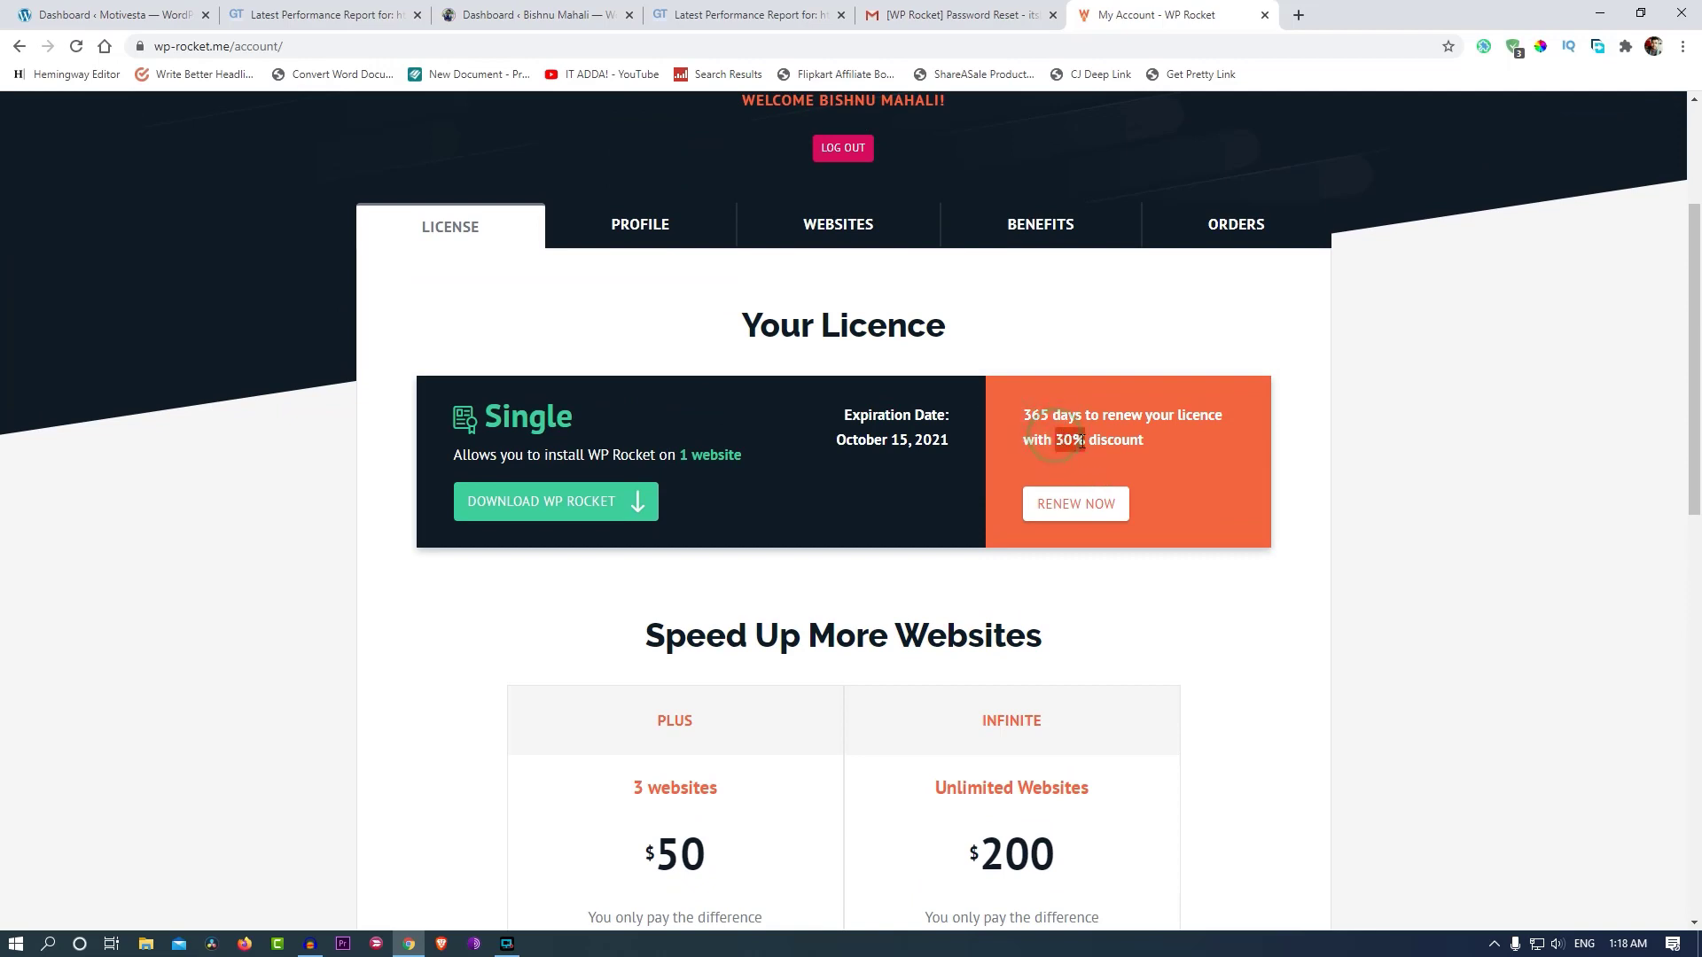
scroll("down", 3)
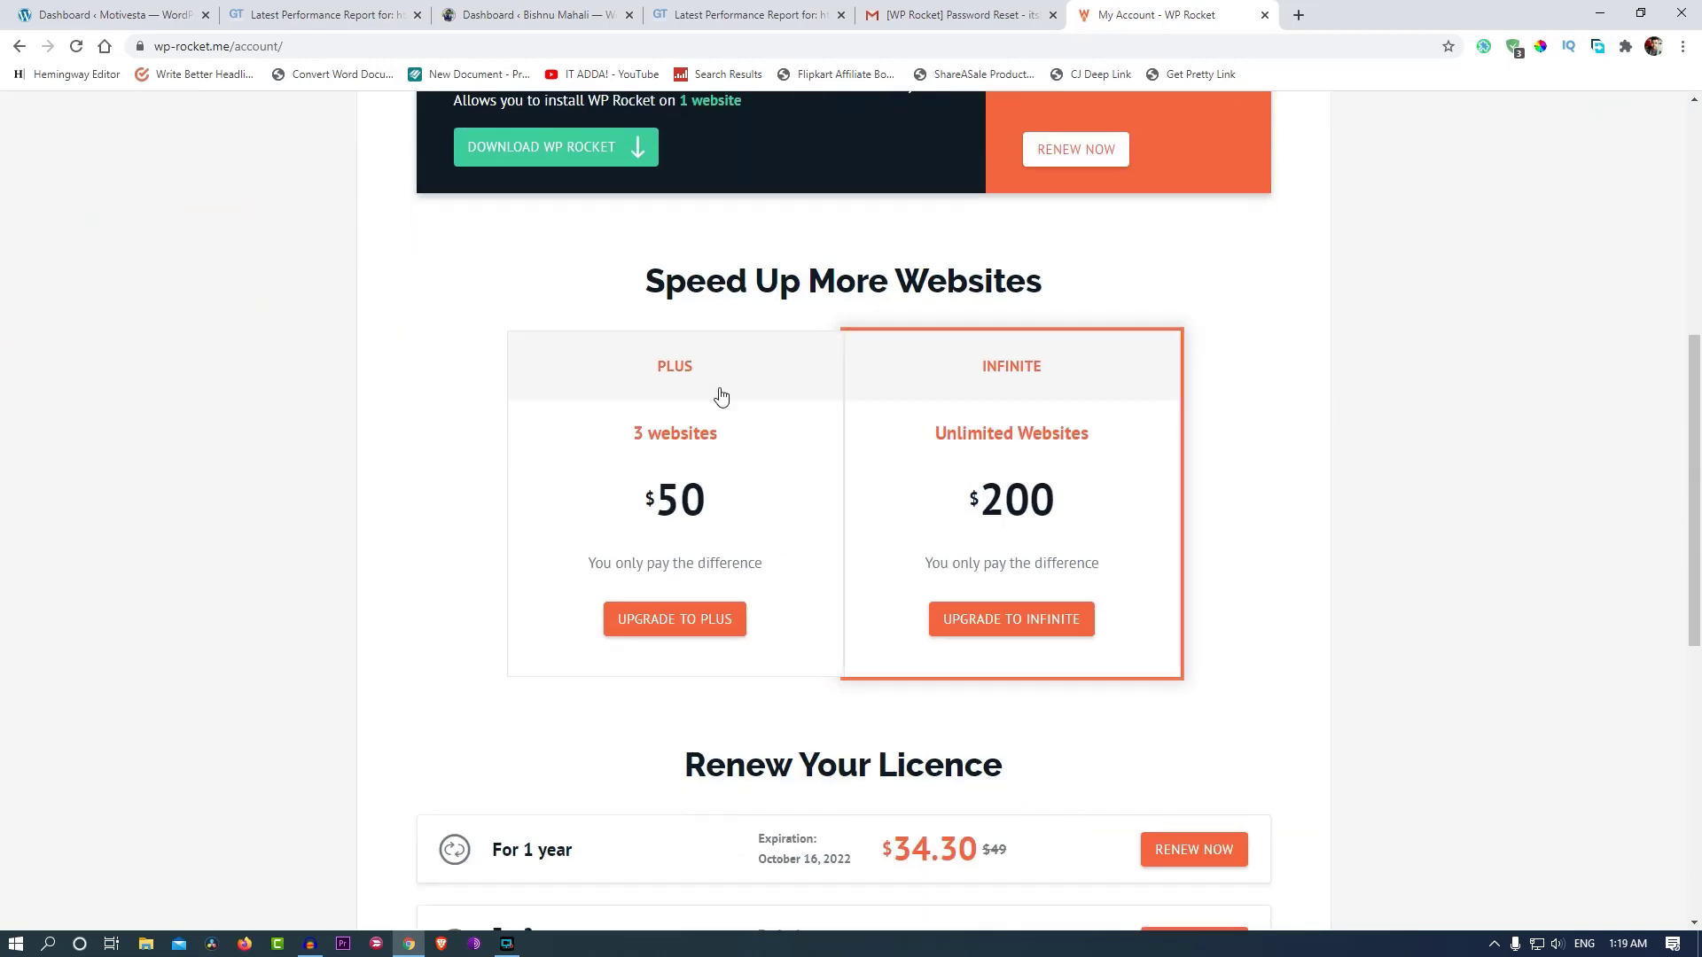
scroll("down", 3)
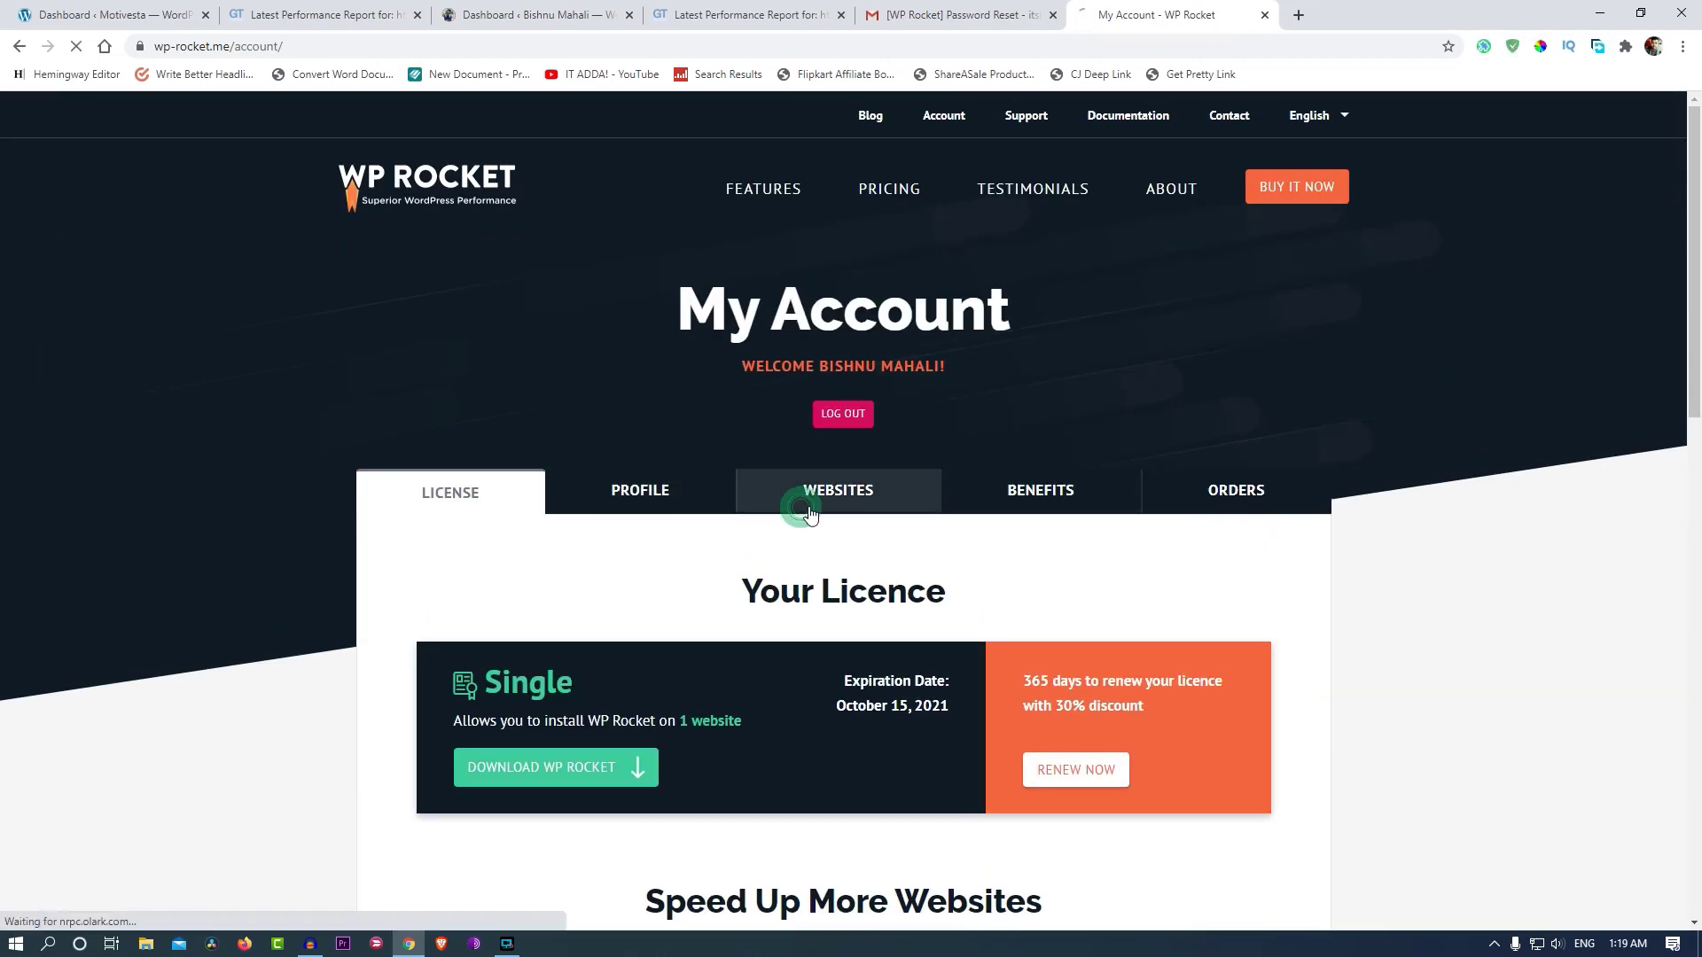
Open the Orders tab and browse the completed $0 Single licence order.
left_click(1234, 489)
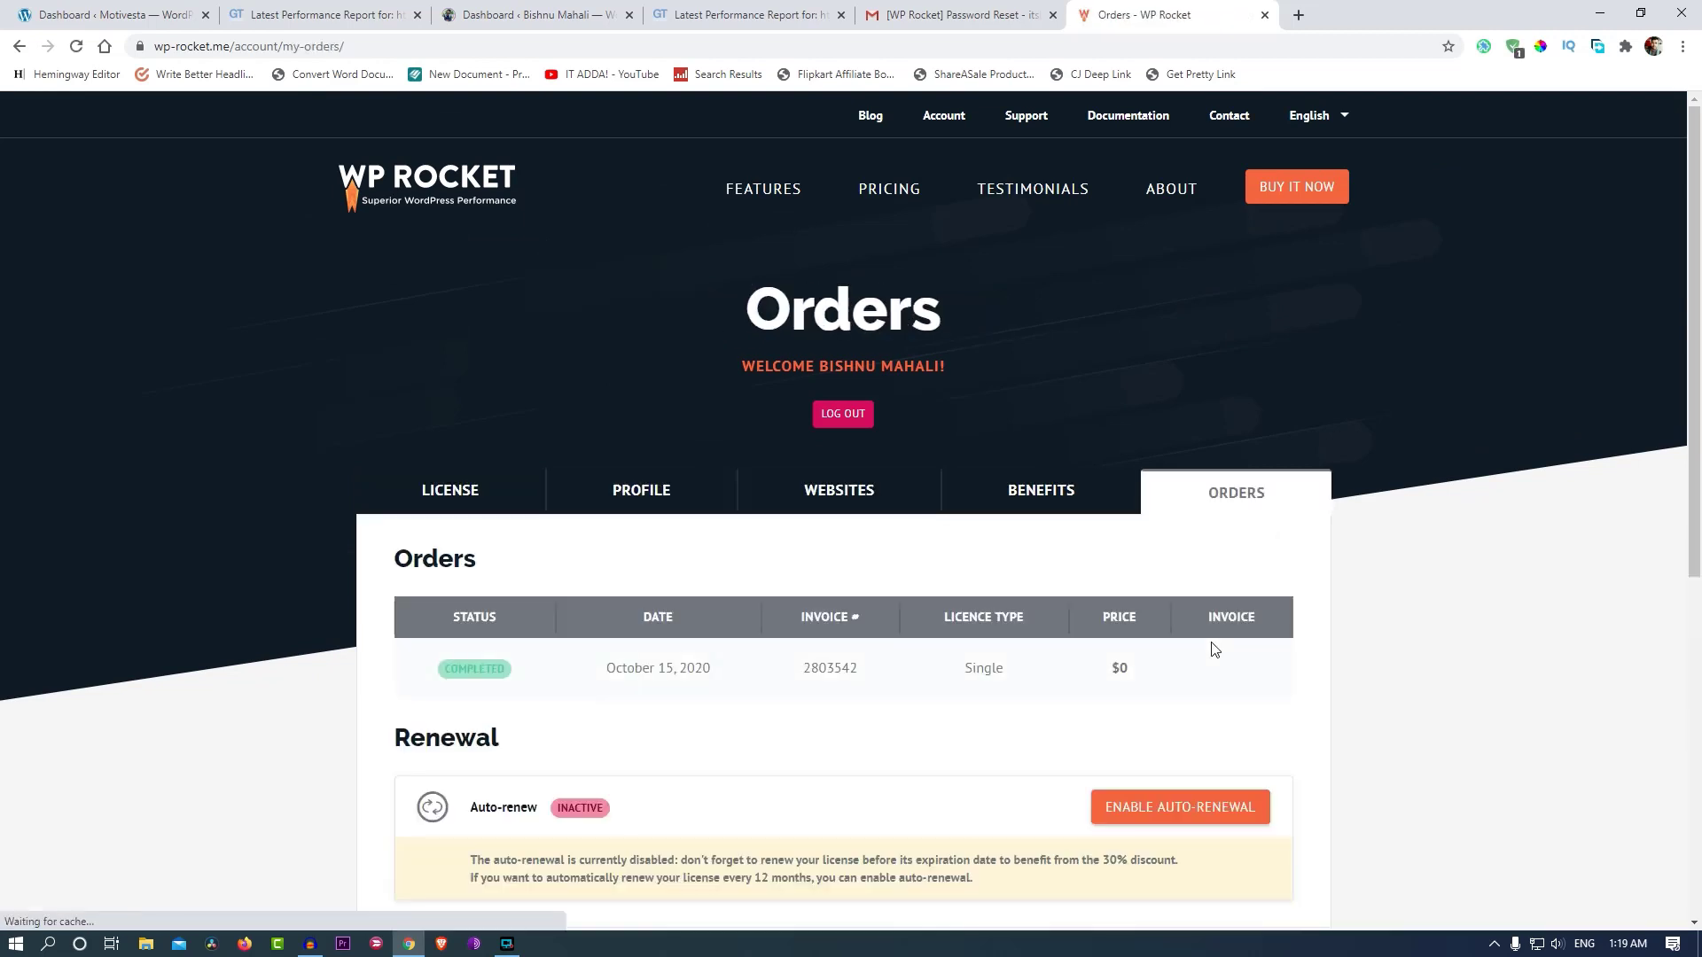
scroll("down", 3)
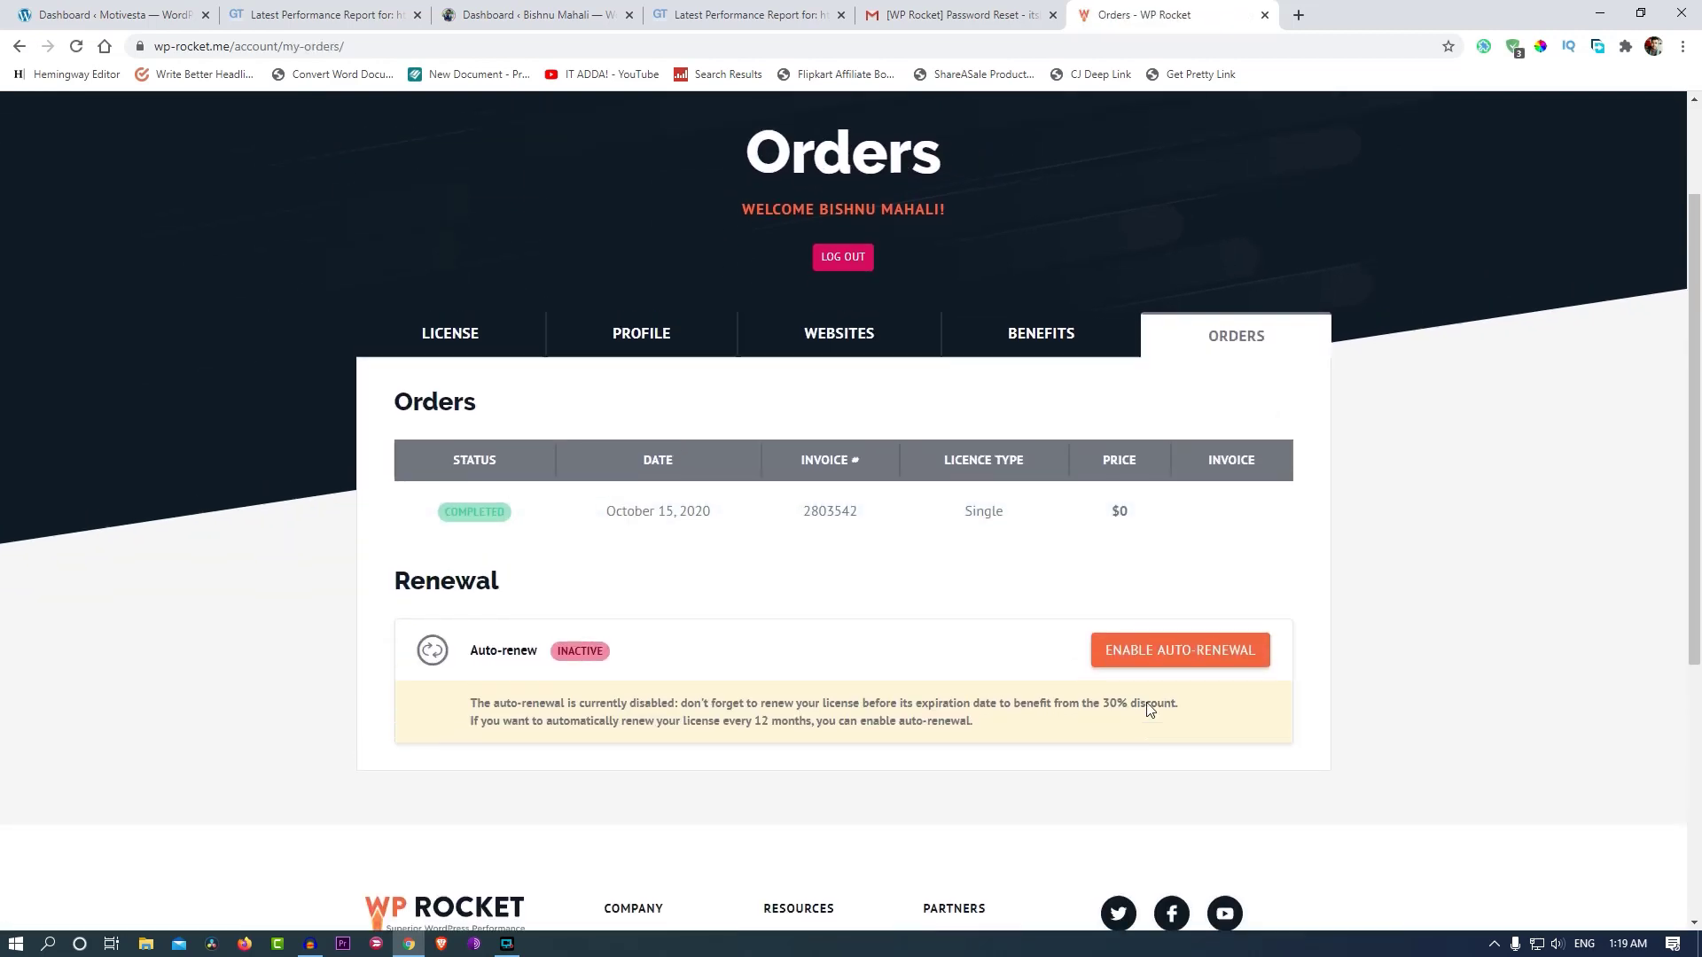
scroll("down", 3)
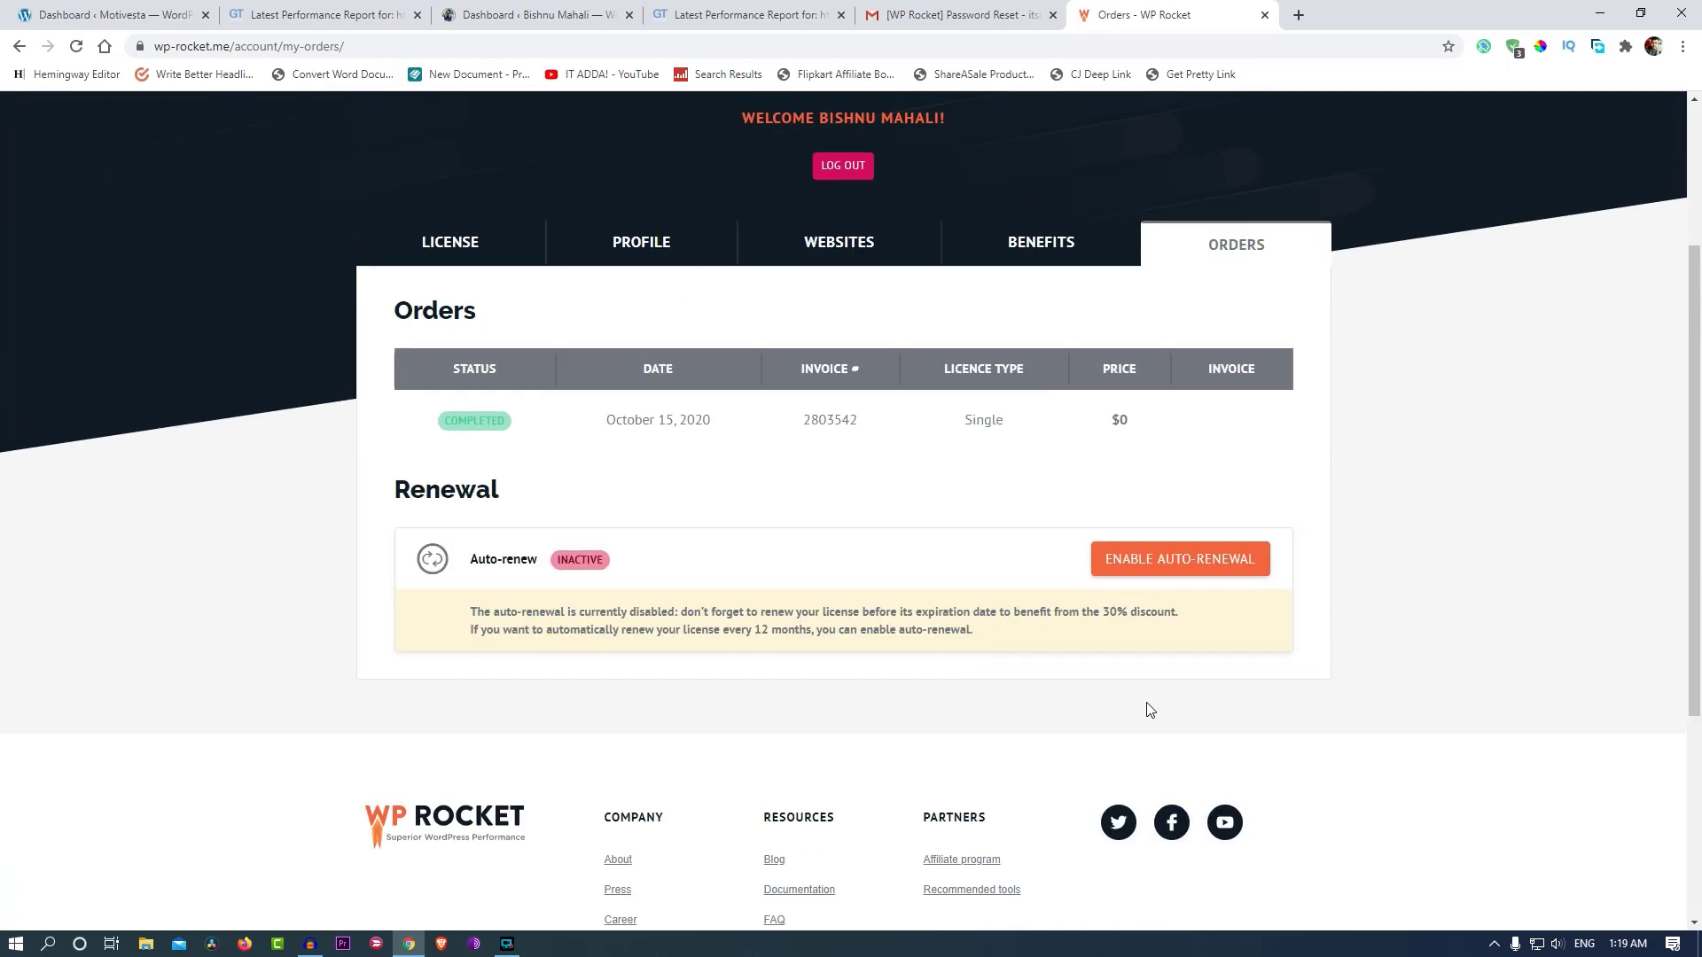
scroll("down", 3)
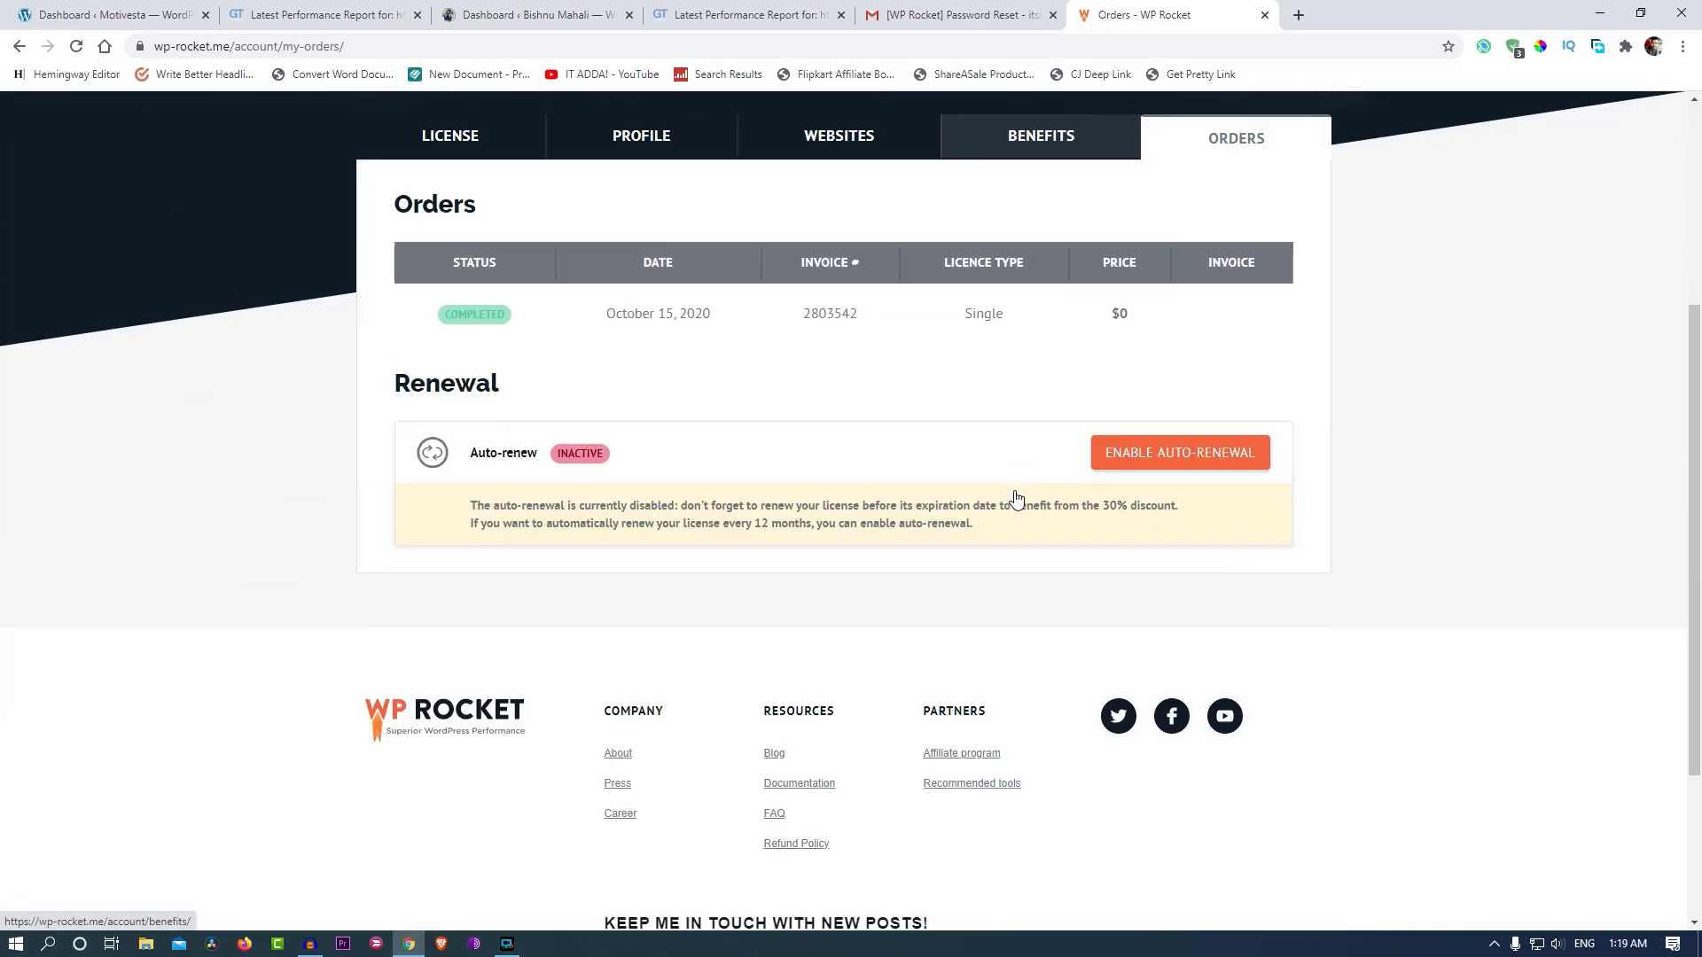
scroll("down", 3)
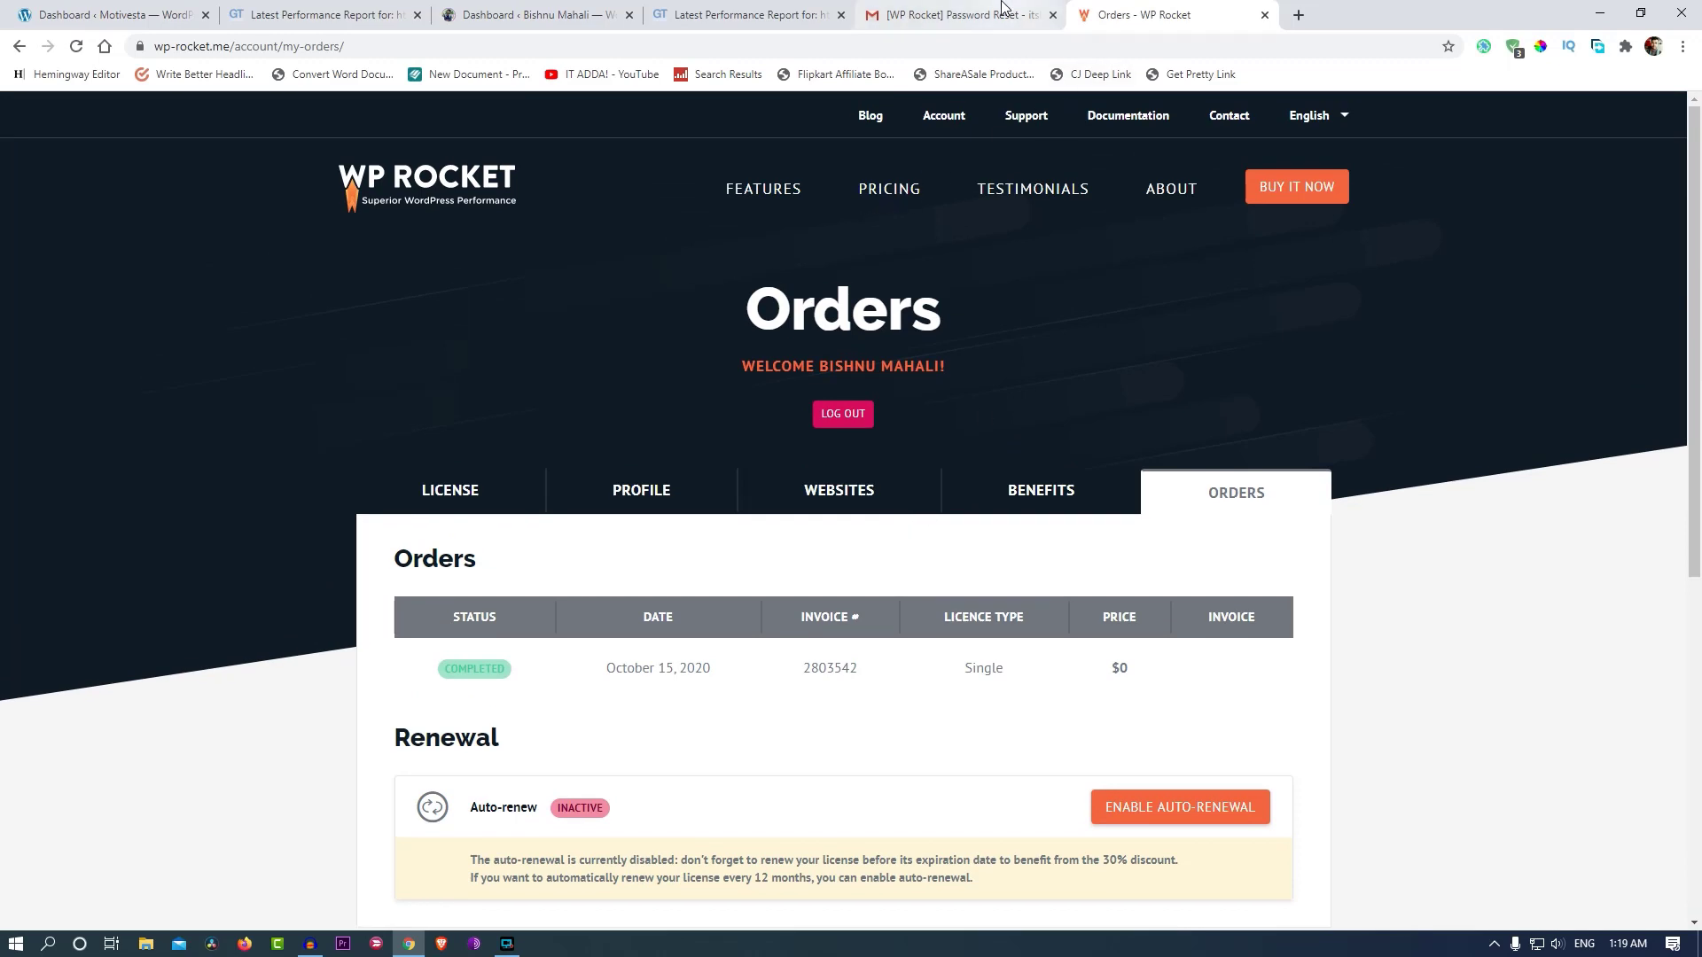
Switch to the 'Dashboard ‹ Motivesta' browser tab for the WordPress admin.
left_click(109, 14)
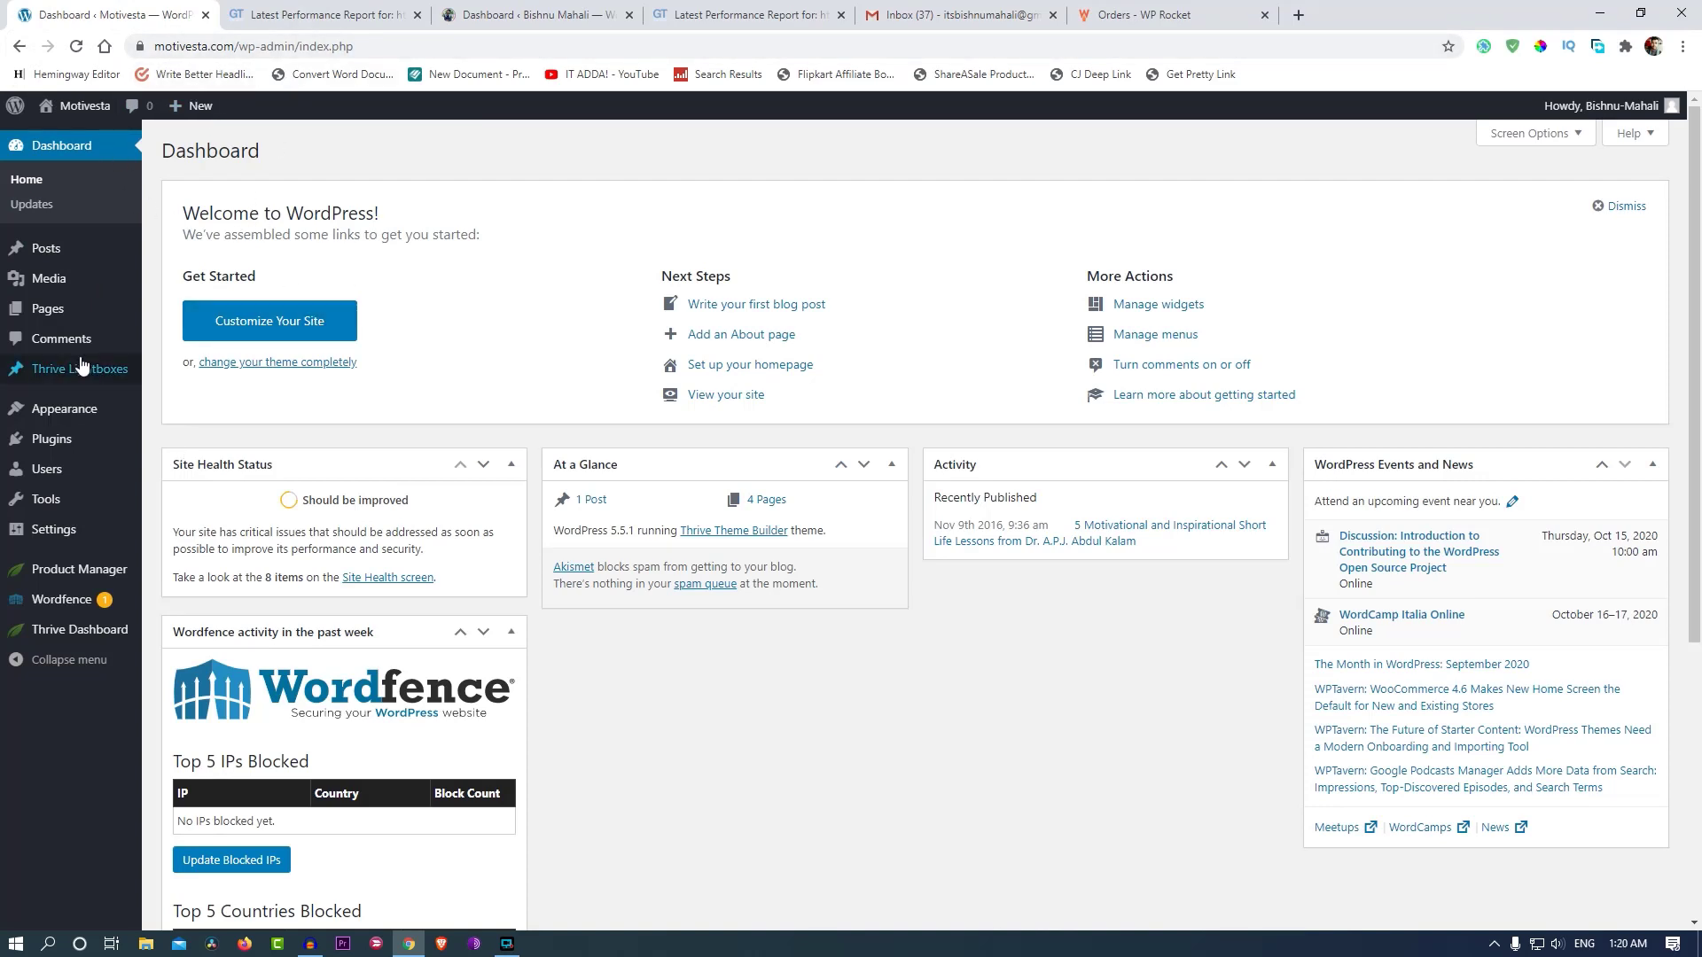
mouse_move(63, 409)
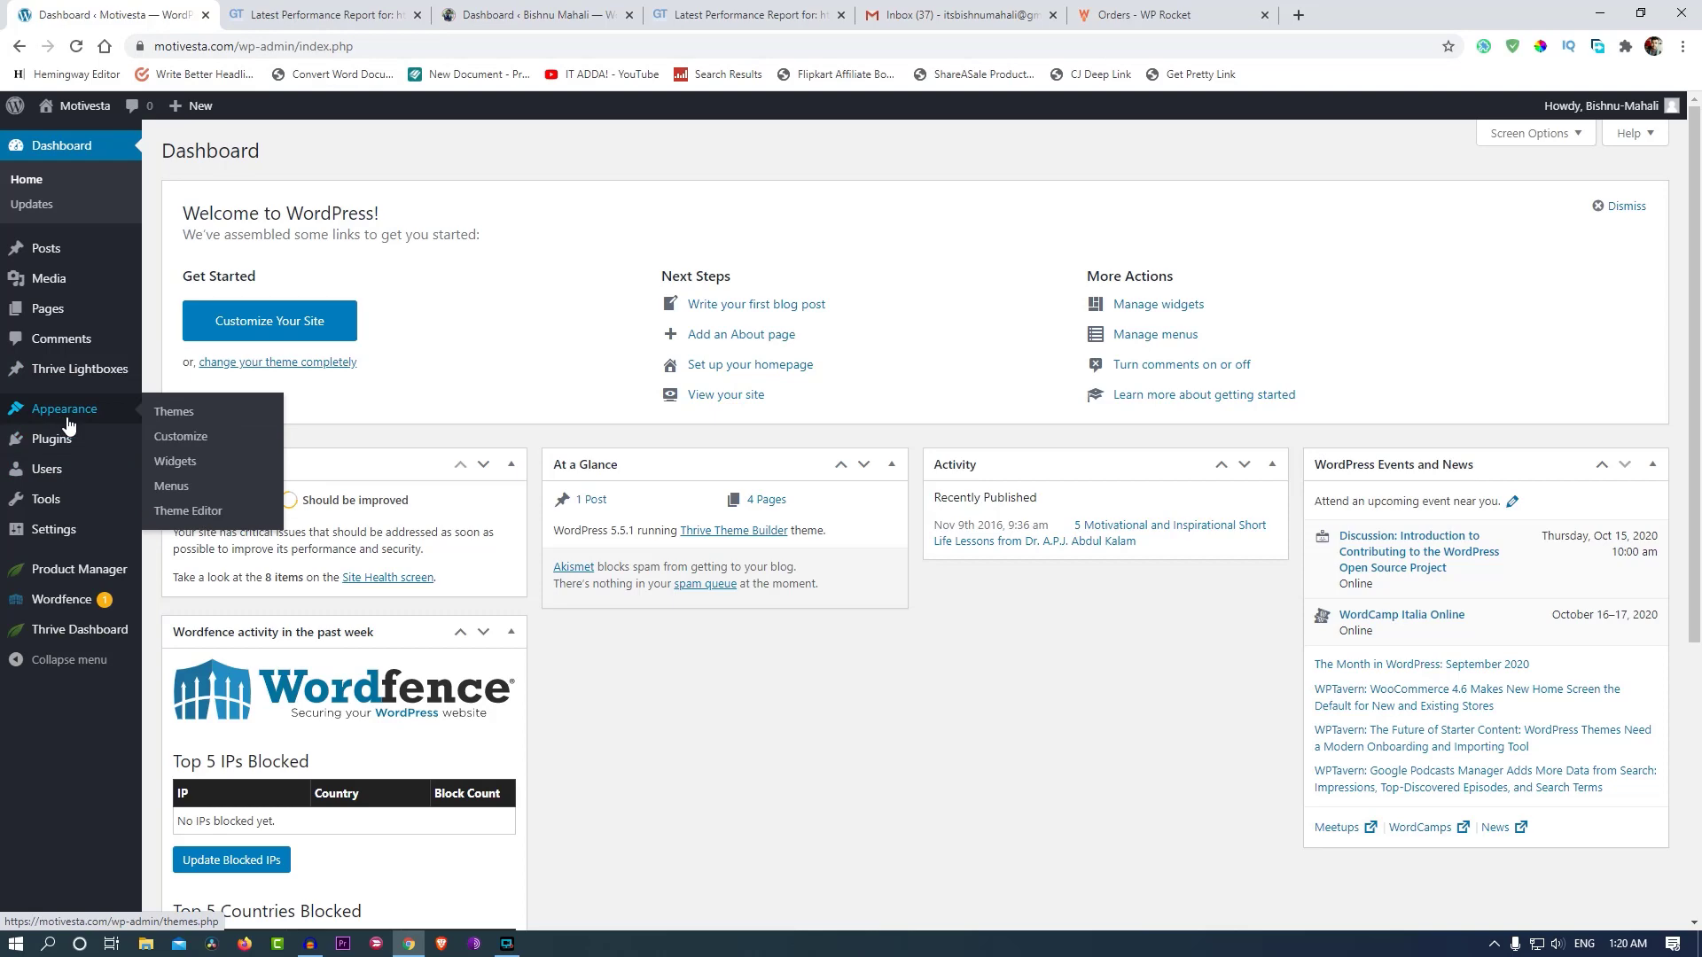
mouse_move(304, 15)
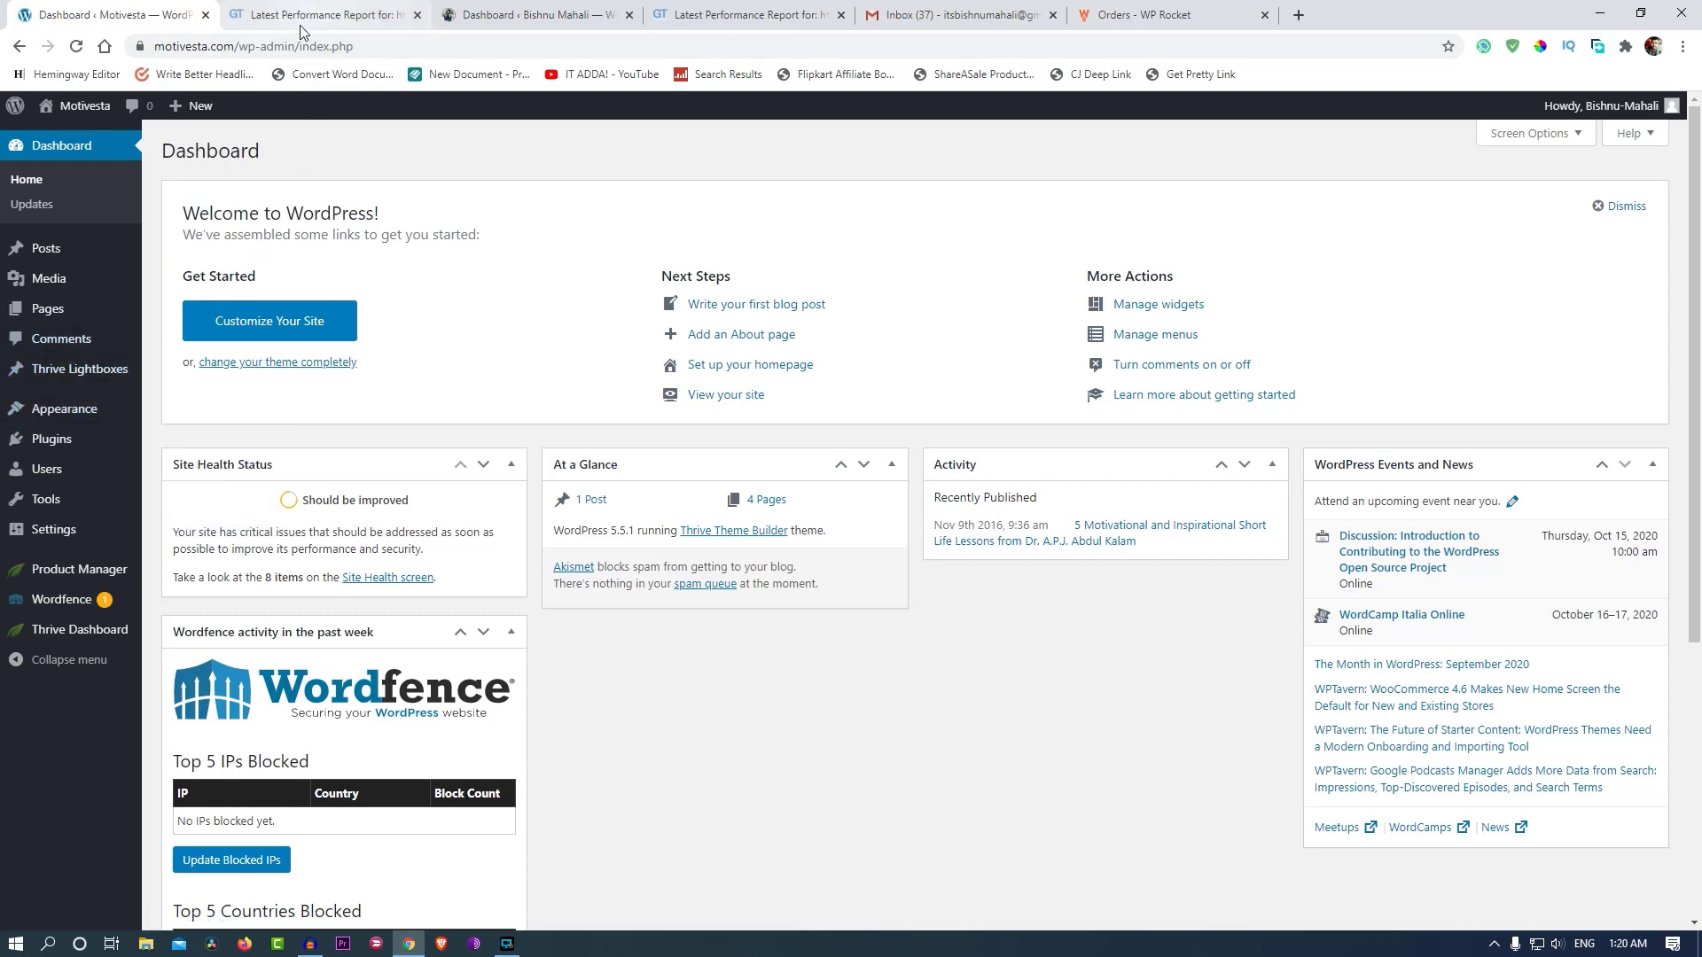
Re-test motivesta.com from its GTmetrix report, starting from B (84%), C (79%), 6.2s.
left_click(315, 14)
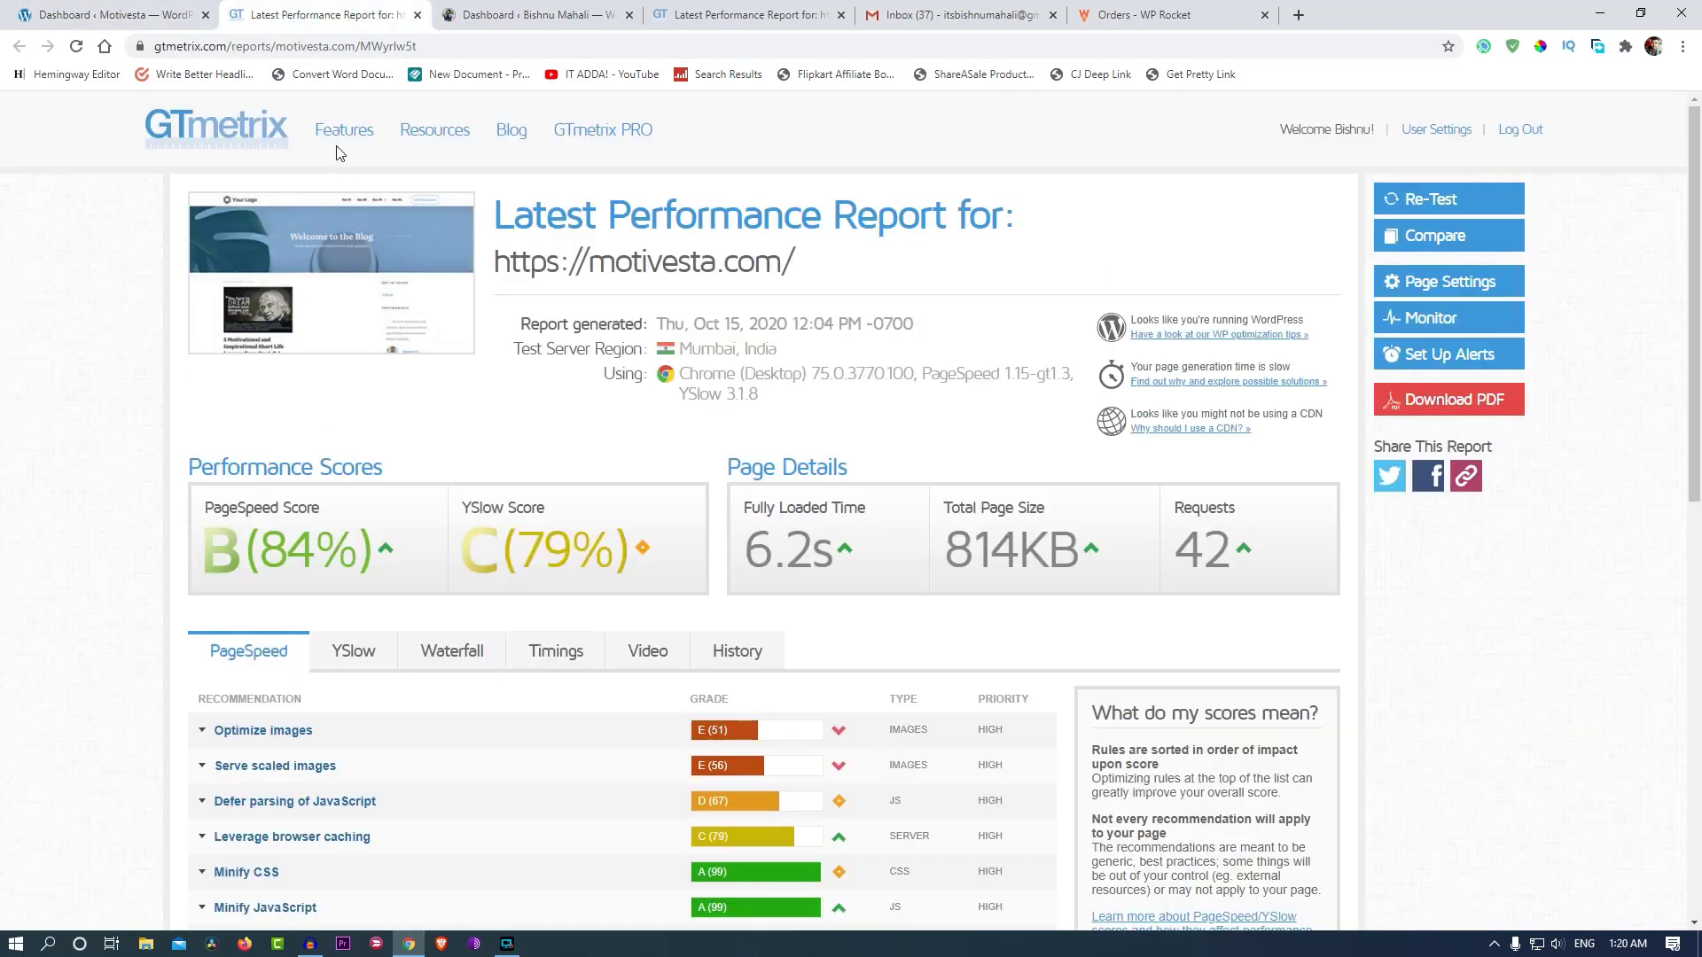
mouse_move(552, 458)
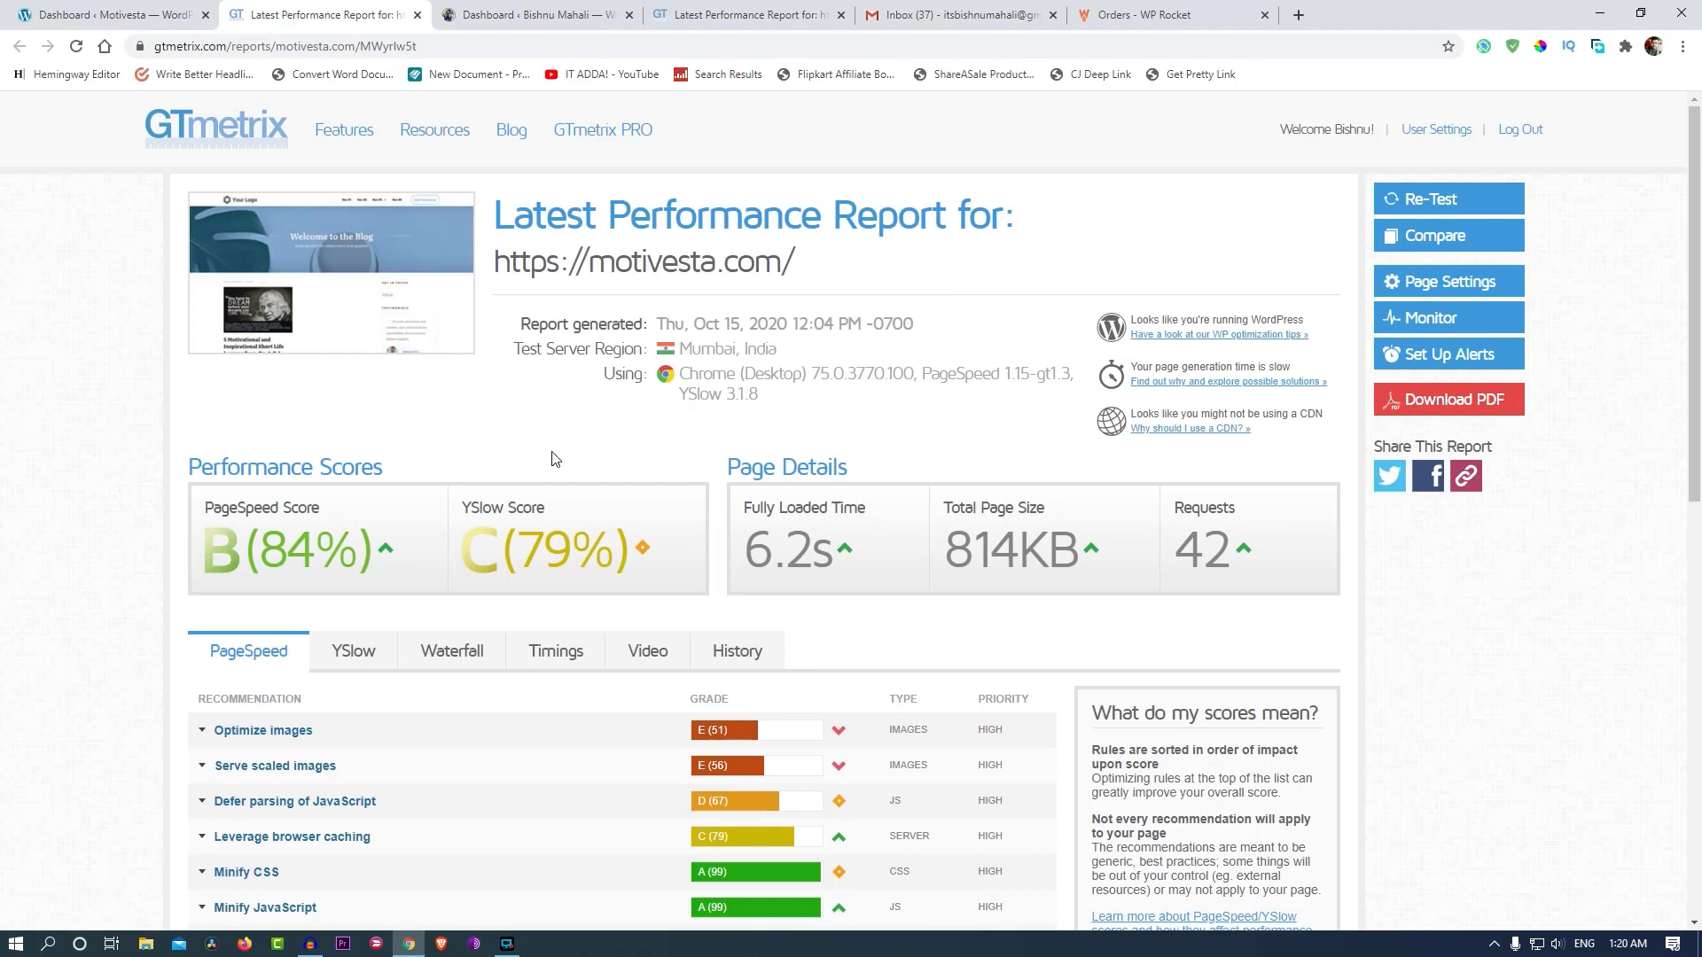
mouse_move(228, 596)
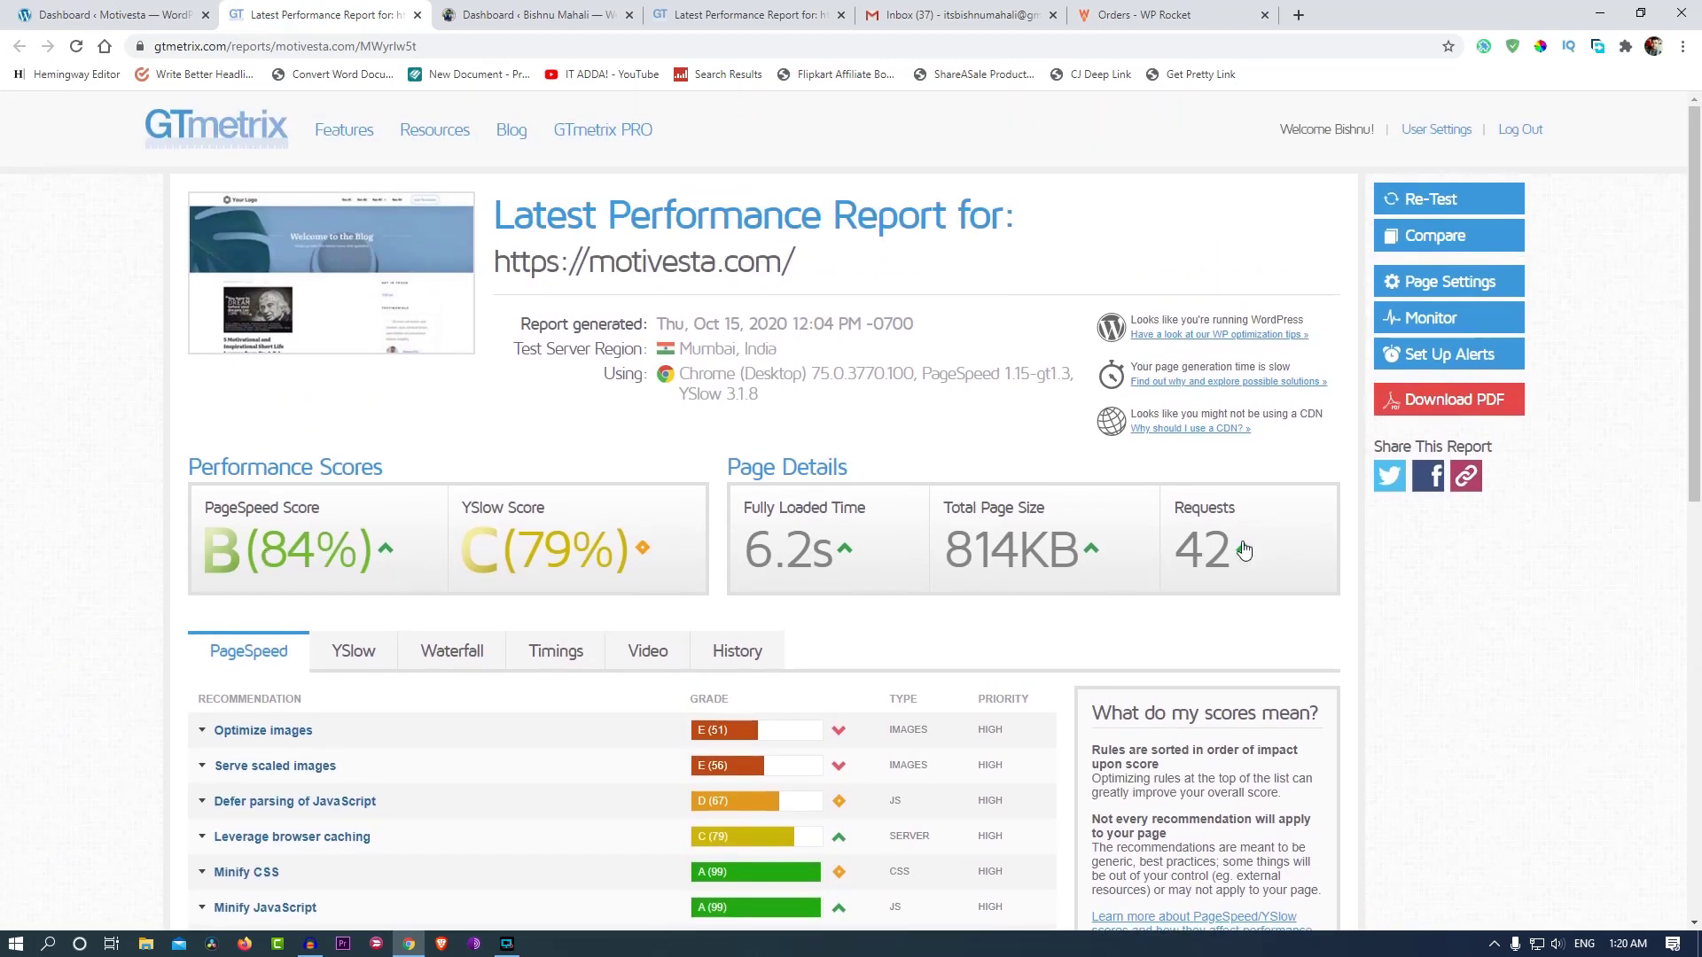
mouse_move(1474, 703)
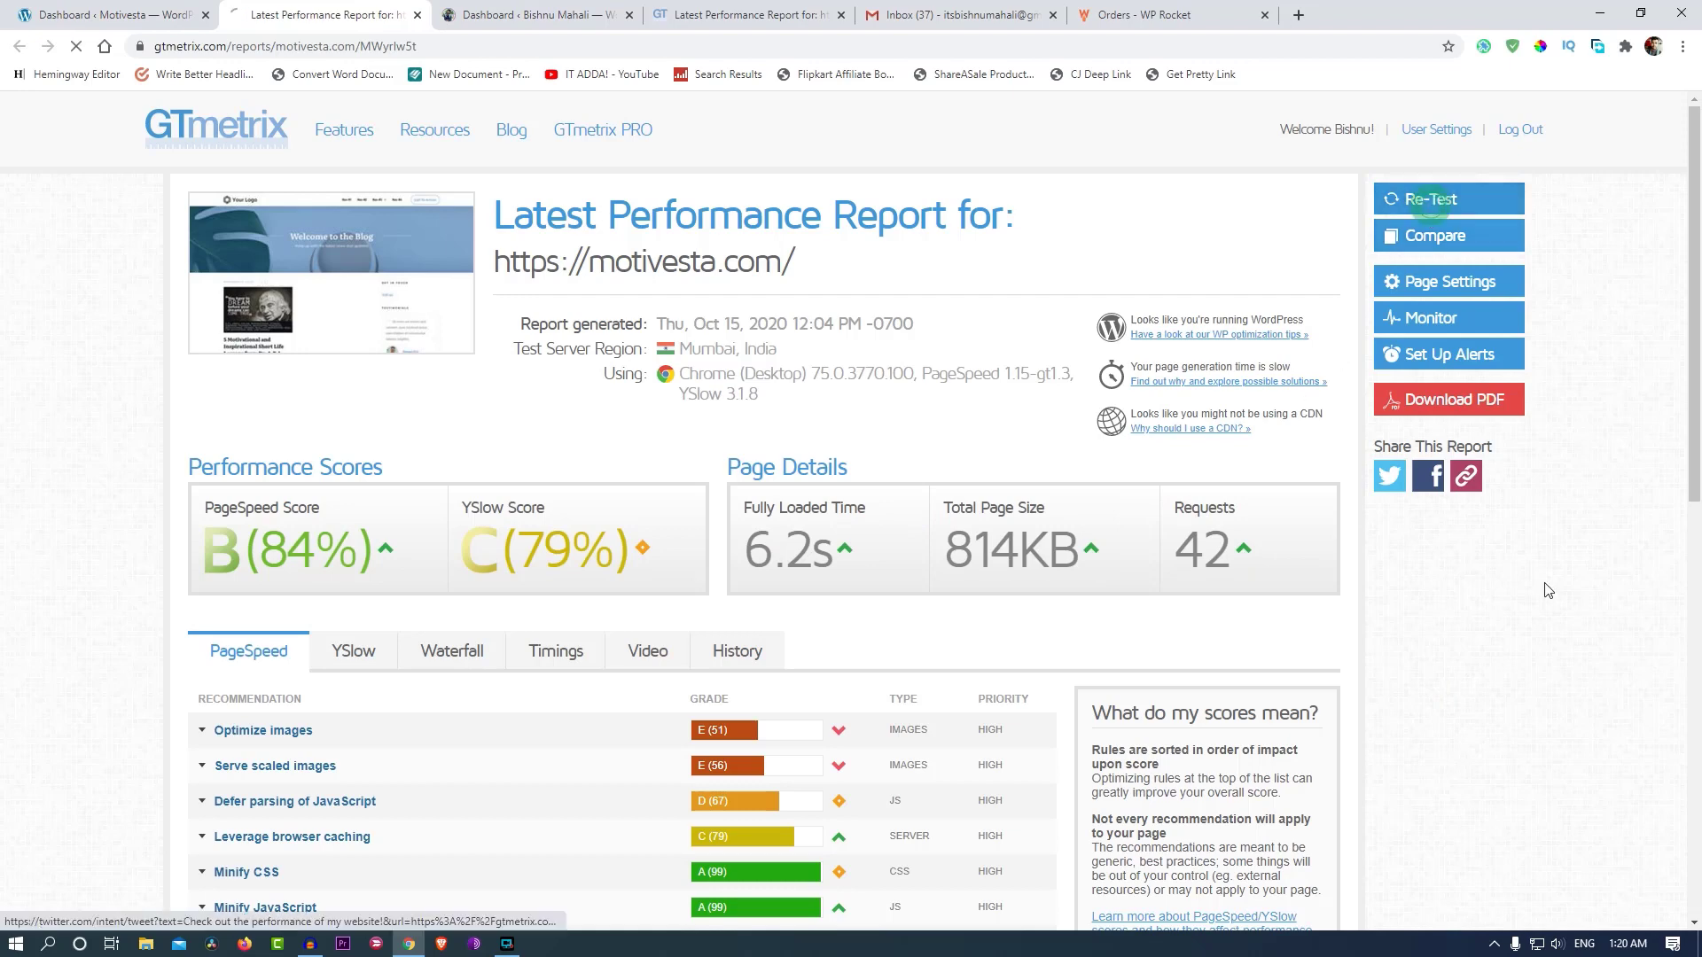
left_click(1432, 199)
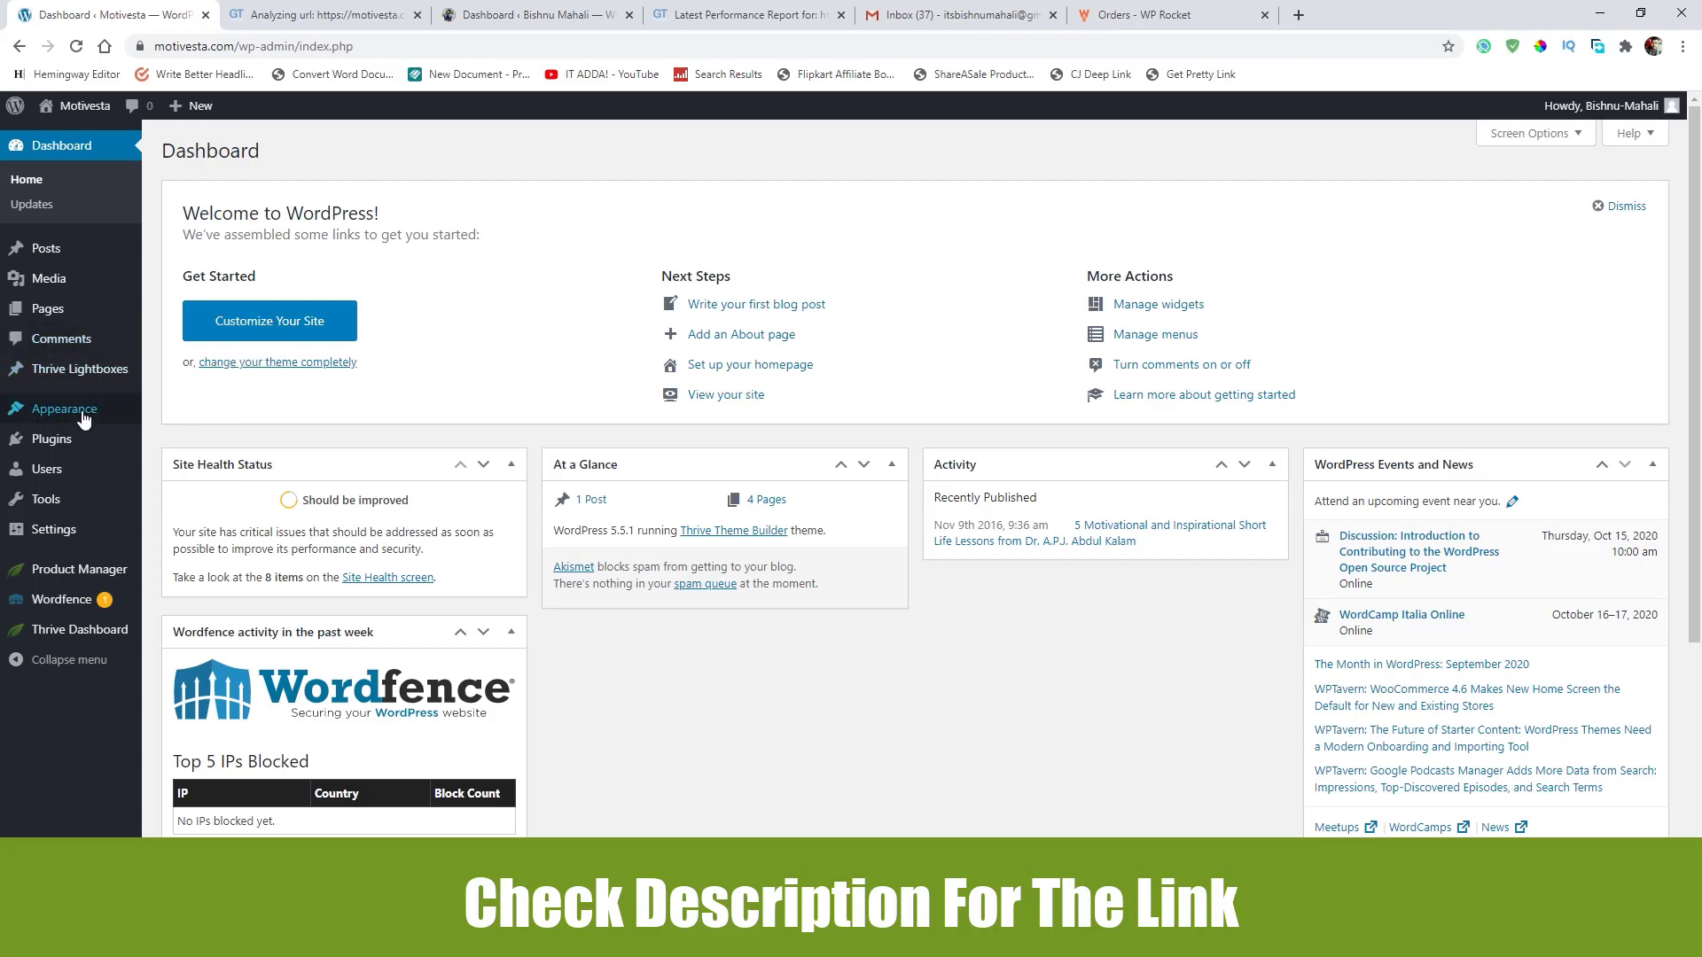
mouse_move(62, 408)
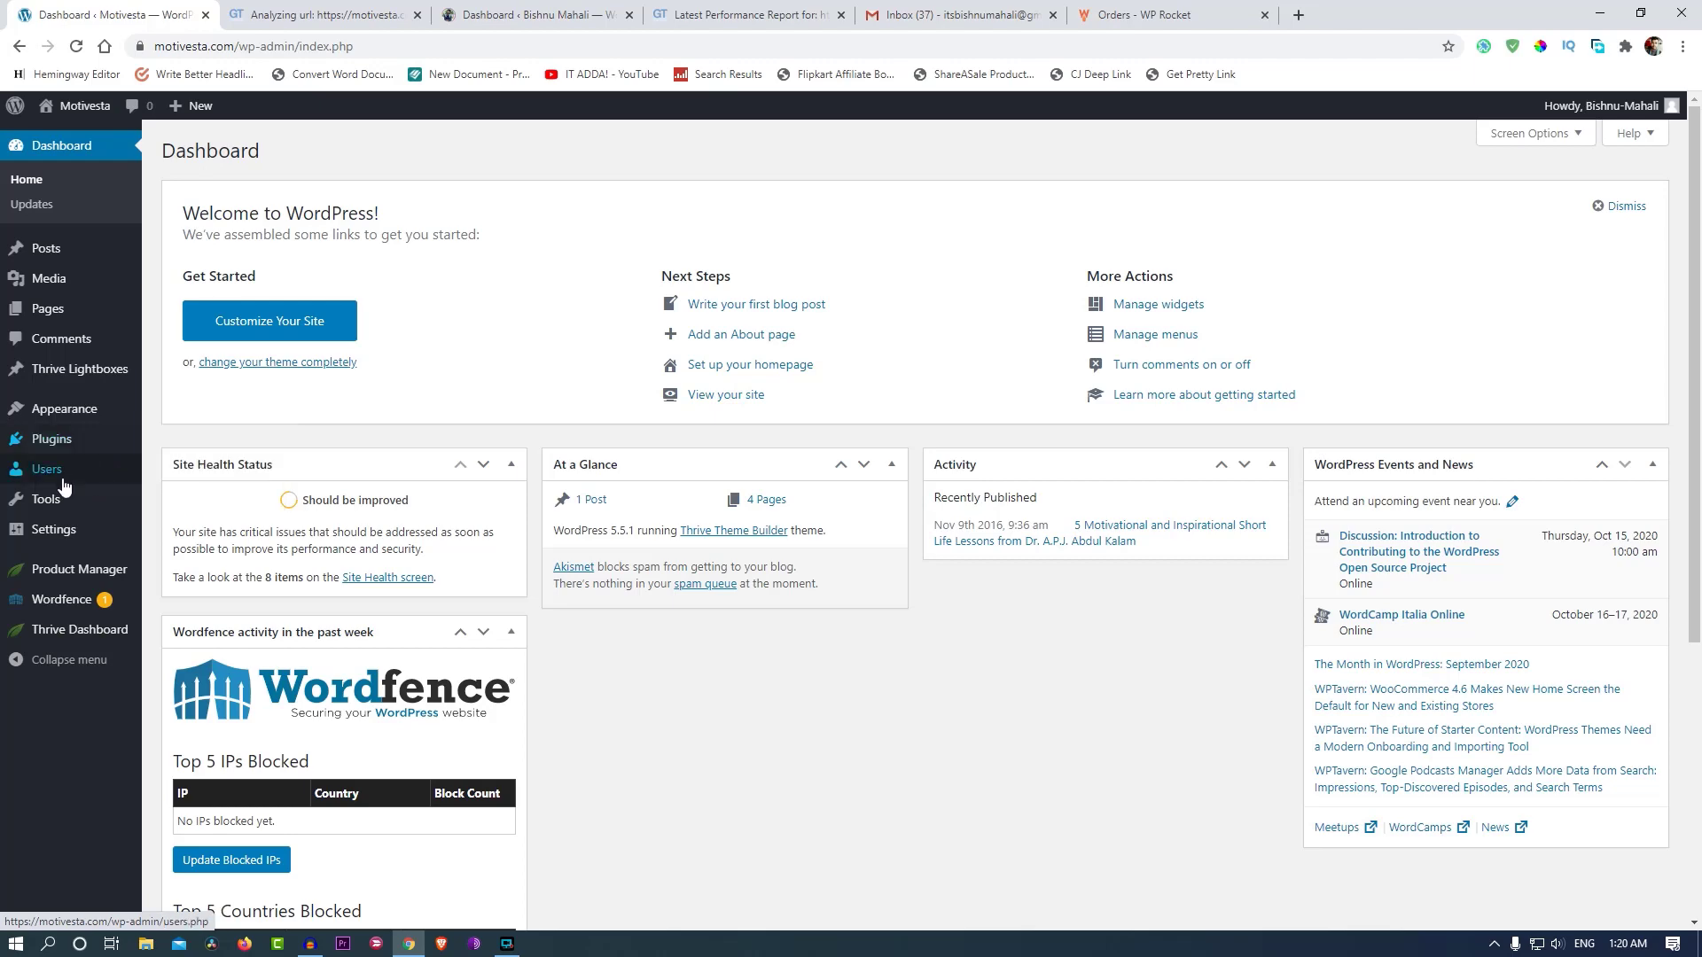
mouse_move(52, 530)
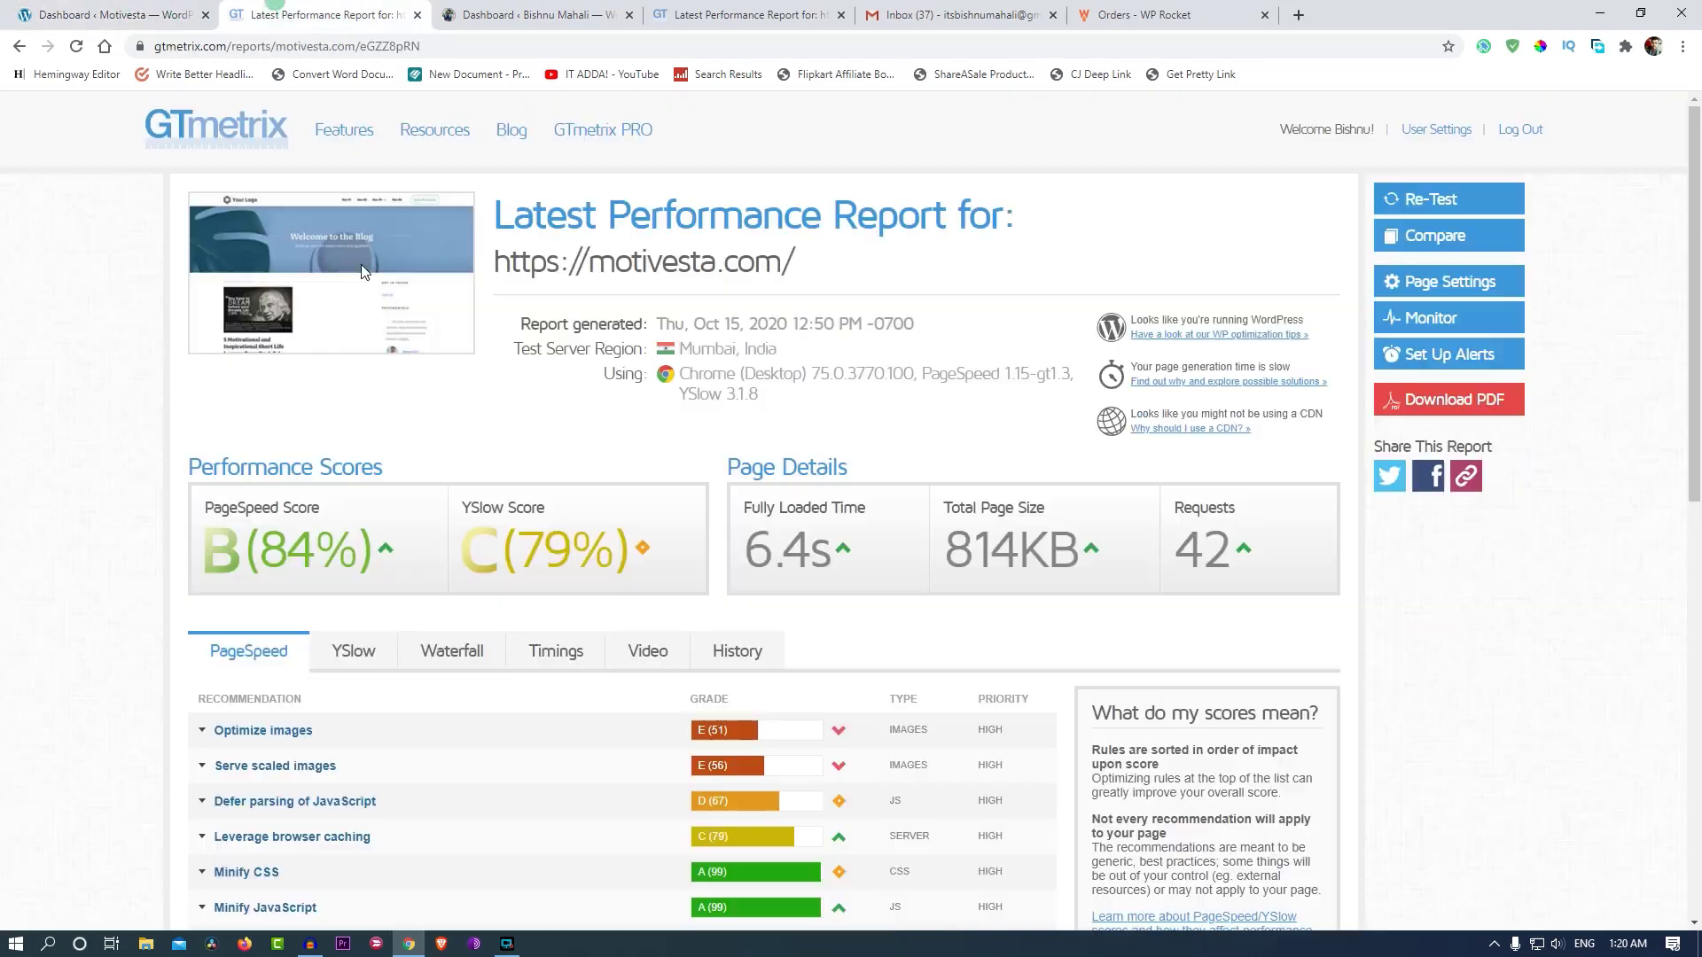
mouse_move(624, 615)
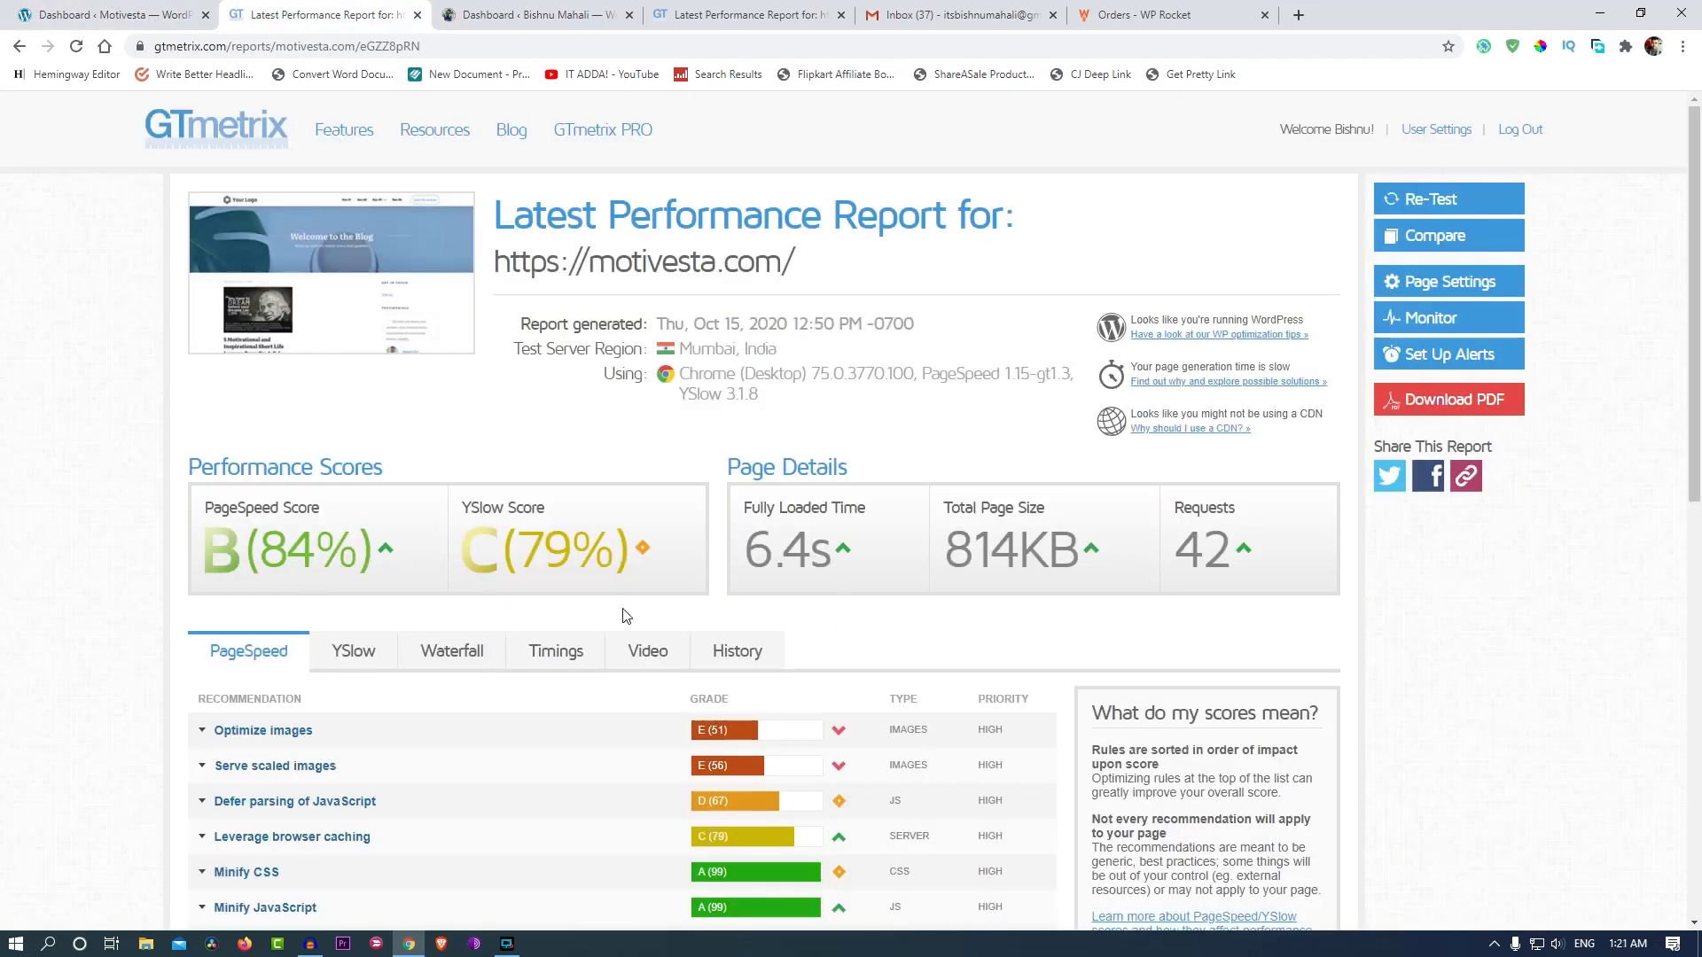
mouse_move(209, 579)
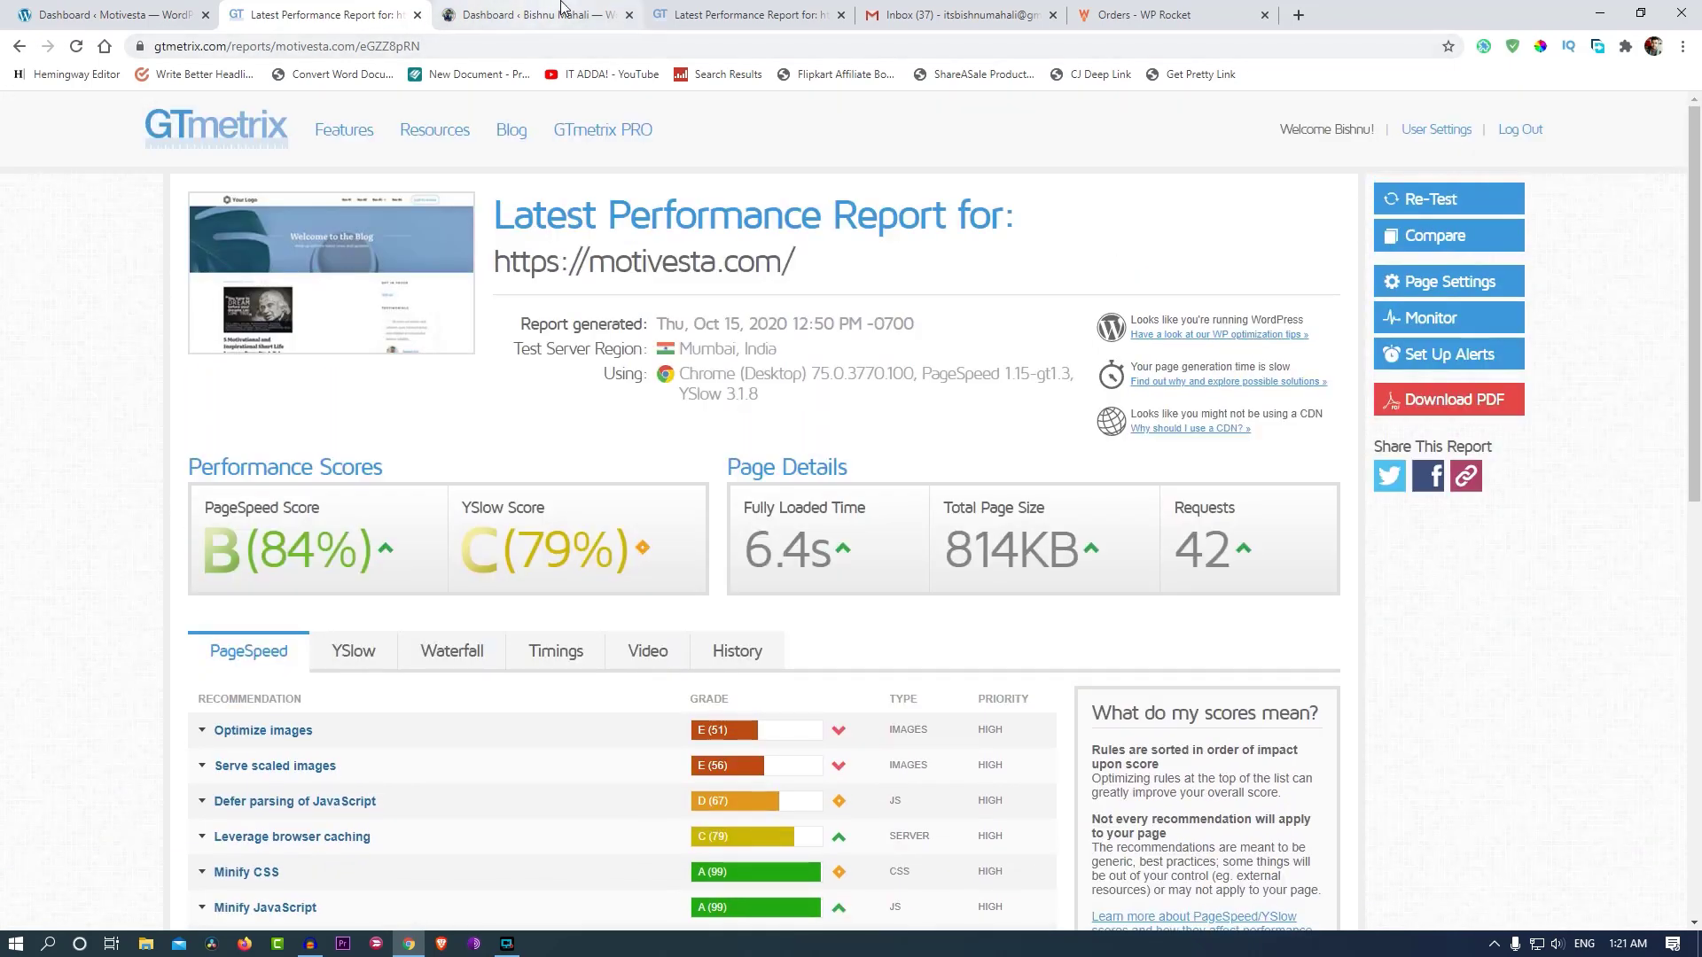
Look over the live motivesta.com homepage down to the footer and back to the top.
left_click(108, 14)
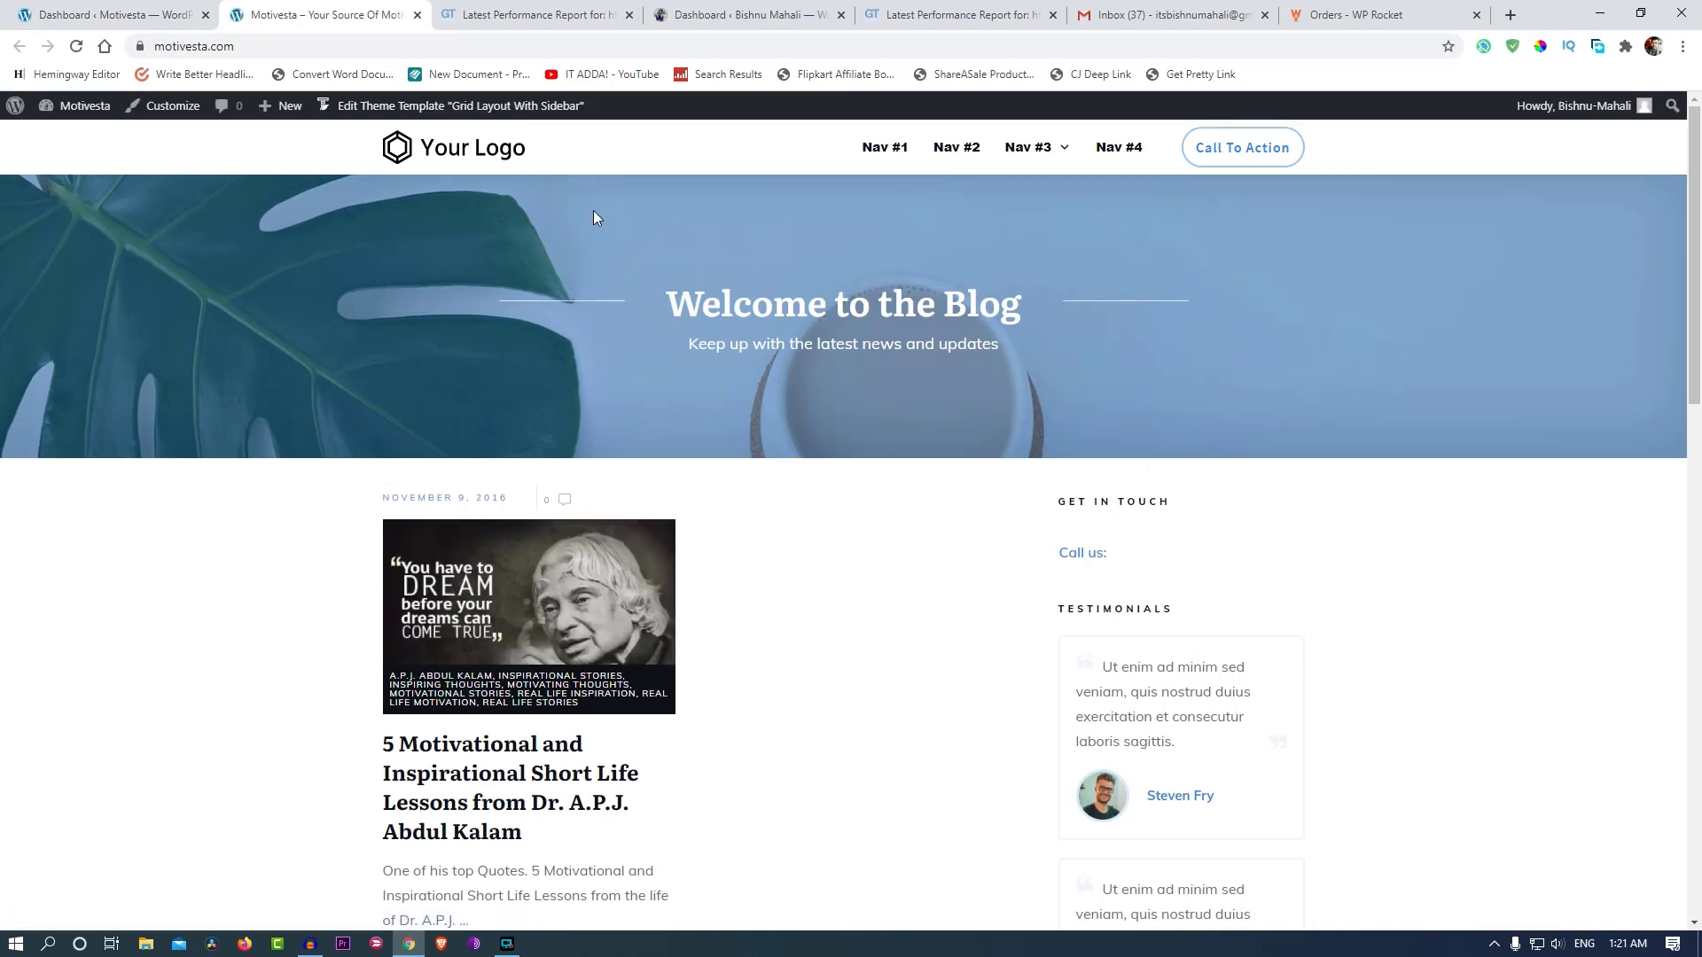
mouse_move(1118, 146)
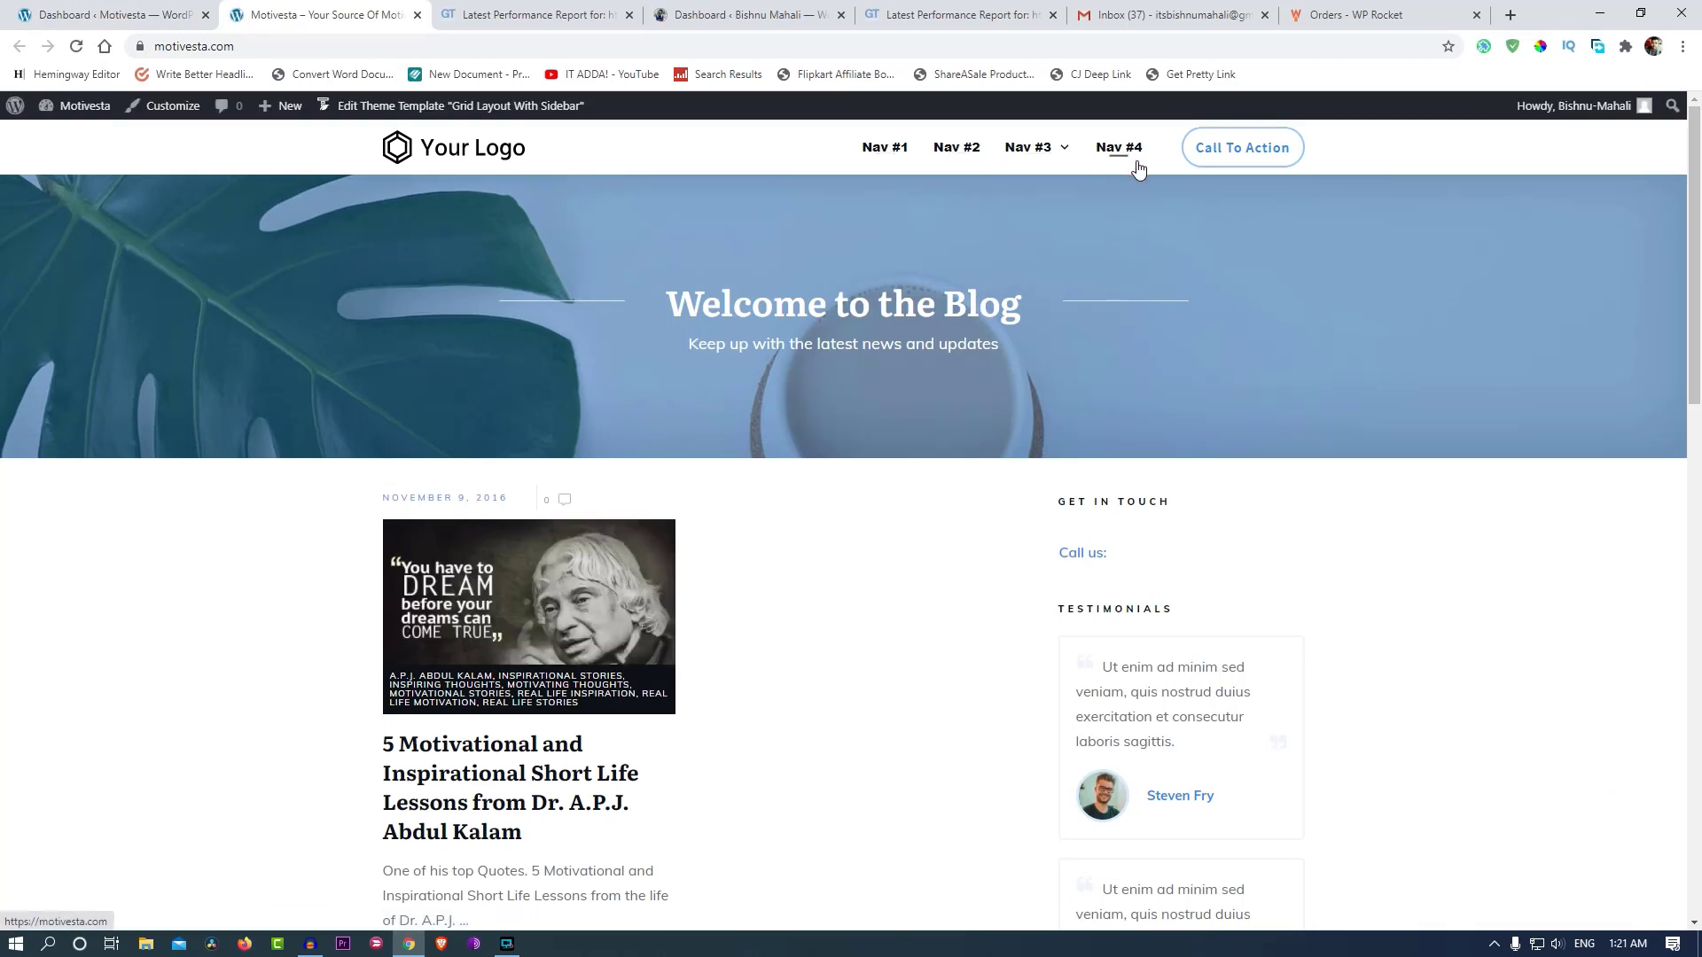
mouse_move(534, 467)
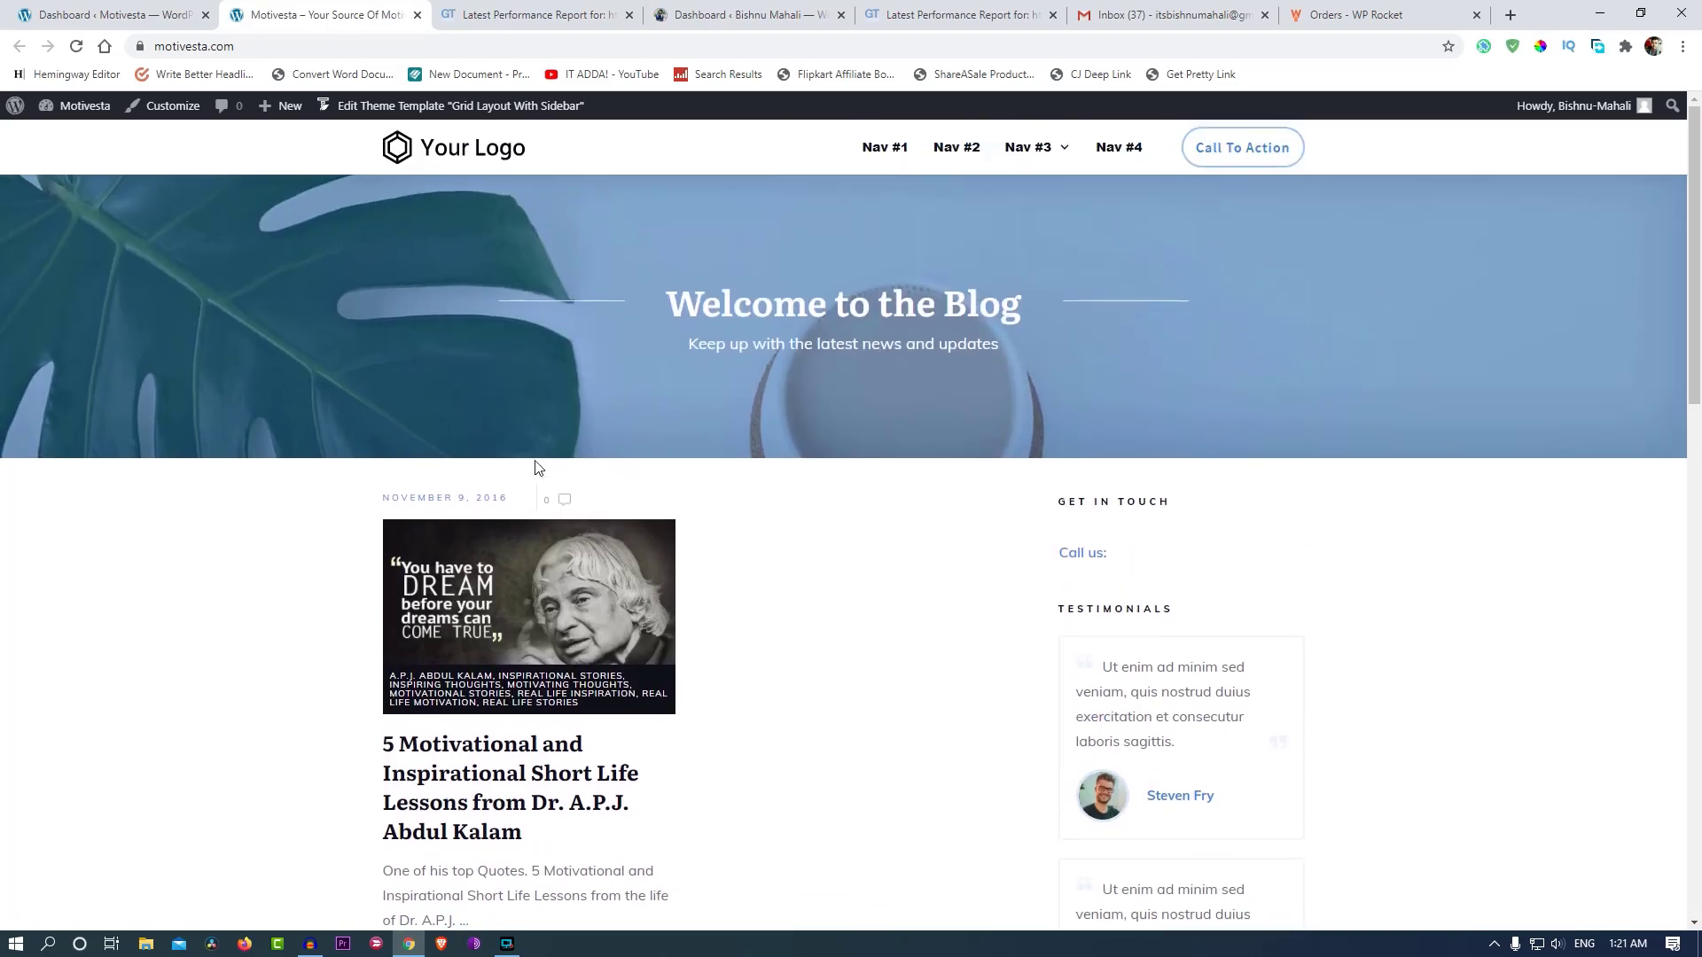
scroll("down", 3)
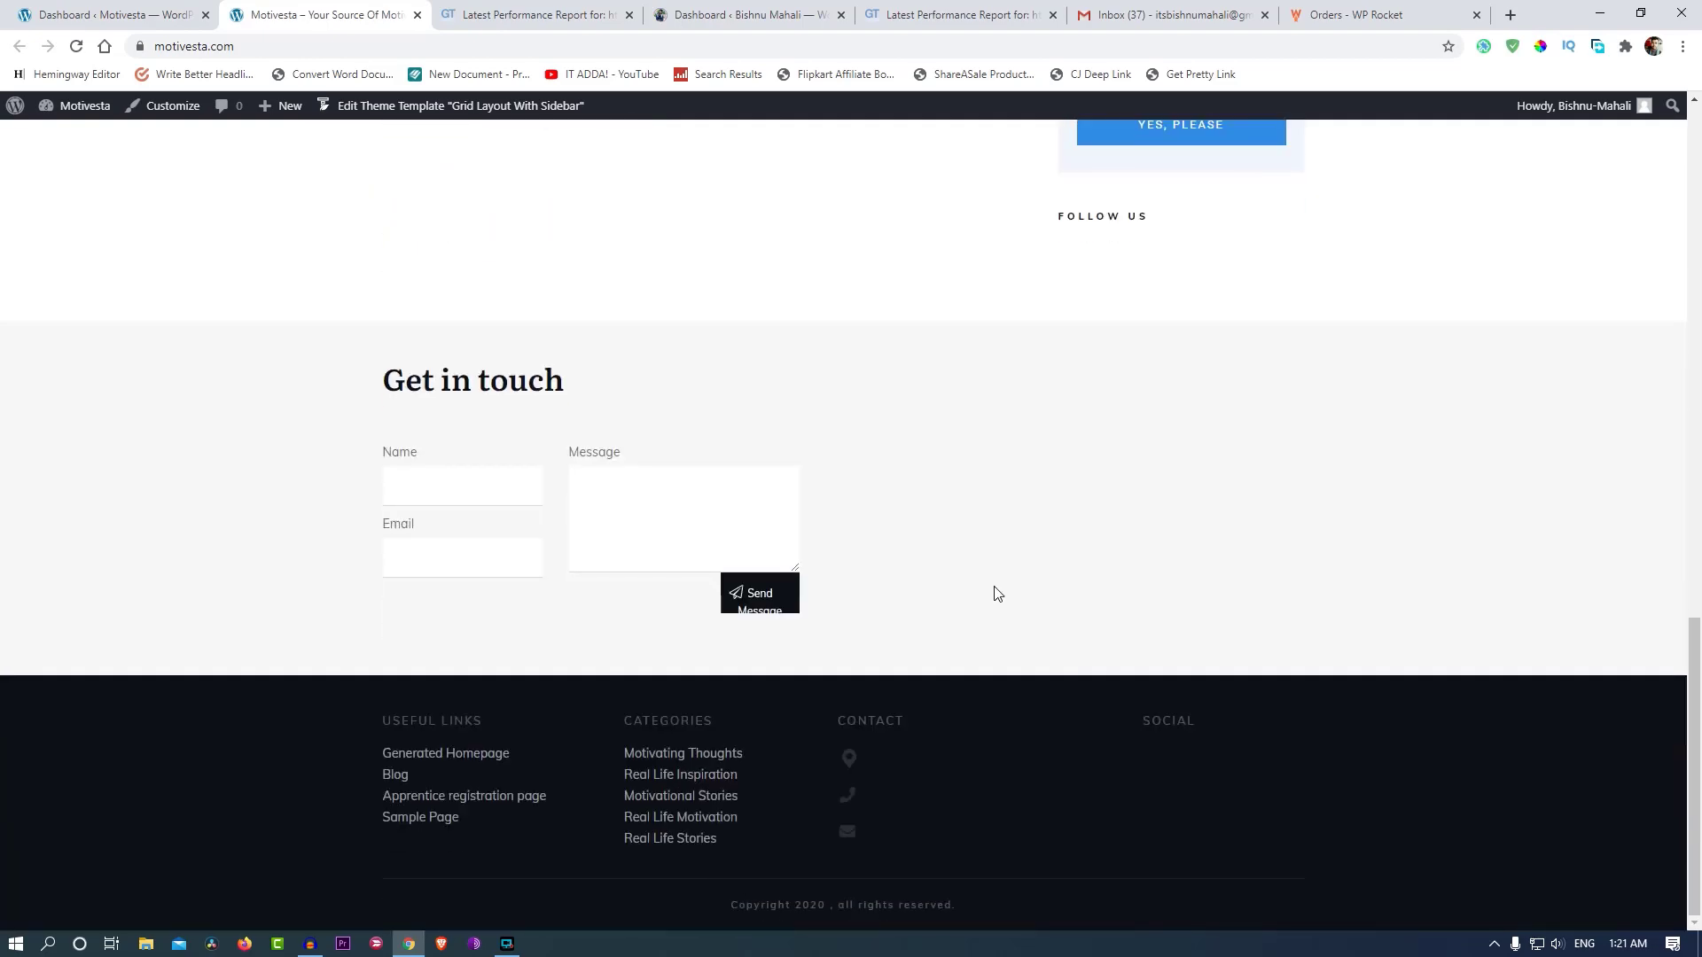
scroll("up", 3)
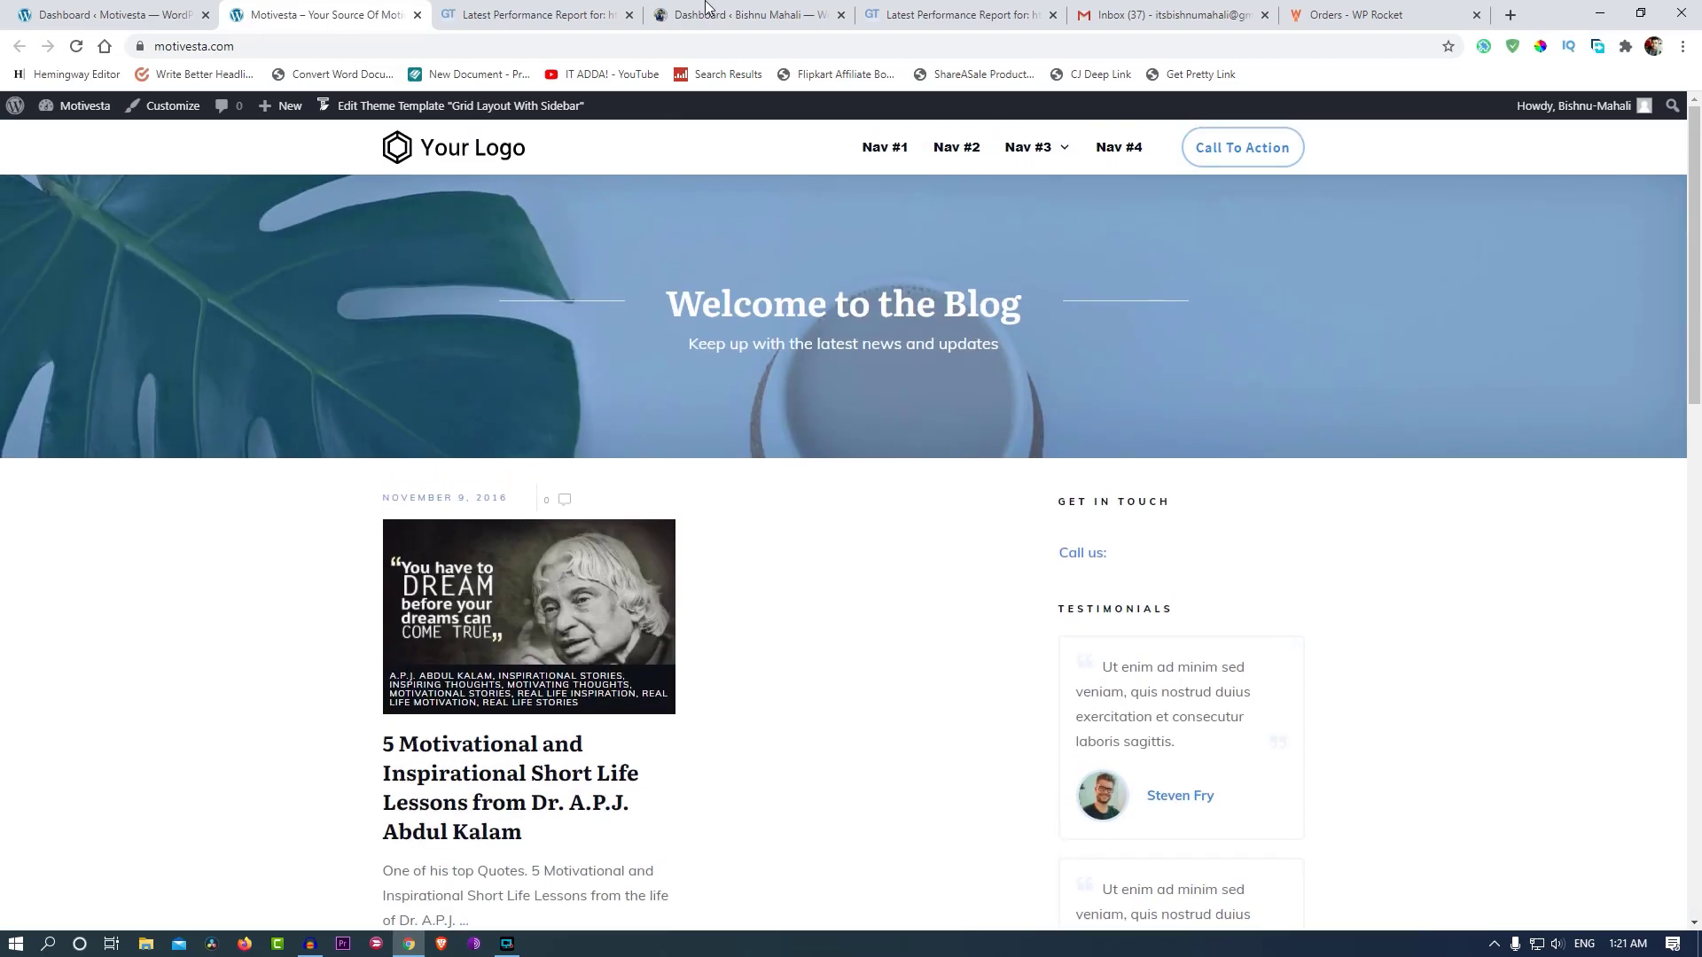
Review the GTmetrix scores B (84%), C (79%) and page details: 6.4s, 814KB, 42 requests.
left_click(532, 14)
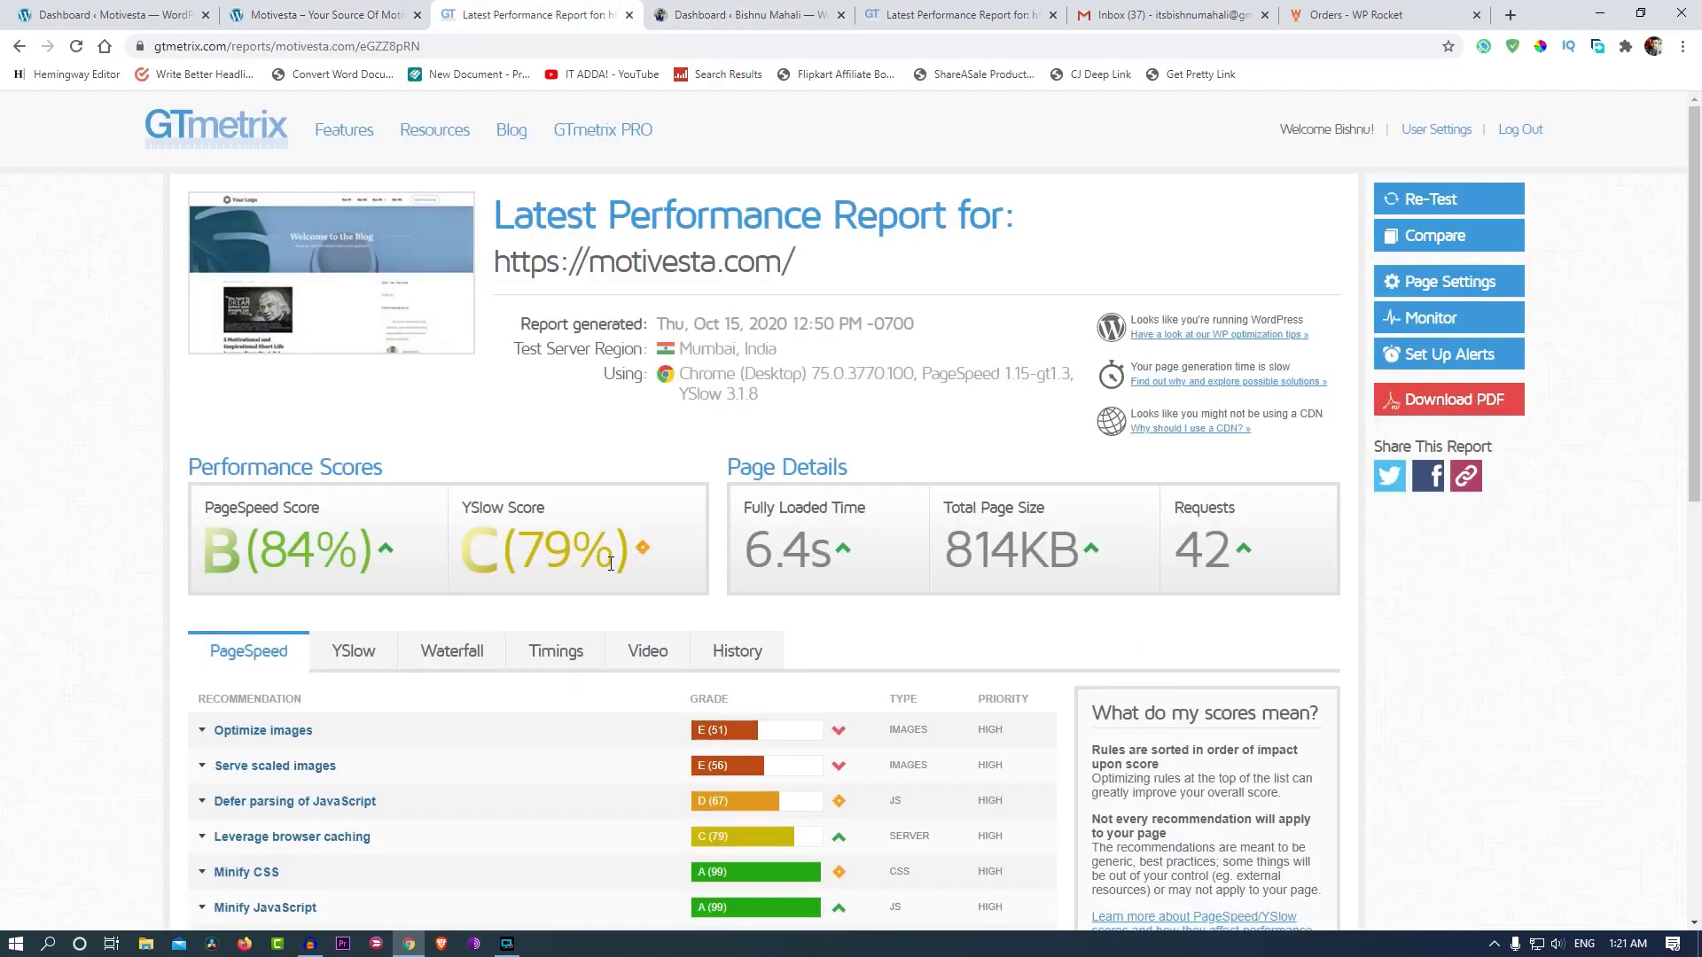
scroll("down", 3)
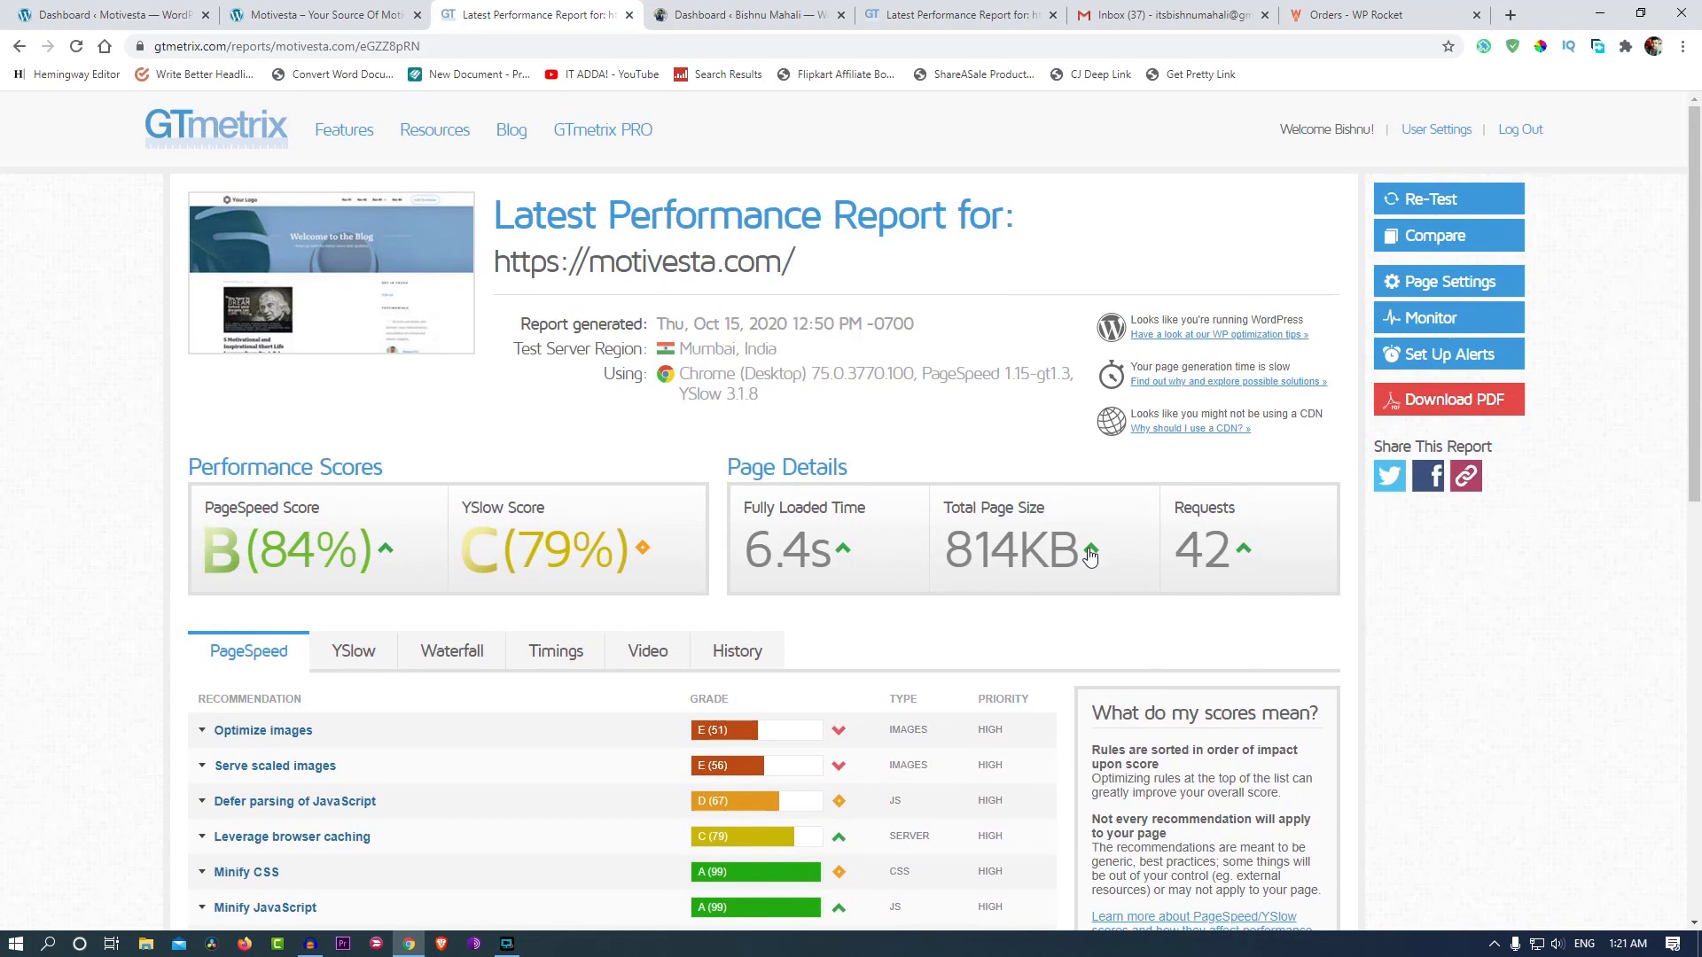
mouse_move(1445, 618)
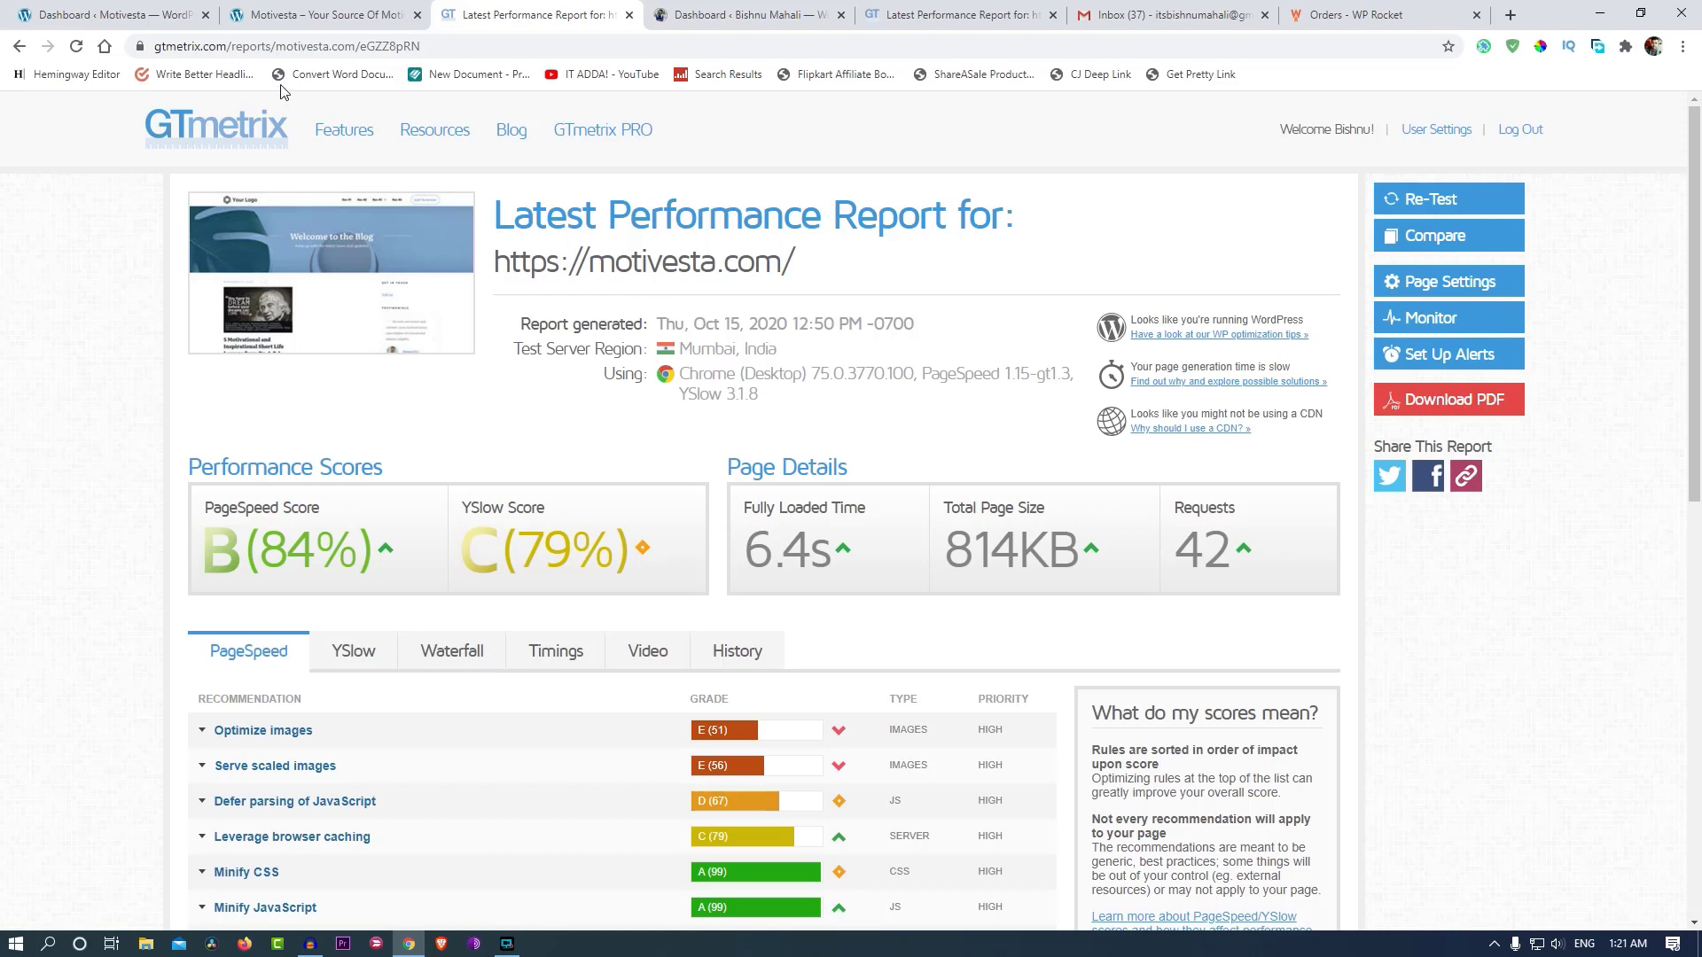
mouse_move(127, 434)
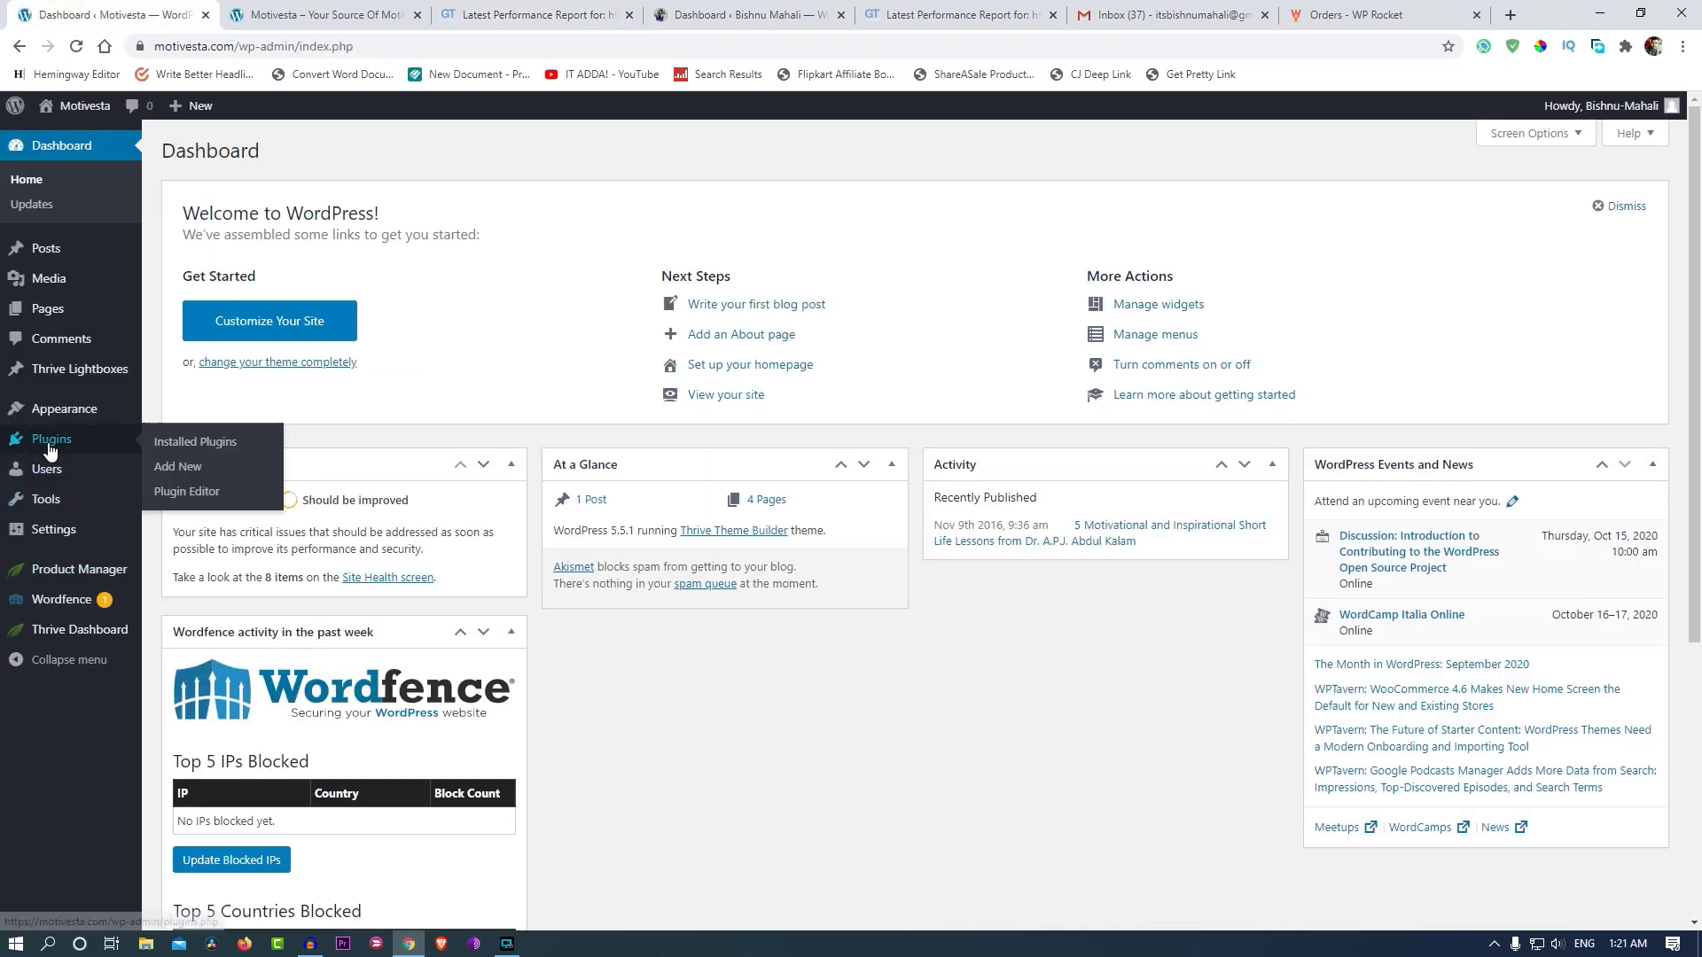
Upload wp-rocket_3.7.3.zip under Plugins > Add New and install it.
left_click(48, 439)
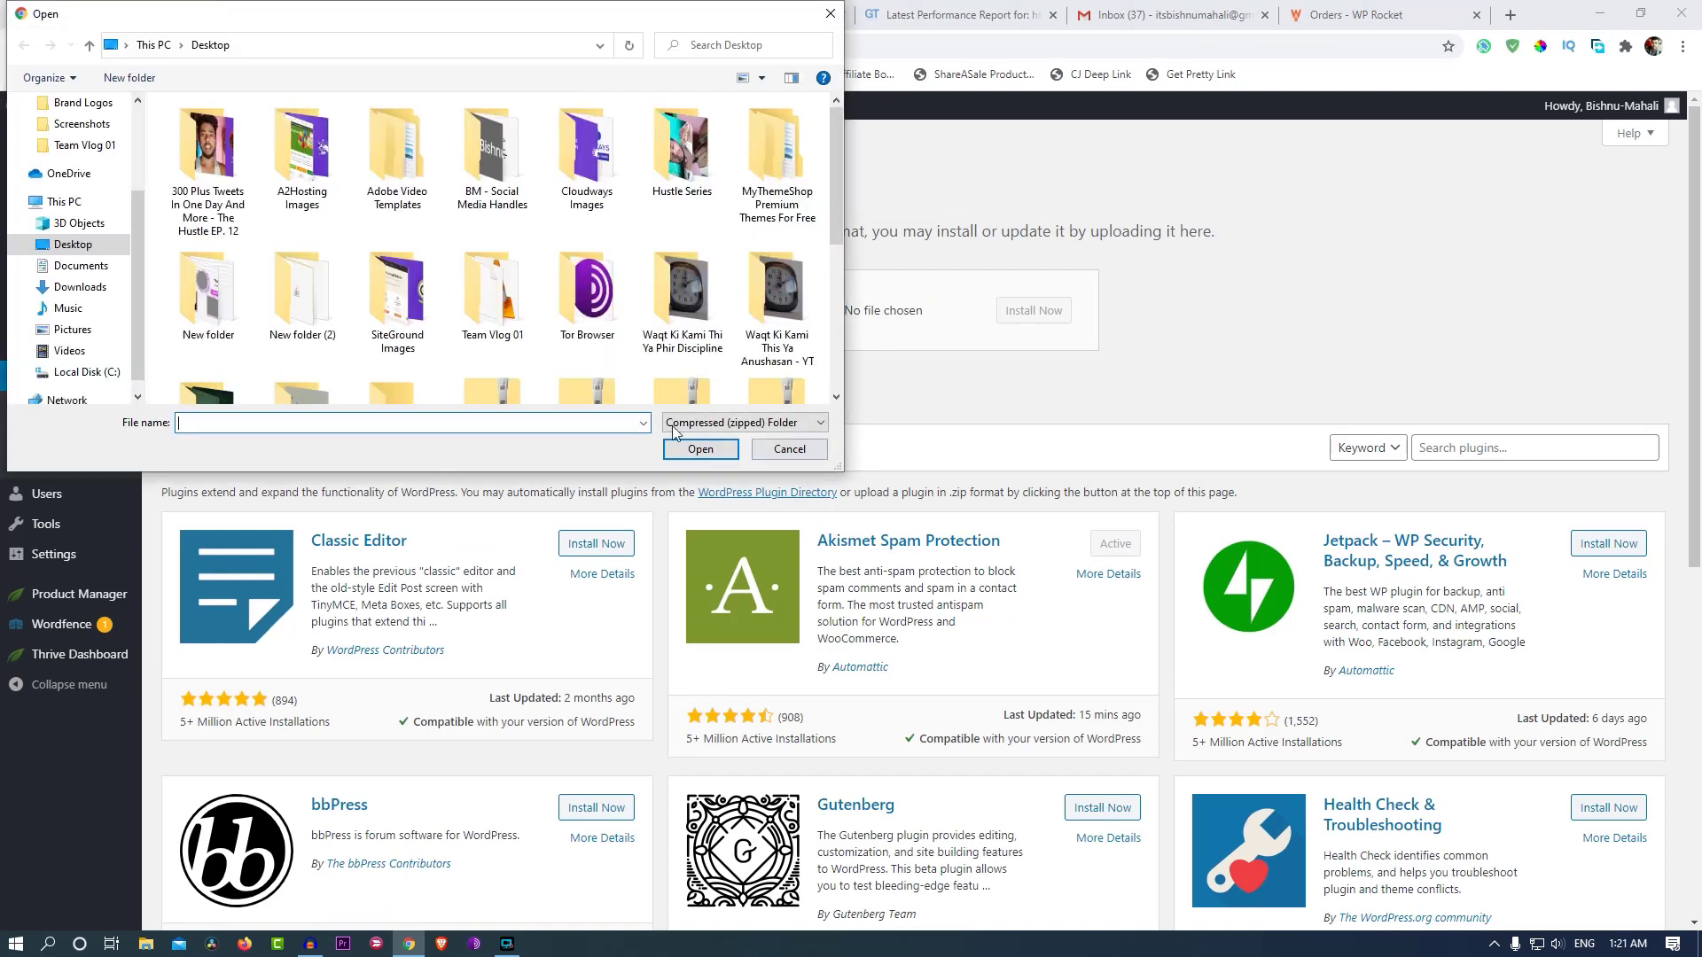
left_click(681, 313)
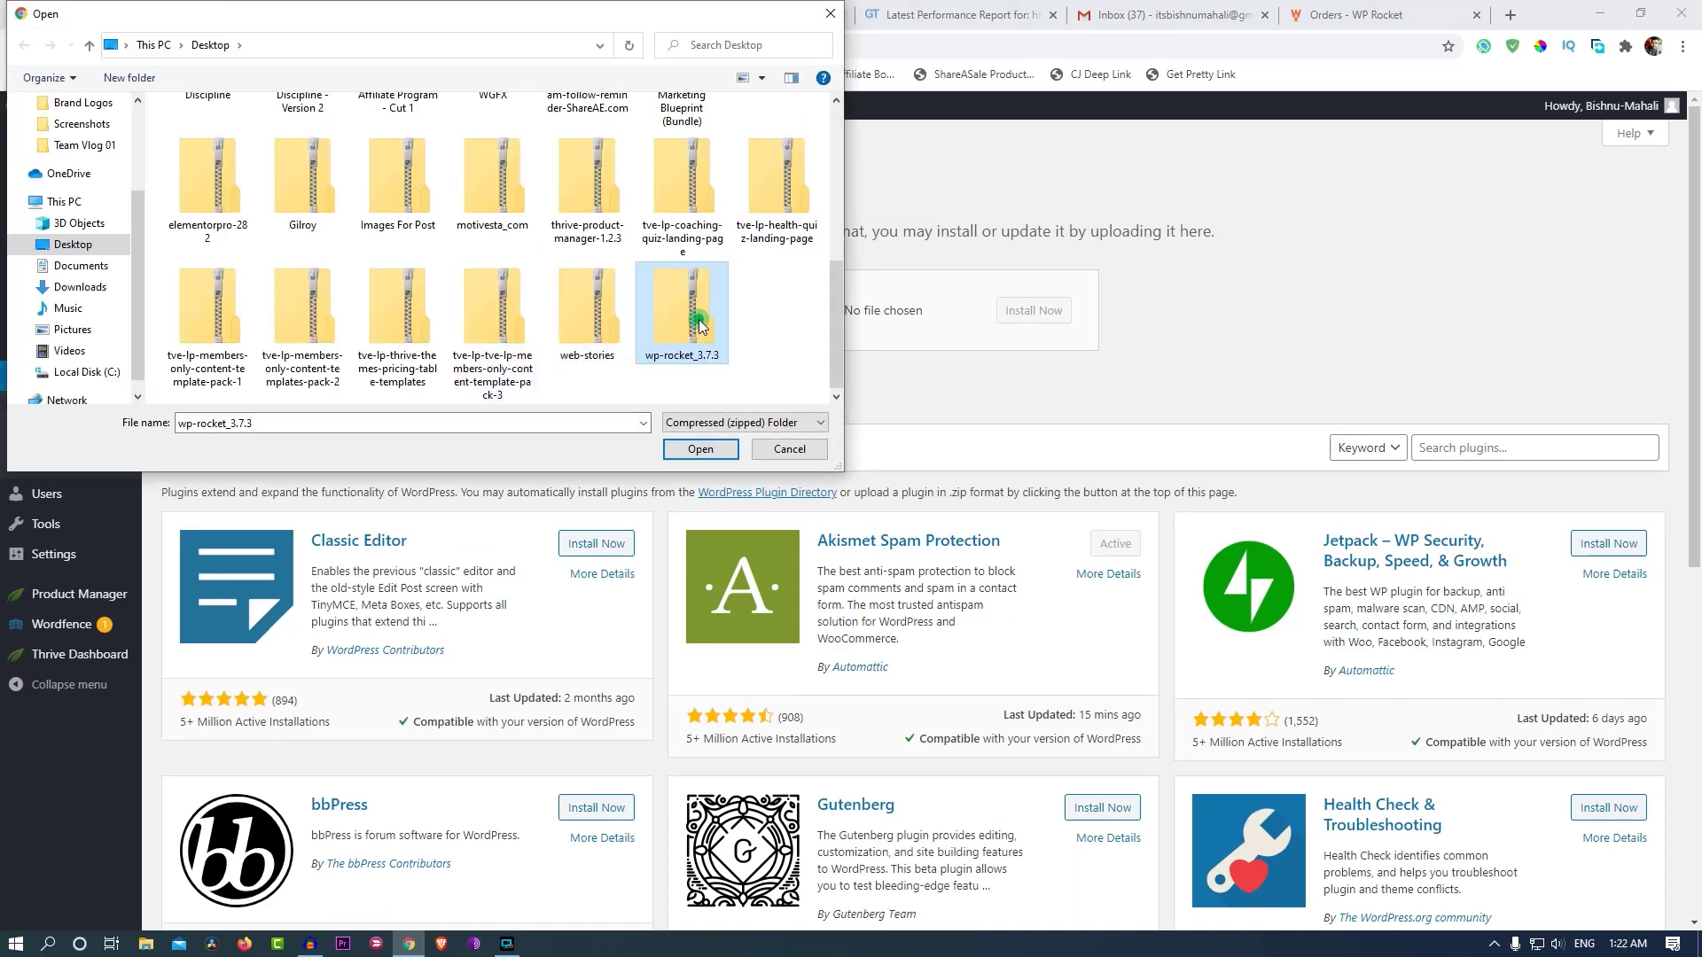
left_click(700, 449)
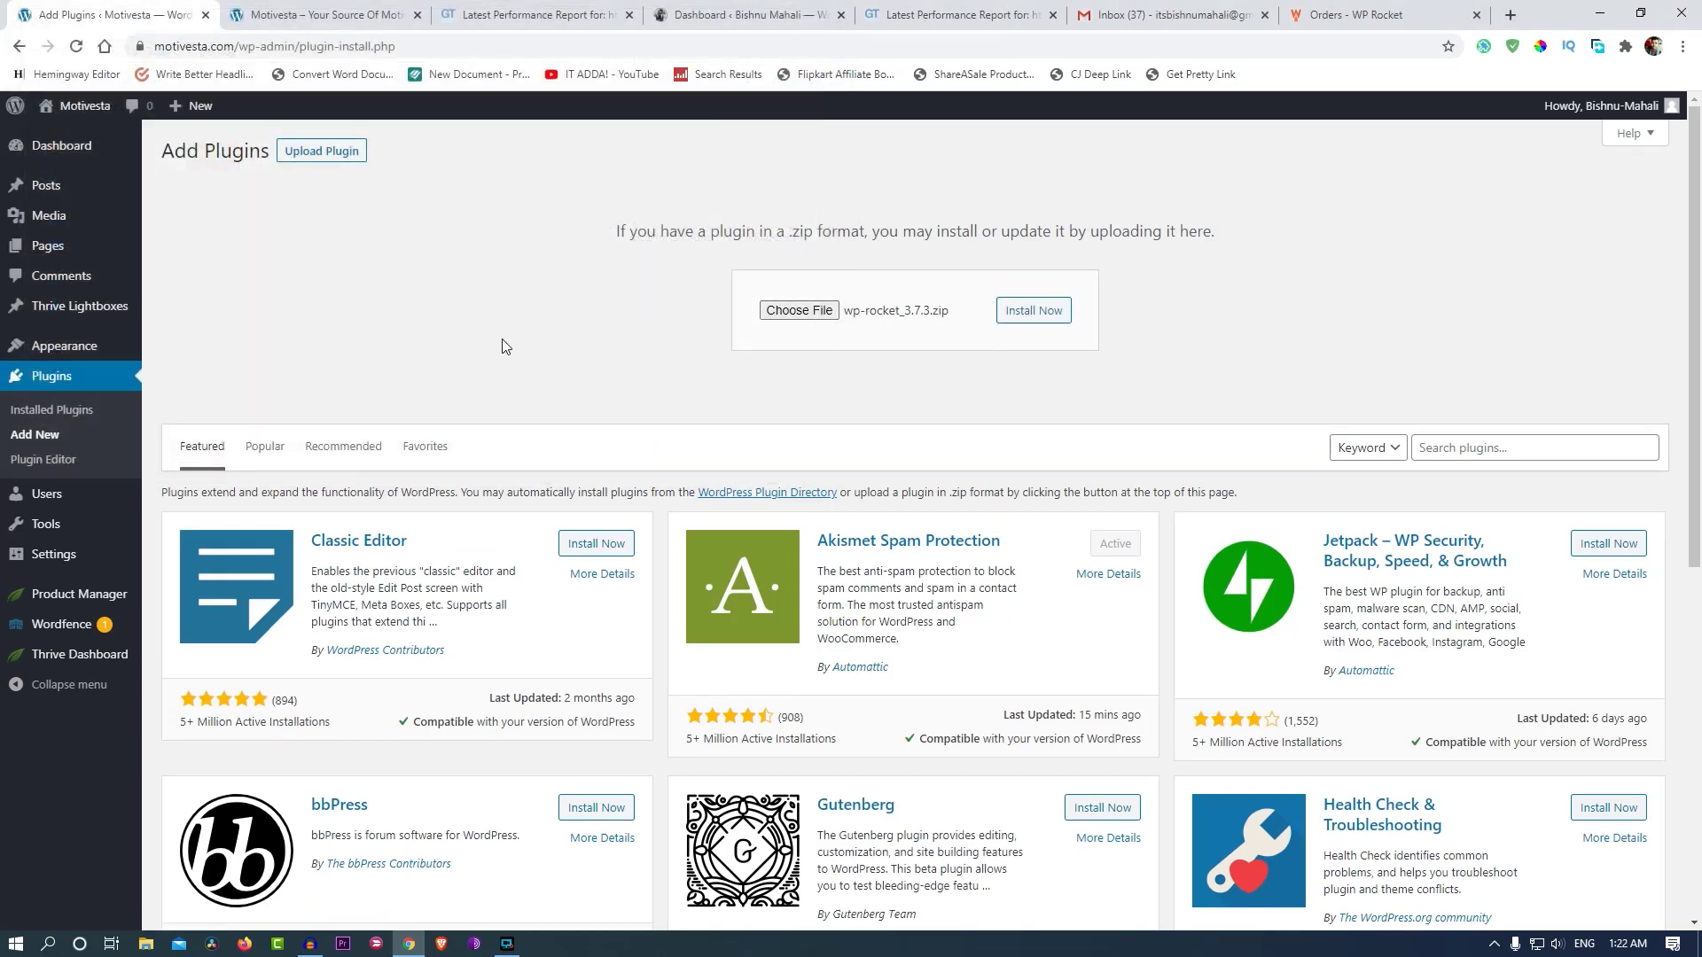
mouse_move(62, 145)
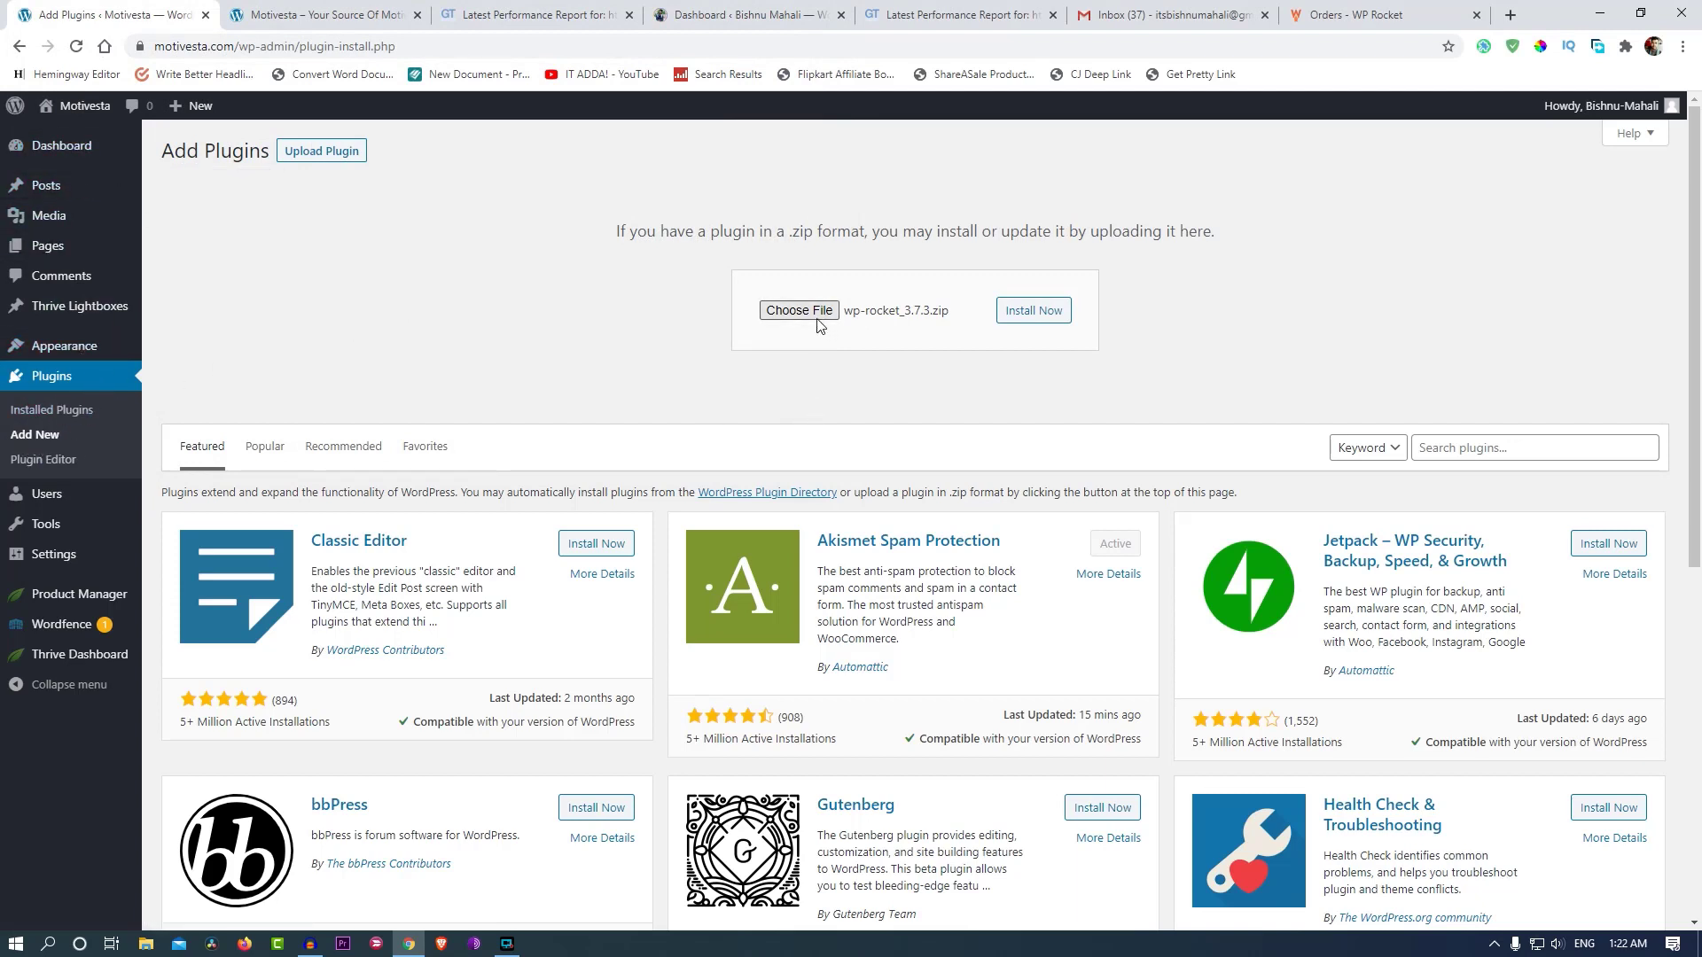
mouse_move(1032, 310)
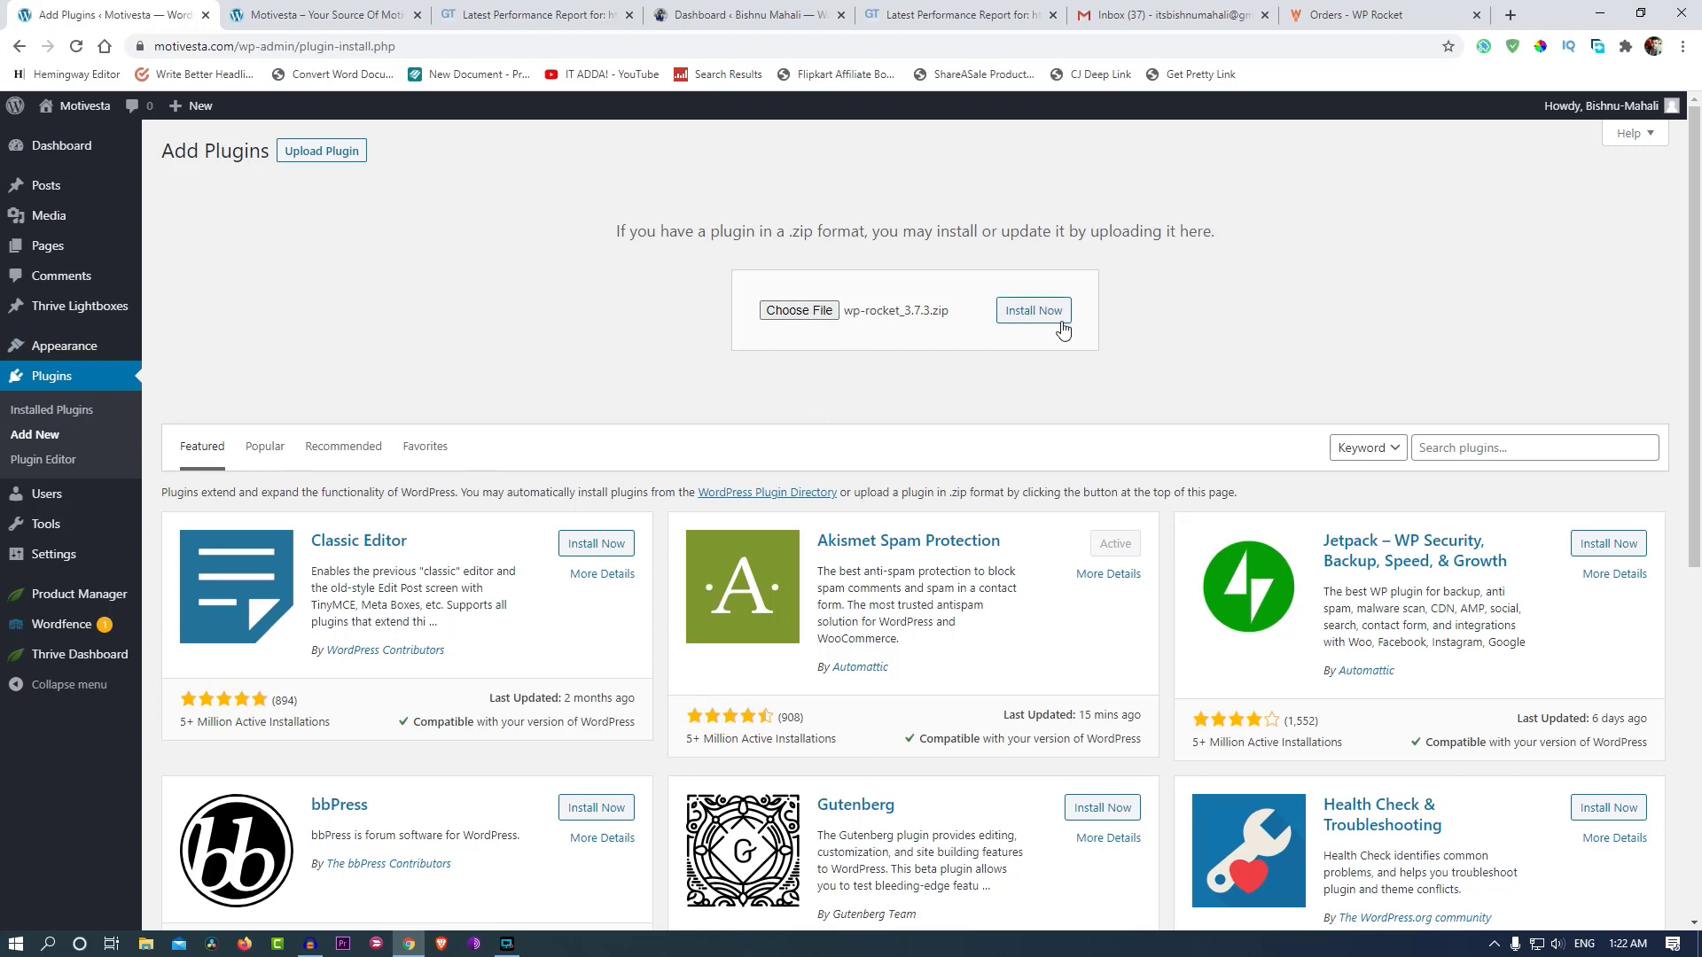
left_click(1032, 310)
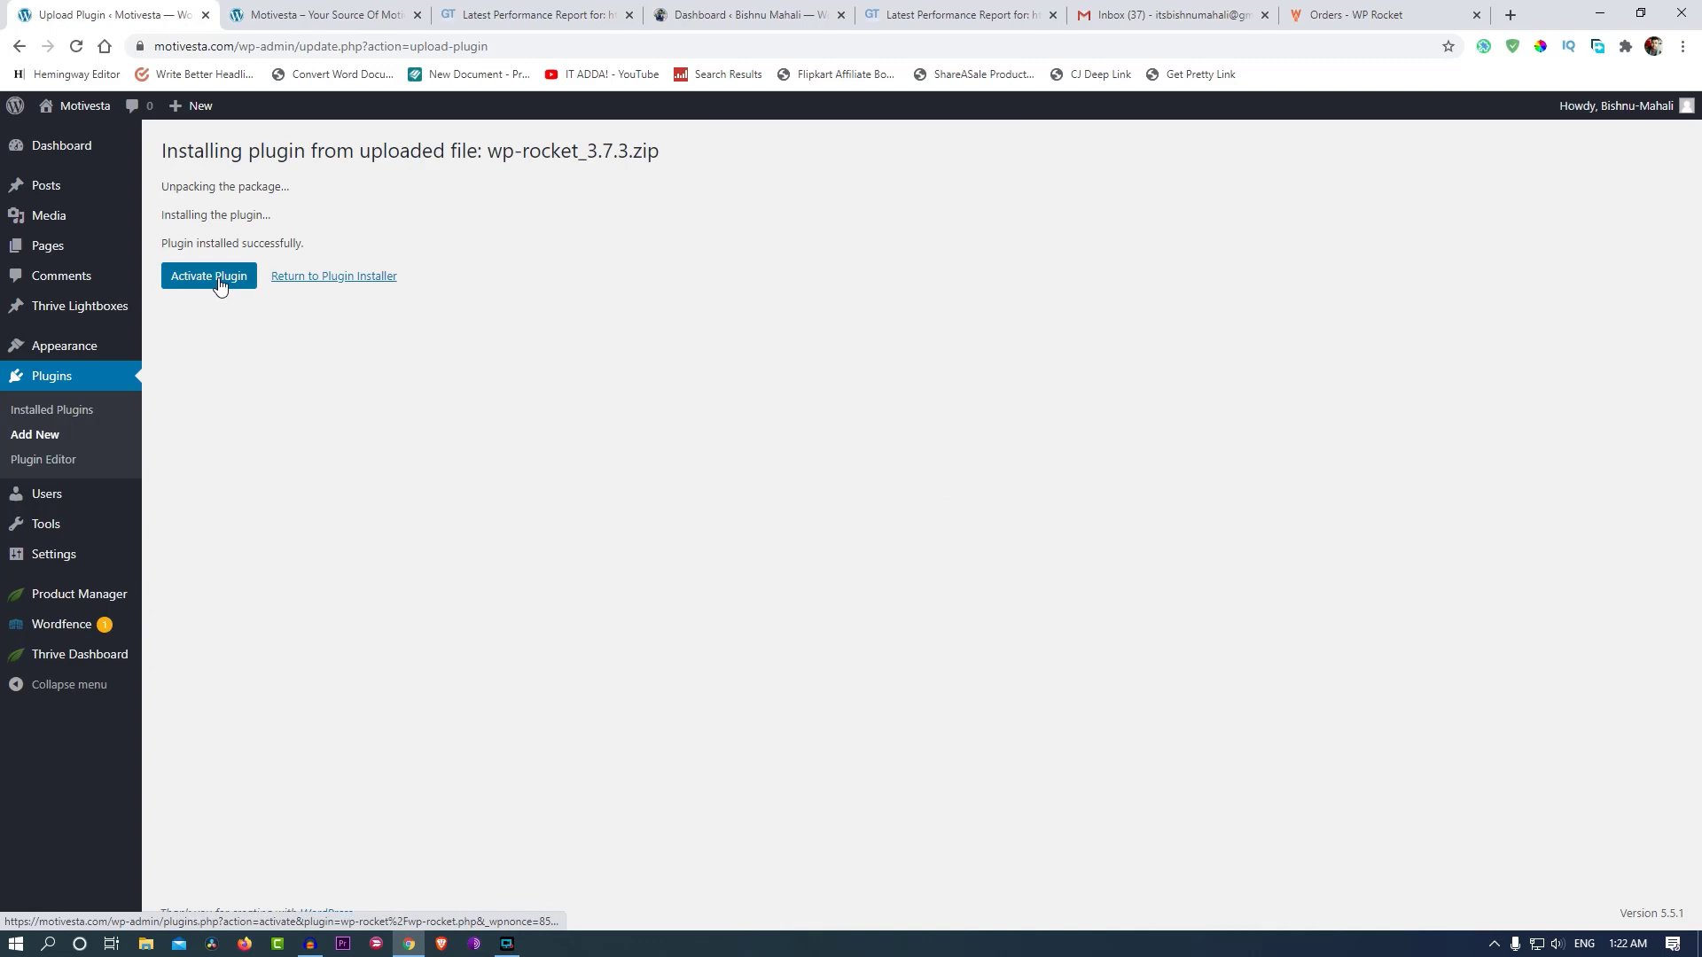
Activate WP Rocket and open its settings dashboard from the plugin notice.
left_click(209, 275)
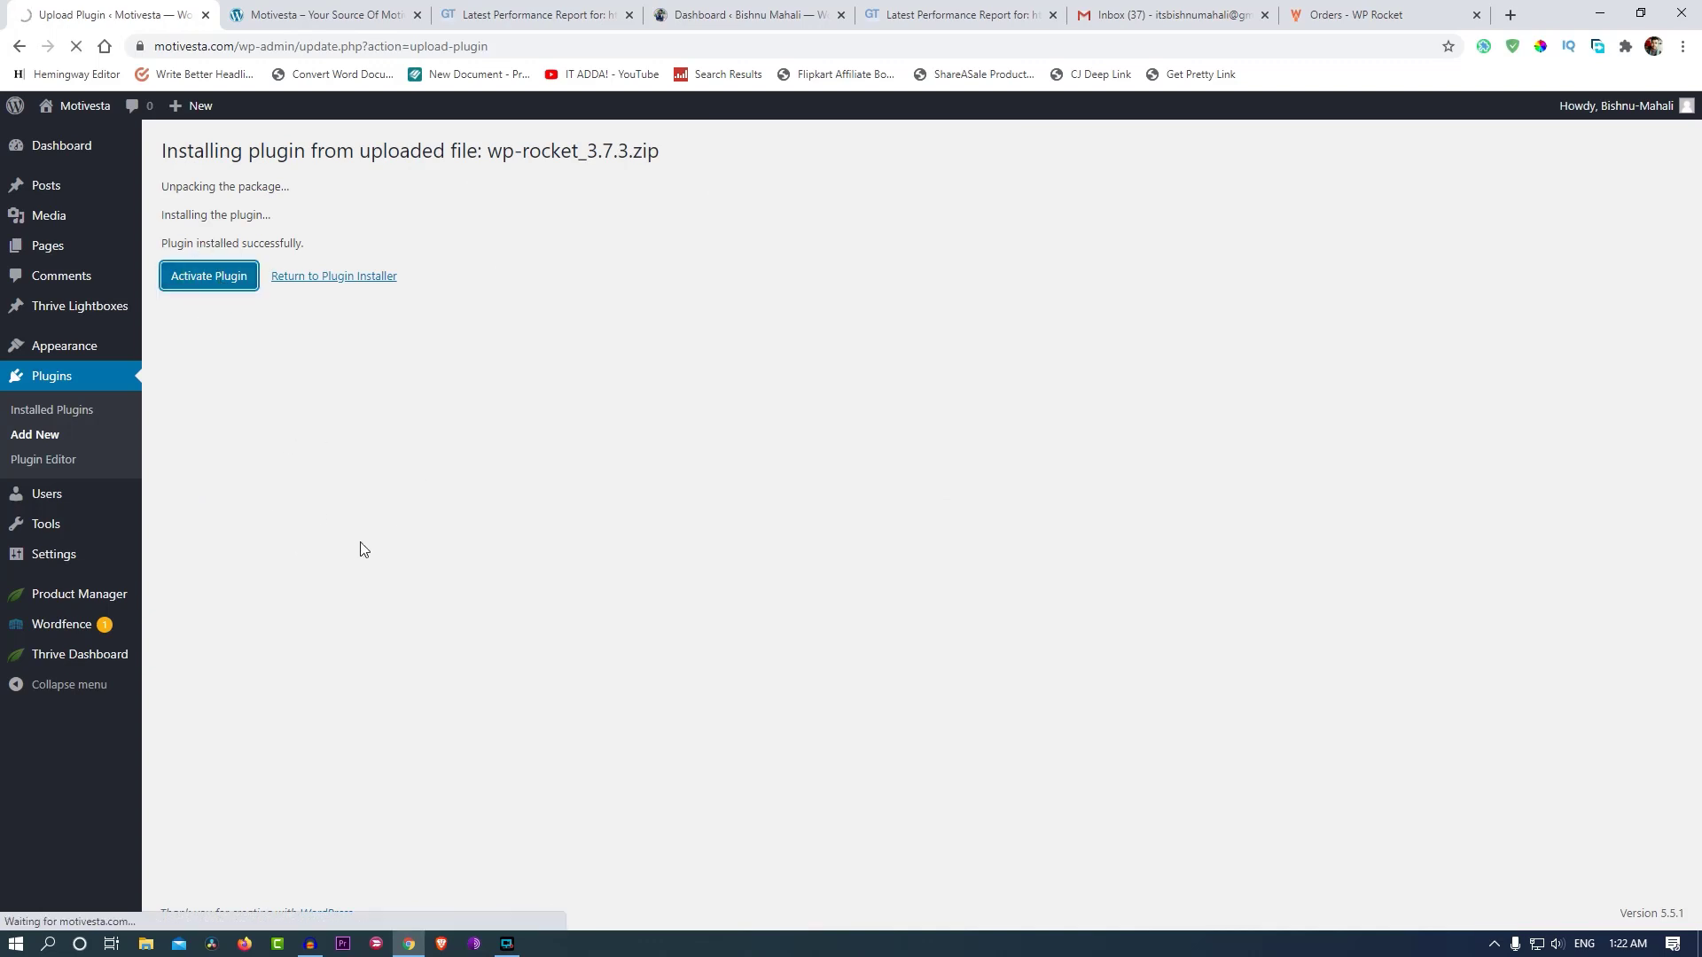
left_click(209, 276)
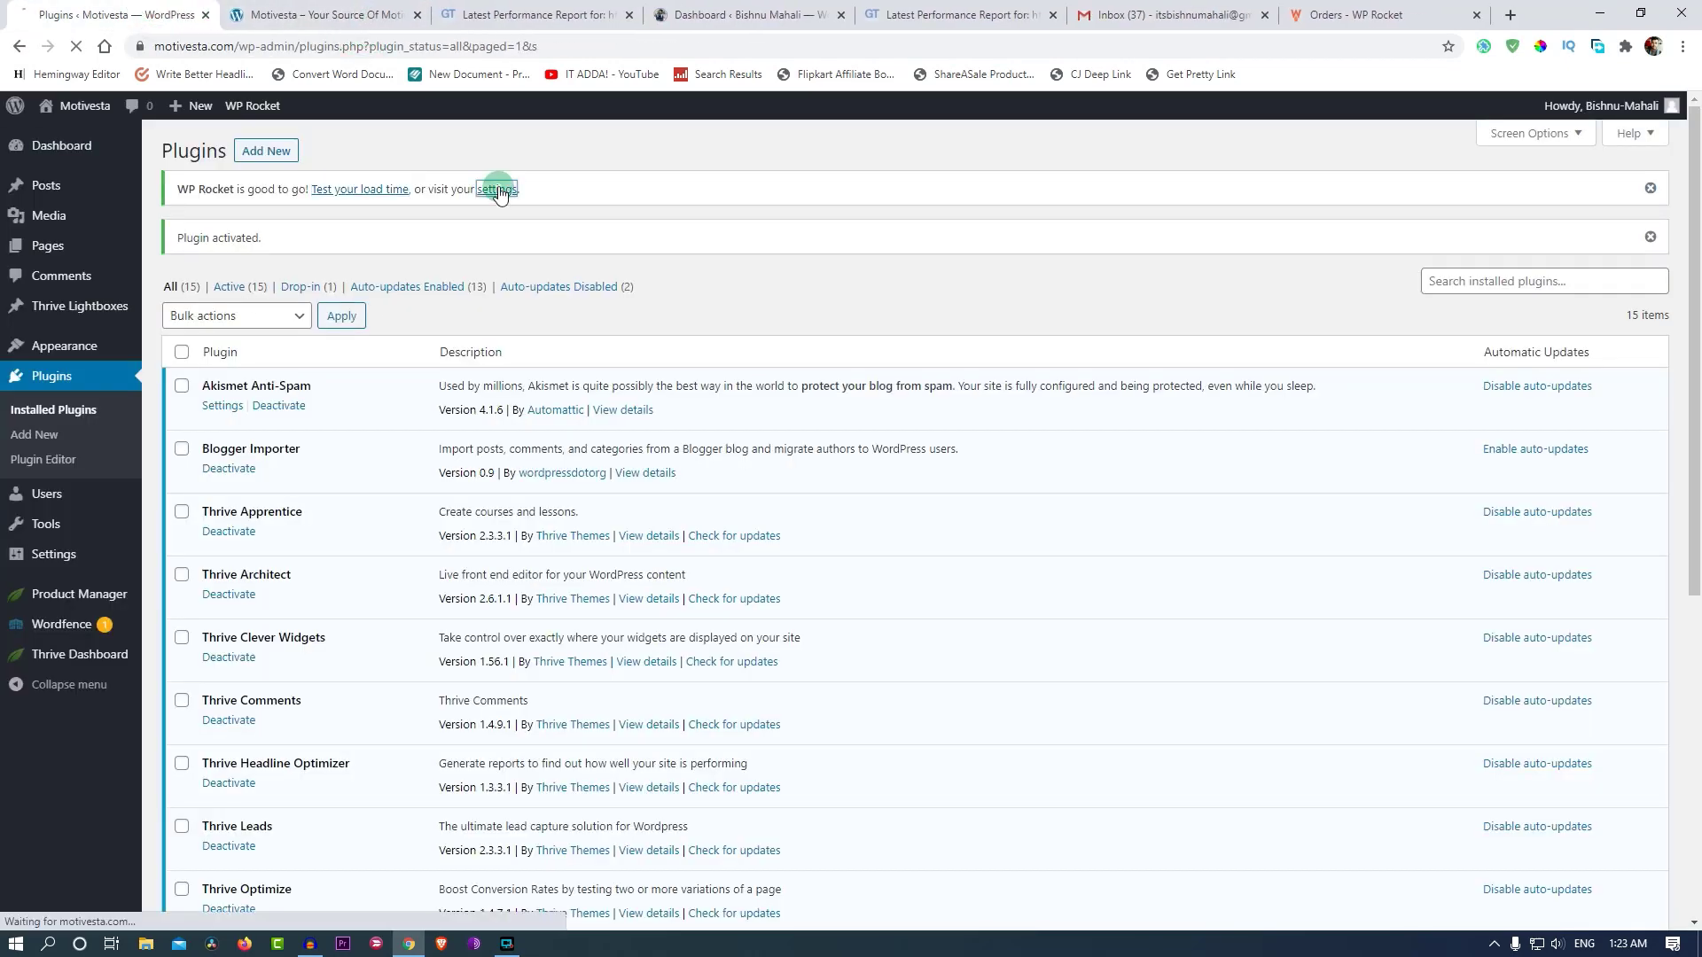
left_click(497, 189)
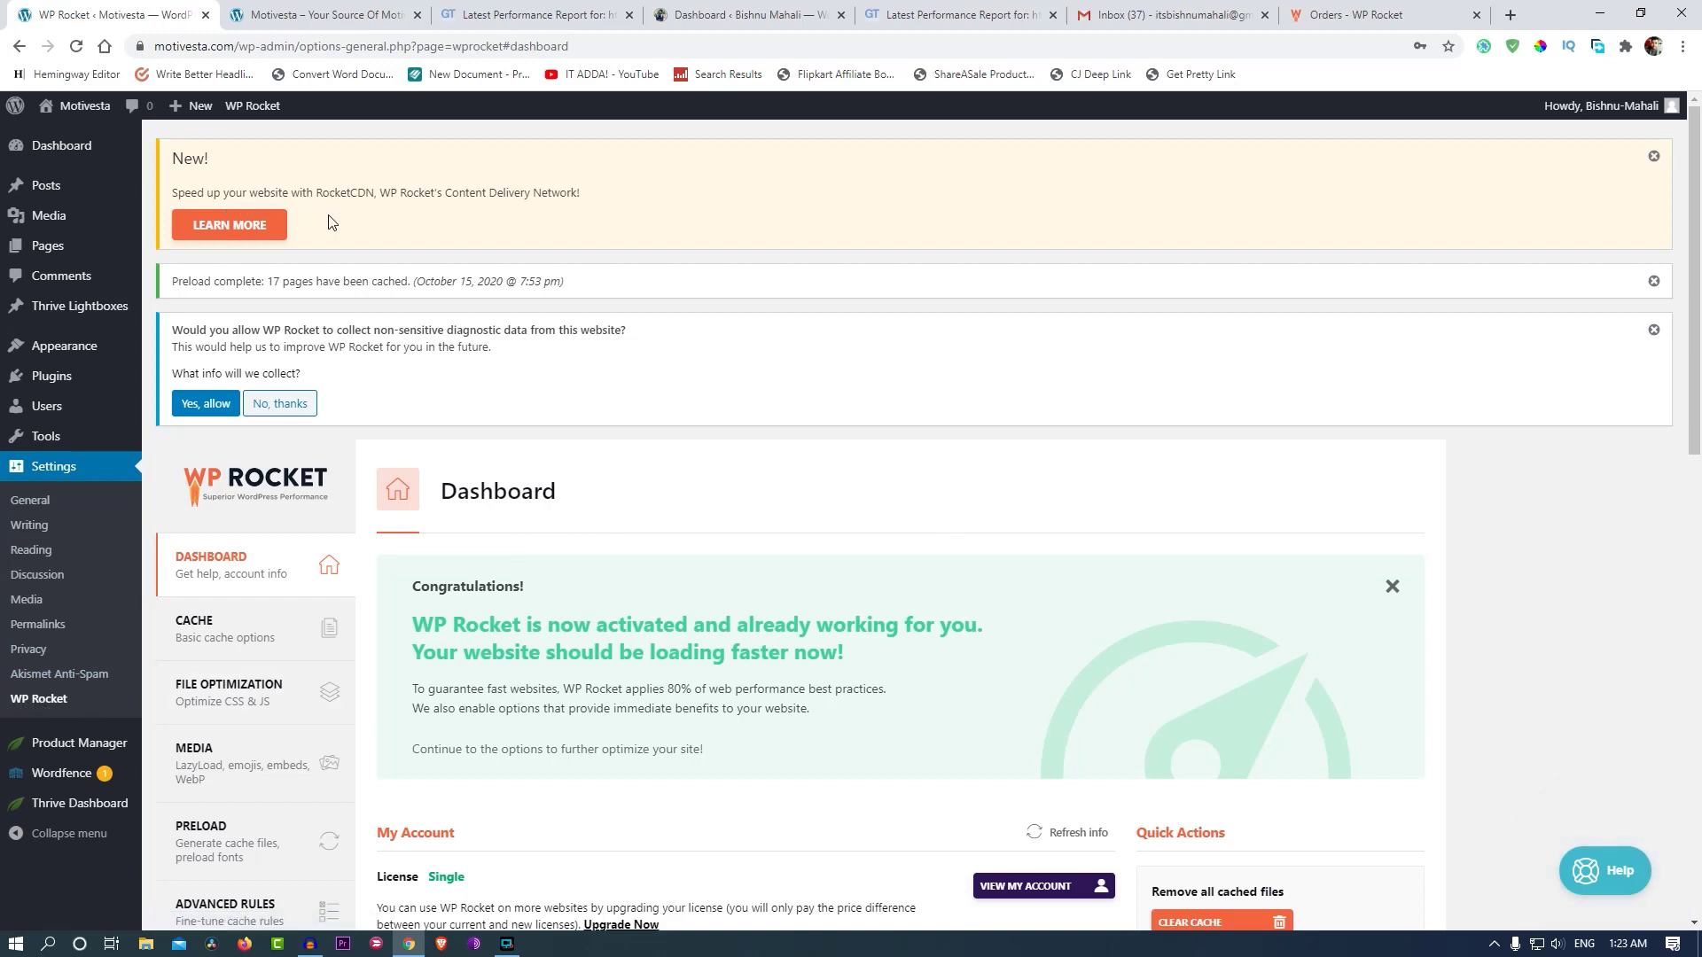
mouse_move(615, 236)
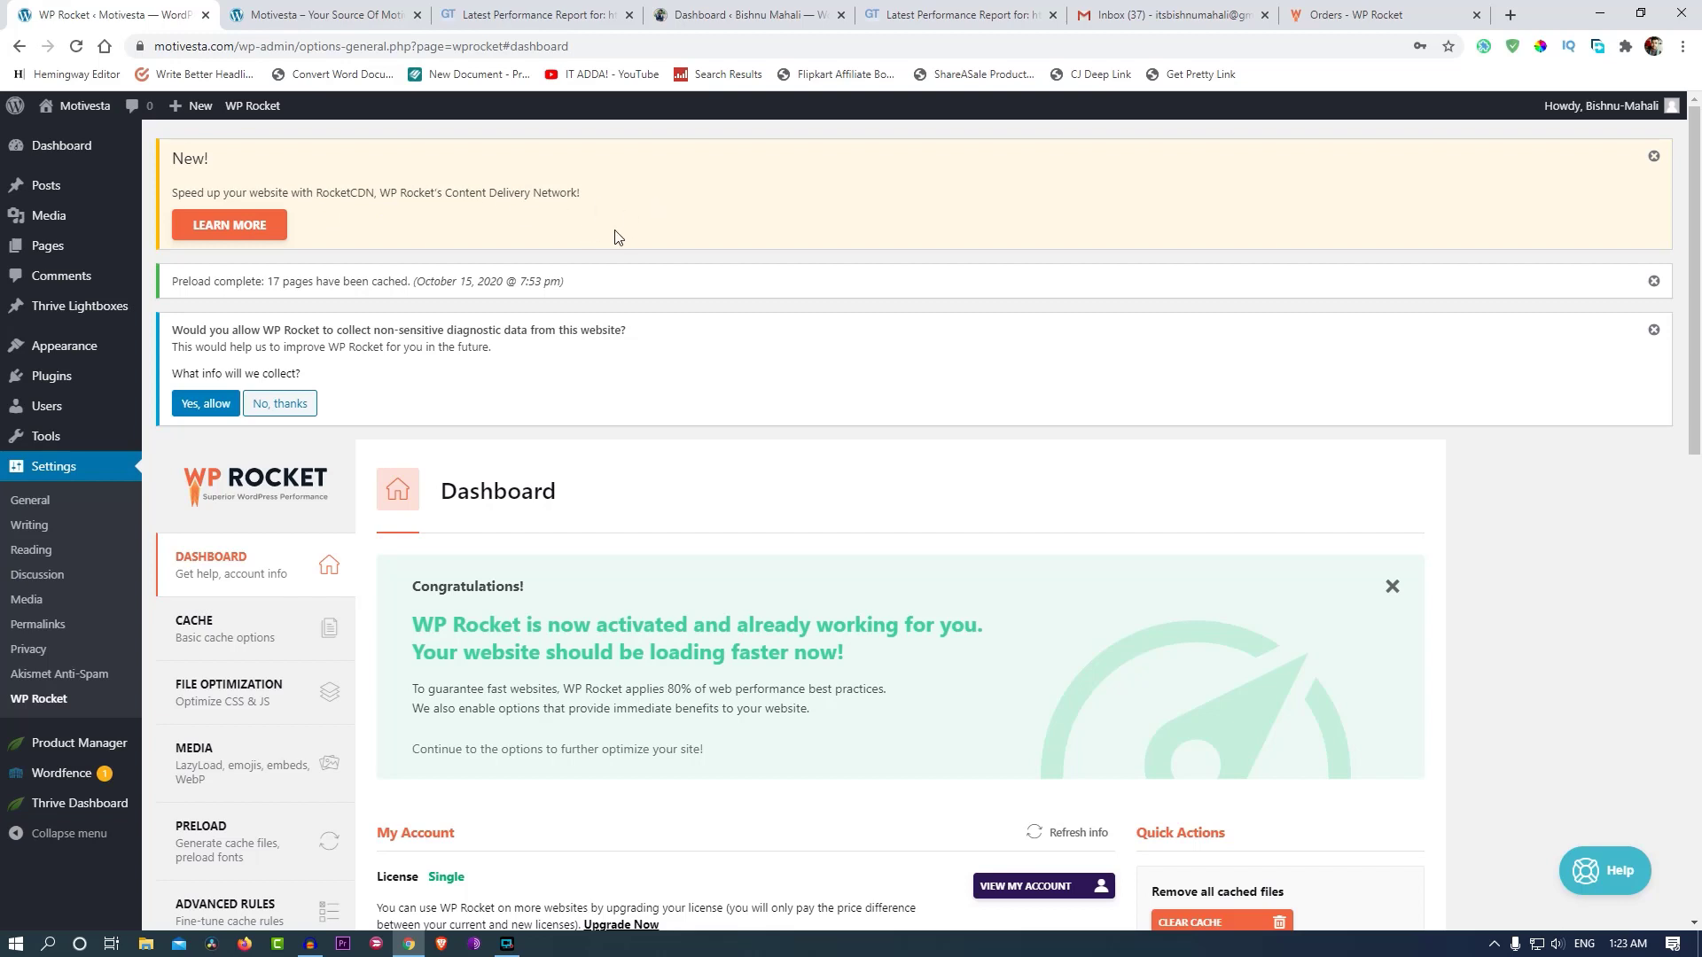
mouse_move(648, 207)
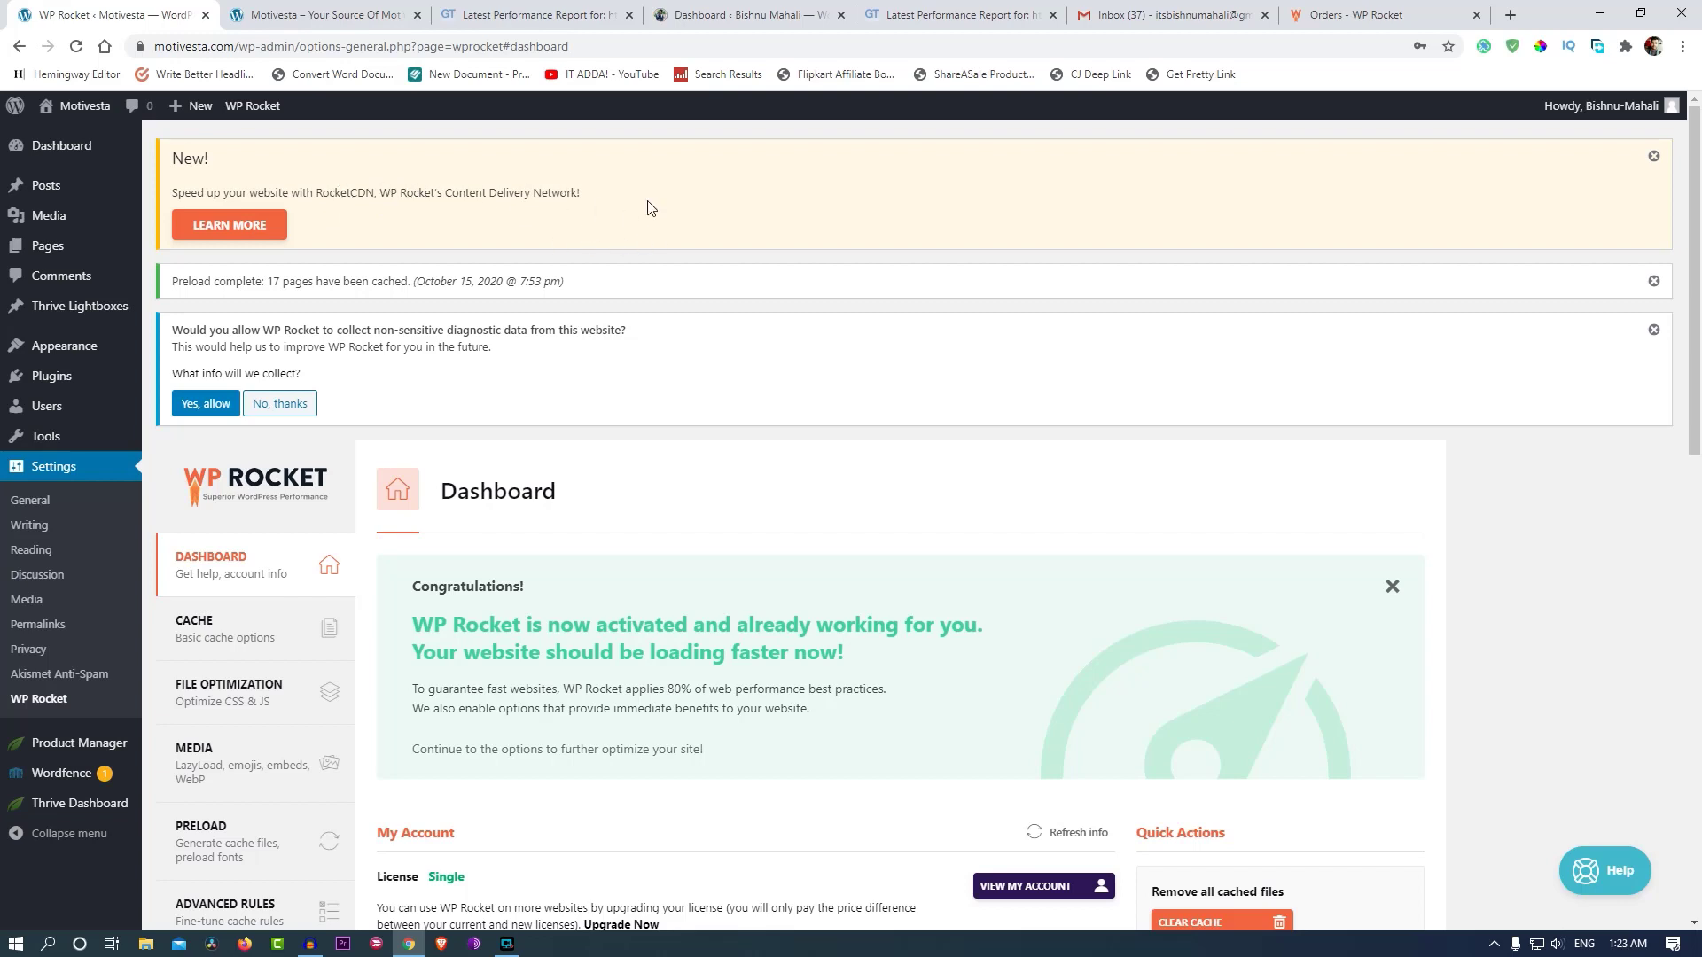
Dismiss the RocketCDN 'New!' promo and decline sharing diagnostic data with WP Rocket.
left_click(1653, 155)
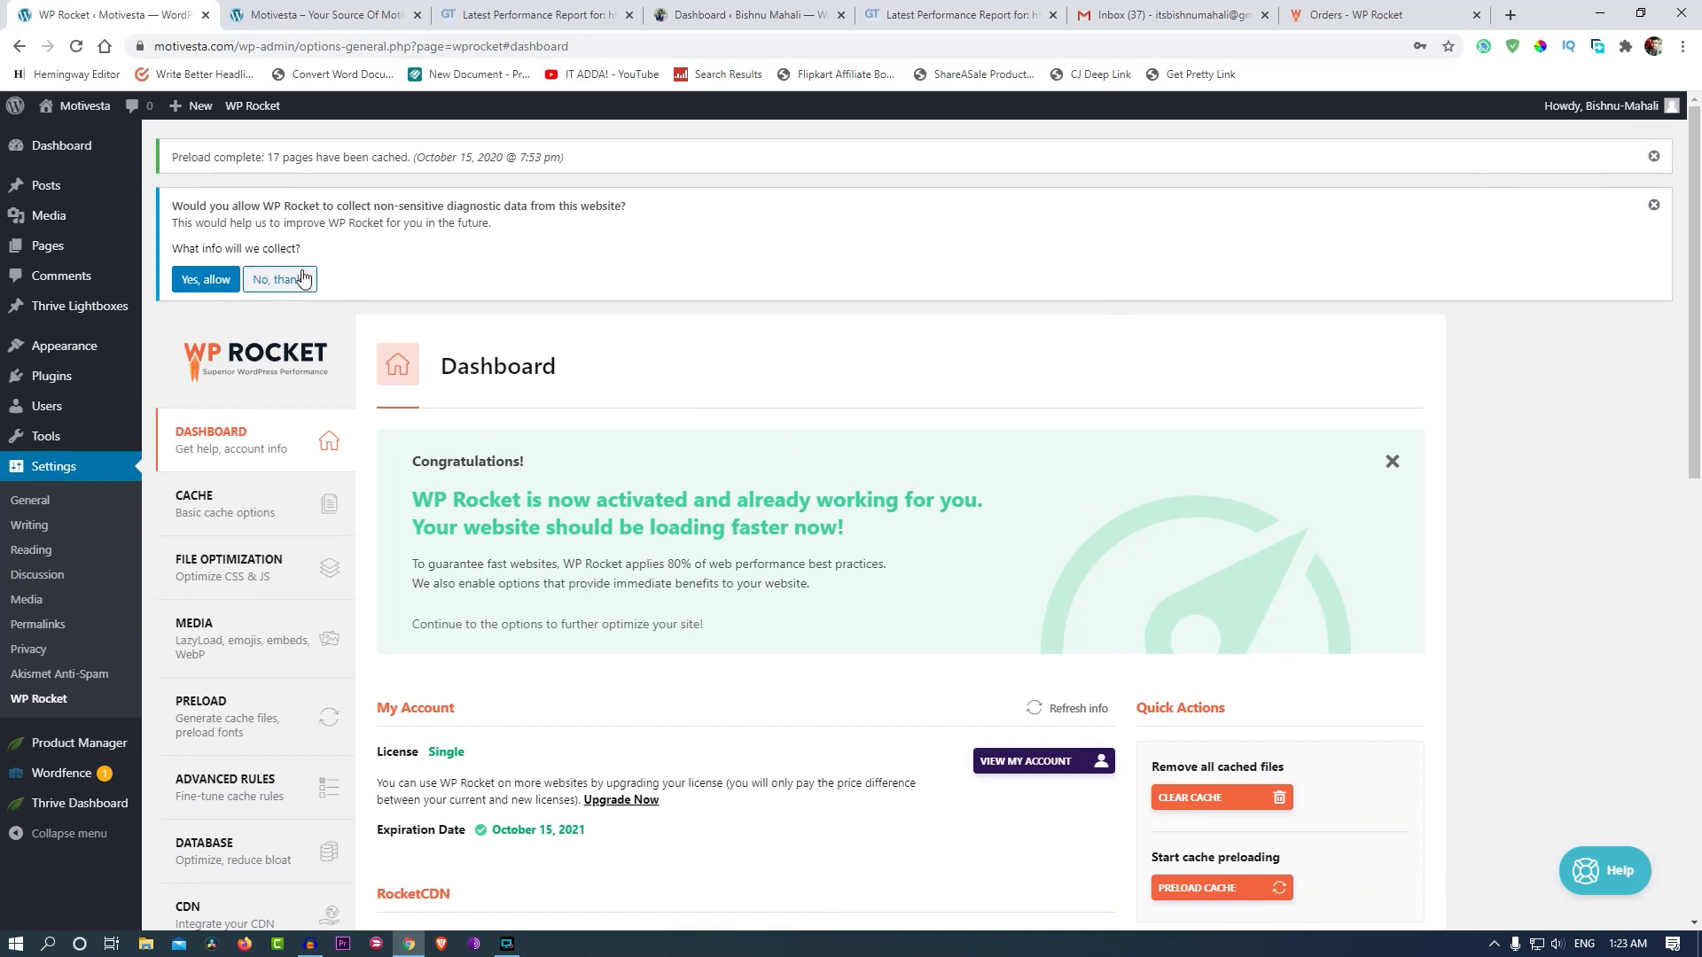
mouse_move(217, 220)
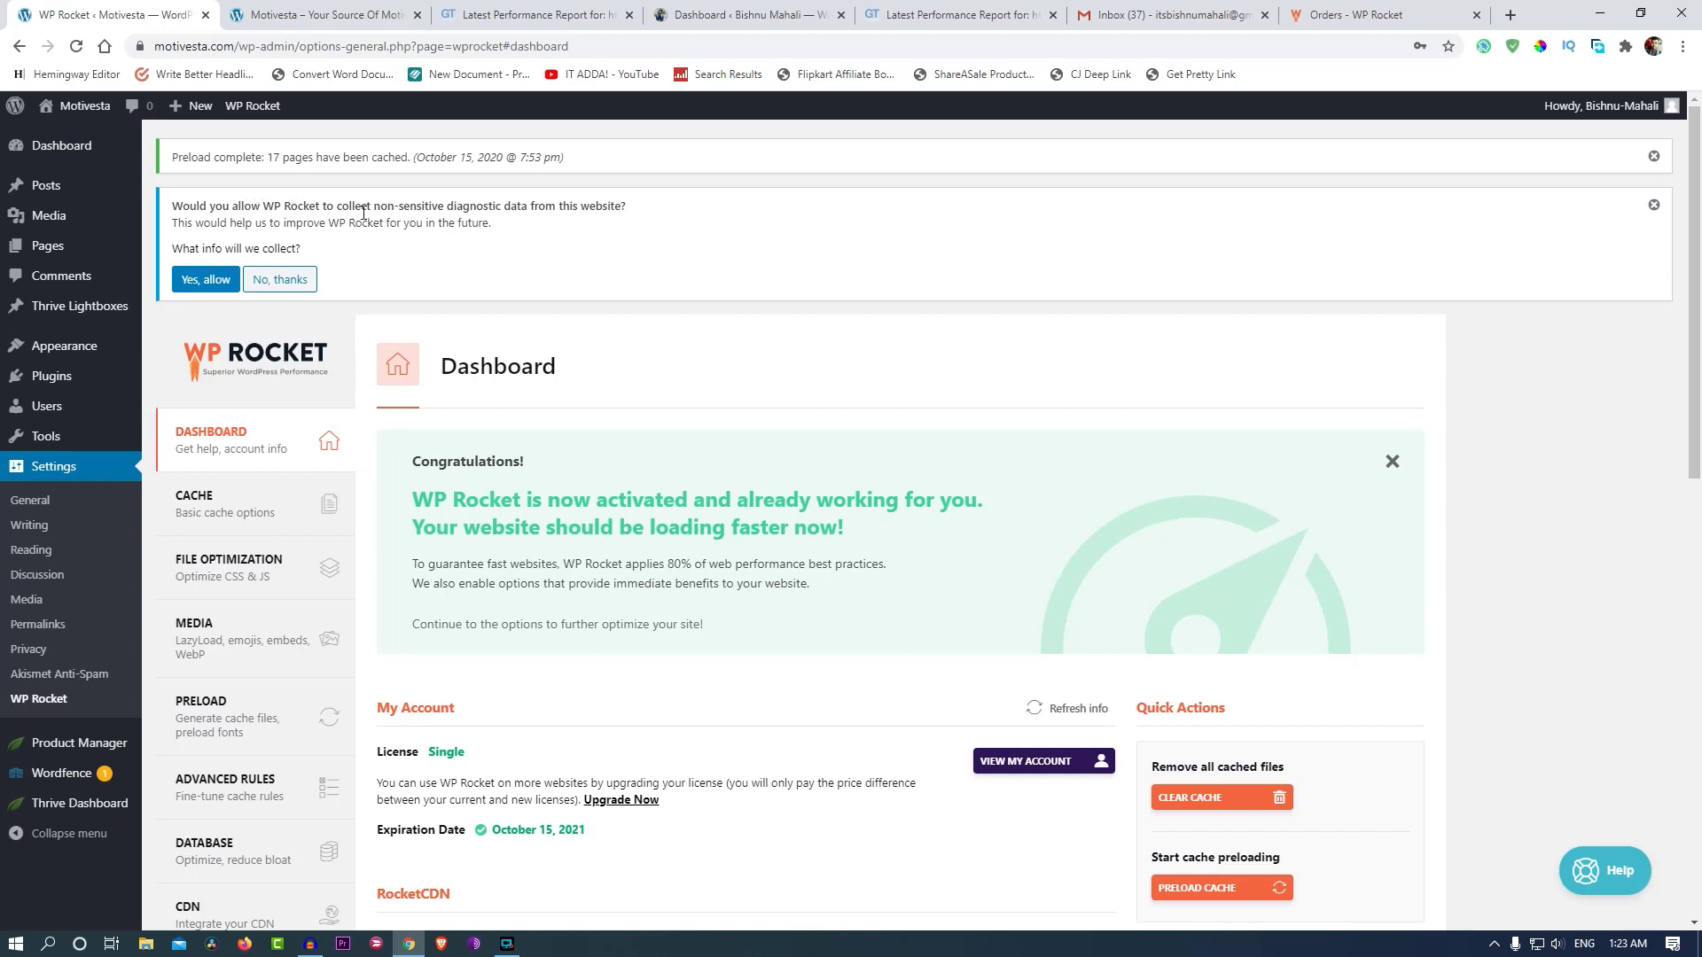
left_click(279, 280)
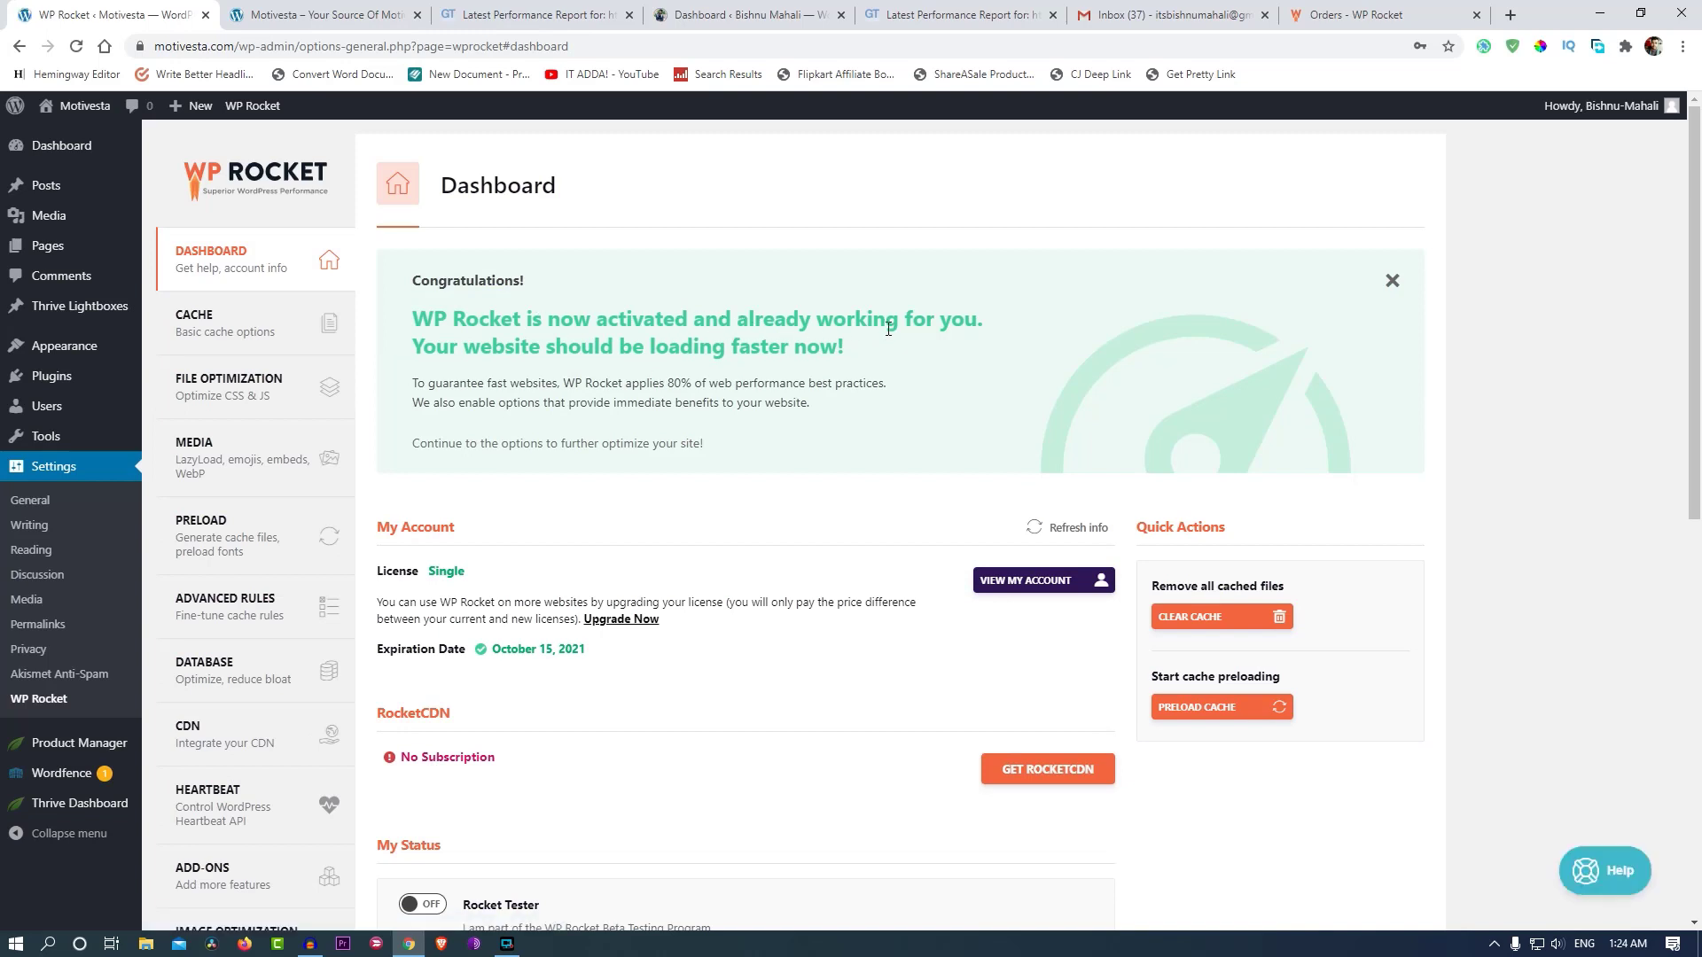
mouse_move(874, 363)
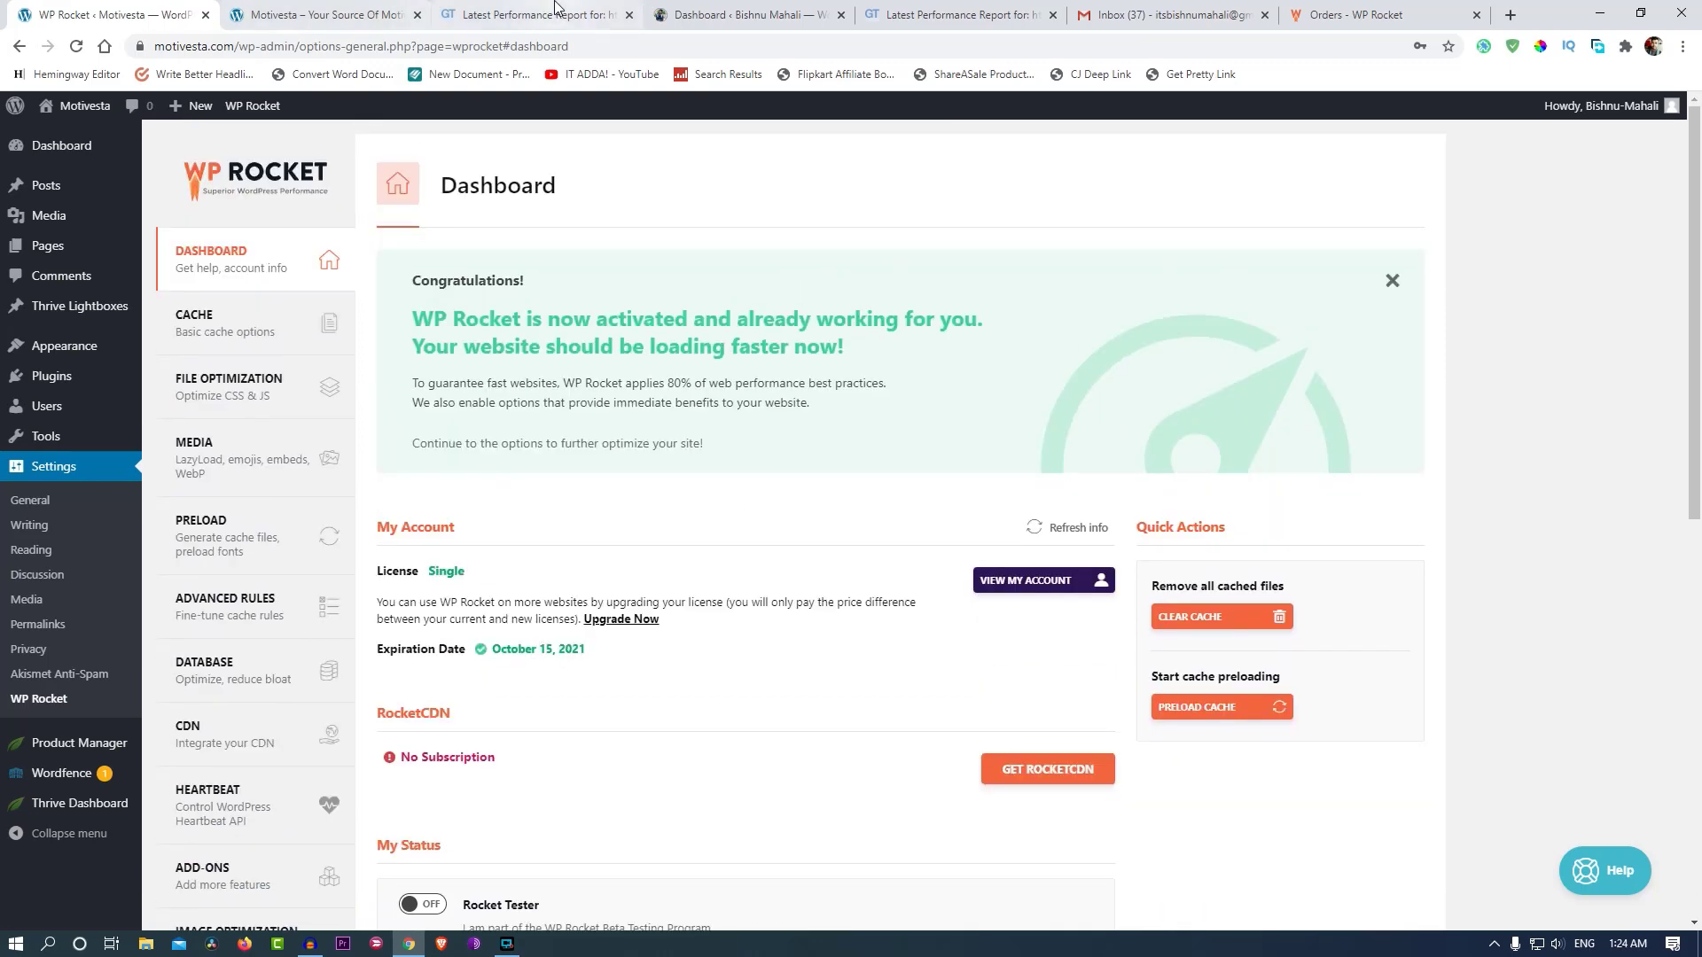
Glance at the GTmetrix report, then scroll through the WP Rocket dashboard.
left_click(532, 15)
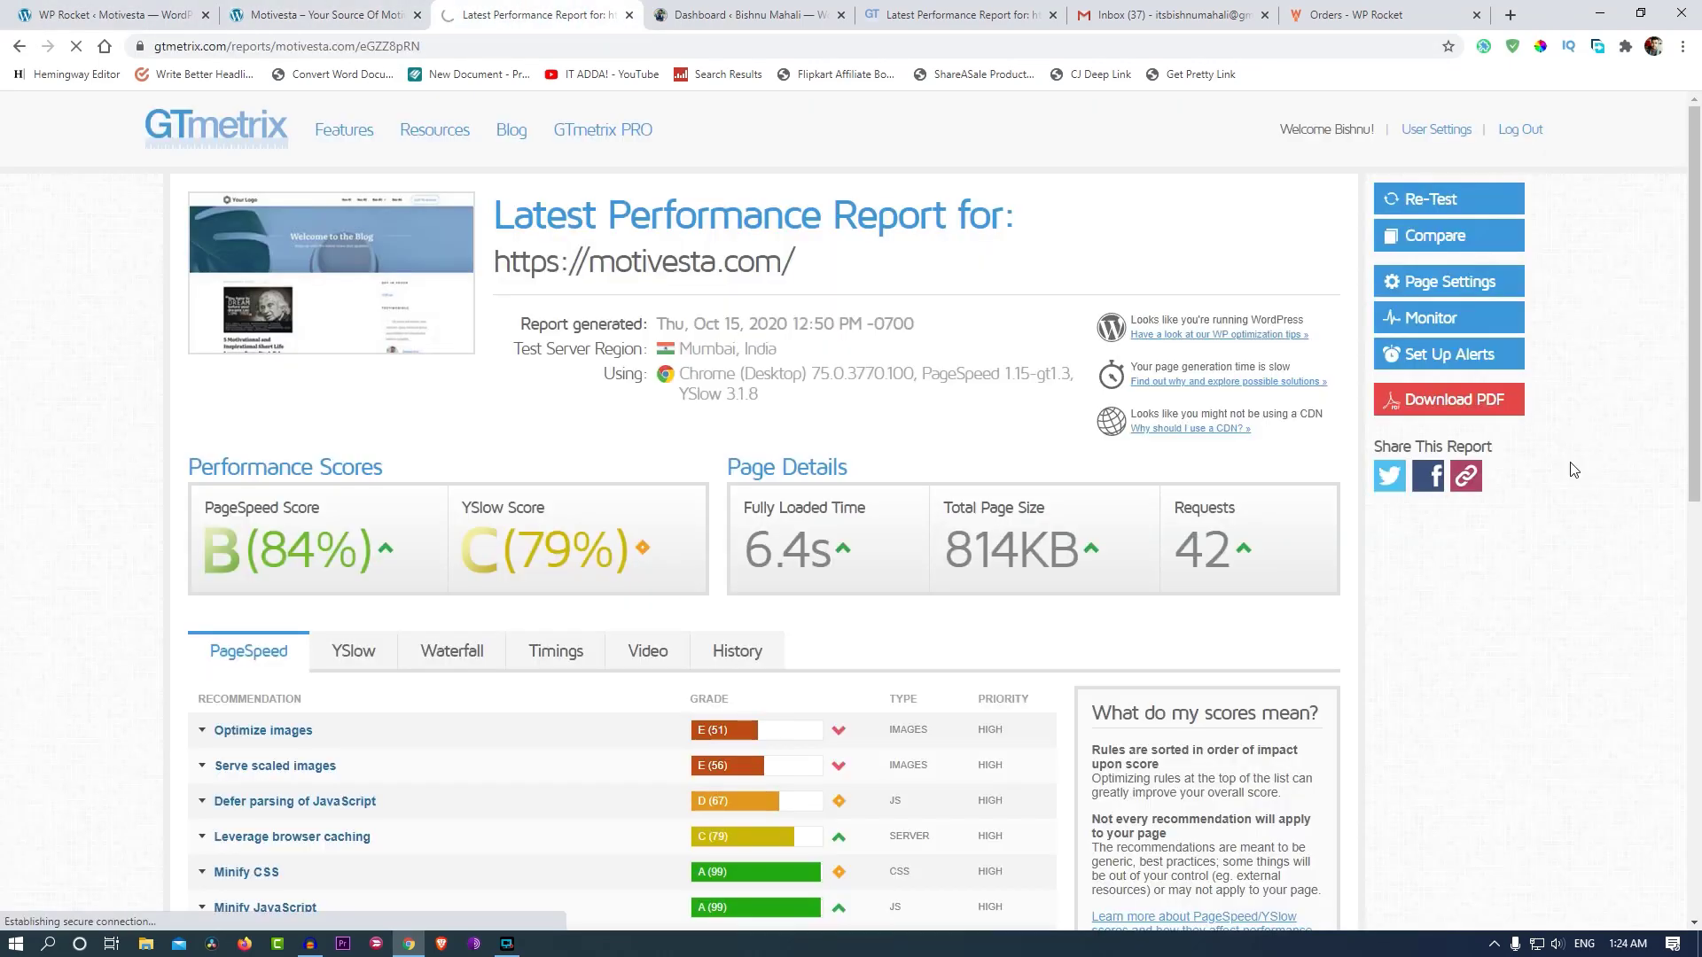
left_click(320, 14)
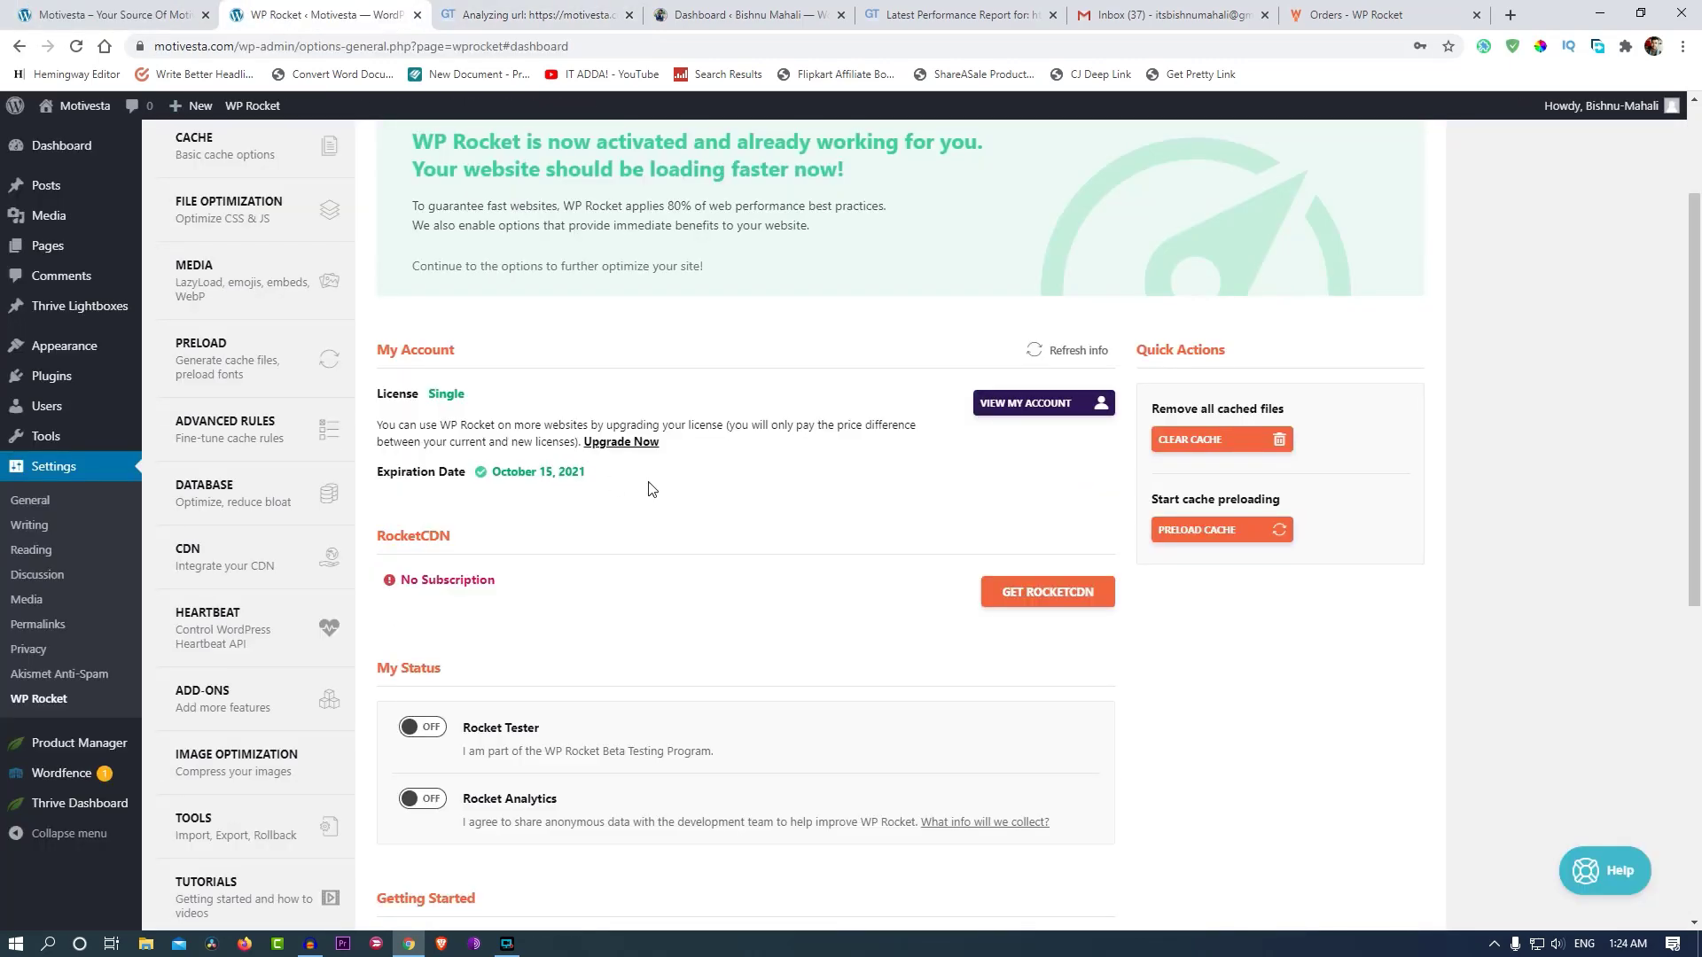
scroll("down", 3)
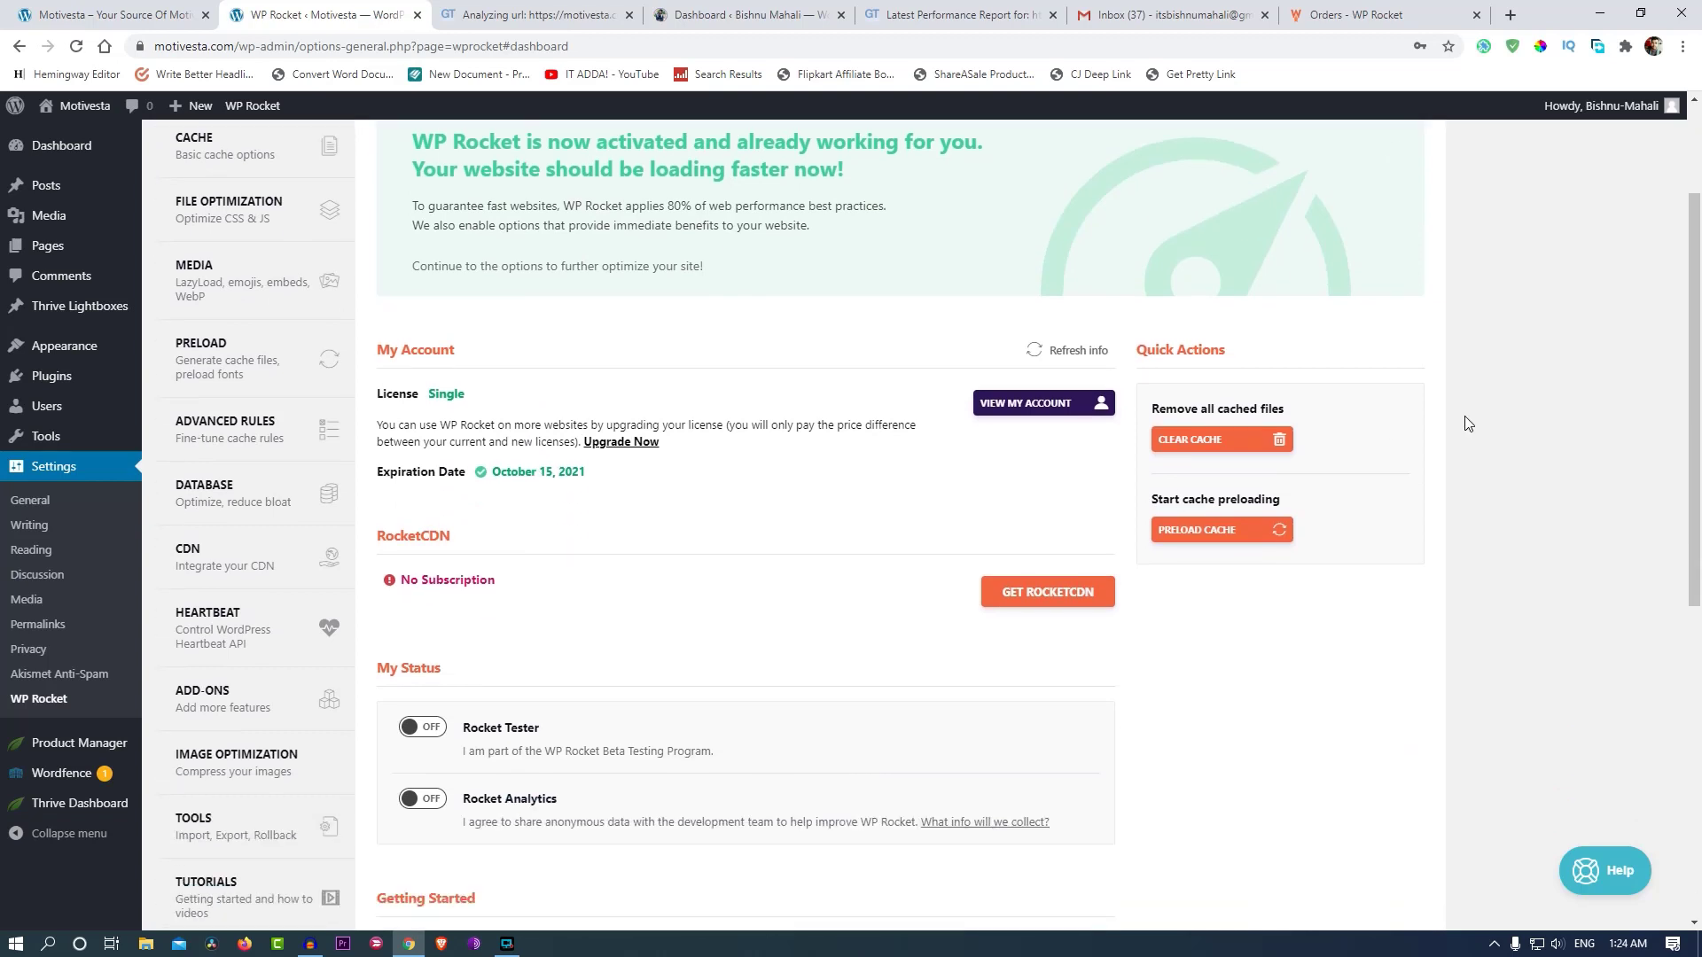
mouse_move(1295, 643)
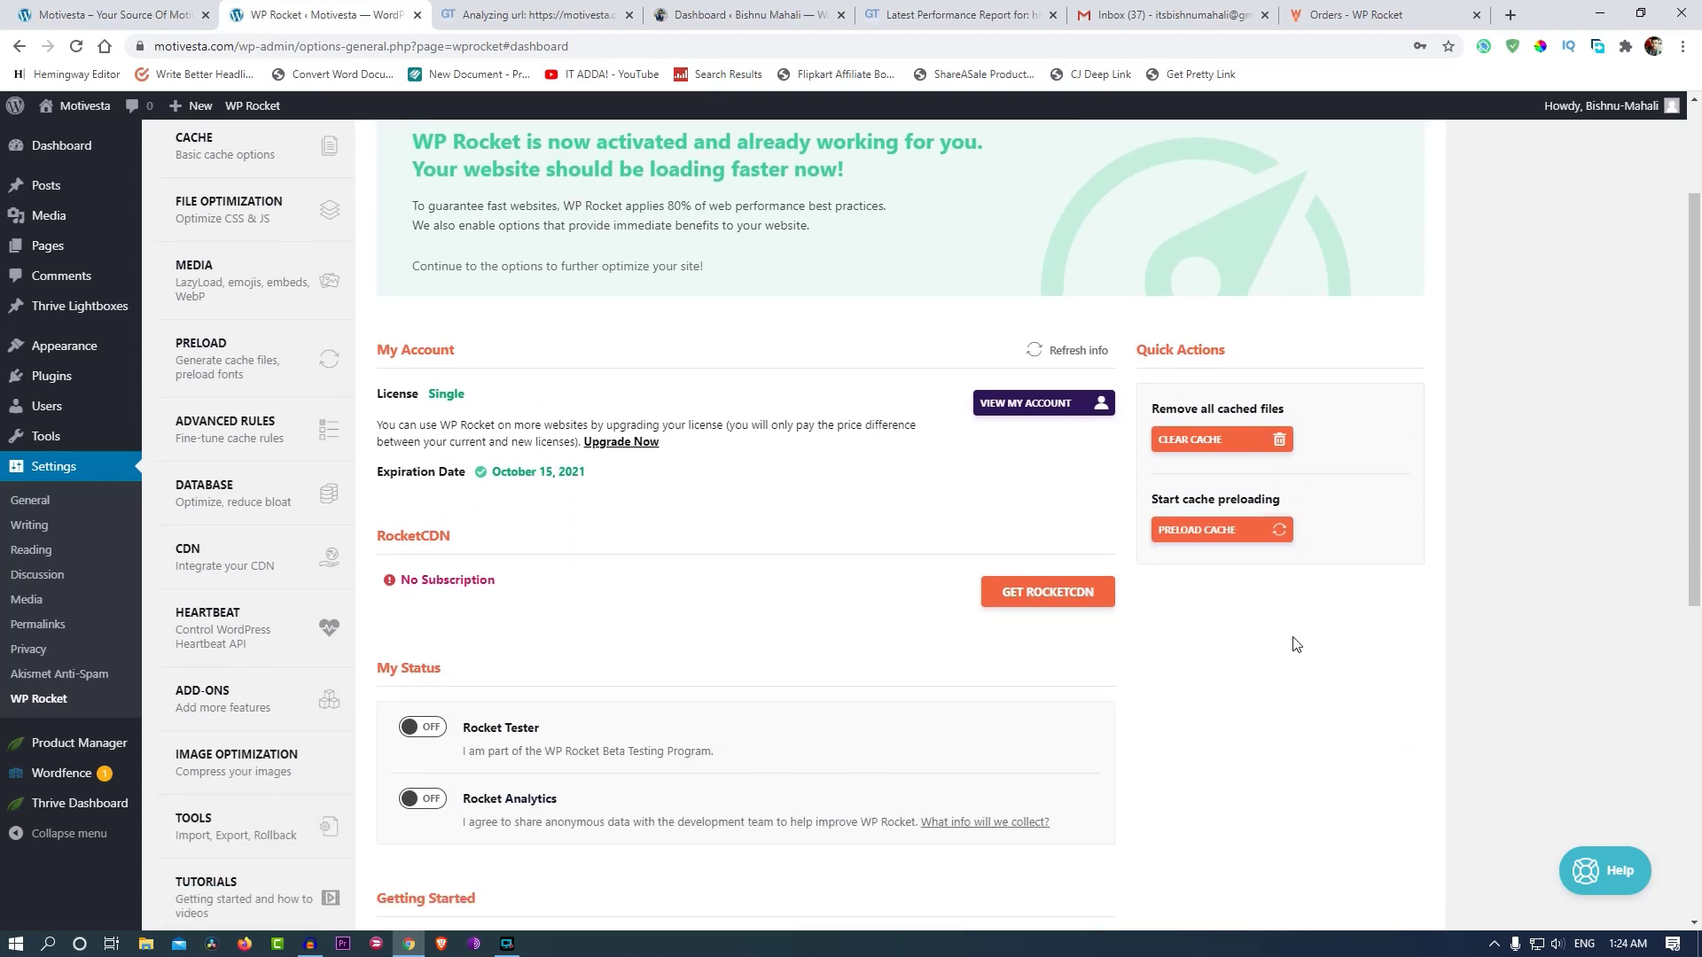
scroll("down", 3)
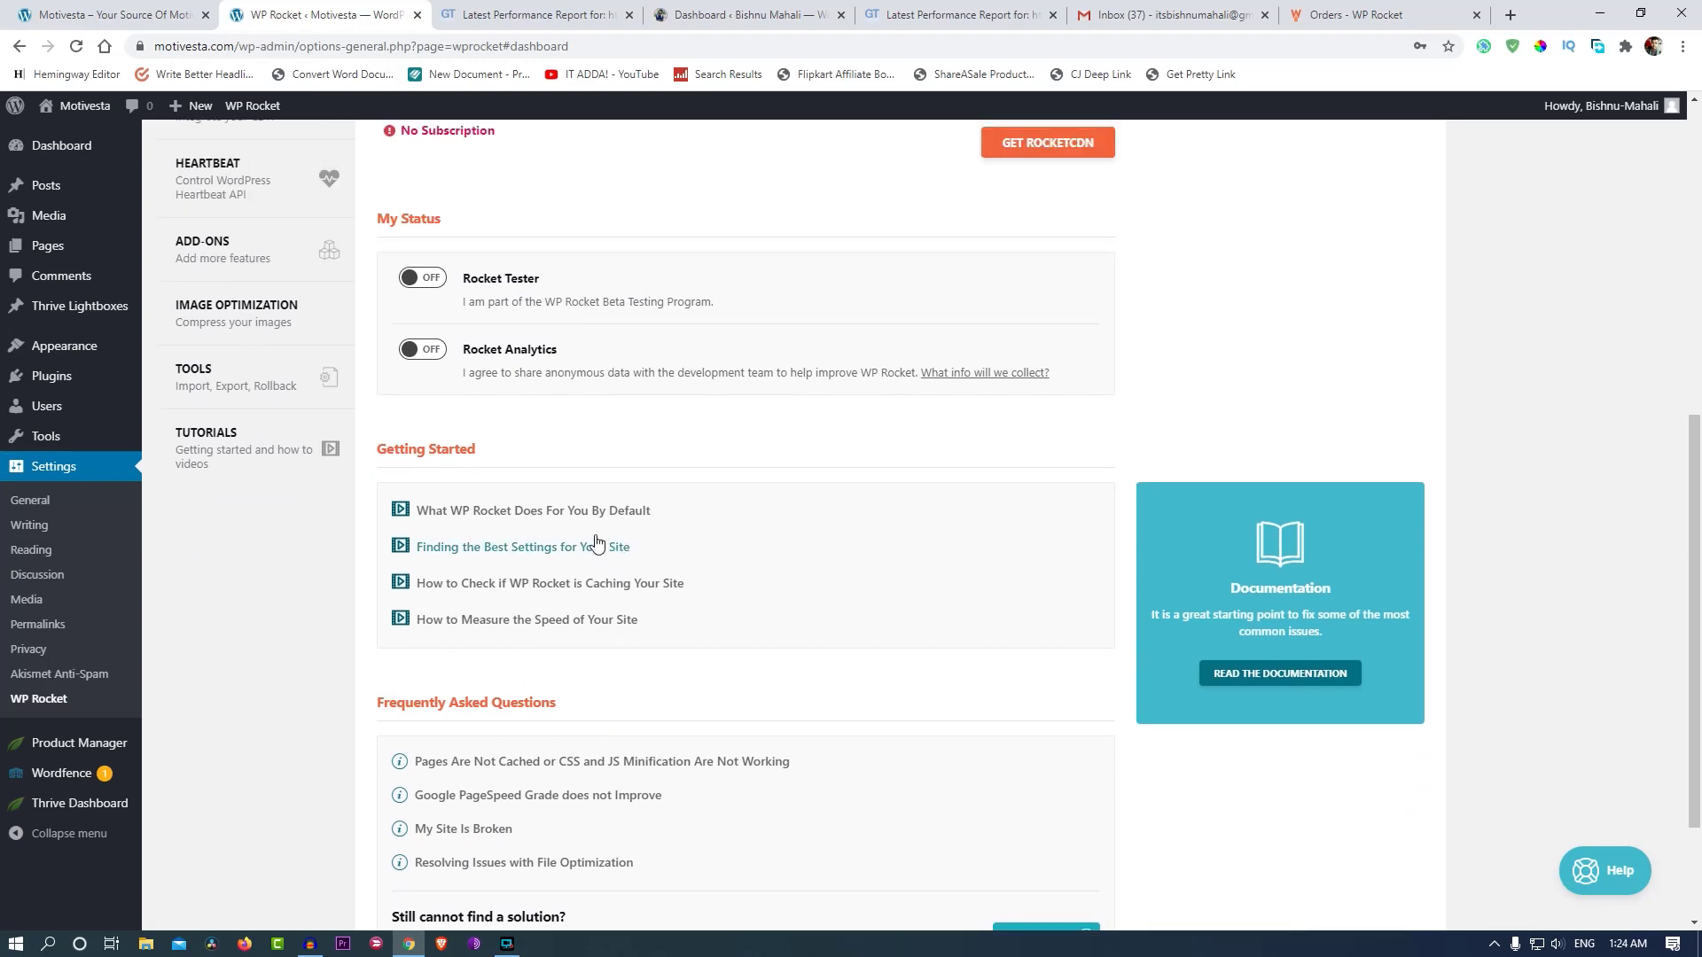
scroll("up", 3)
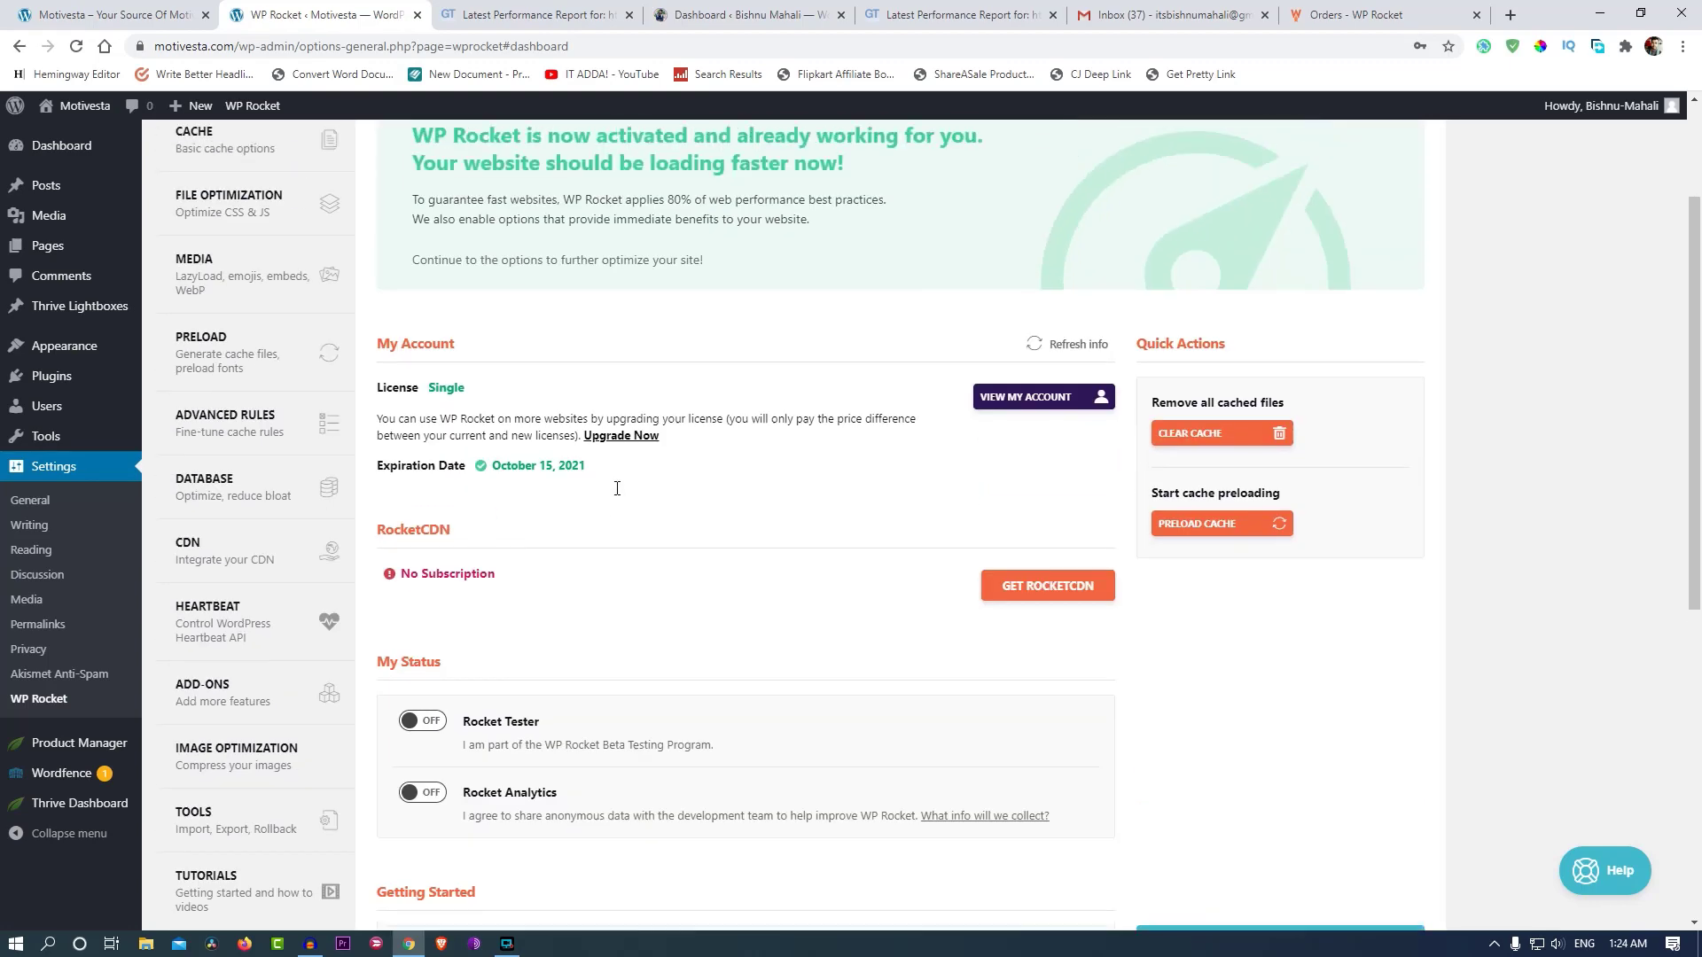
Check the GTmetrix report's History charts (B 86%, A 90%, 5.5s, 39 requests), then return to WP Rocket.
left_click(532, 14)
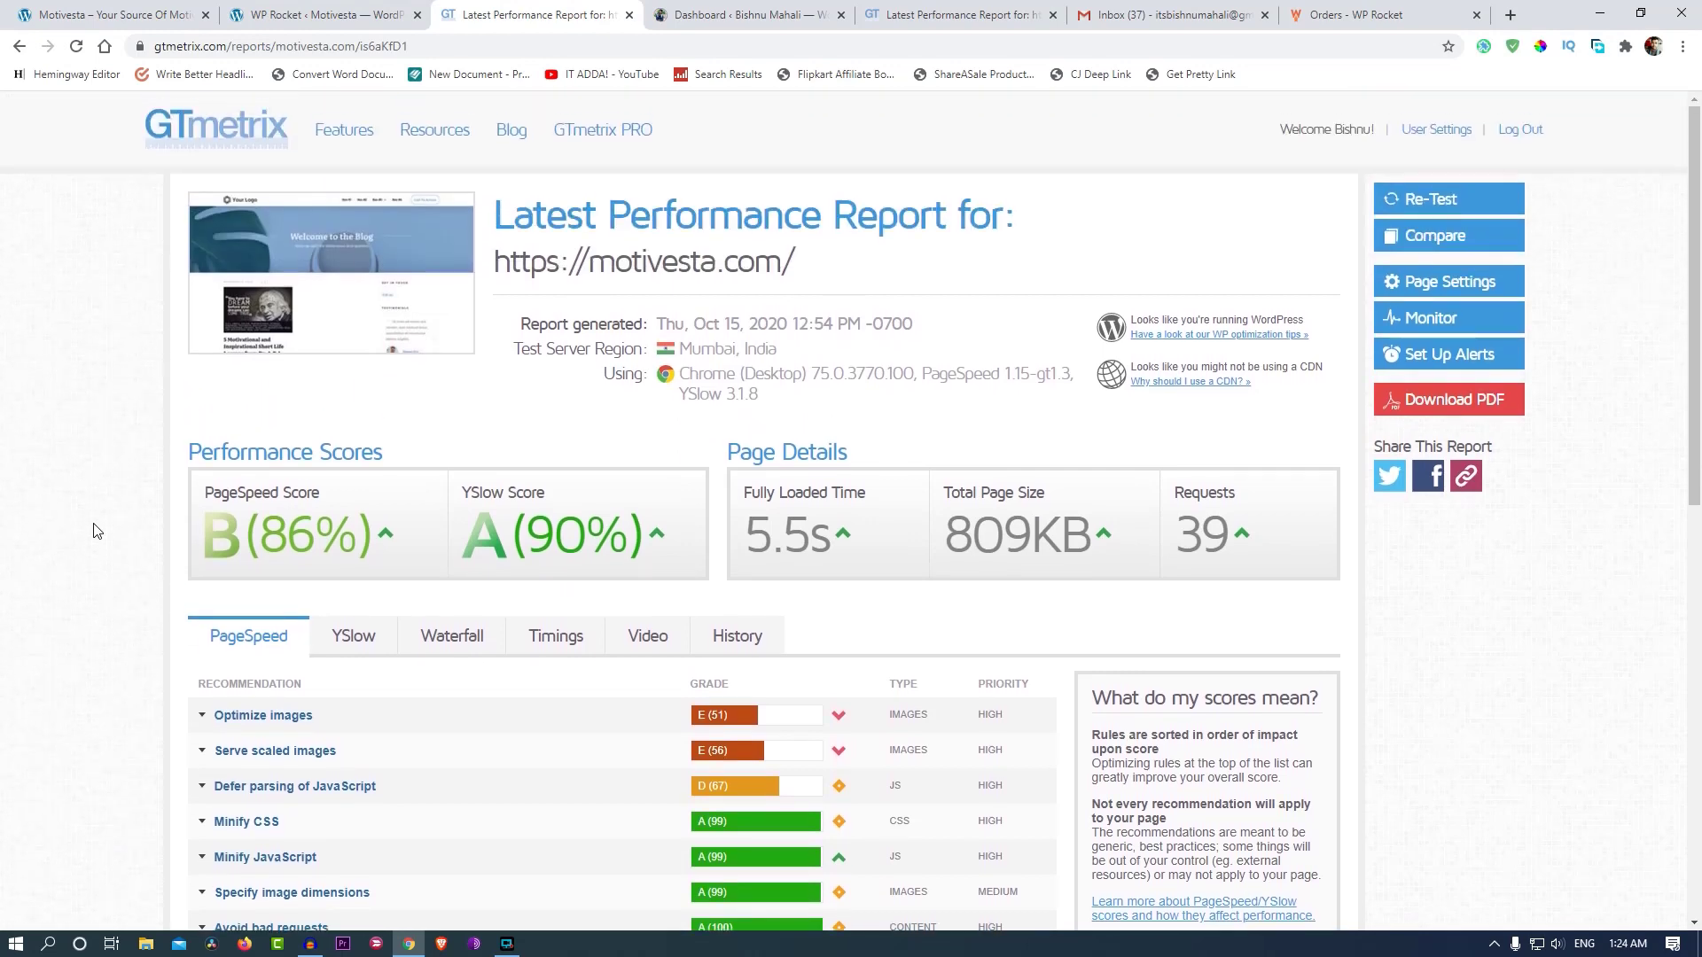
scroll("down", 3)
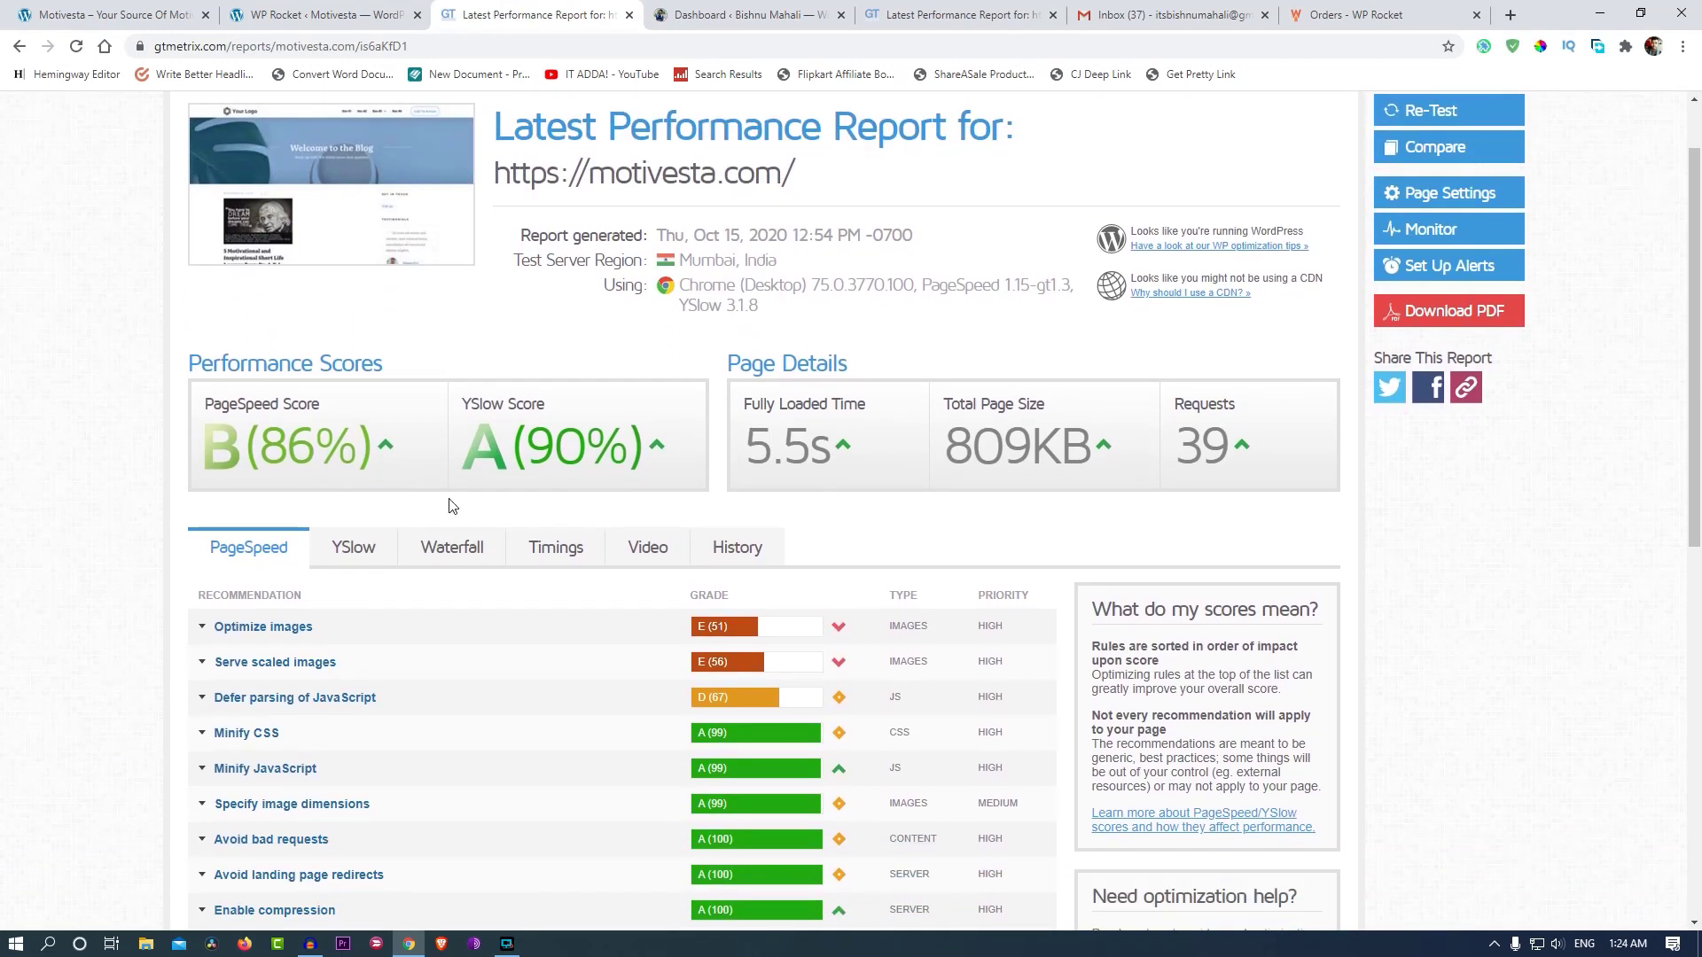
left_click(736, 547)
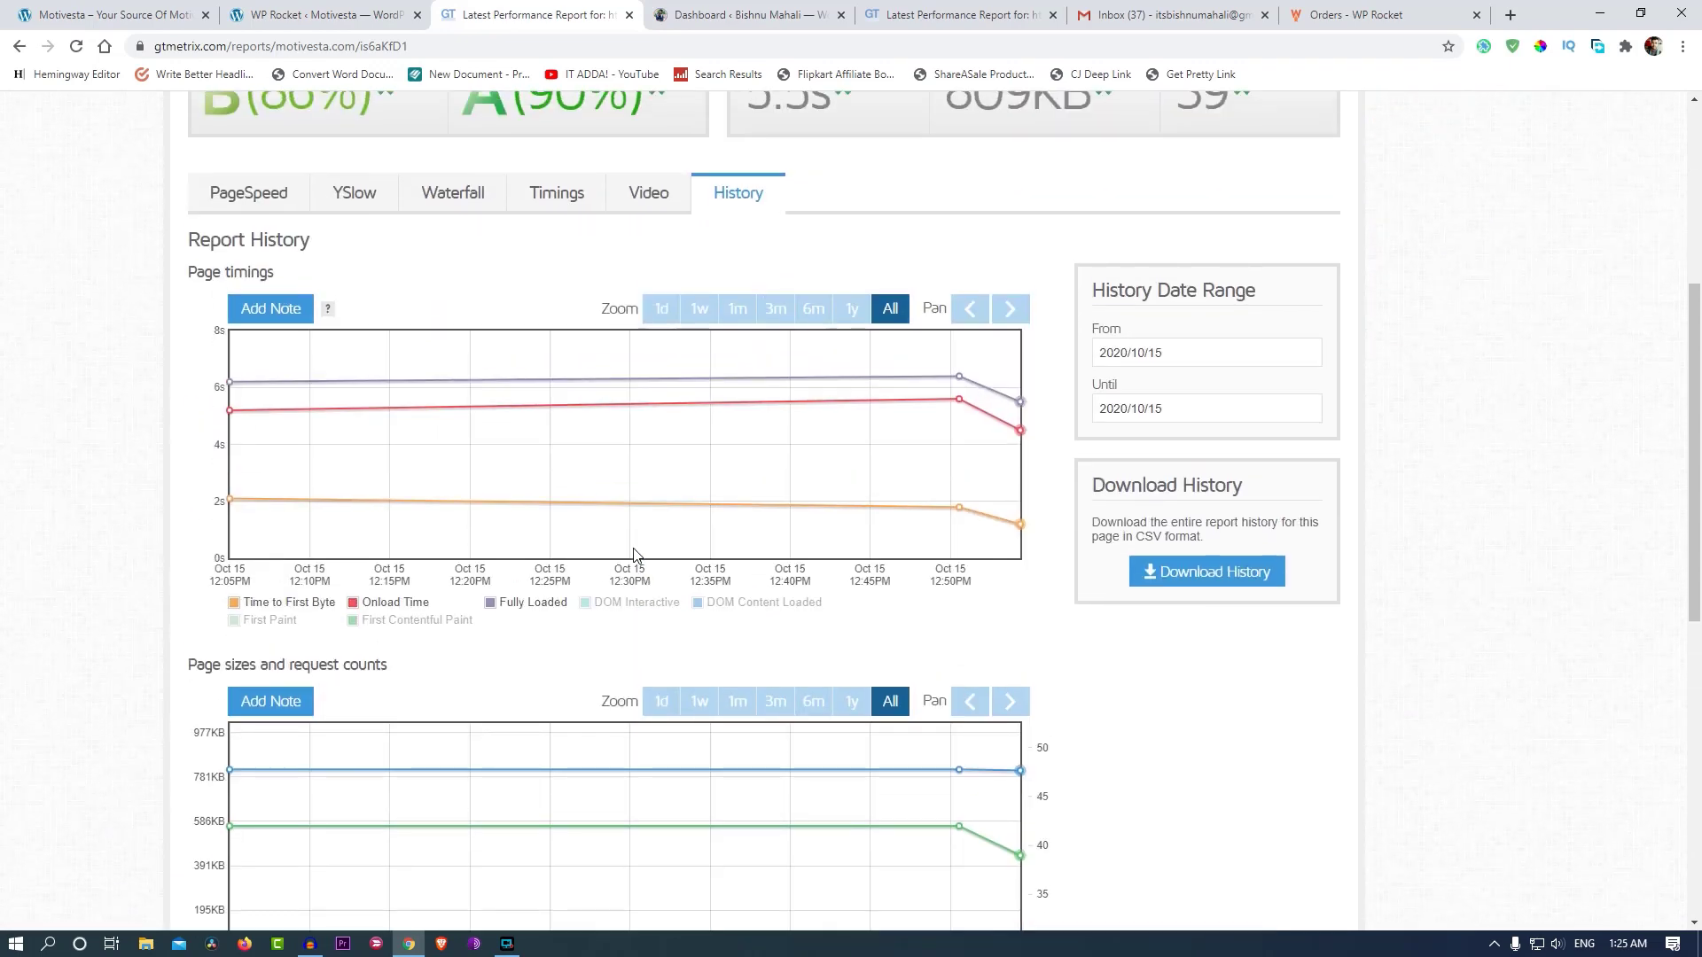
scroll("up", 3)
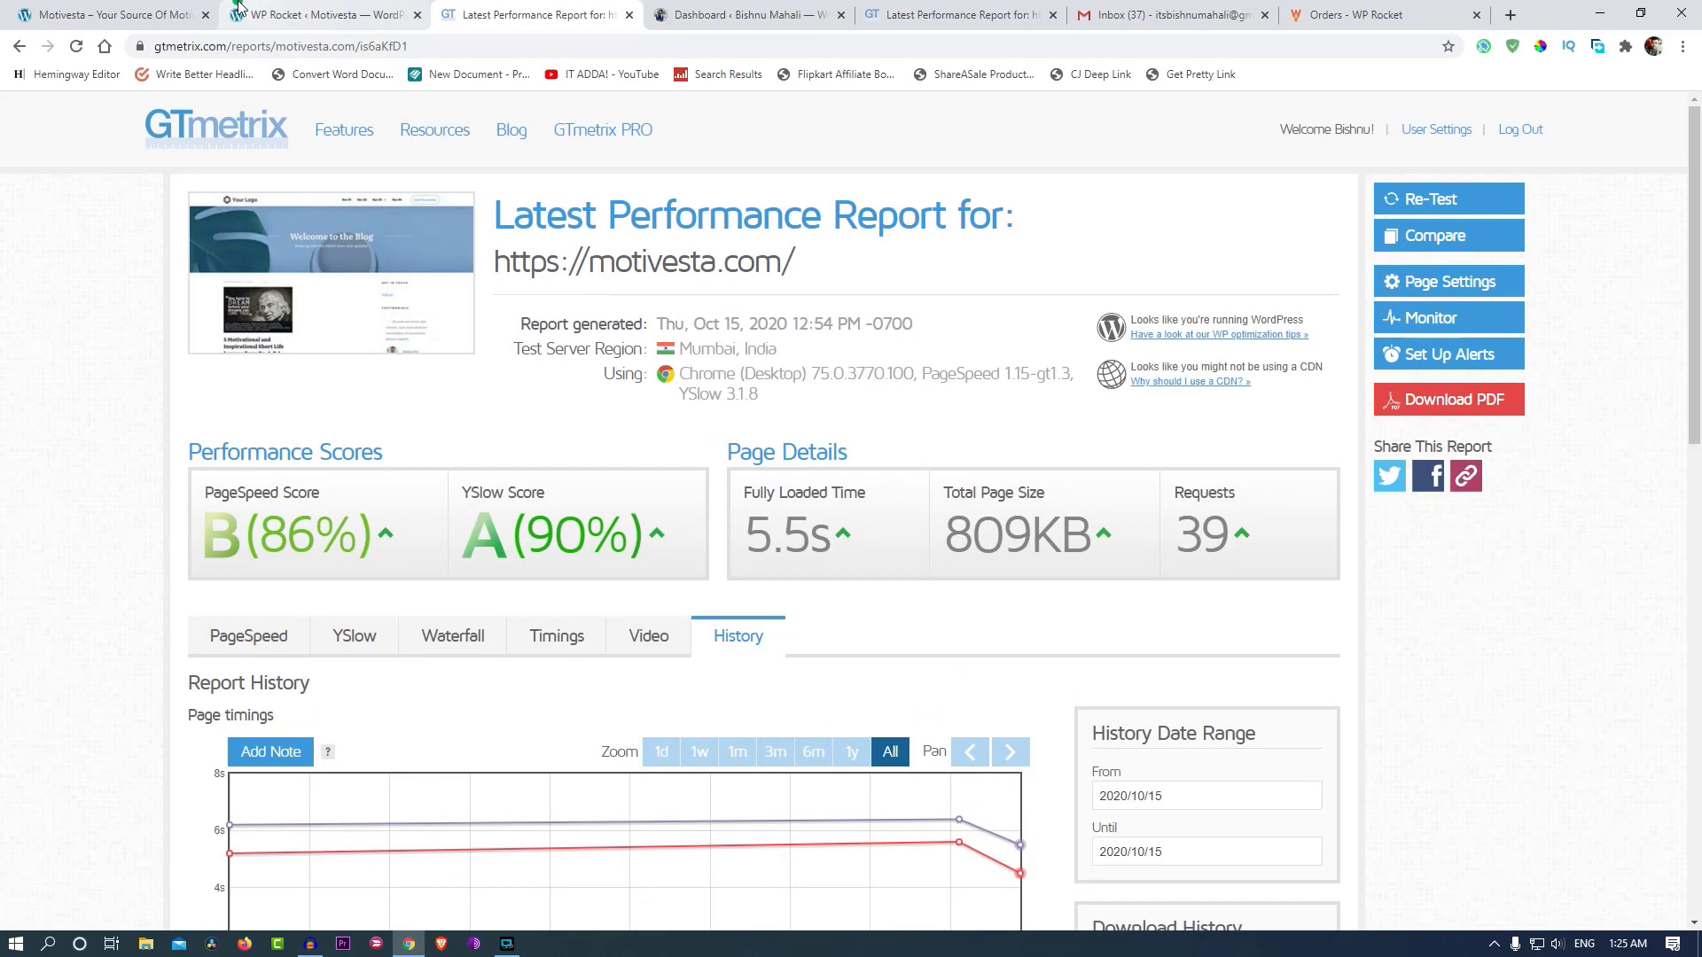
left_click(314, 15)
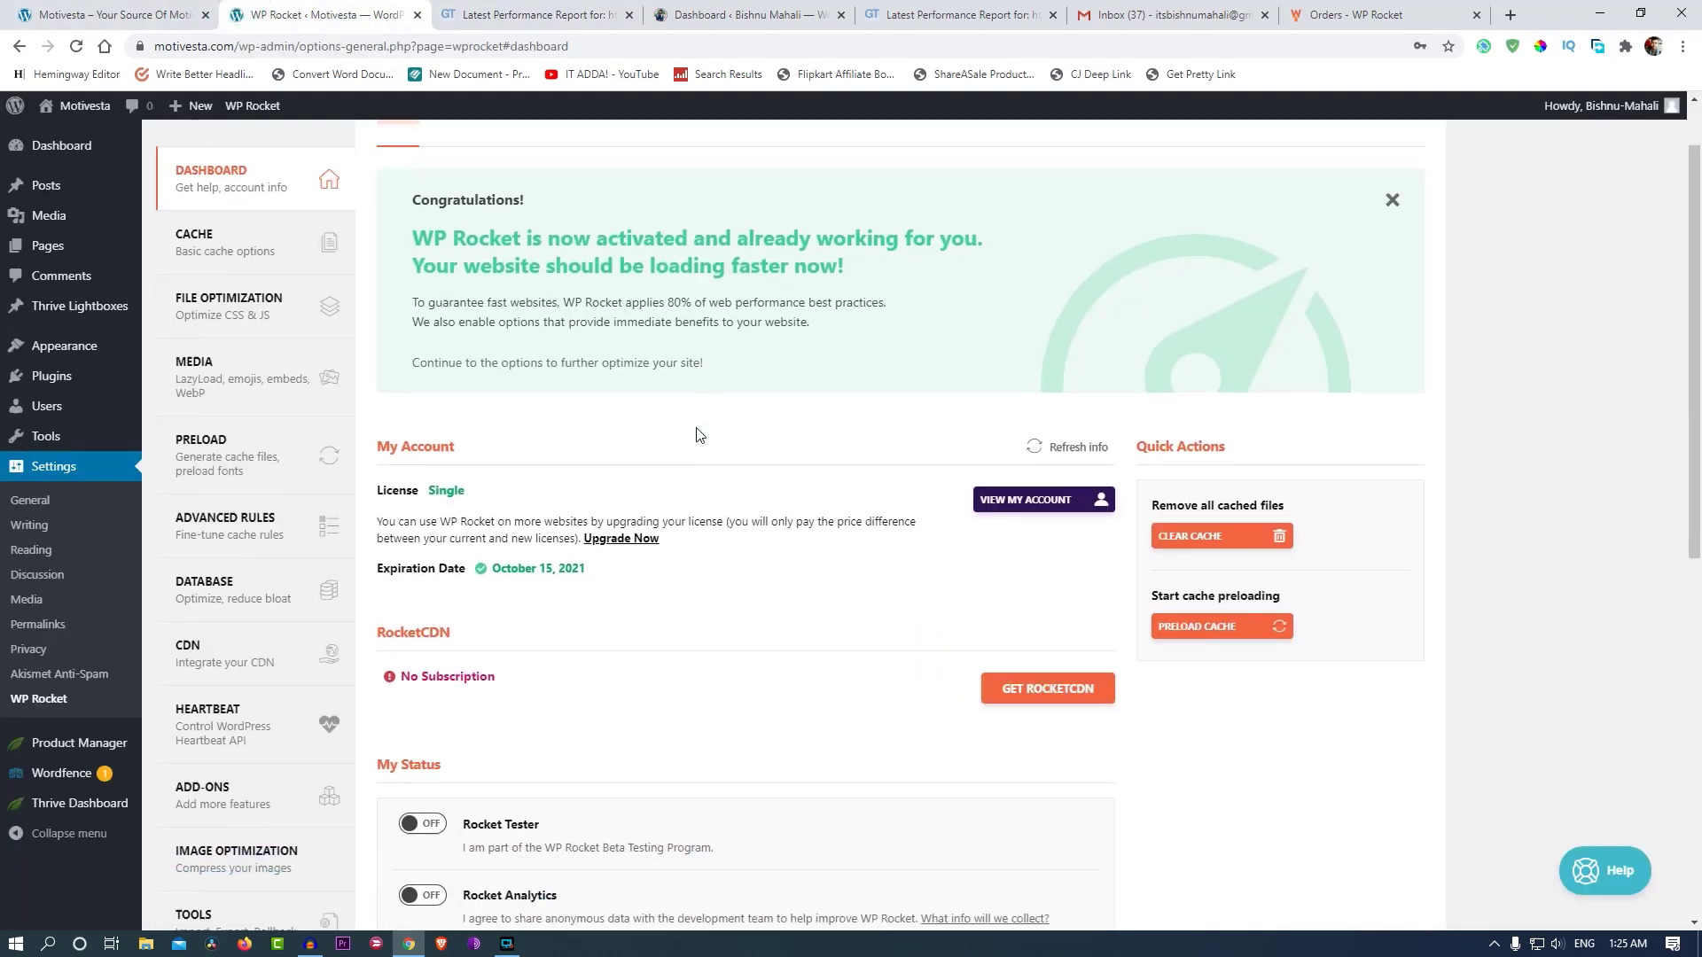
scroll("down", 3)
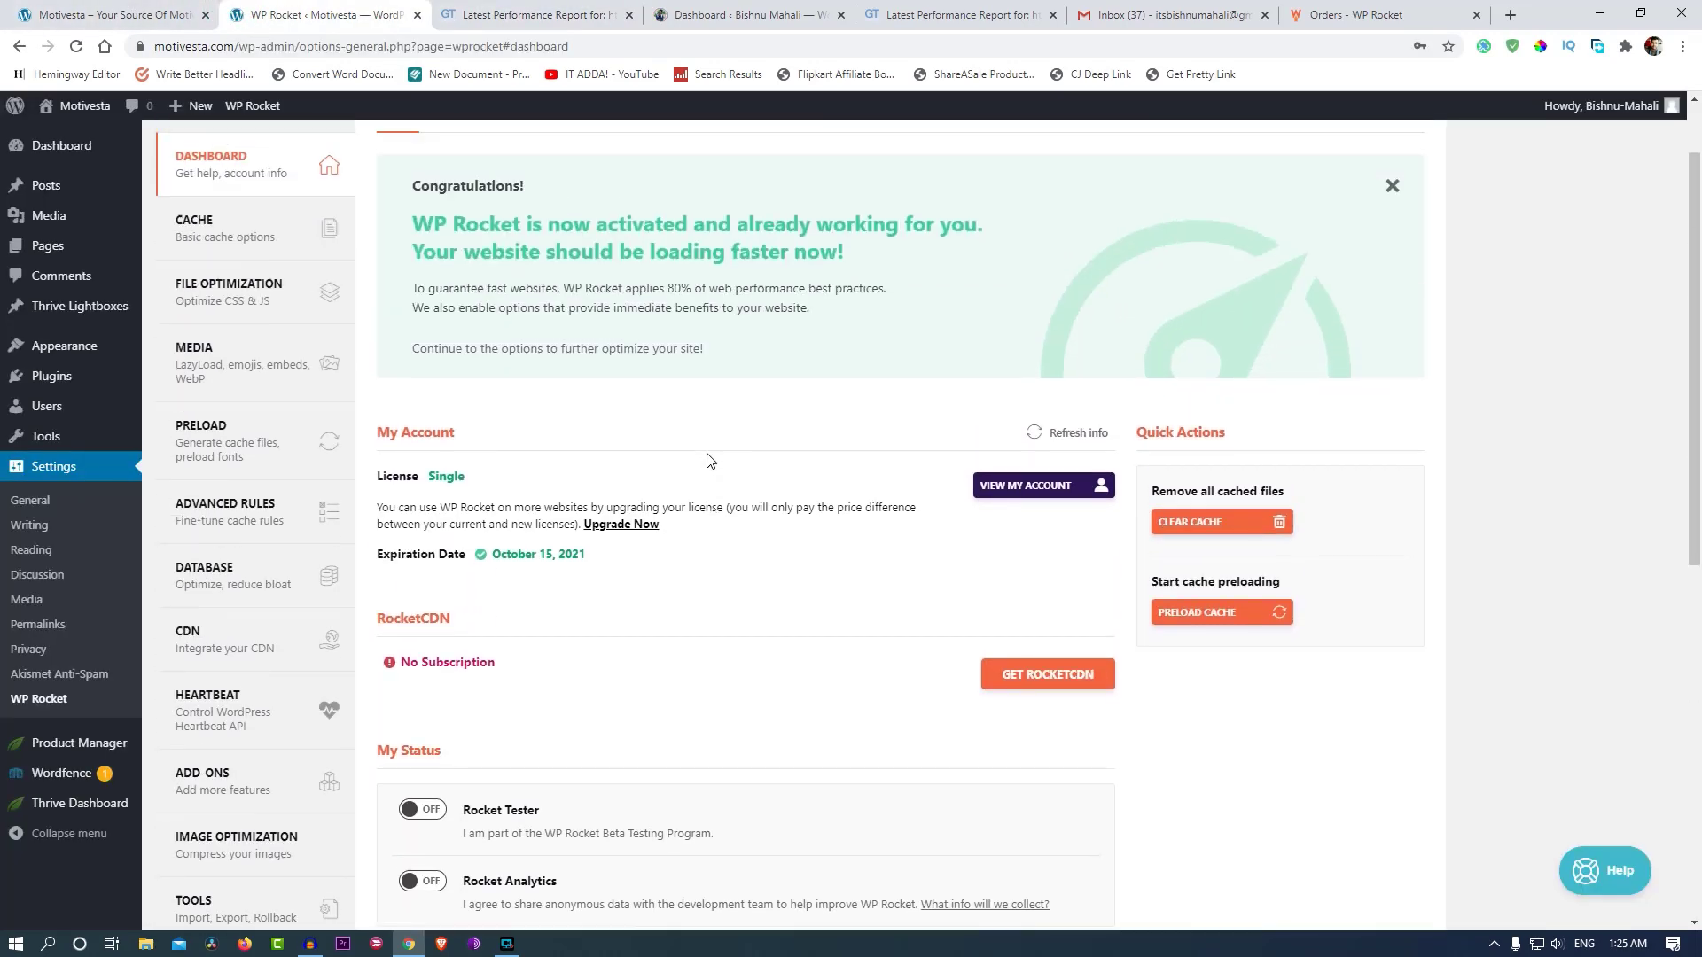
Look over WP Rocket's Cache options and GTmetrix, then bring up File Optimization settings.
left_click(211, 228)
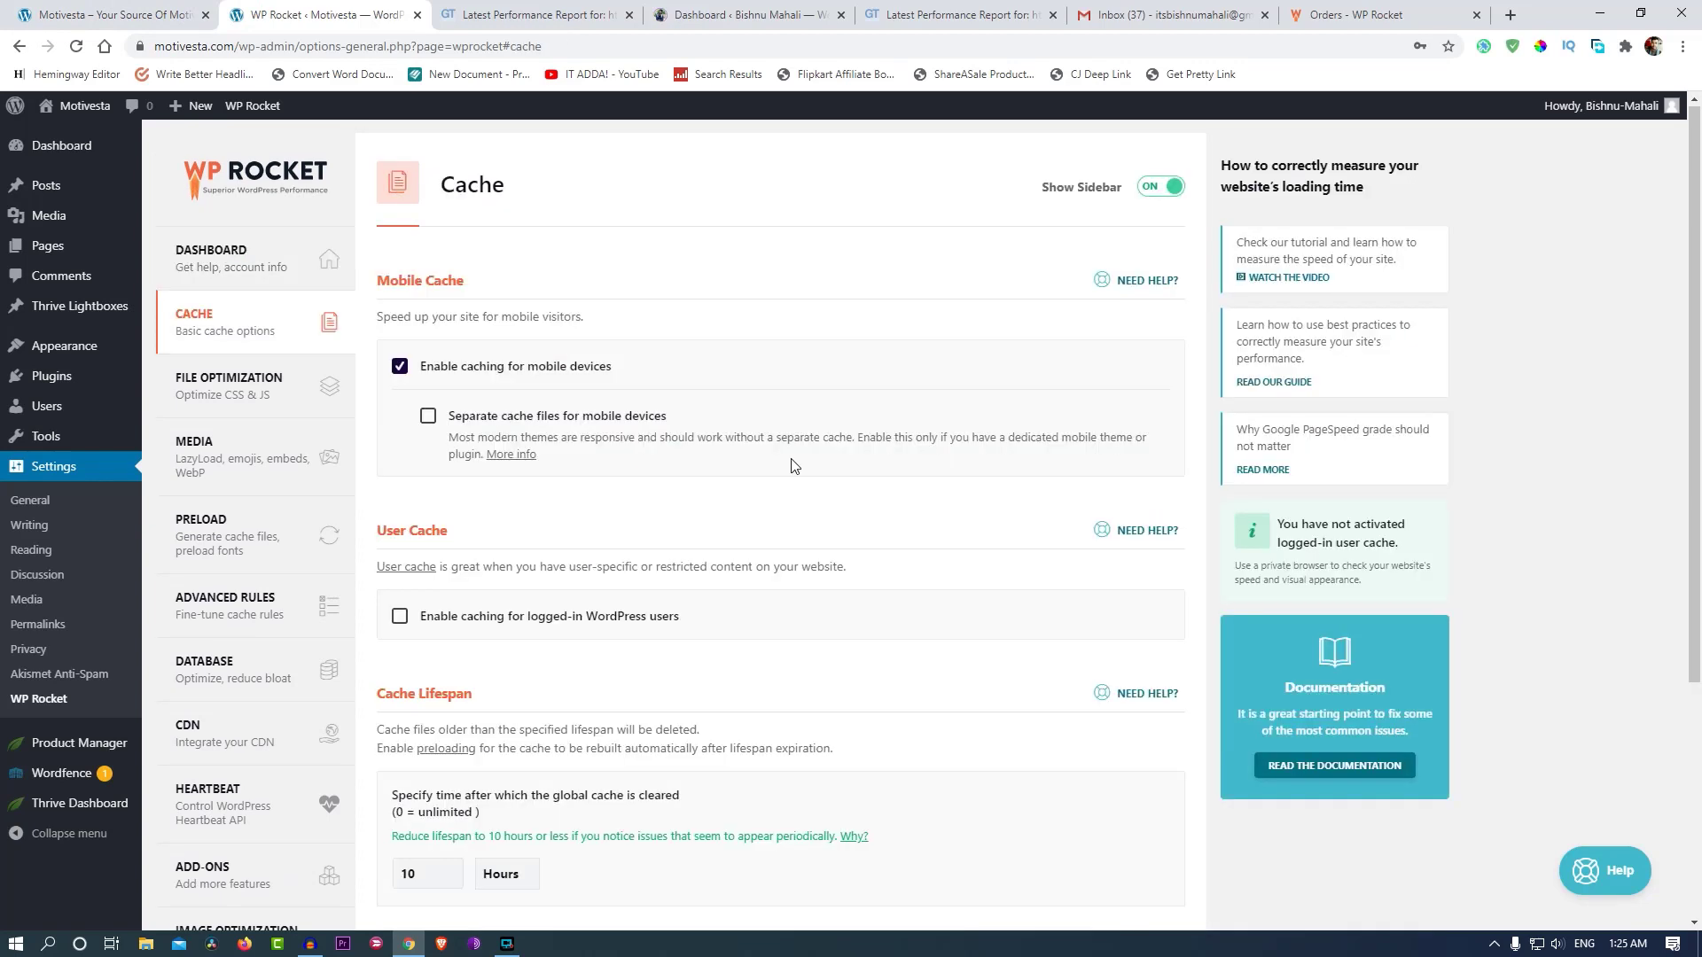
mouse_move(850, 420)
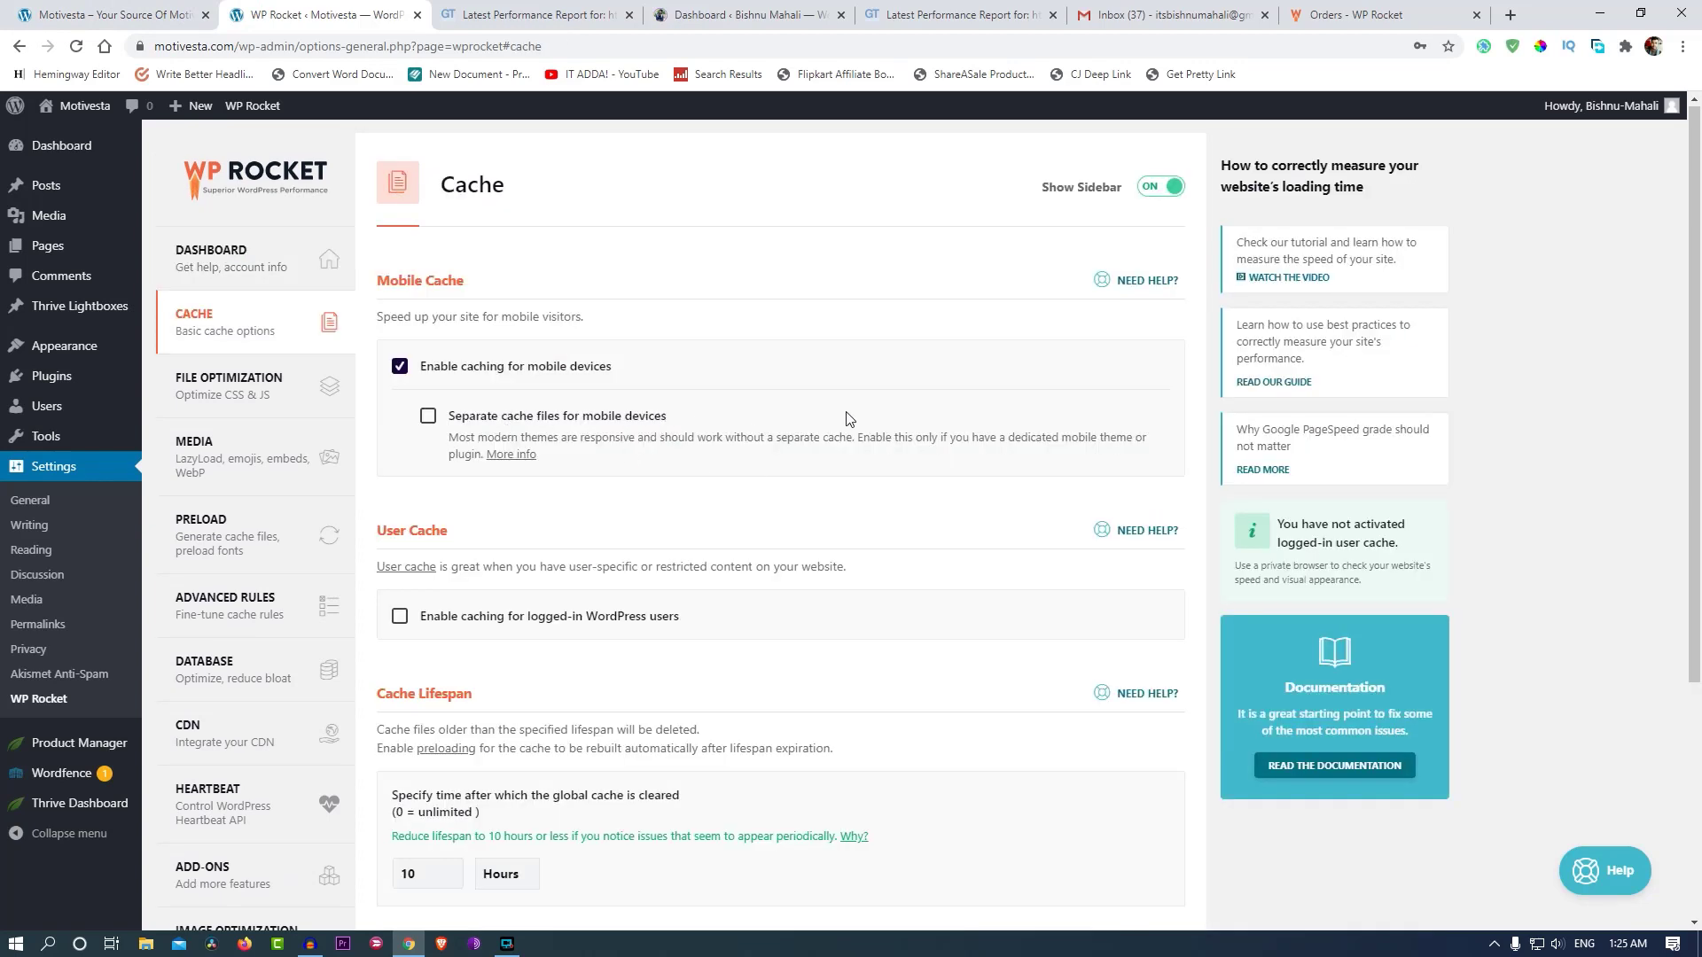
mouse_move(758, 532)
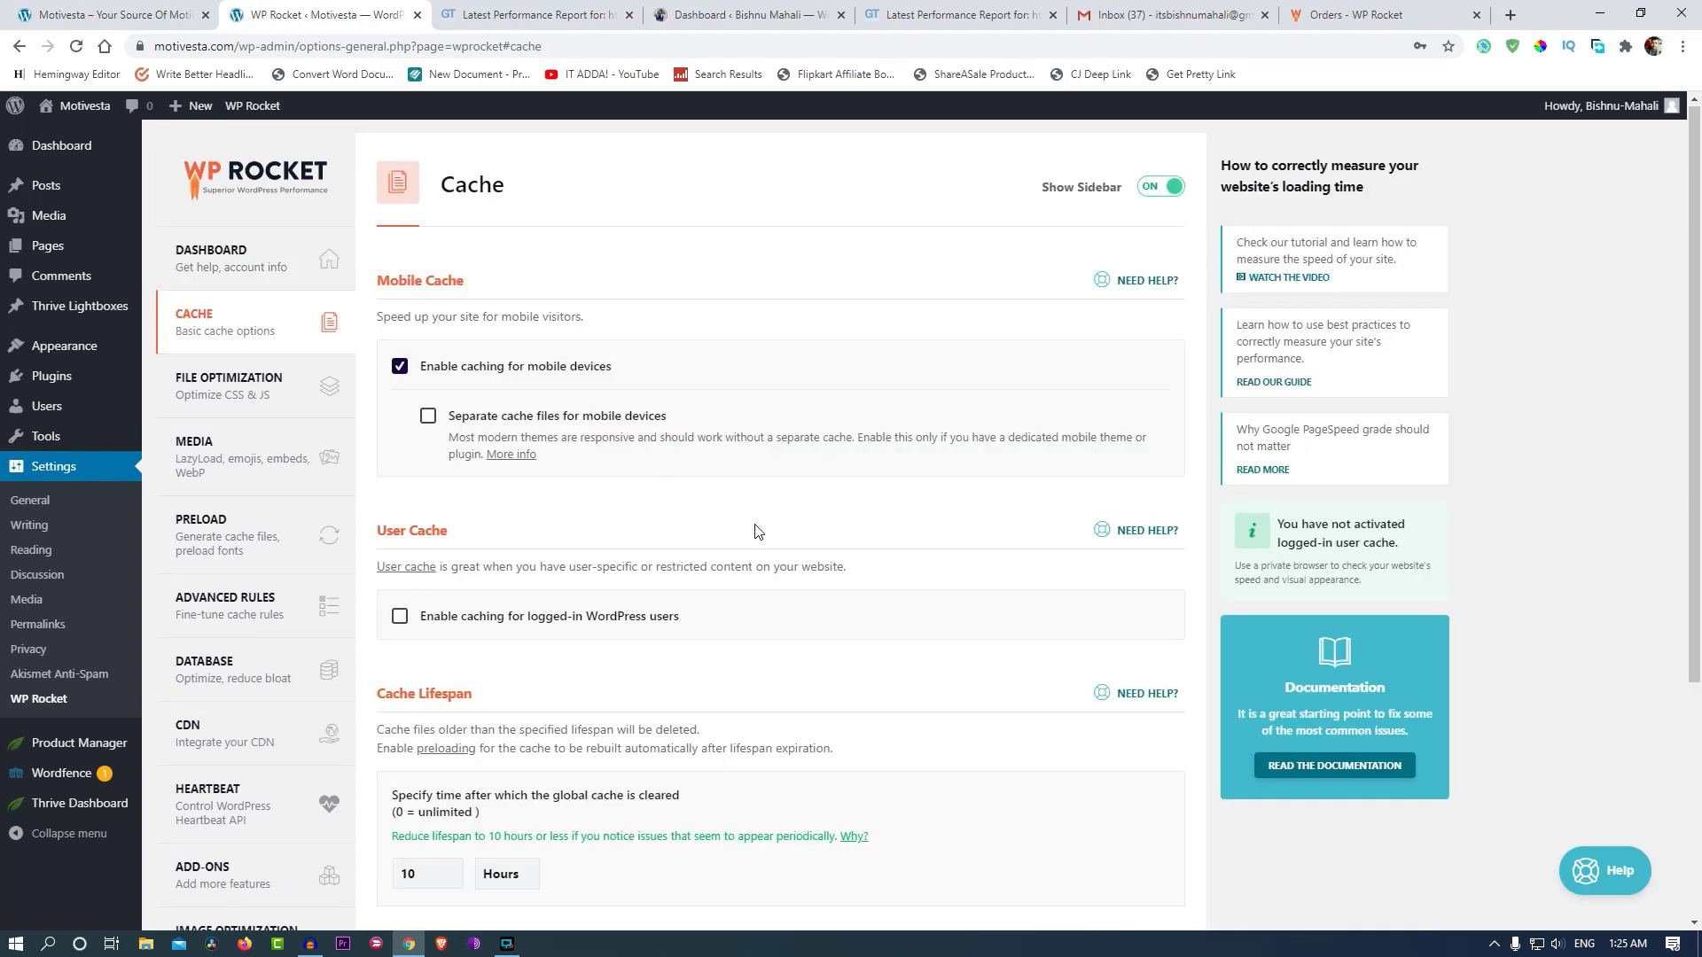
scroll("down", 3)
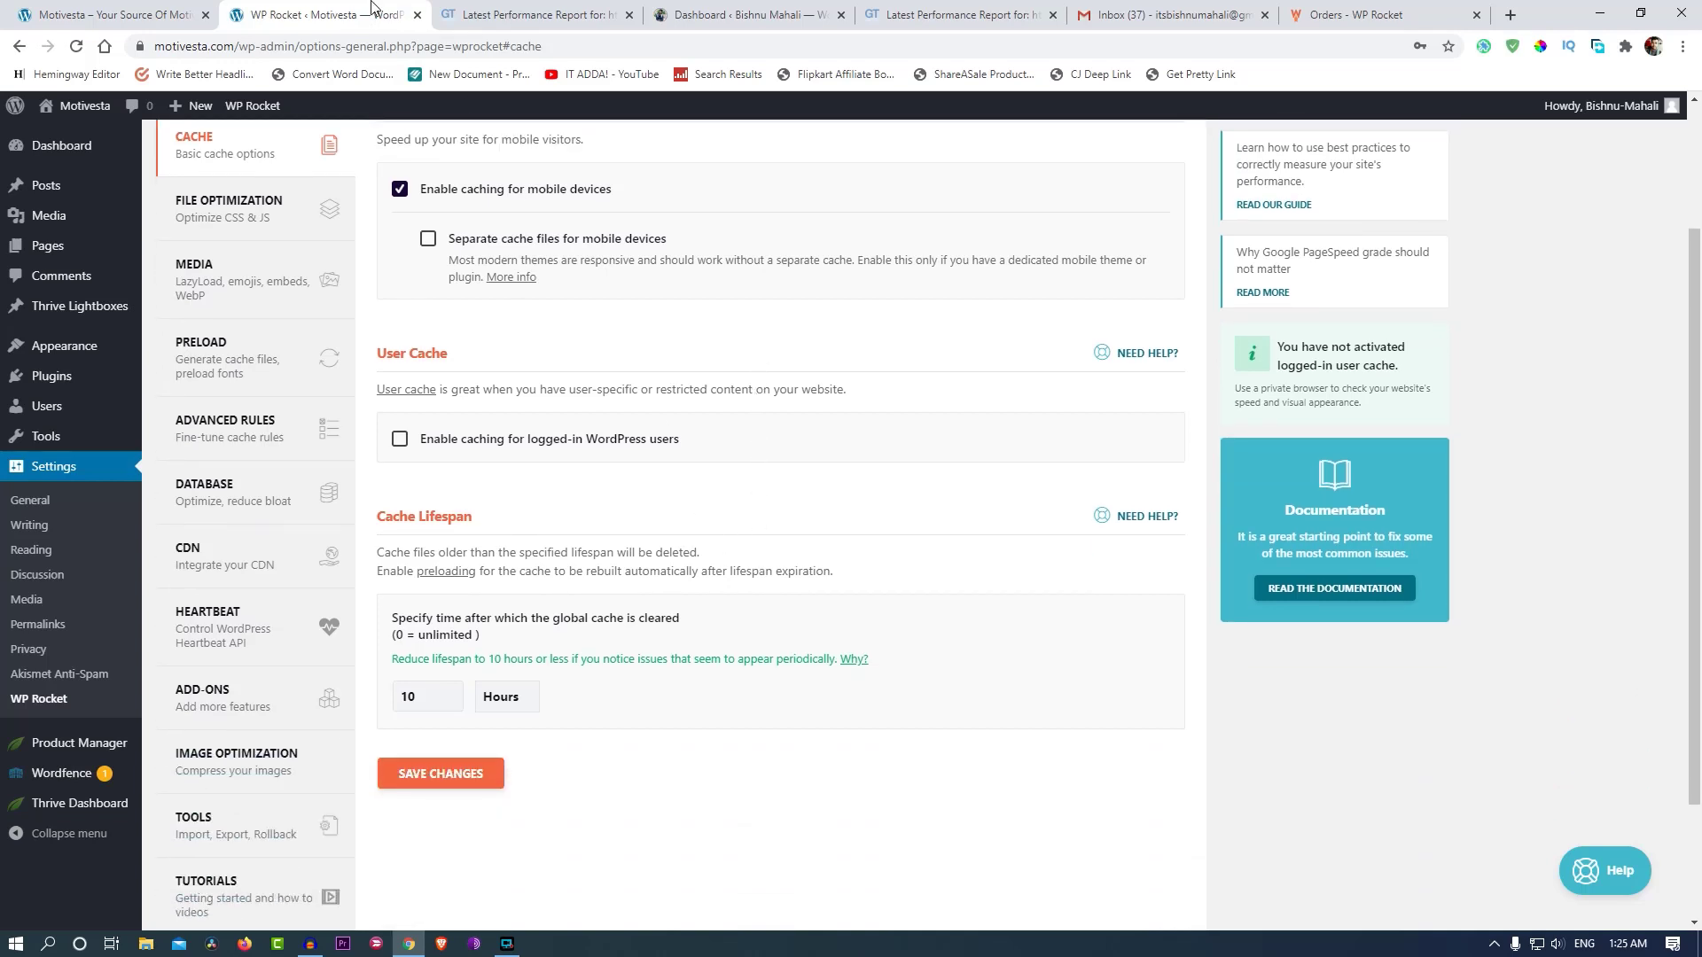
left_click(532, 14)
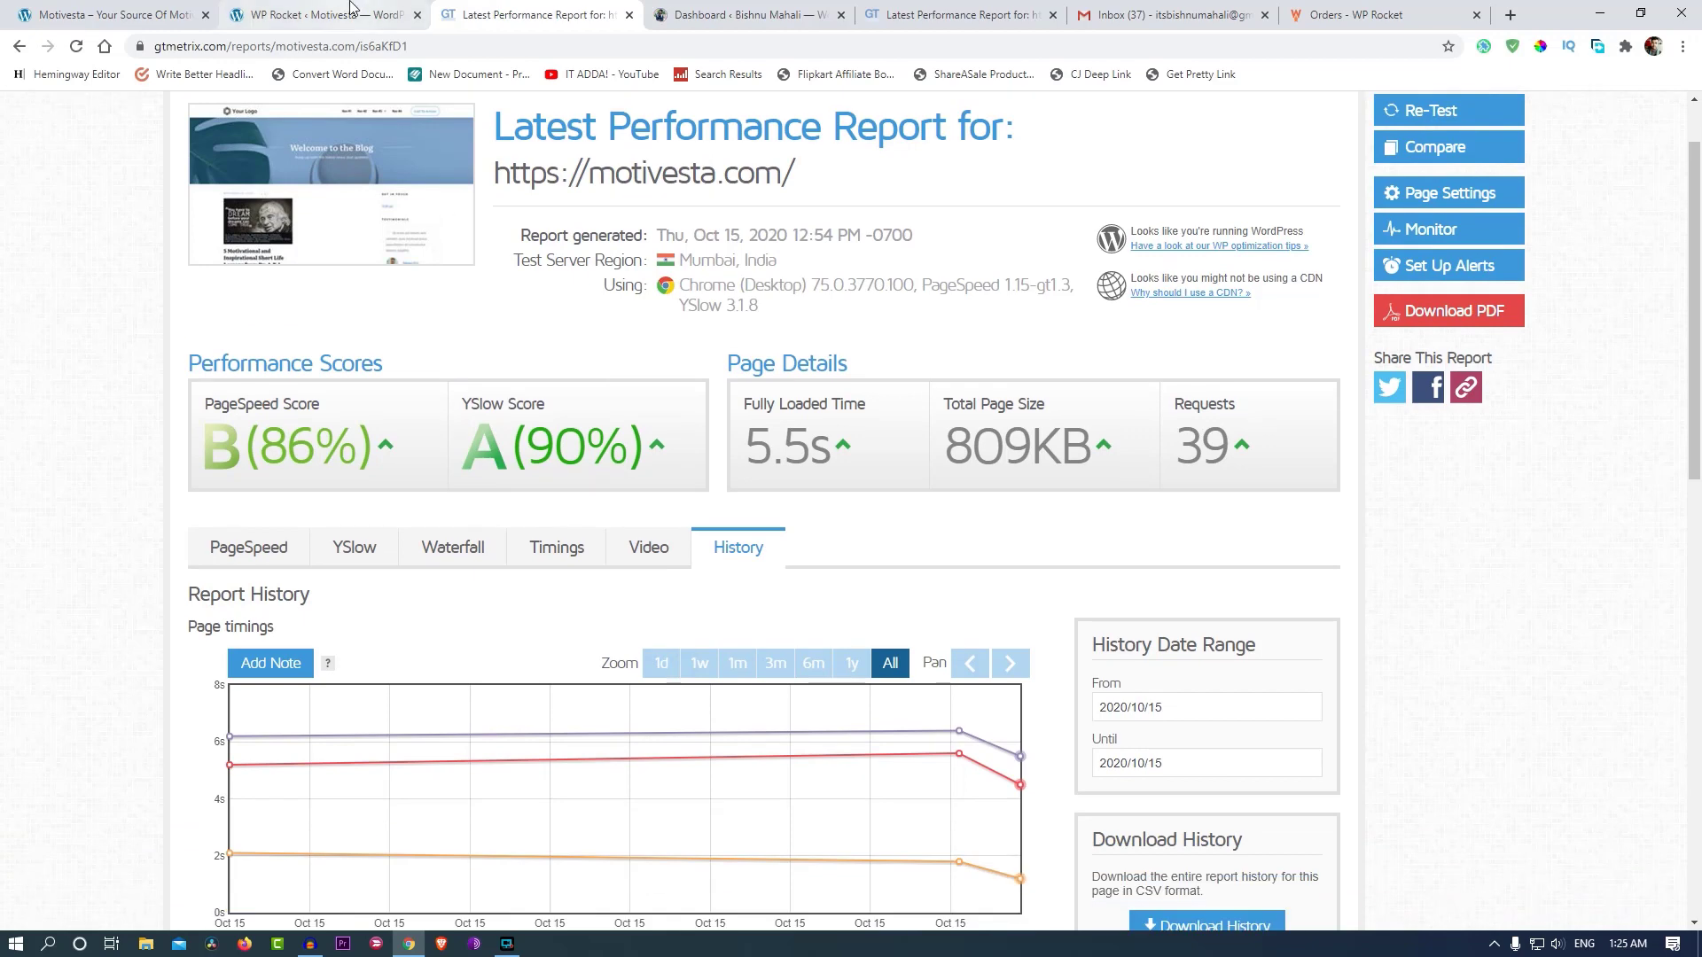
left_click(315, 14)
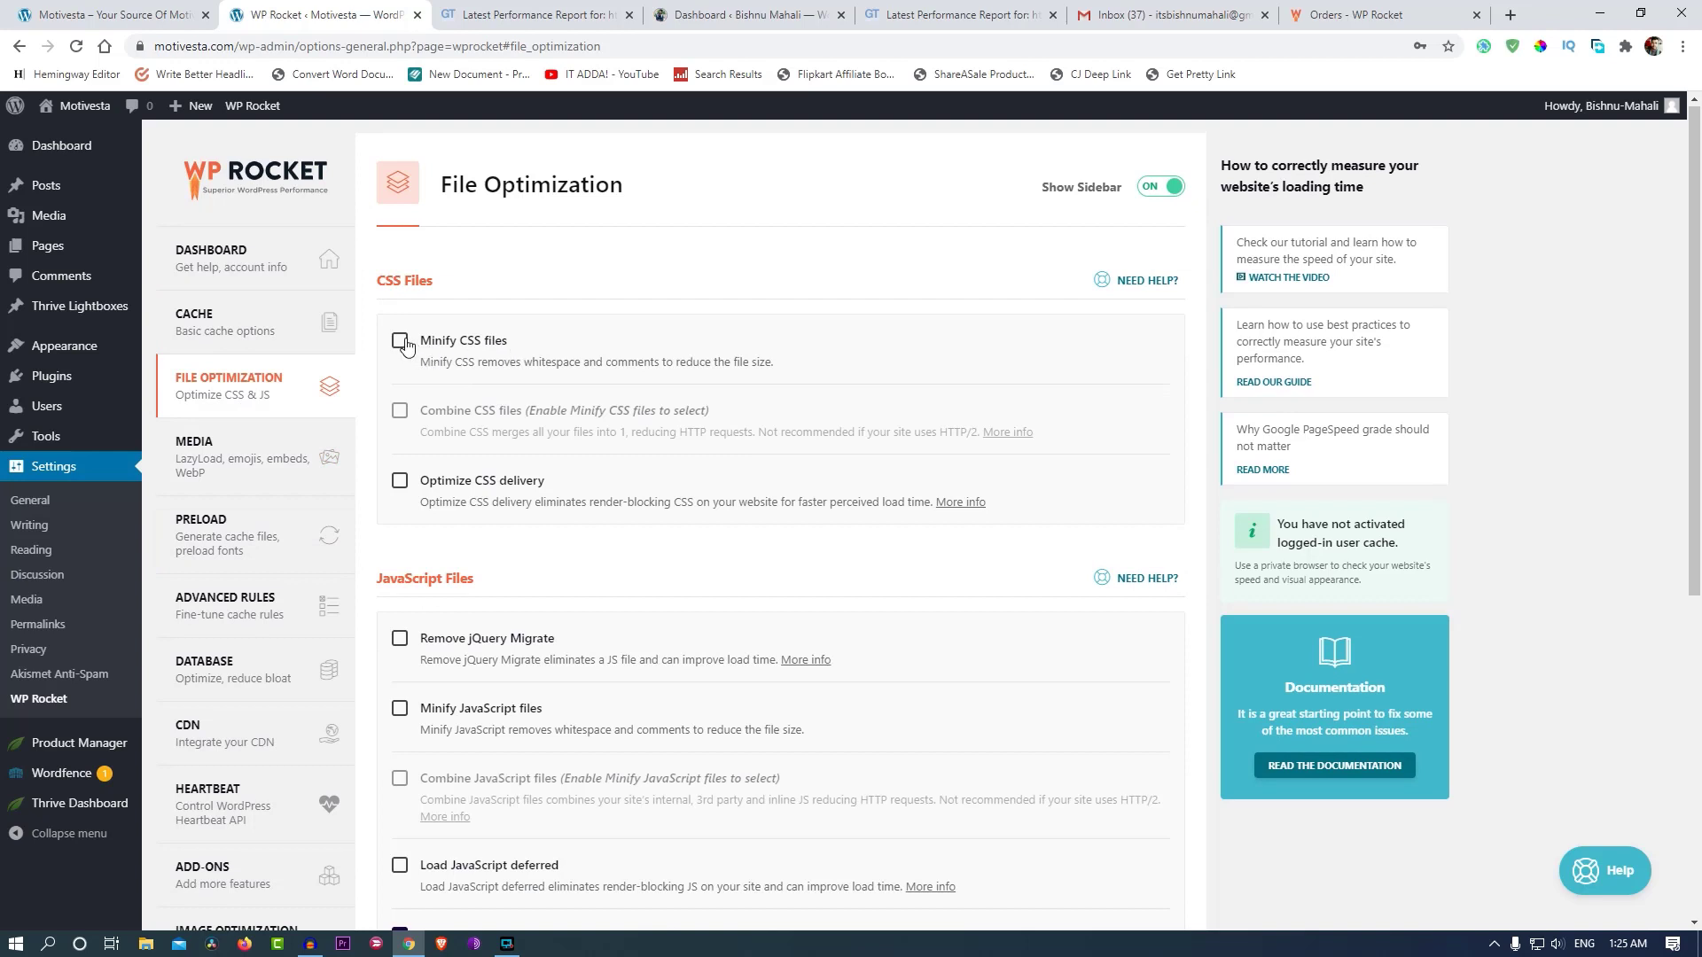
Enable Minify CSS files and Combine CSS files, leaving Optimize CSS delivery unchecked.
left_click(400, 340)
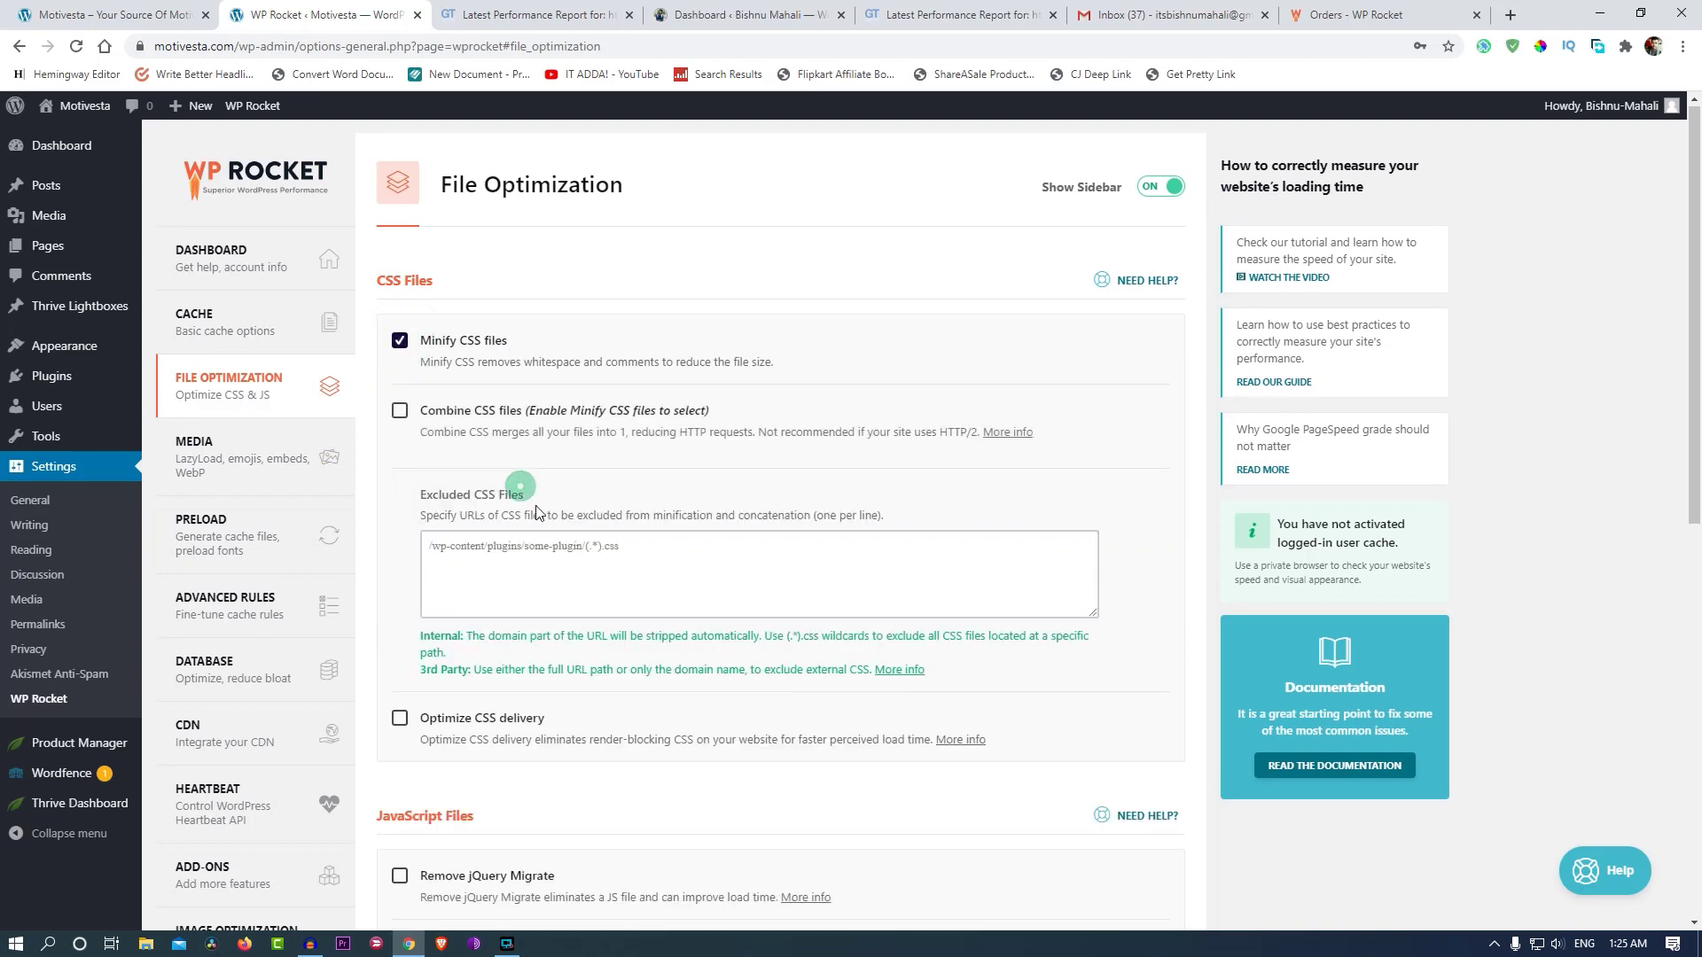
left_click(399, 410)
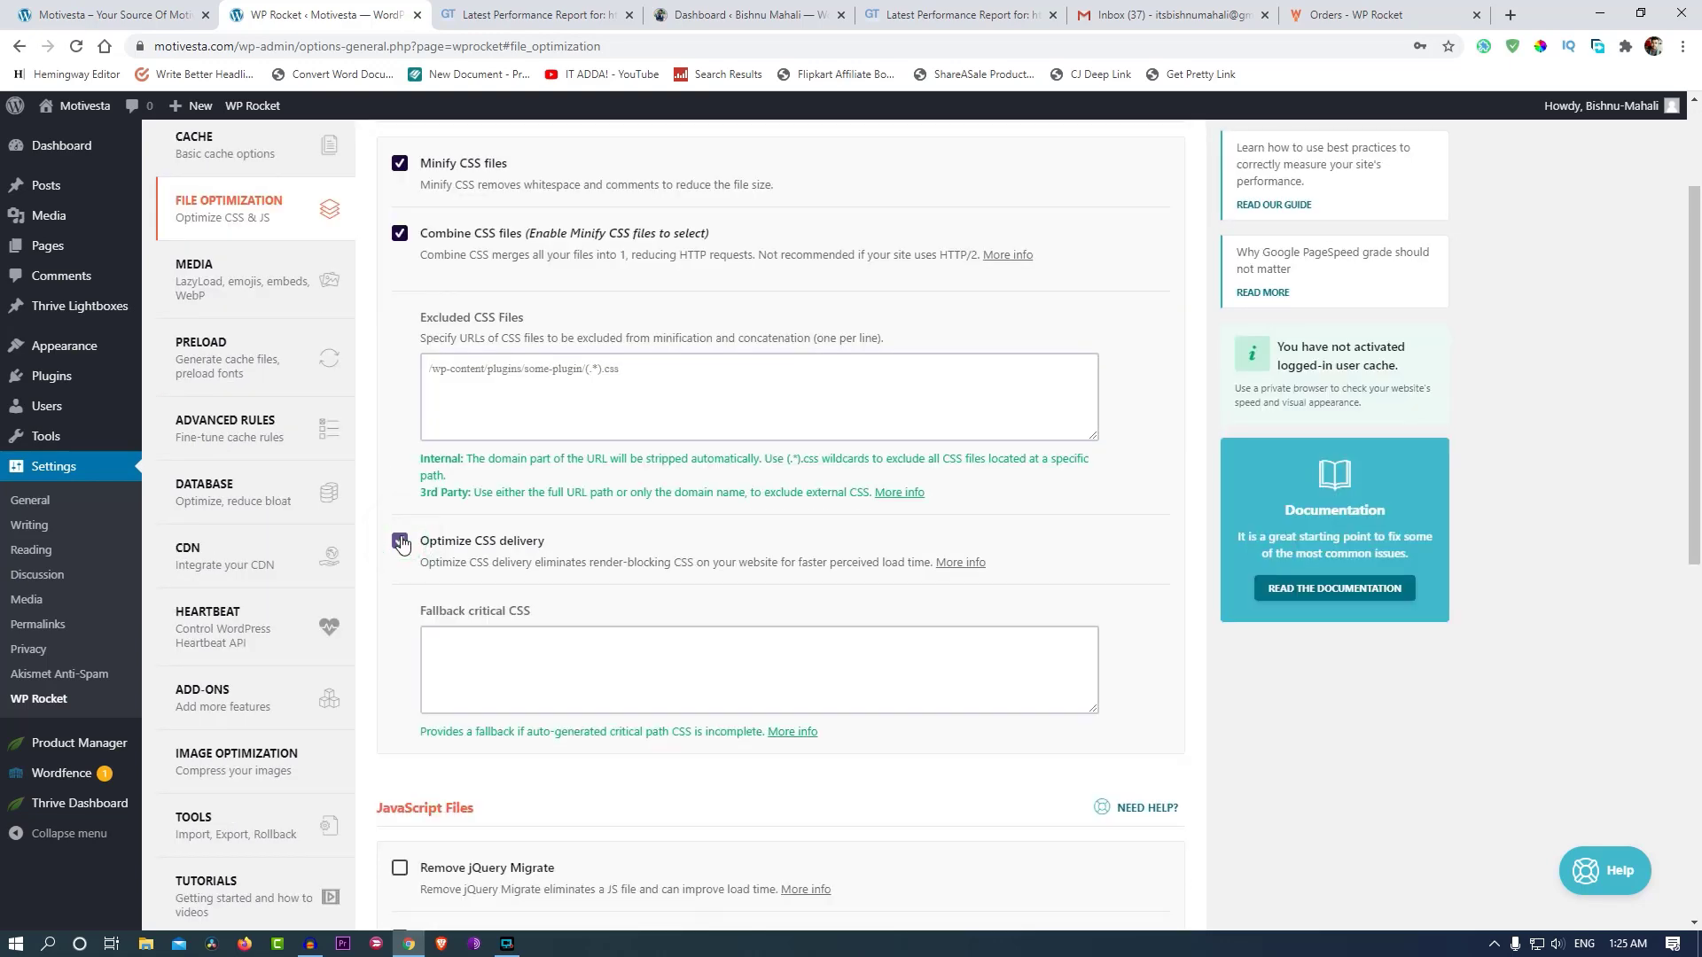
left_click(400, 541)
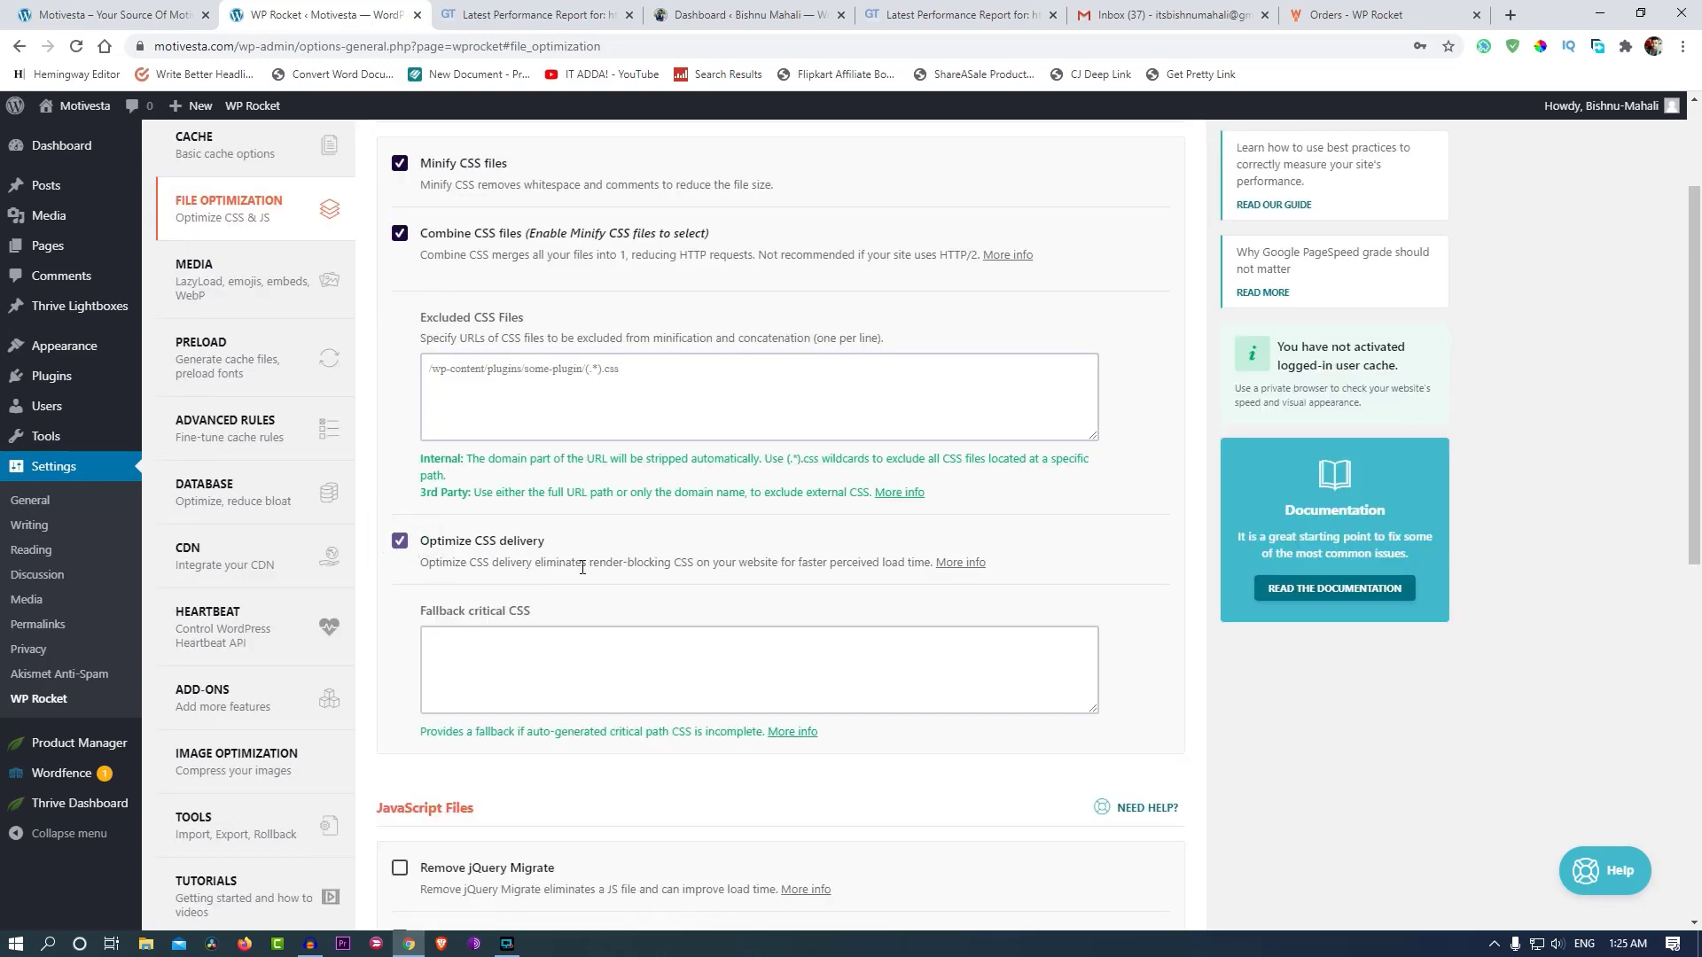
left_click(399, 547)
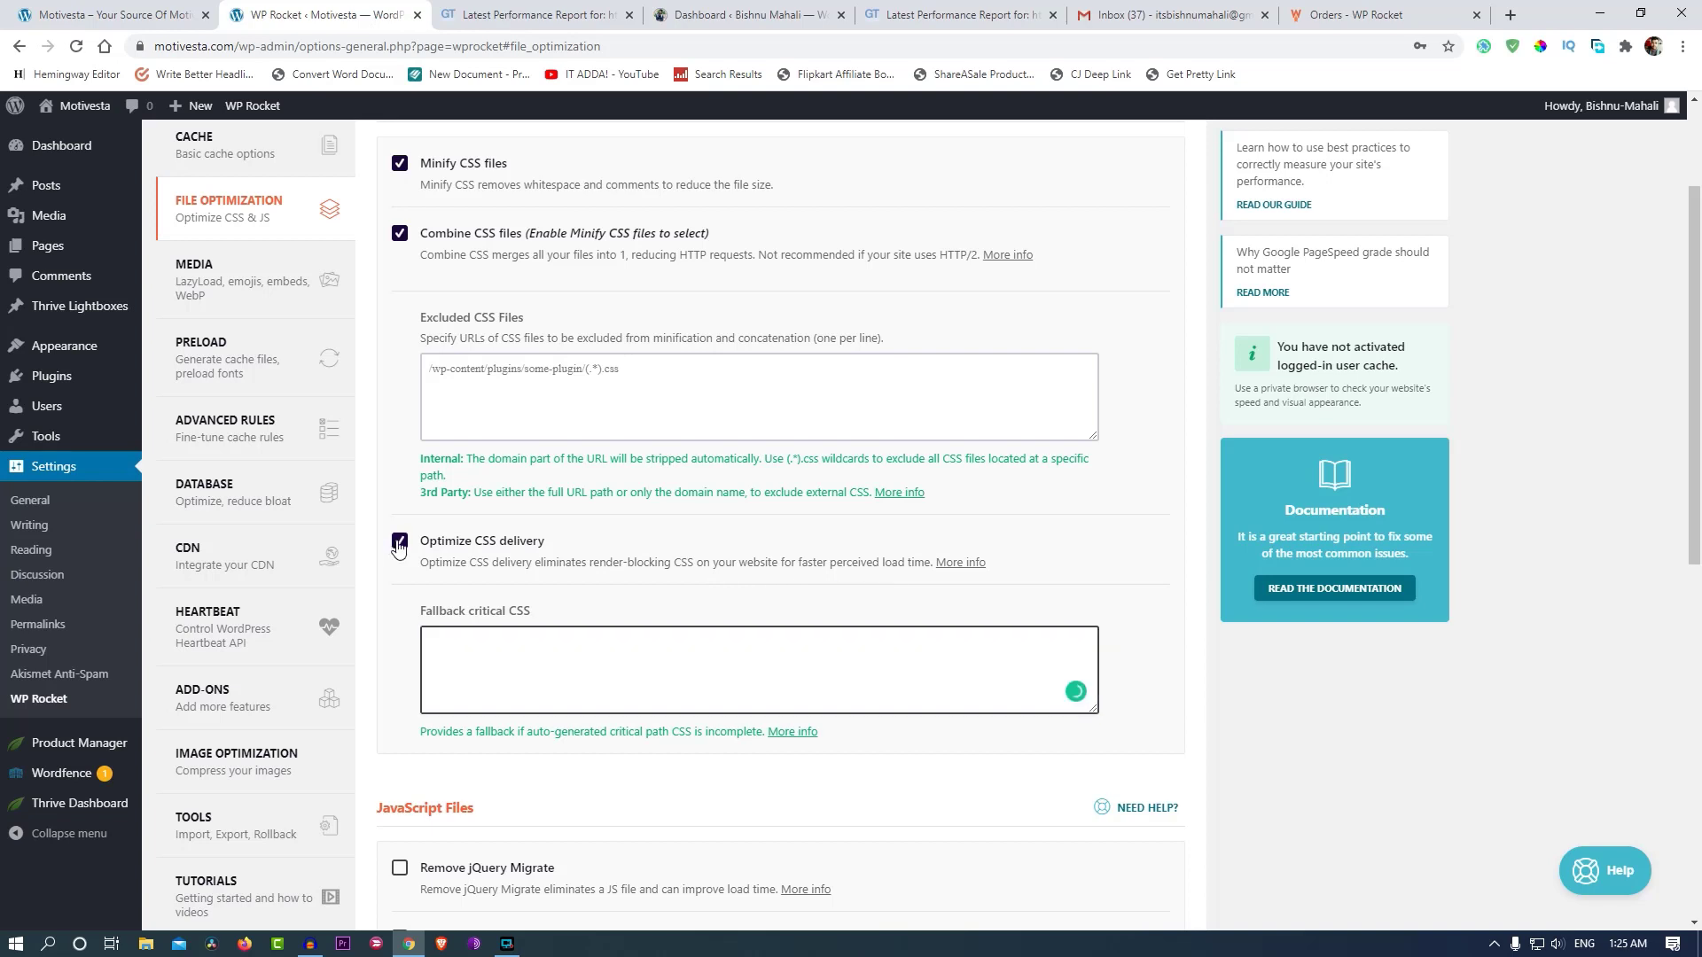
left_click(400, 542)
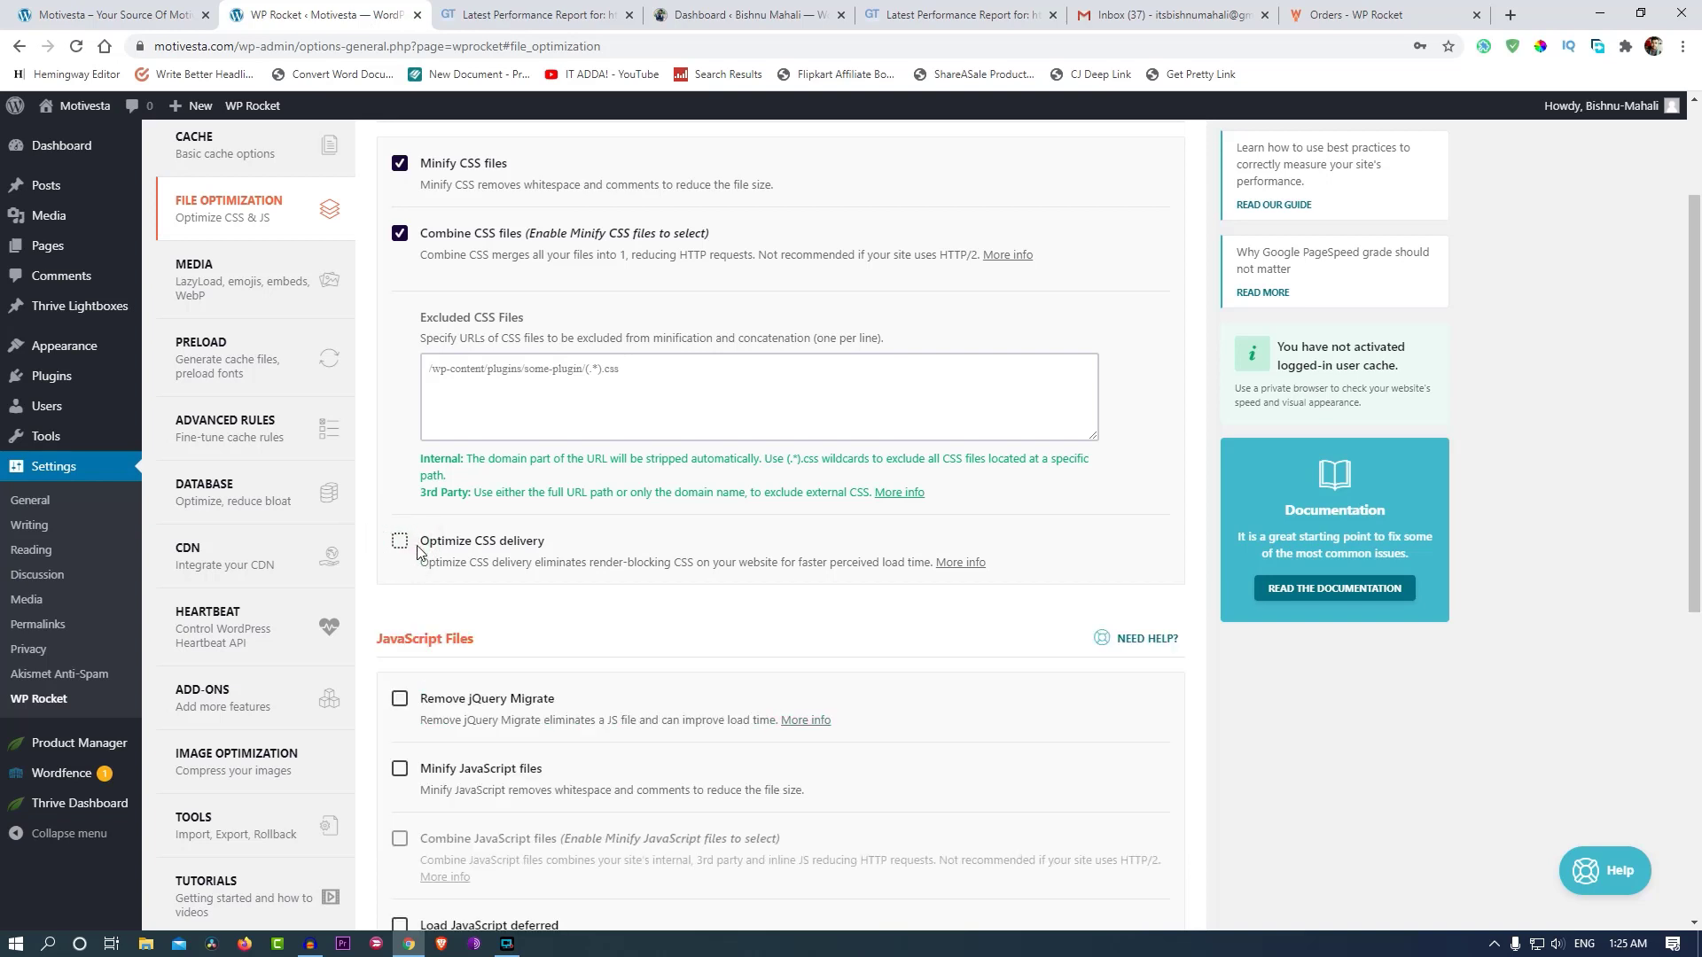
mouse_move(463, 468)
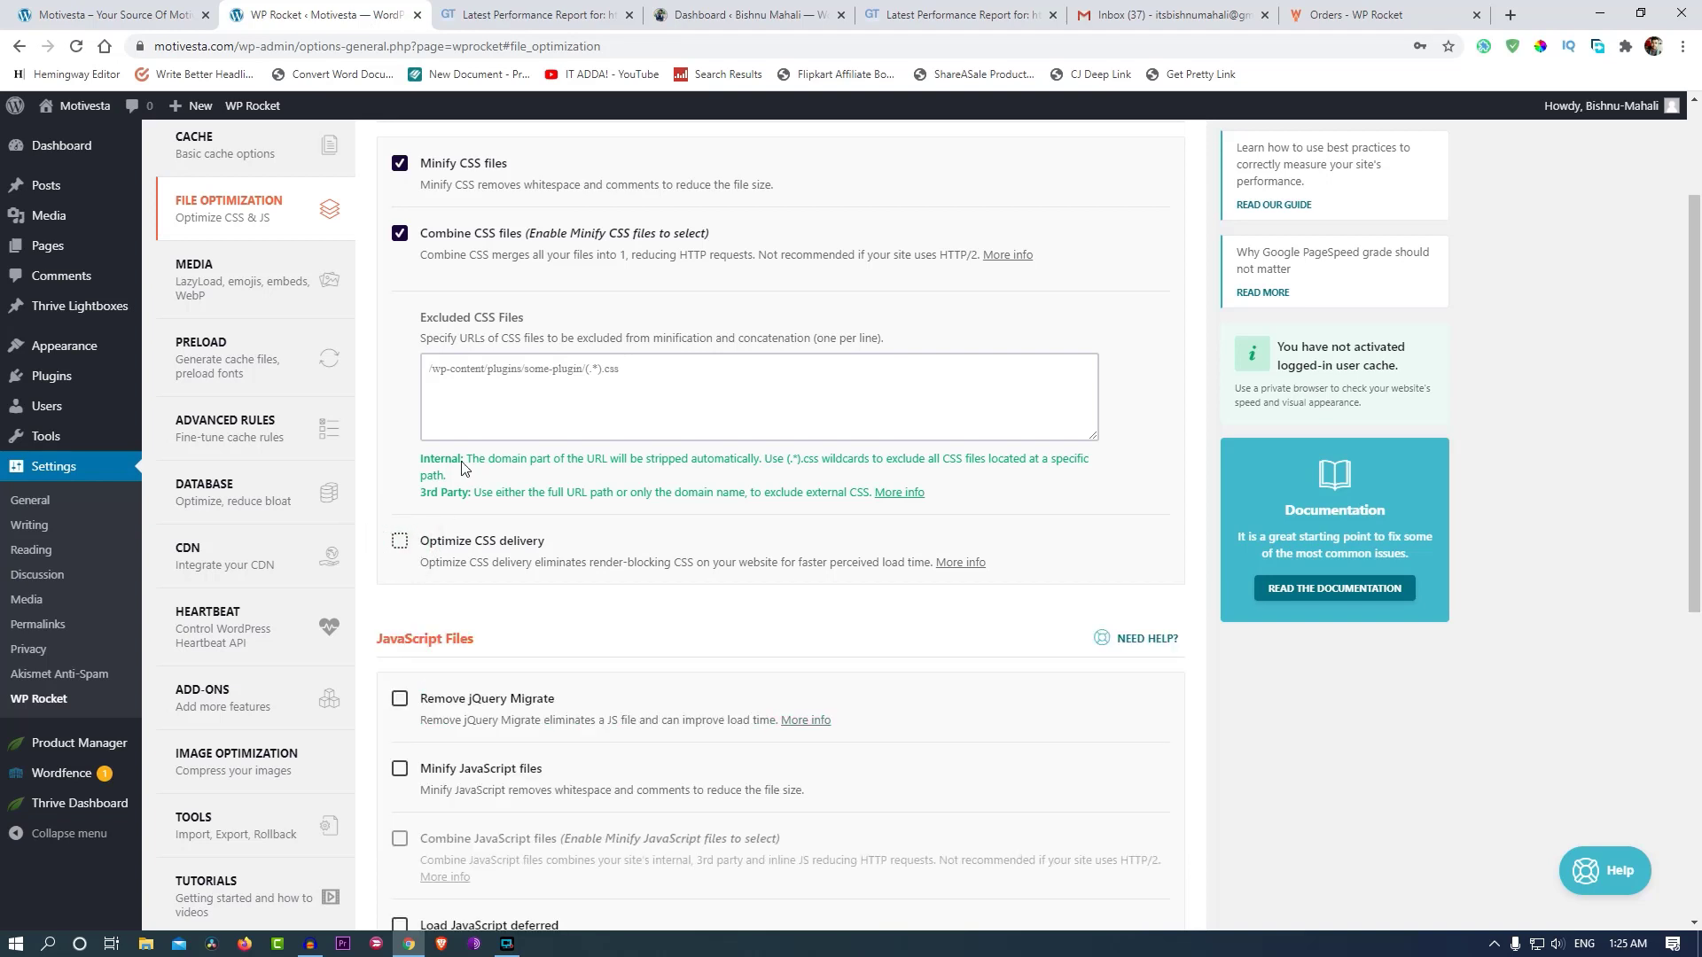
left_click(532, 14)
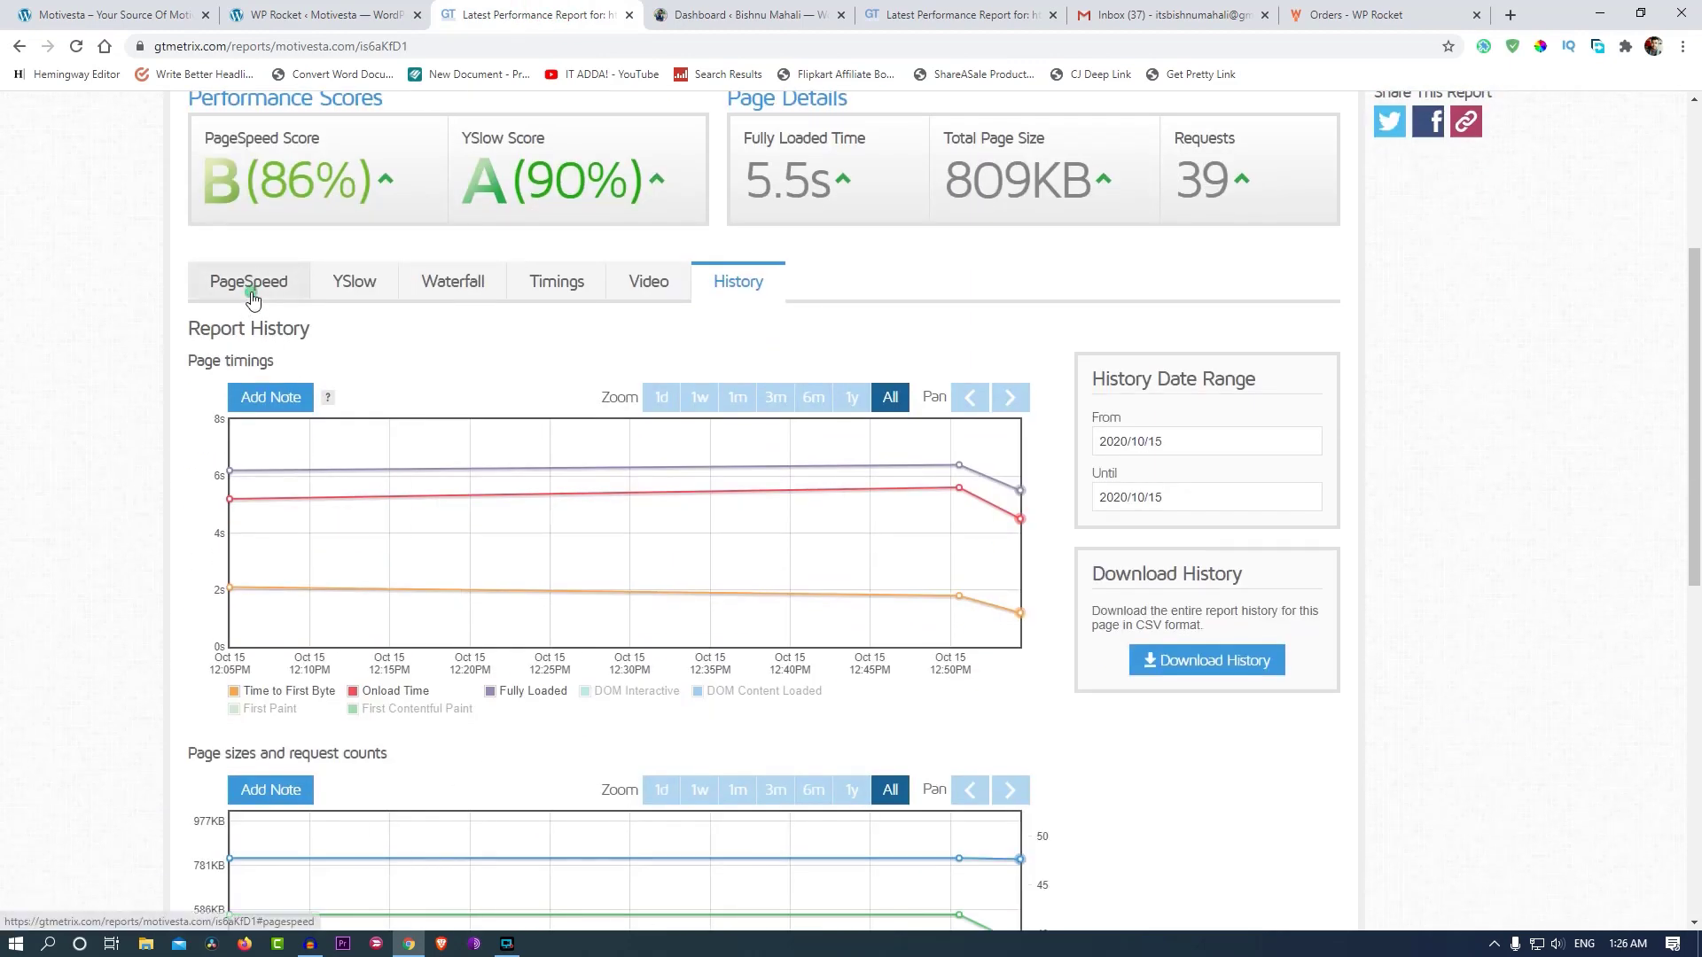
left_click(322, 14)
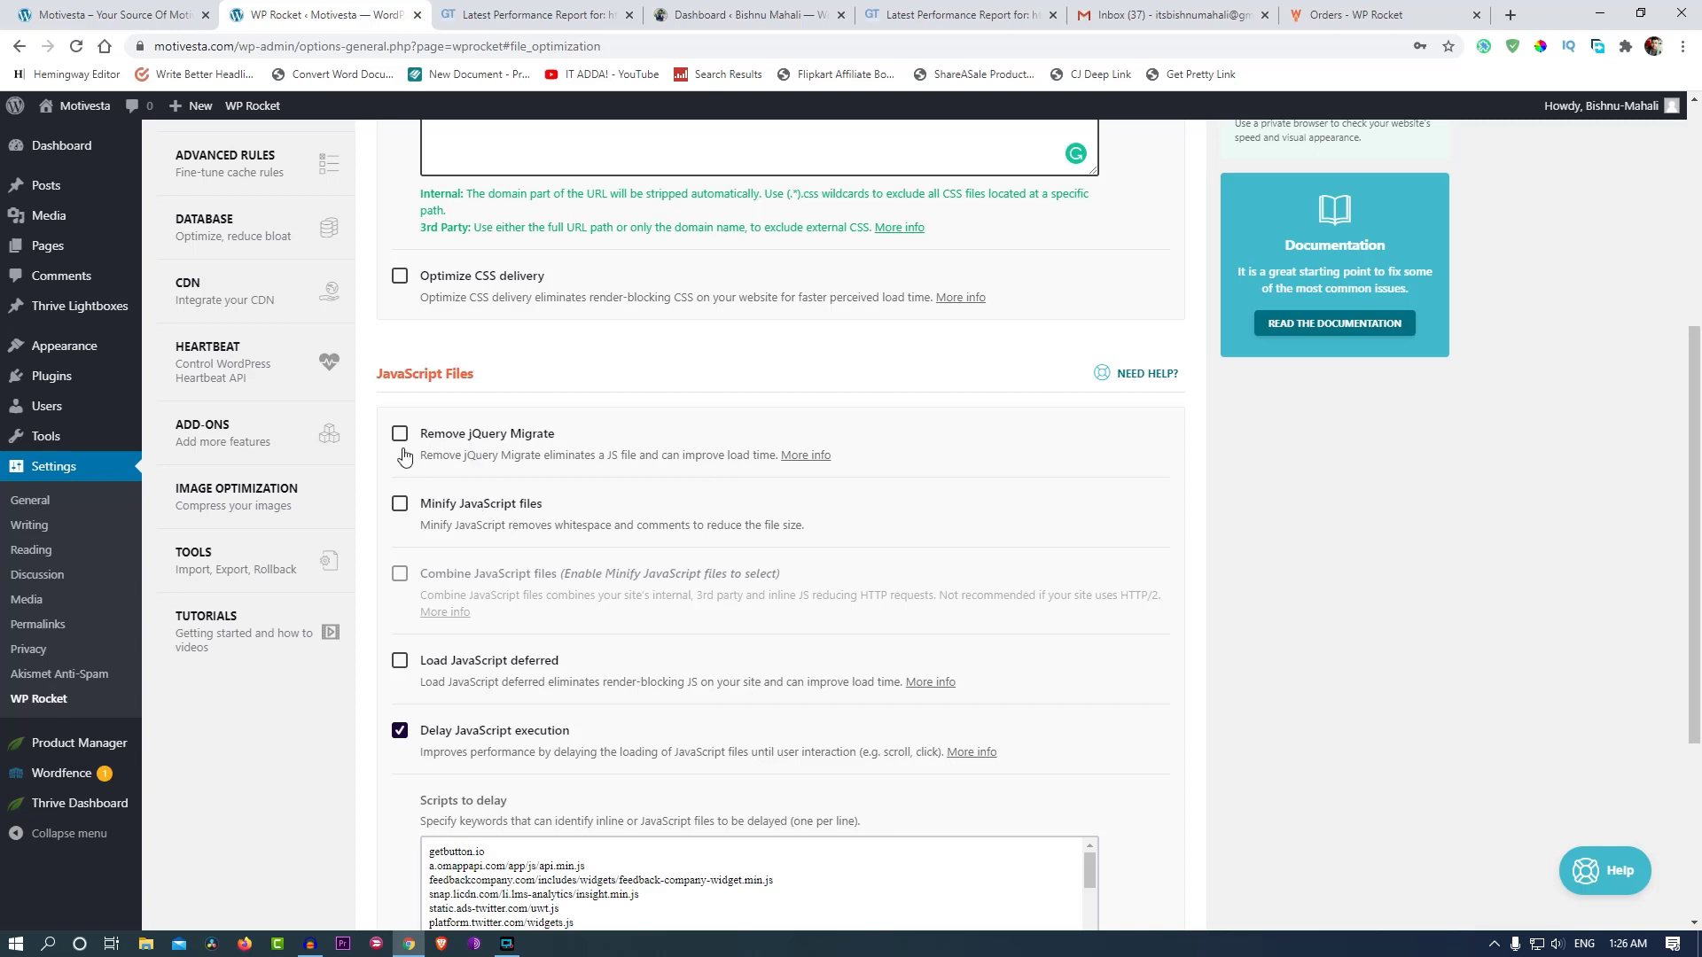
Enable jQuery Migrate removal, JavaScript minify, combine and deferred loading, then save the changes.
left_click(400, 434)
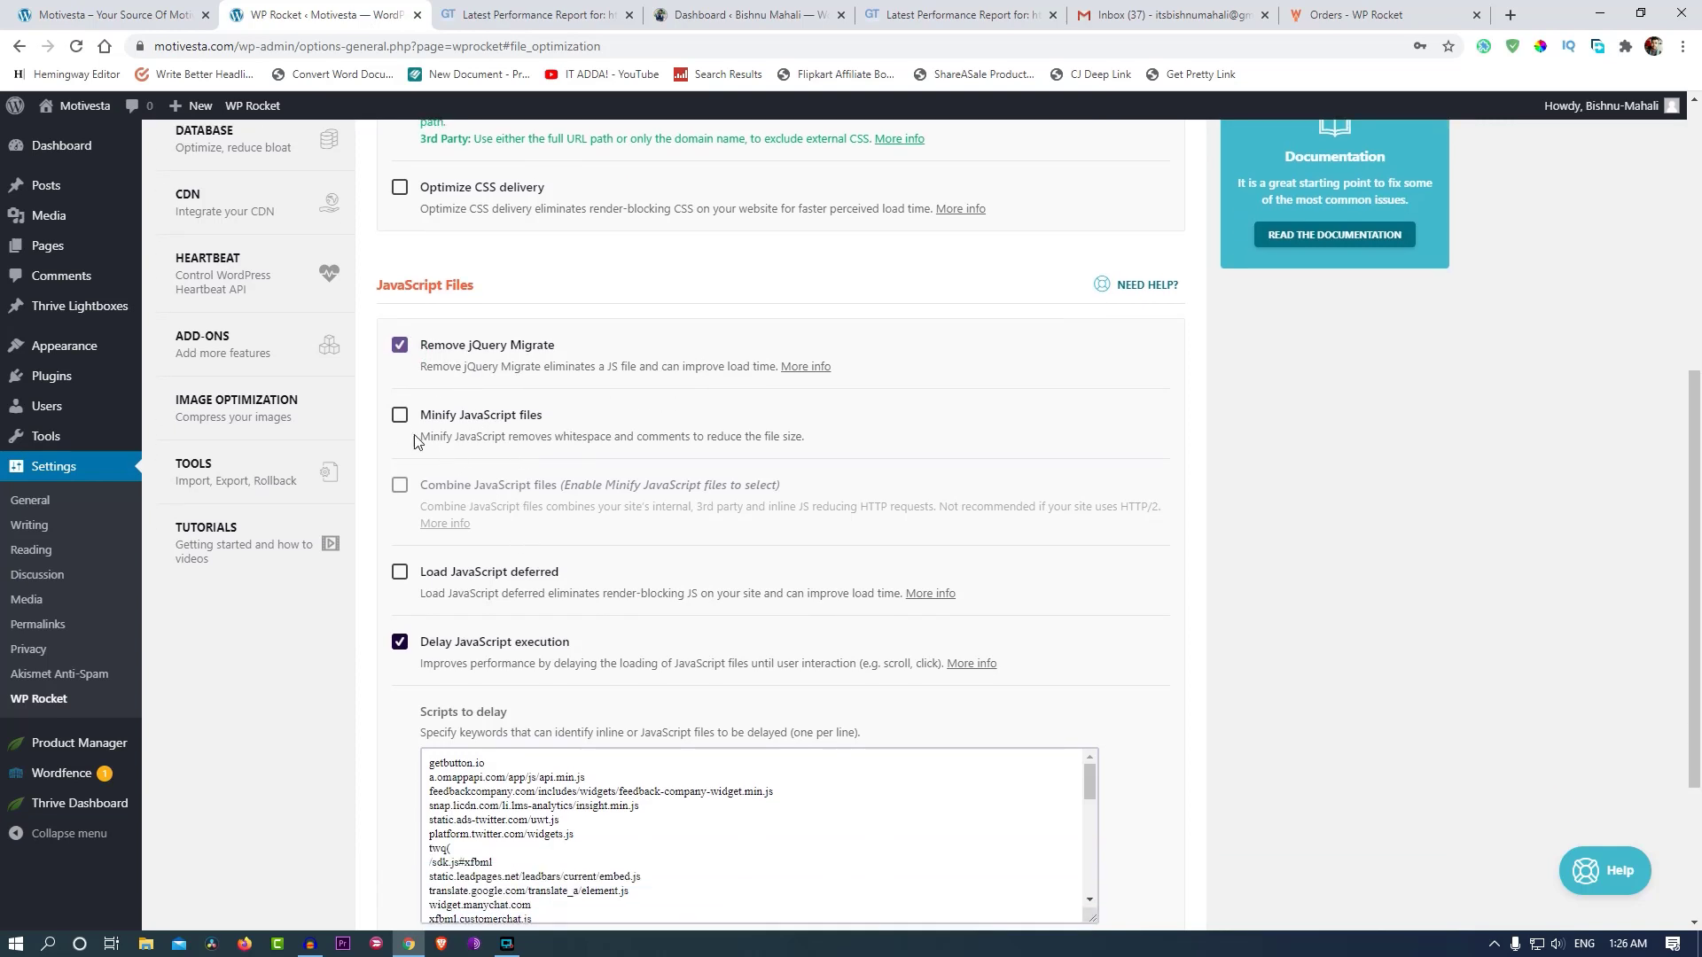
left_click(400, 414)
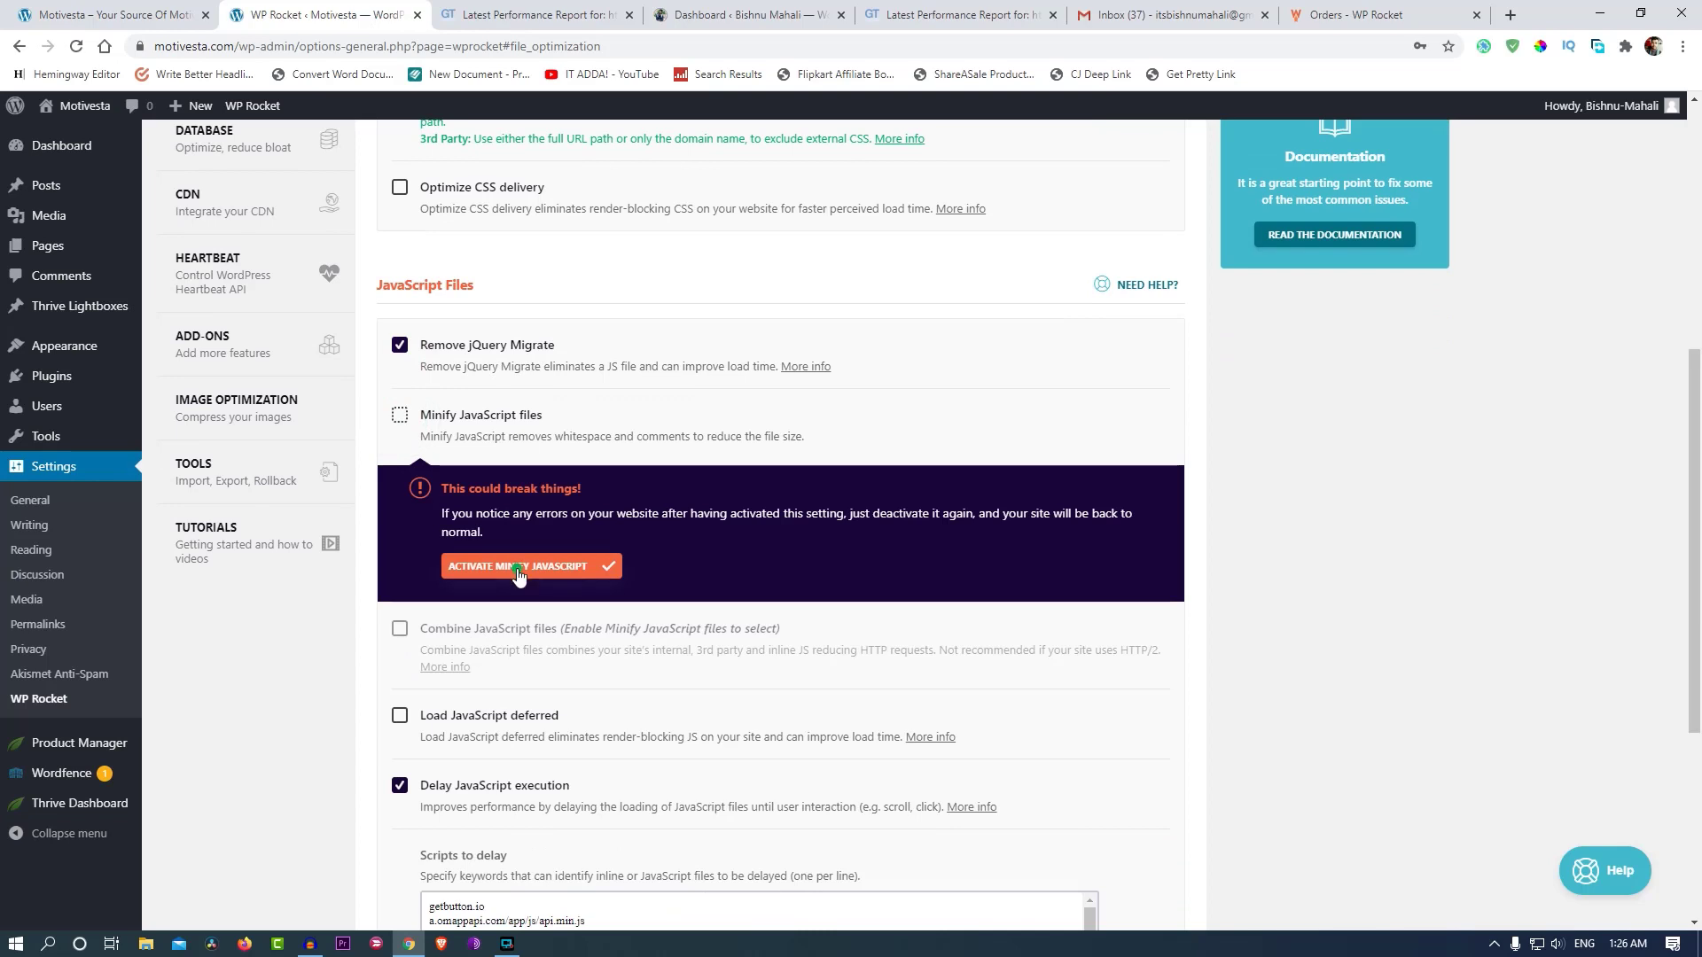
left_click(531, 566)
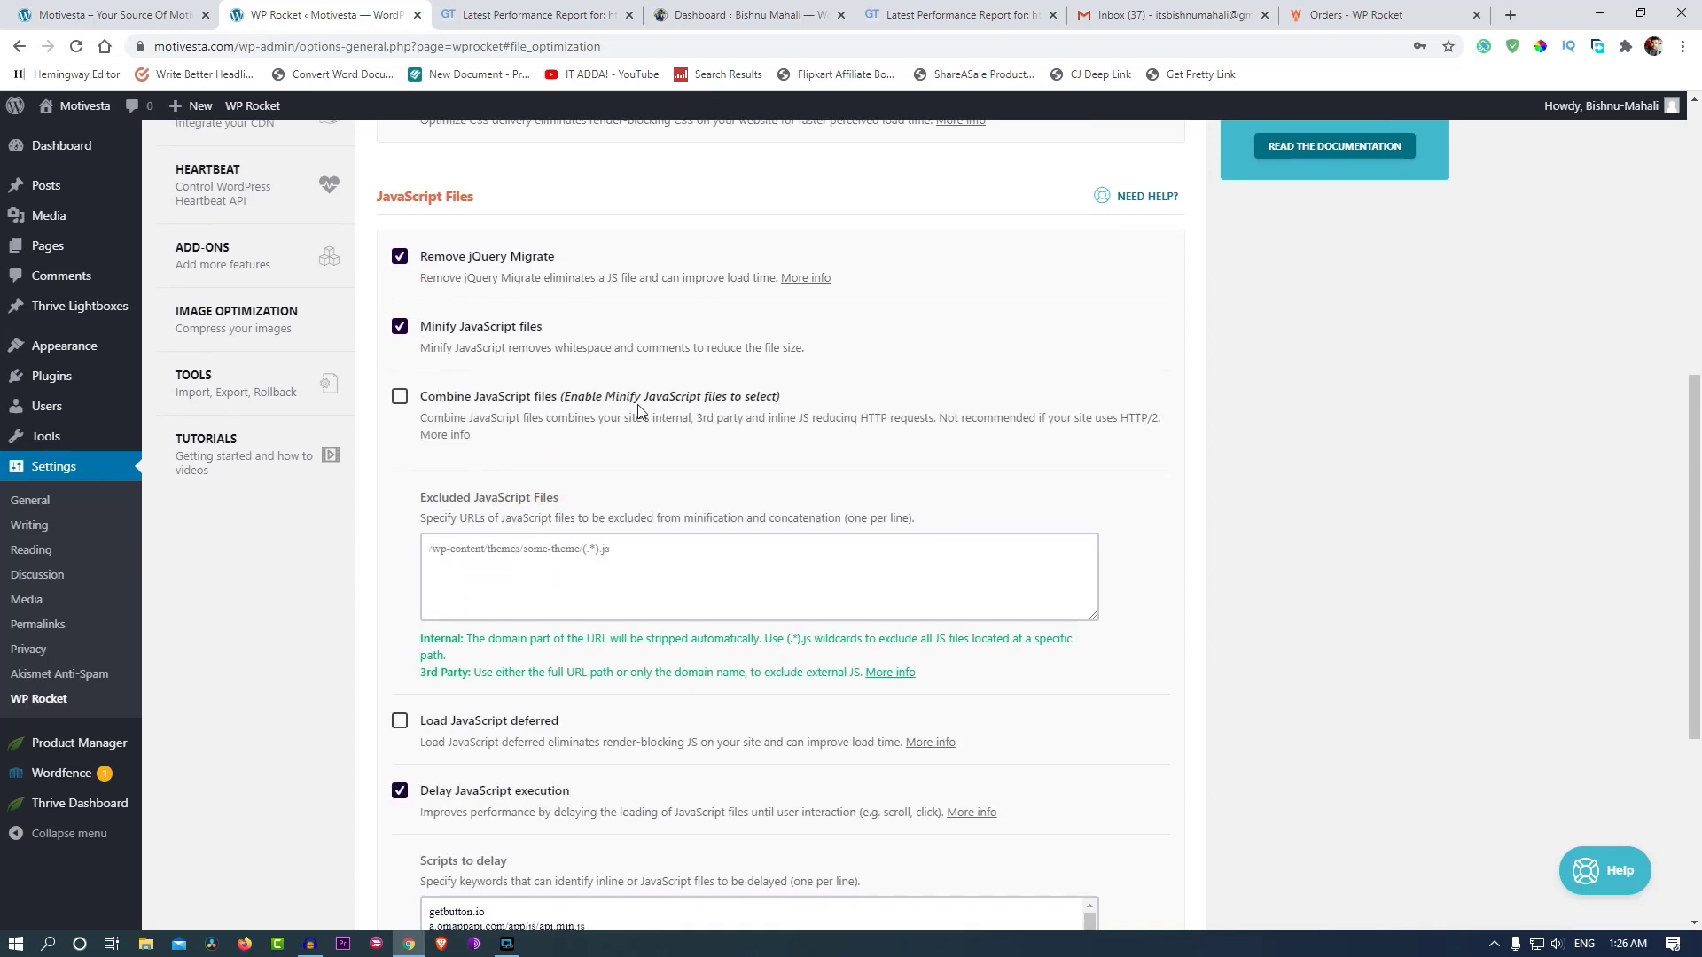
left_click(400, 396)
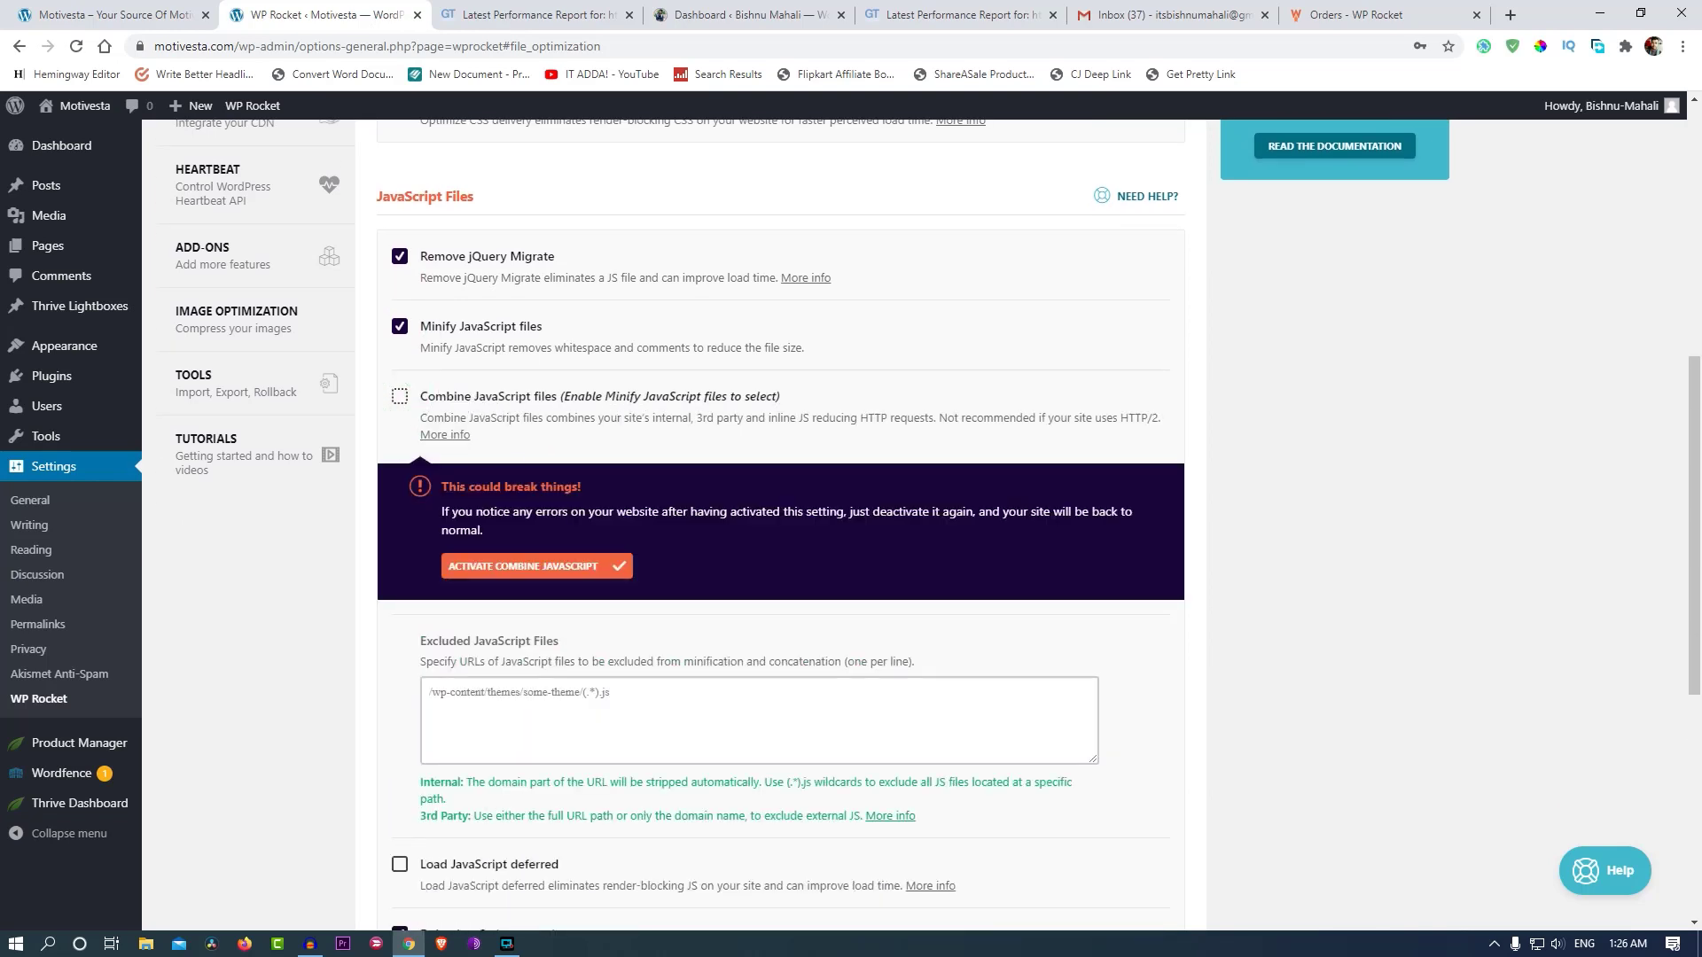
scroll("down", 3)
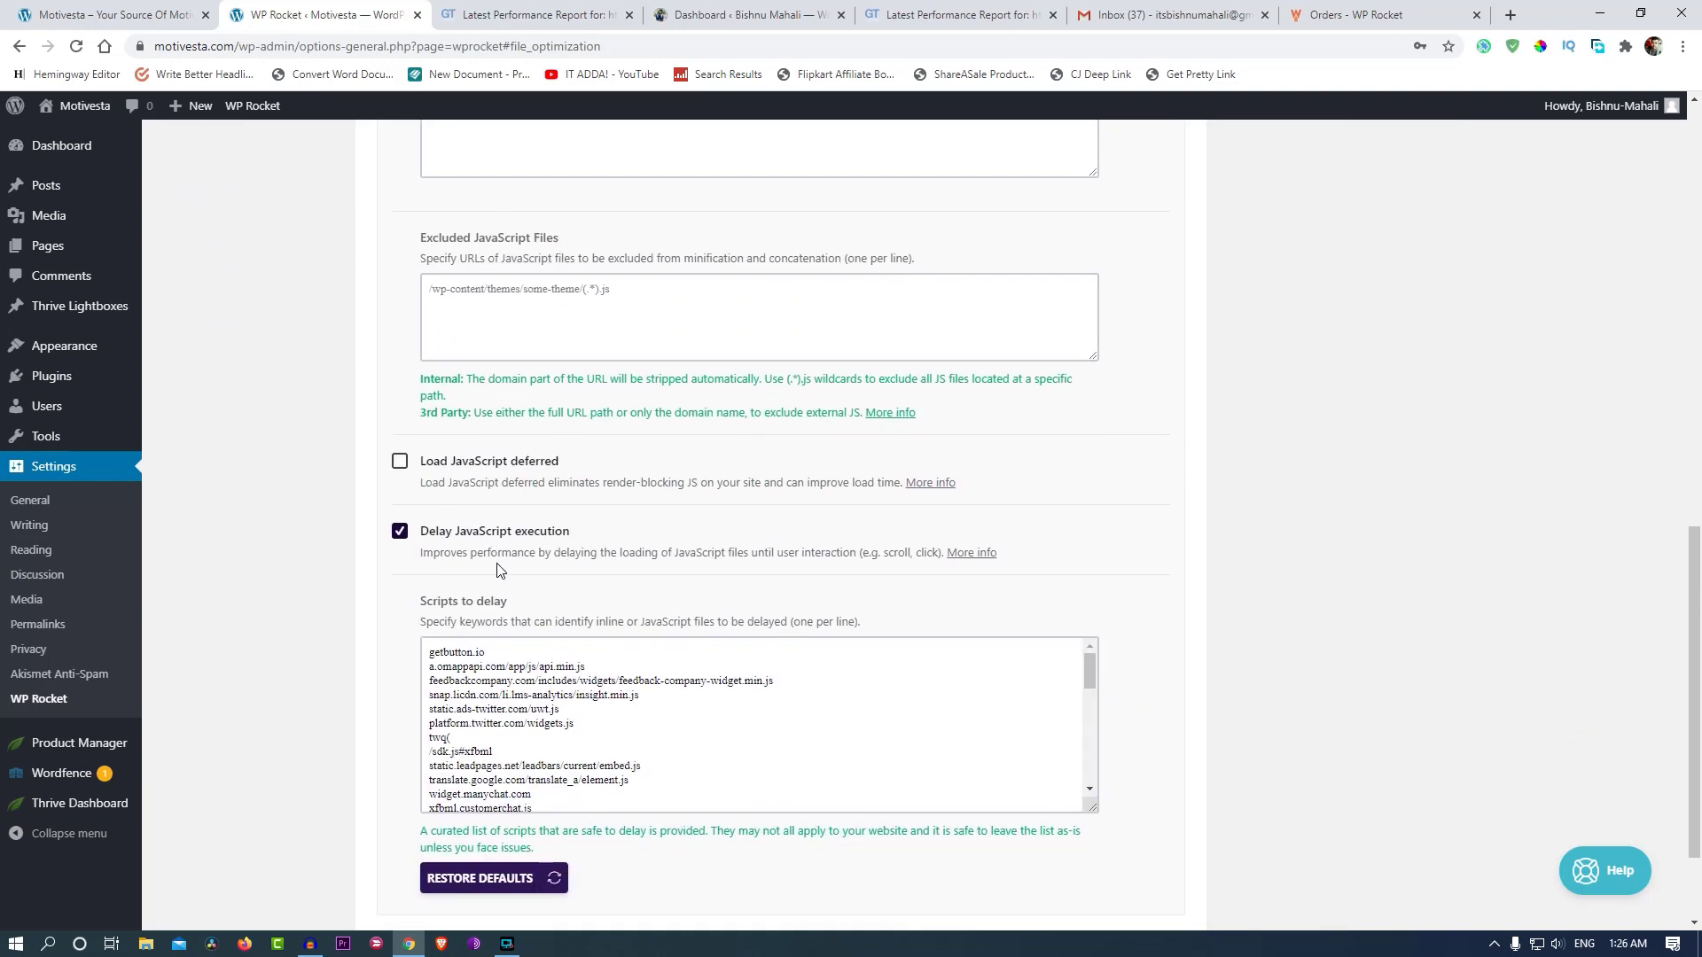
left_click(400, 460)
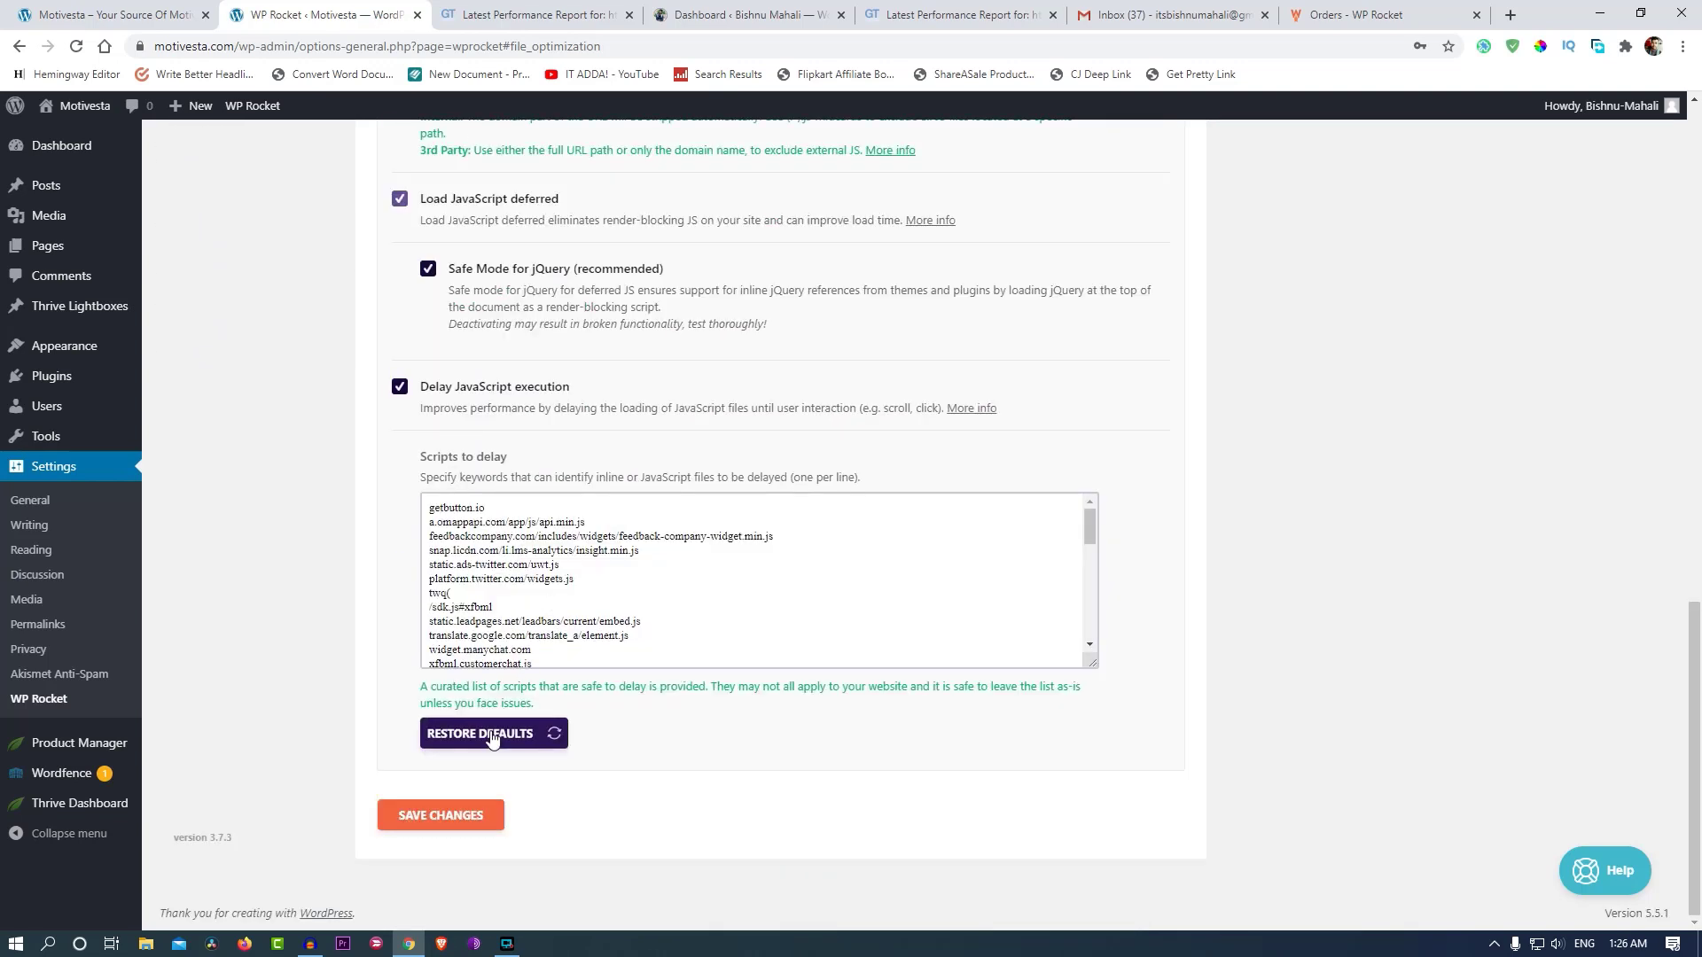
left_click(479, 734)
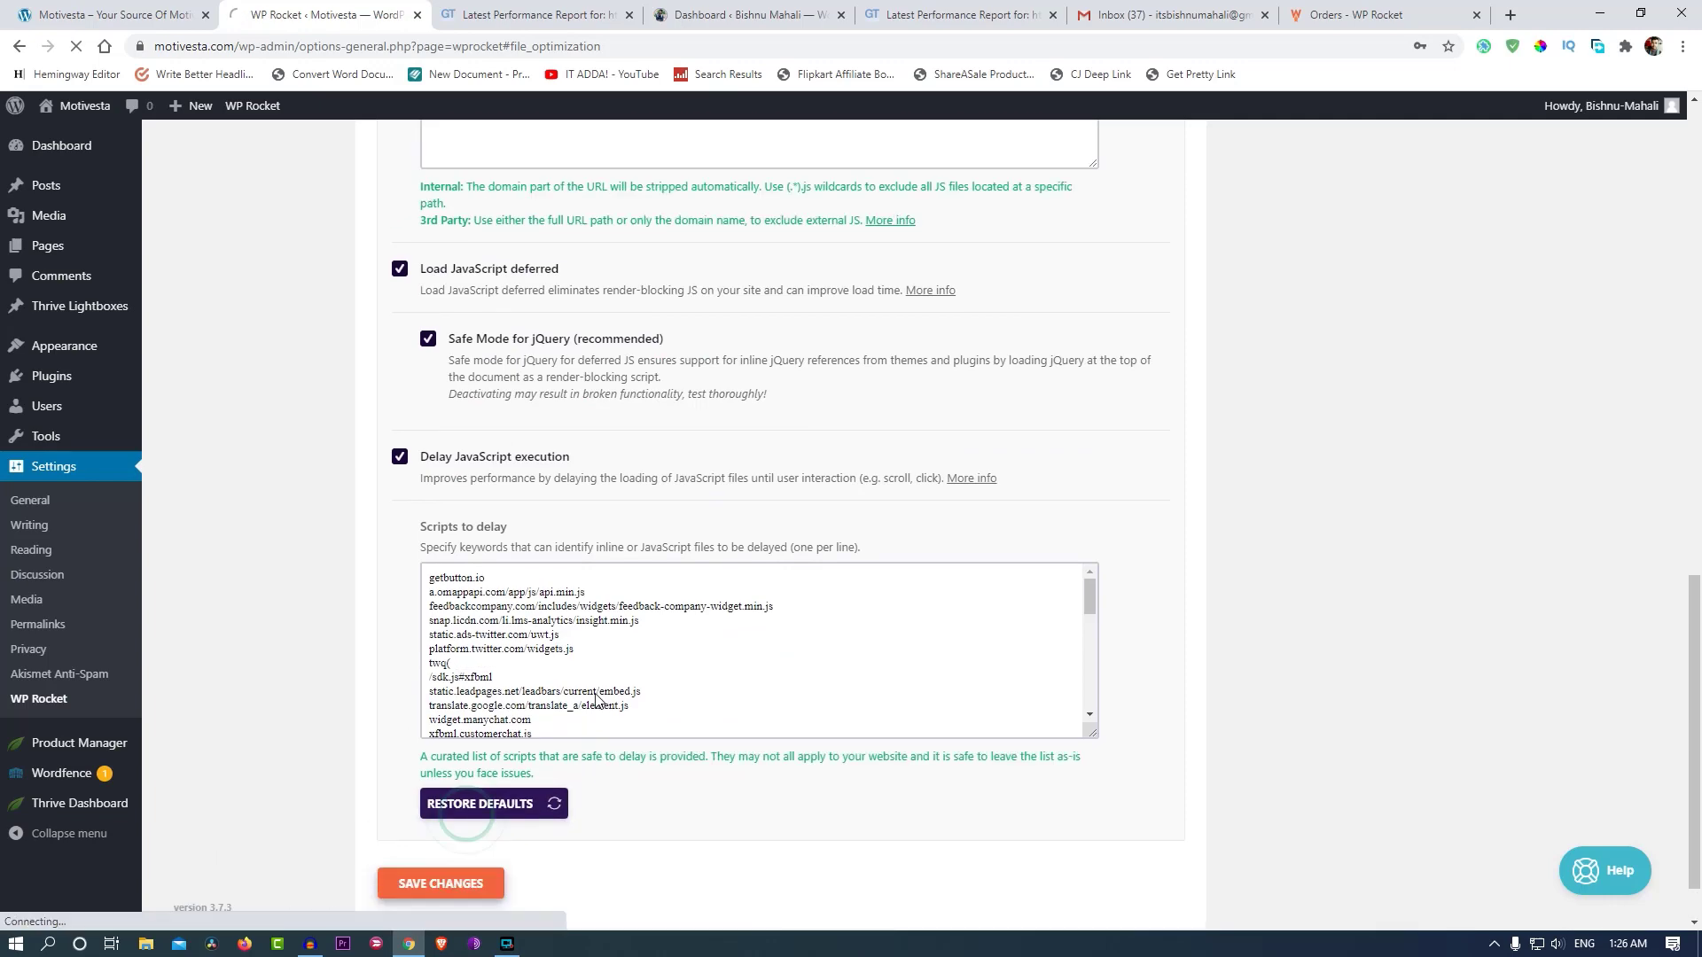
scroll("up", 3)
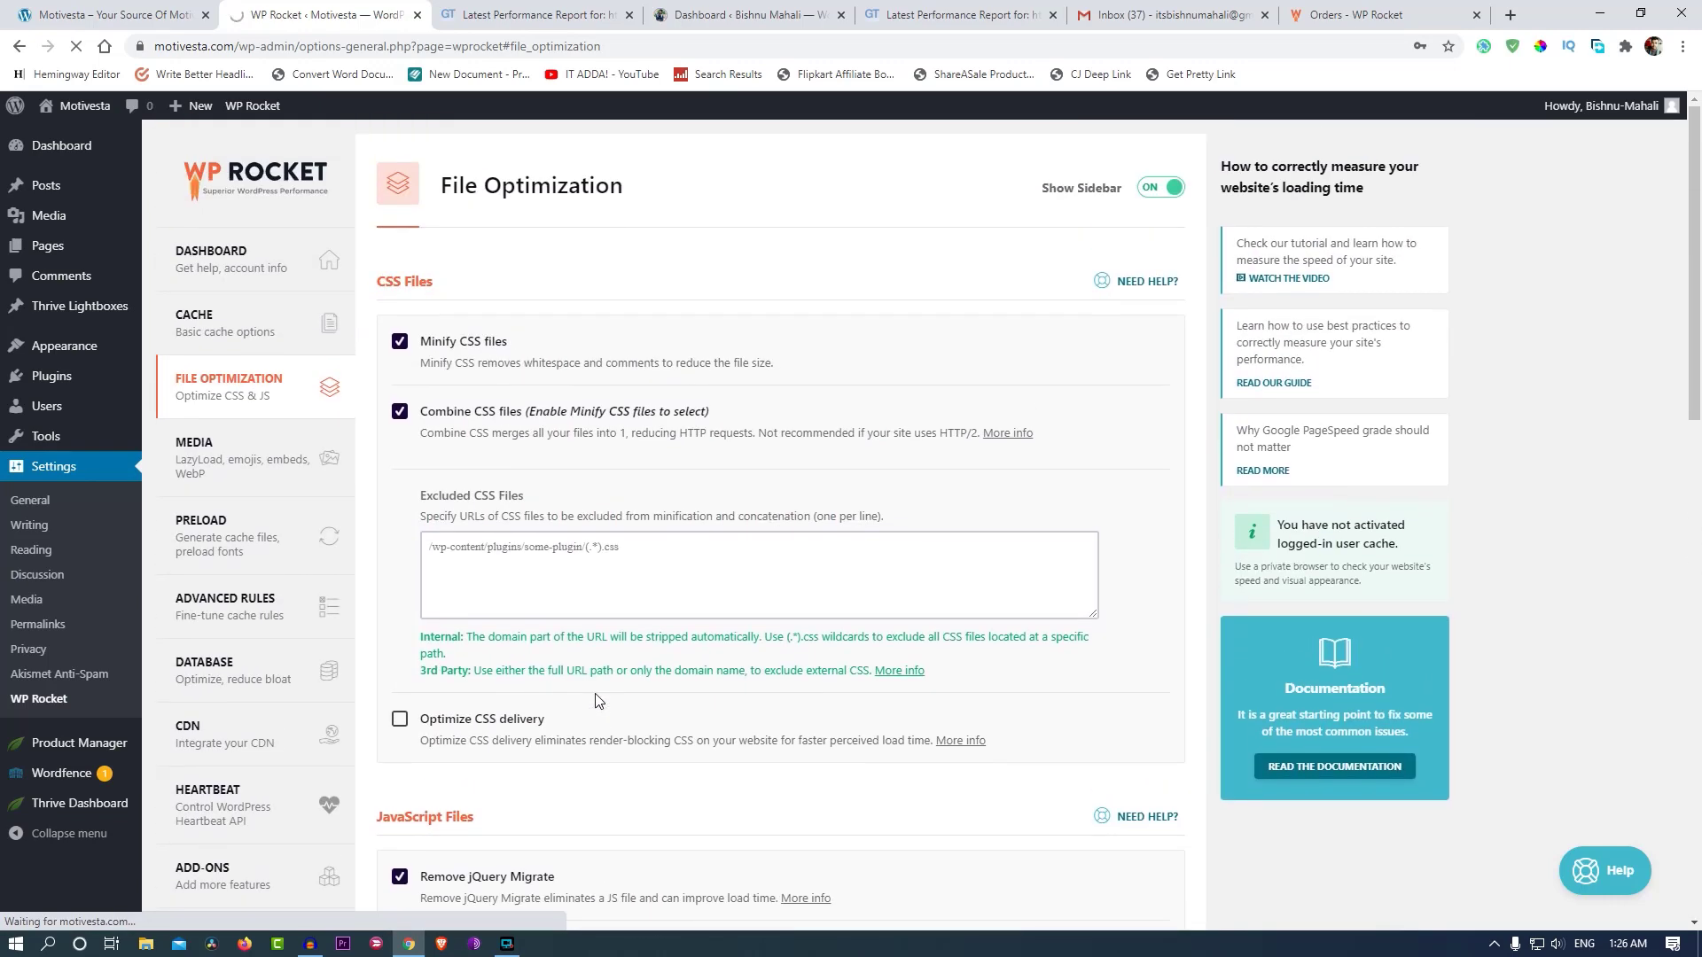
mouse_move(439, 393)
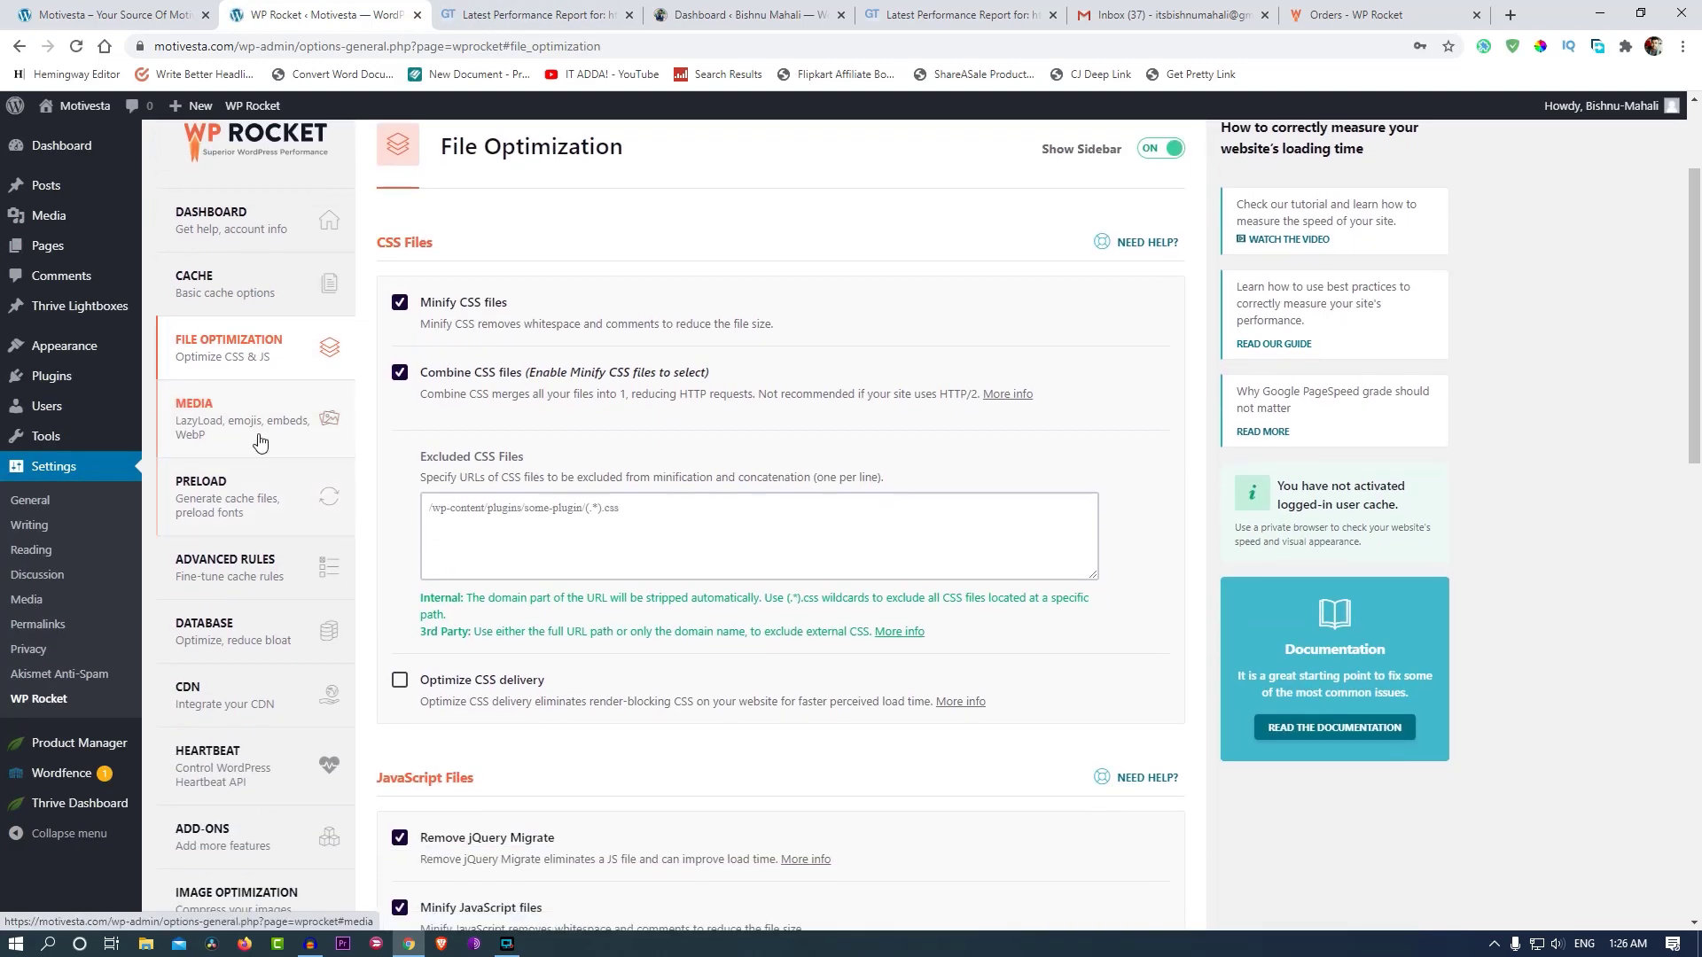
Turn on LazyLoad for images, iframes and videos in WP Rocket's Media settings.
left_click(194, 424)
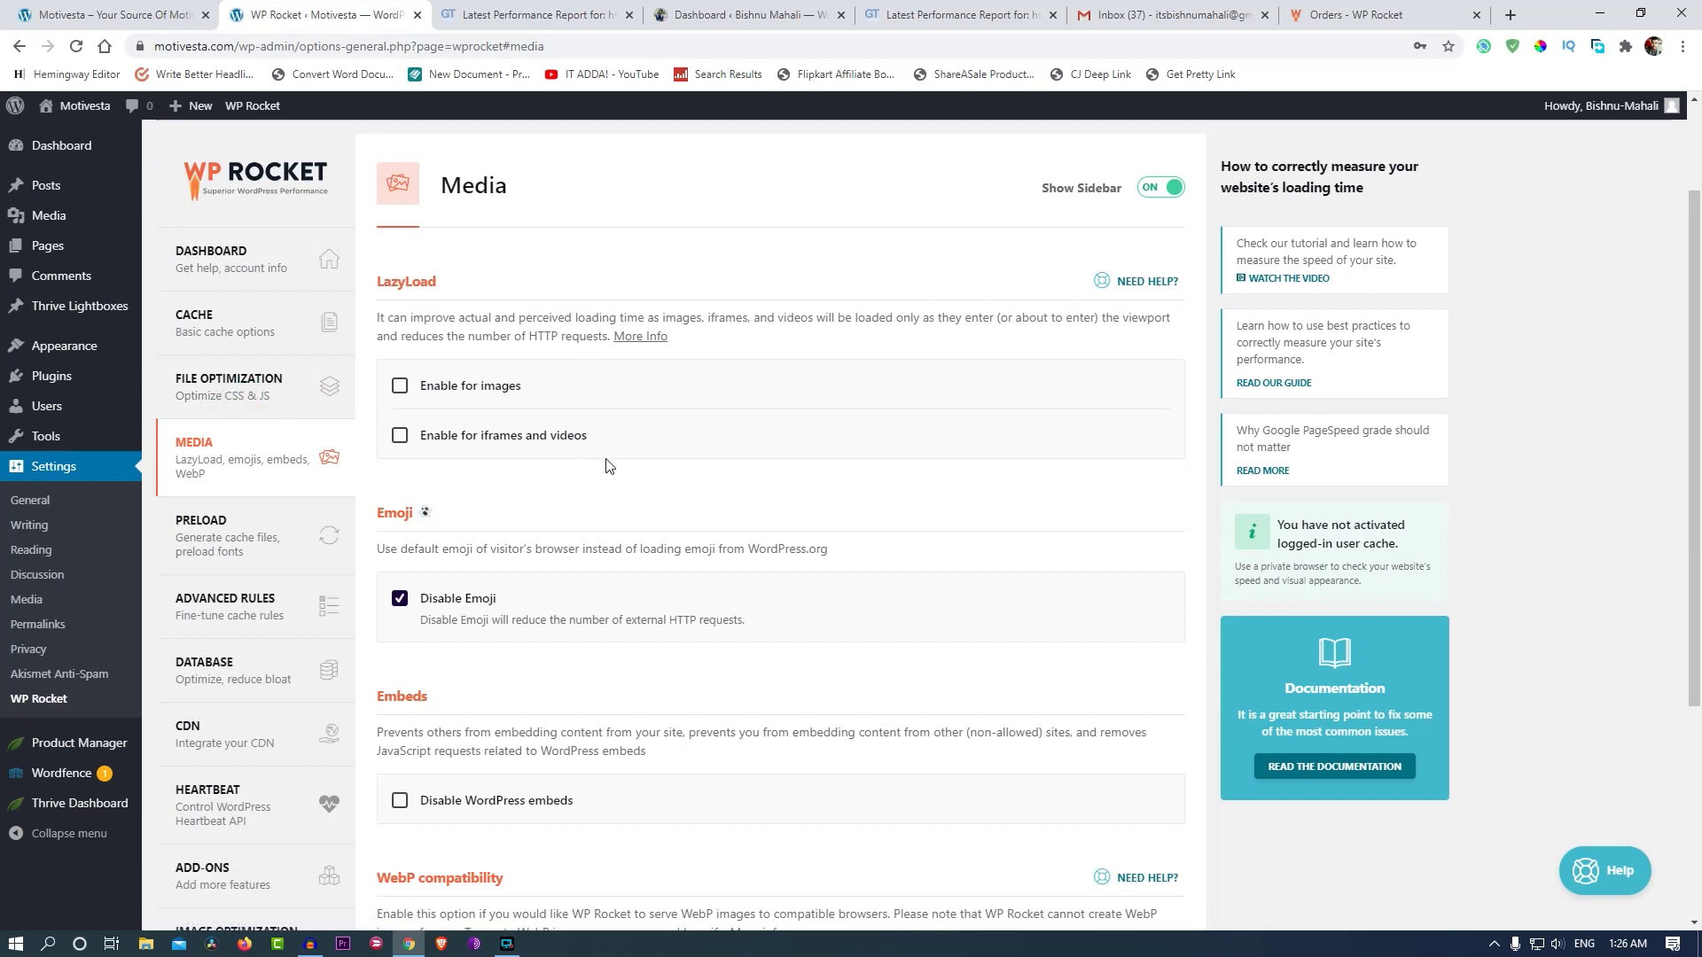
left_click(400, 386)
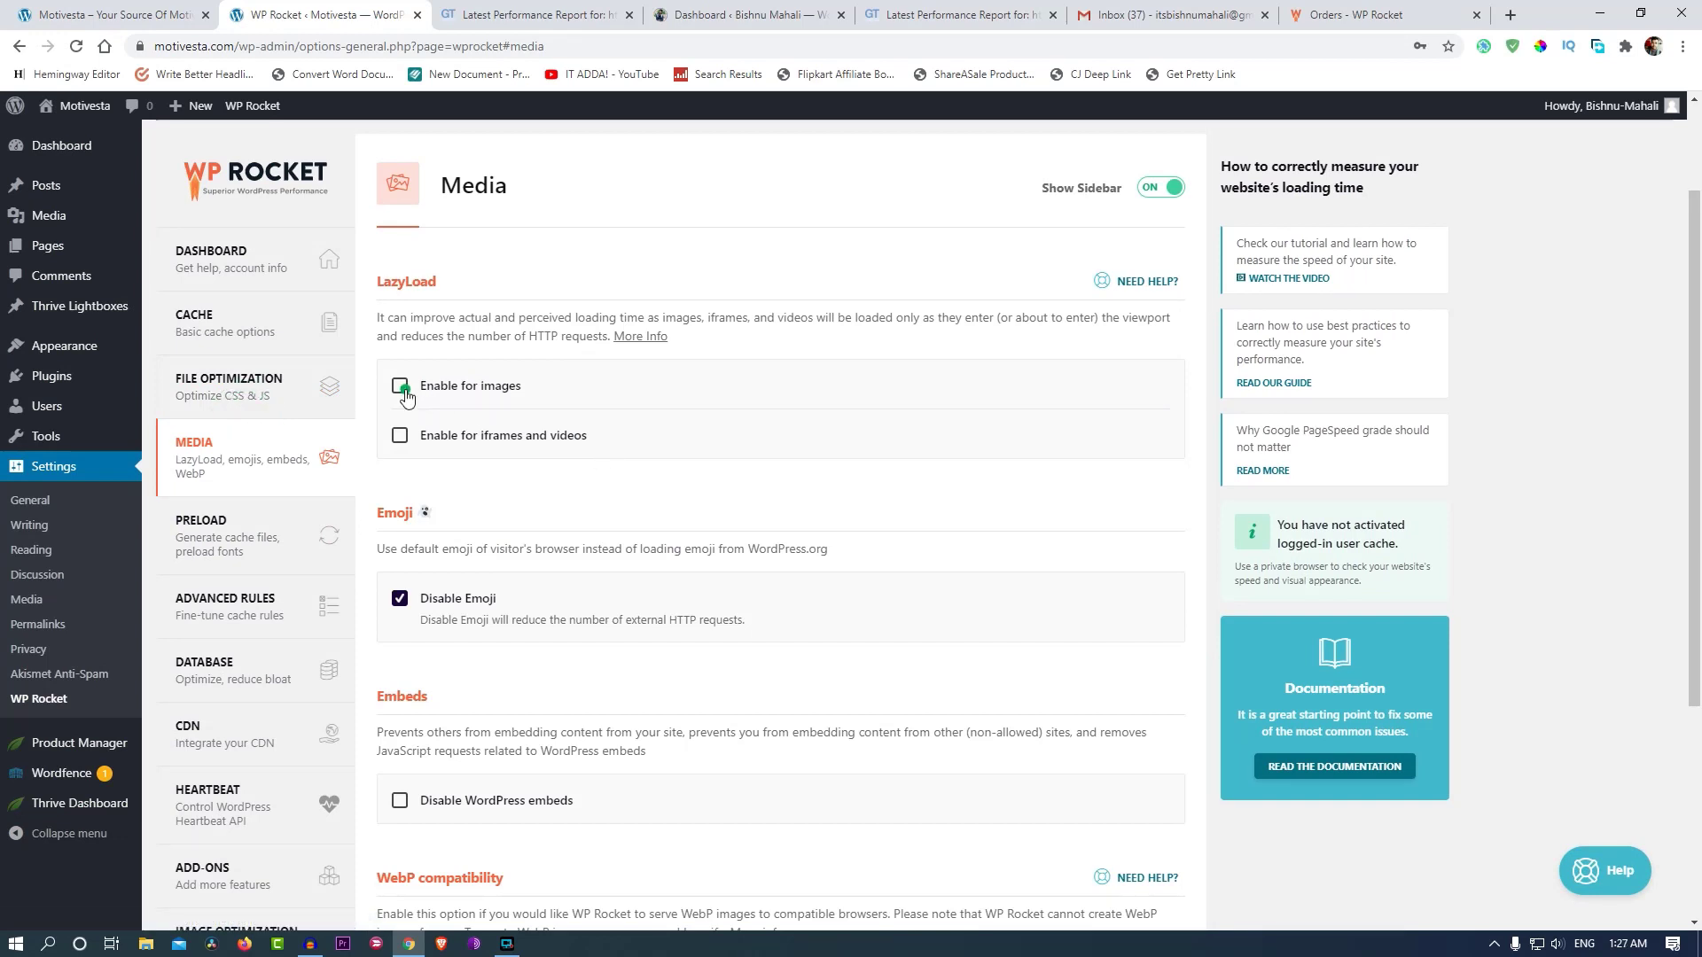
left_click(399, 386)
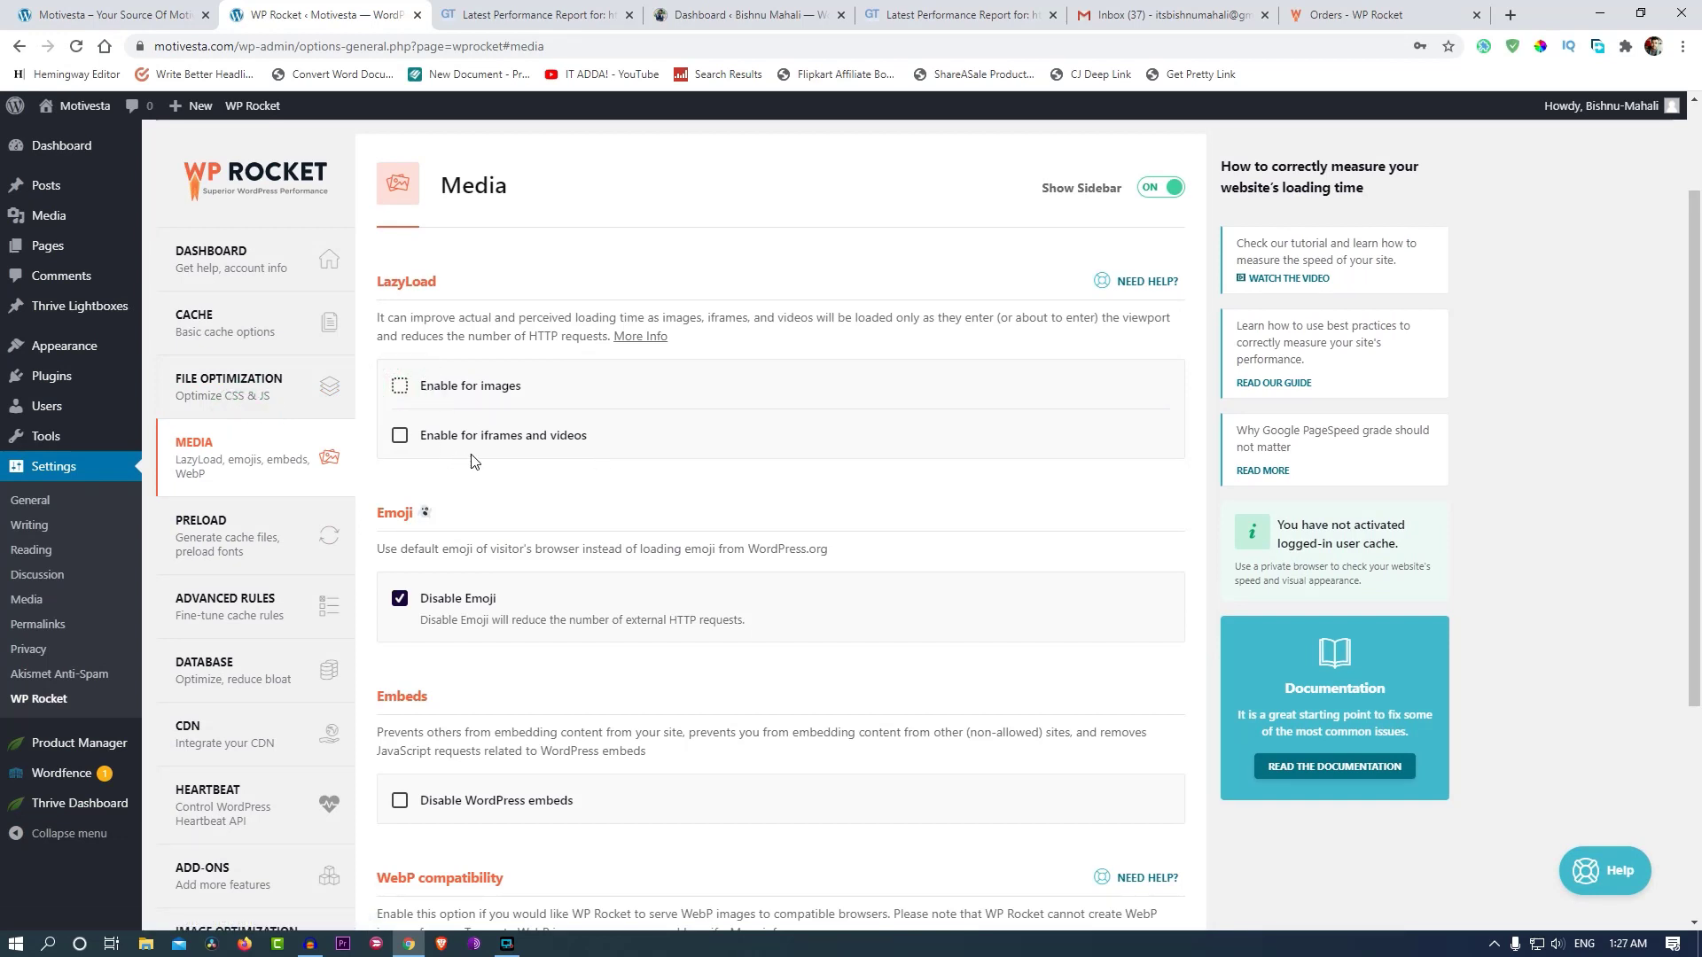
scroll("down", 3)
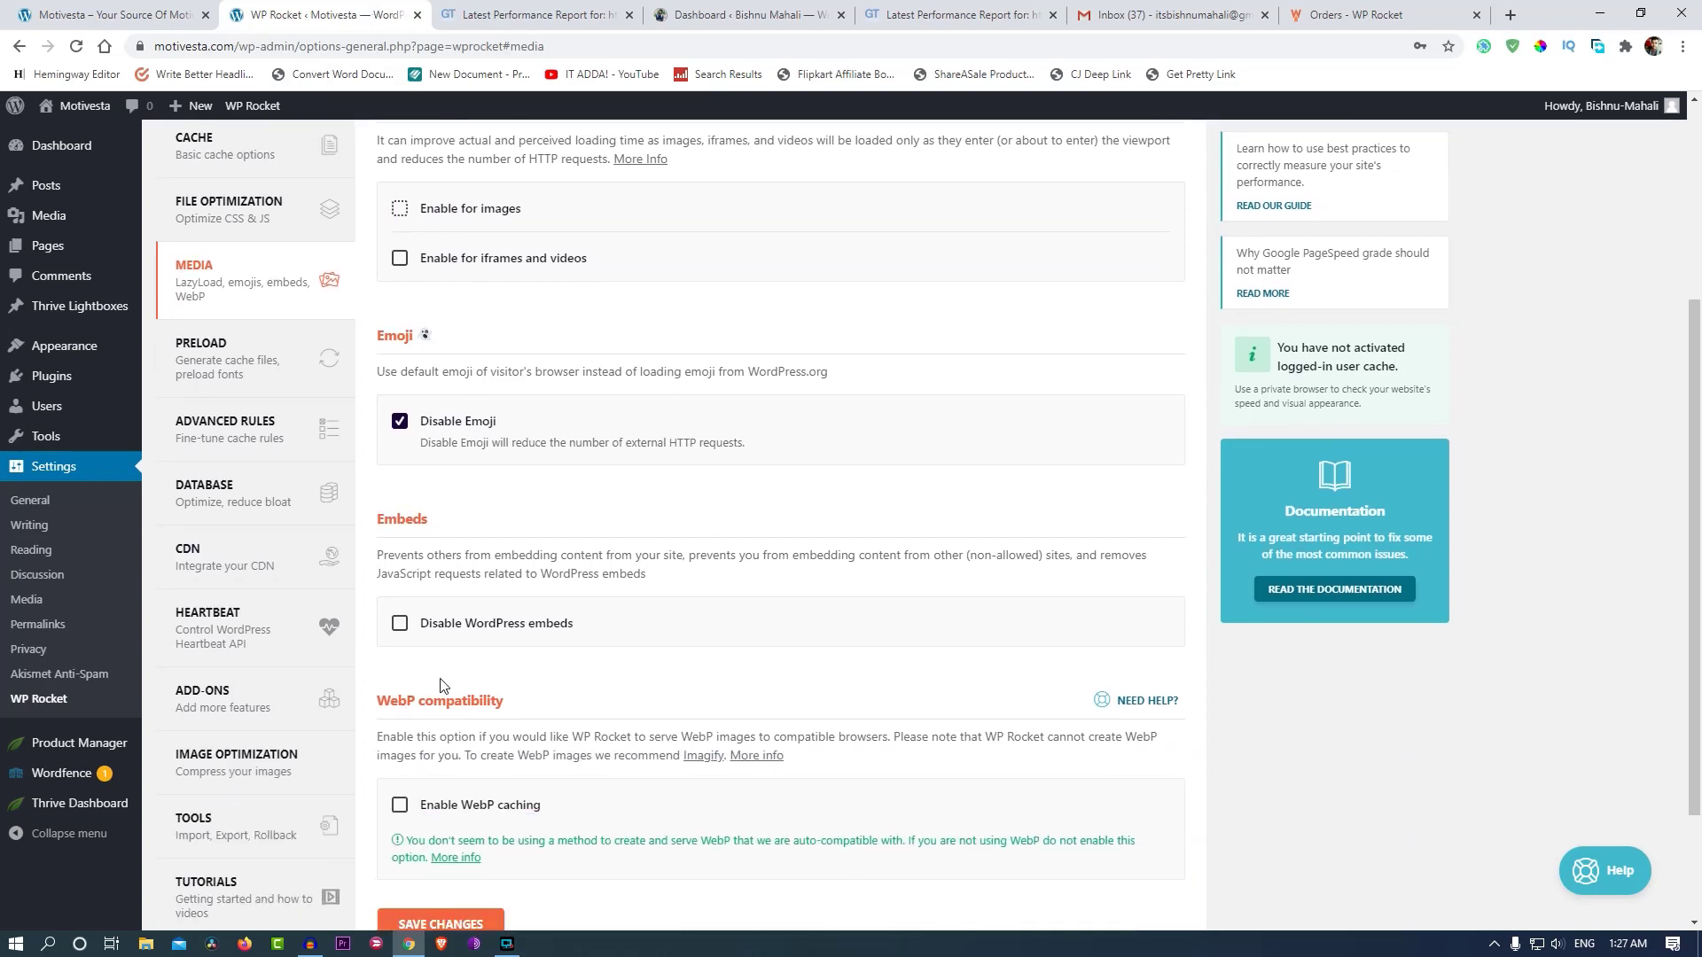
mouse_move(415, 467)
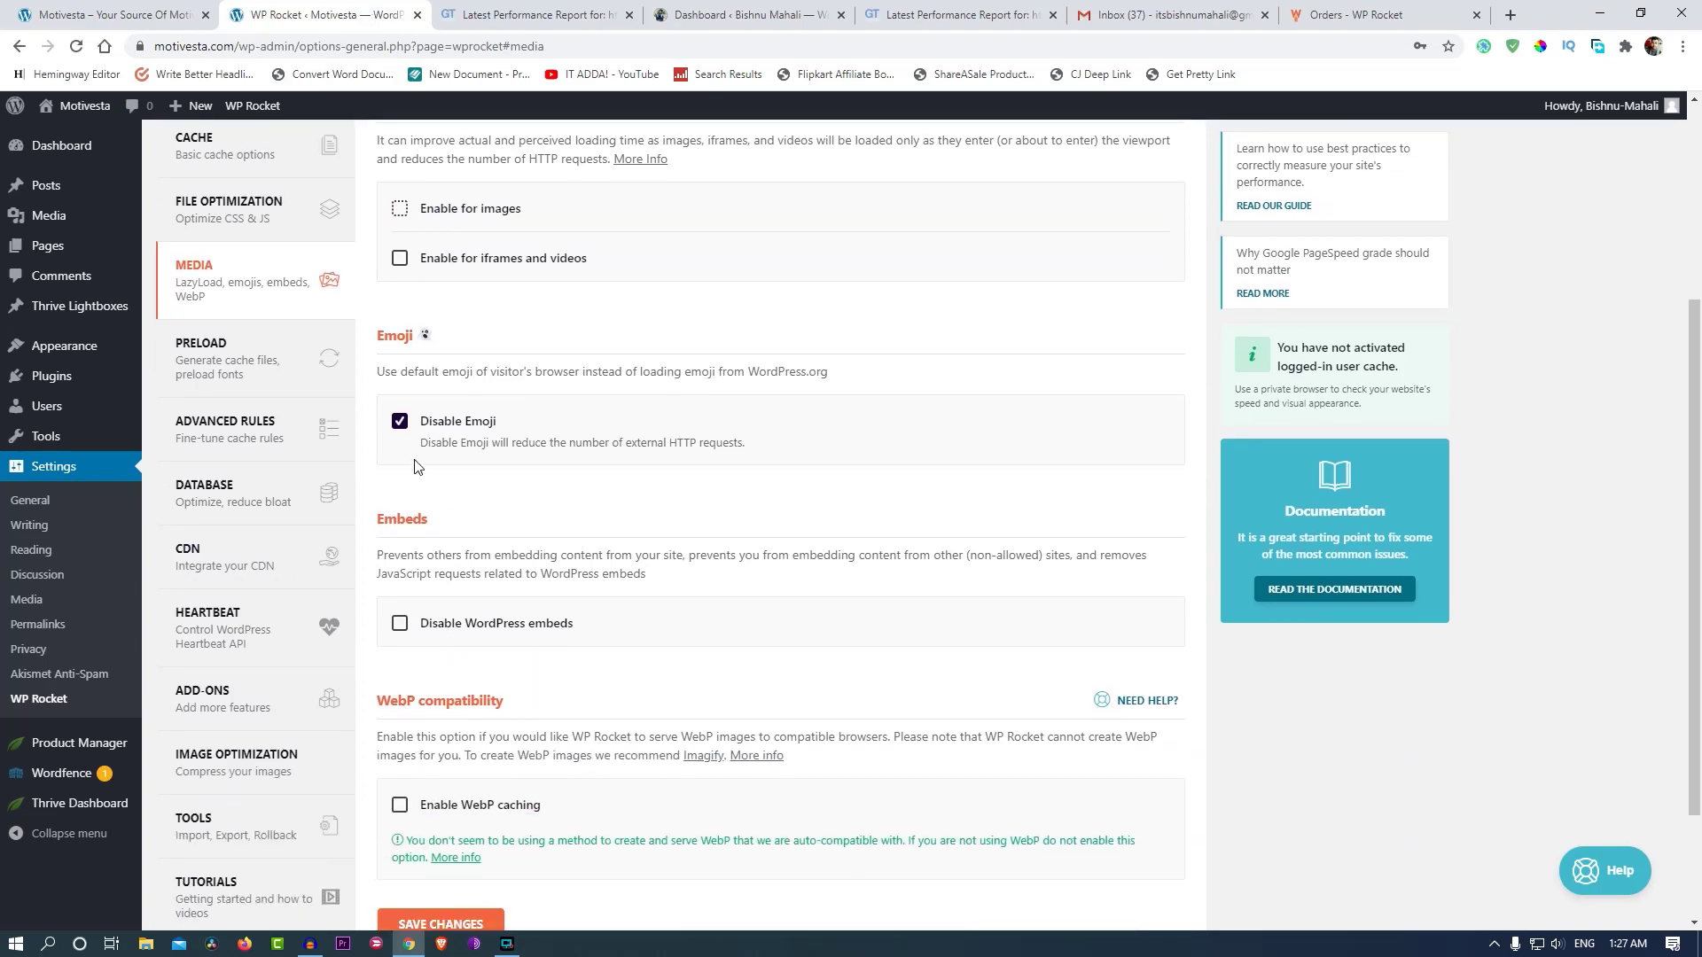
scroll("down", 3)
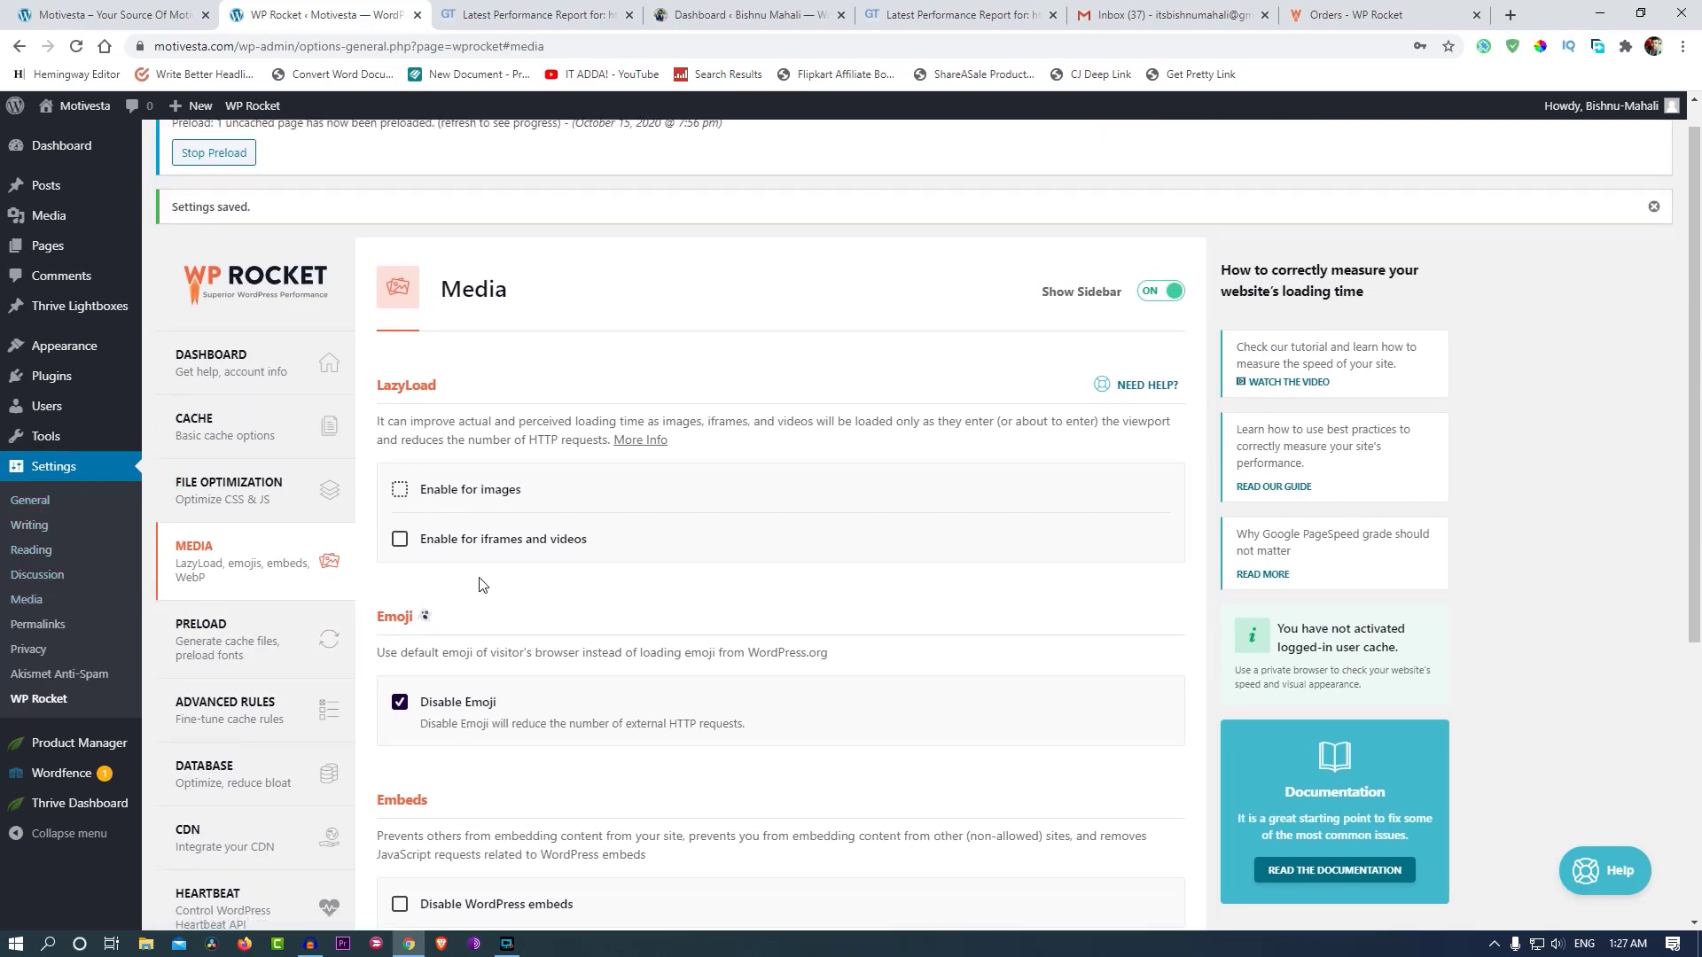
left_click(399, 489)
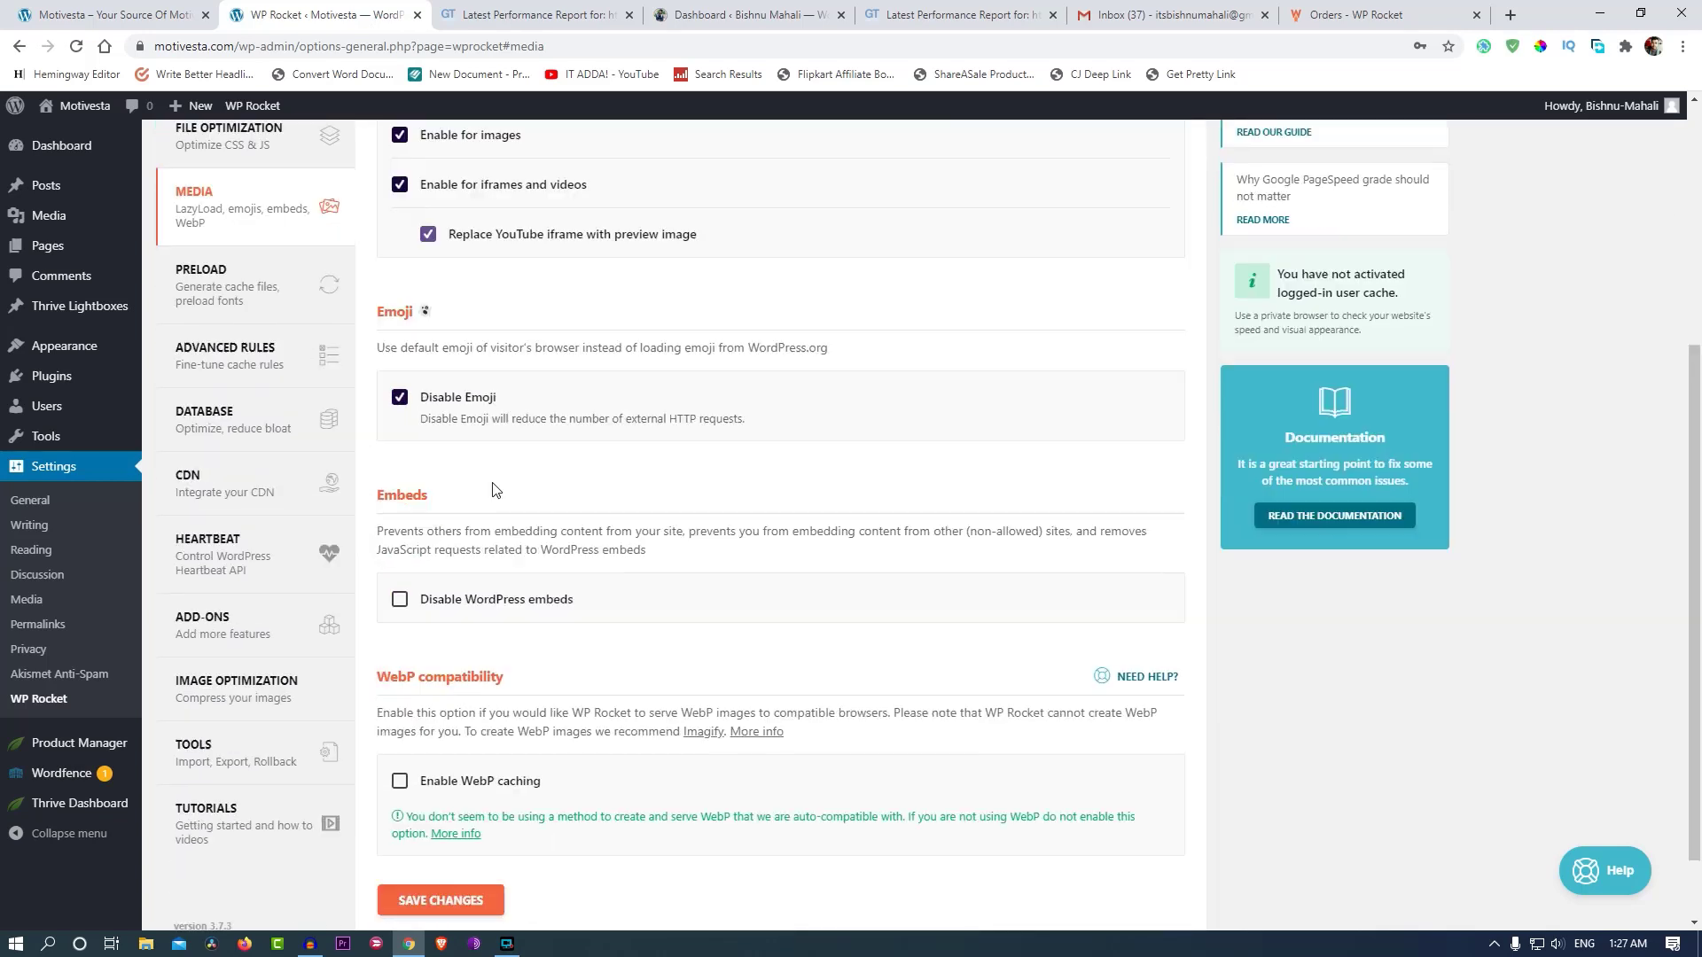
Enable and confirm WebP caching, then save the Media settings.
scroll("down", 3)
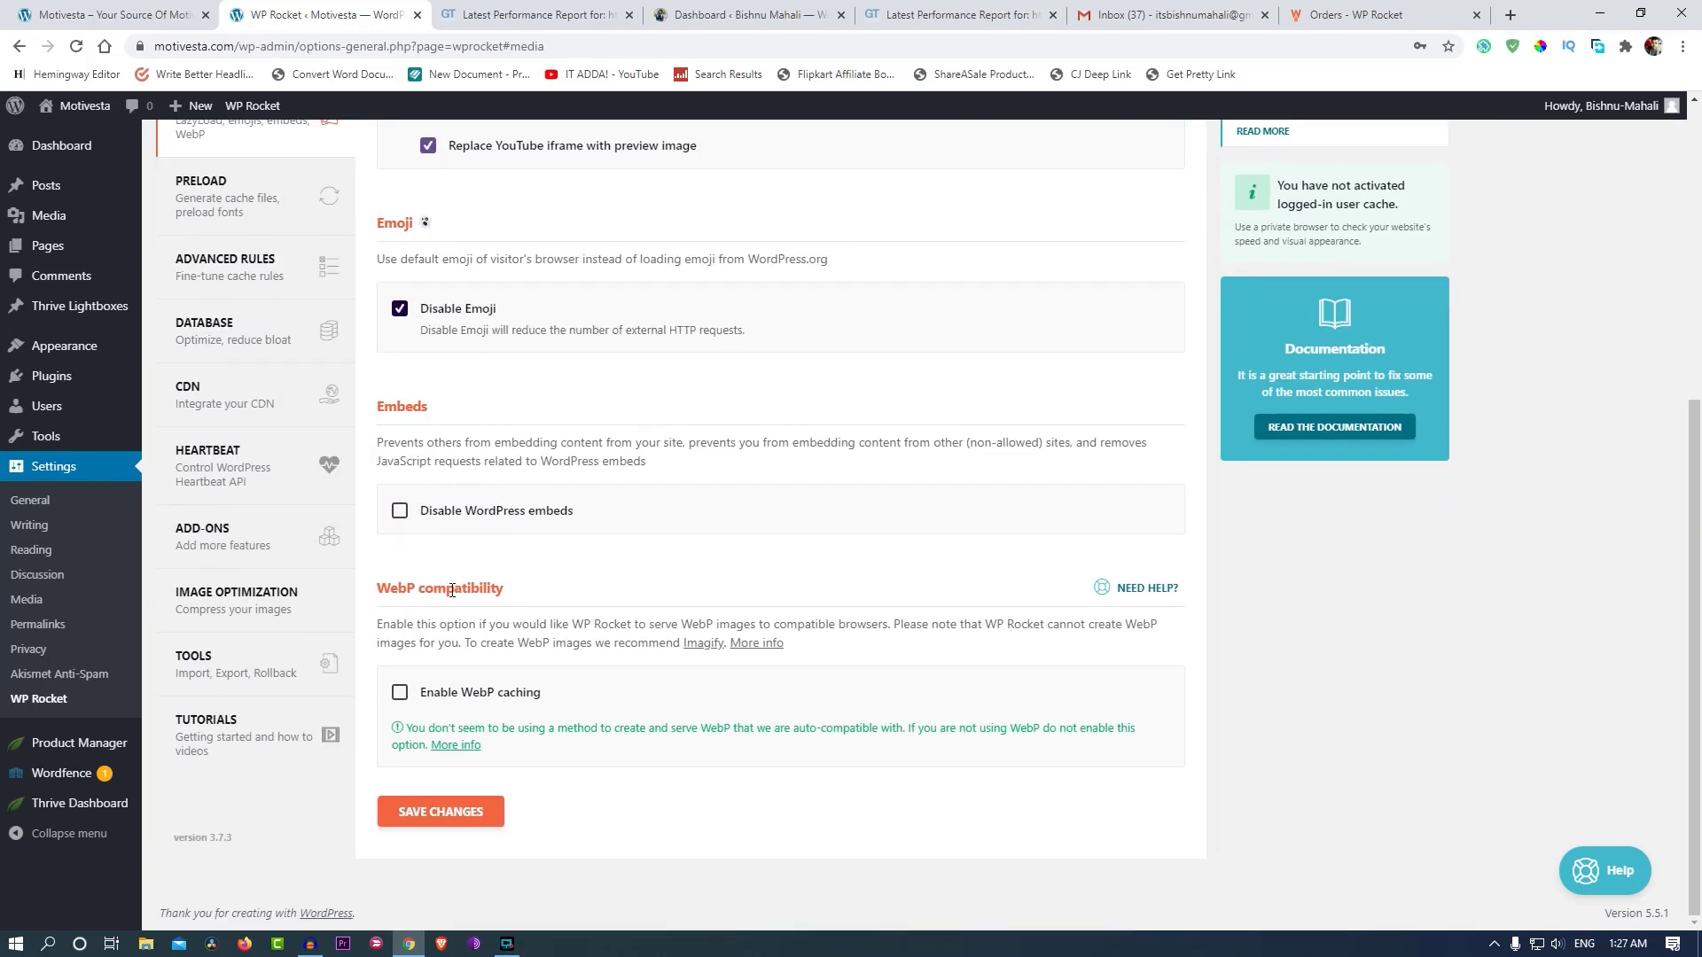
mouse_move(413, 711)
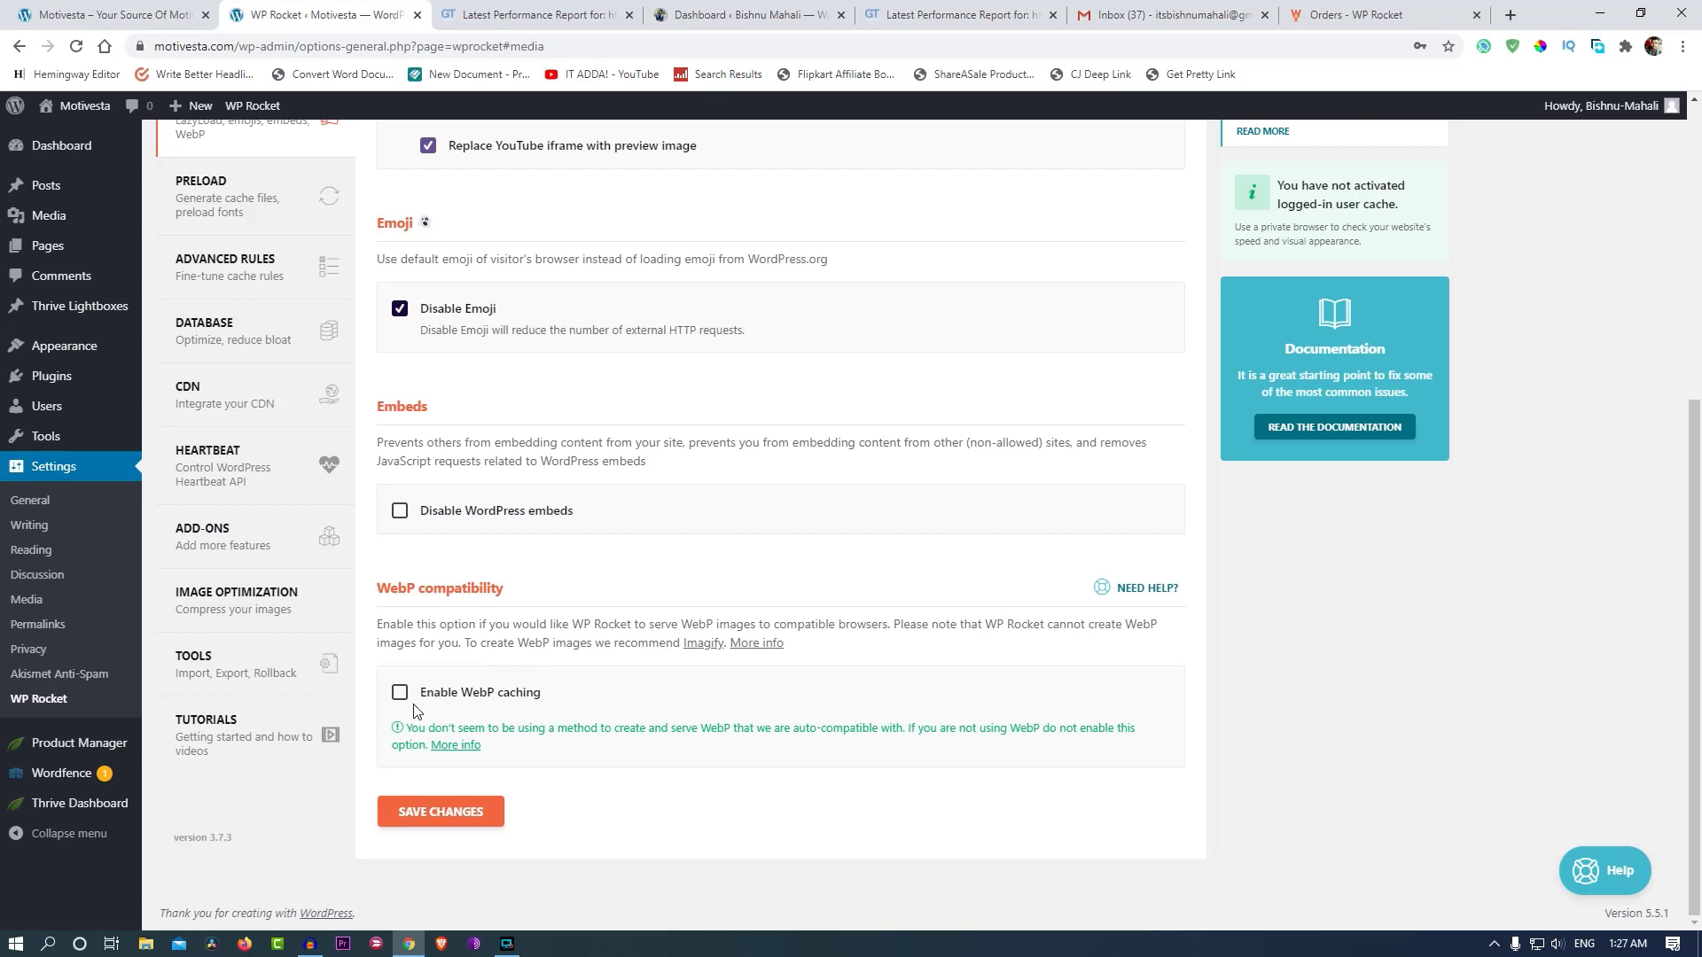
left_click(400, 693)
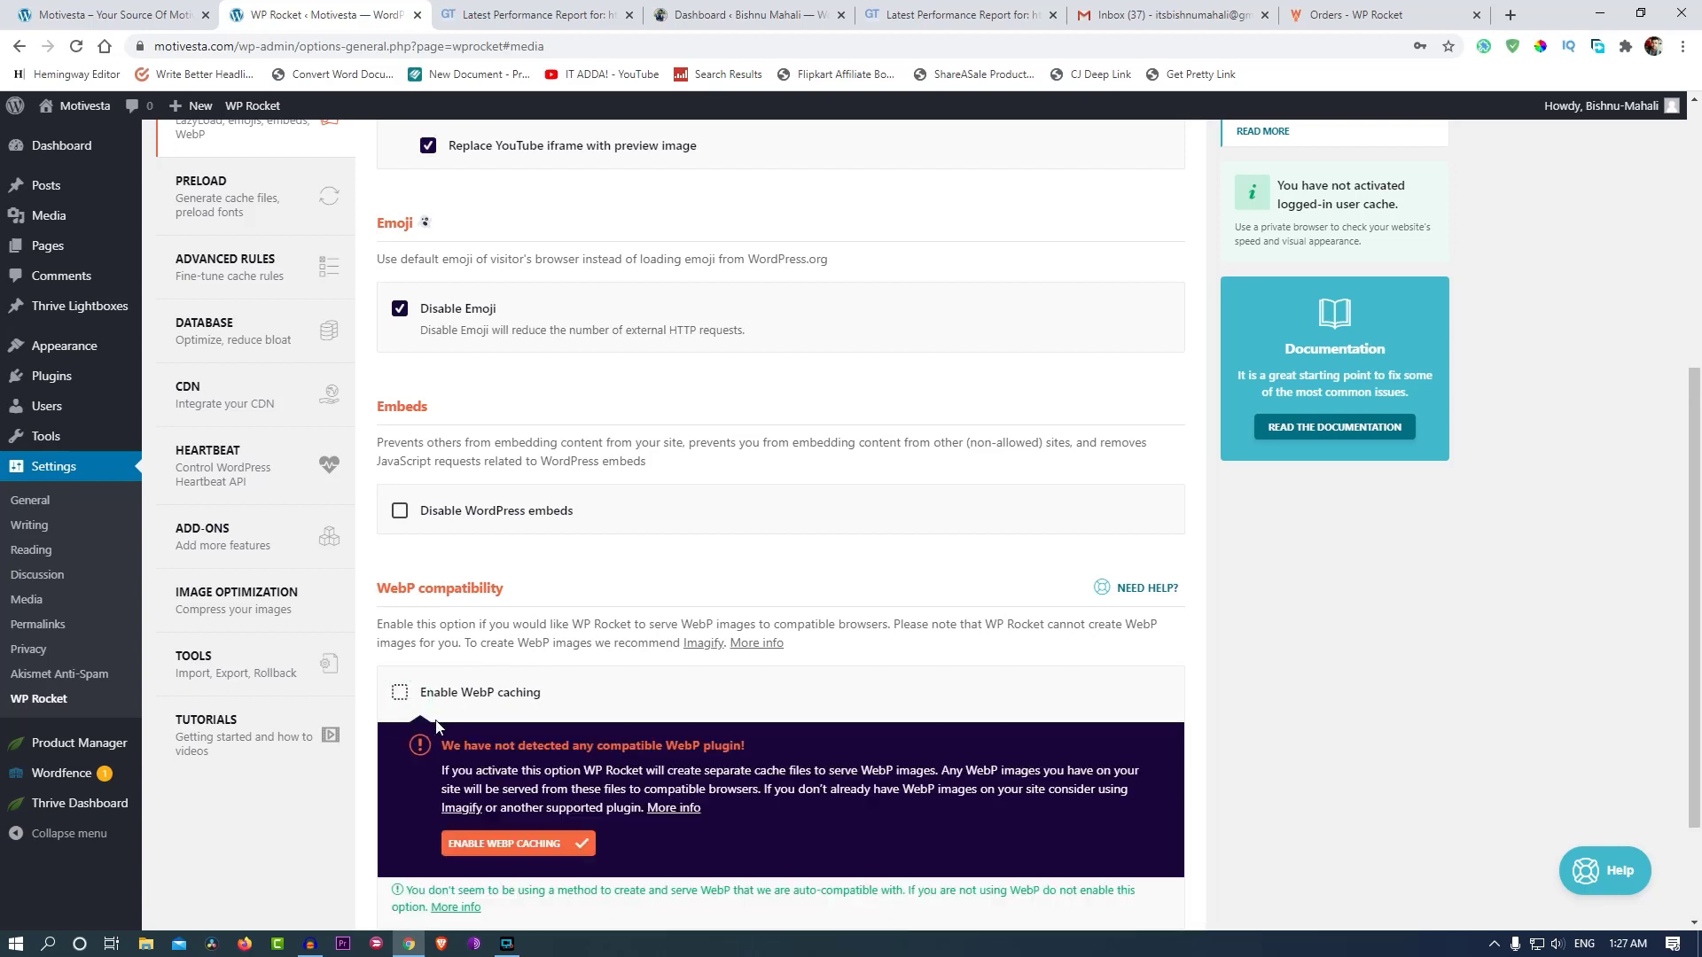
left_click(518, 843)
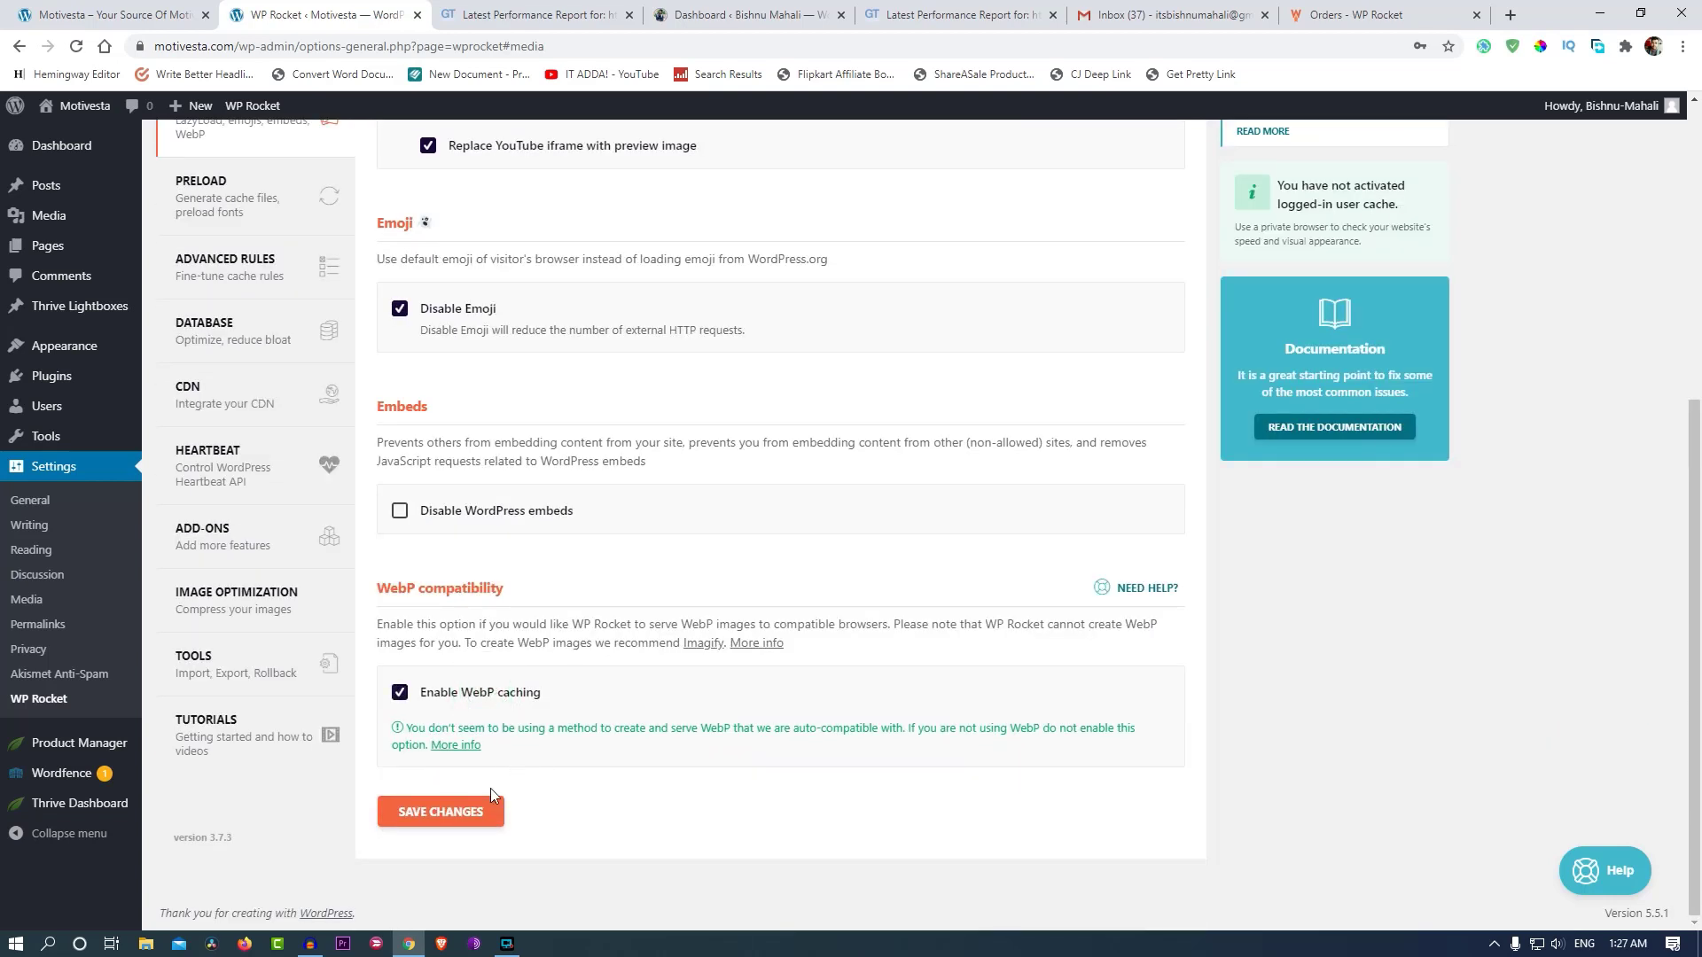
left_click(440, 811)
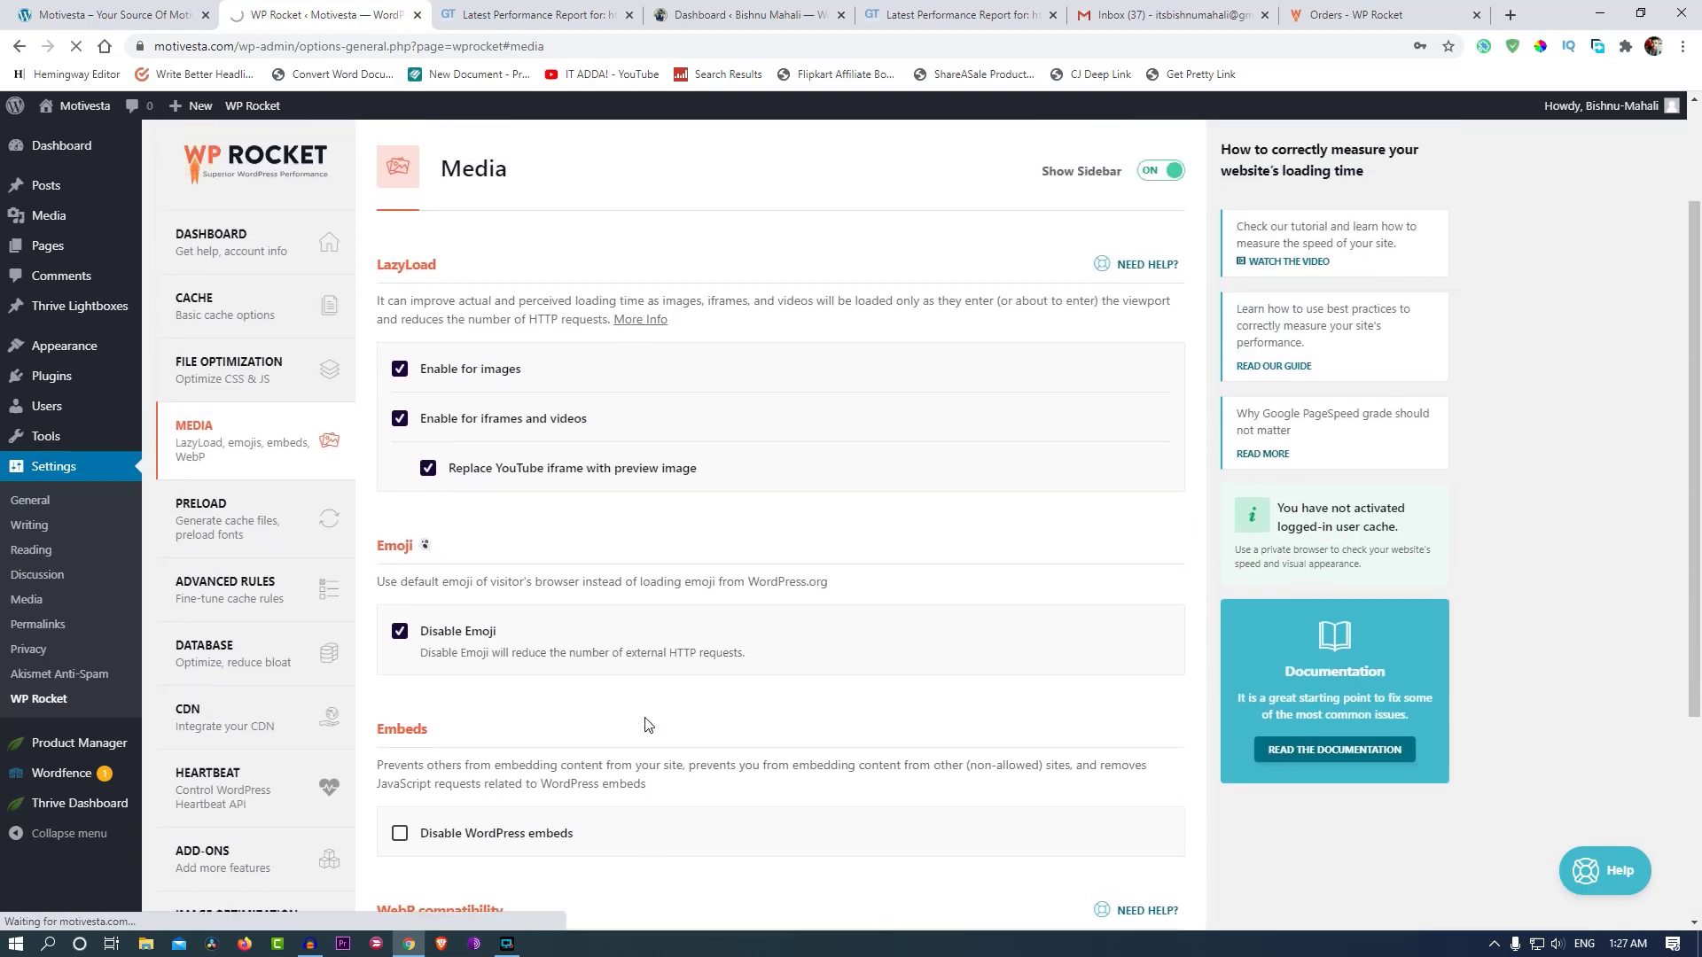
Review the Preload settings with cache preloading active and enable link preloading.
left_click(201, 521)
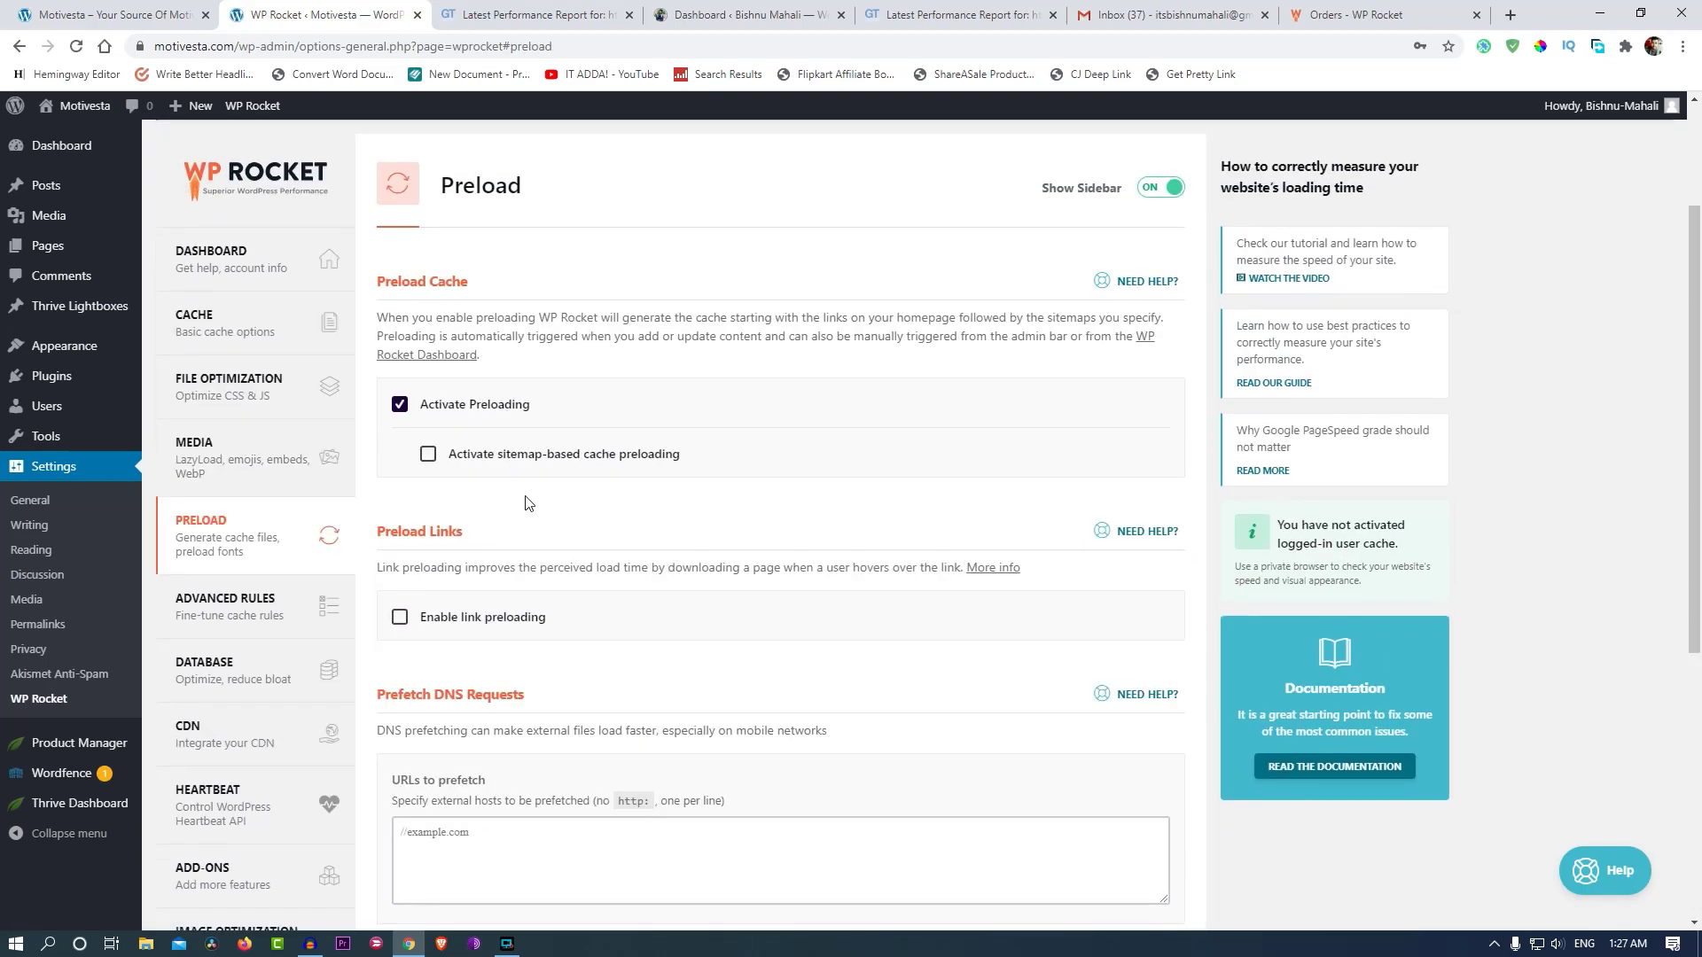
scroll("down", 3)
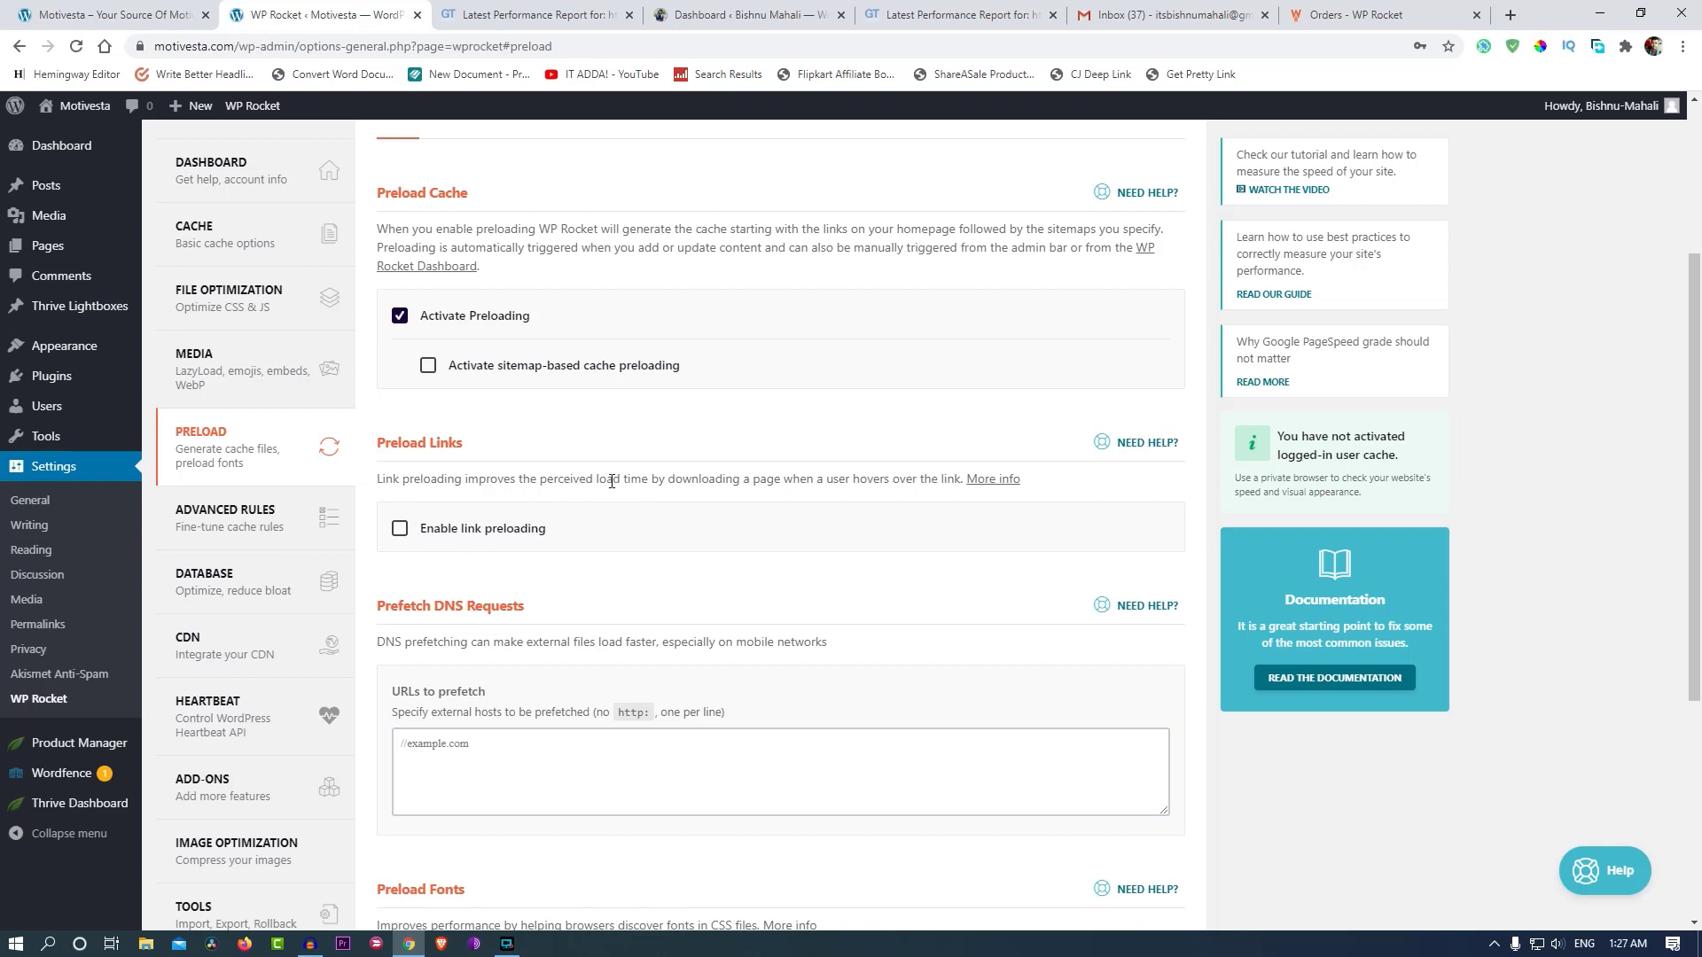
mouse_move(871, 482)
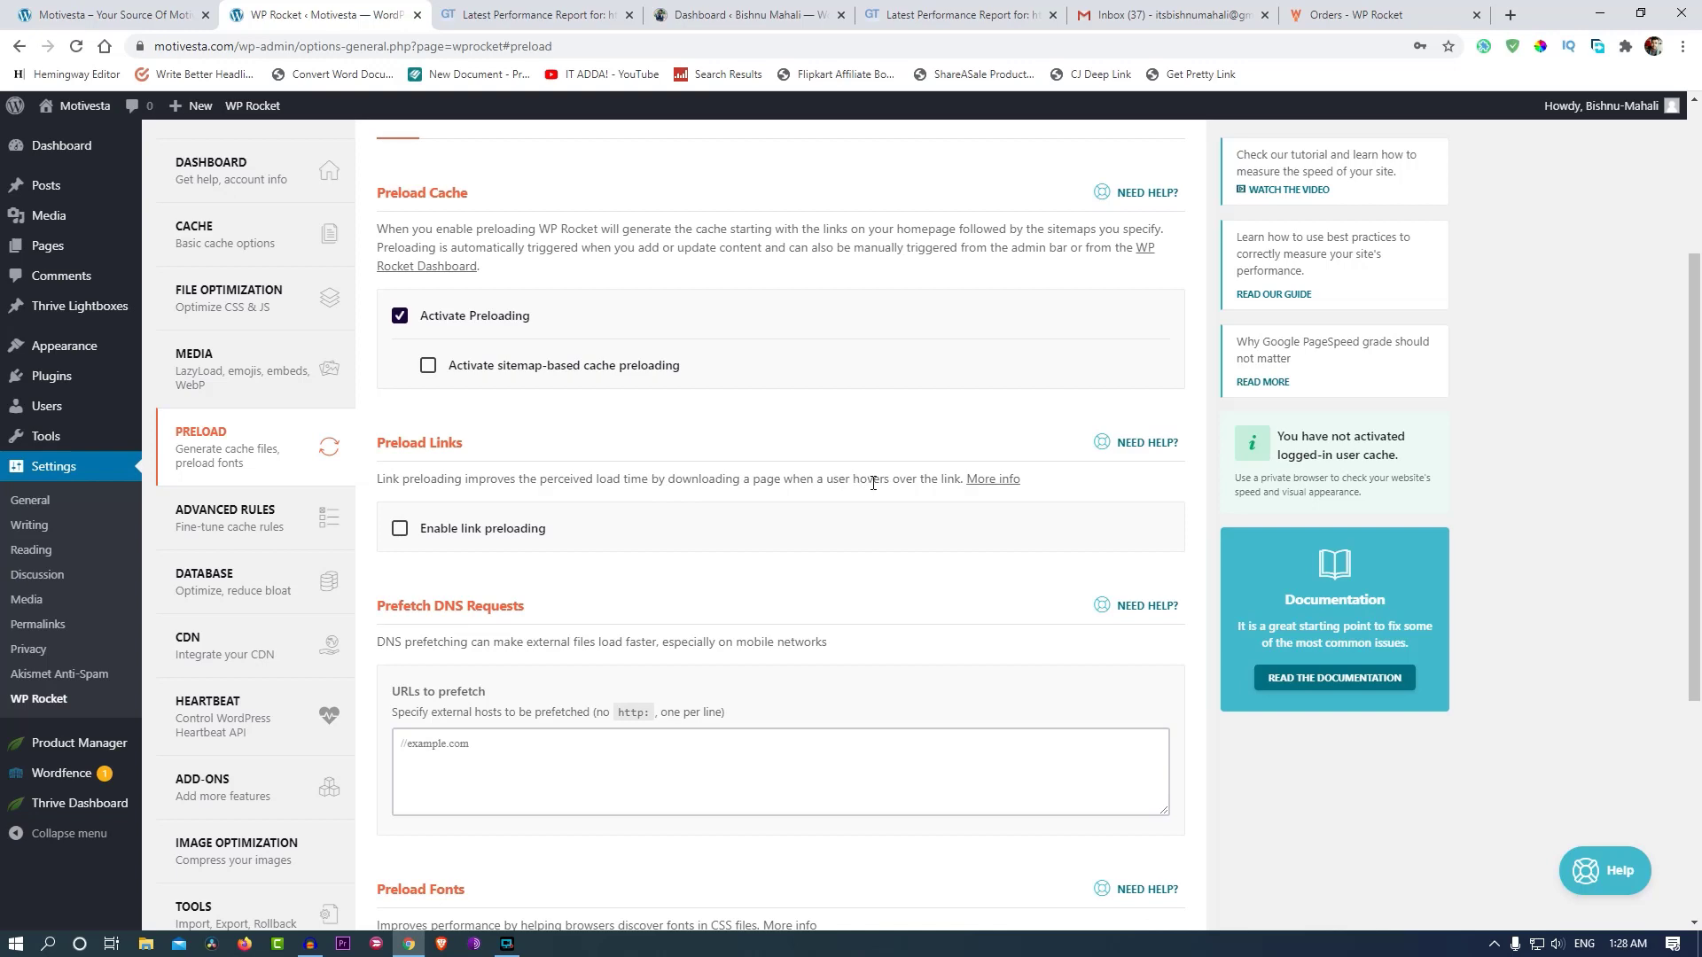
scroll("down", 3)
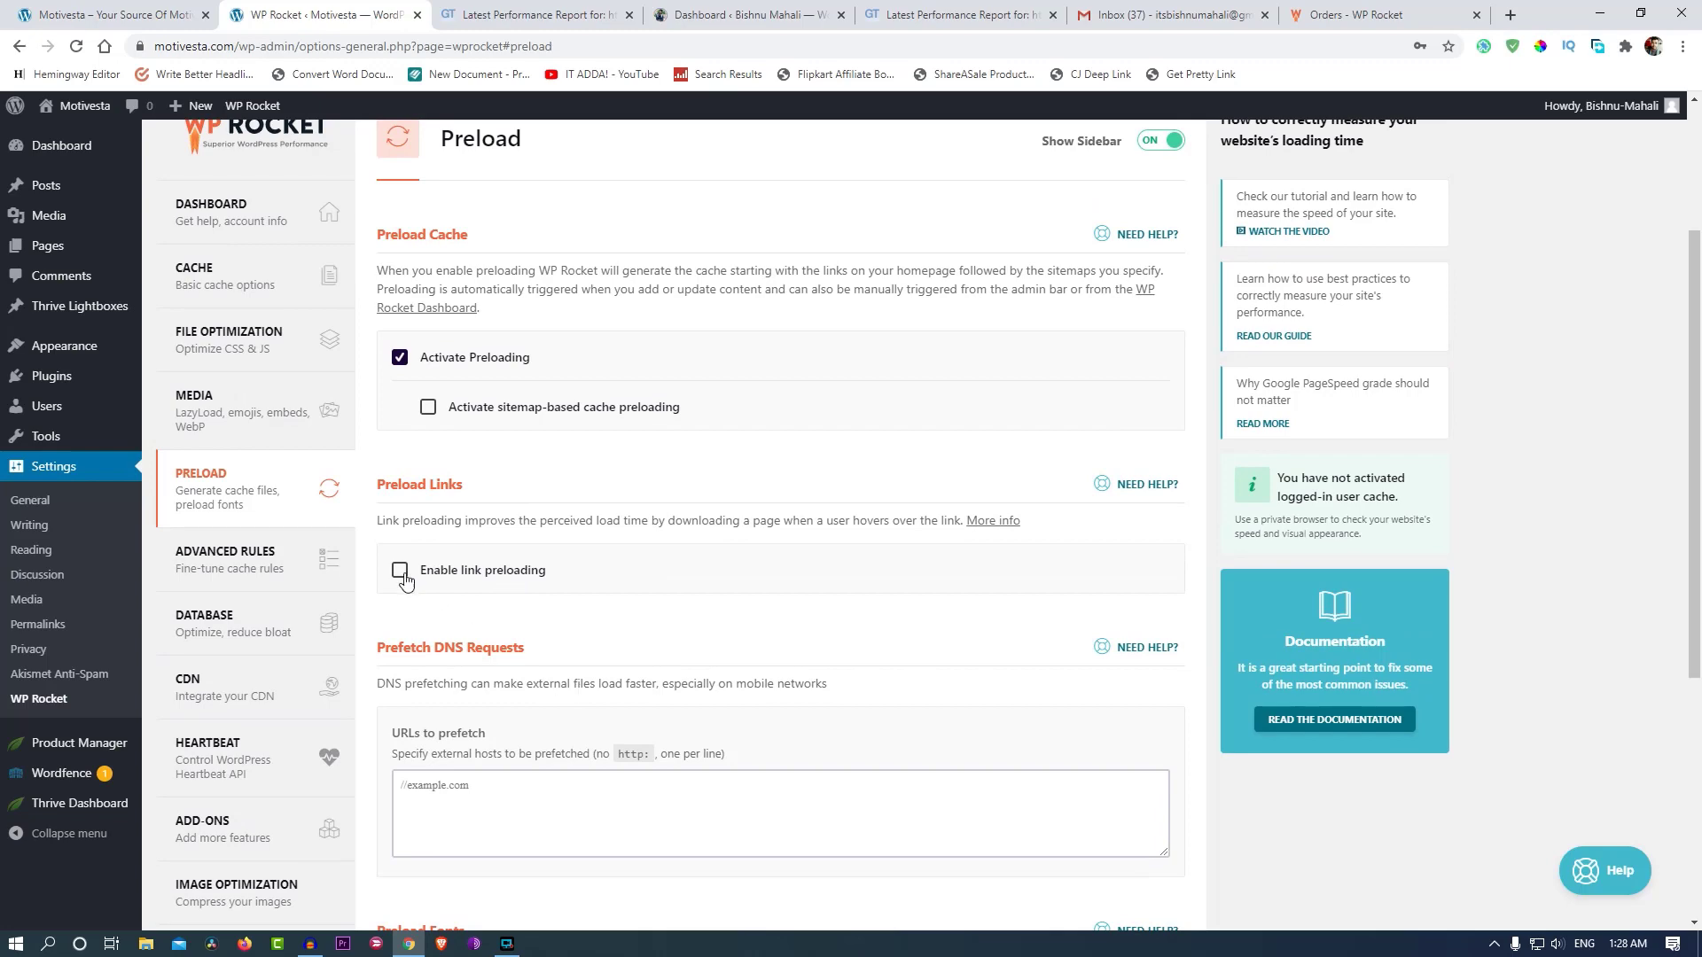
left_click(532, 15)
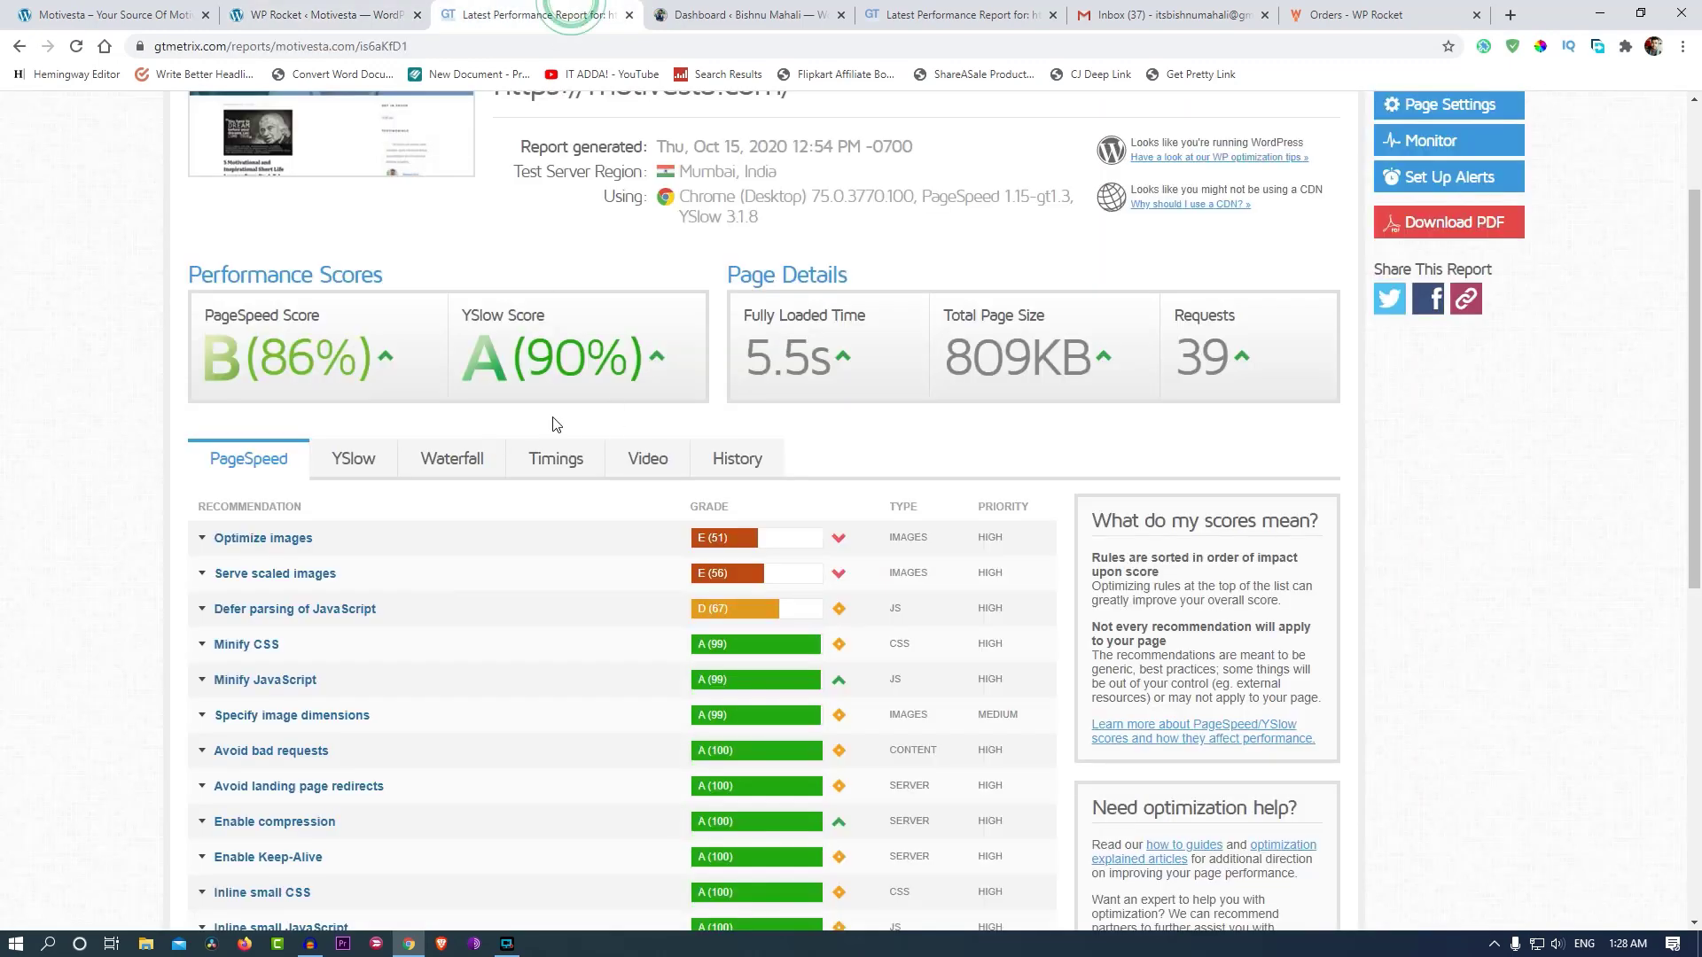
left_click(315, 14)
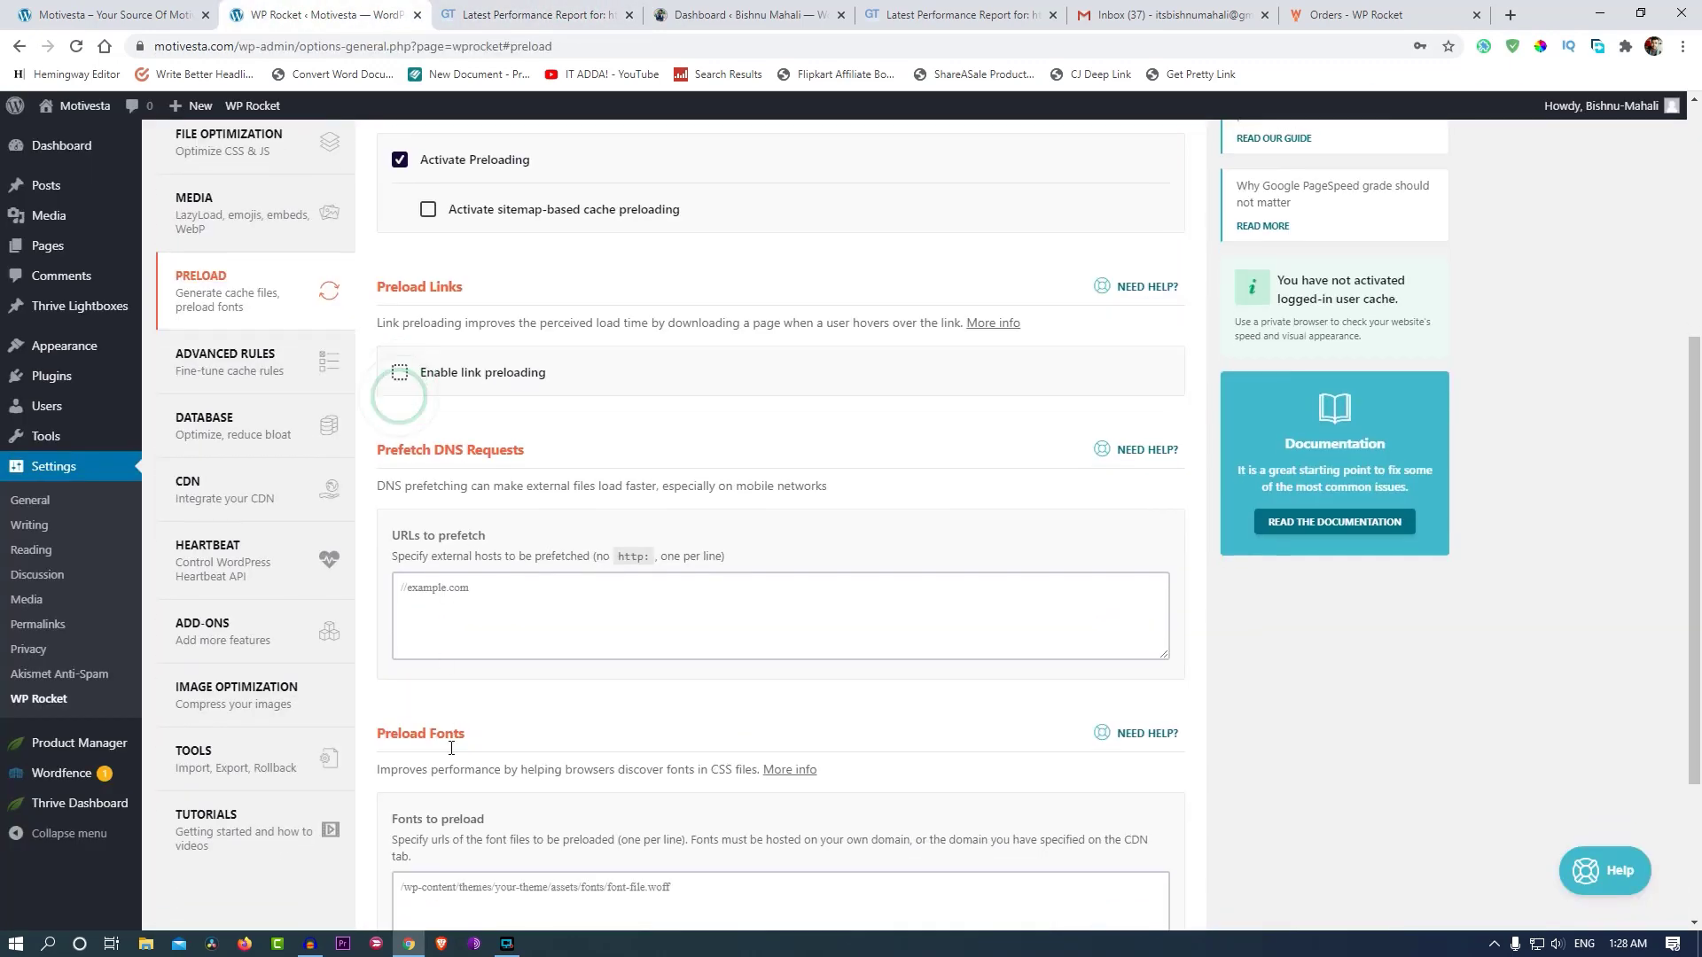
scroll("down", 3)
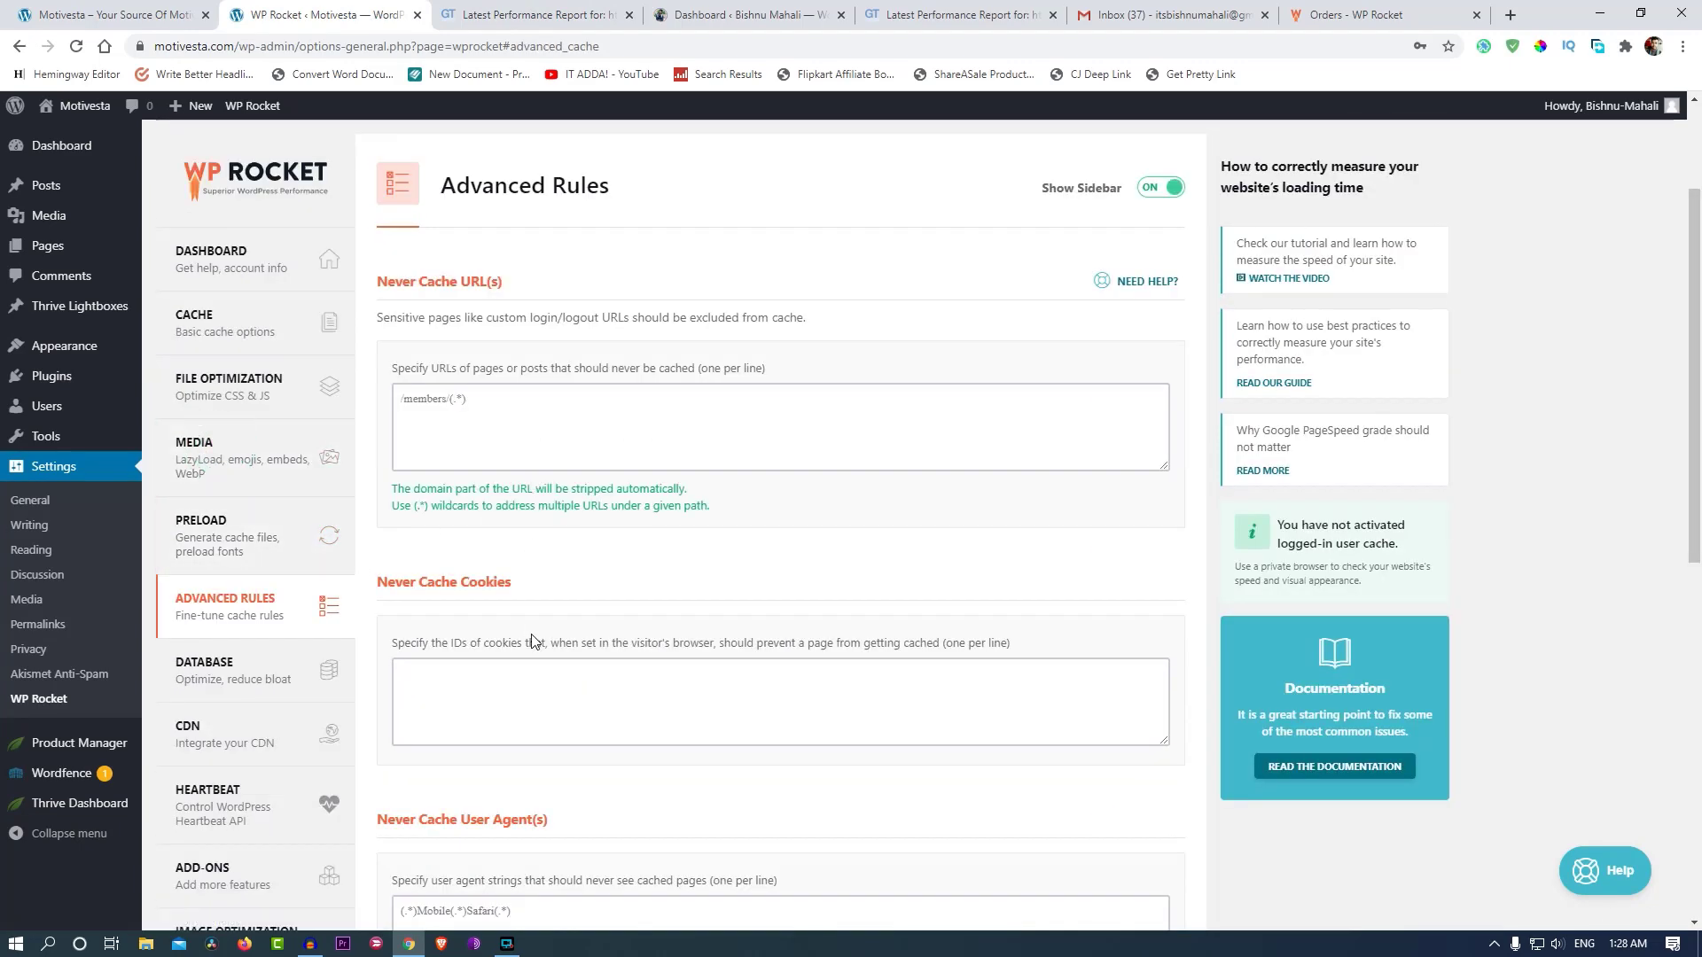
Browse the Database and CDN settings, dismissing the RocketCDN promotion.
scroll("down", 3)
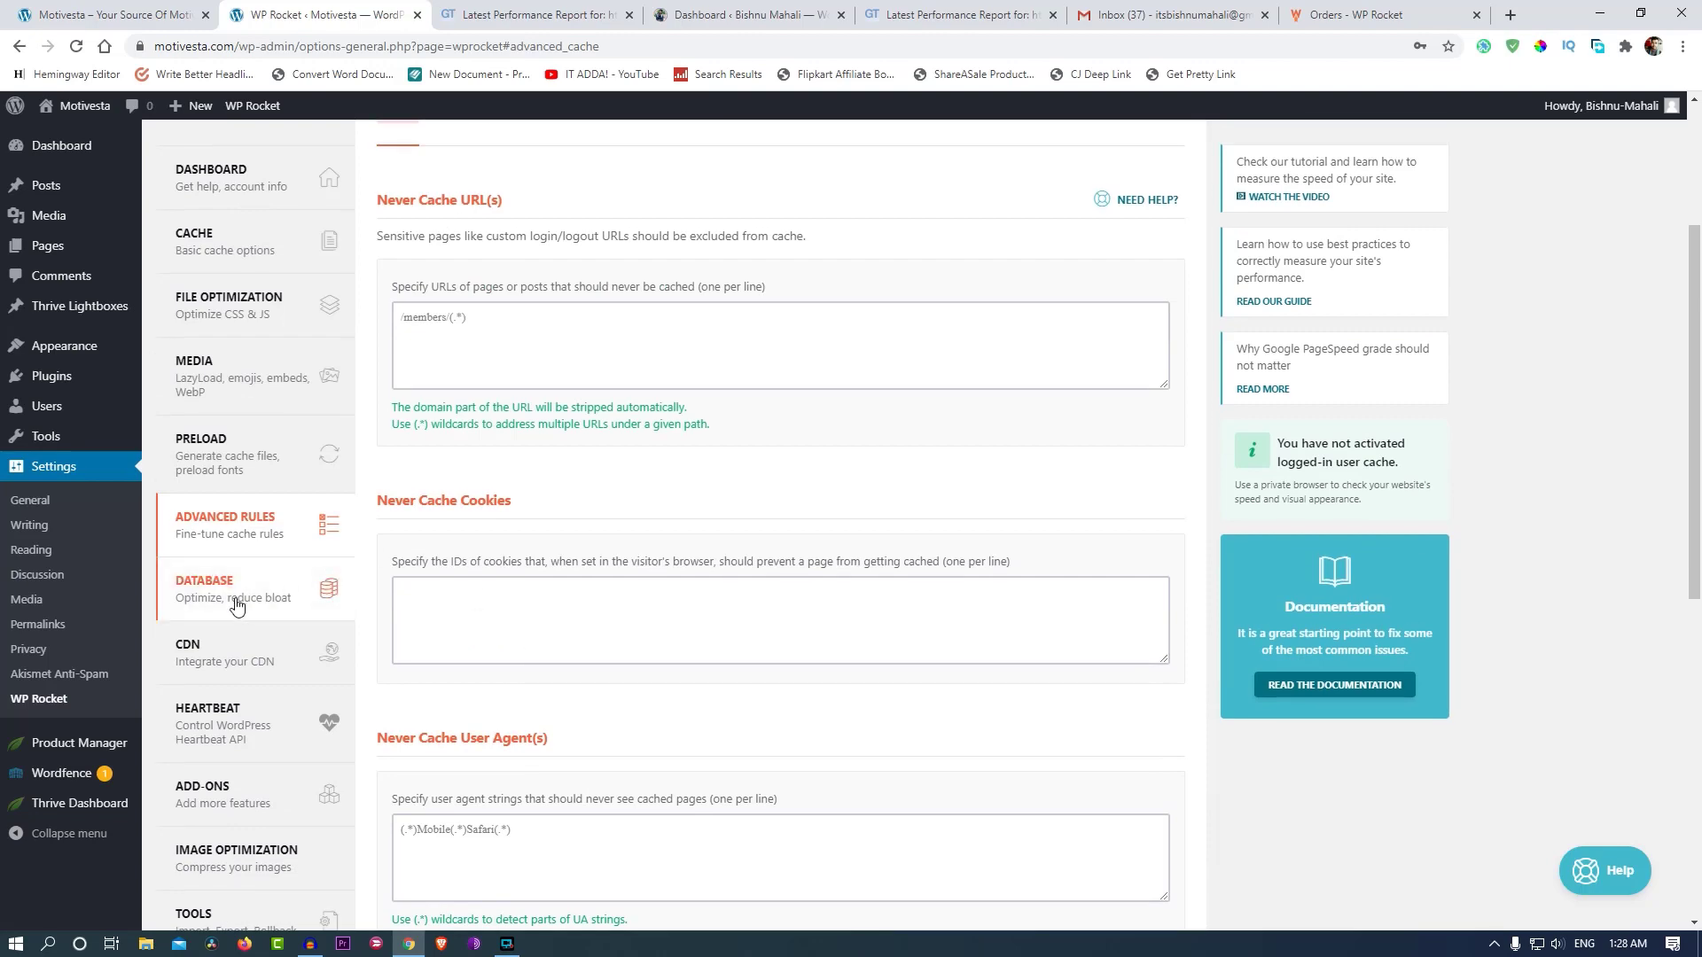
left_click(204, 586)
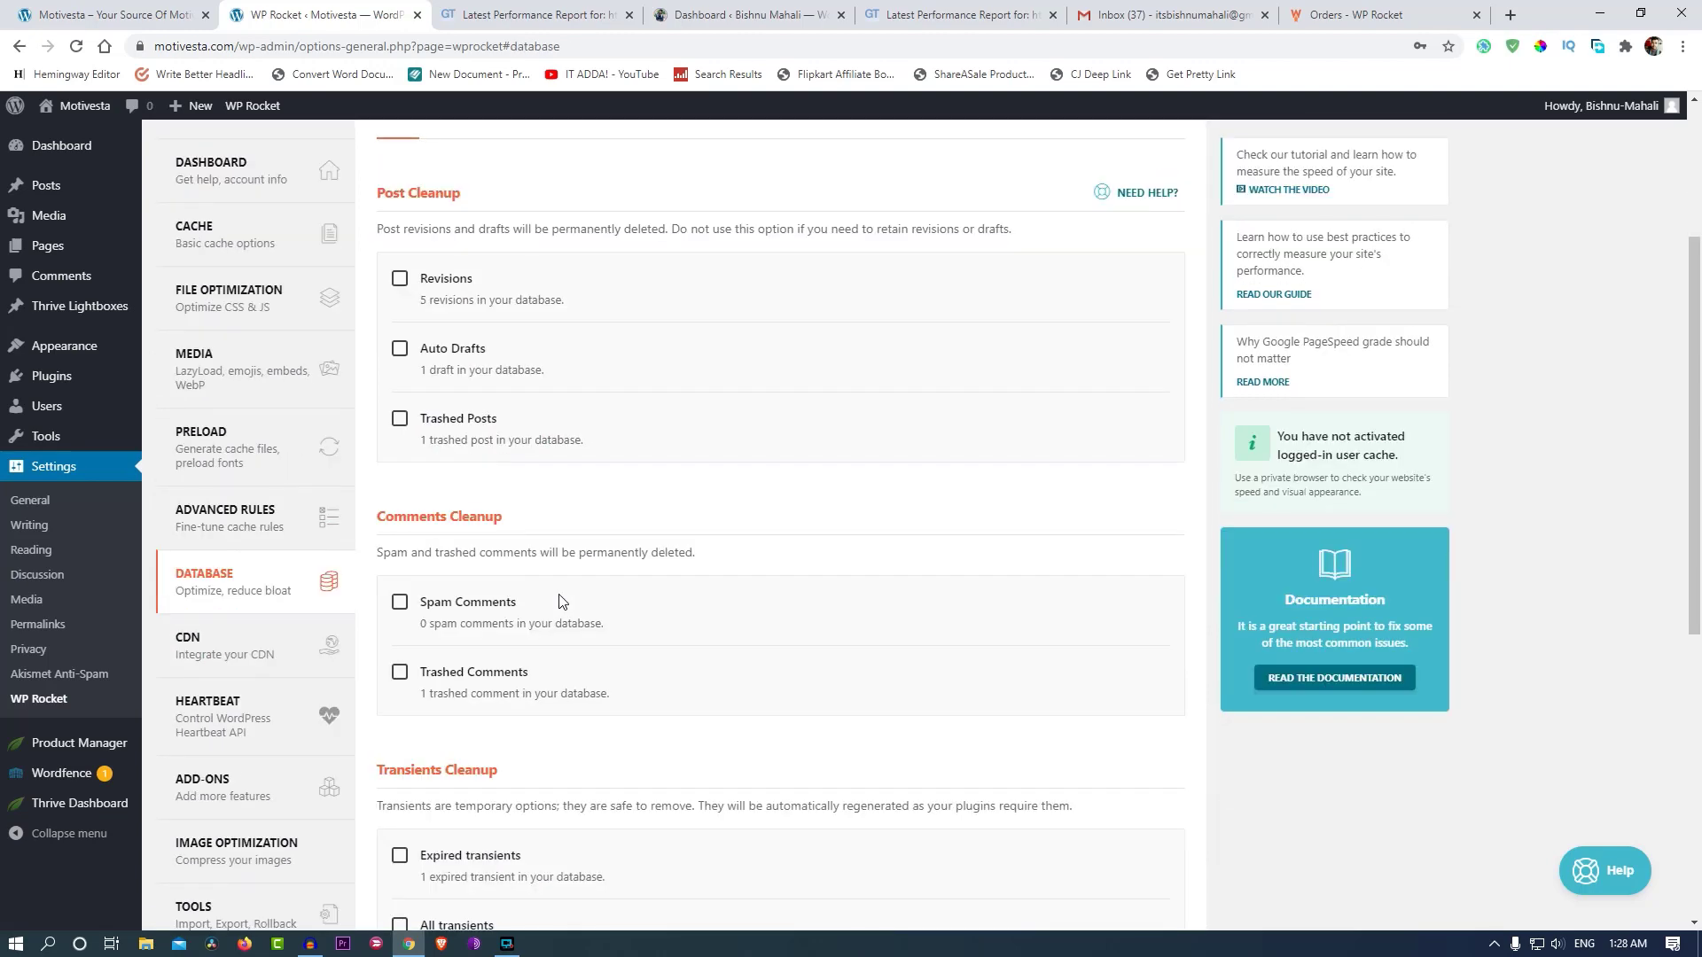
scroll("down", 3)
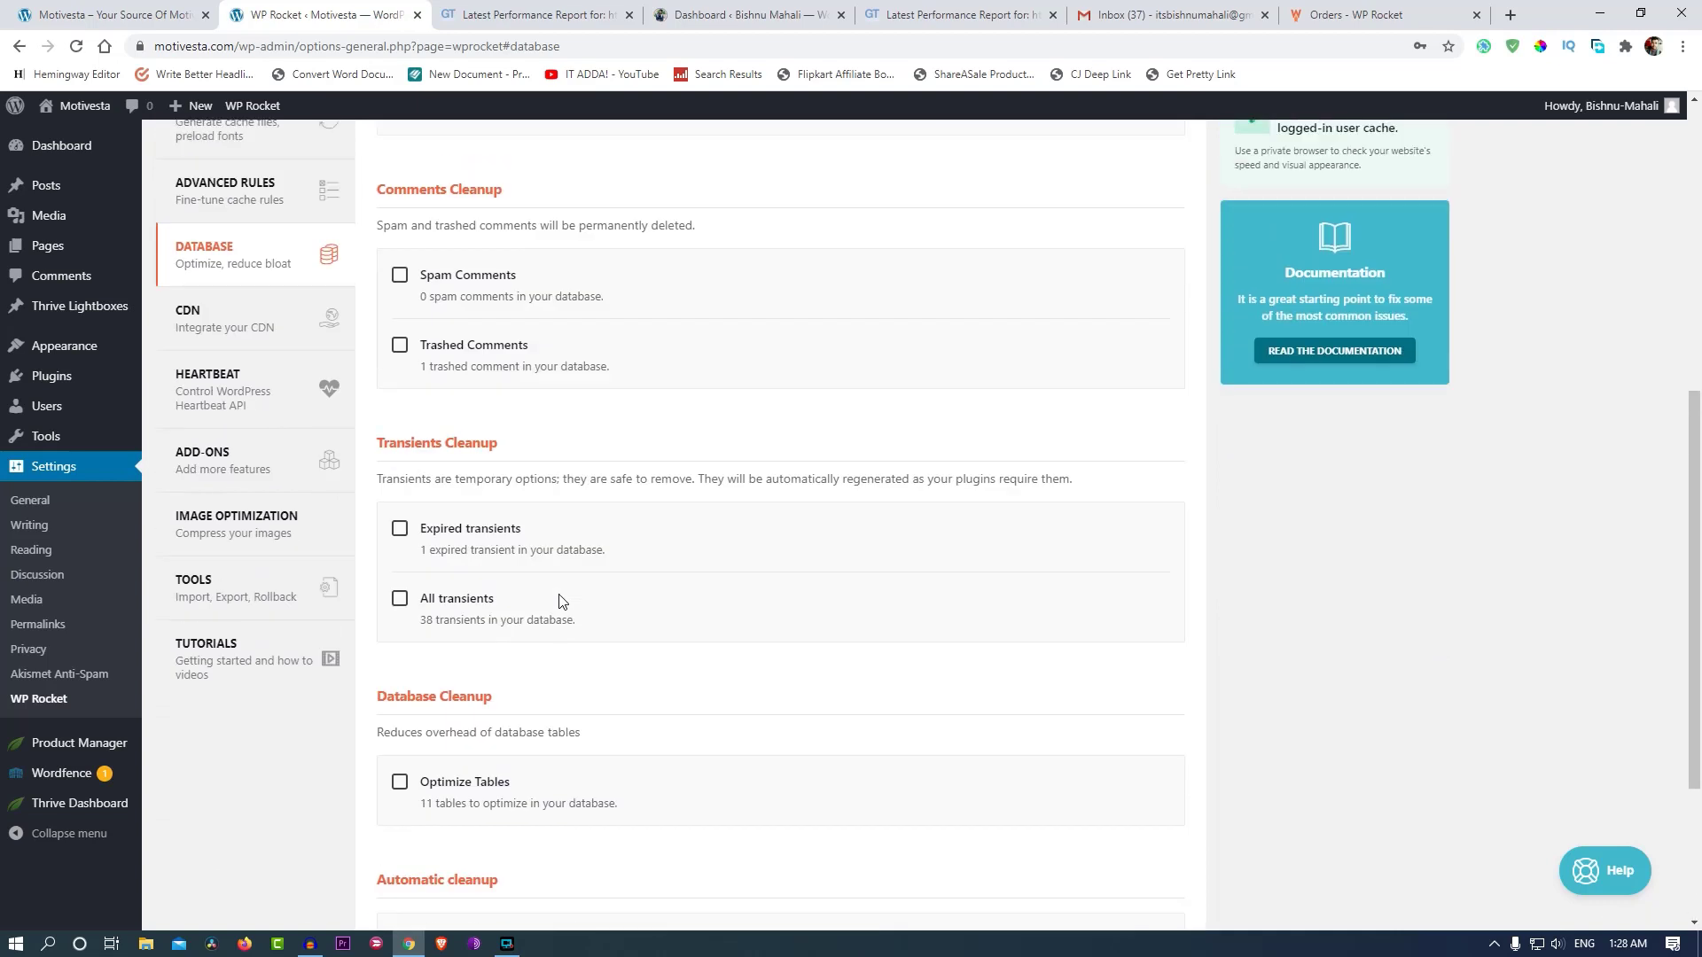
left_click(204, 318)
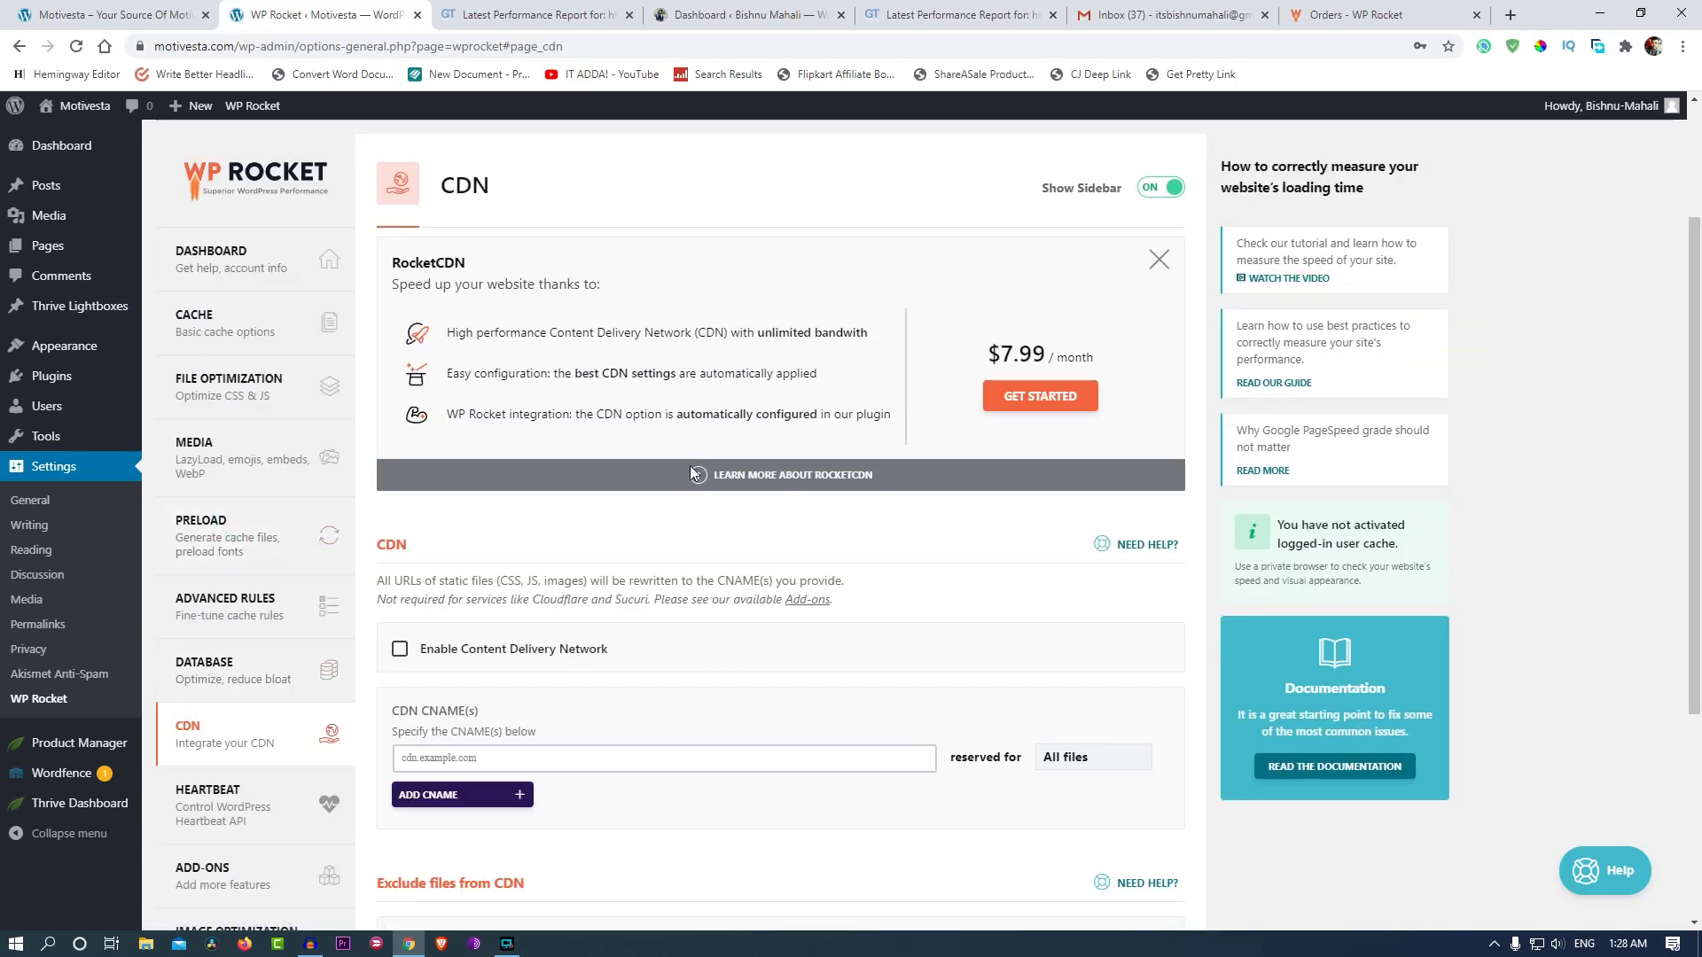
left_click(1157, 261)
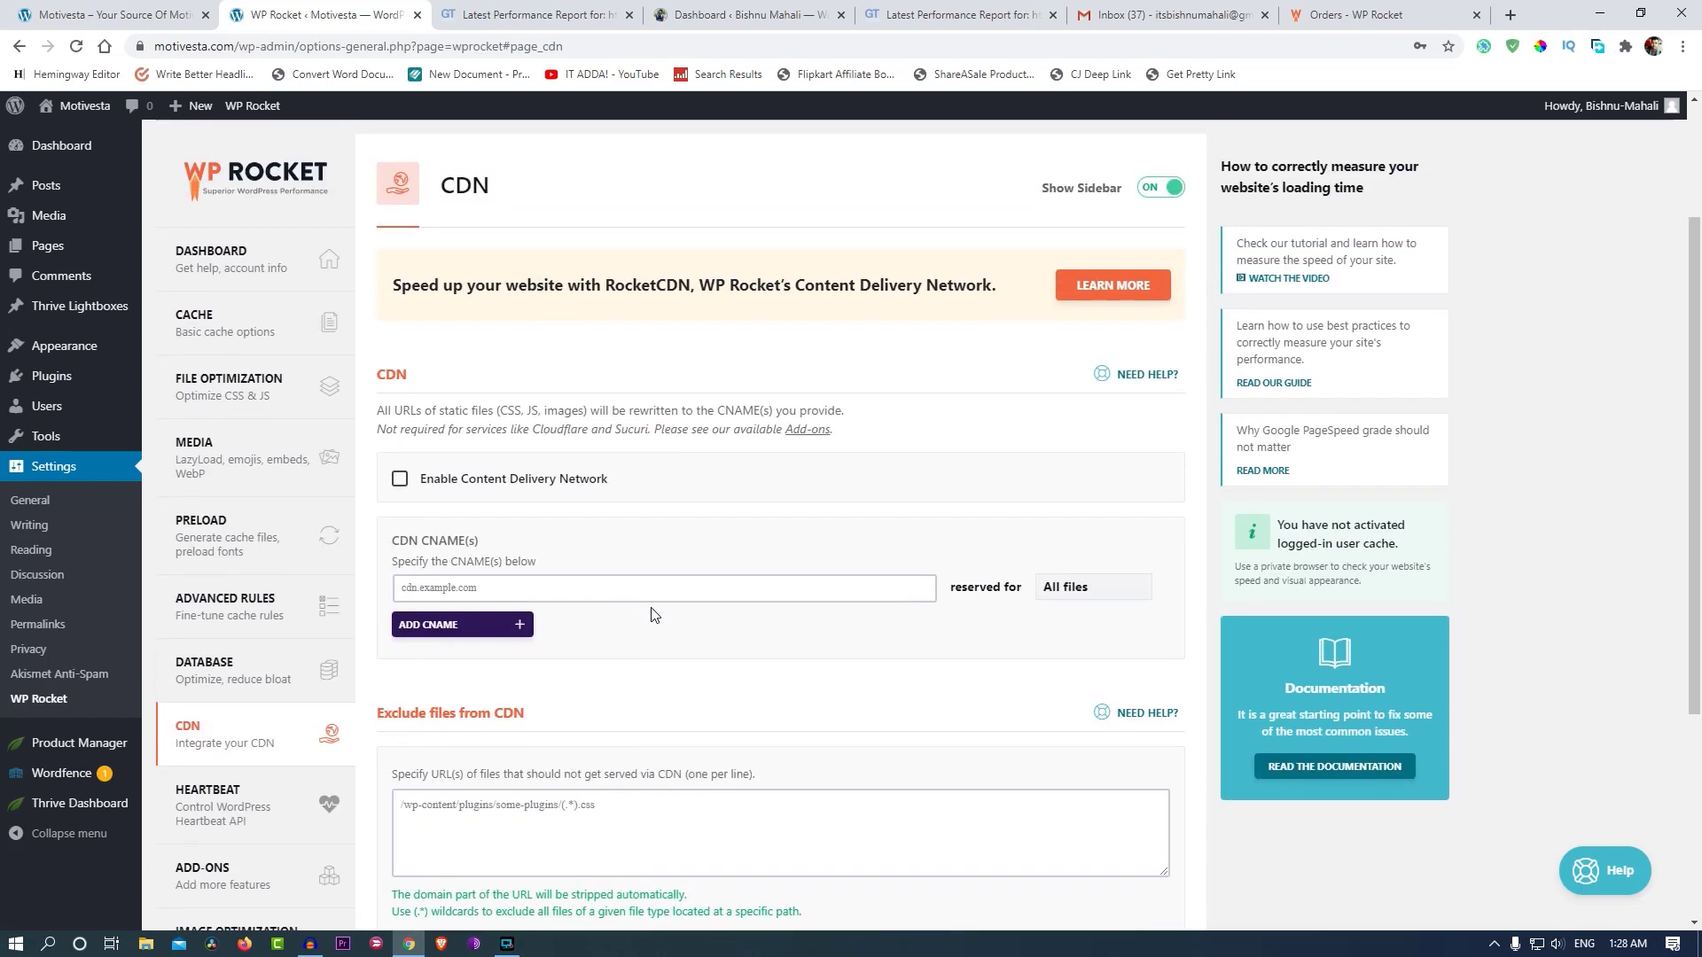
scroll("down", 3)
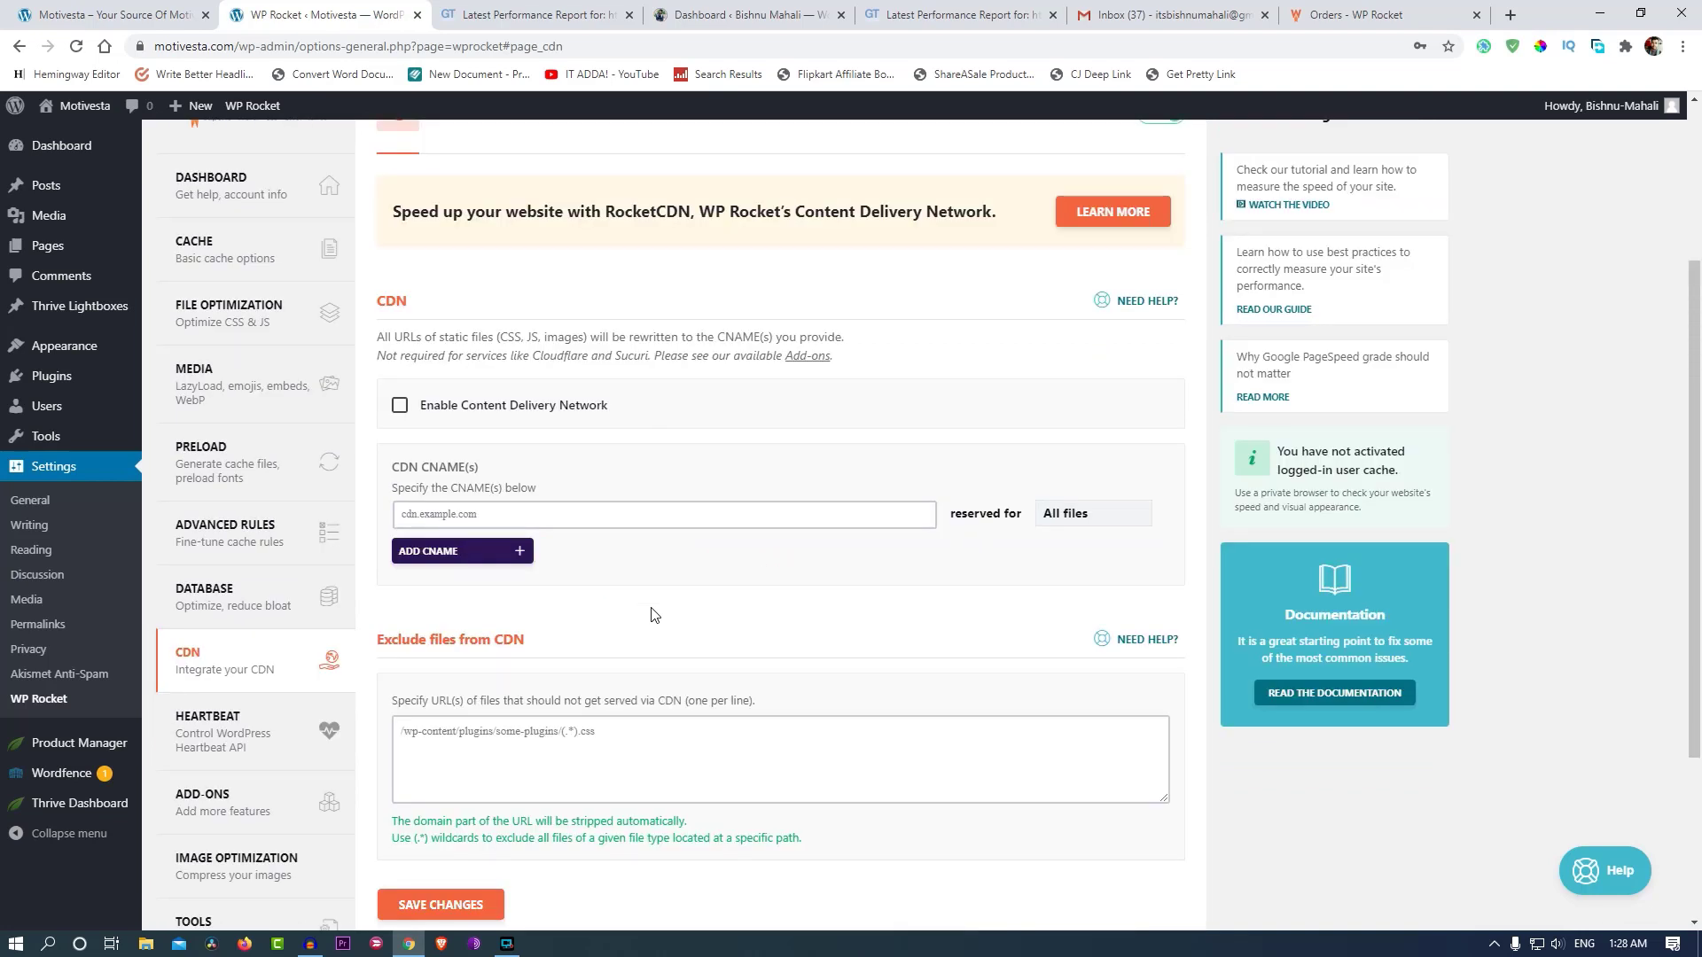
Browse the Heartbeat, Add-ons and Tools pages, ending at the tutorials section.
left_click(207, 725)
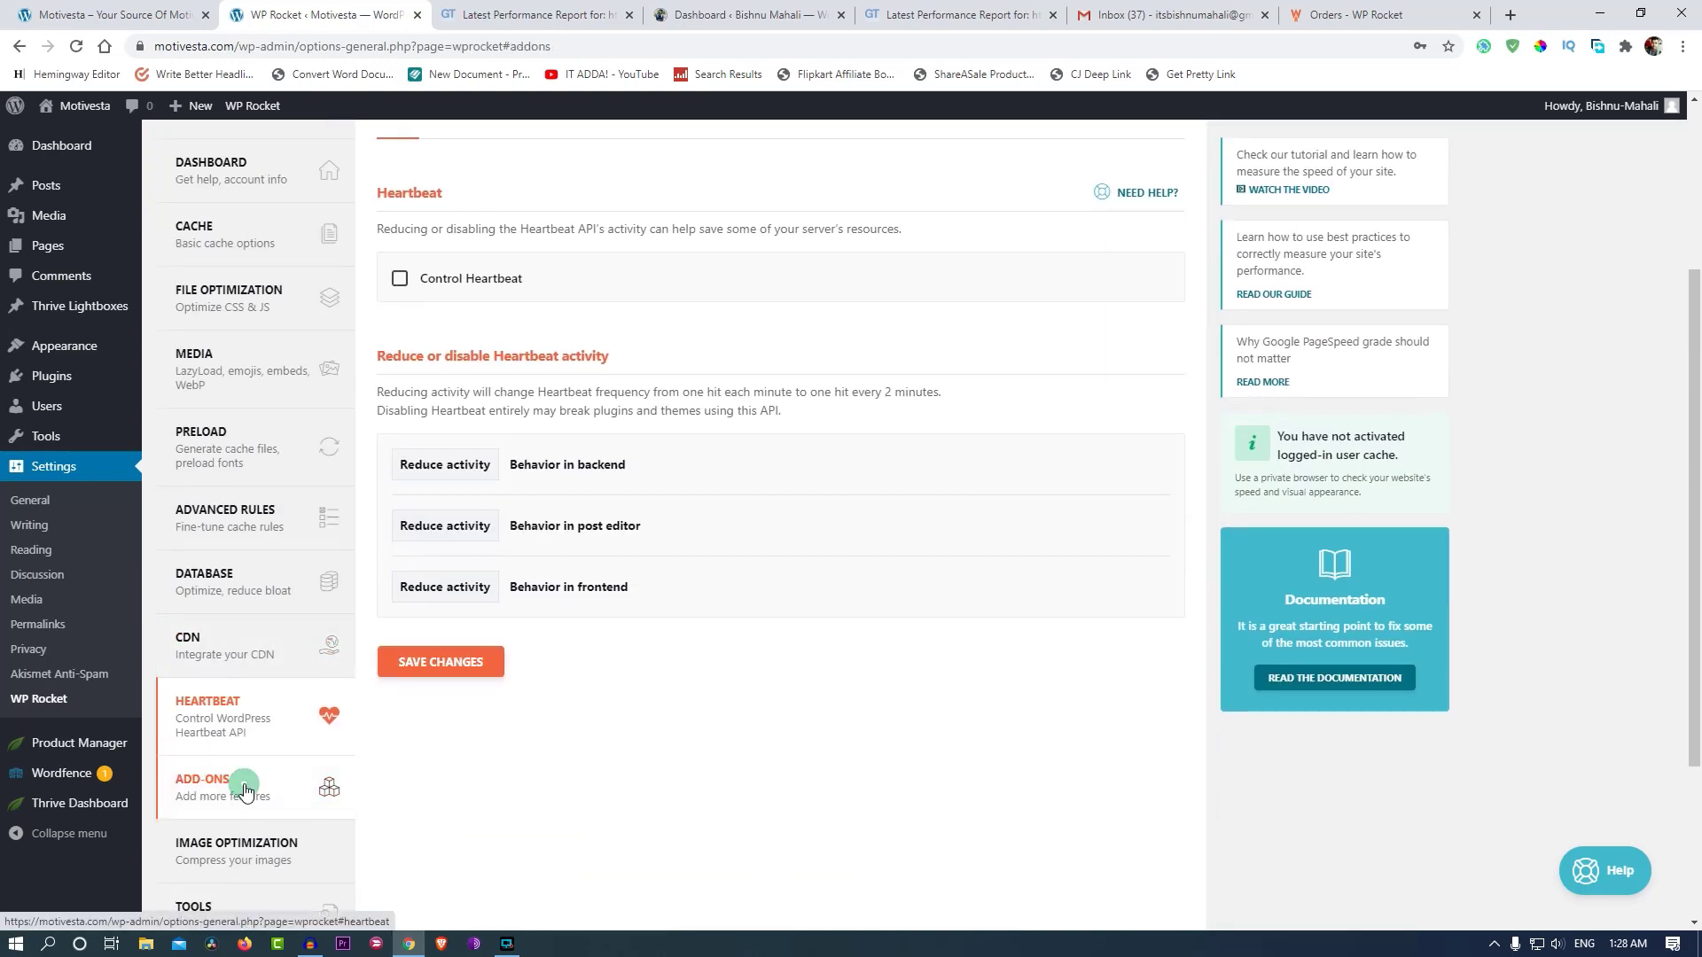
left_click(202, 787)
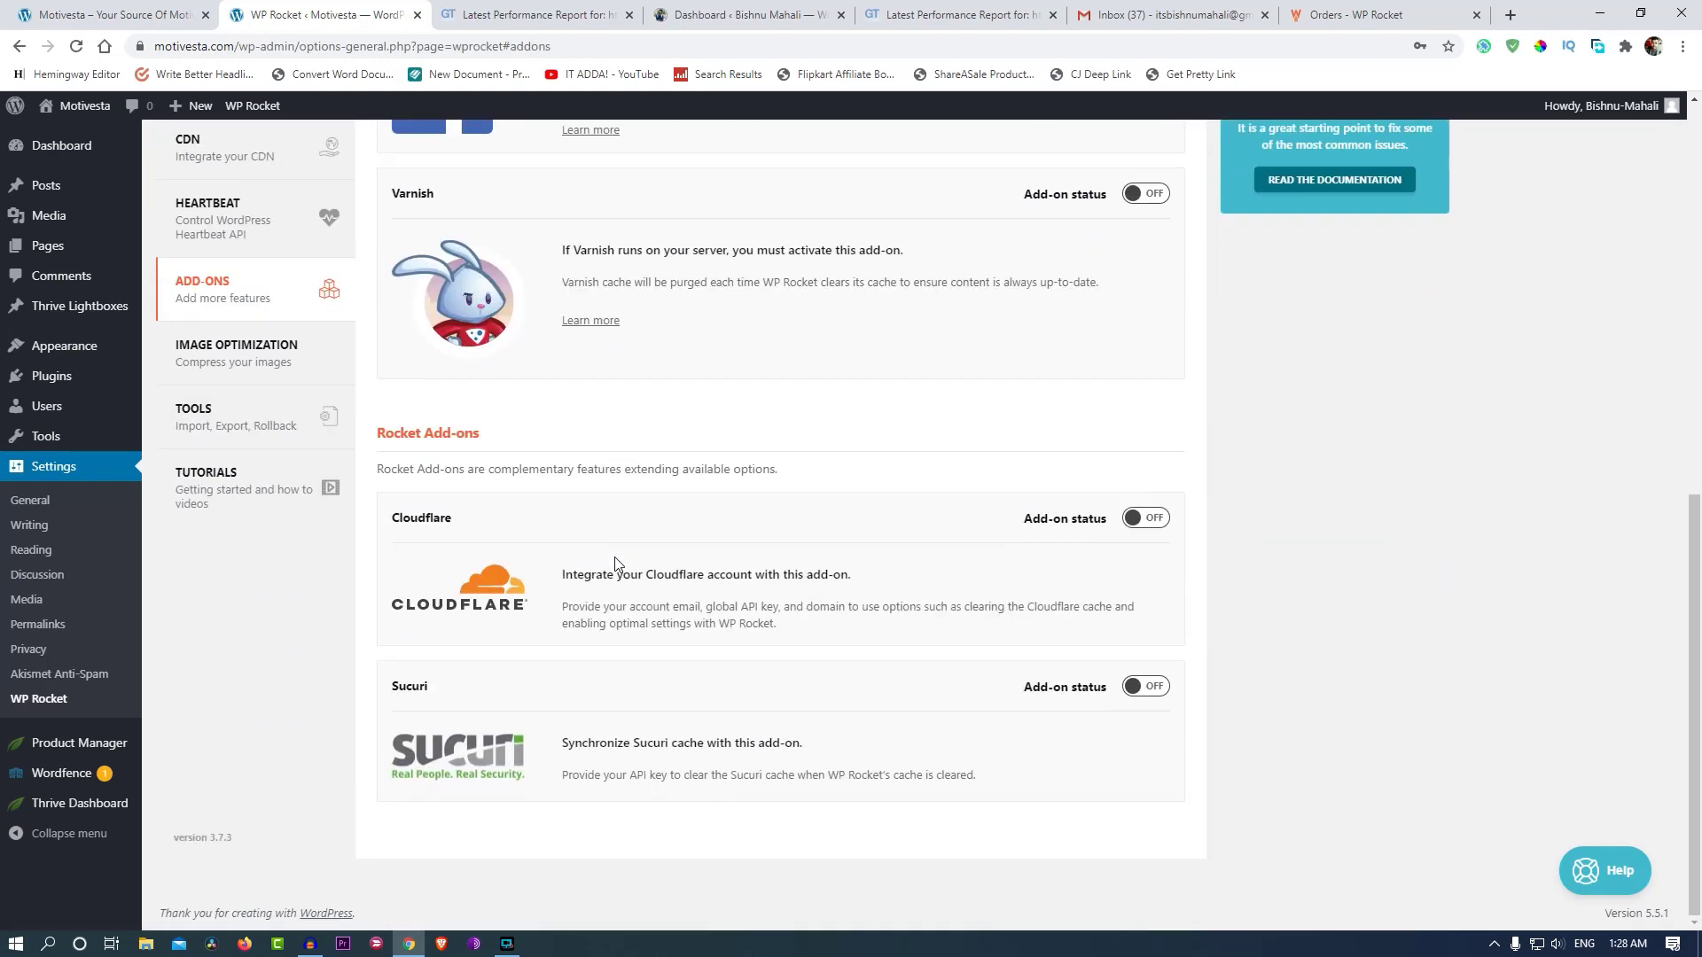
left_click(236, 352)
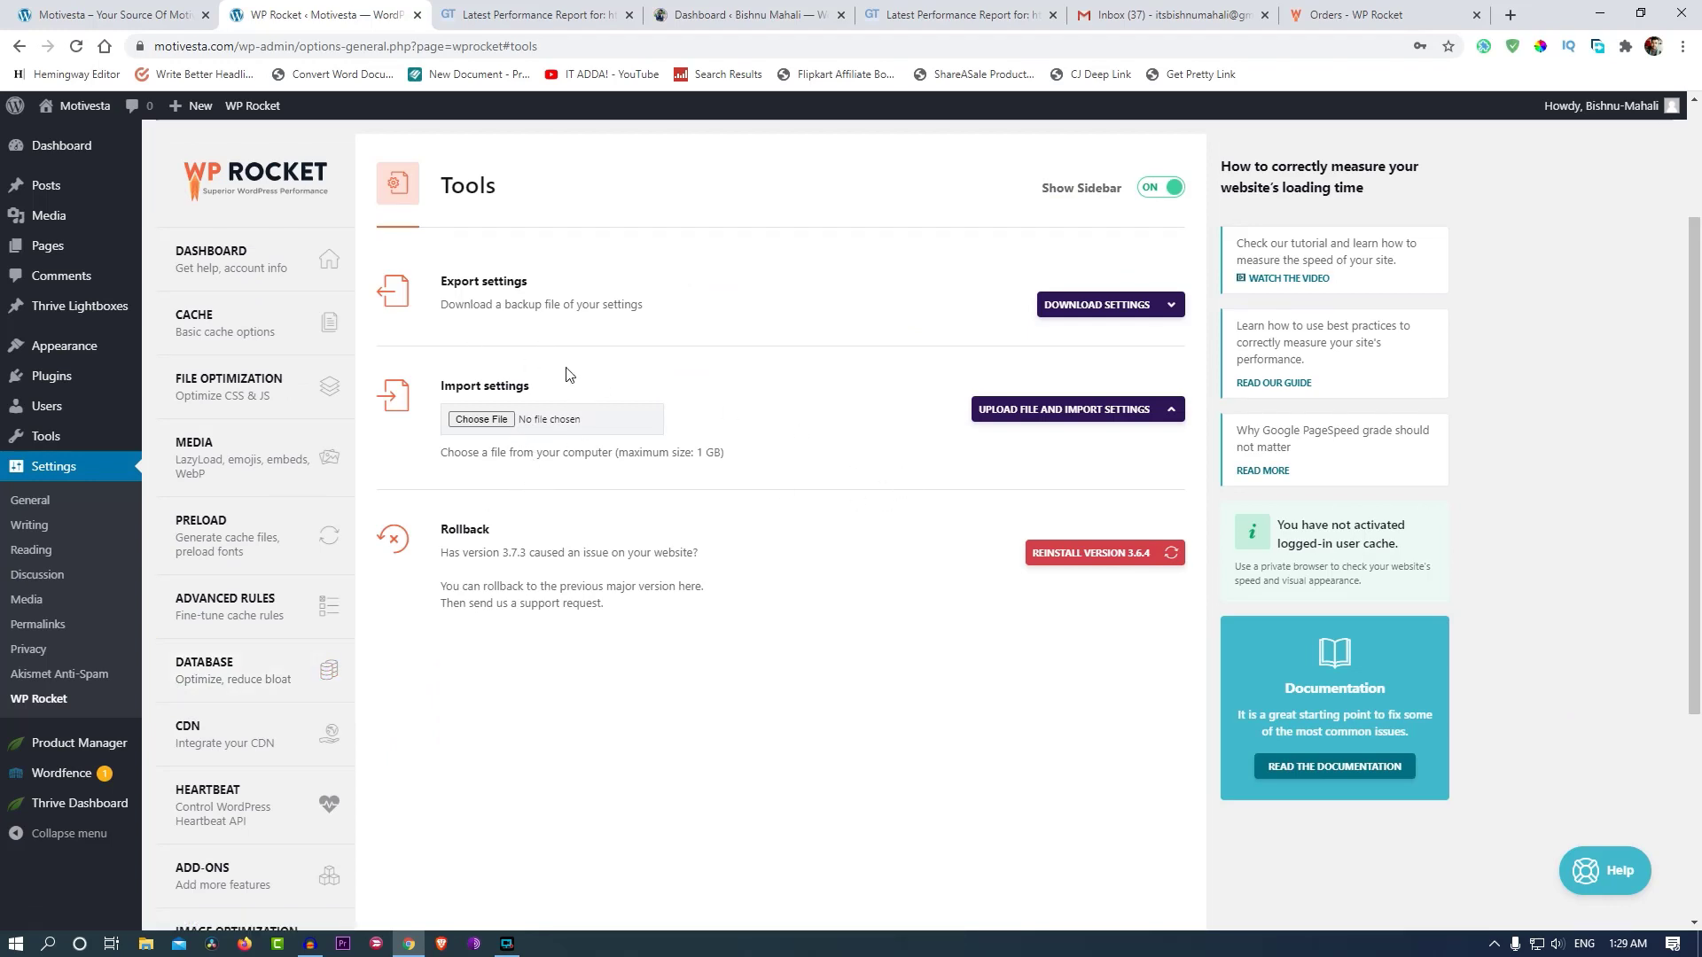
scroll("down", 3)
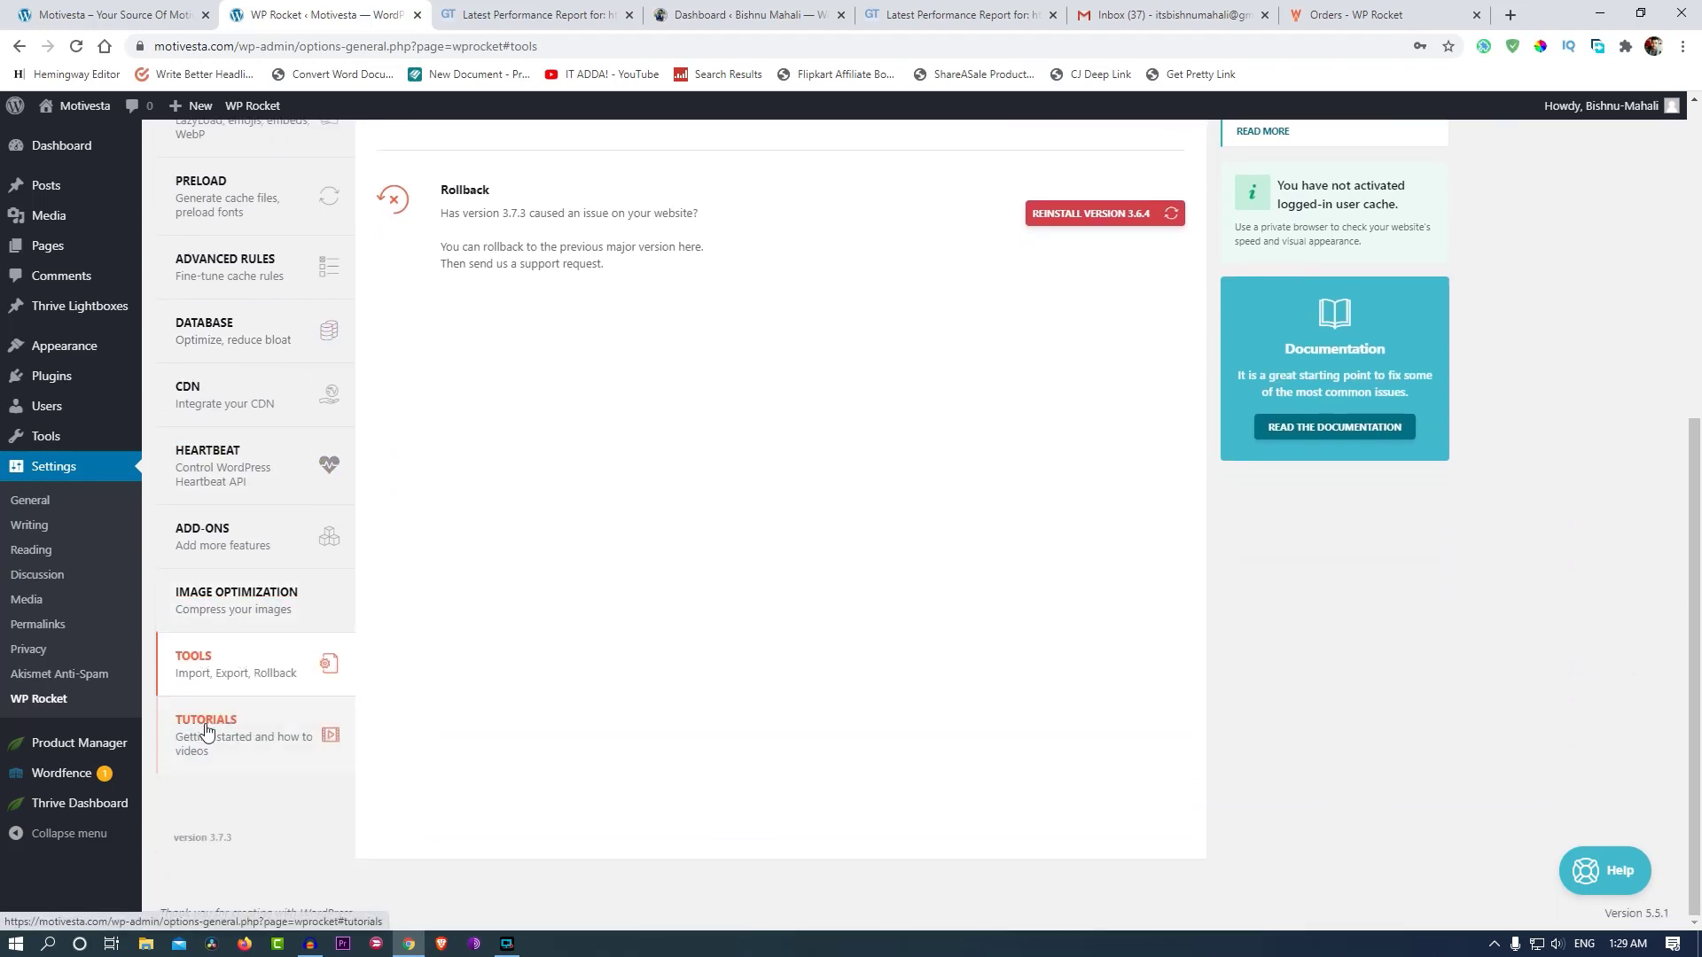
left_click(206, 727)
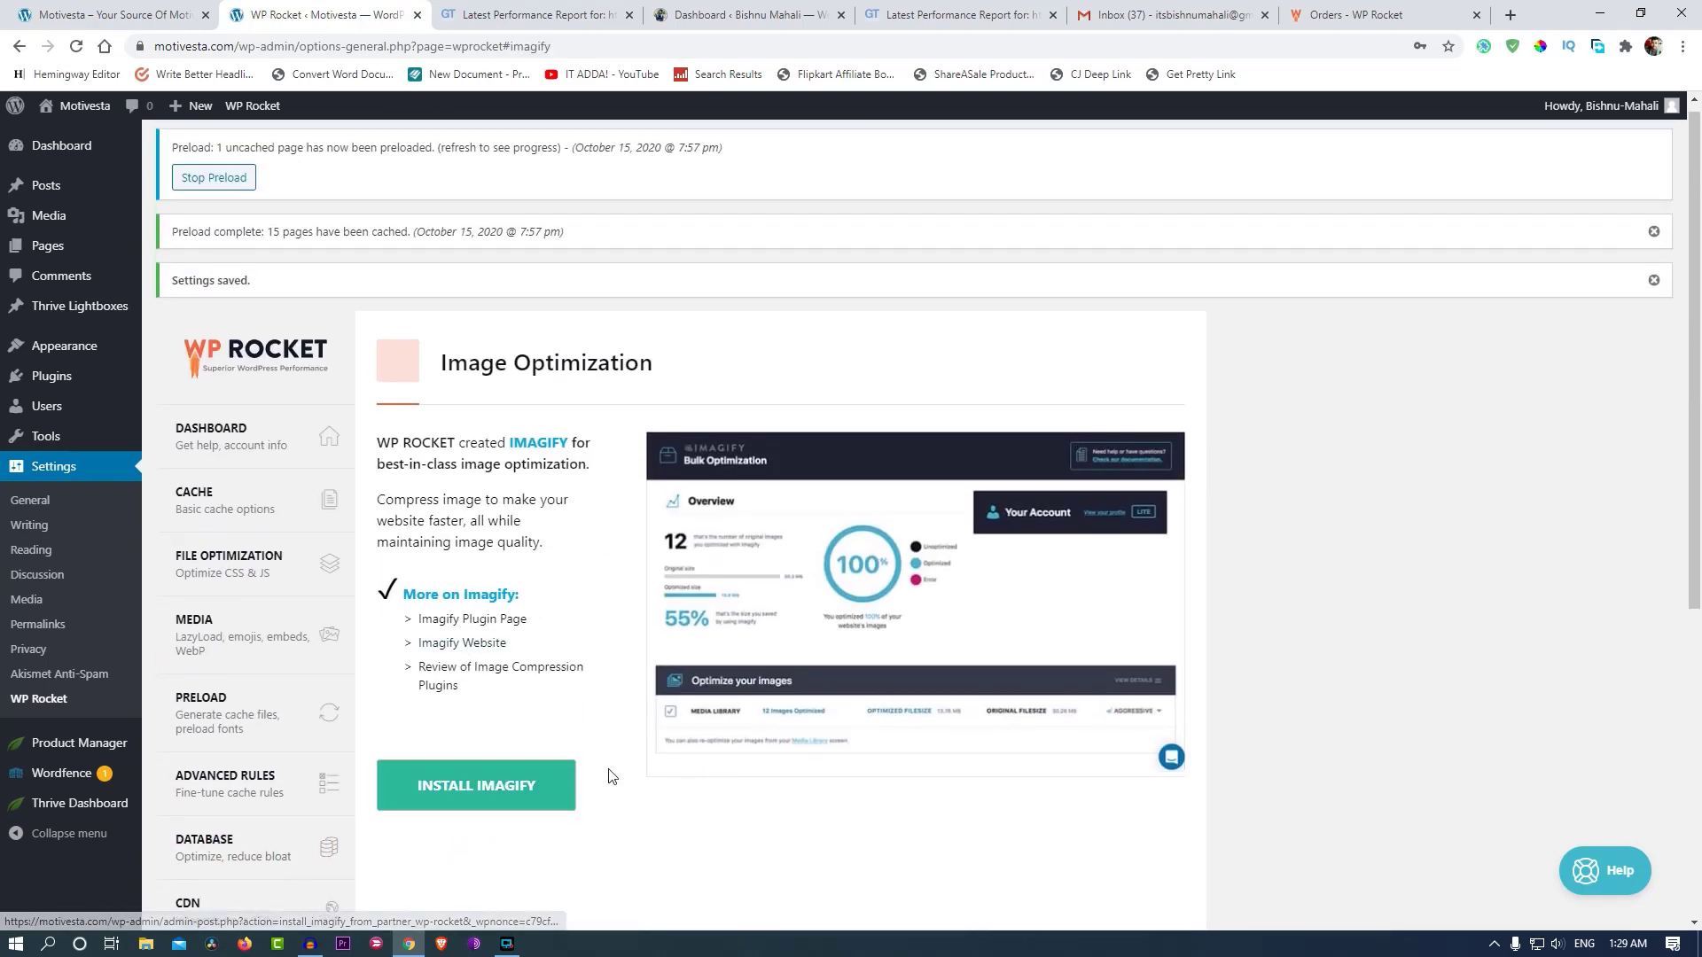
Reload the page to check the cache preload progress.
scroll("down", 3)
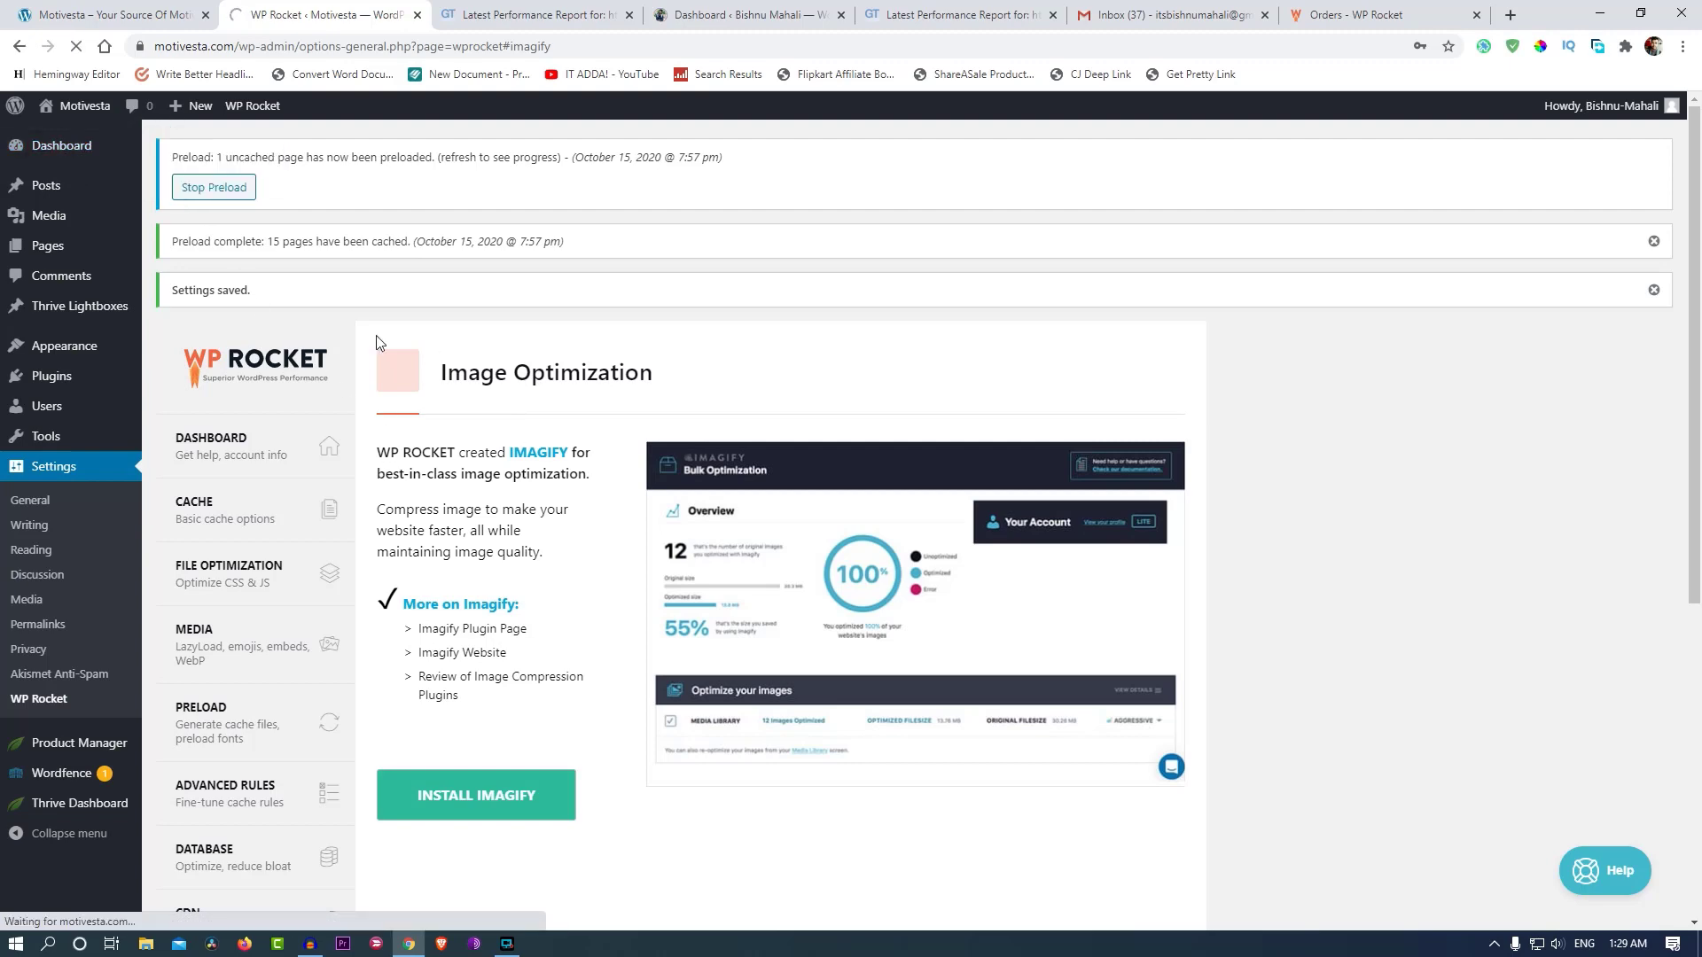
left_click(532, 14)
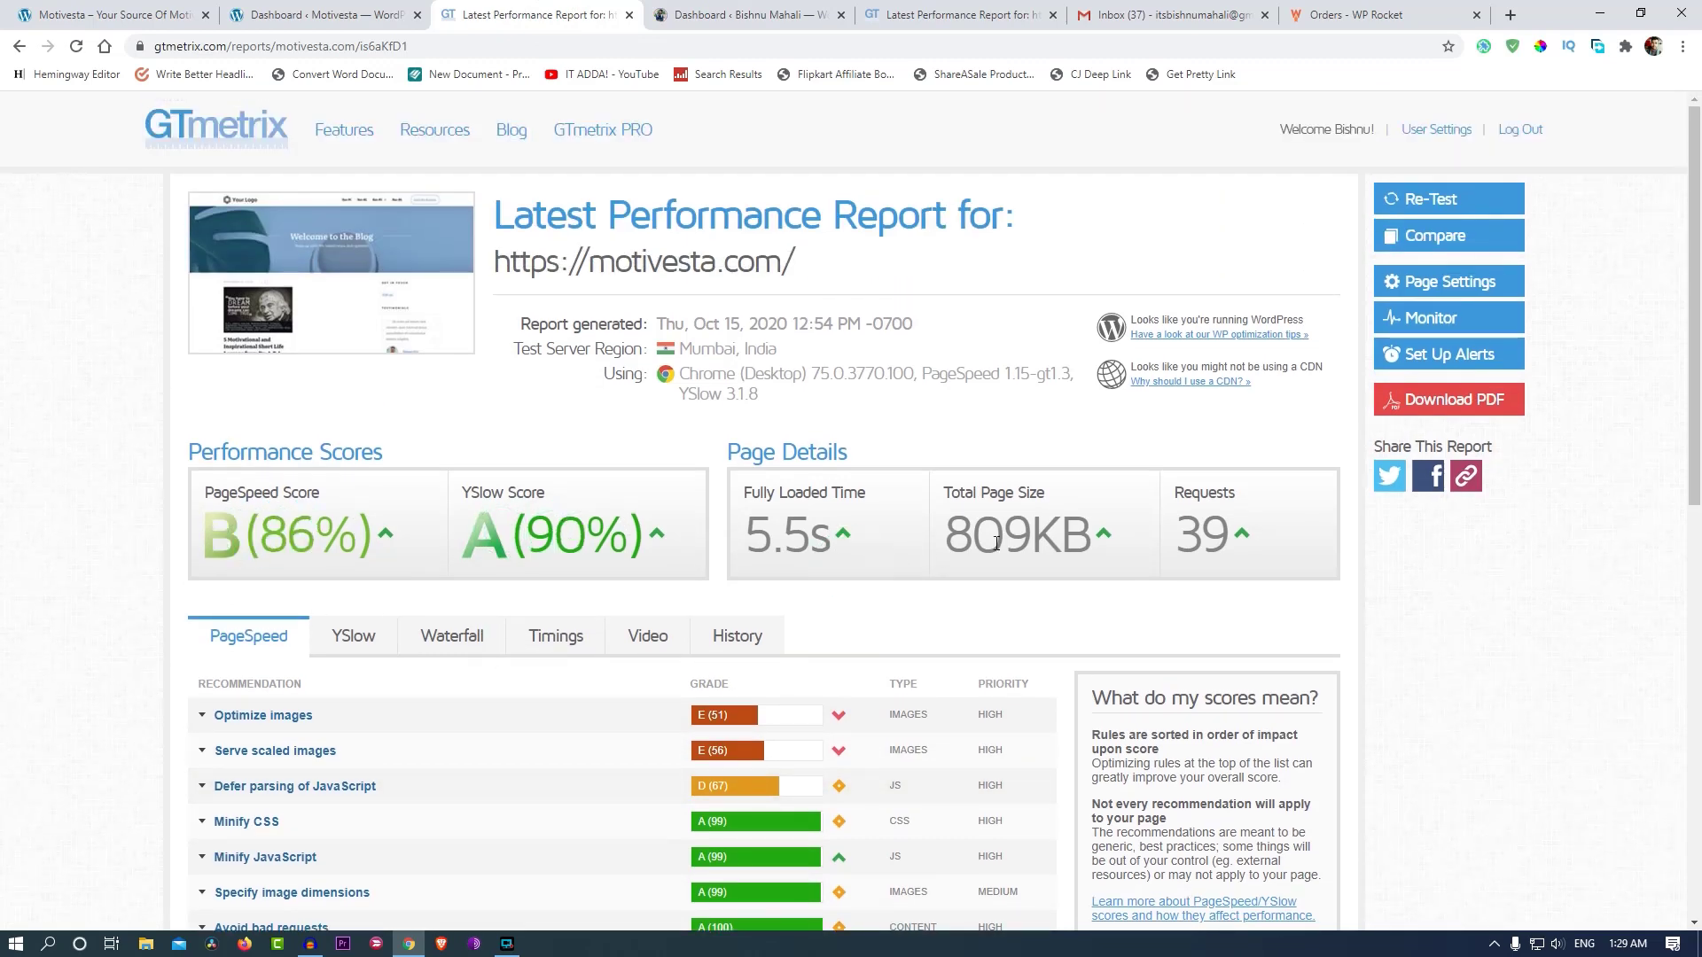
mouse_move(1621, 551)
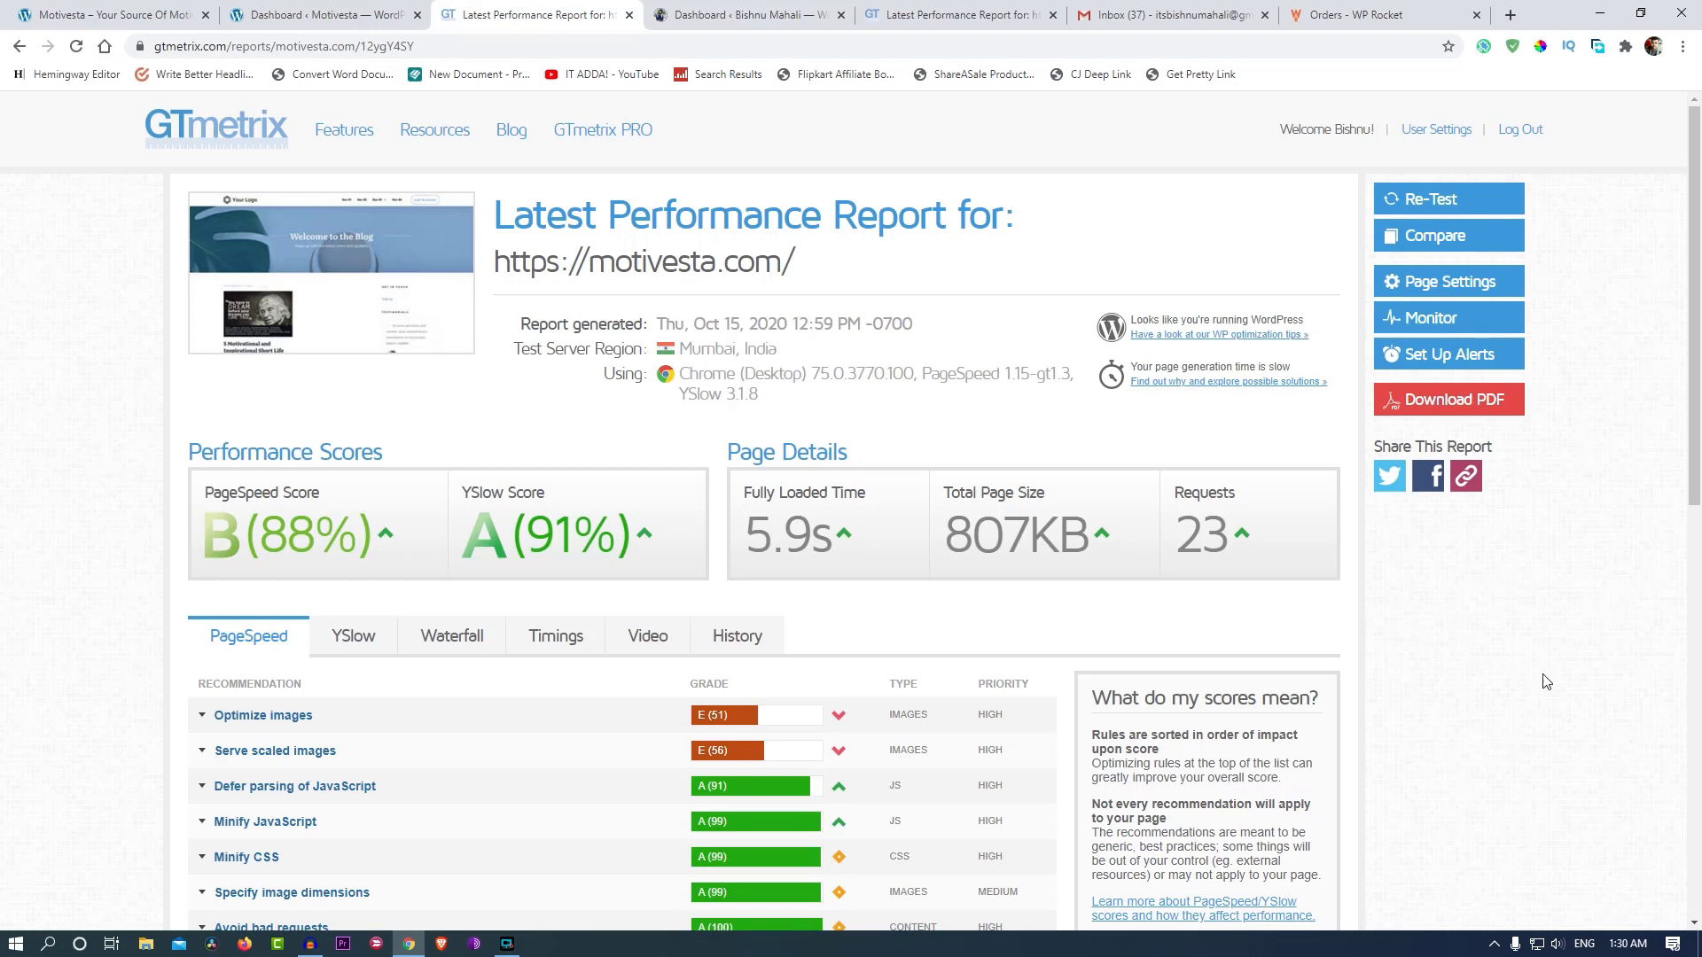
Expand and collapse the Serve scaled images and Optimize images recommendations.
scroll("down", 3)
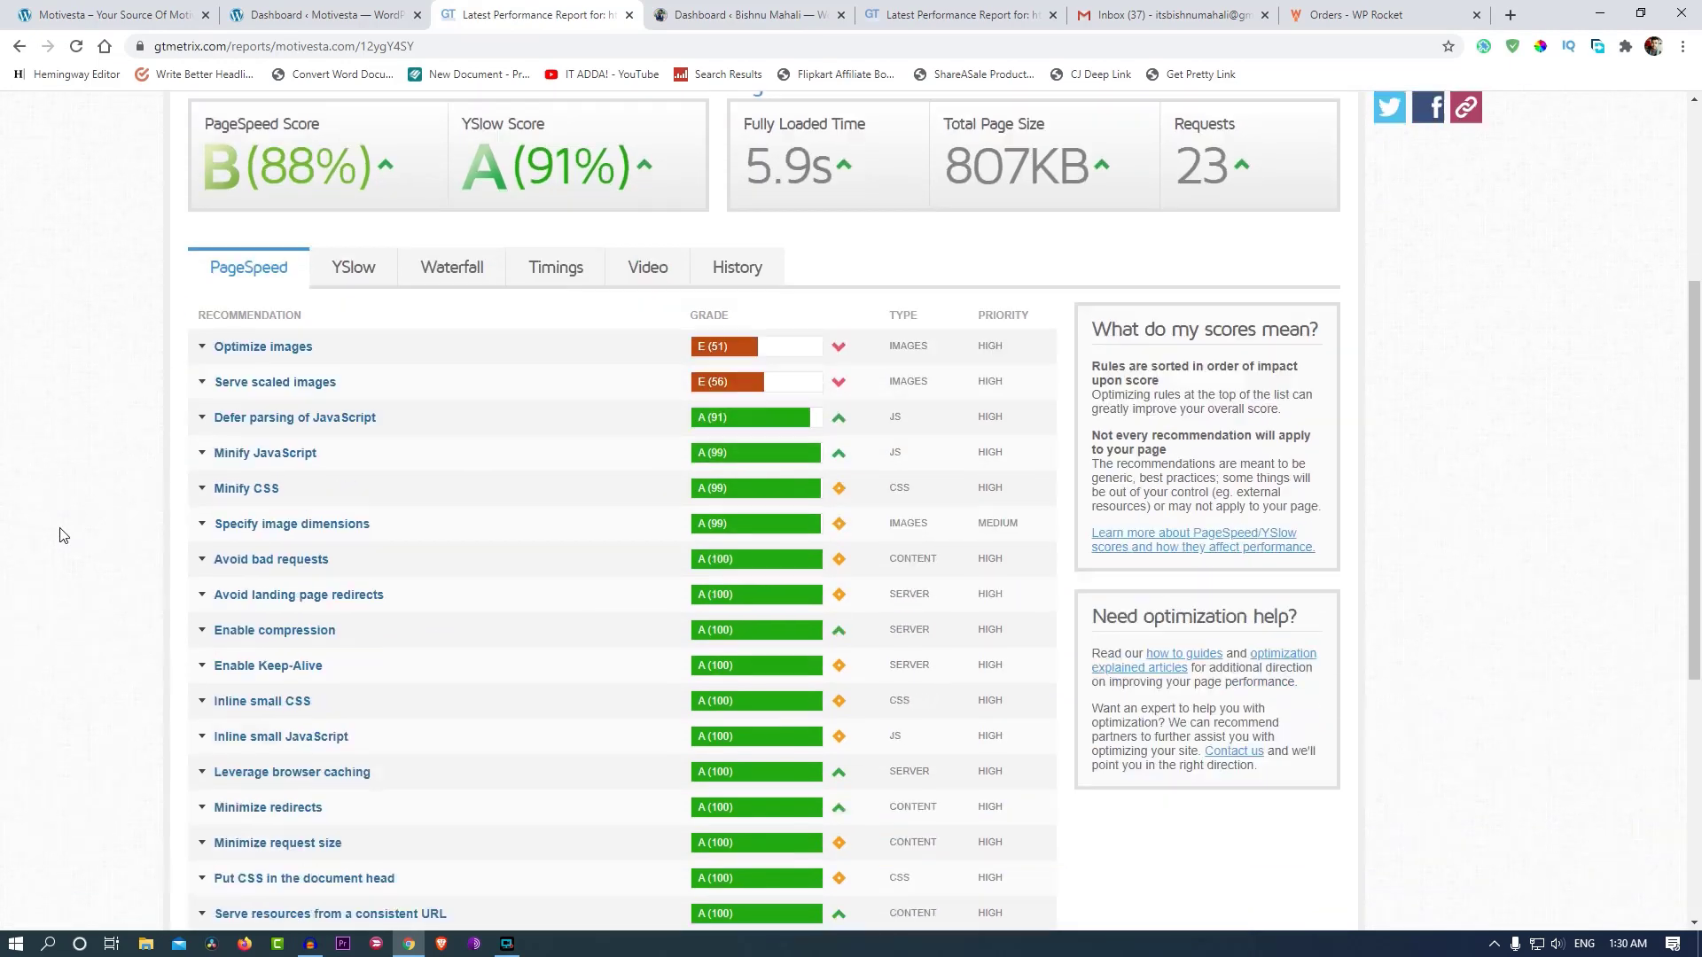
left_click(275, 381)
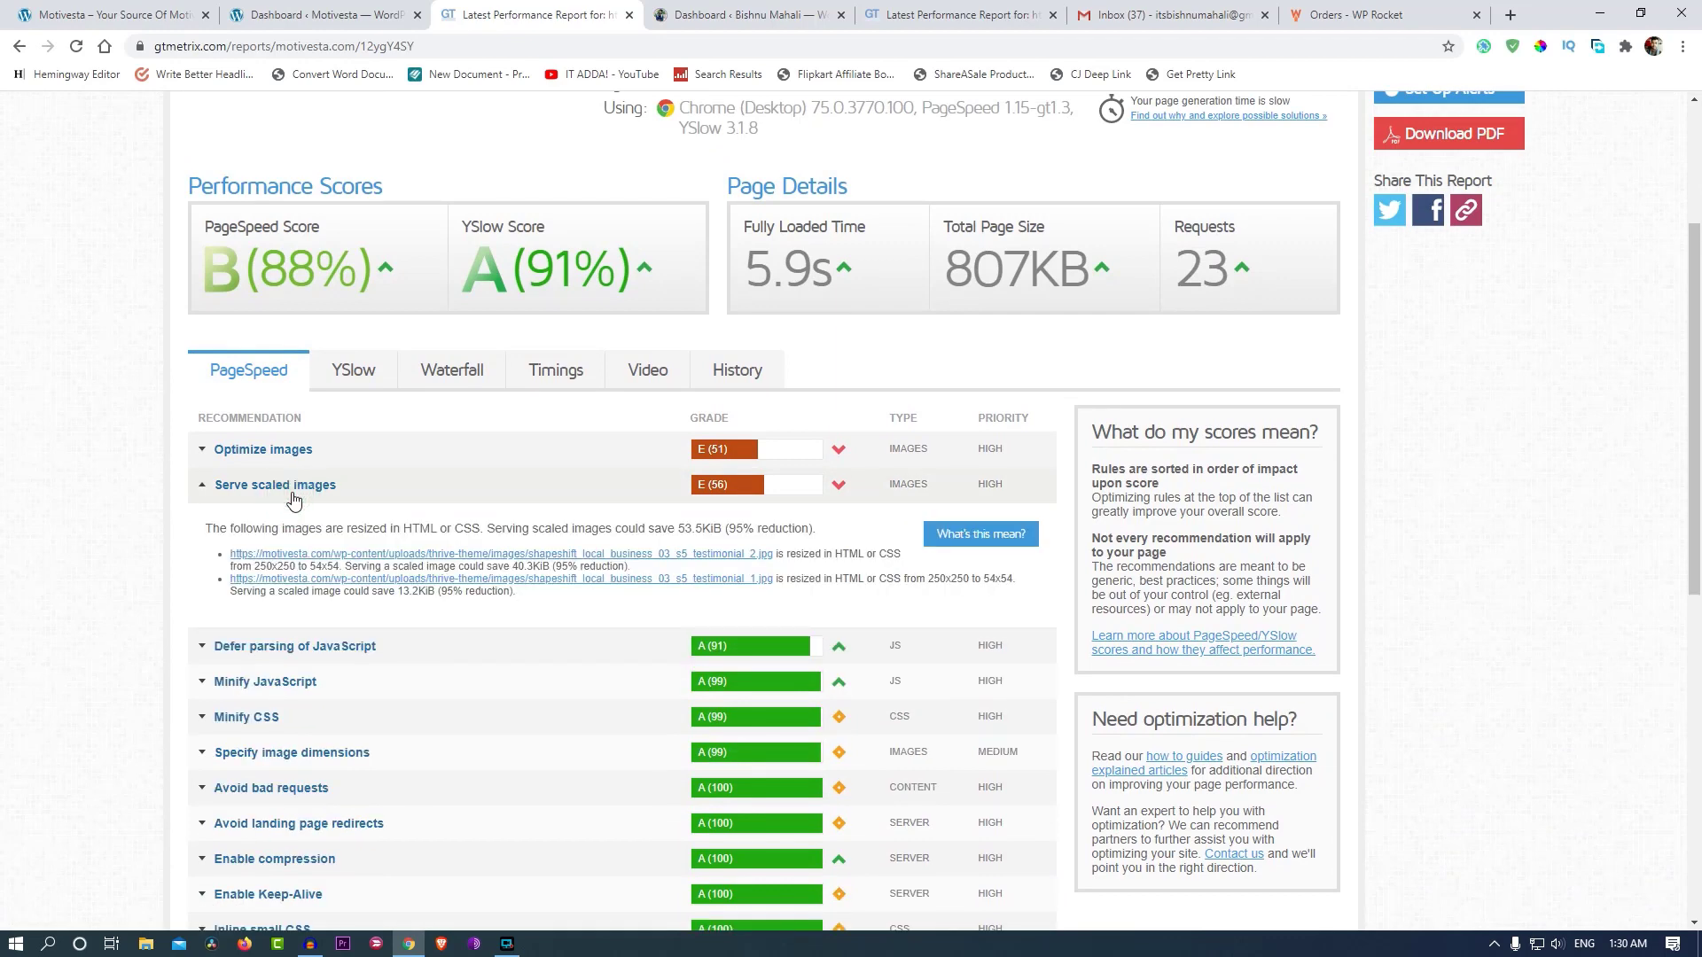
left_click(275, 484)
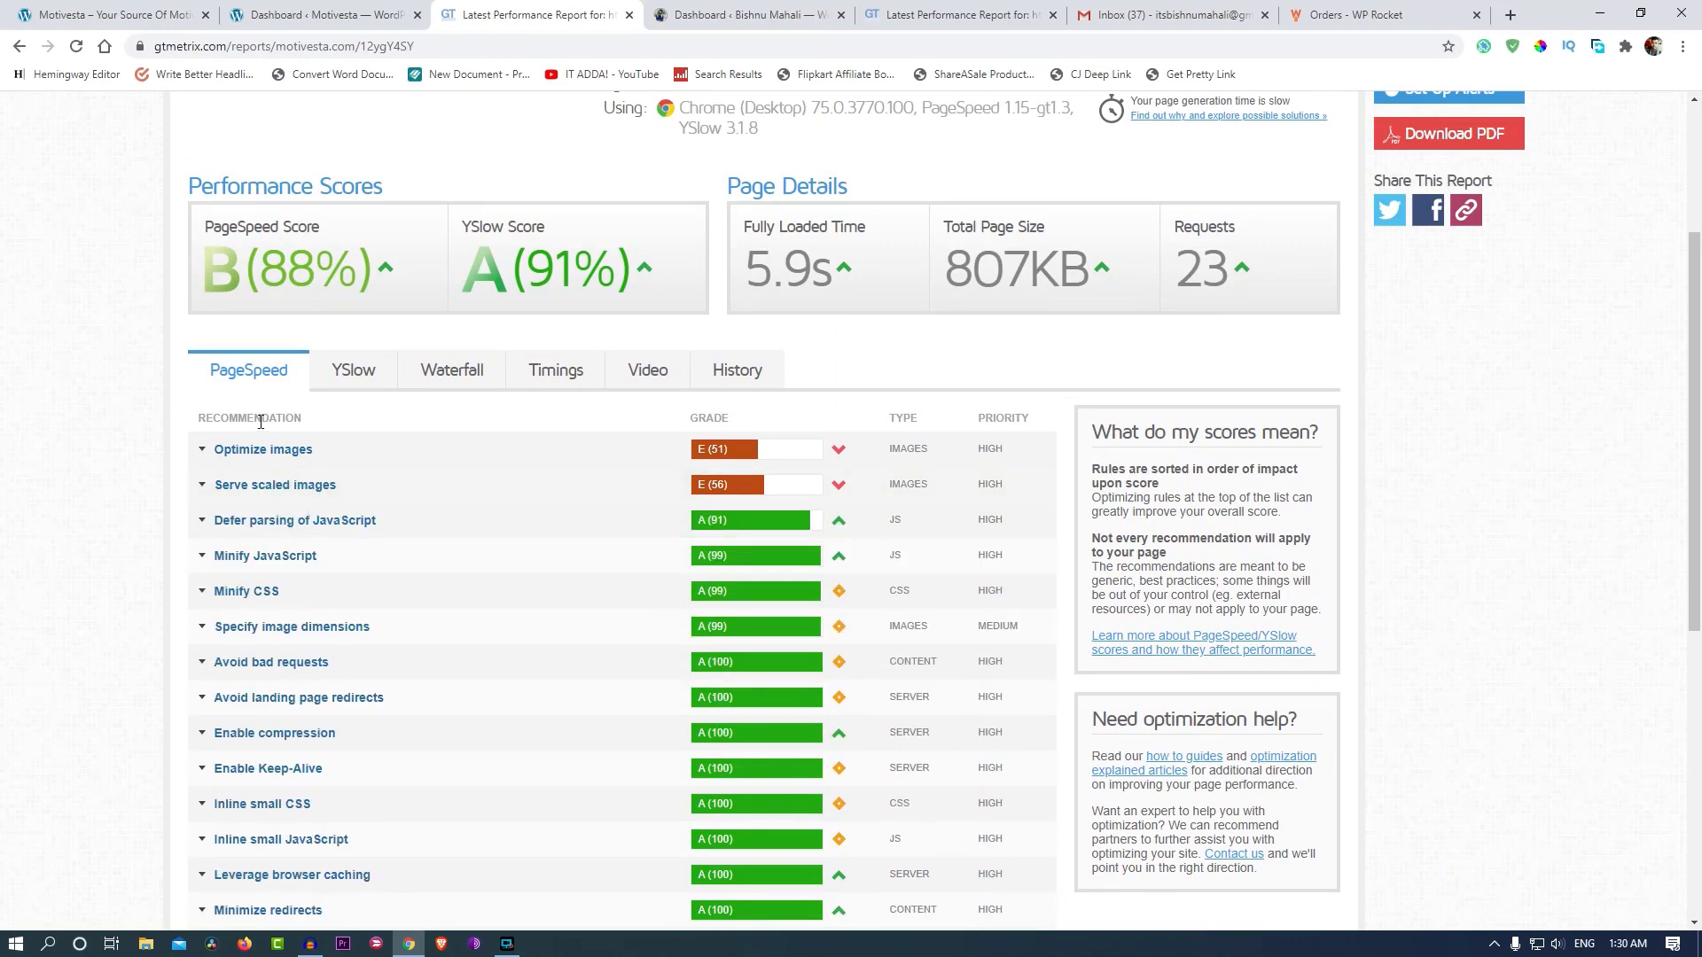
left_click(261, 449)
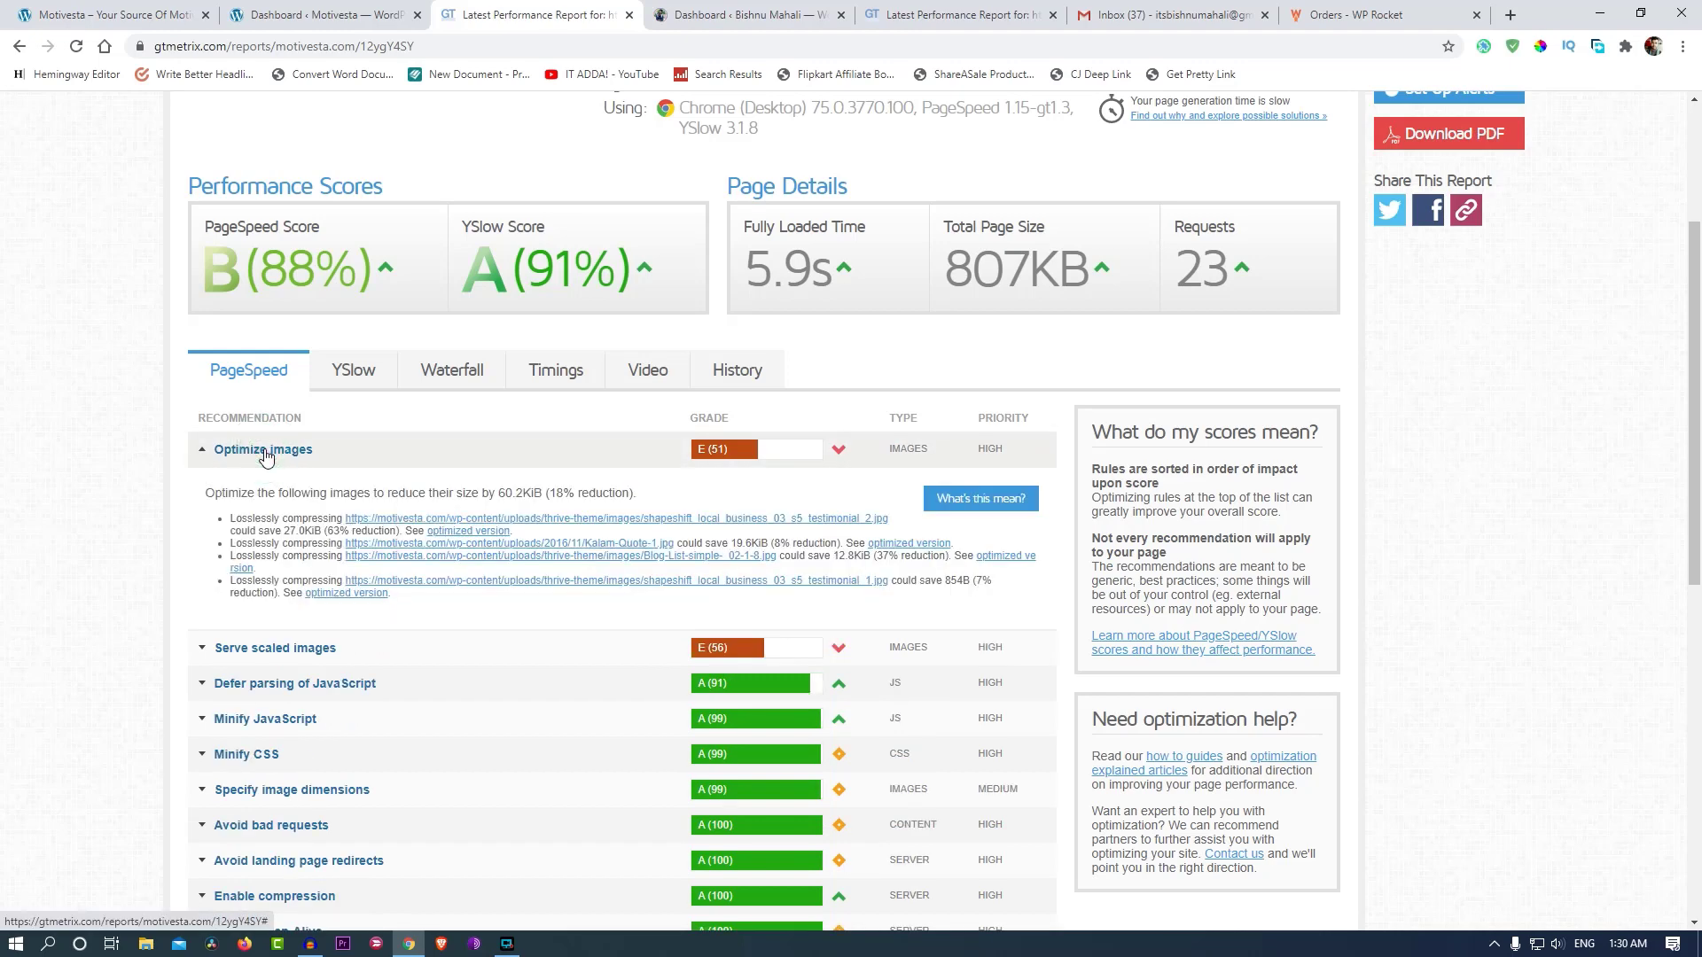
left_click(263, 450)
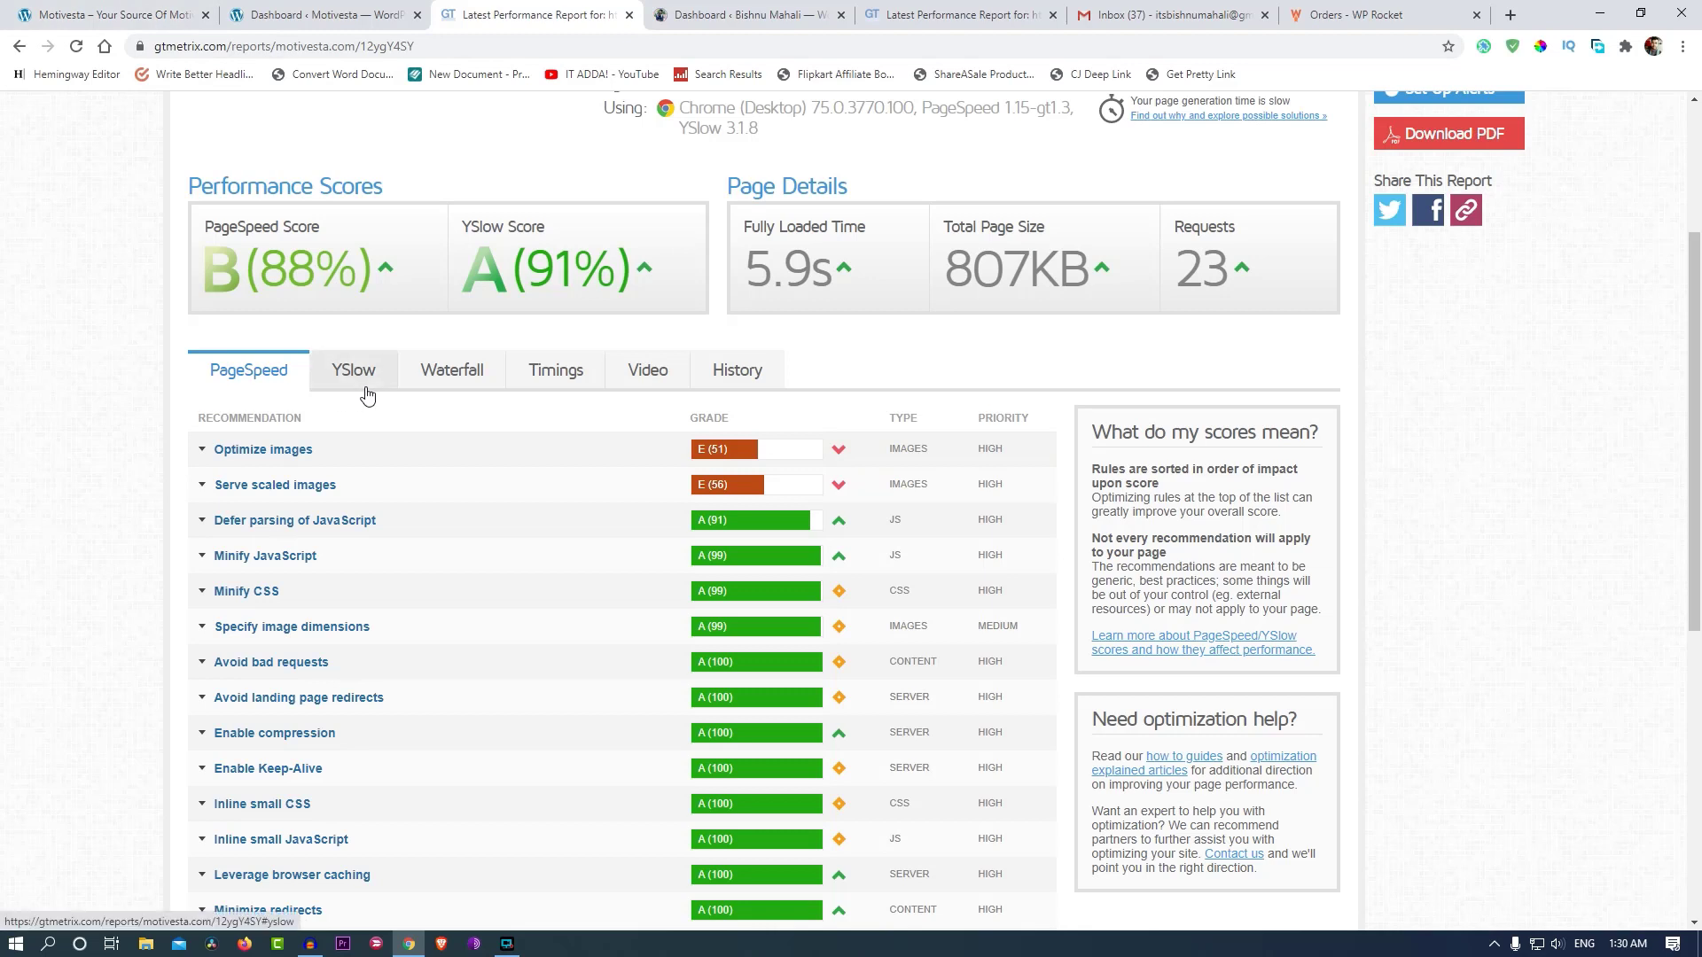
Show the YSlow recommendations for the new report (B 88%, A 91%, 23 requests).
left_click(353, 369)
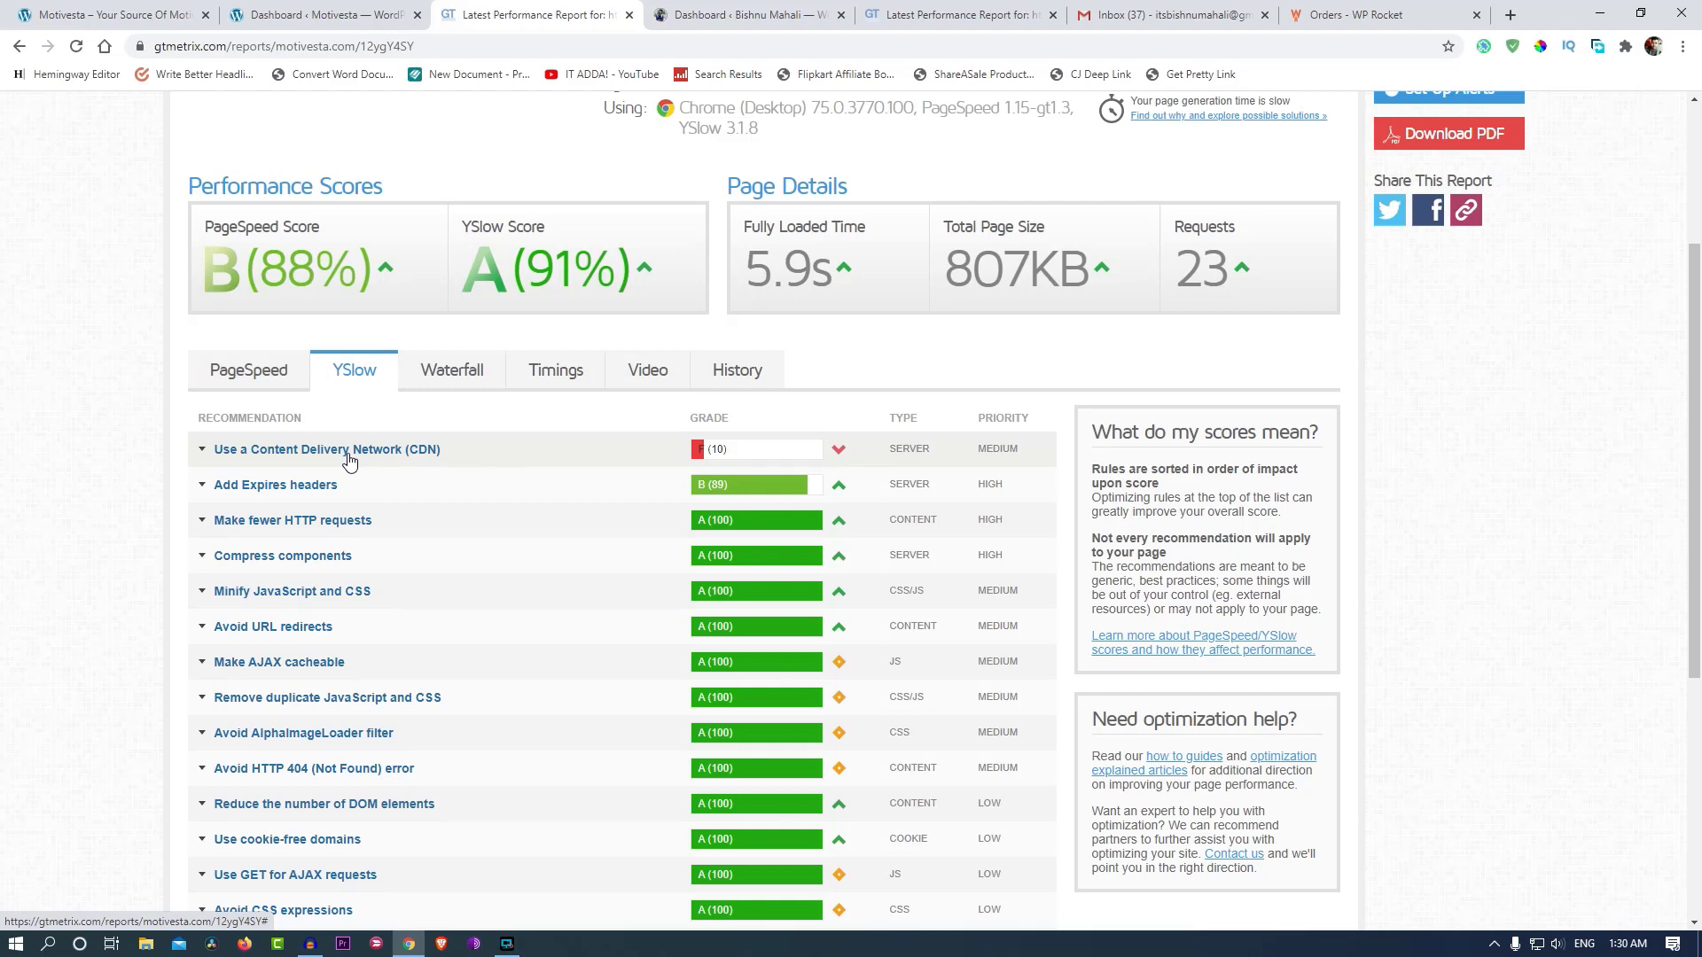
left_click(247, 370)
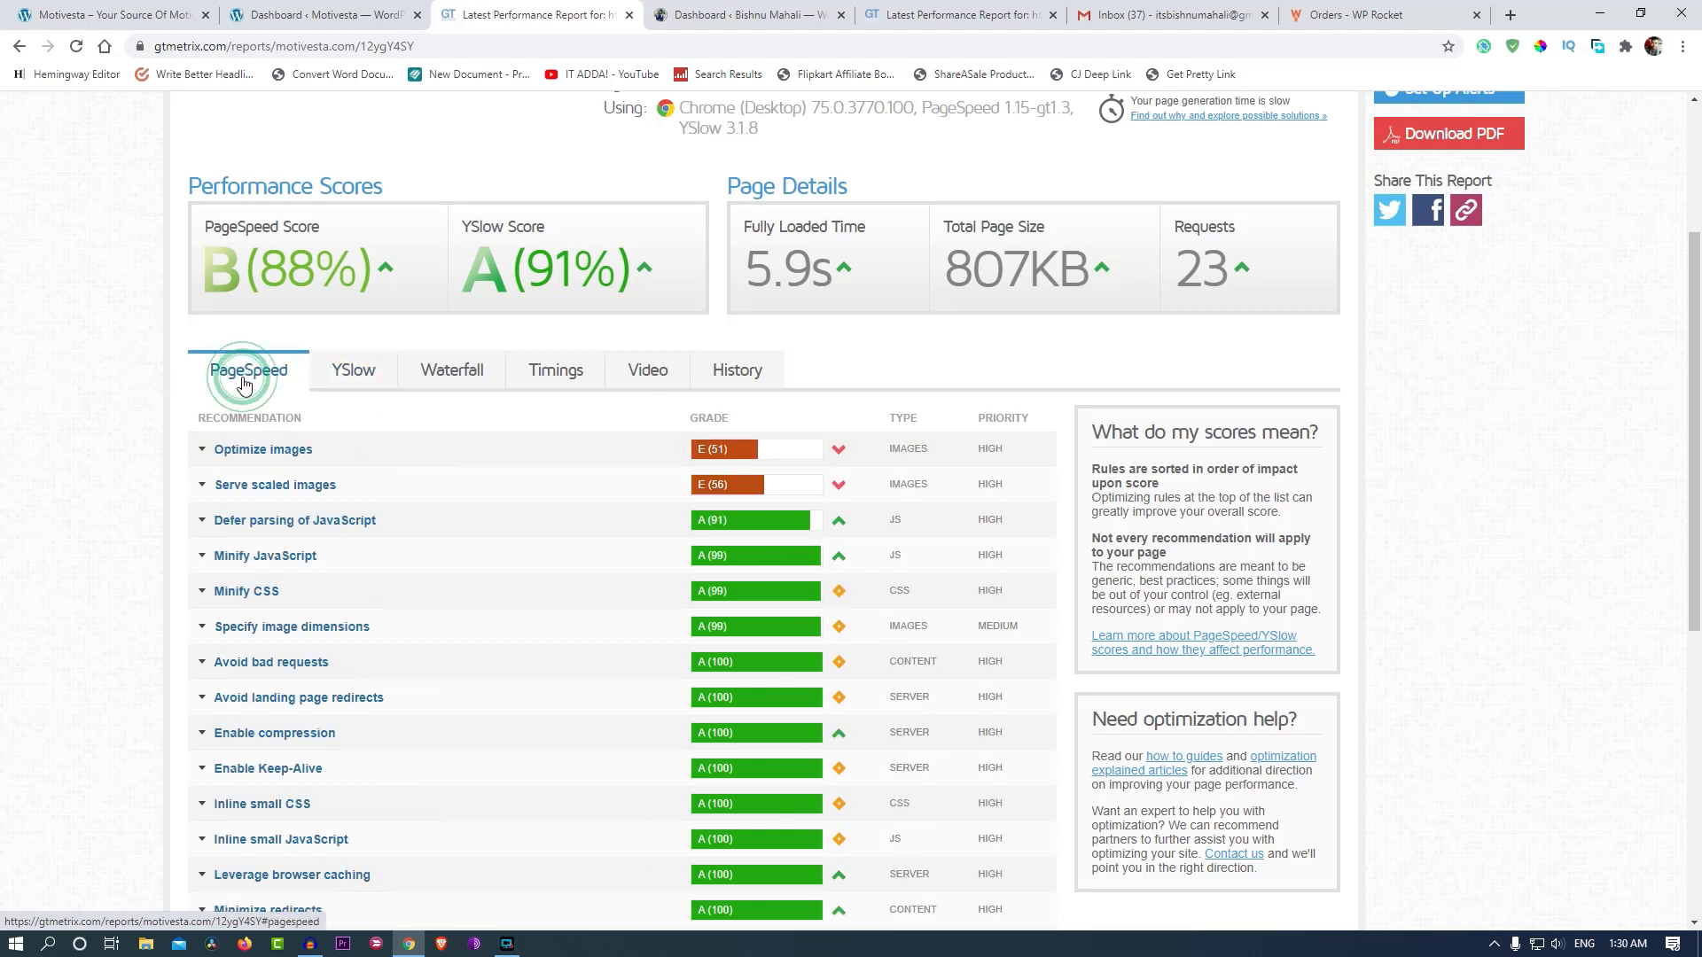
left_click(353, 370)
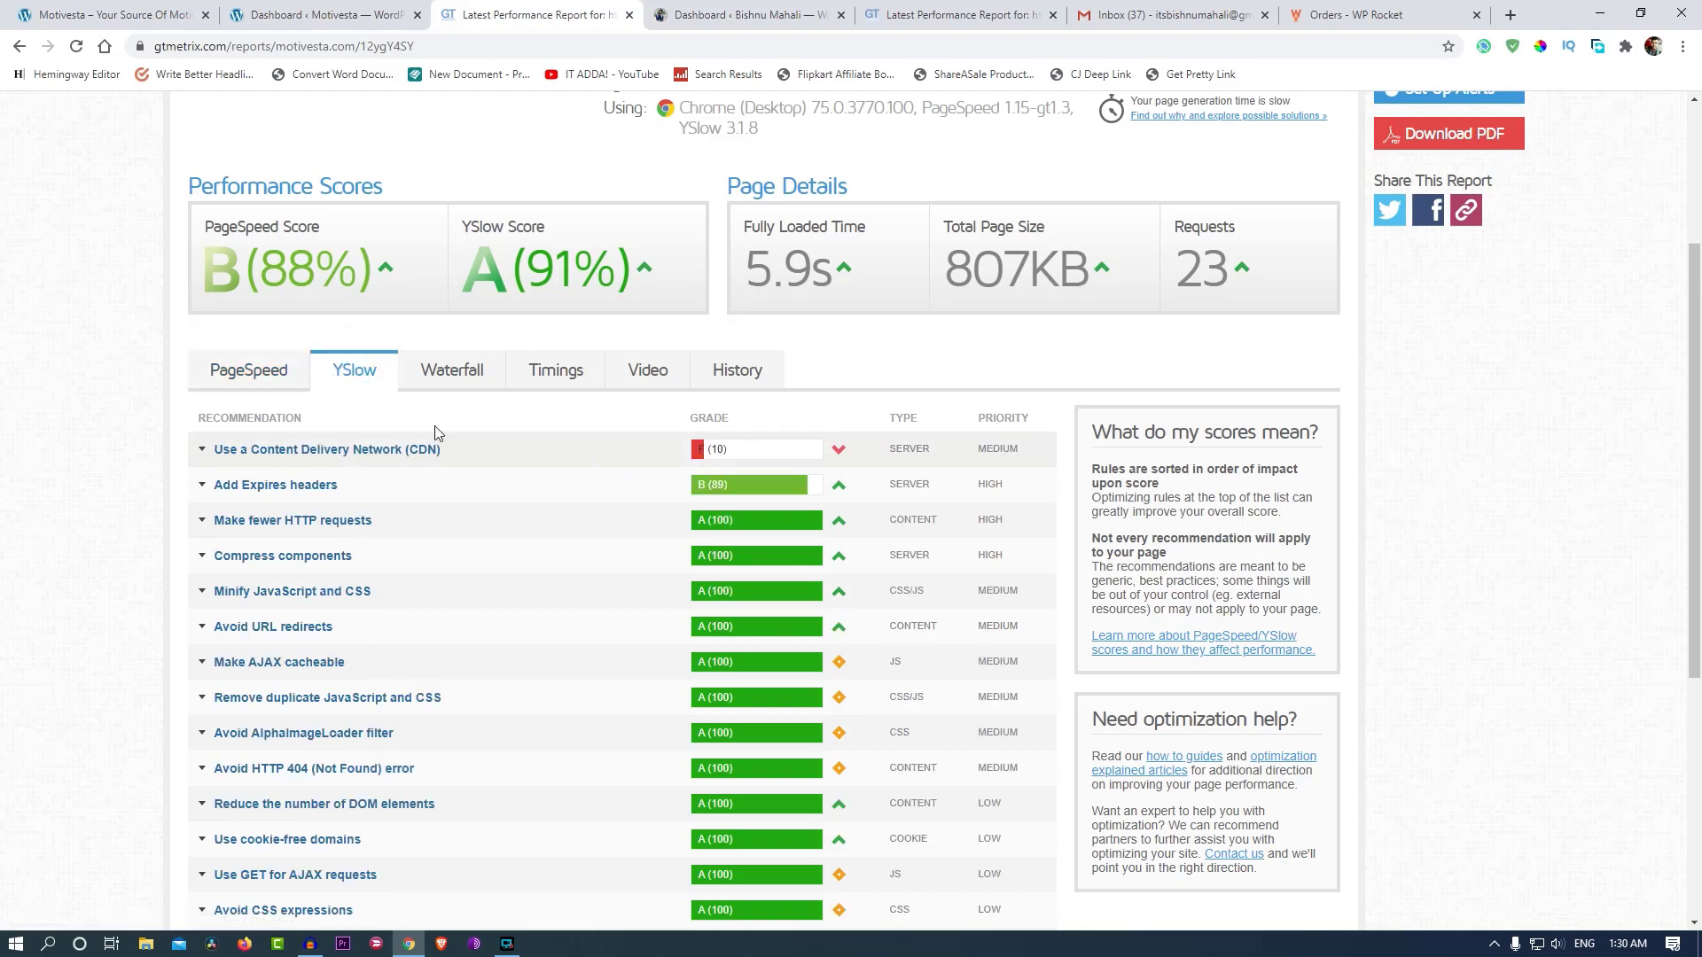
Open motivesta.com's History charts, showing requests falling to 23 and PageSpeed/YSlow scores rising.
left_click(248, 371)
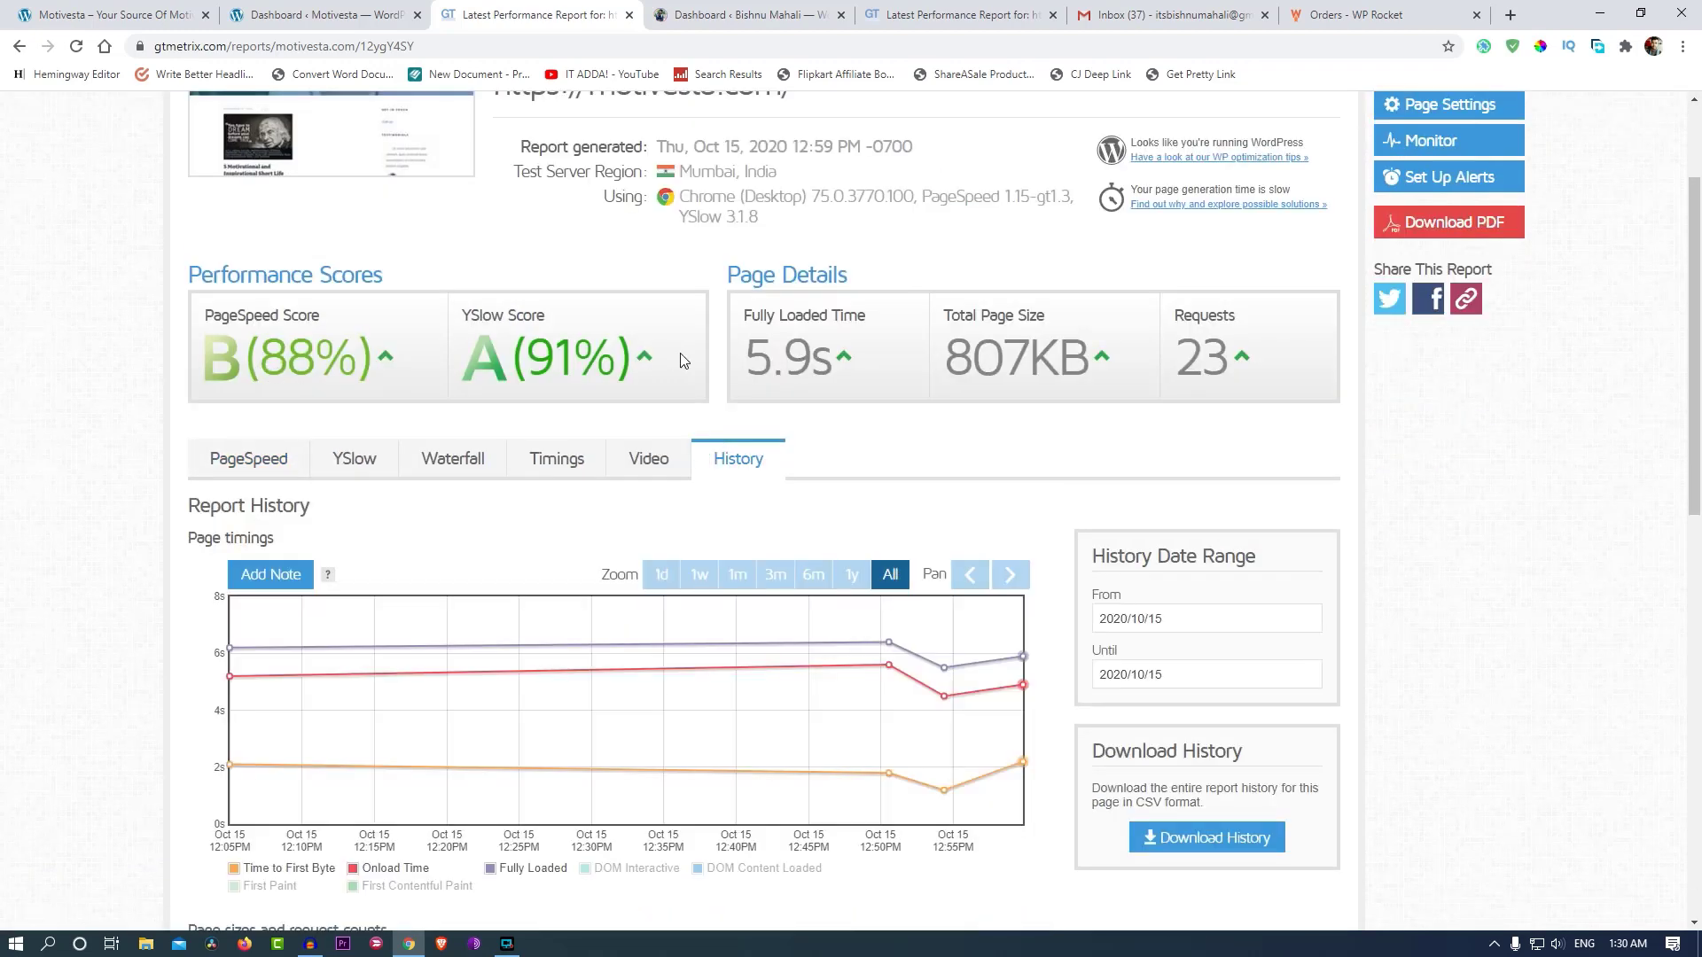
mouse_move(858, 408)
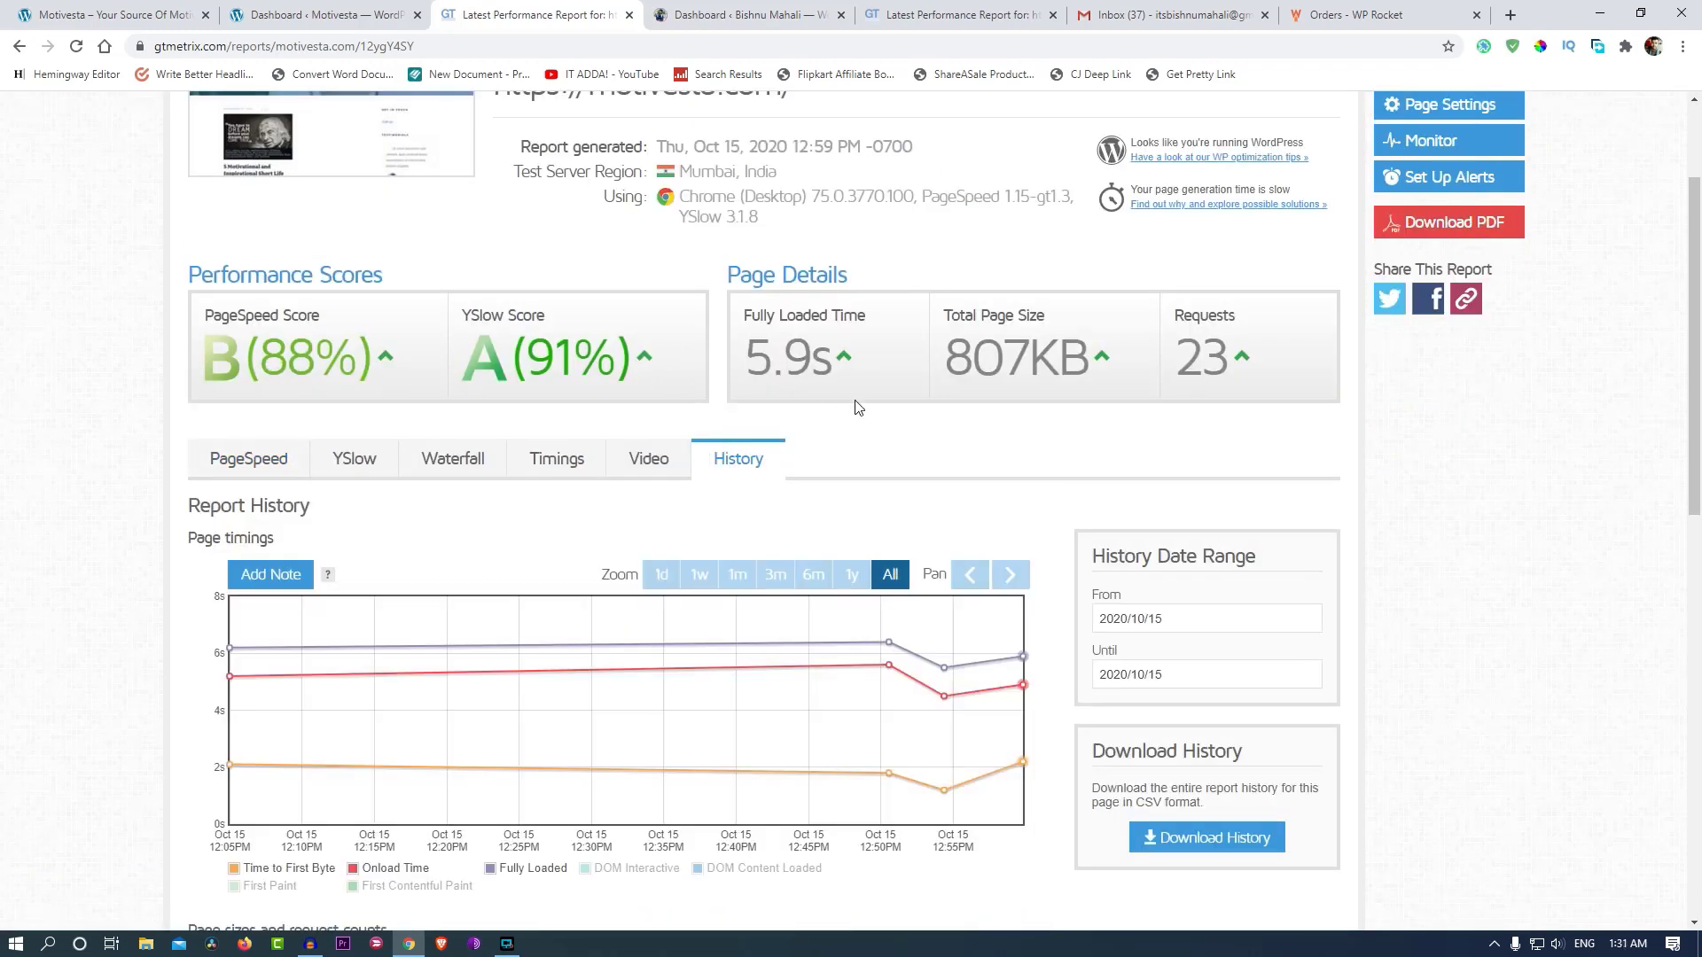
scroll("down", 3)
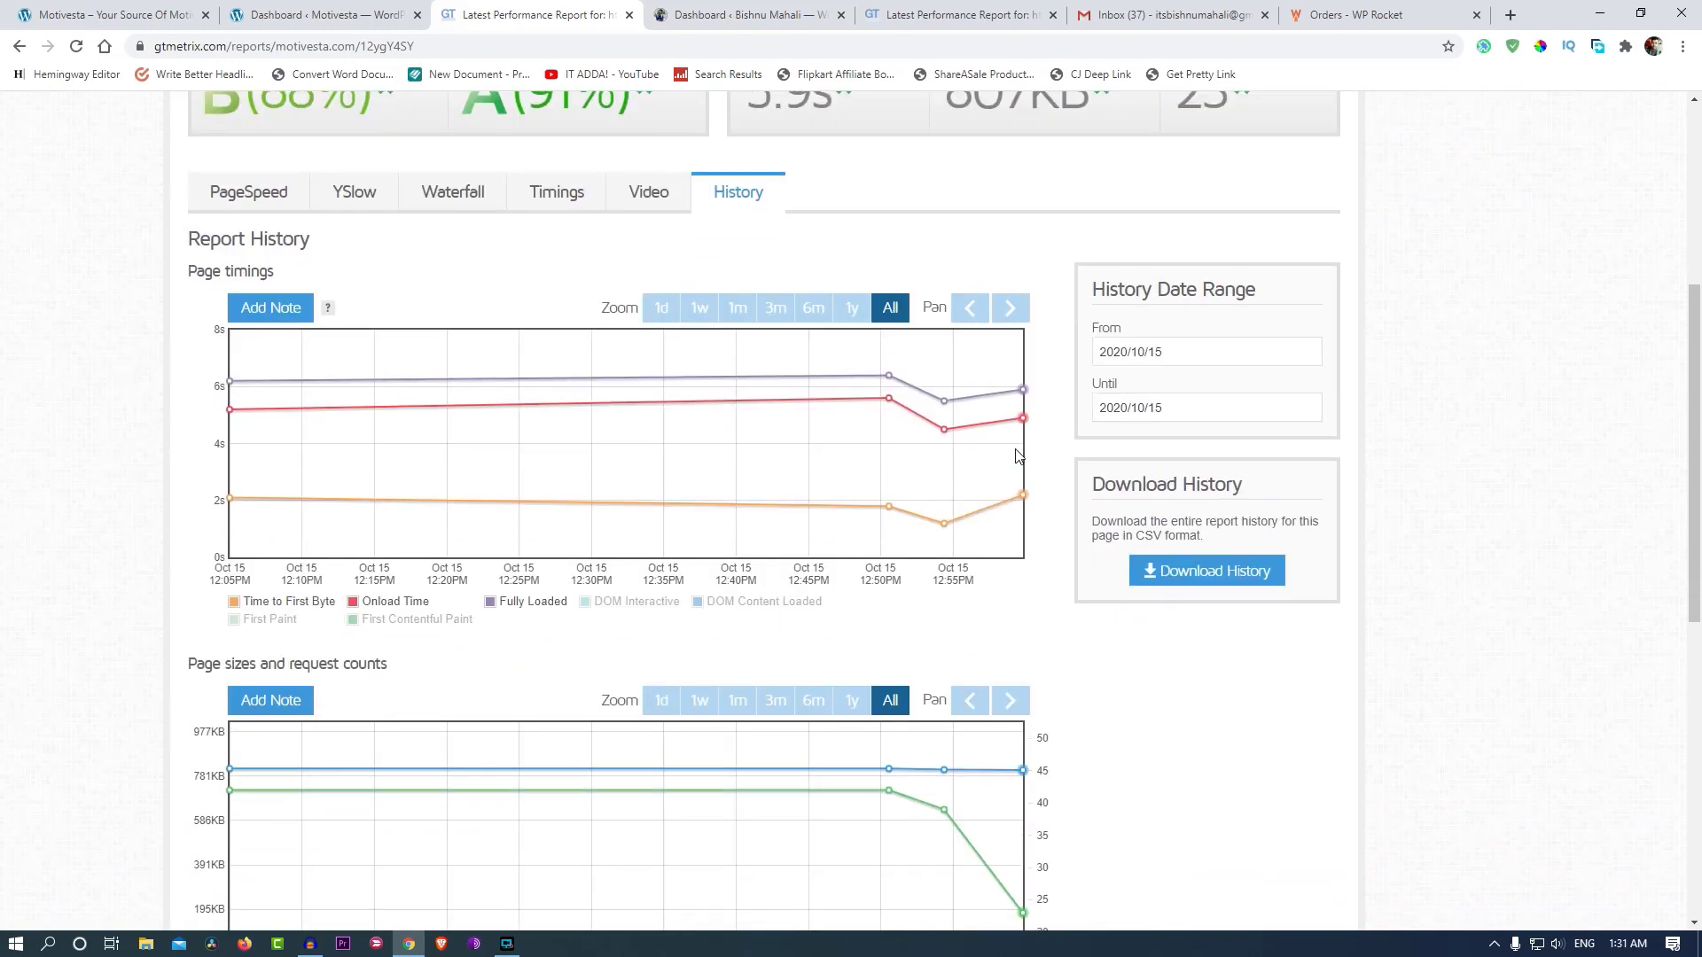
scroll("down", 3)
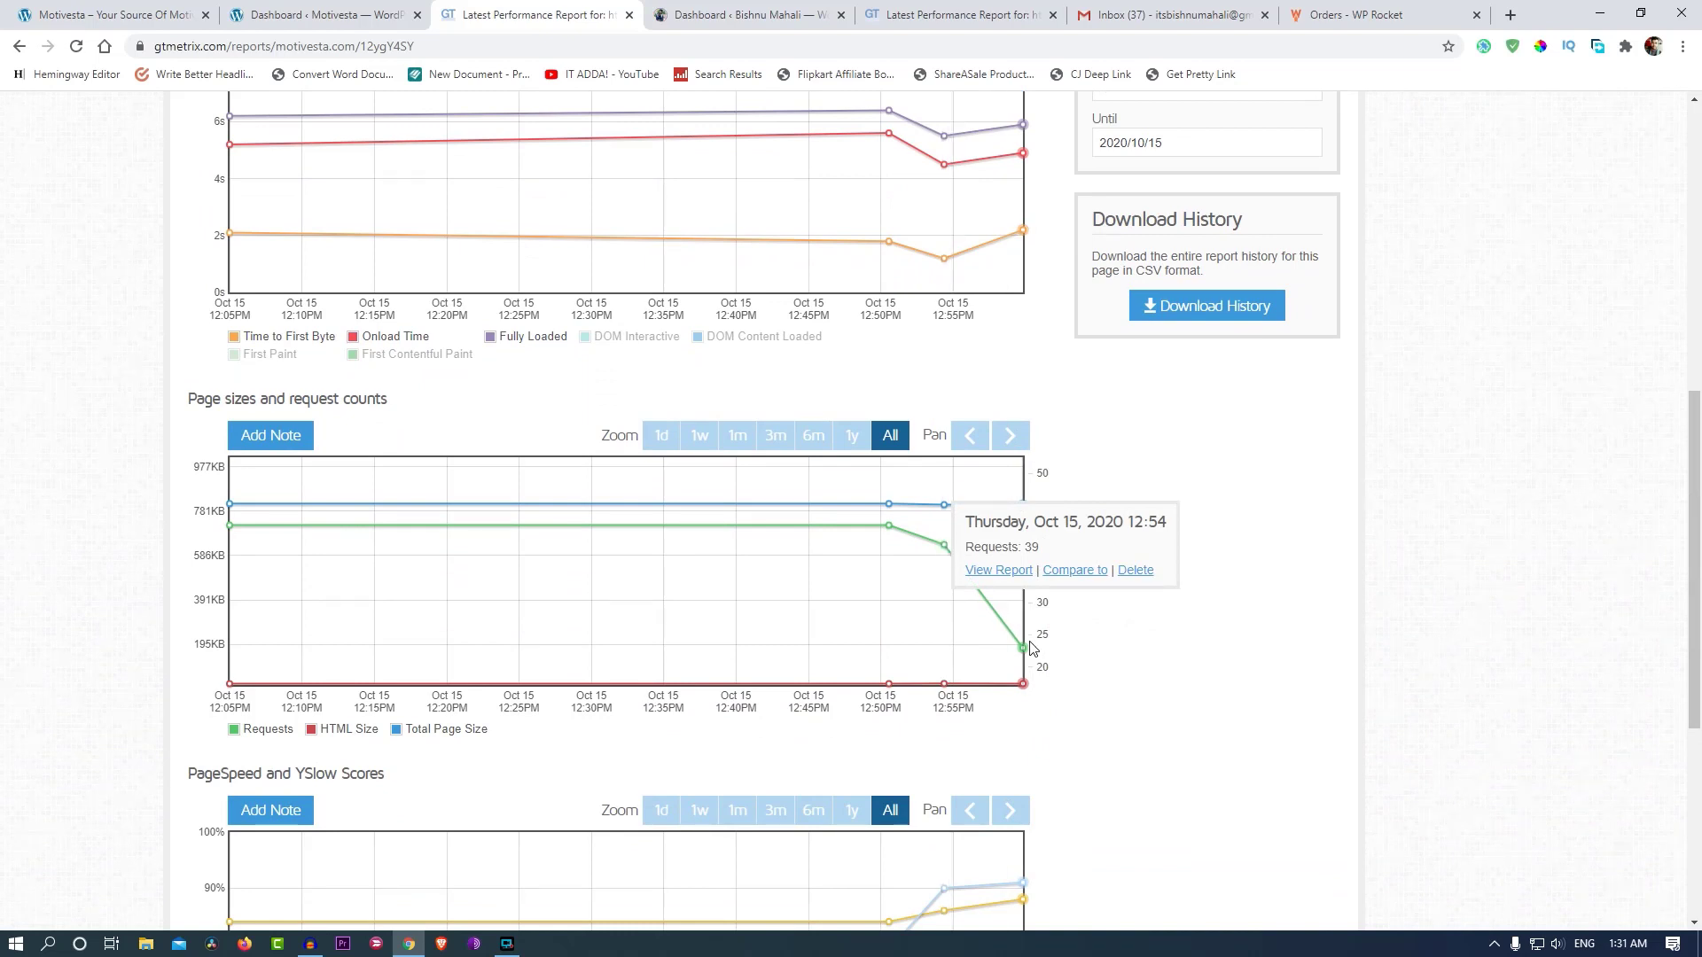
scroll("down", 3)
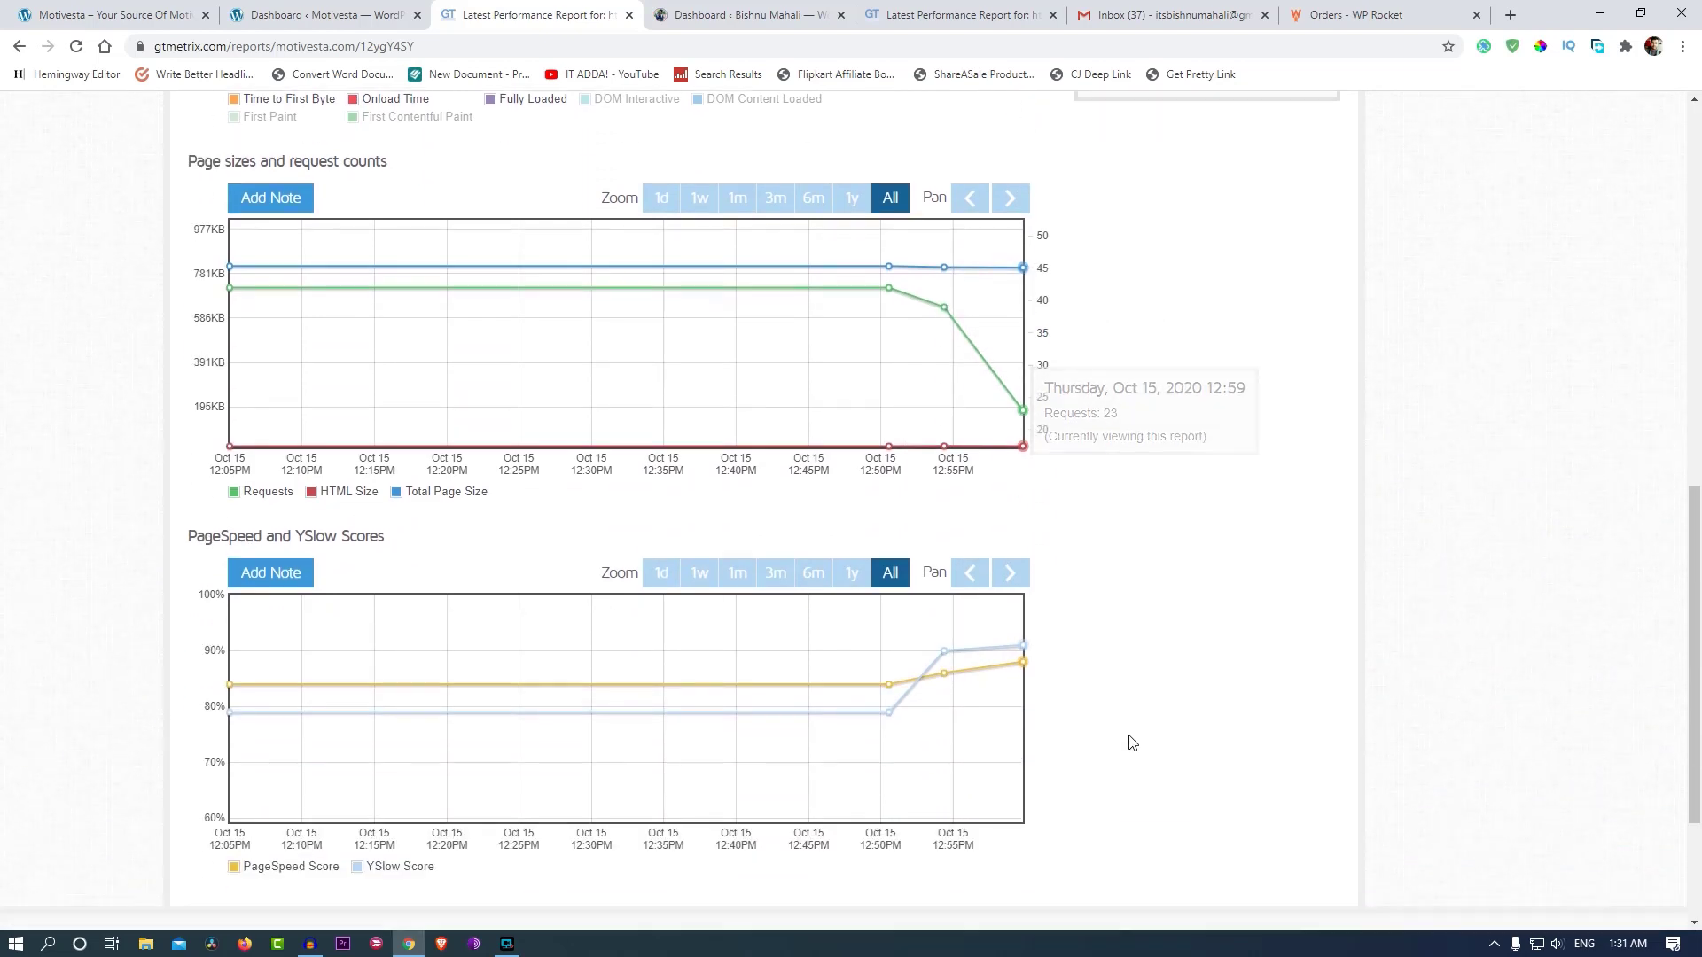
scroll("down", 3)
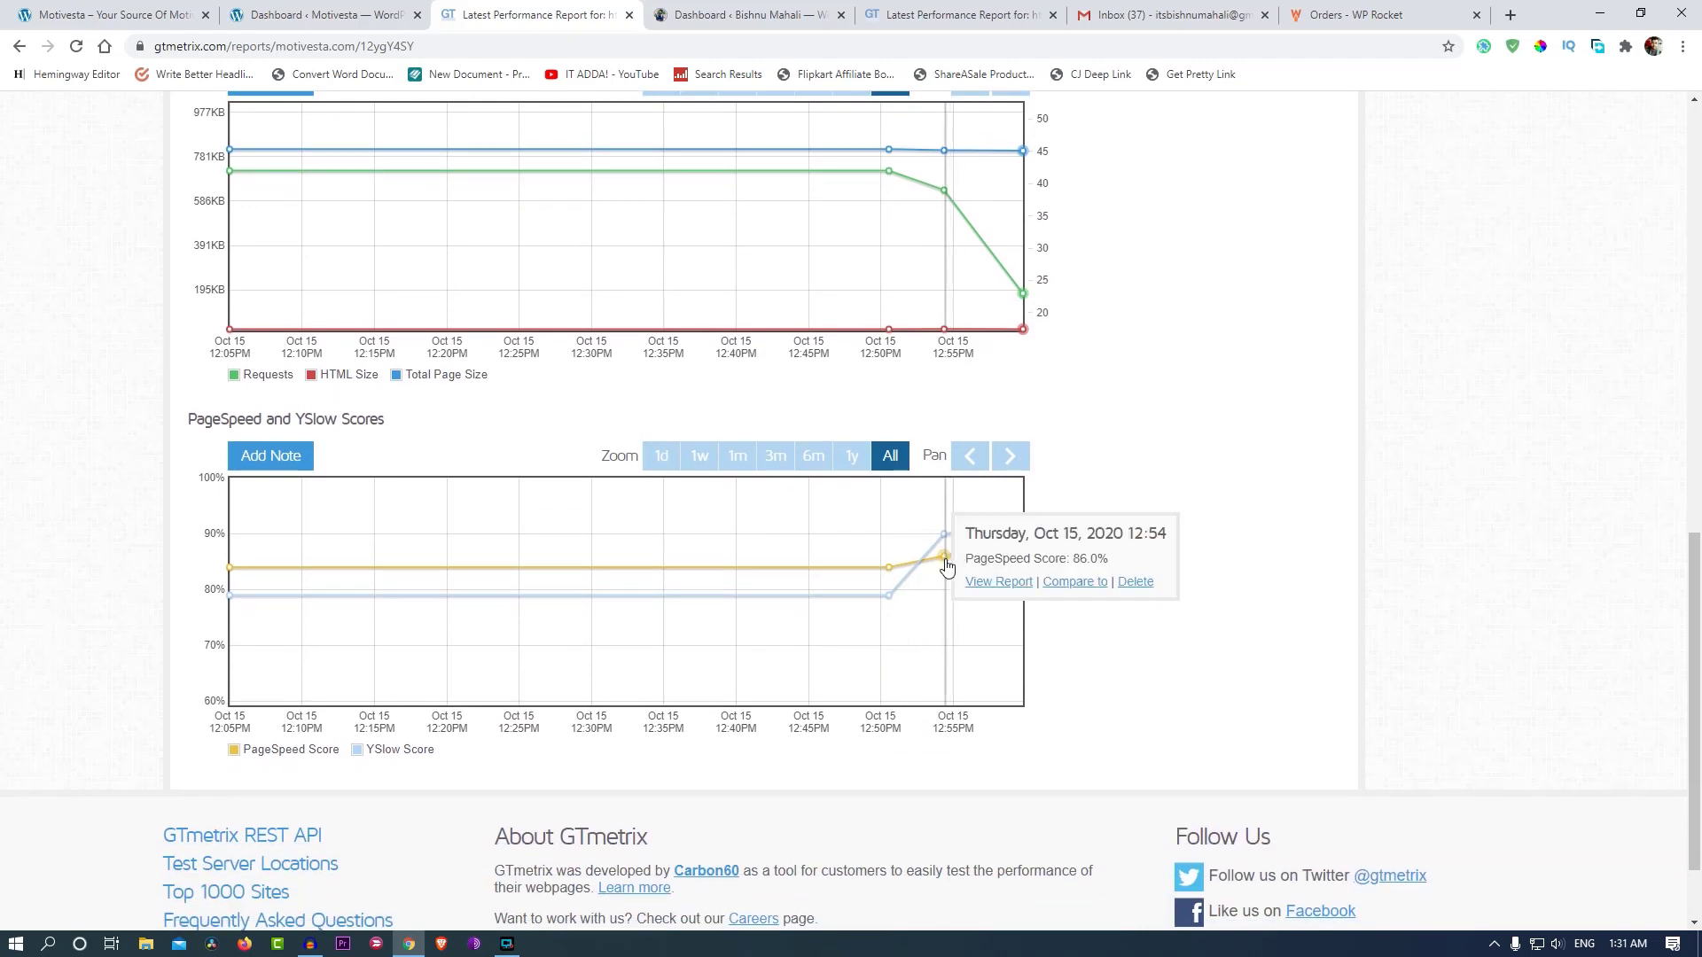
mouse_move(1020, 556)
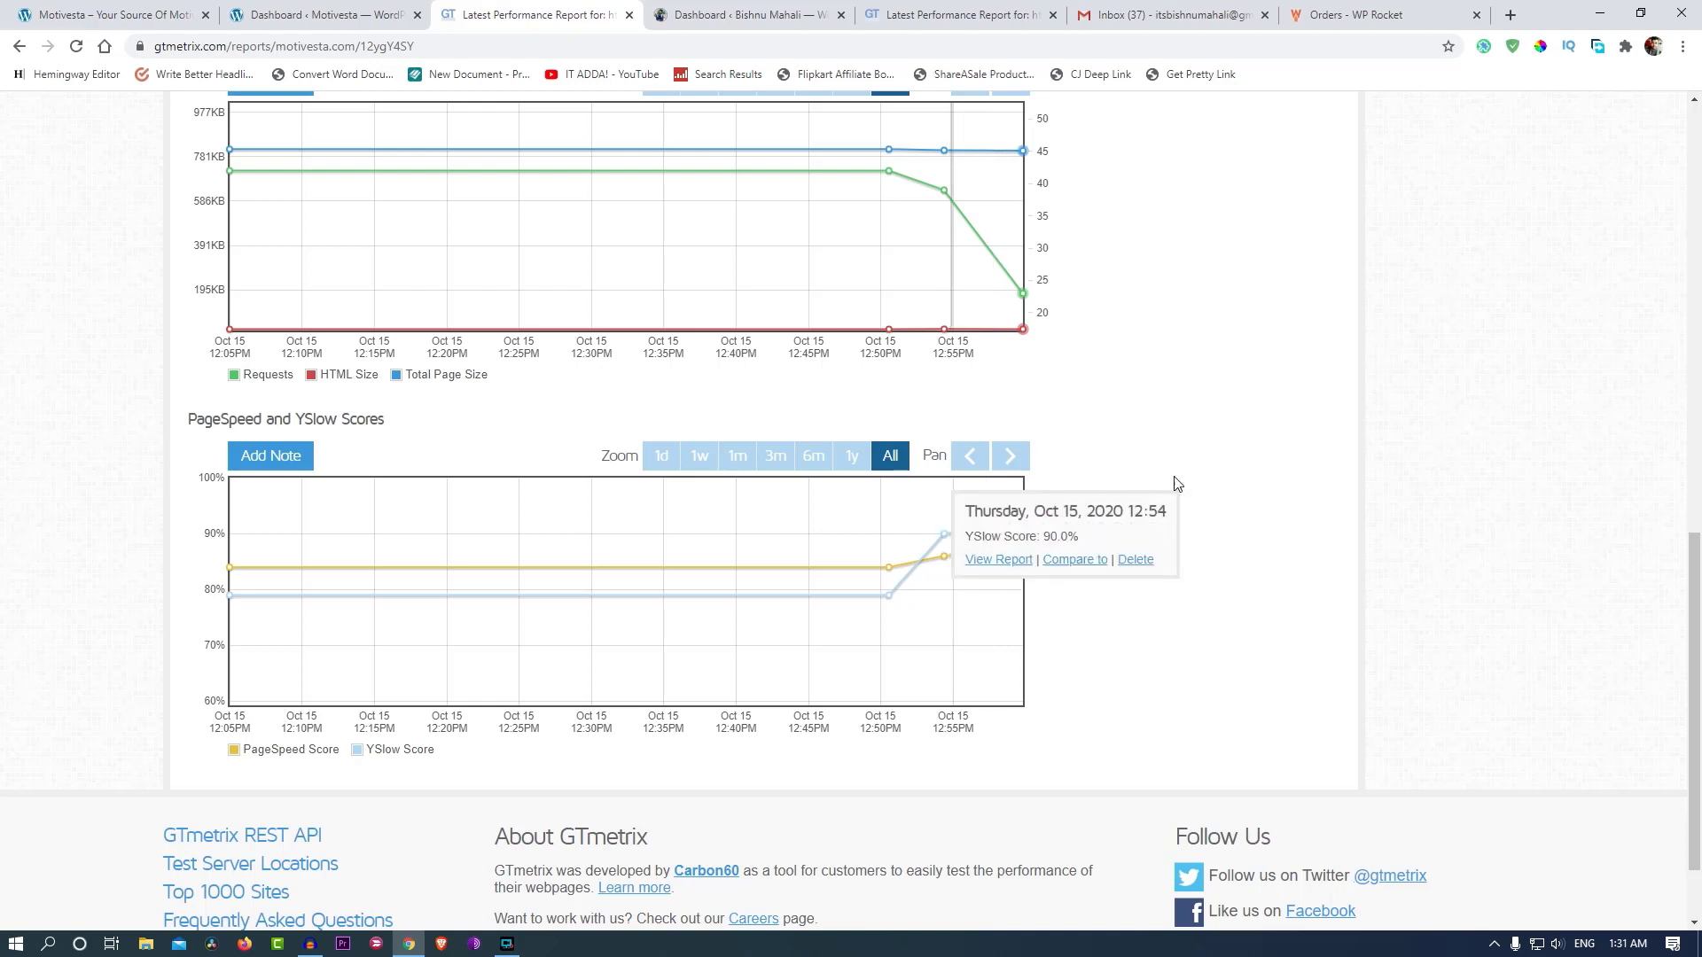
mouse_move(1108, 504)
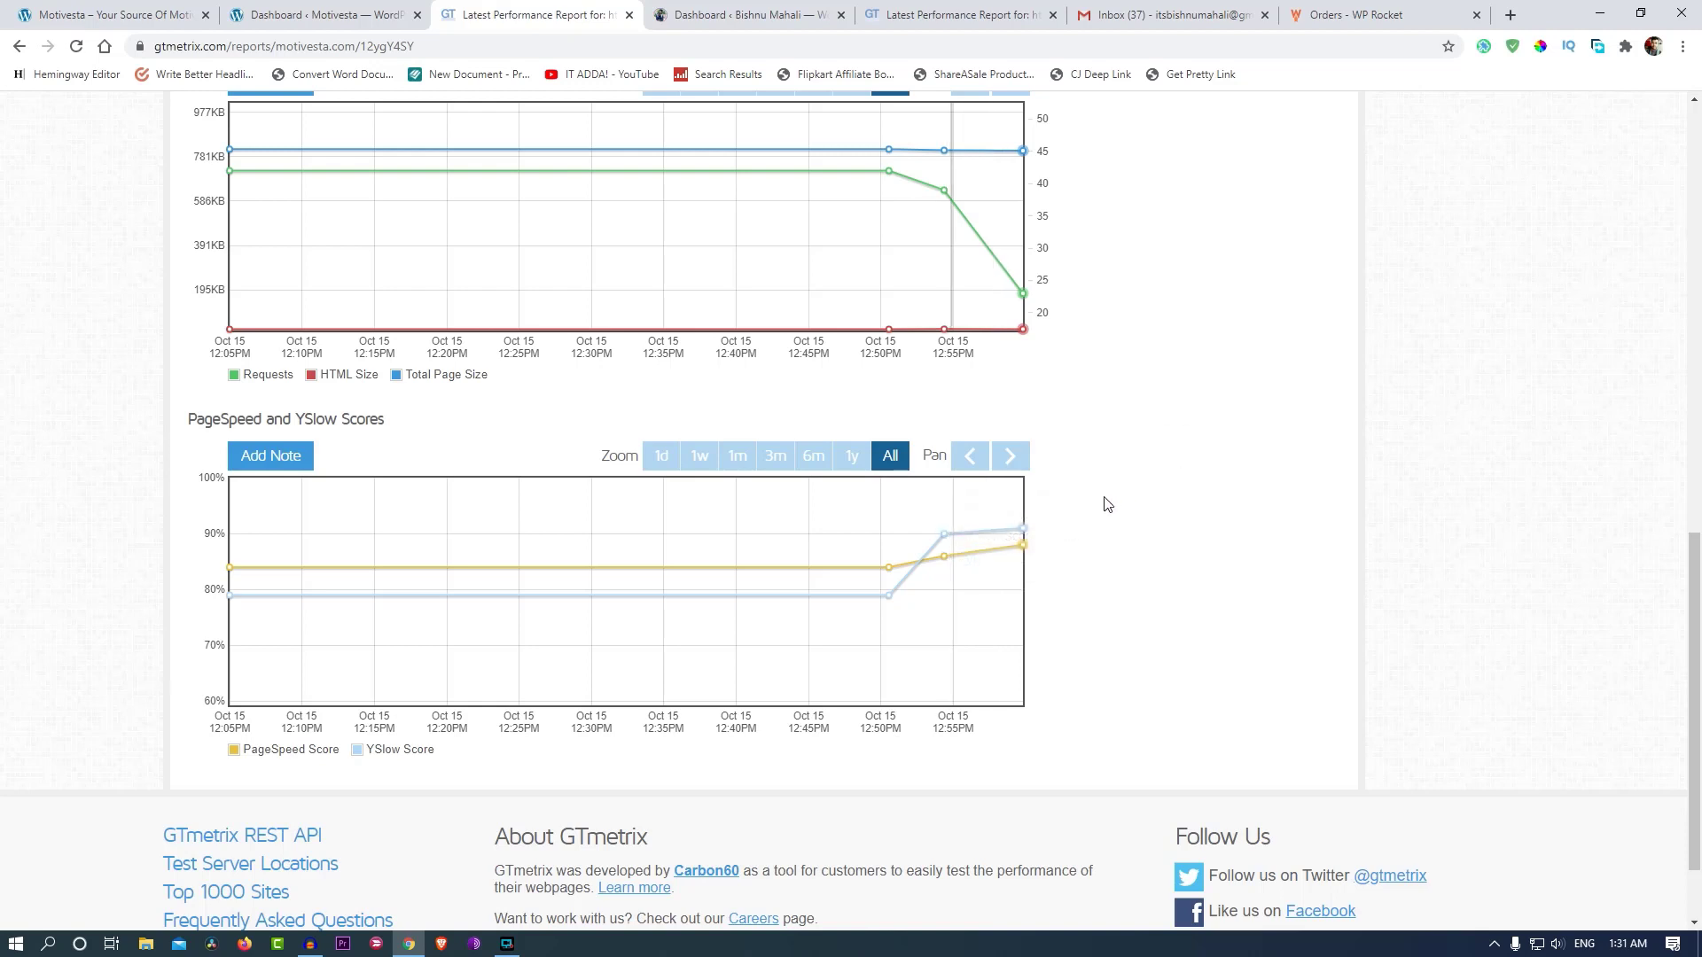
mouse_move(1042, 532)
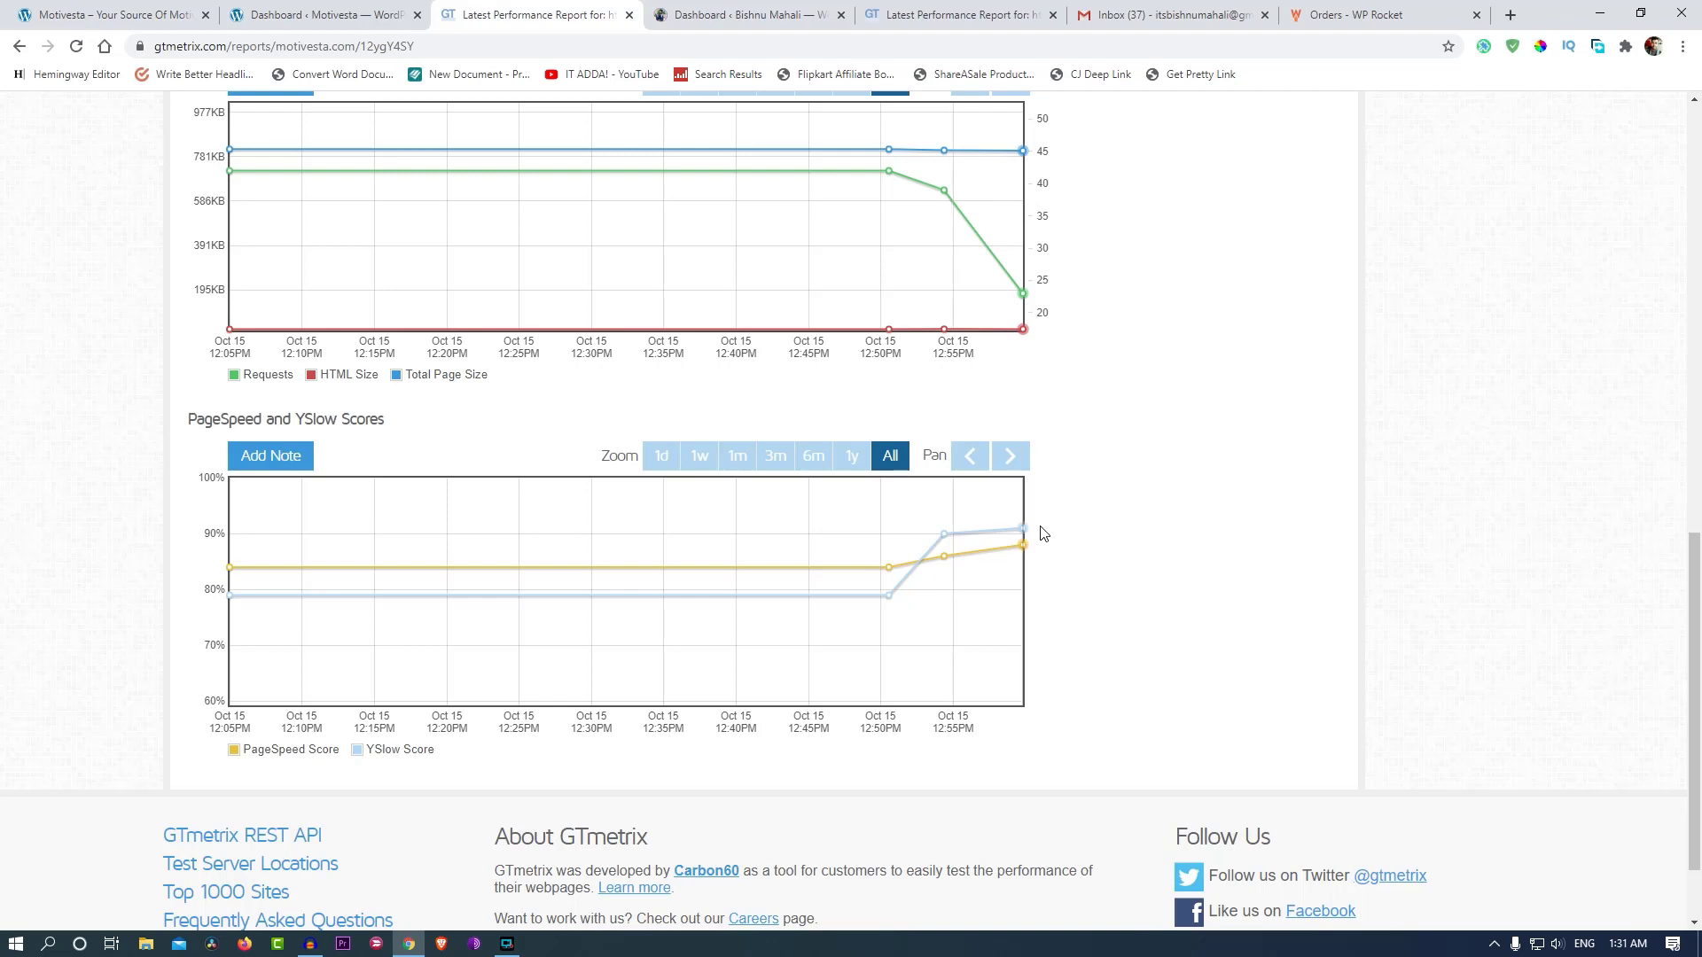
mouse_move(1020, 532)
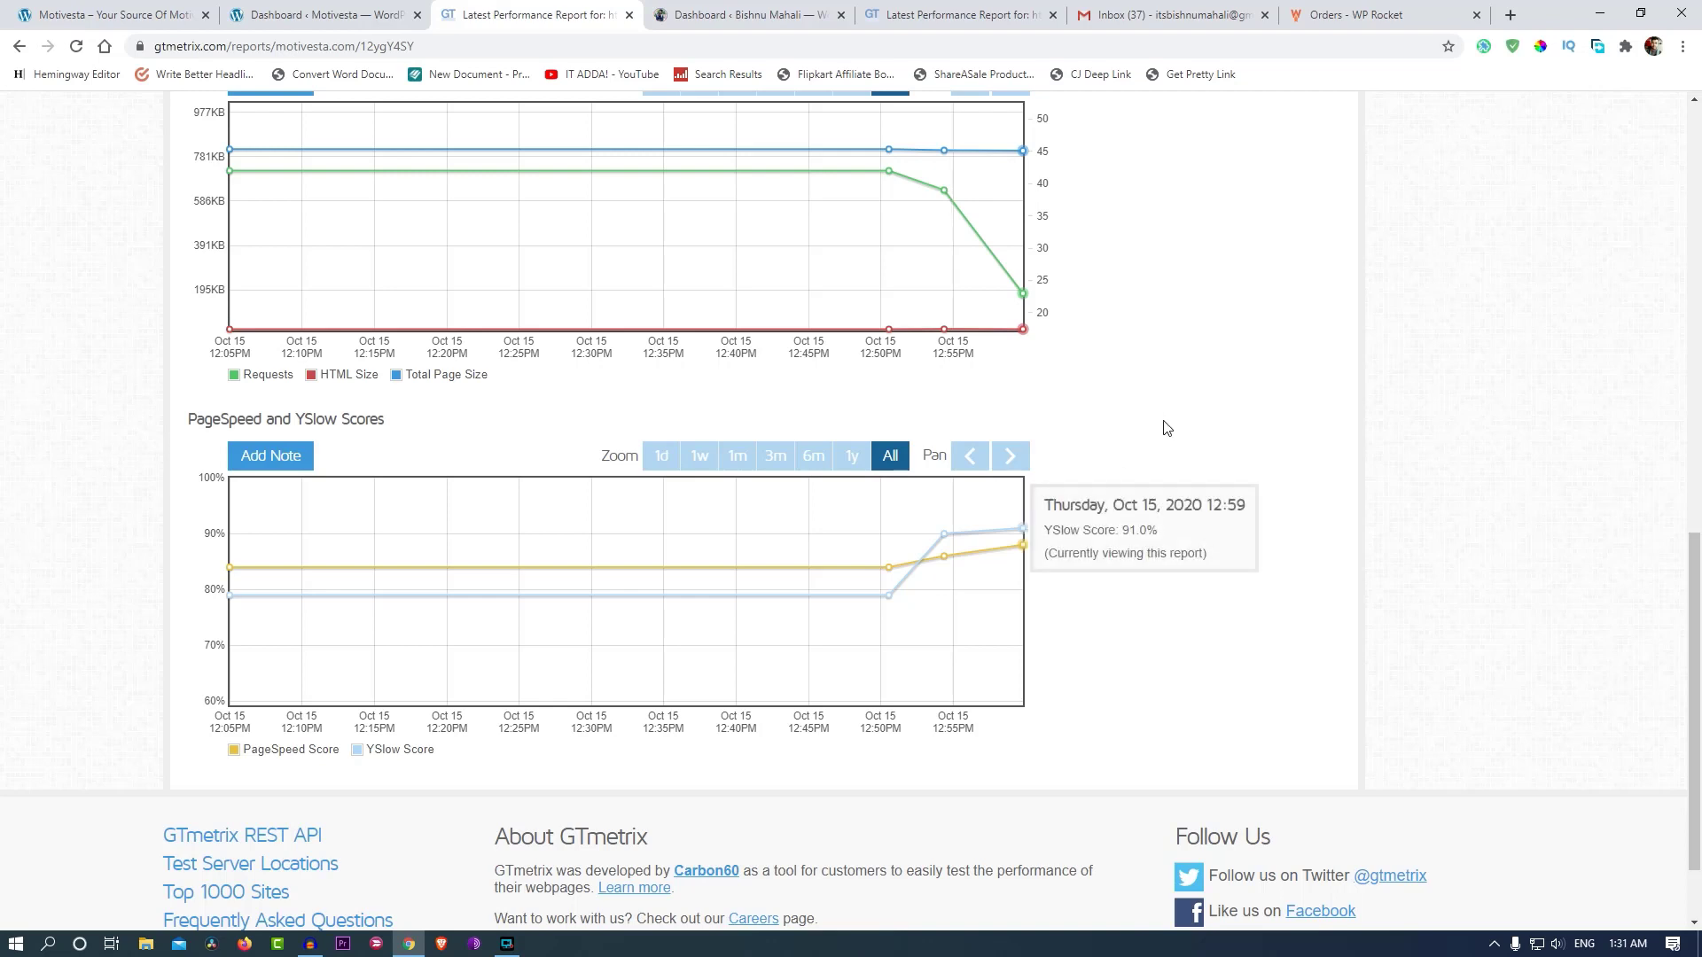
mouse_move(1215, 614)
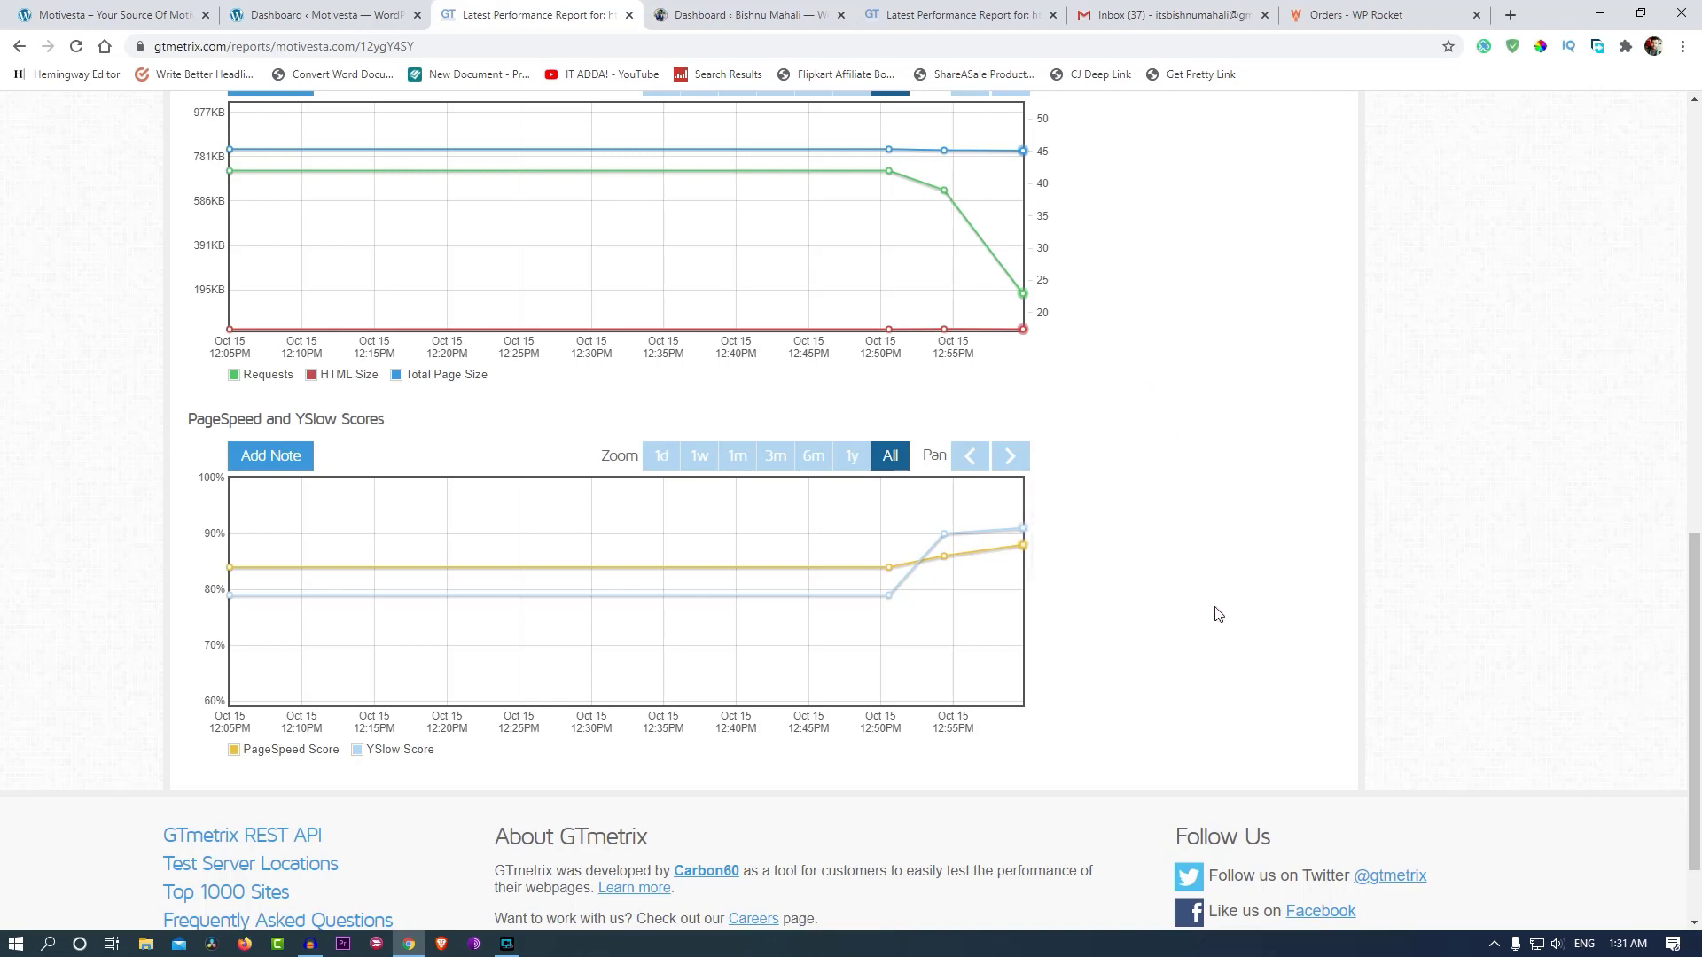
mouse_move(1127, 632)
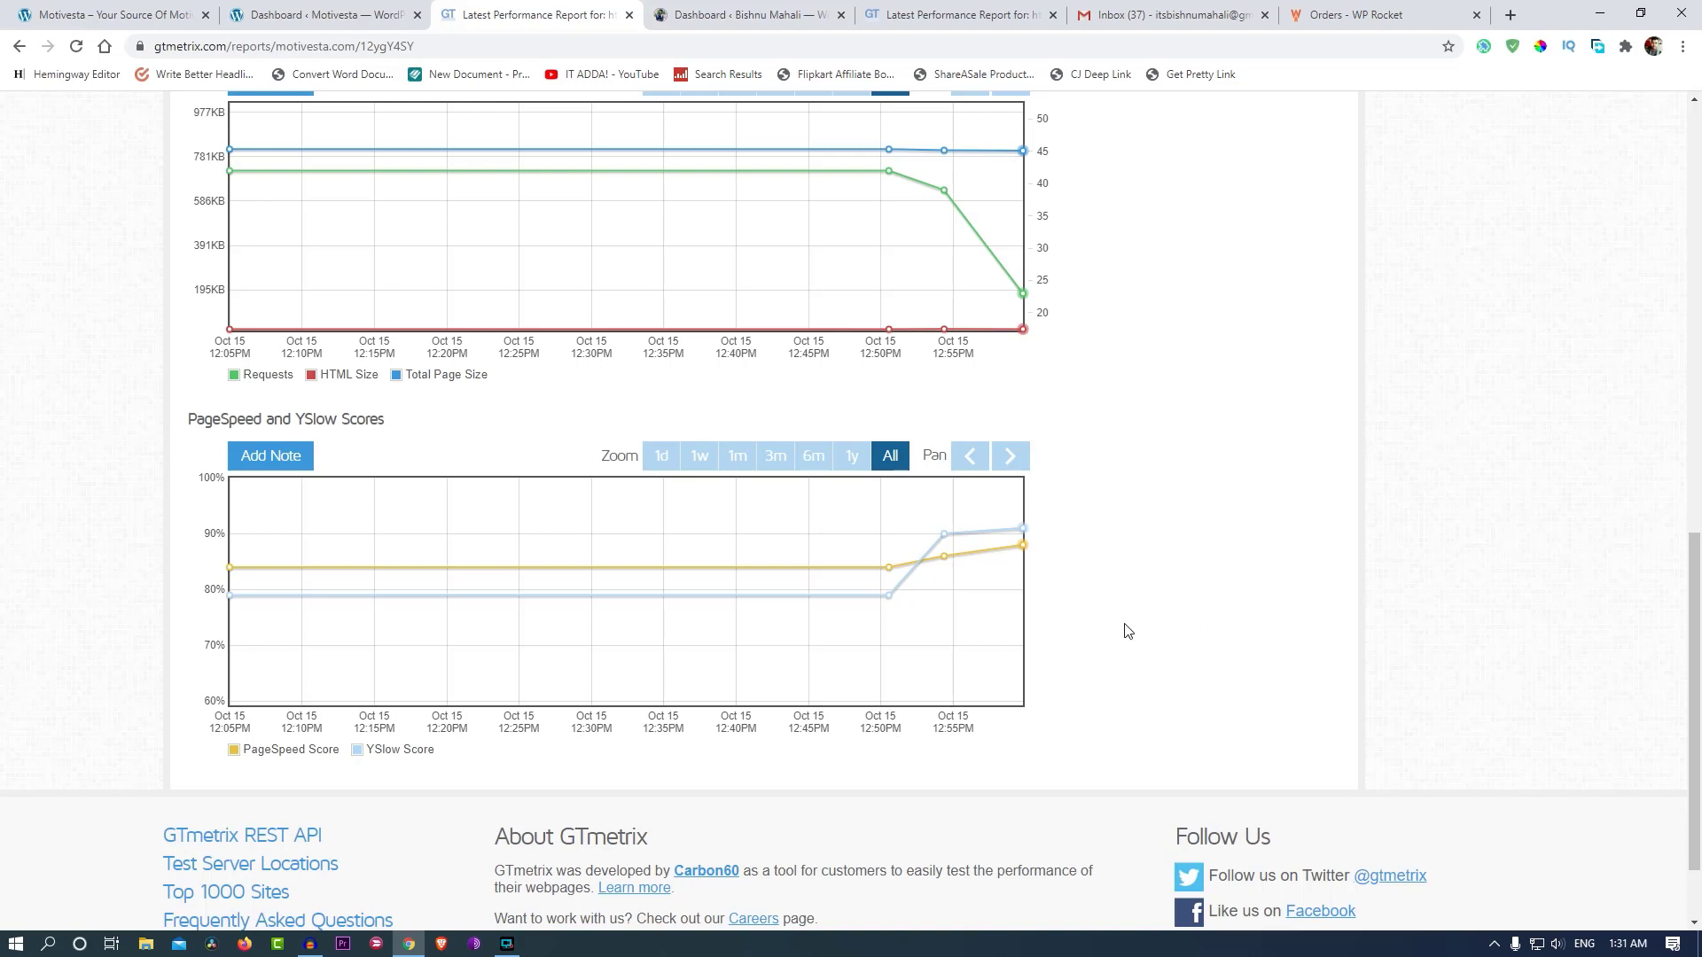
mouse_move(881, 575)
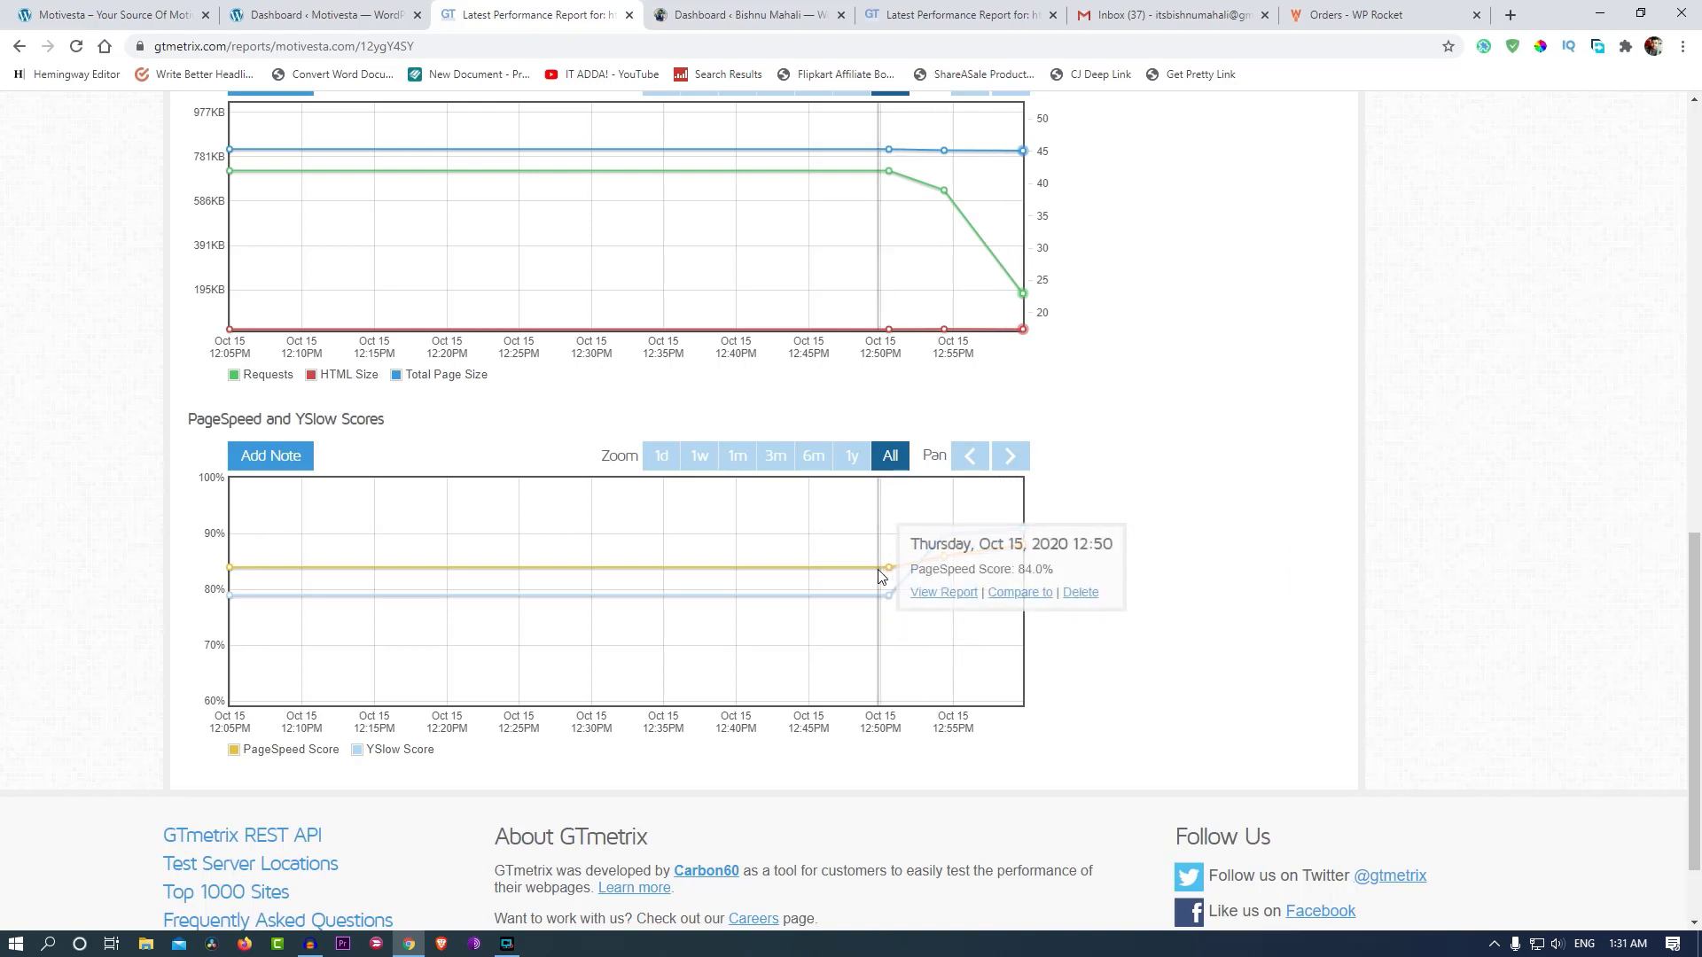
mouse_move(890, 572)
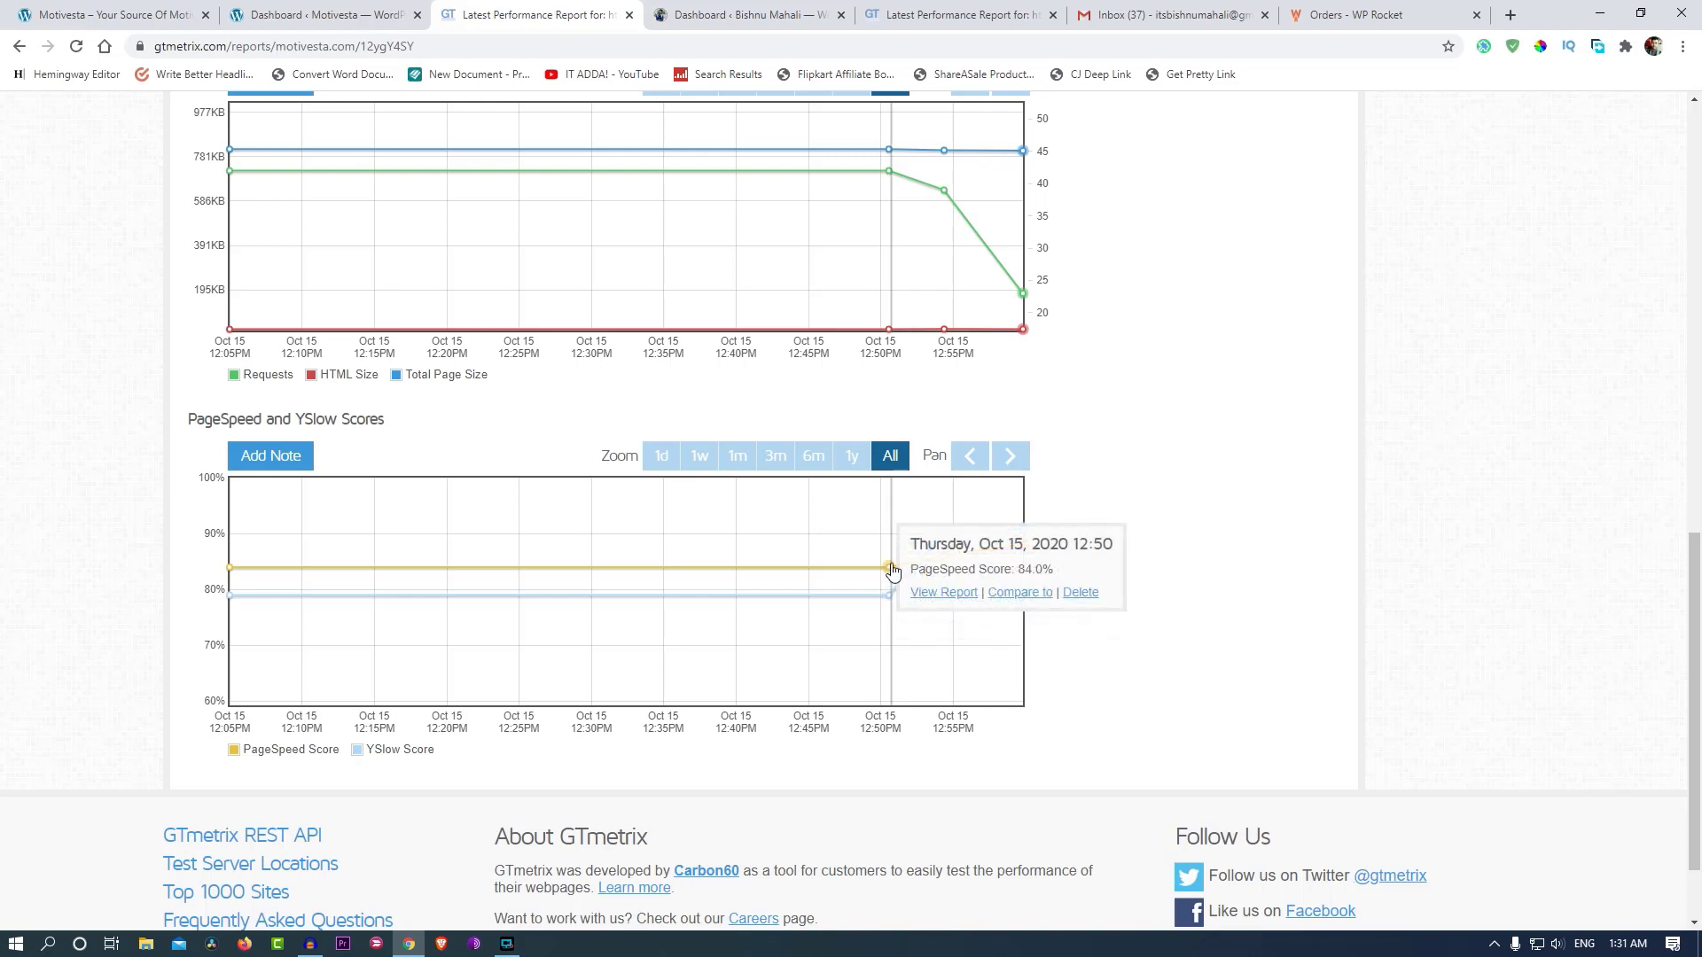
mouse_move(890, 599)
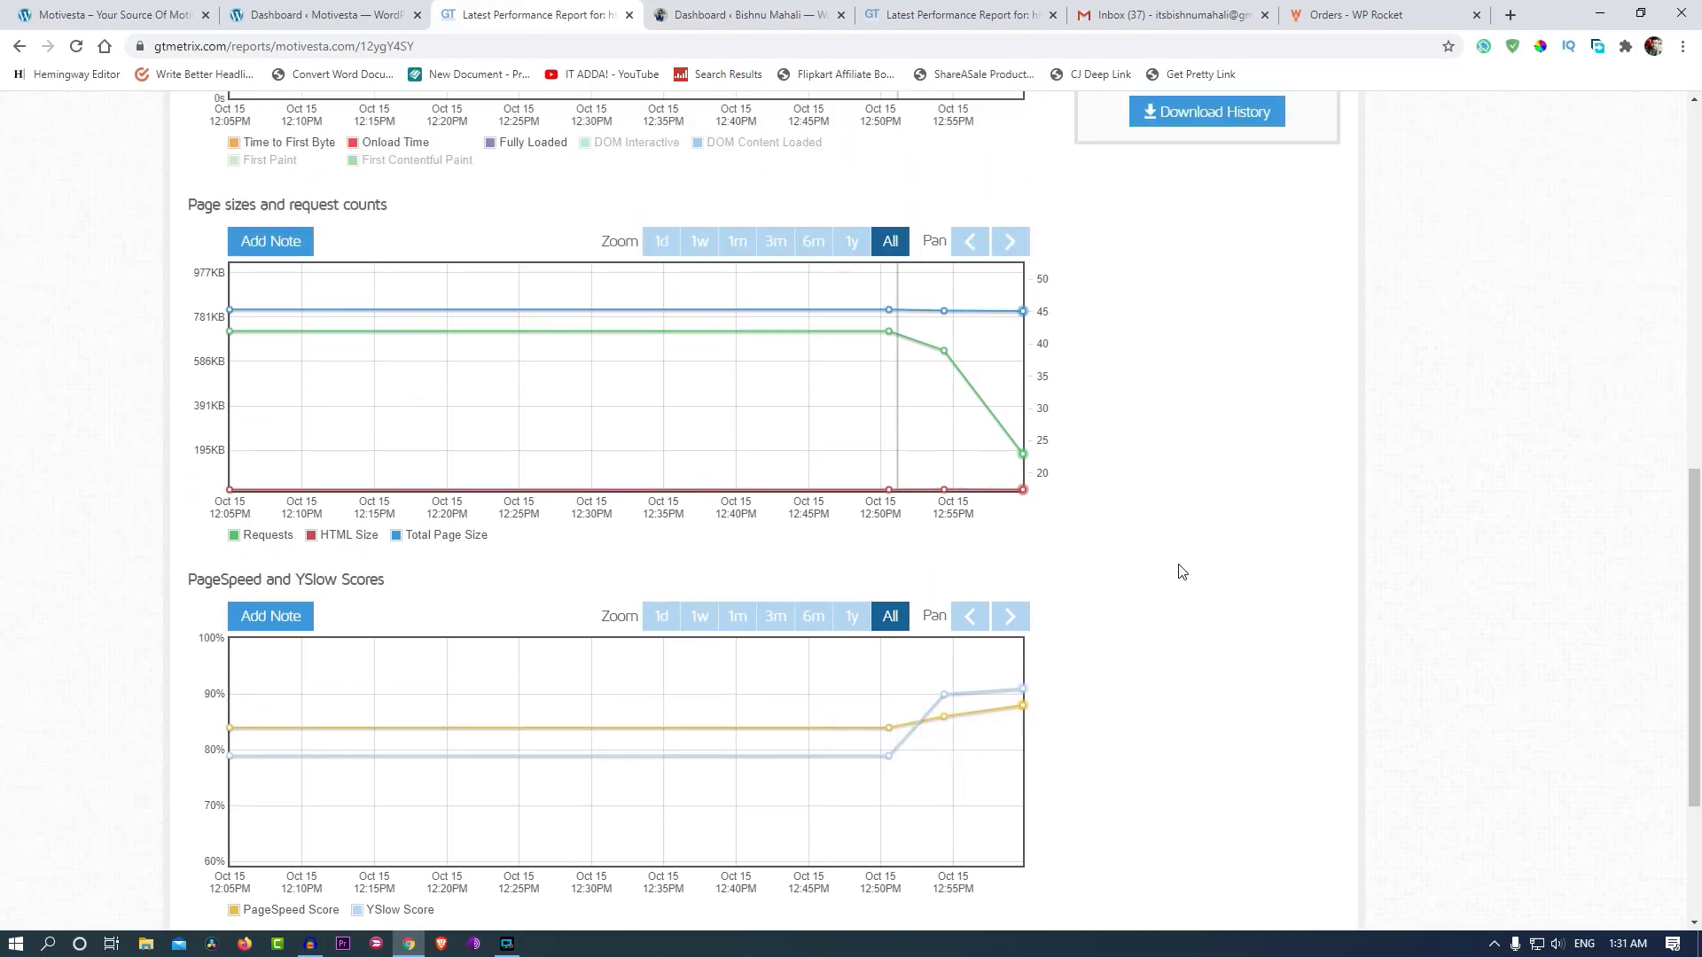
Re-test motivesta.com, then view the bmahali.com report: A (91%), C (79%), 49 requests.
scroll("up", 3)
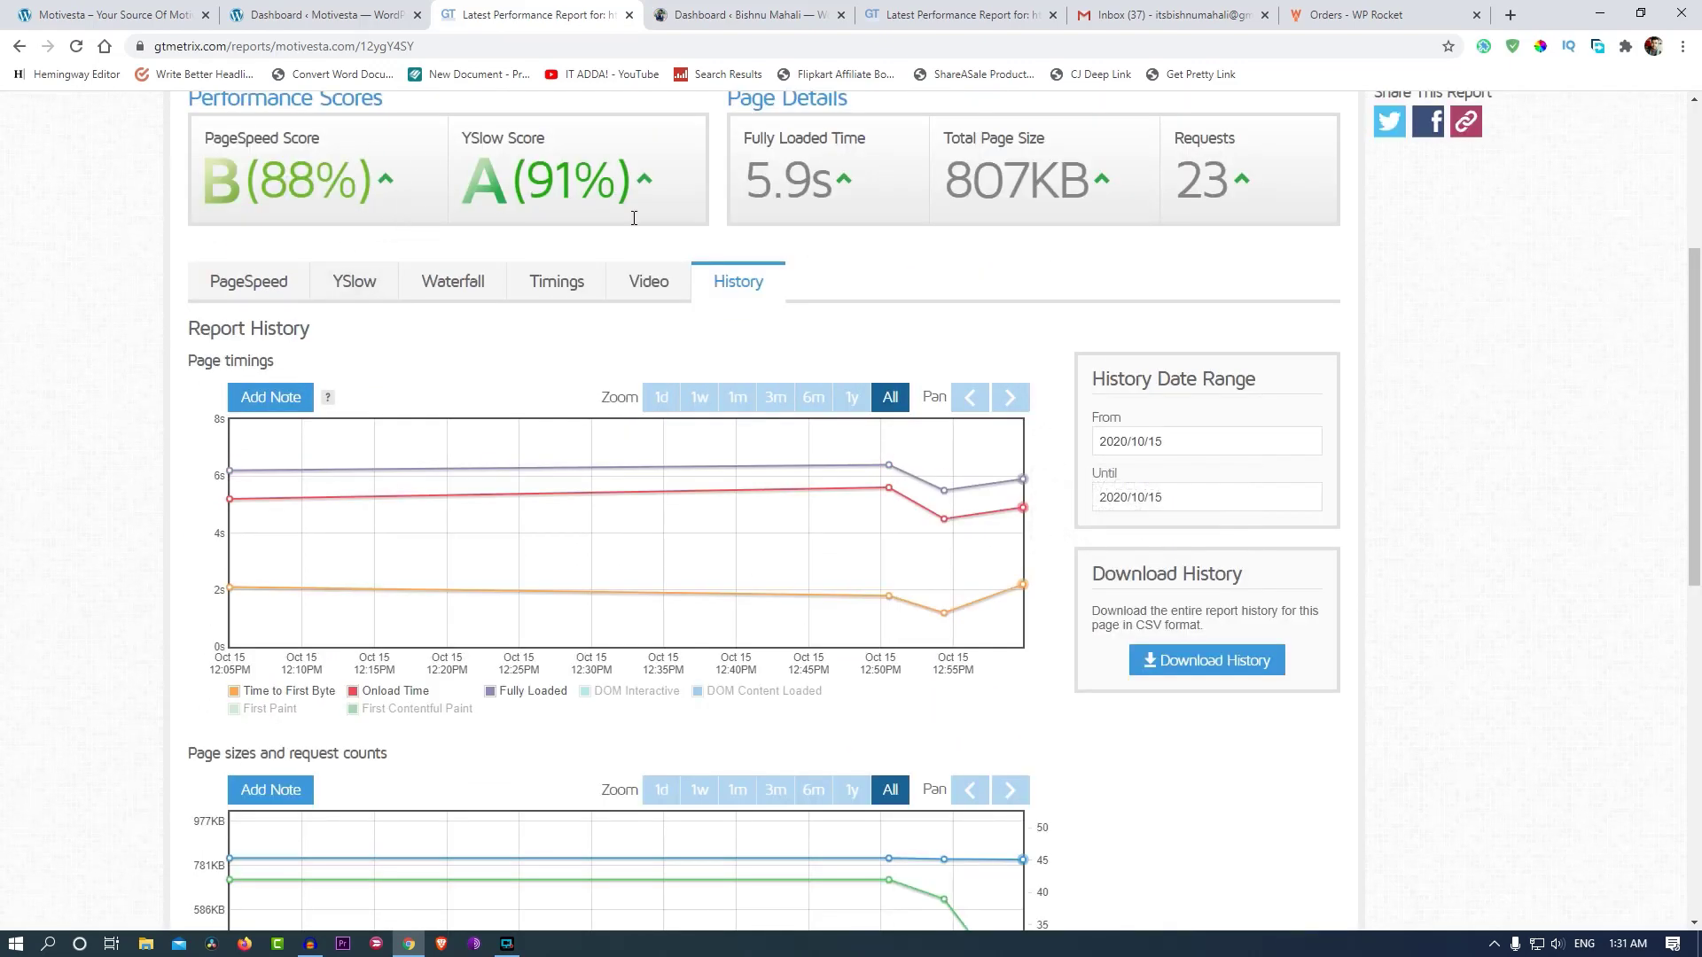
scroll("down", 3)
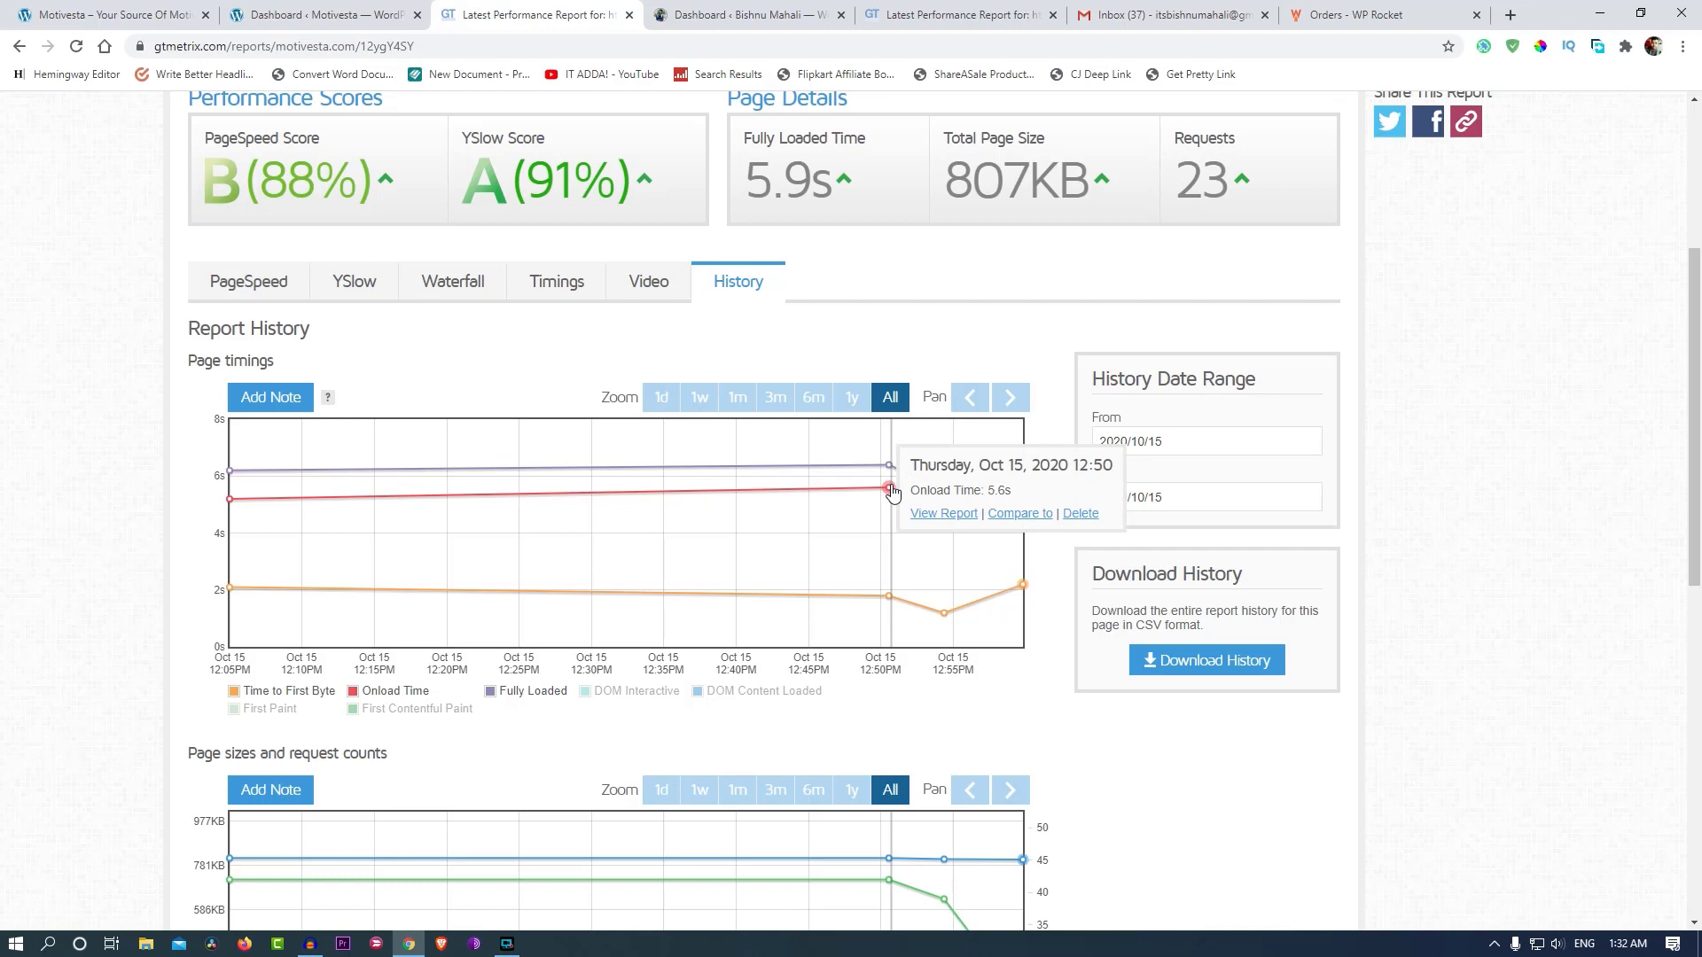
mouse_move(946, 614)
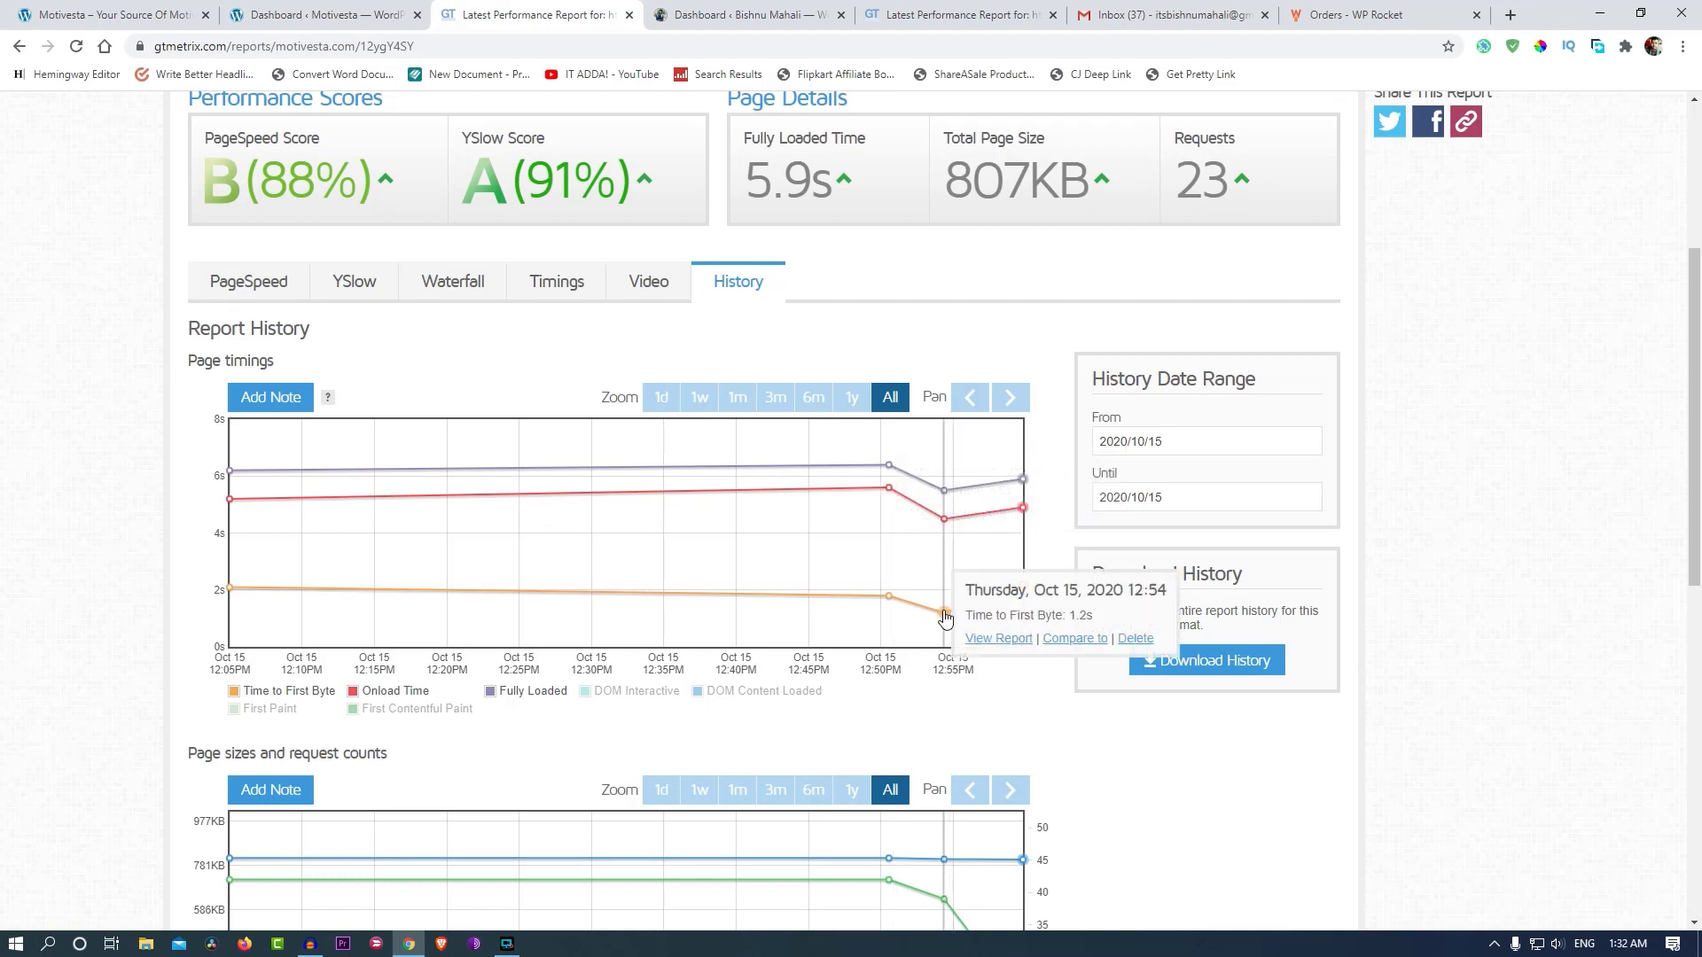
mouse_move(917, 610)
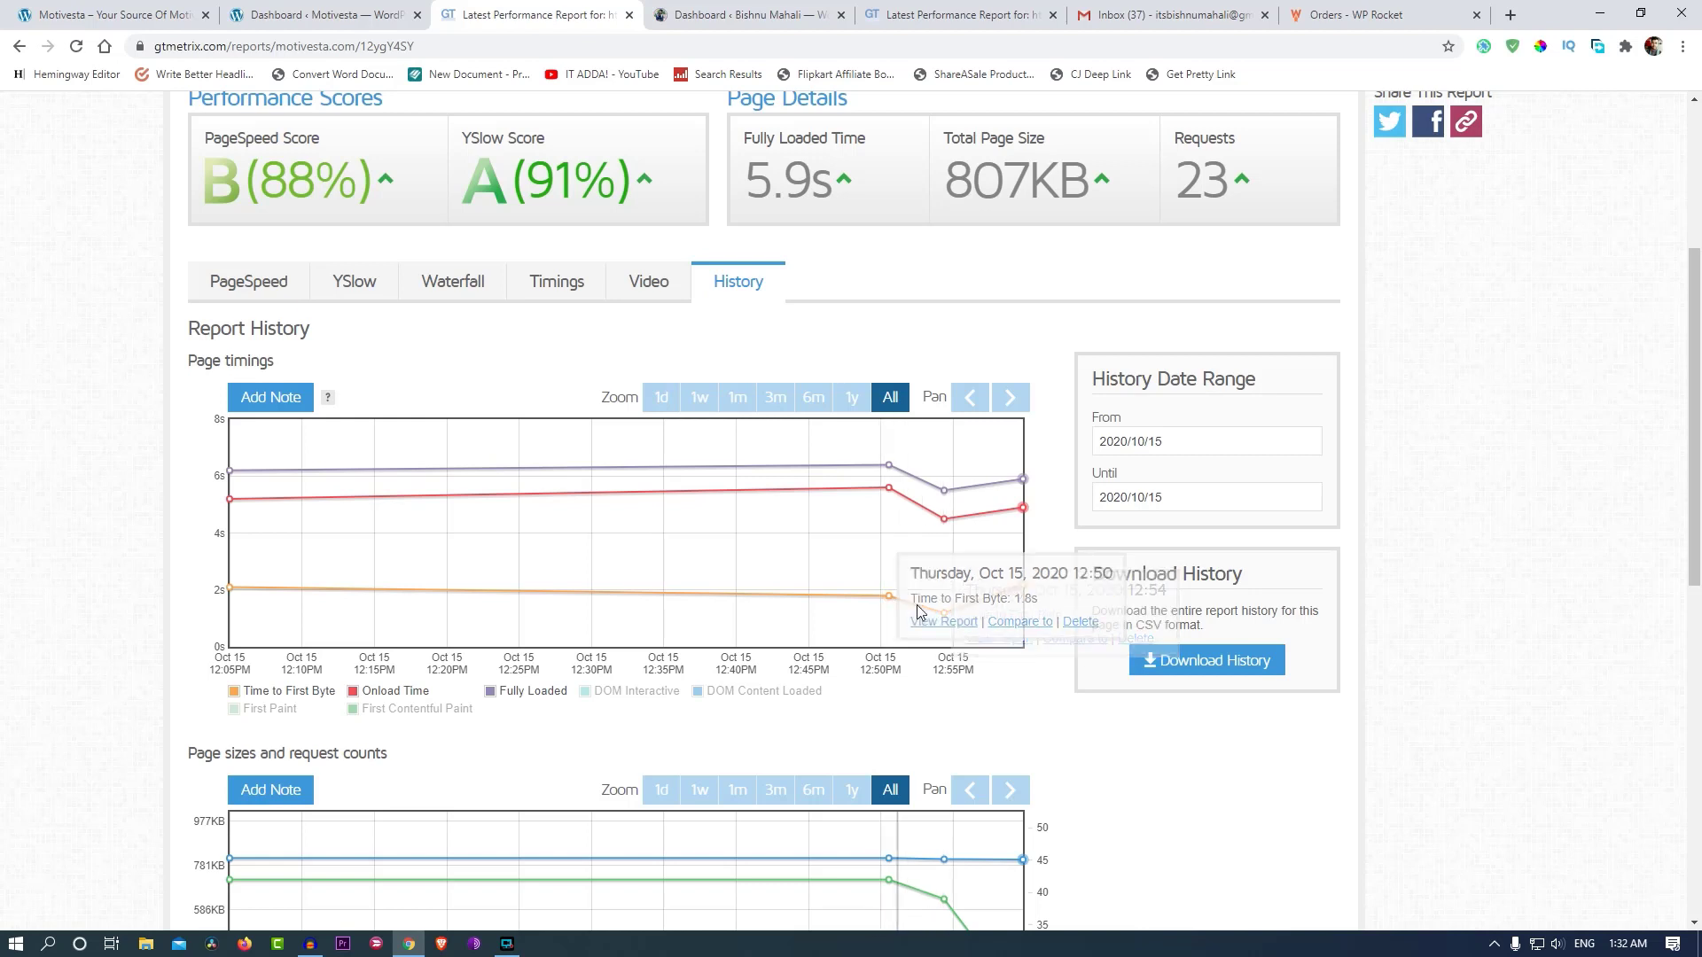
mouse_move(1147, 712)
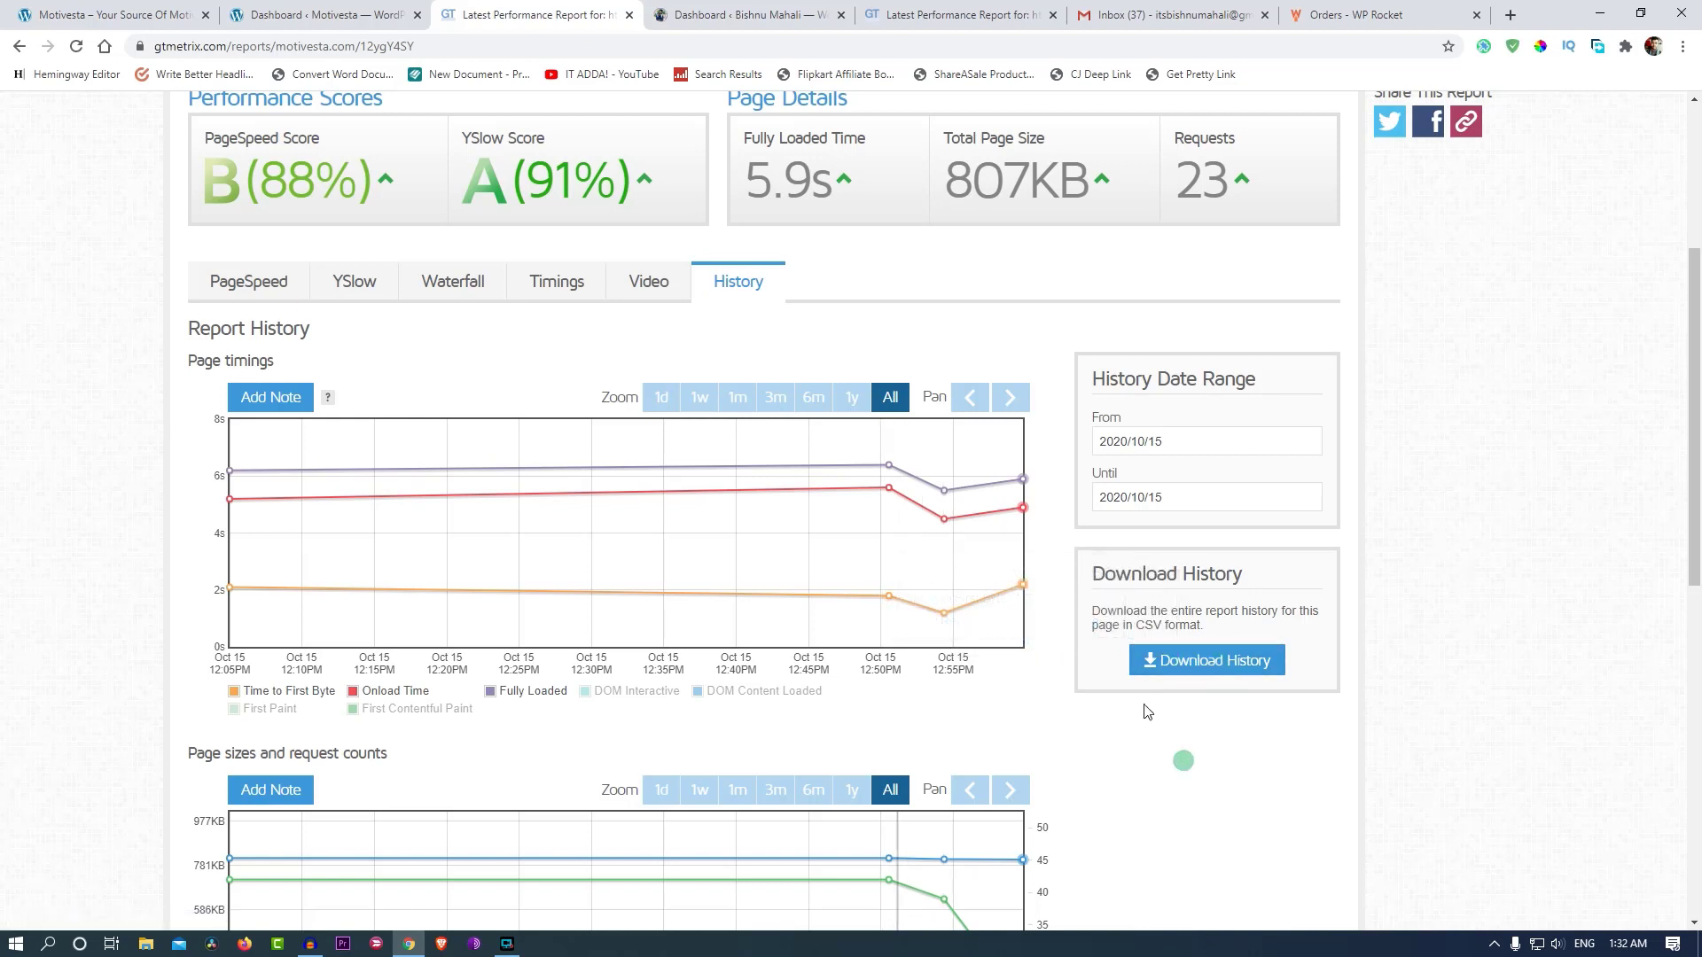
mouse_move(1026, 548)
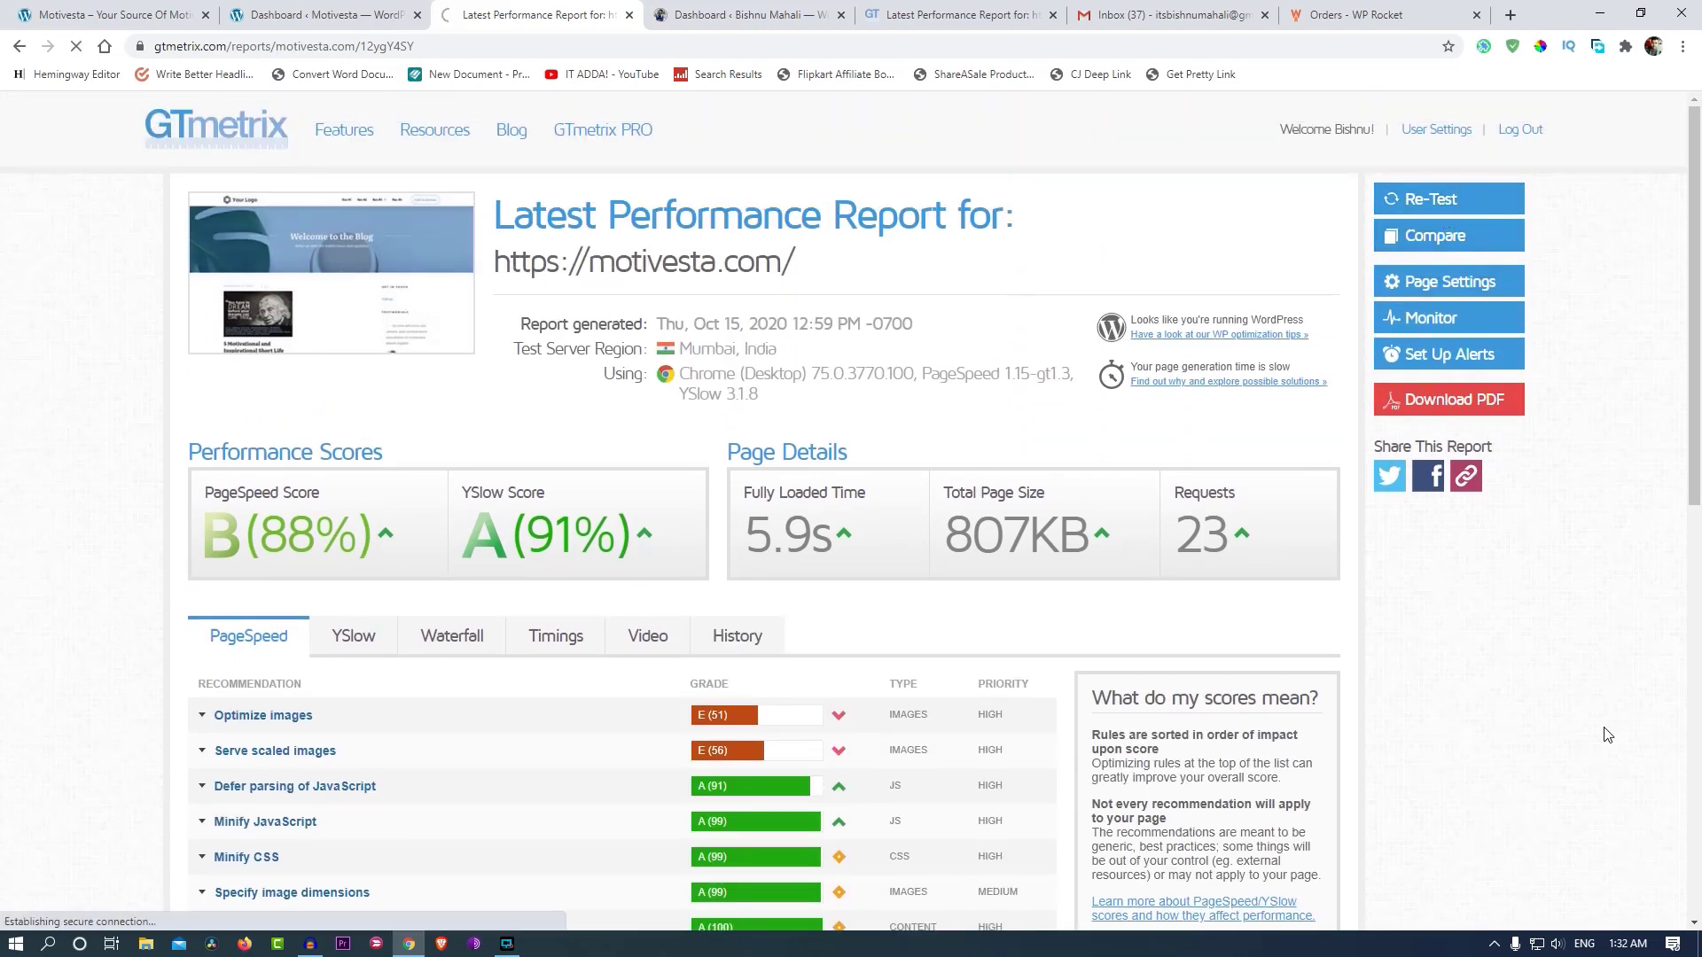
left_click(1432, 199)
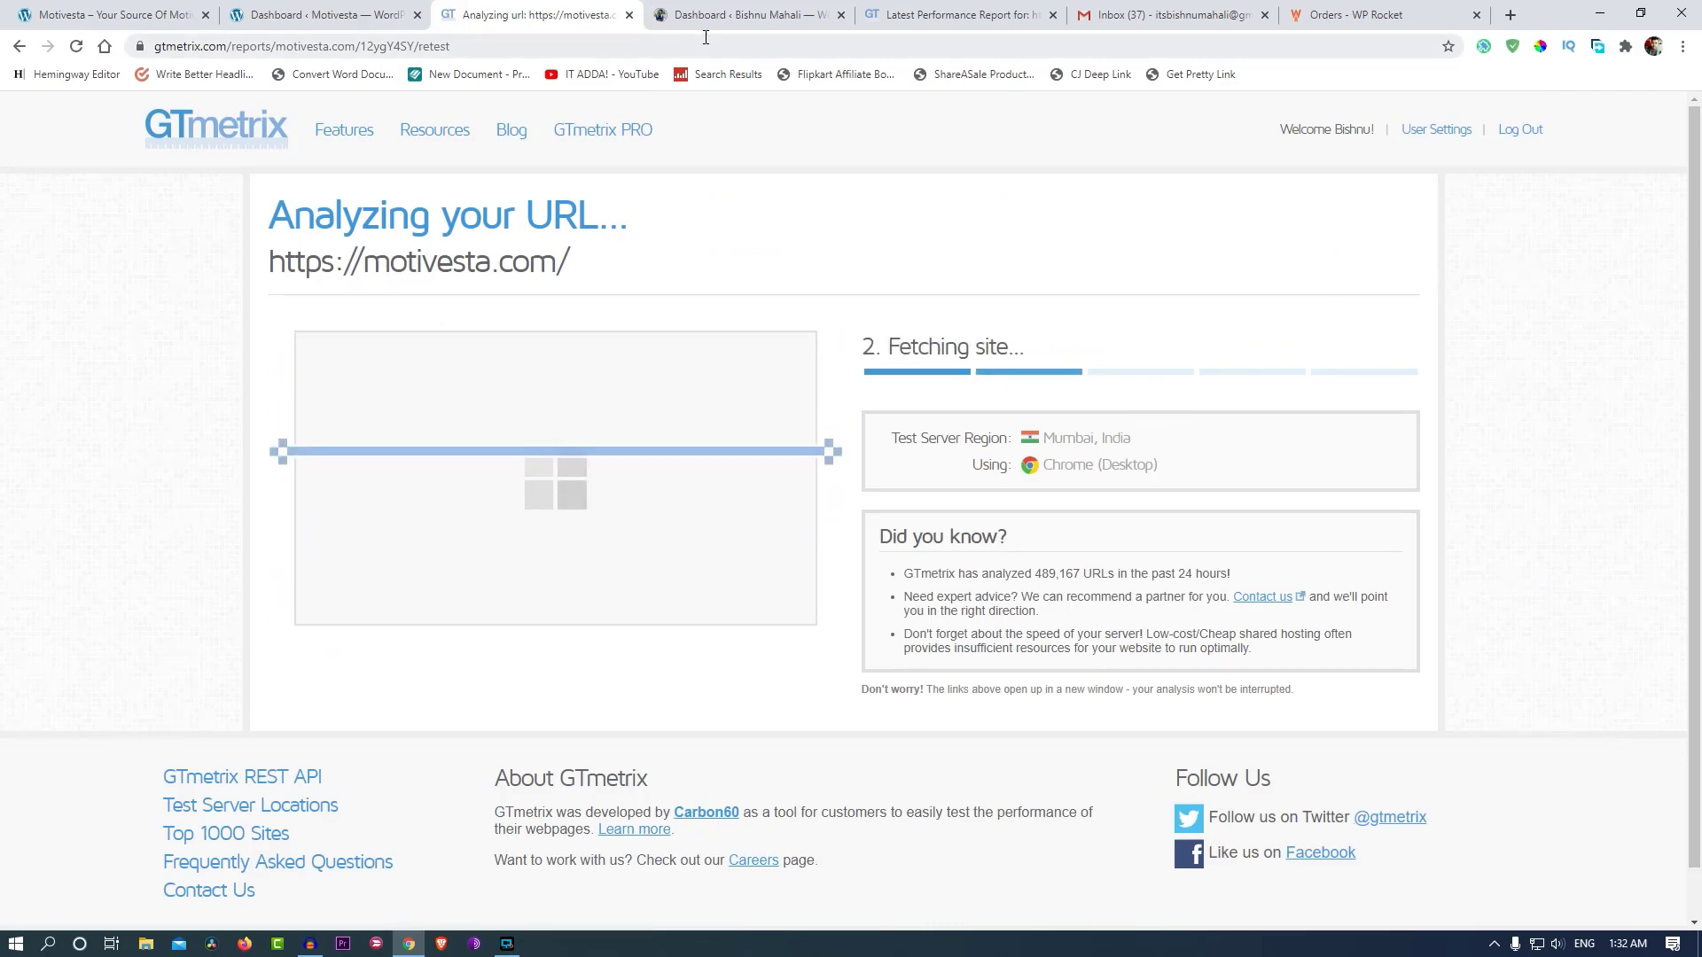
left_click(955, 14)
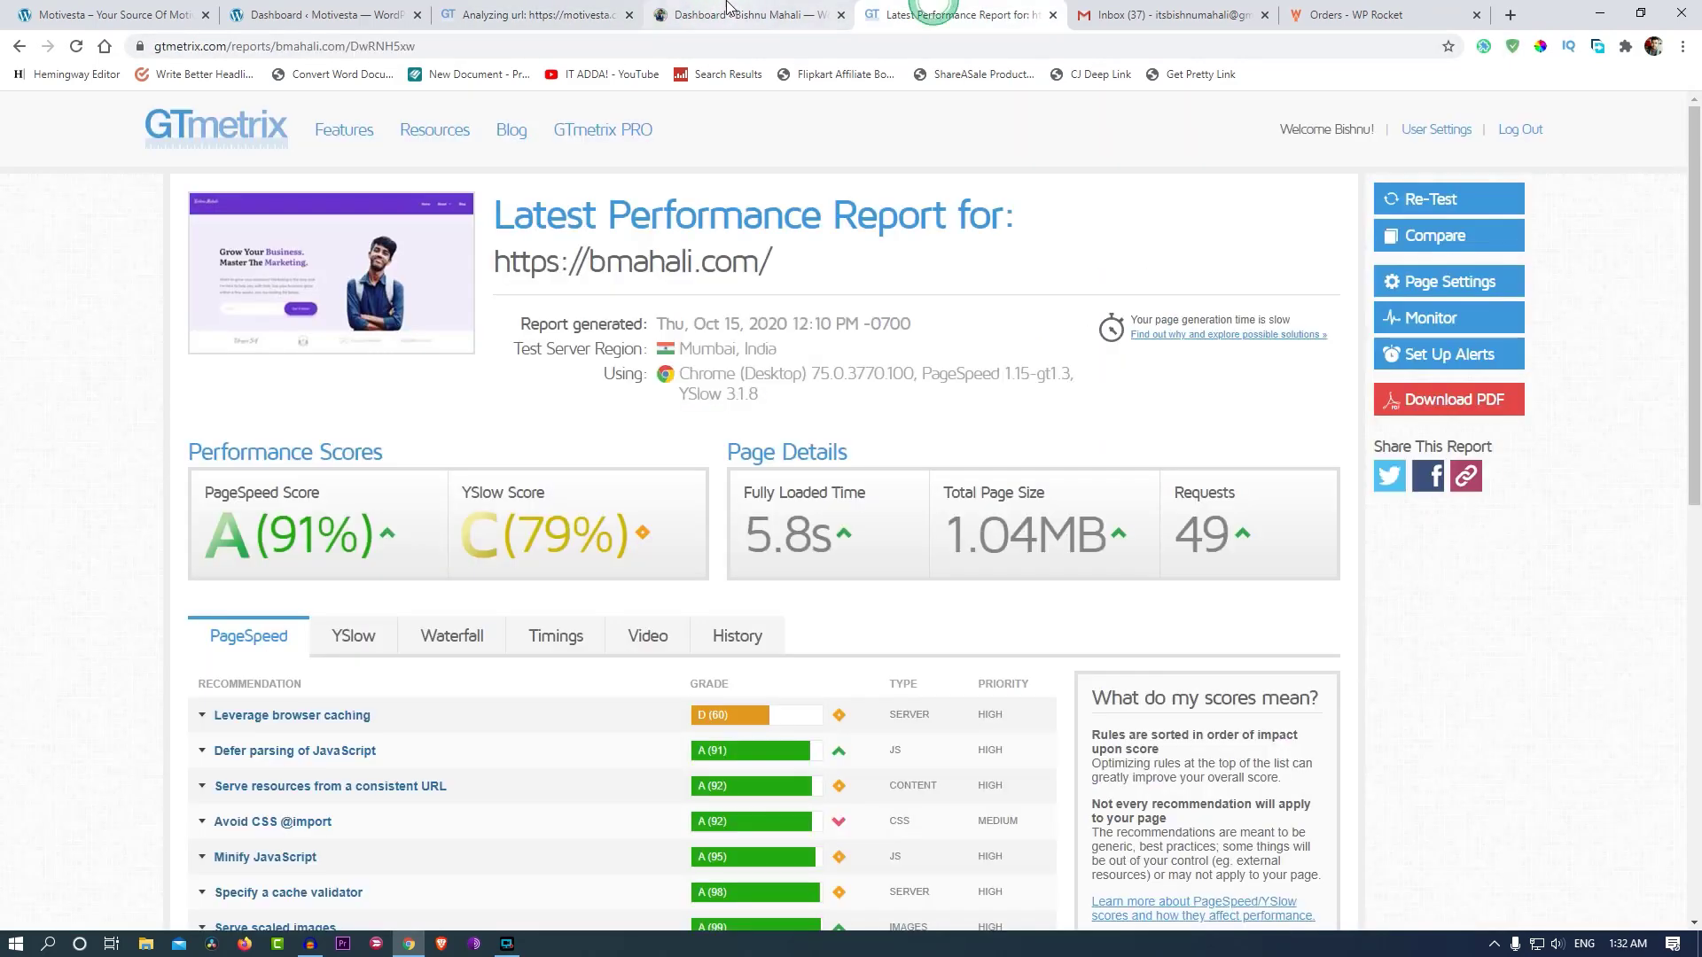
Visit the live bmahali.com site from its WordPress admin dashboard.
left_click(747, 15)
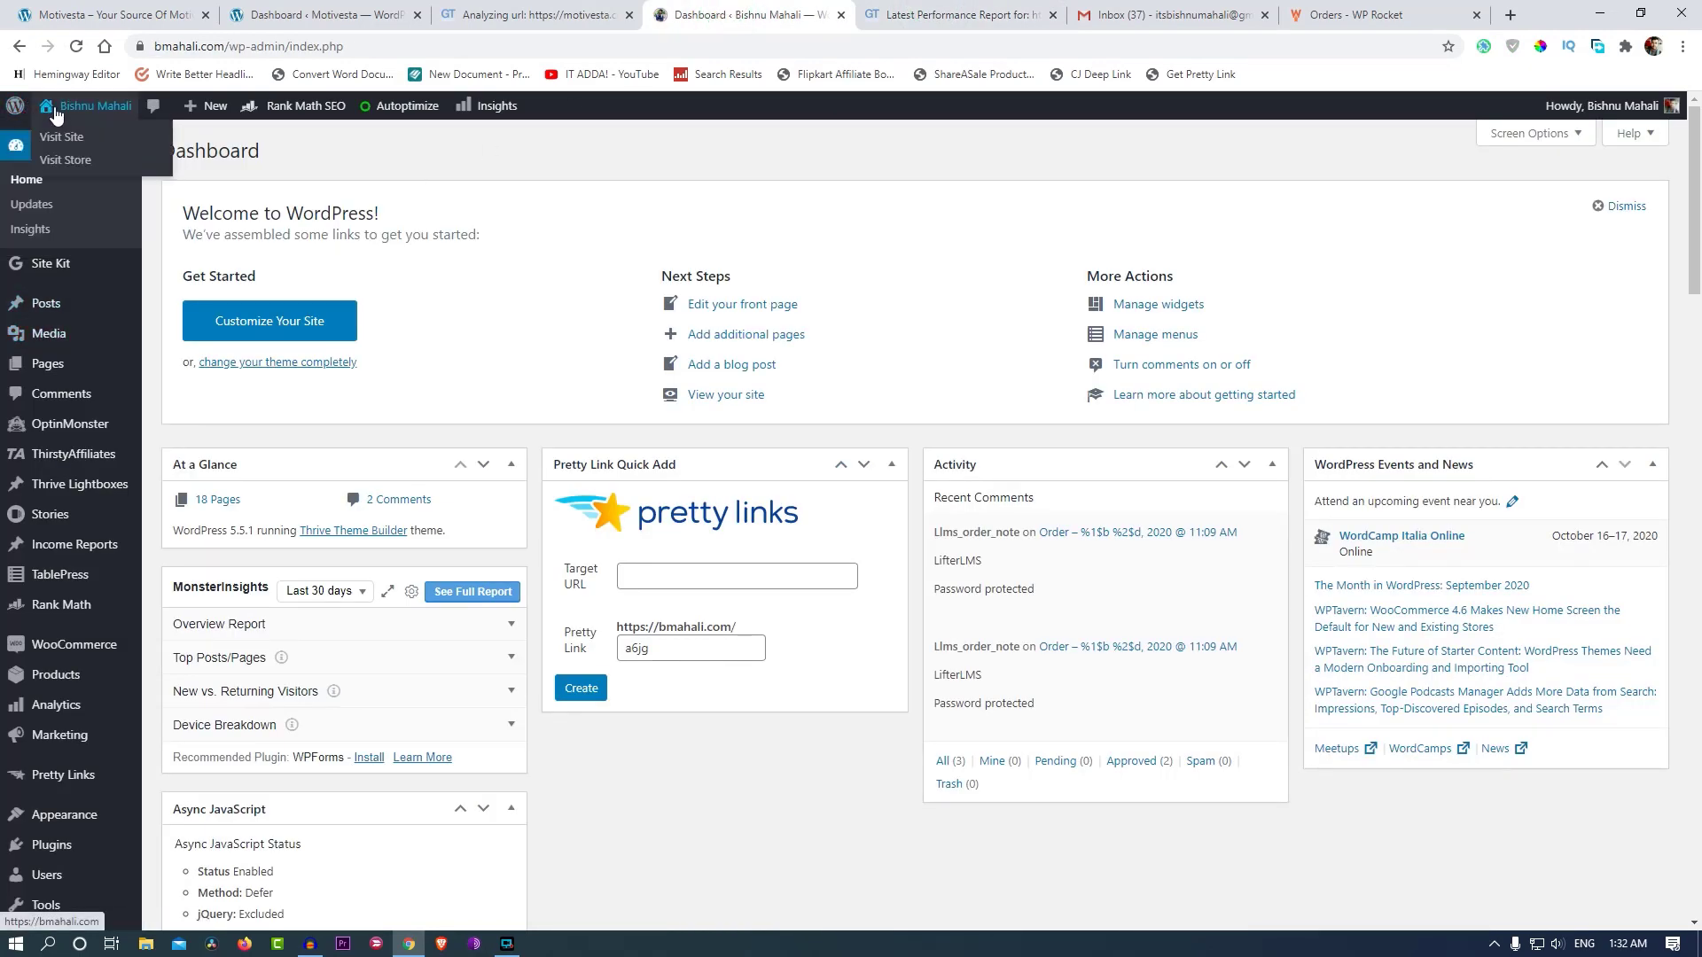
right_click(89, 105)
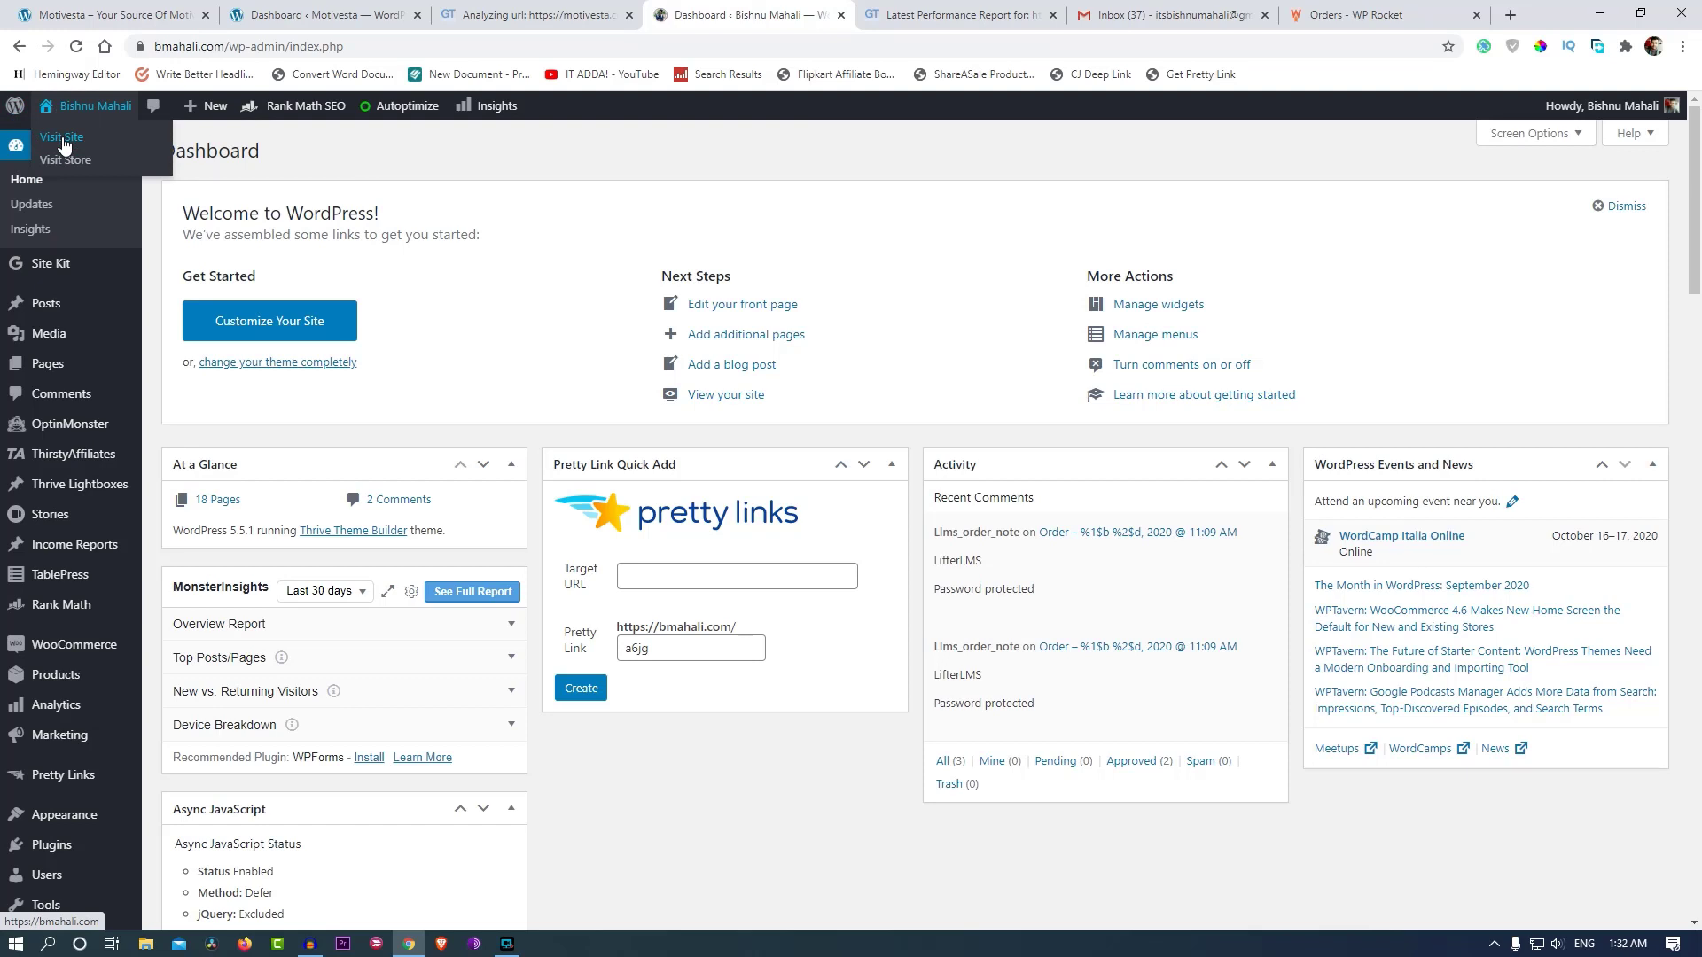
left_click(61, 137)
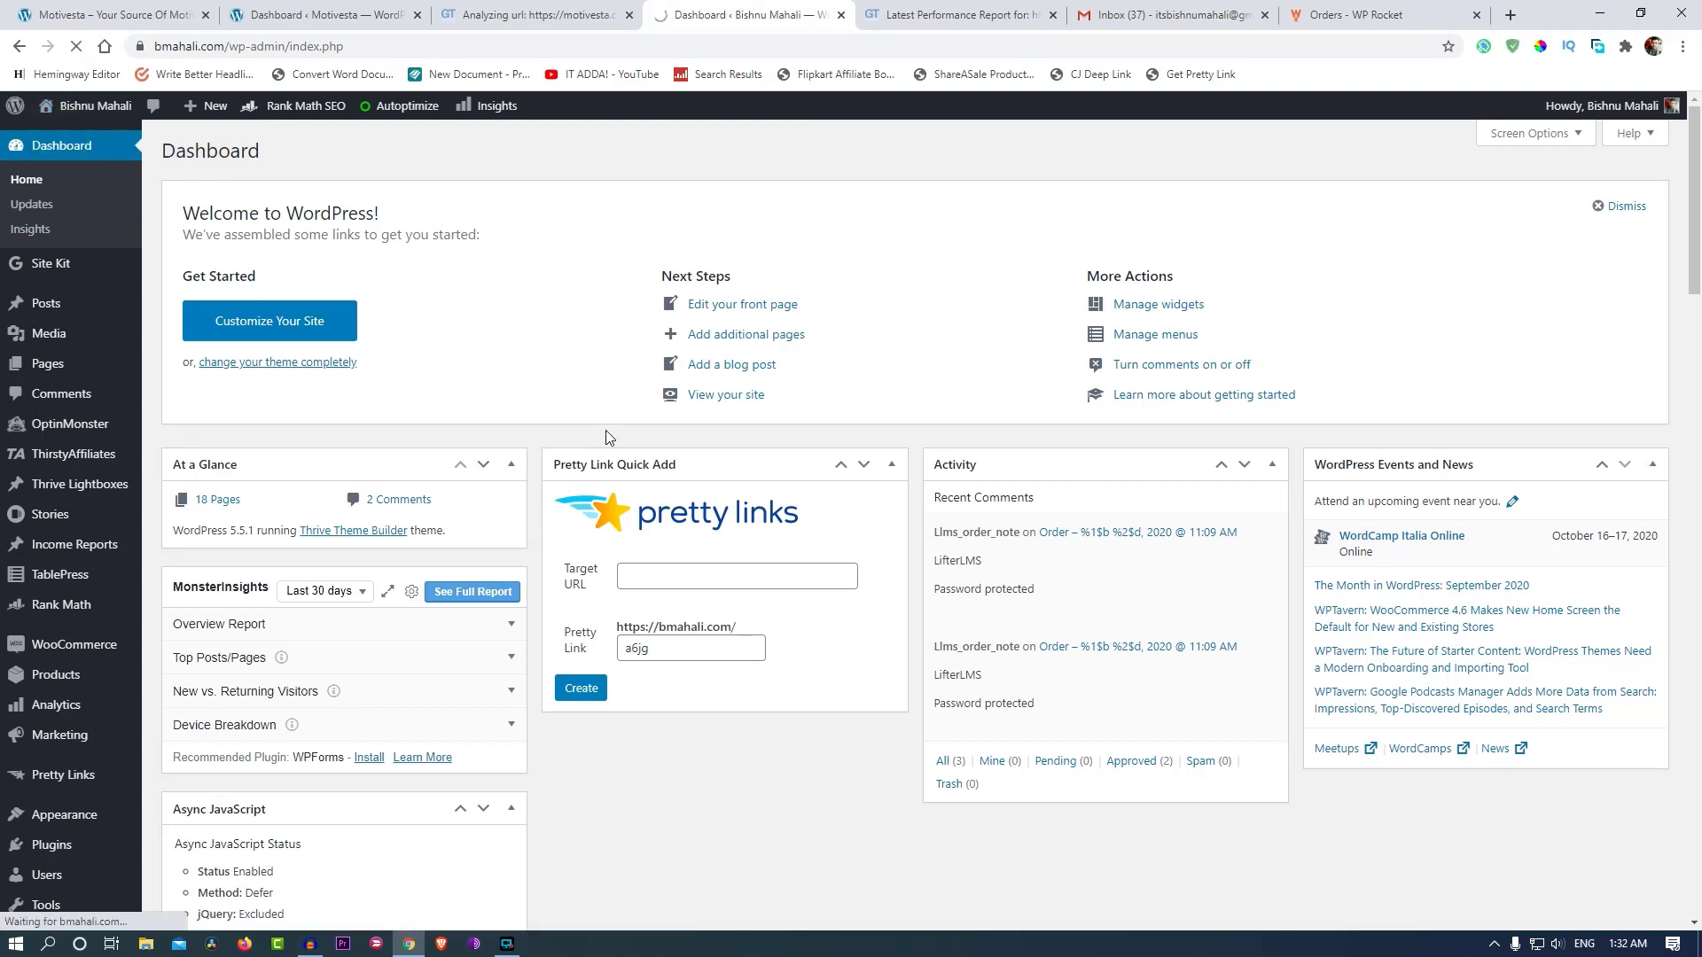
mouse_move(541, 459)
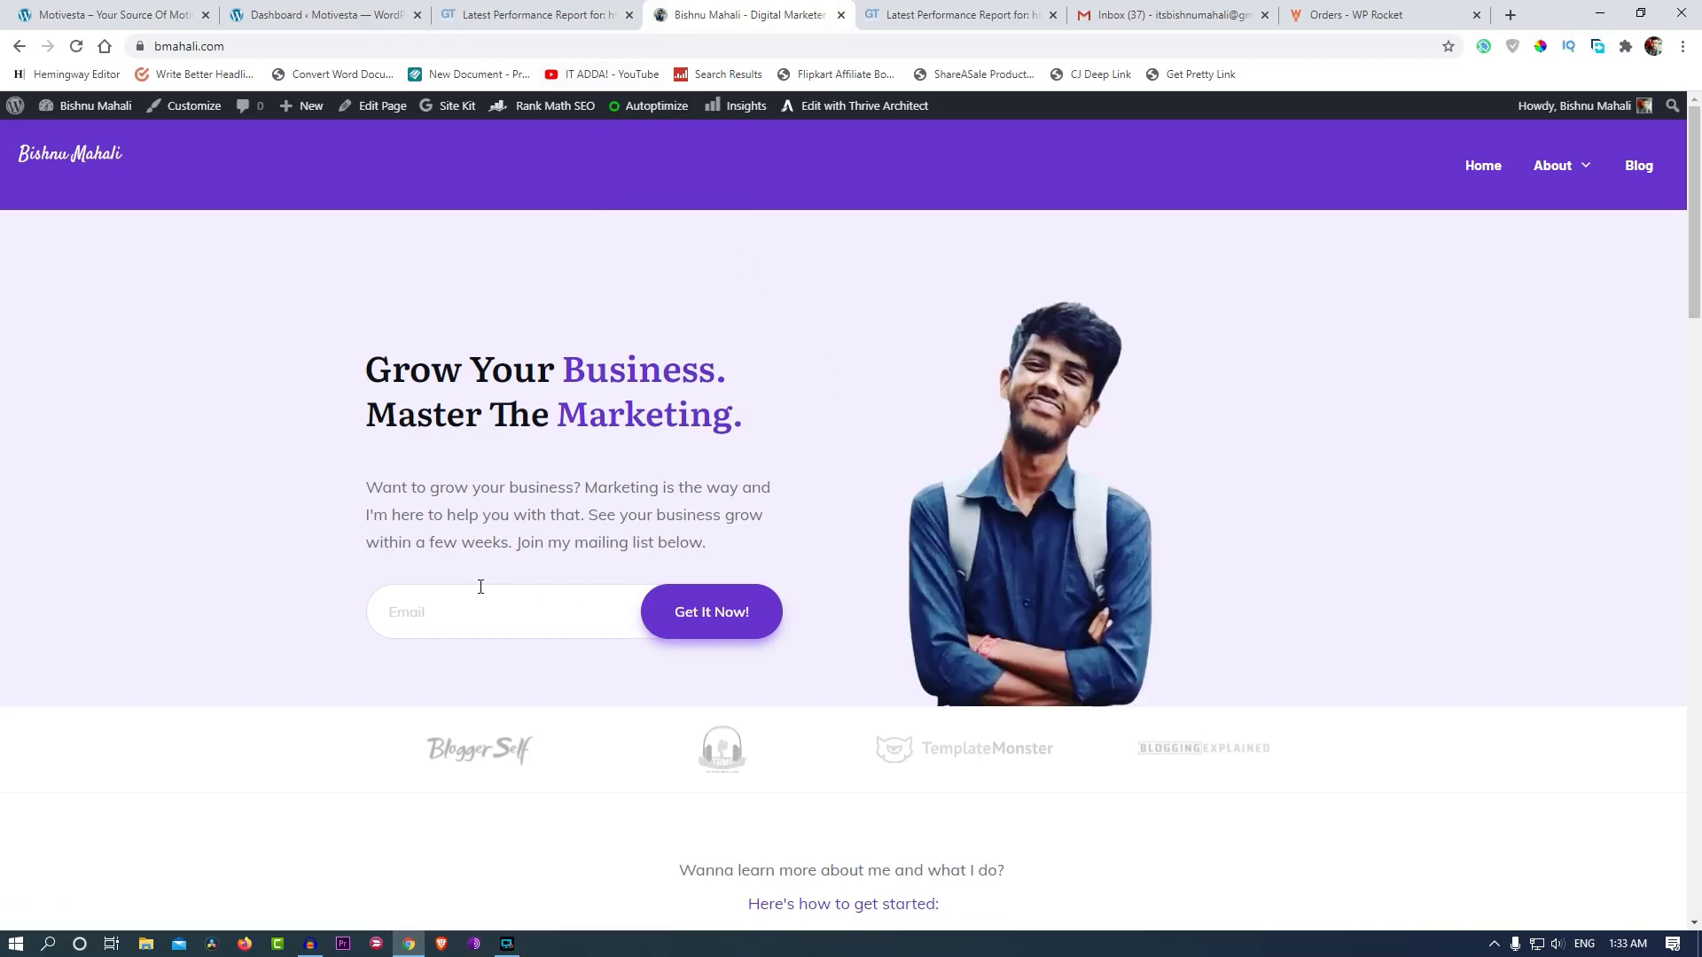
scroll("down", 3)
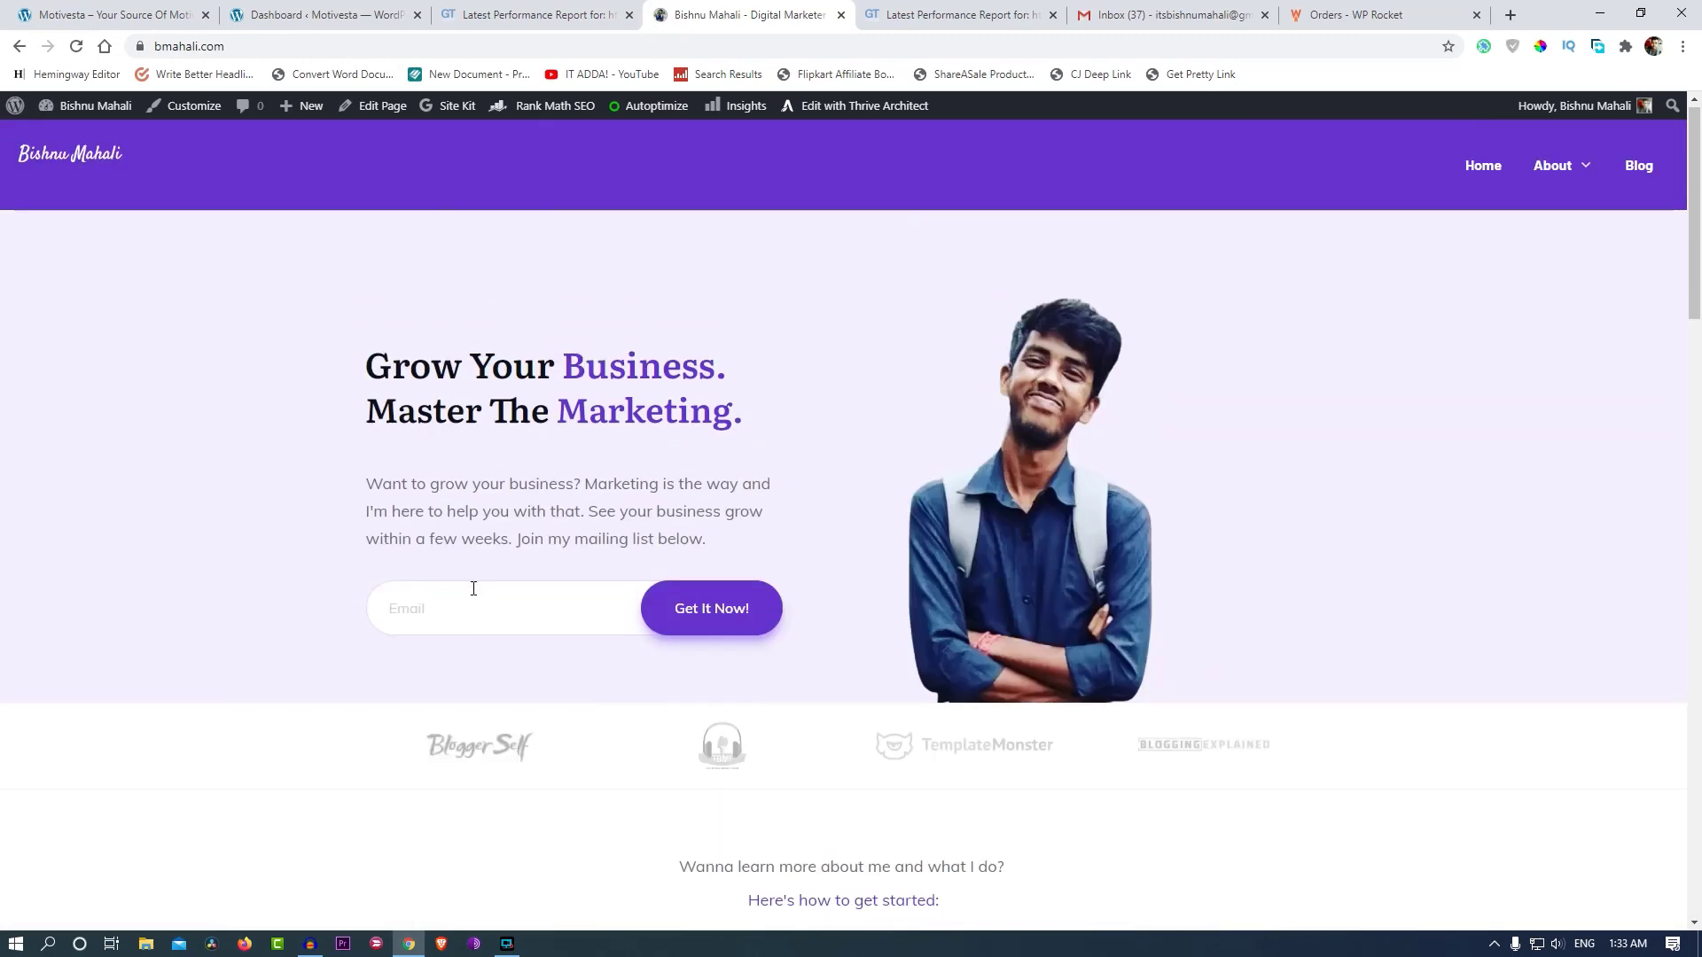
left_click(556, 105)
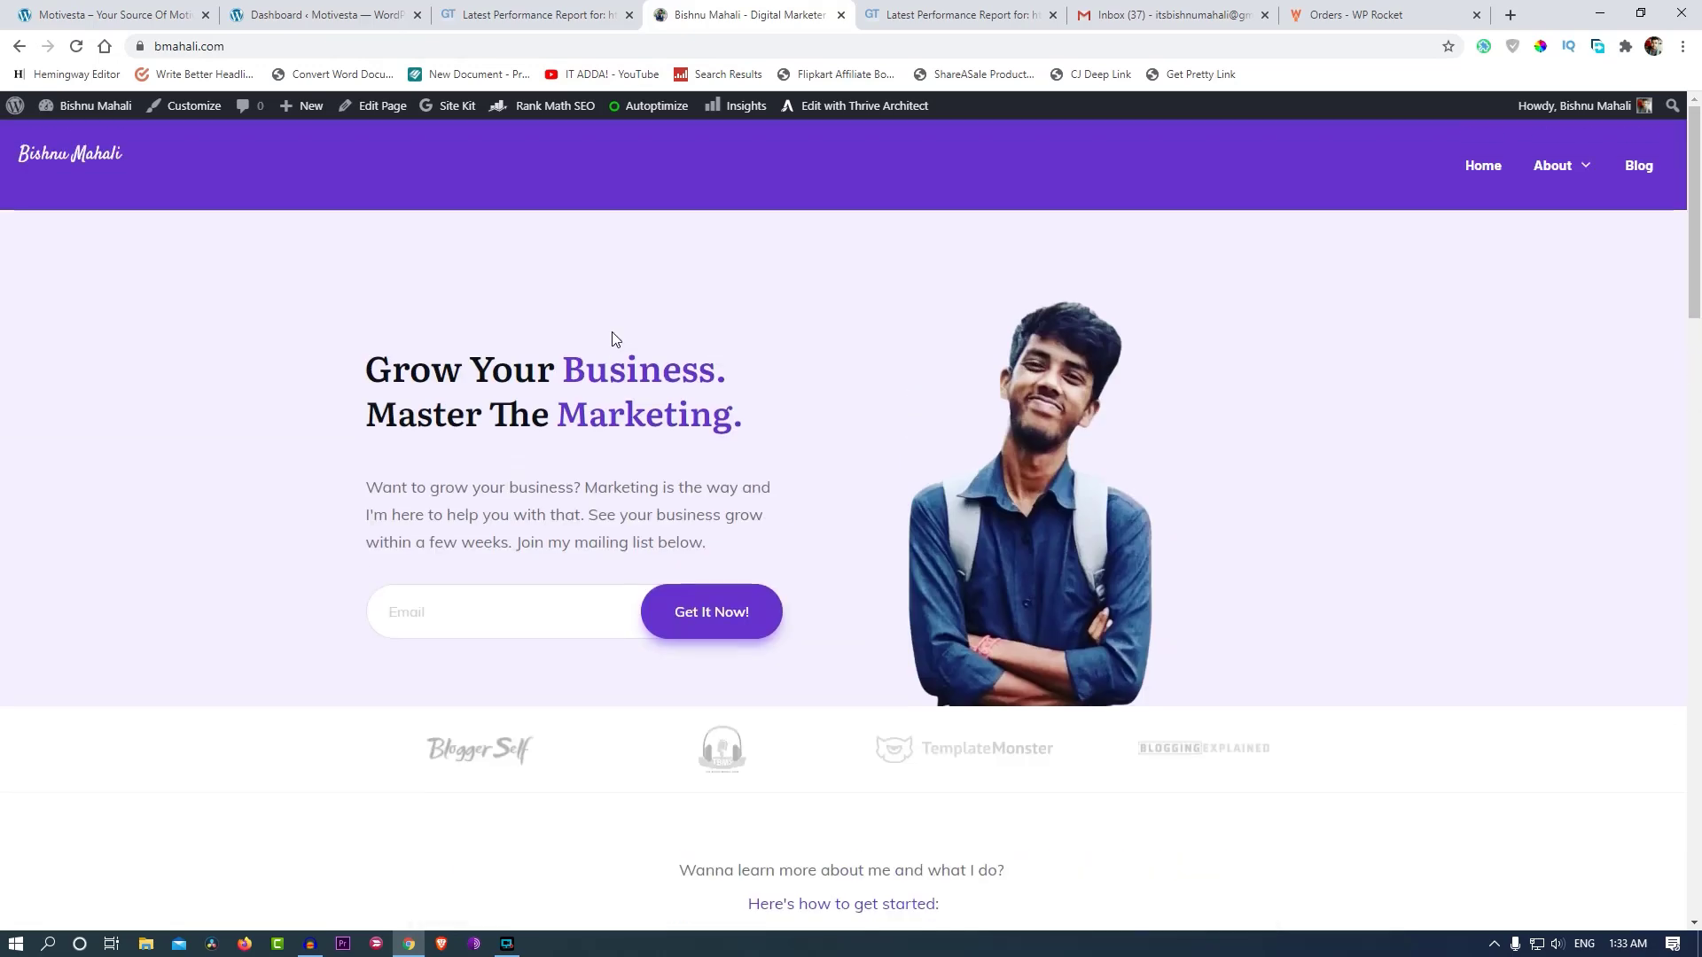
mouse_move(711, 611)
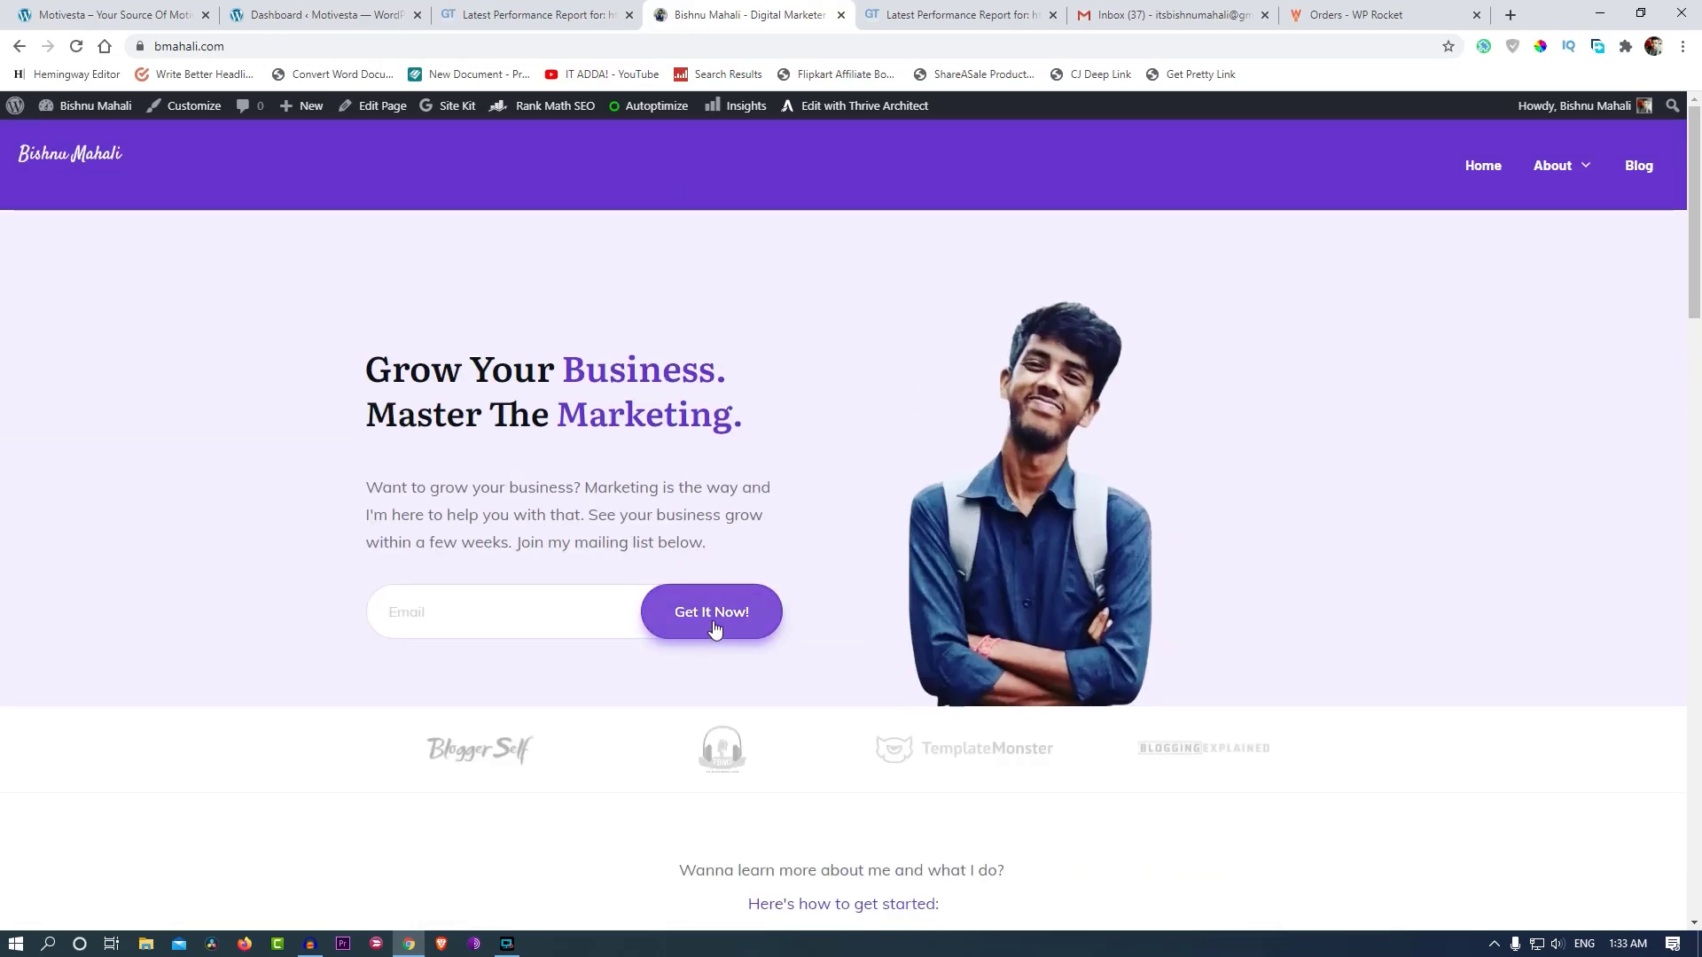
left_click(532, 14)
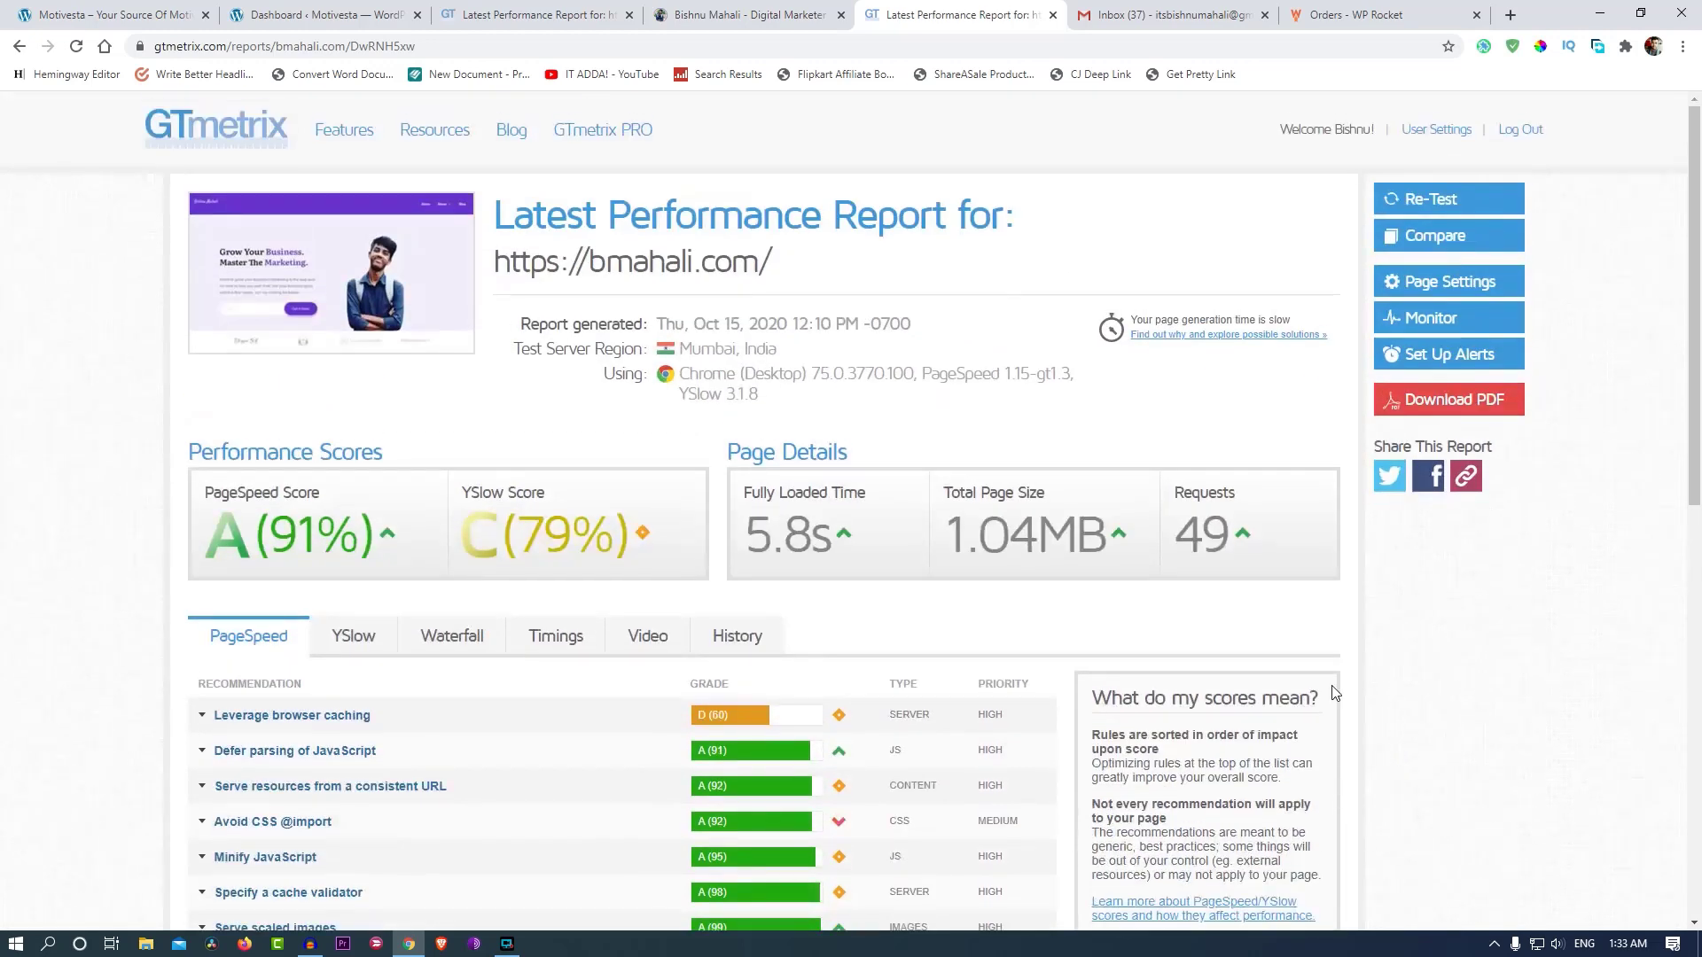
mouse_move(647, 538)
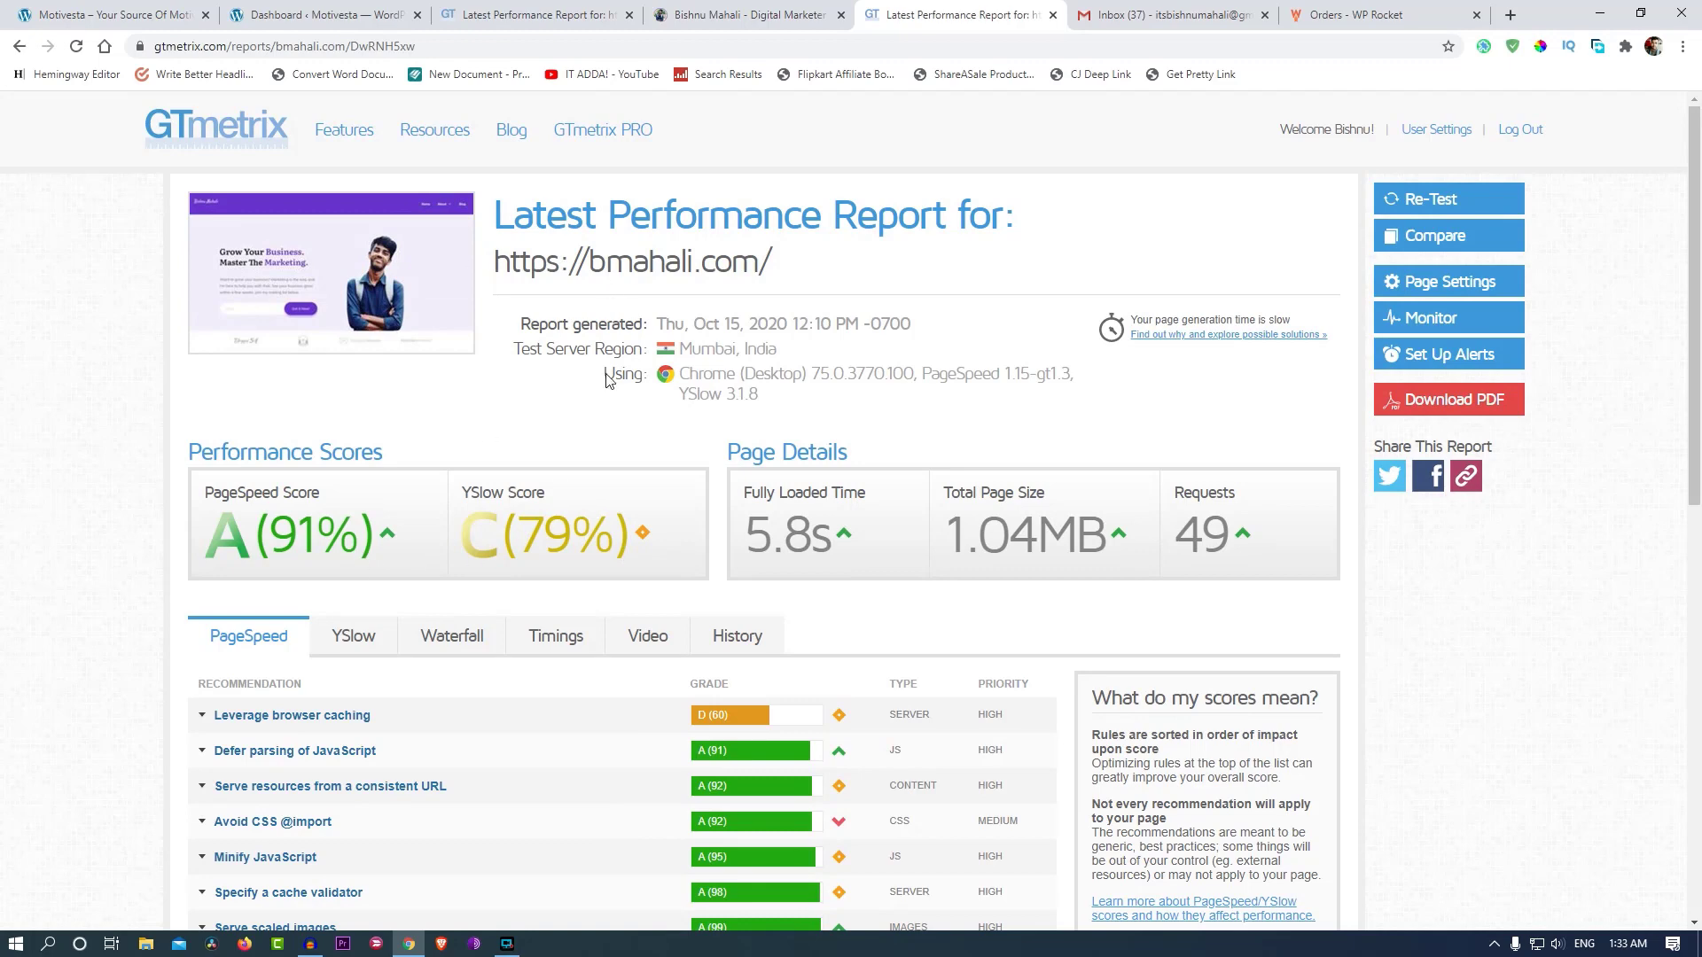
View the finished motivesta.com retest: B (88%), A (91%), 5.2s load, 23 requests.
left_click(746, 15)
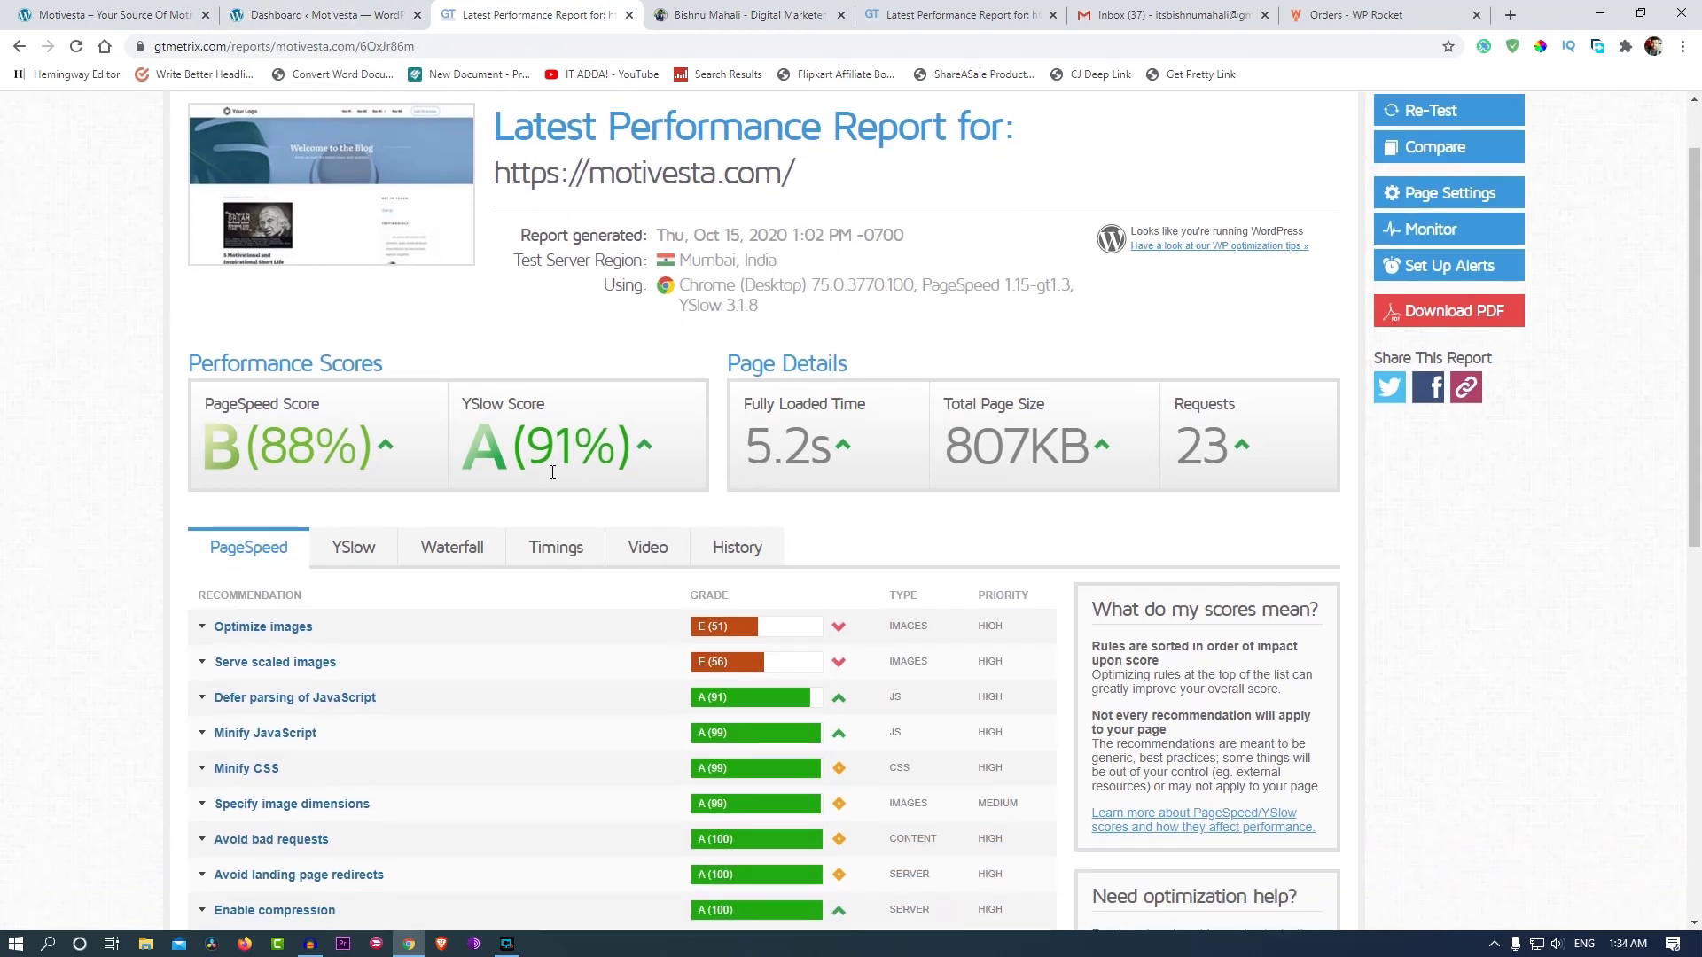
Open motivesta.com's report history to see page timings dip at the latest test.
scroll("down", 3)
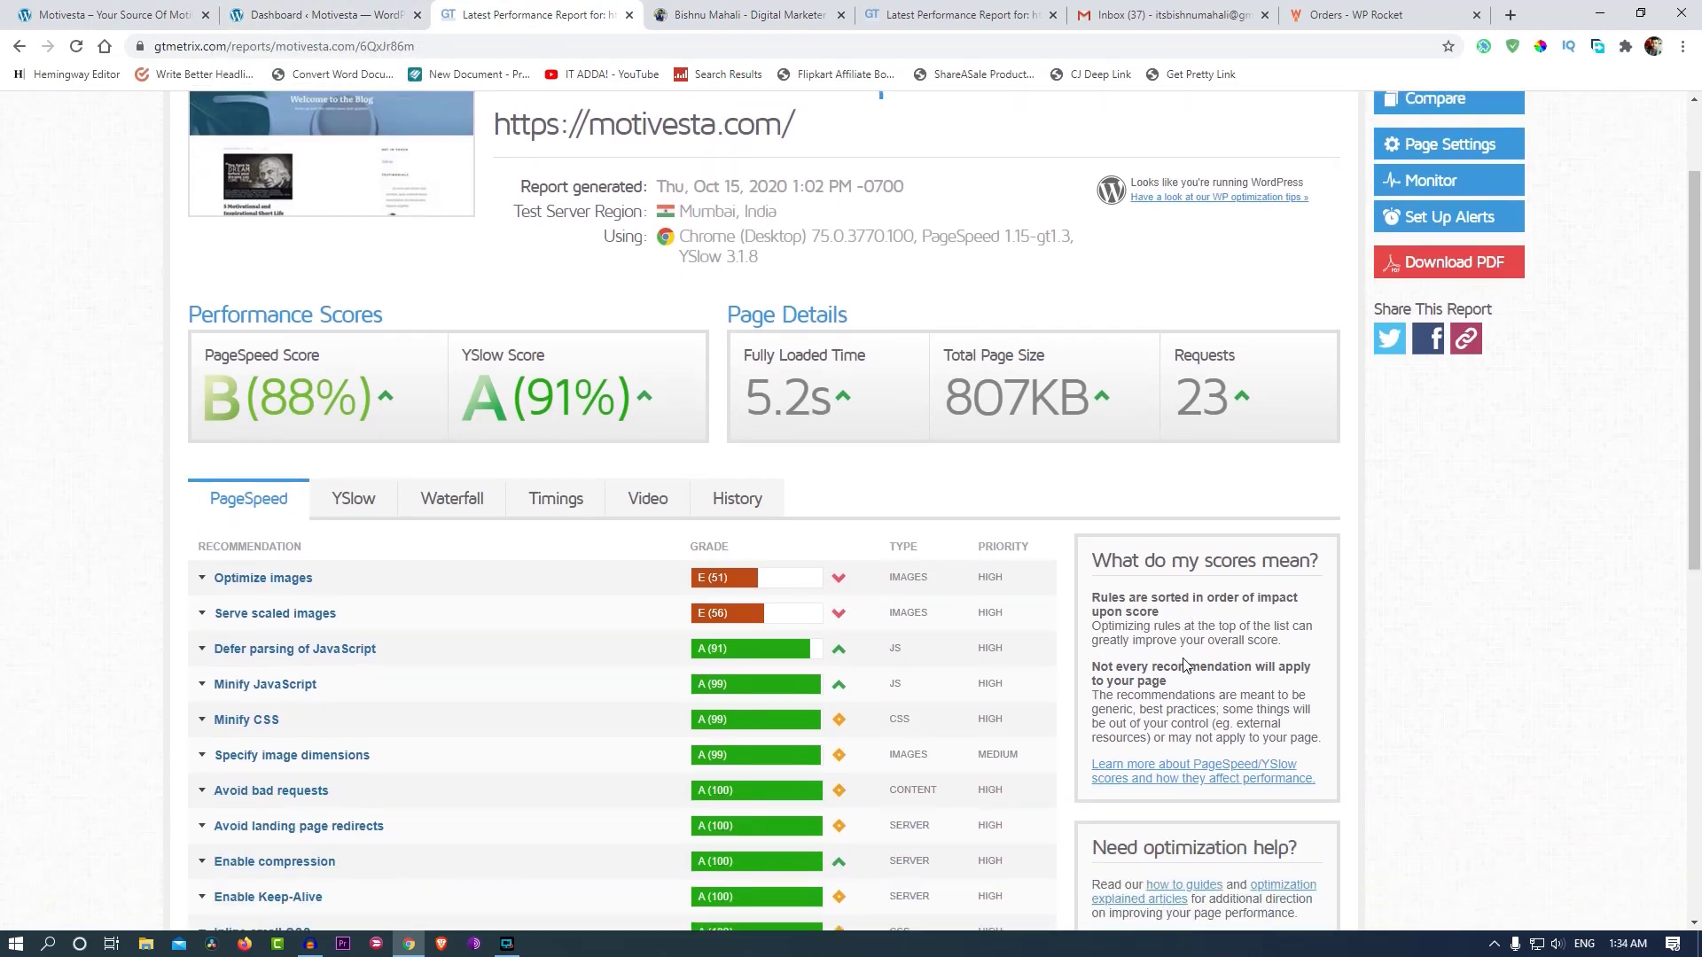
scroll("down", 3)
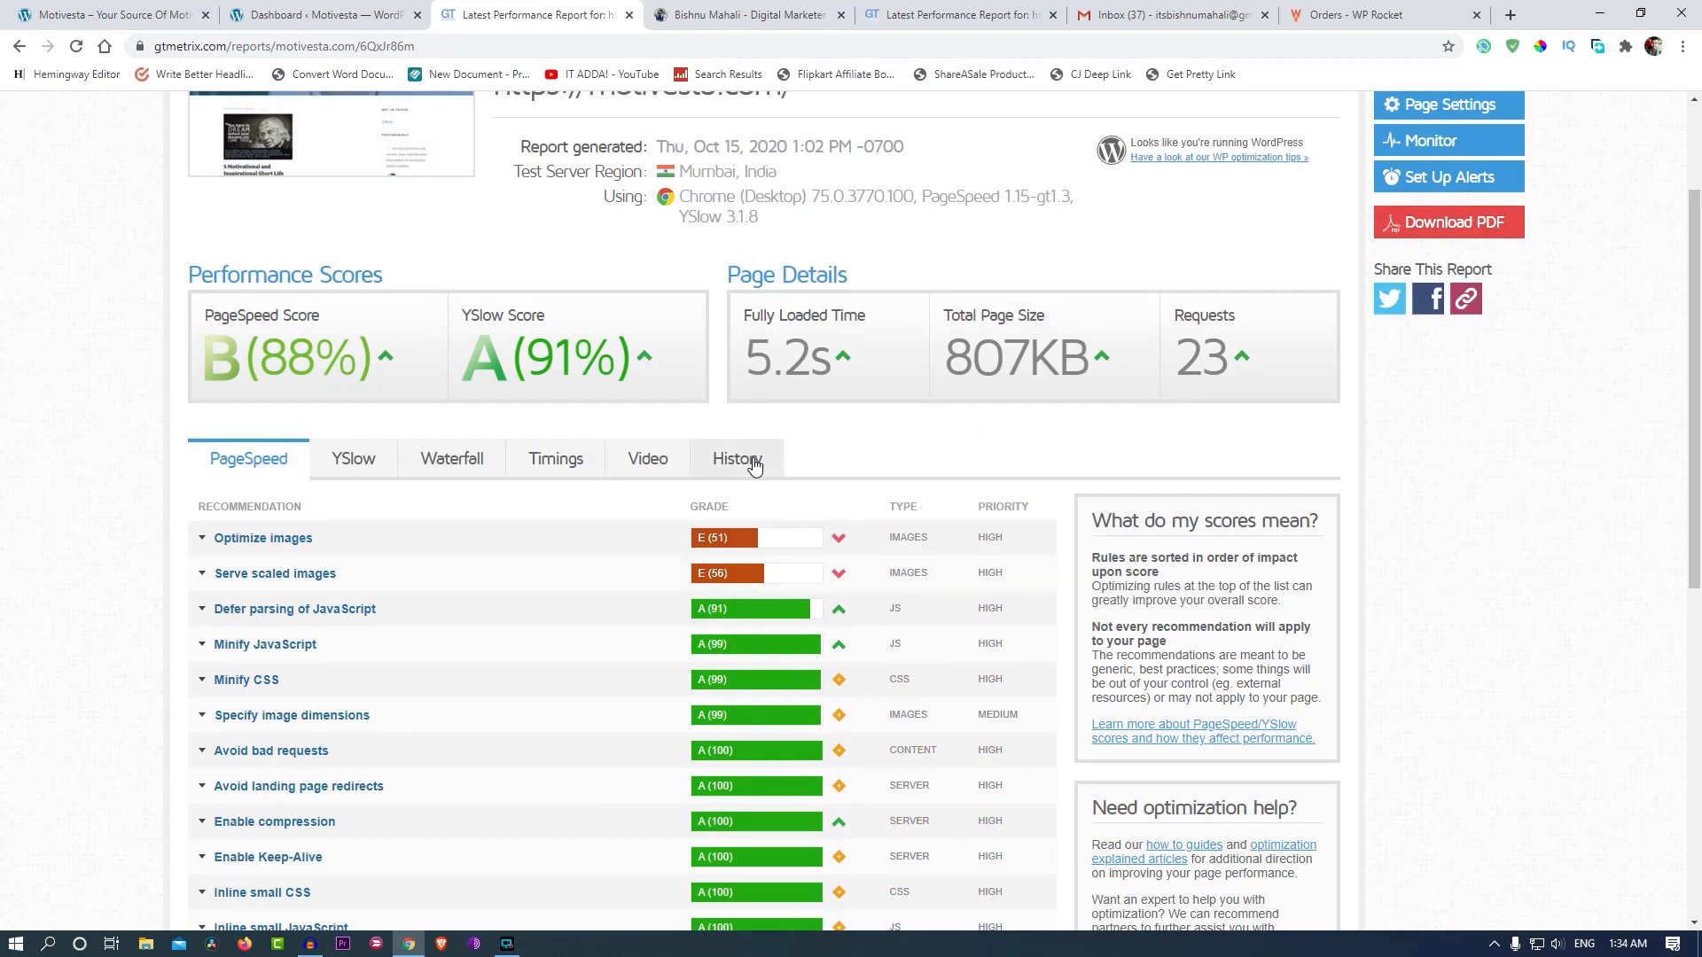
left_click(736, 458)
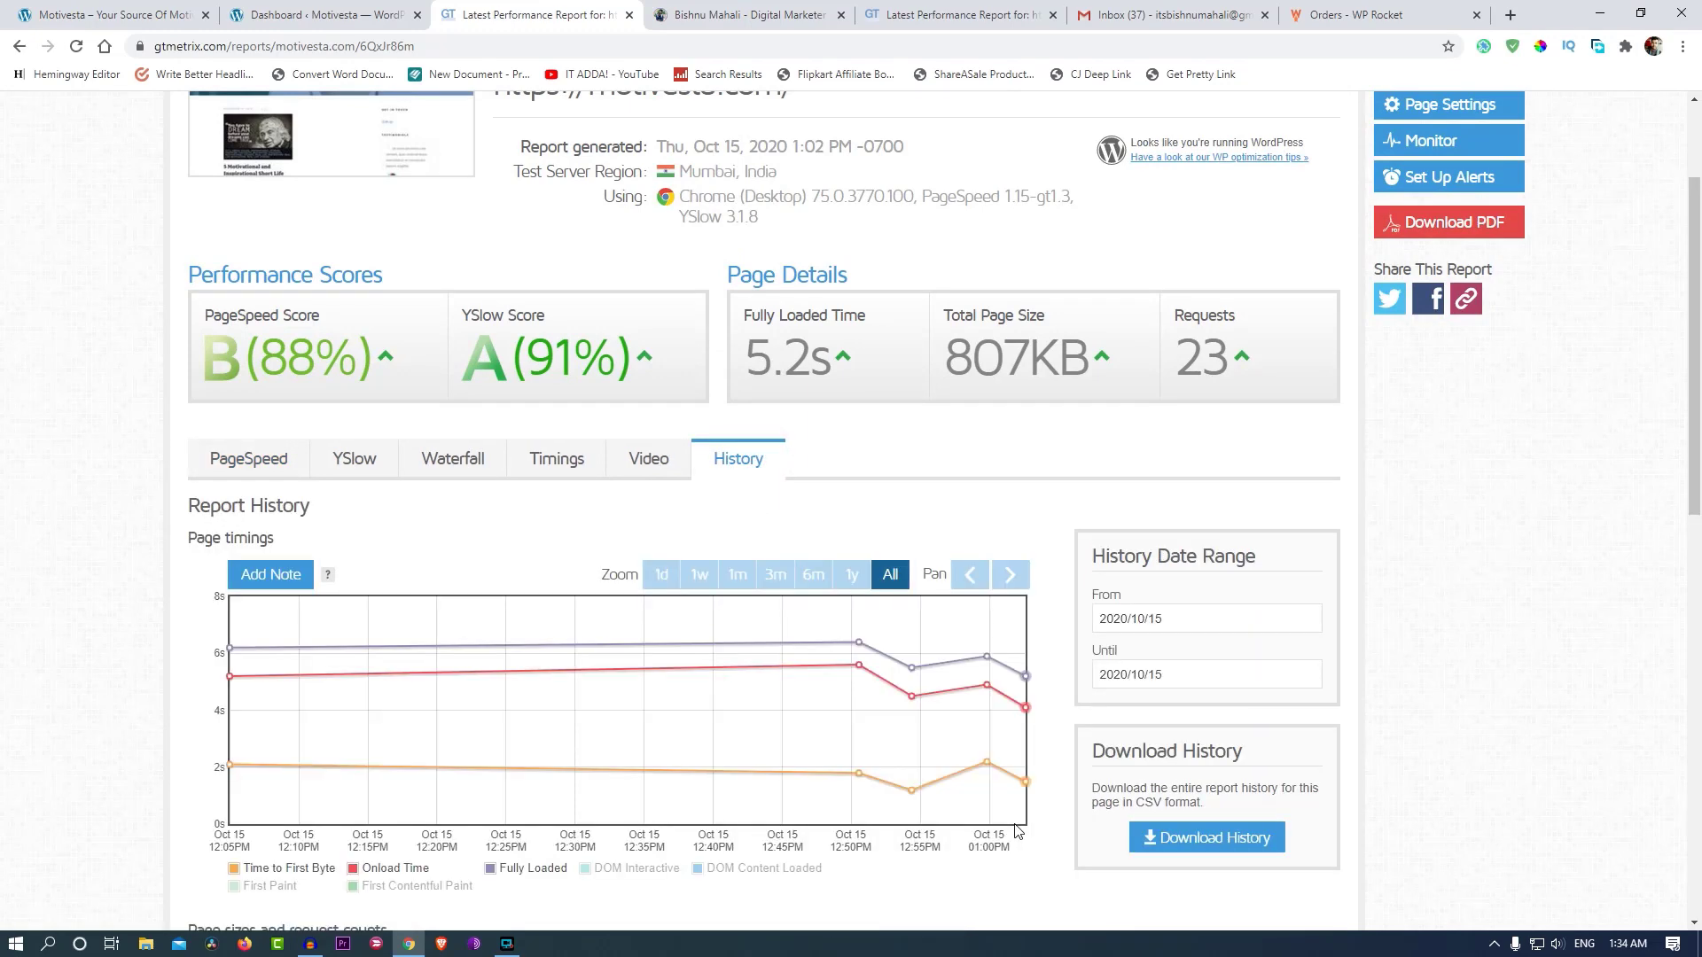
scroll("down", 3)
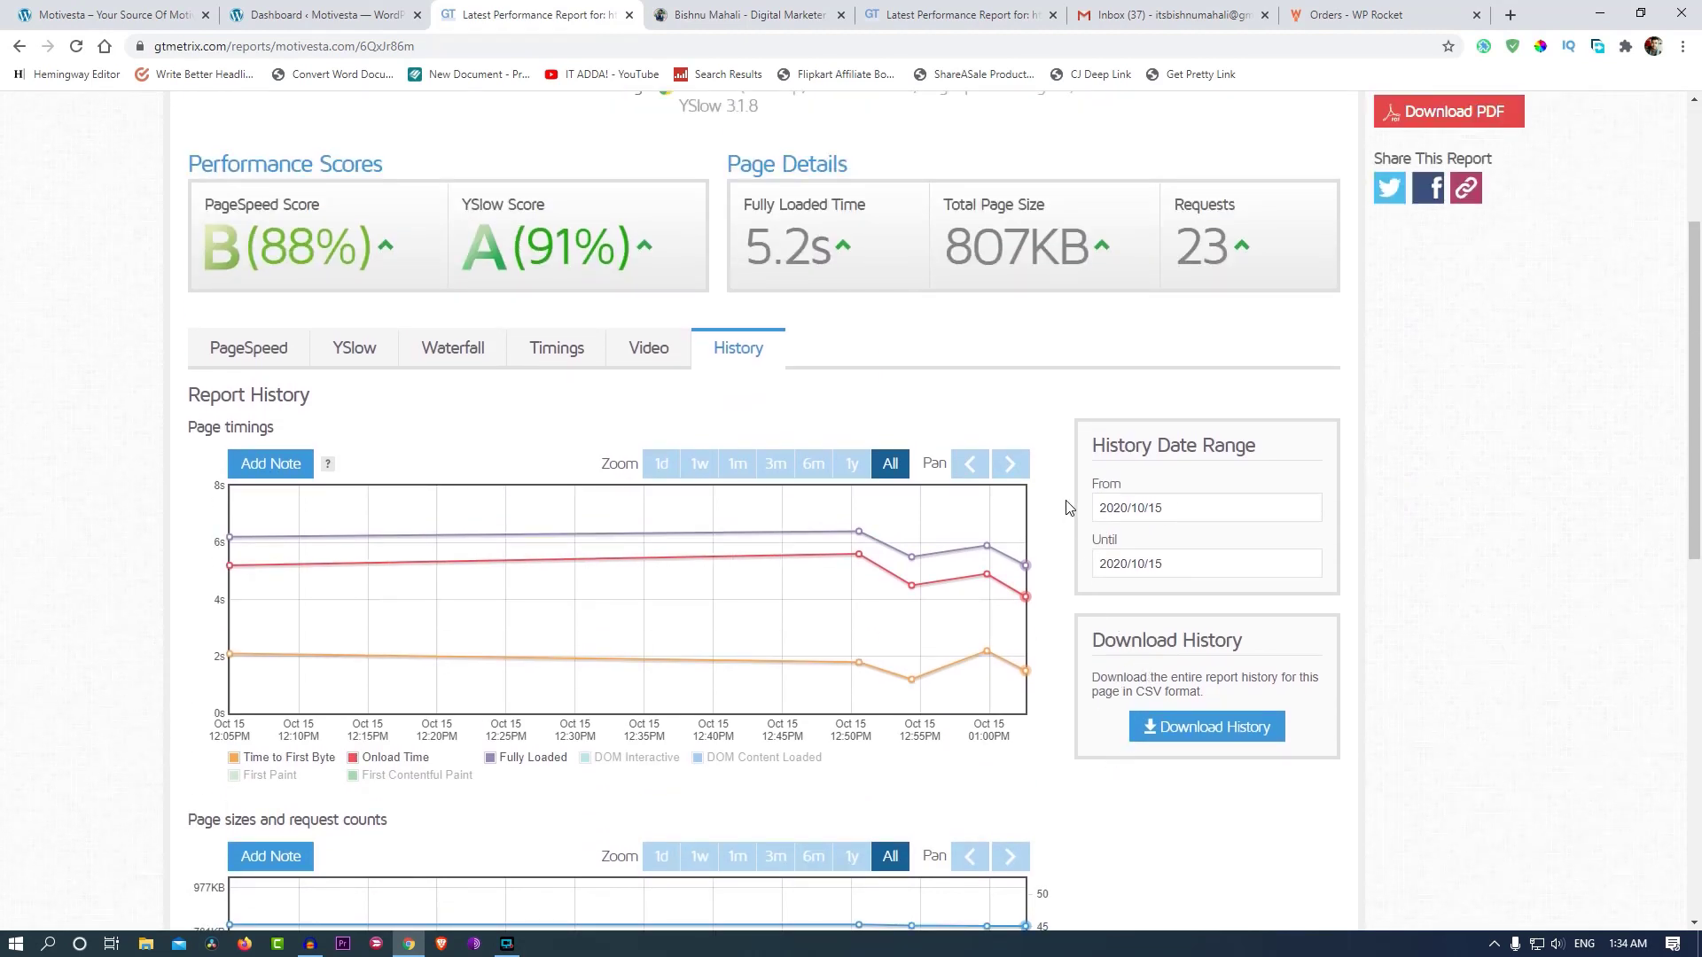
mouse_move(982, 561)
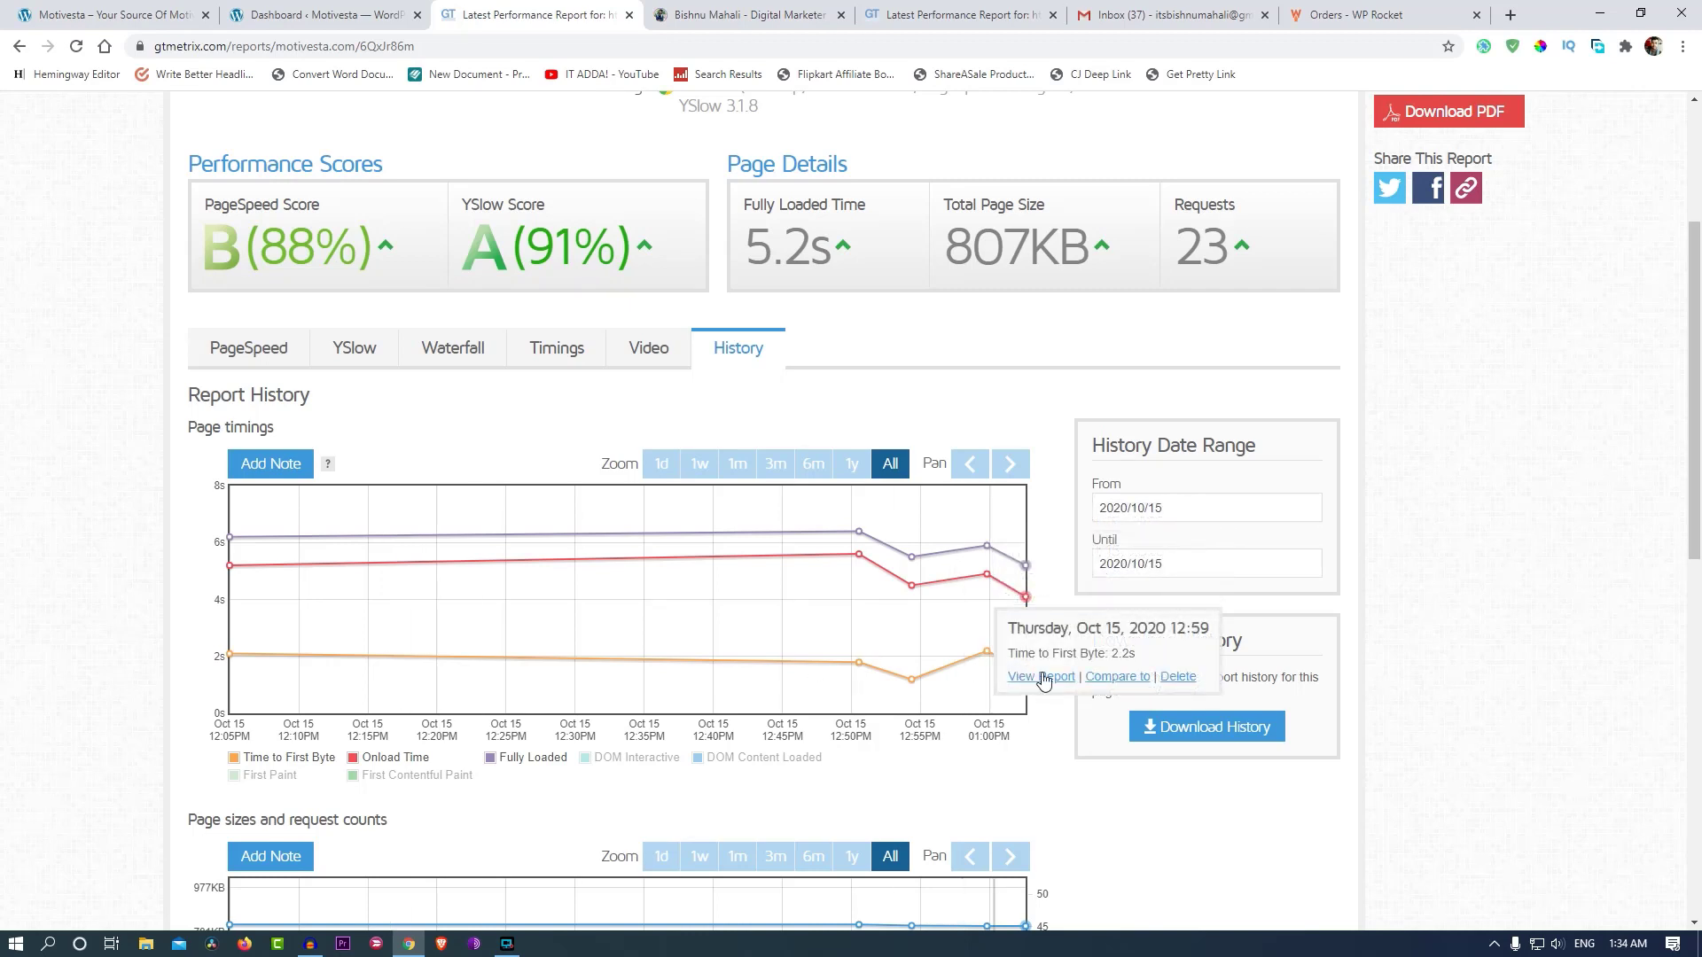
mouse_move(986, 554)
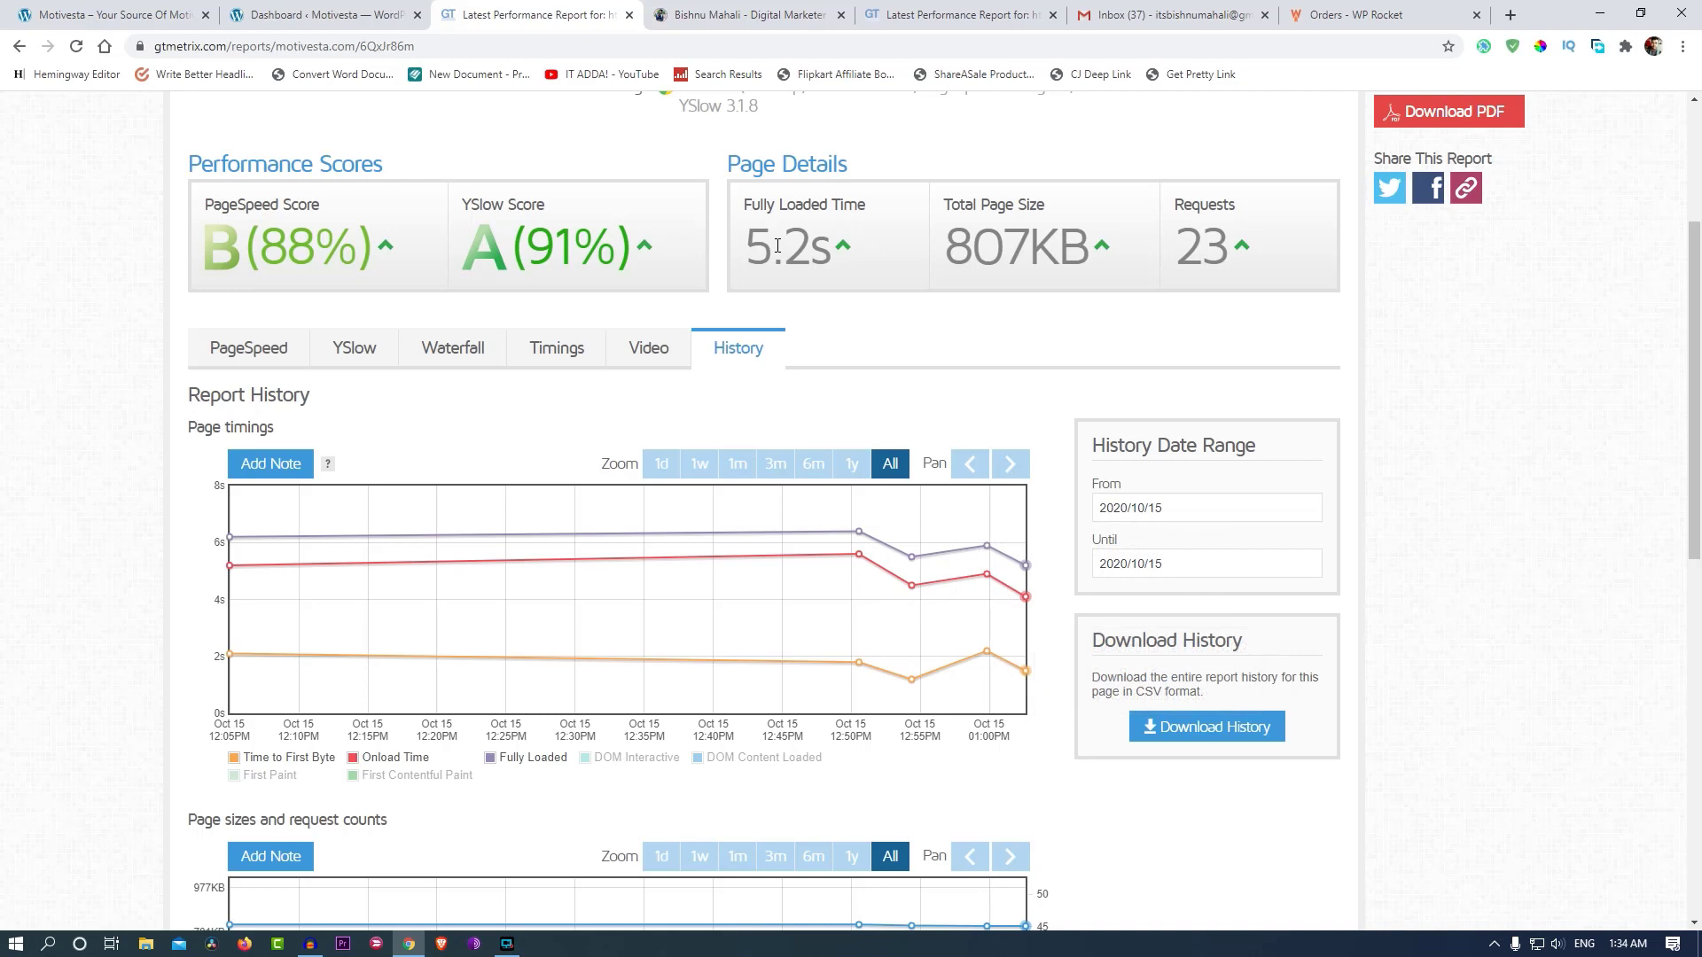
mouse_move(1062, 614)
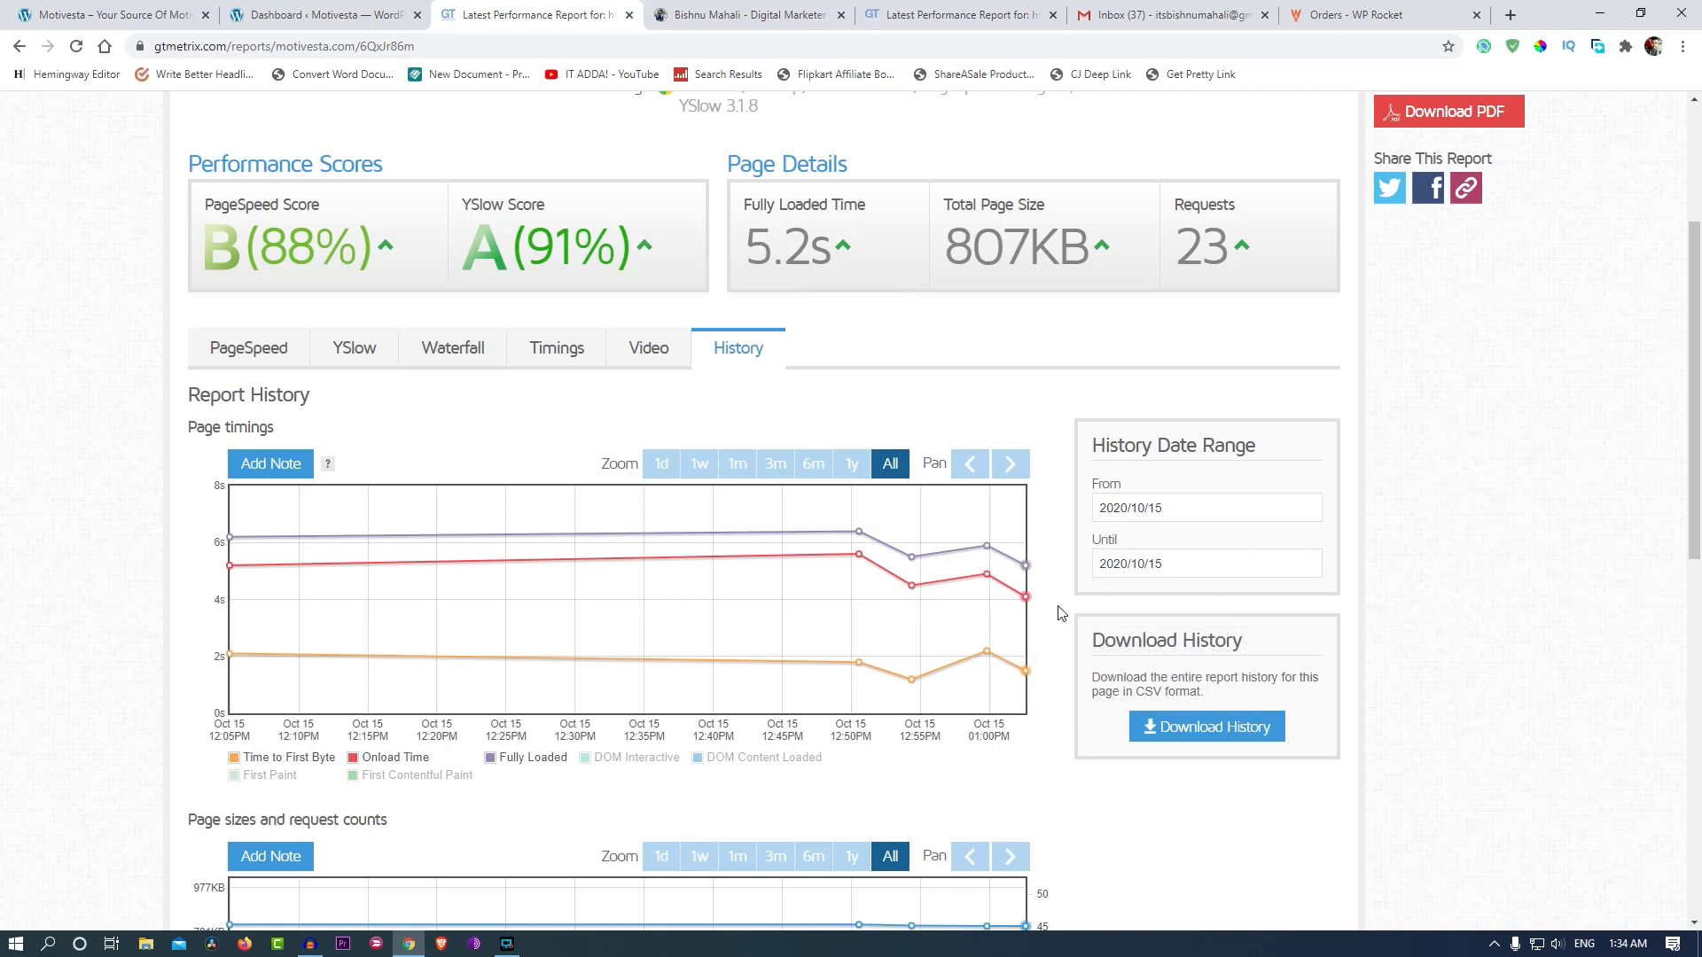
mouse_move(1055, 634)
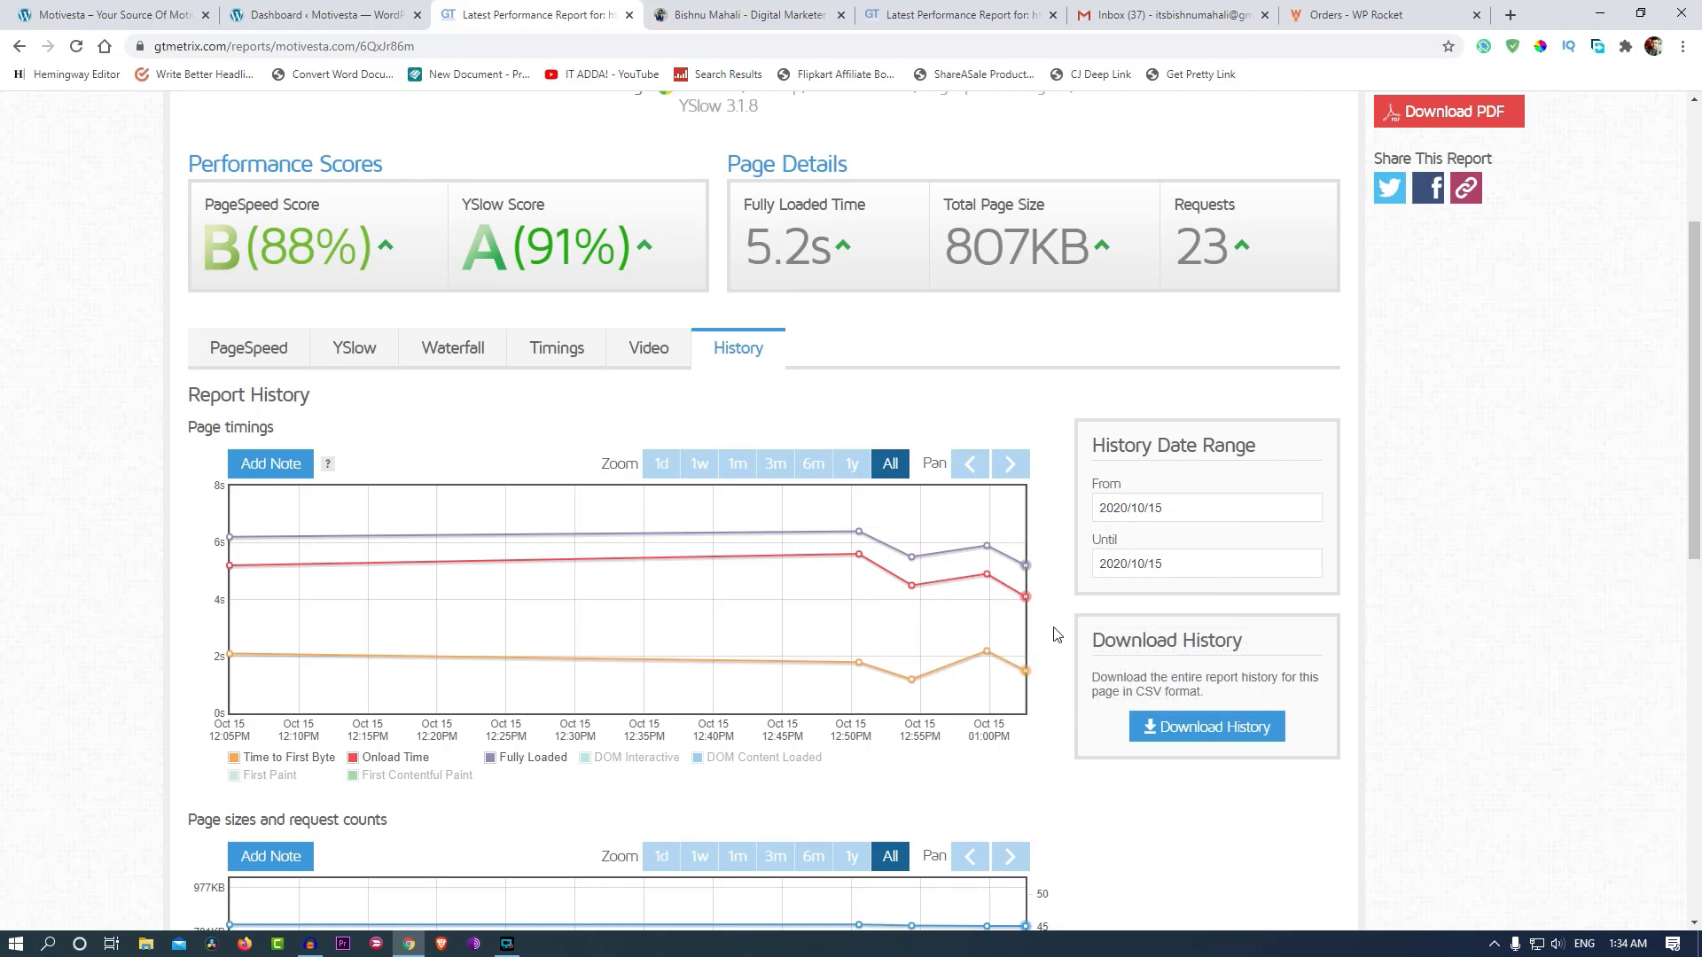
mouse_move(1022, 678)
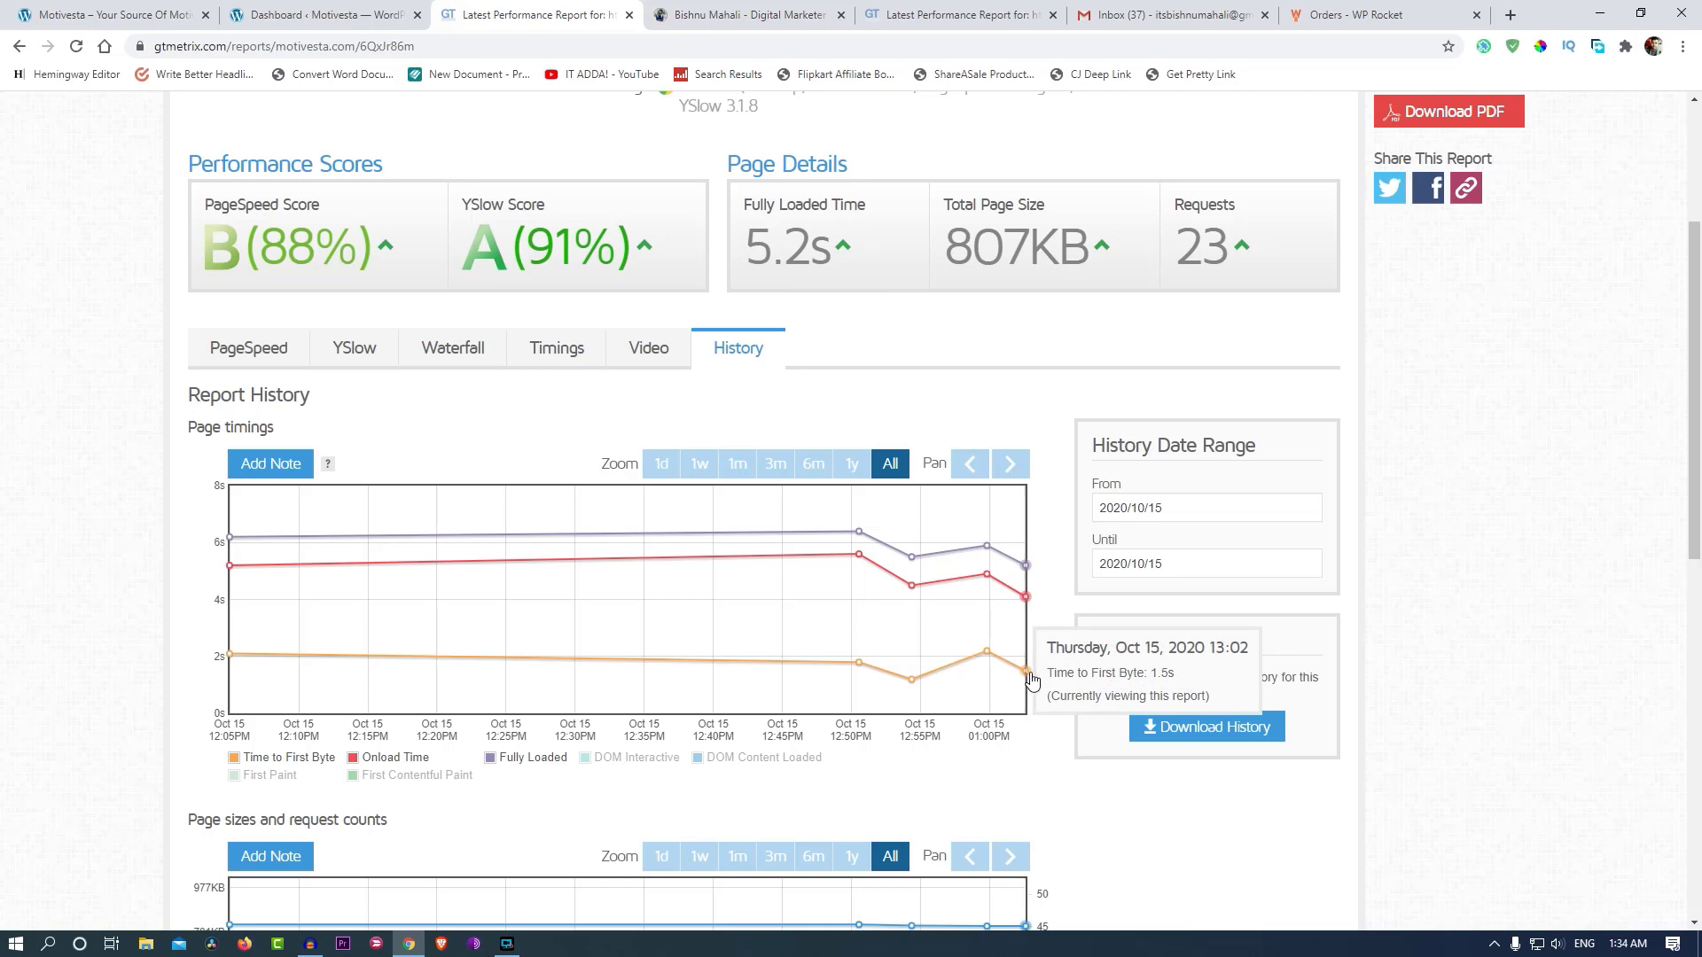
mouse_move(1029, 603)
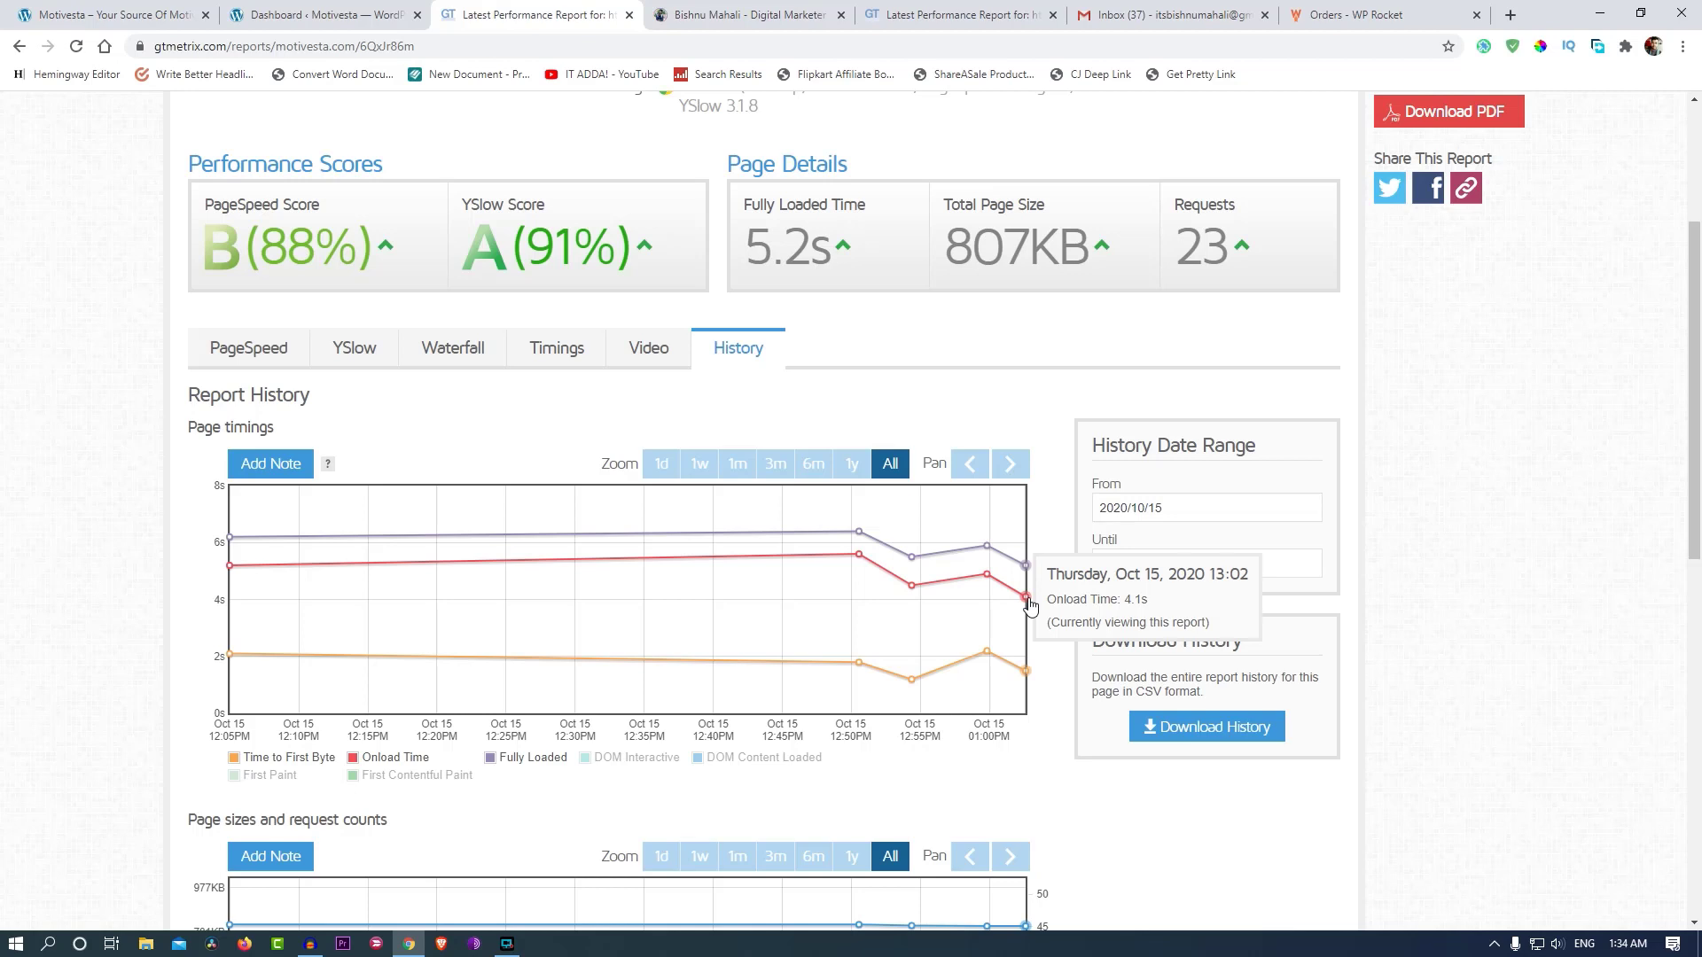
mouse_move(1022, 574)
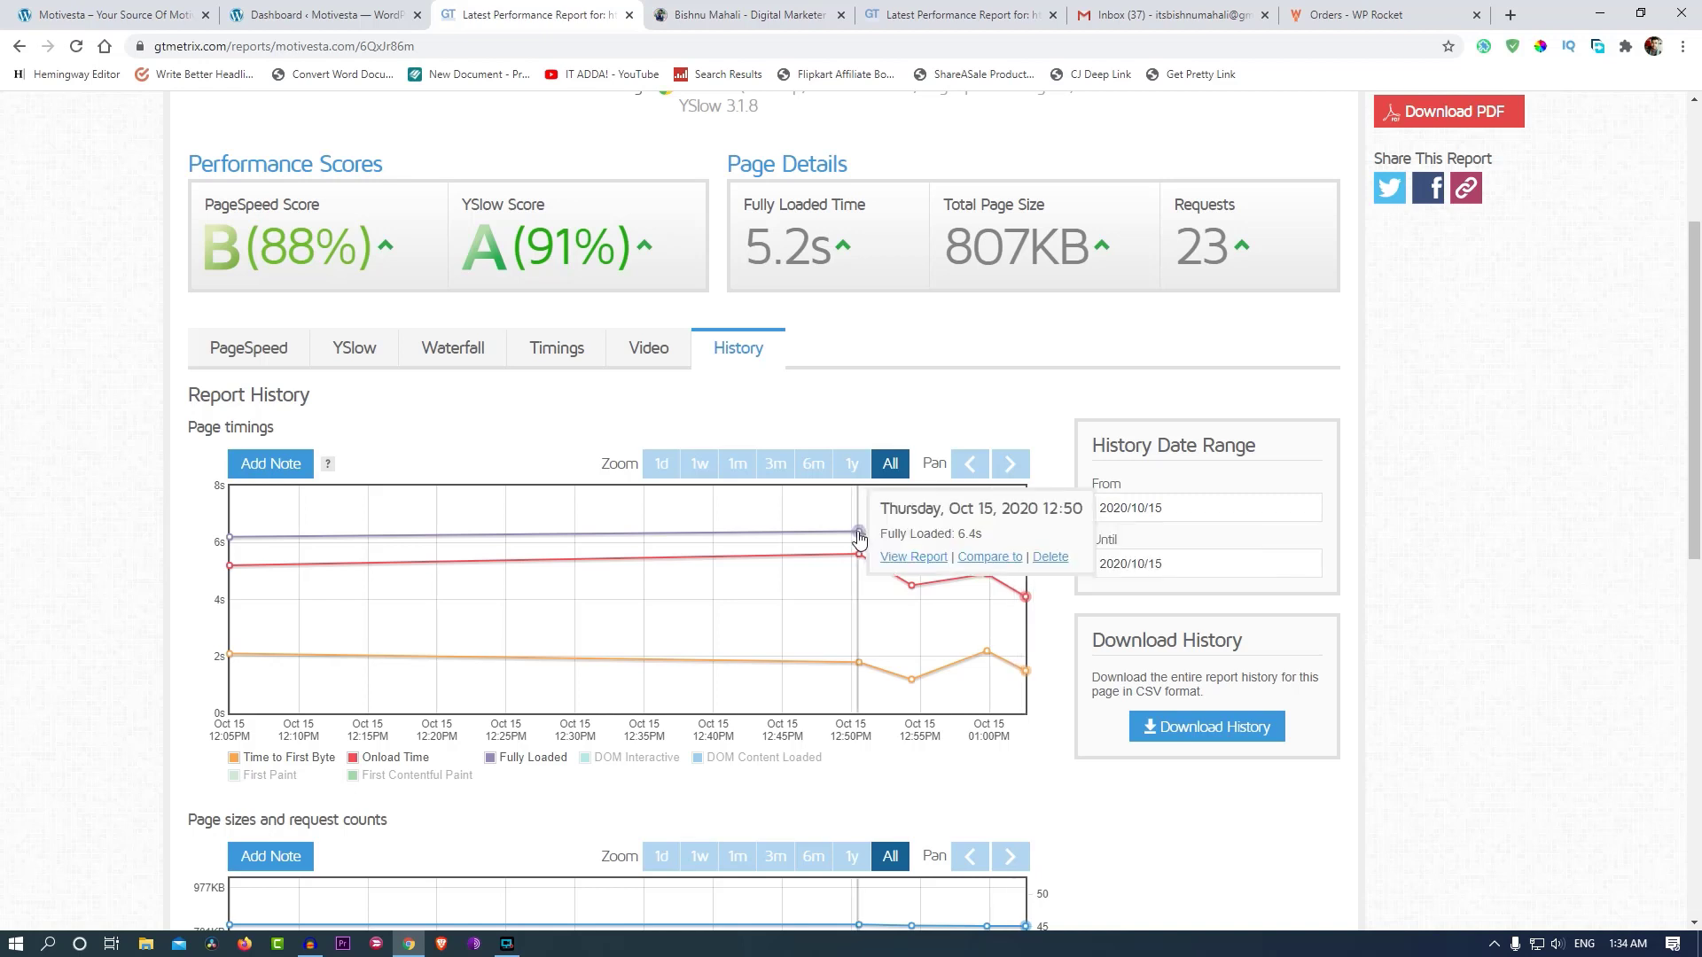
mouse_move(1001, 559)
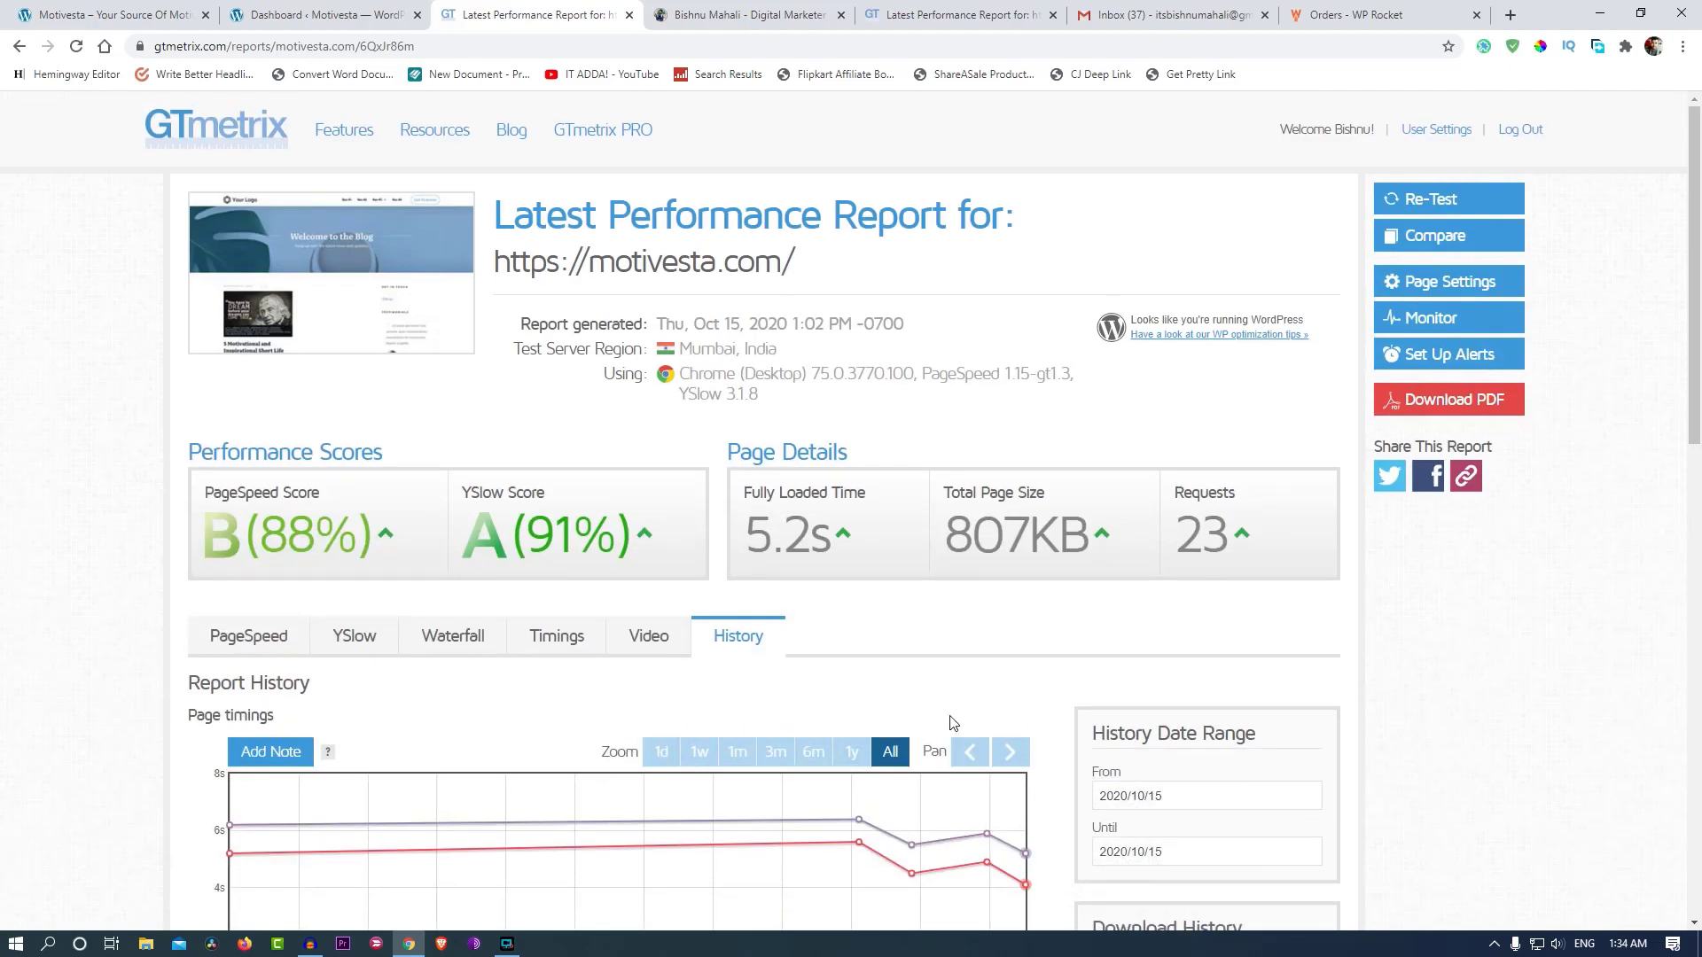
mouse_move(71, 657)
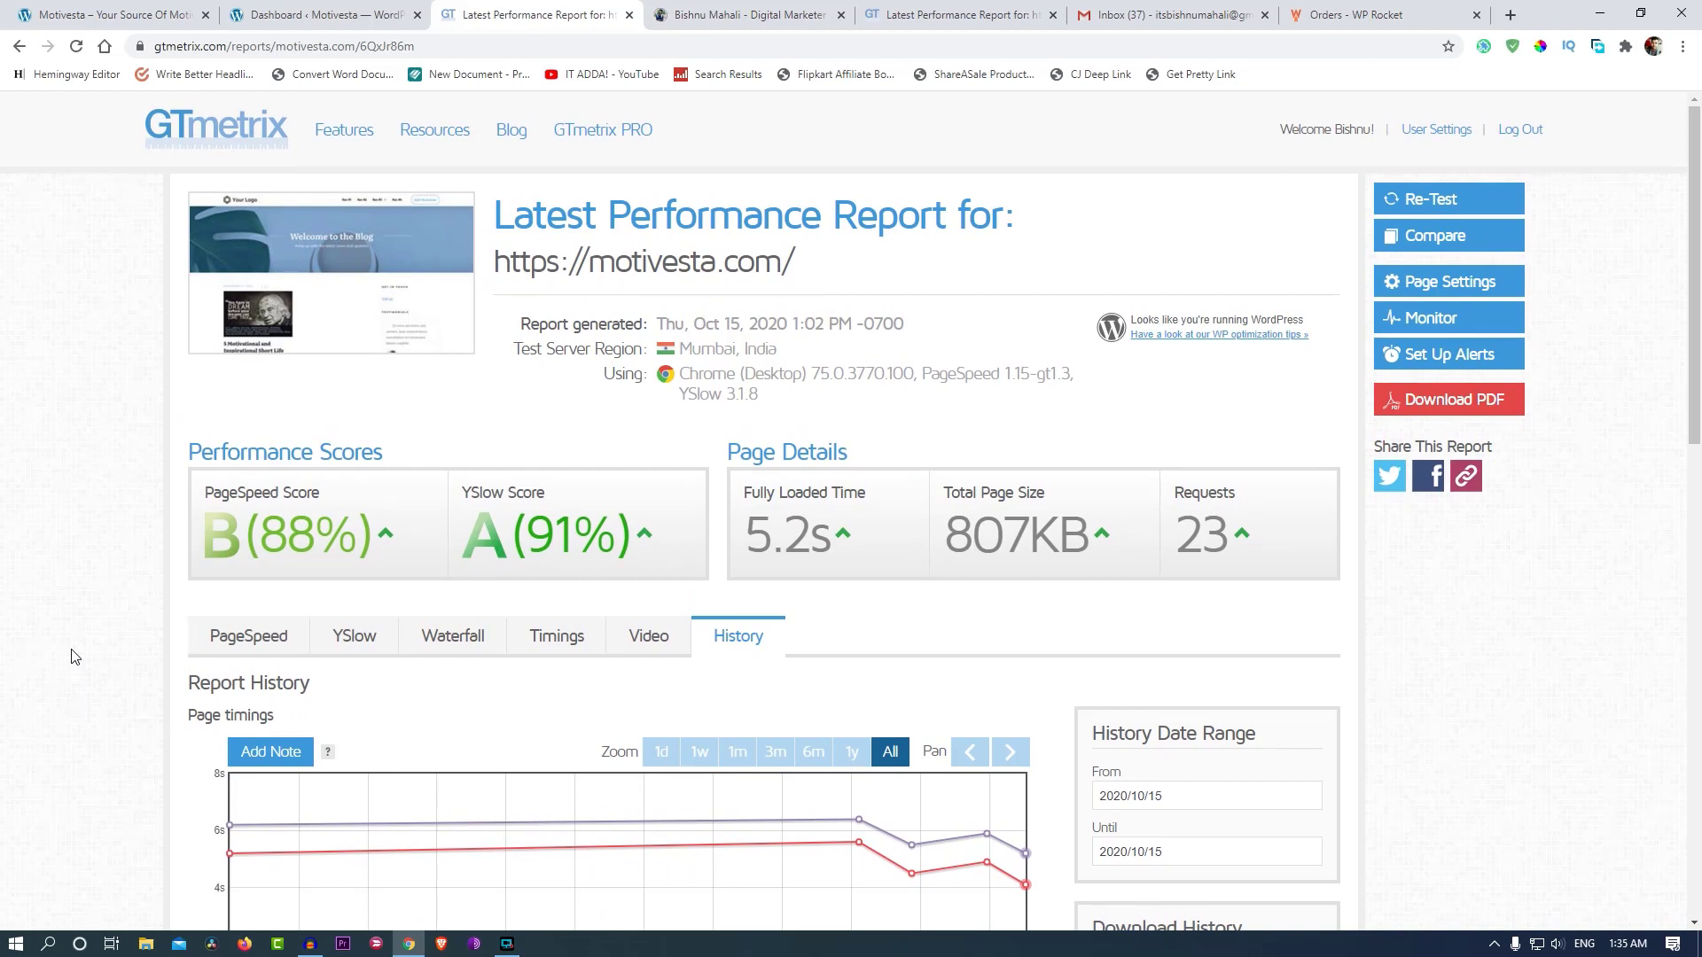
left_click(320, 15)
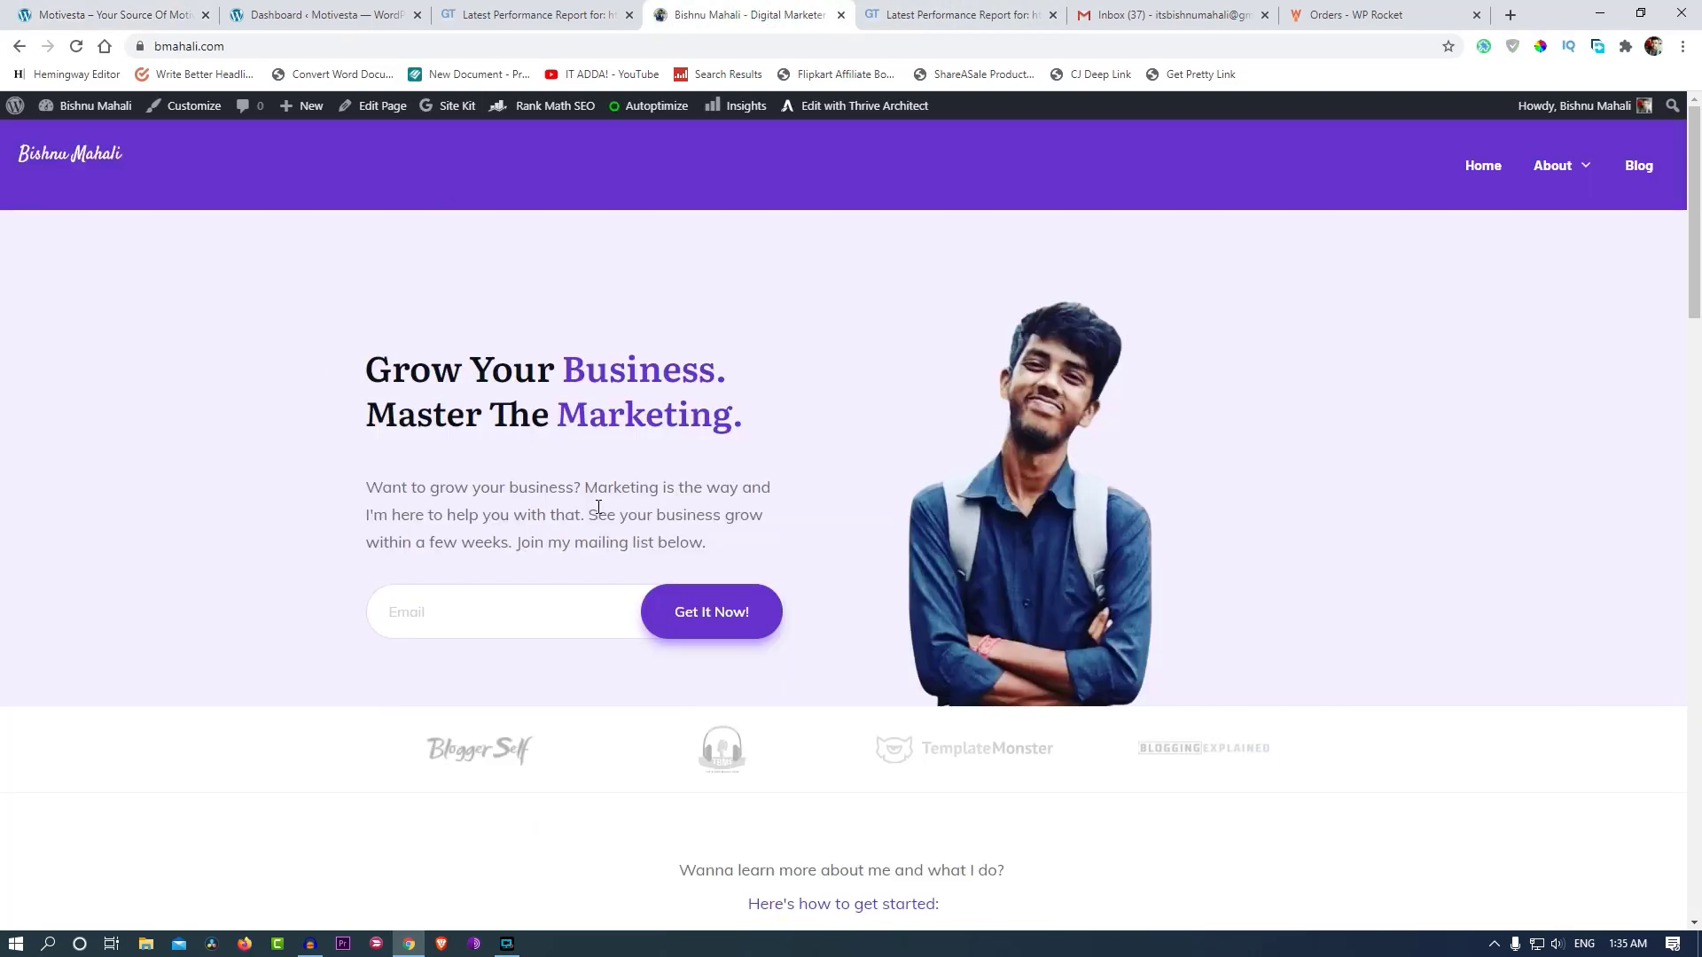
scroll("down", 3)
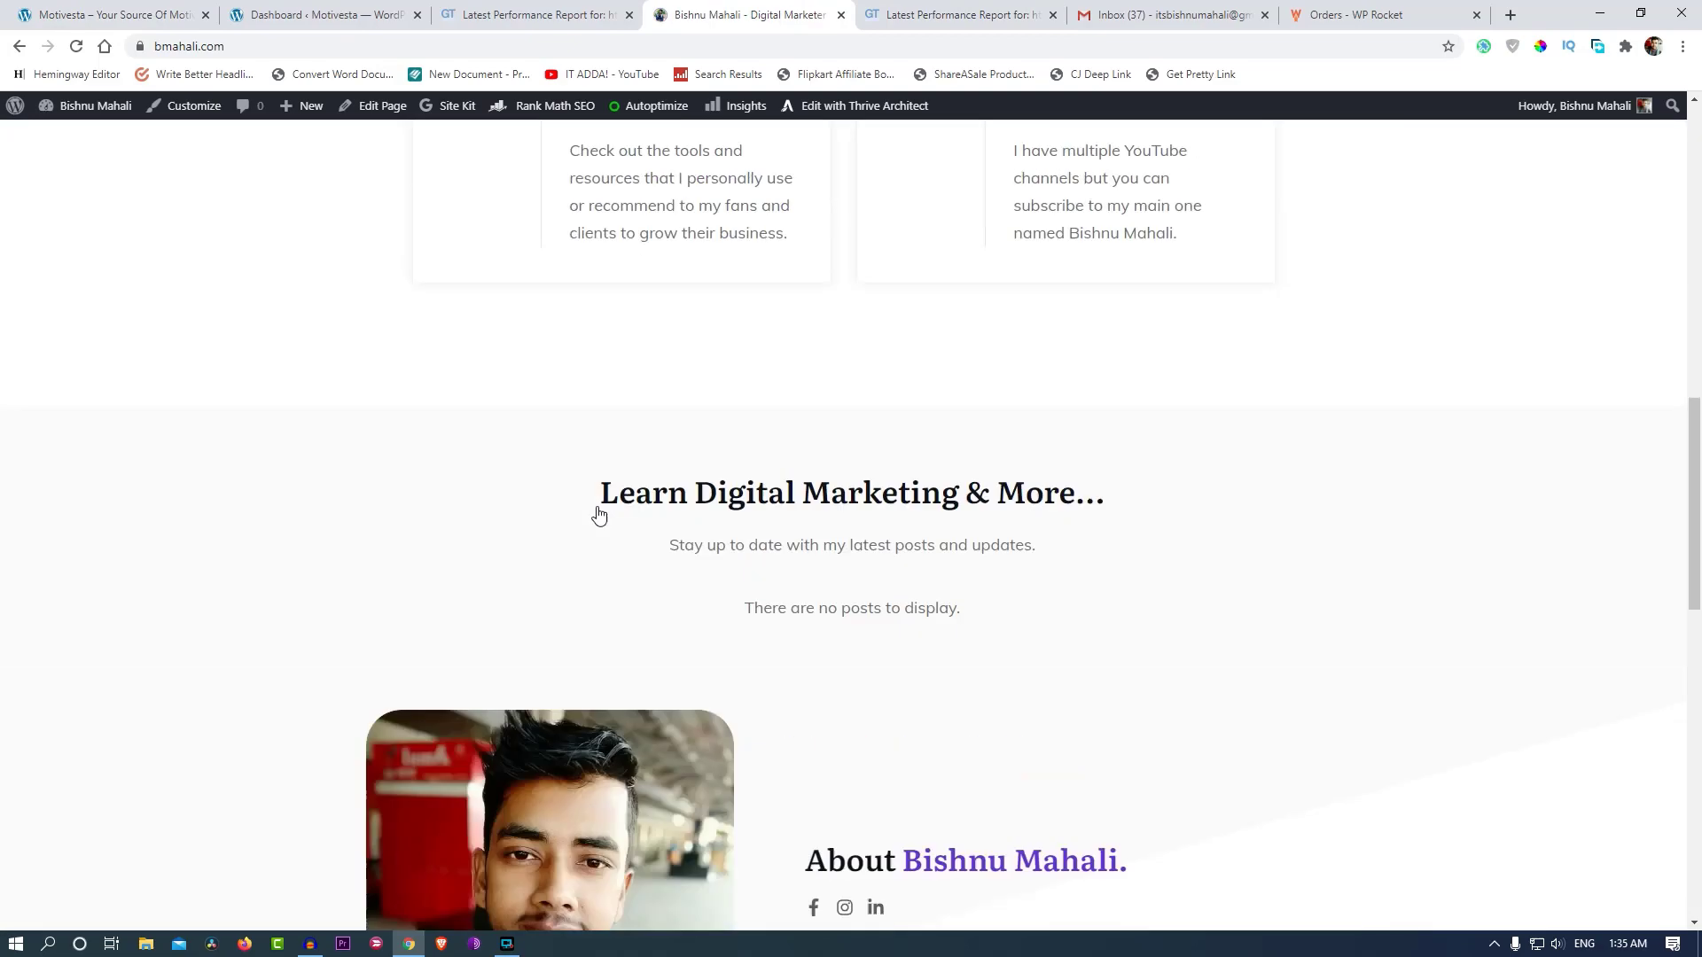
scroll("up", 3)
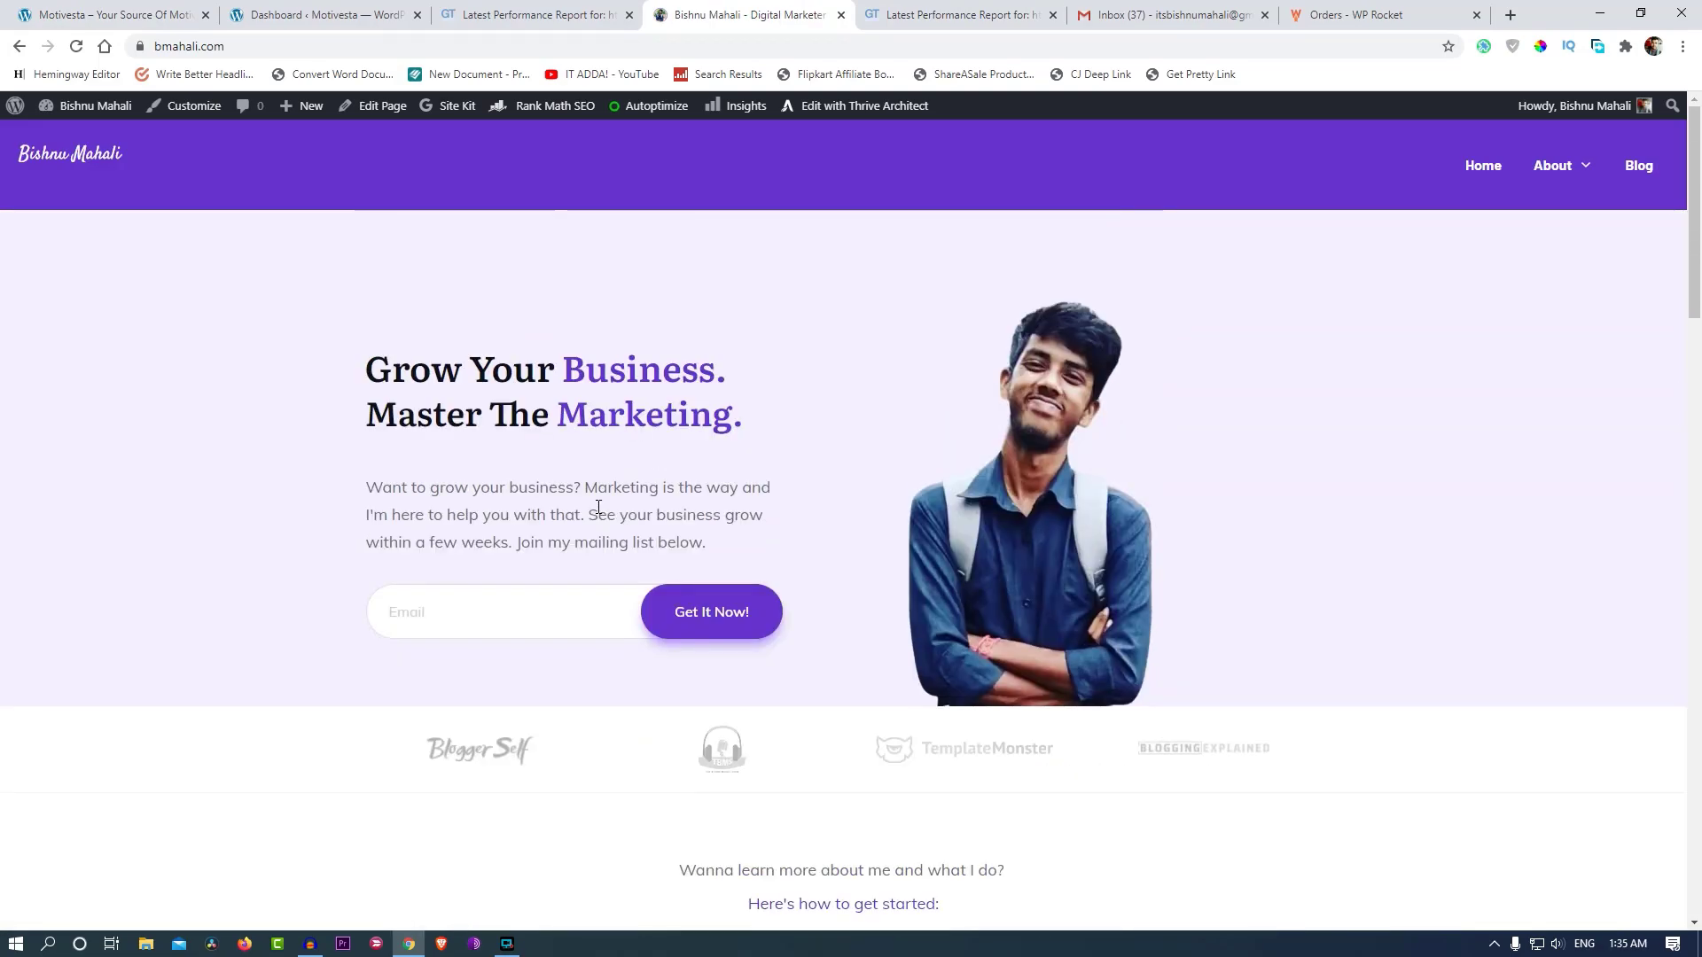
mouse_move(460, 483)
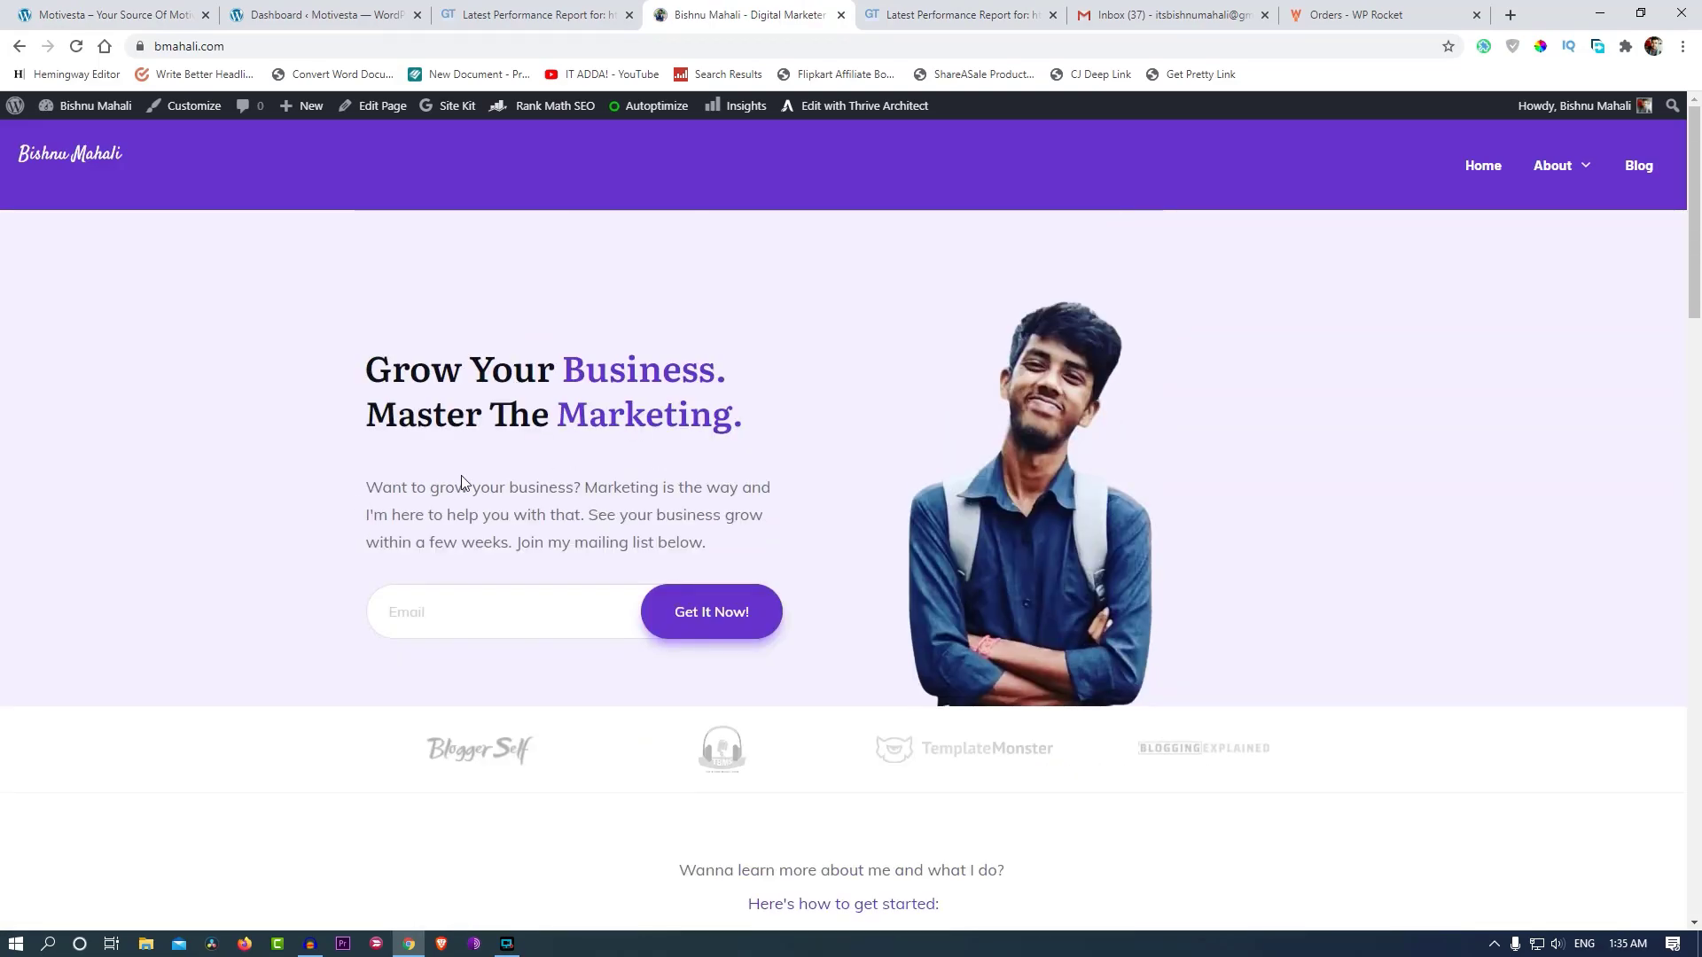